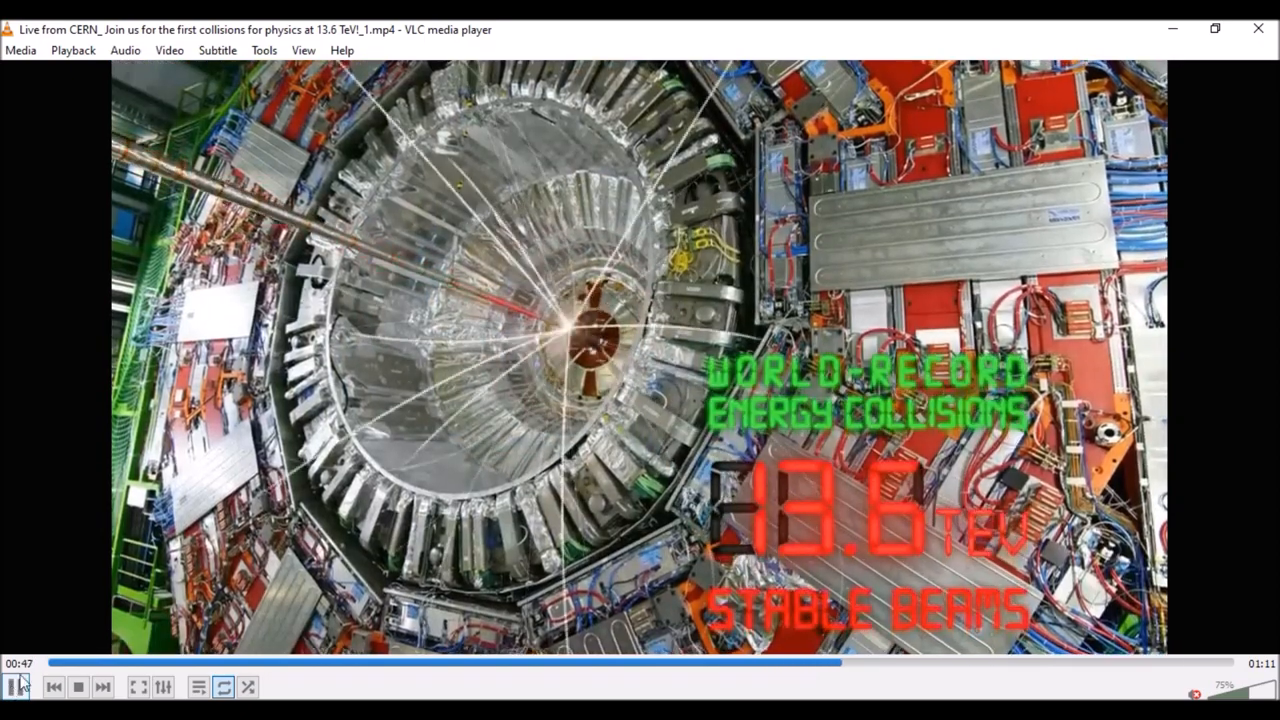
Step: Play the CERN 13.6 TeV stable-beam collisions video in VLC
{"action": "left_click", "coordinate": [16, 686]}
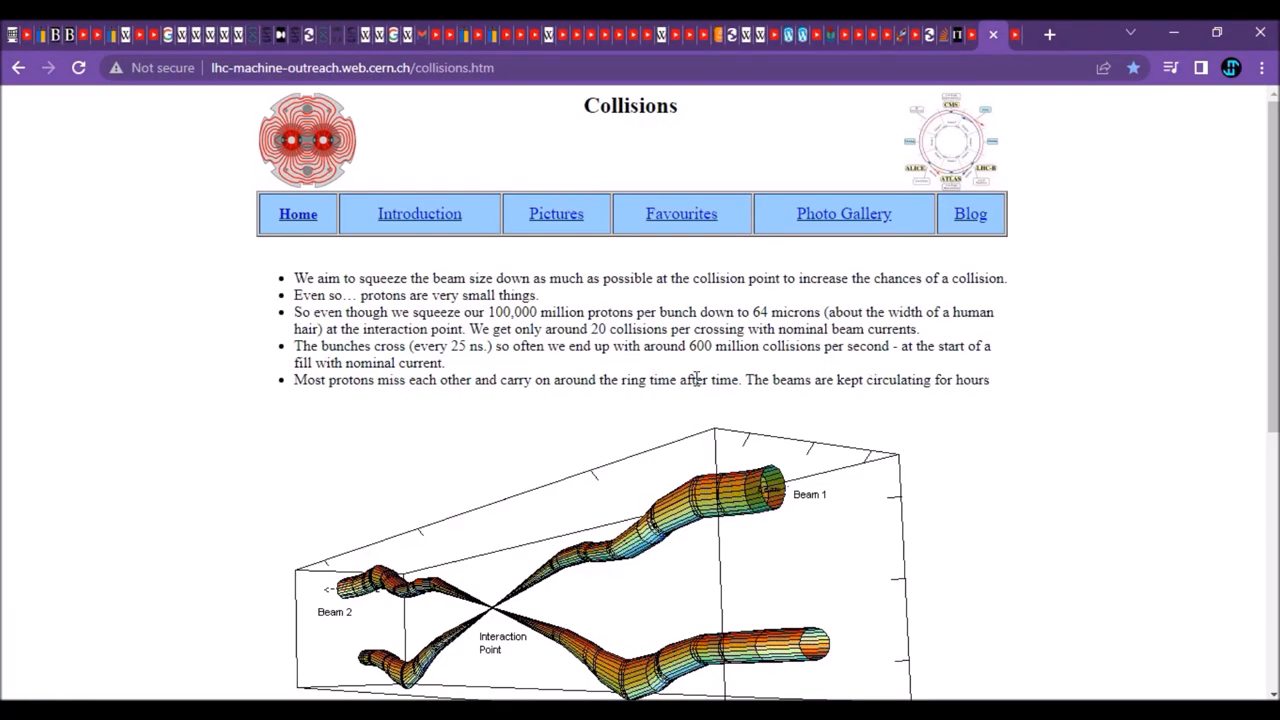
{"action": "mouse_move", "coordinate": [728, 326]}
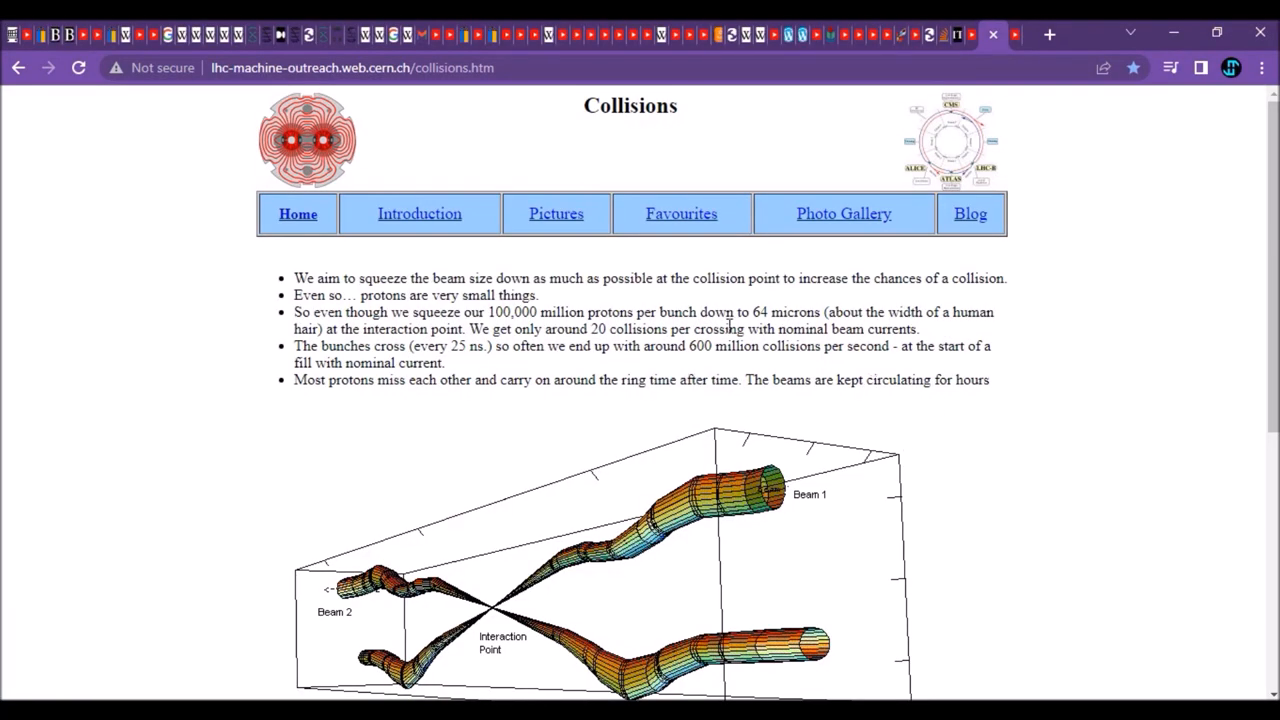
{"action": "mouse_move", "coordinate": [170, 218]}
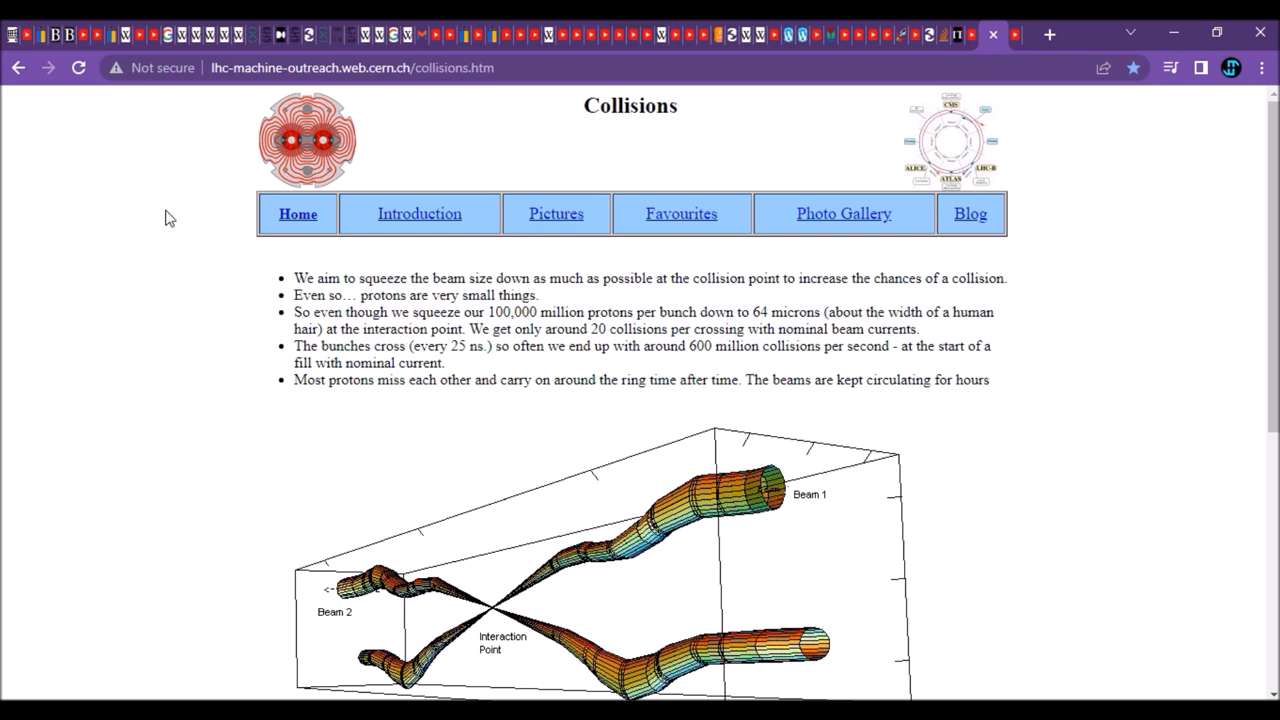
{"action": "mouse_move", "coordinate": [386, 296]}
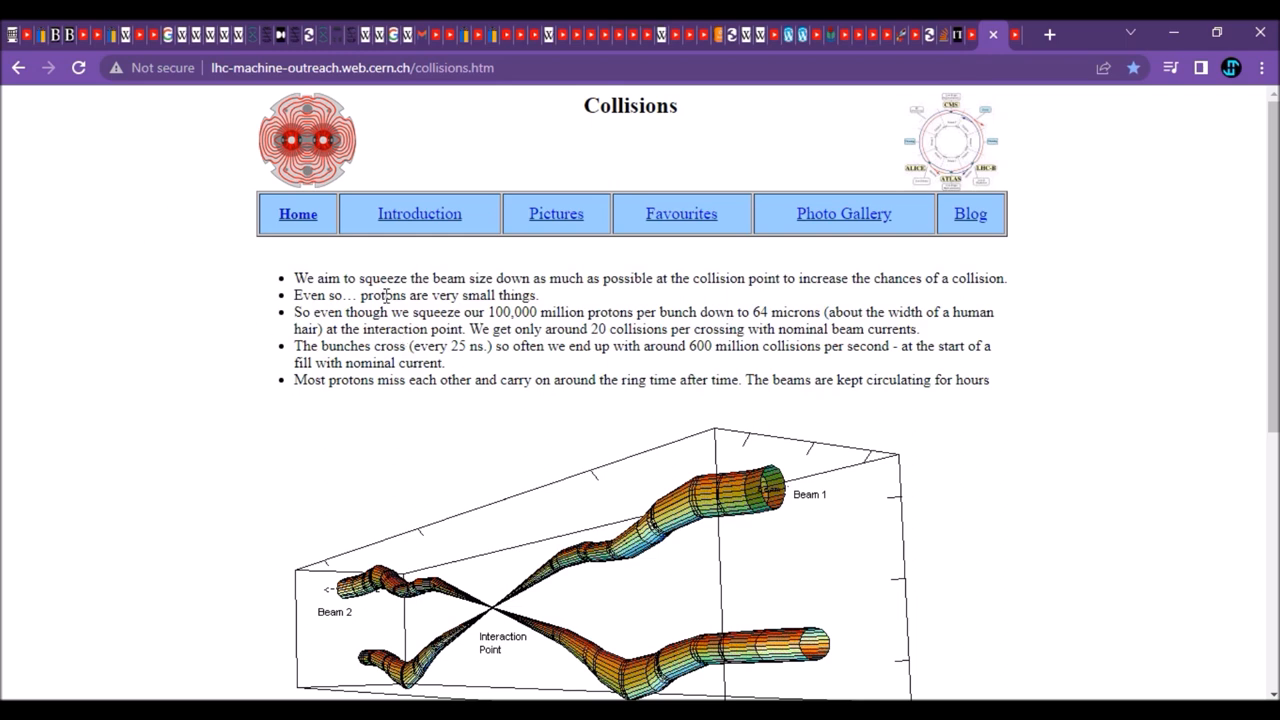
Step: Scroll the Collisions page past the beam-size bullets and diagram to the Collision rate heading
{"action": "scroll", "scroll_direction": "down", "scroll_amount": 3}
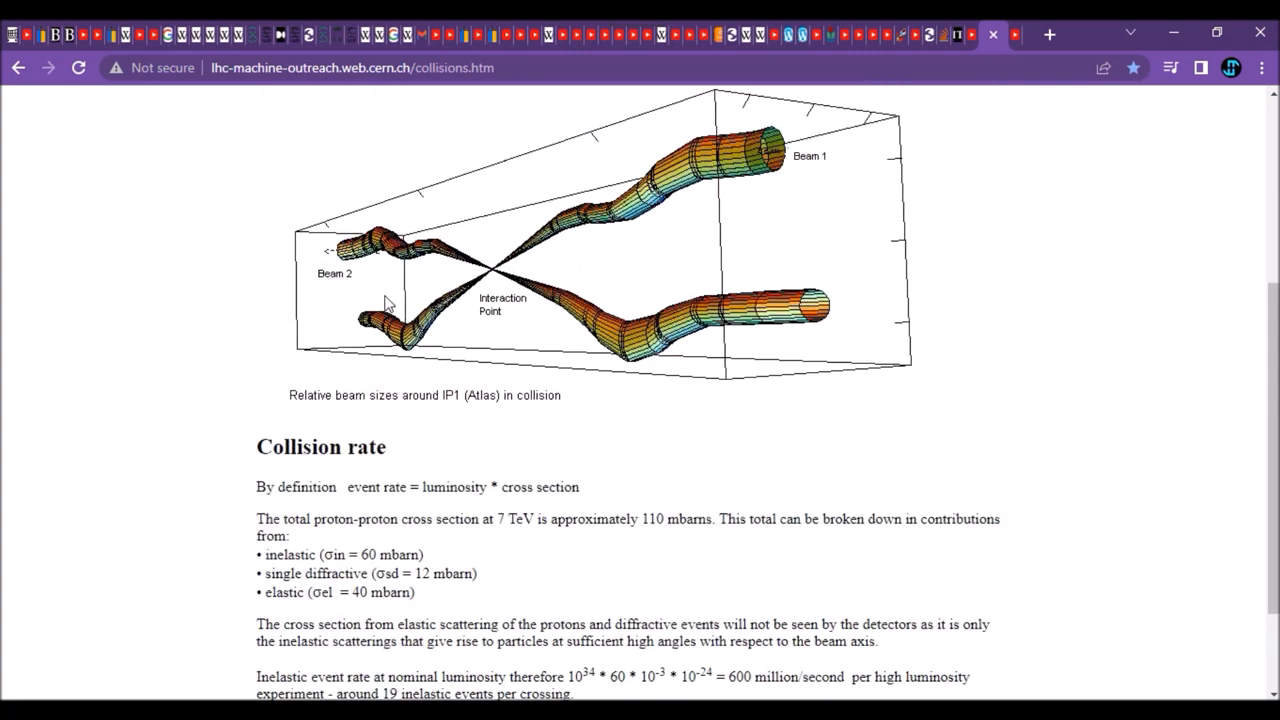
{"action": "scroll", "scroll_direction": "up", "scroll_amount": 3}
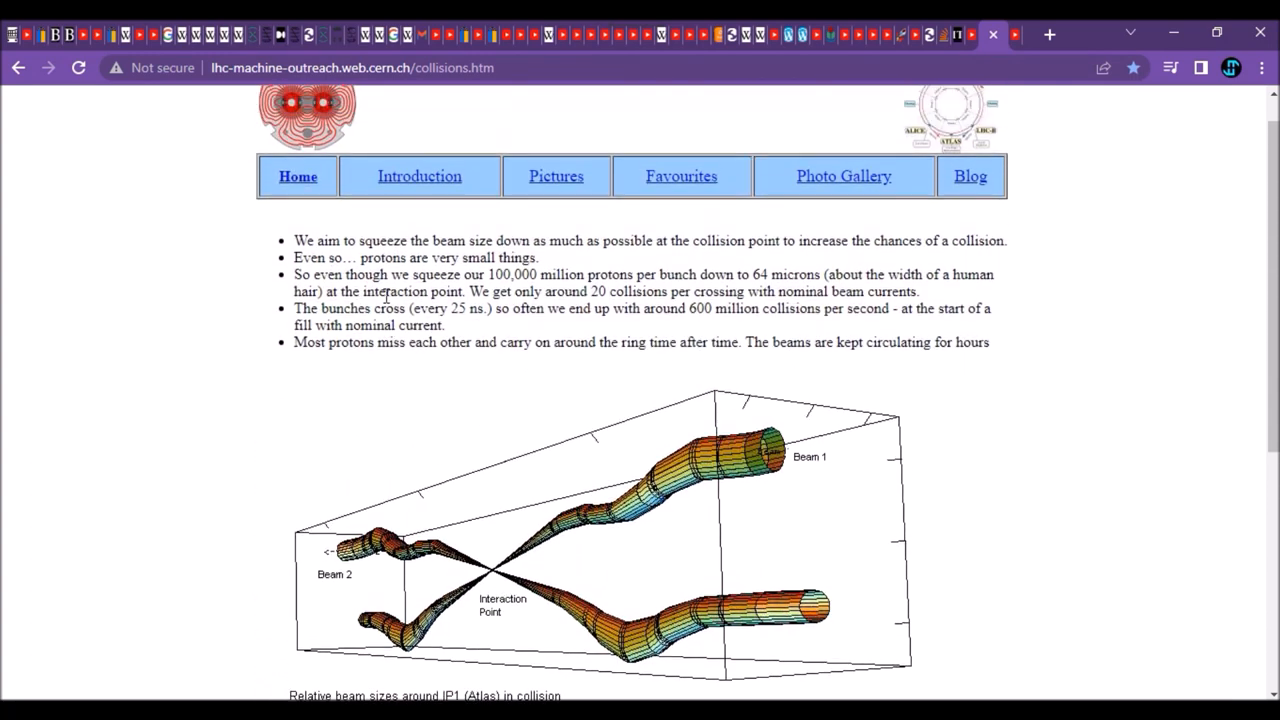
{"action": "scroll", "scroll_direction": "up", "scroll_amount": 3}
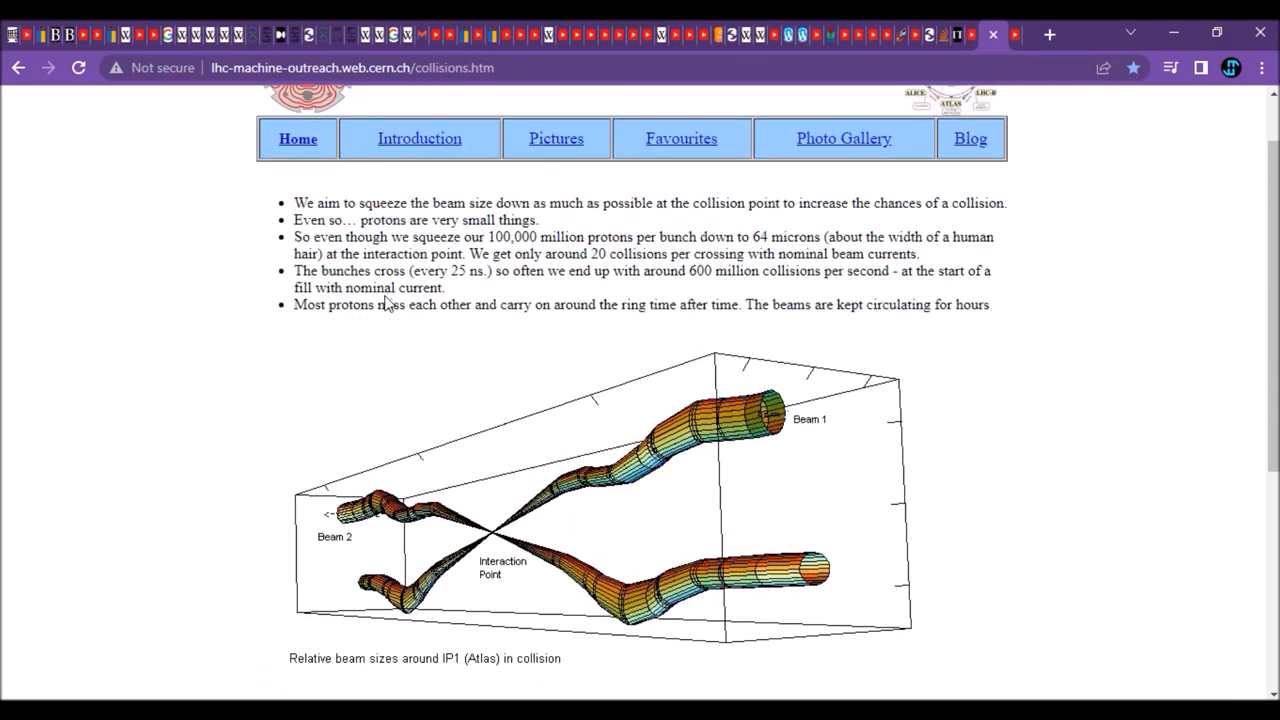
{"action": "scroll", "scroll_direction": "down", "scroll_amount": 3}
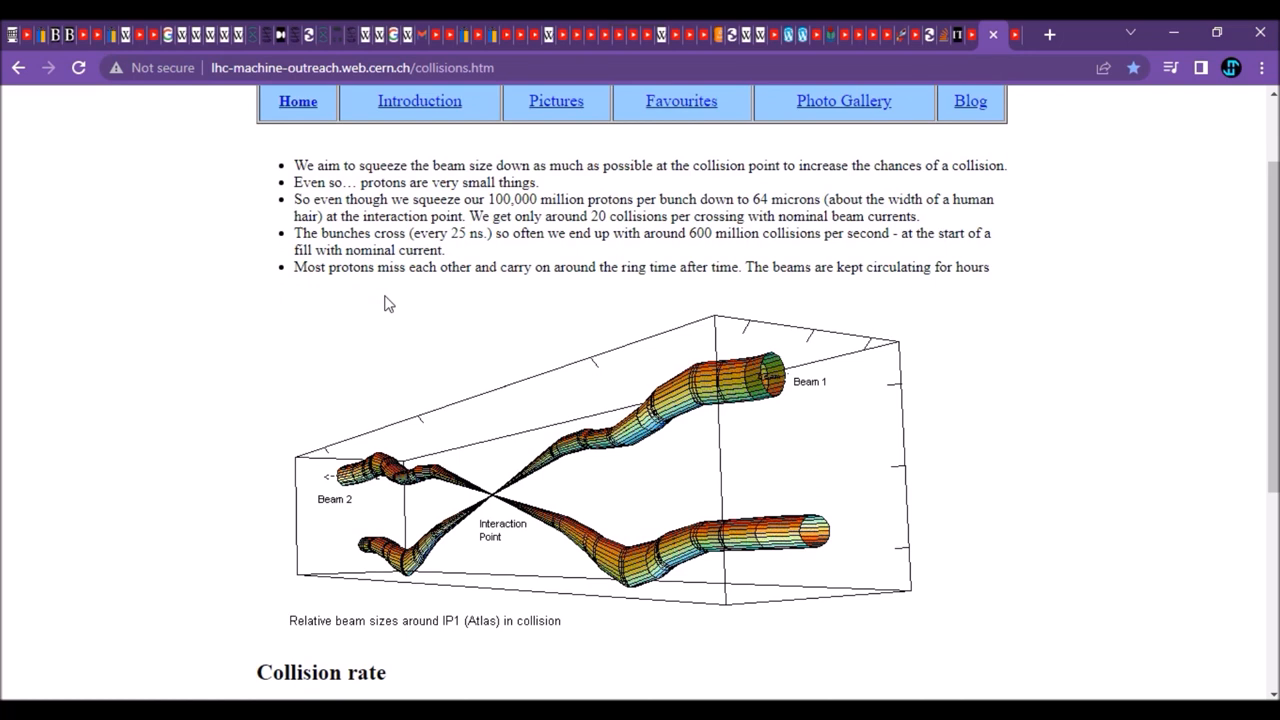
{"action": "mouse_move", "coordinate": [192, 468]}
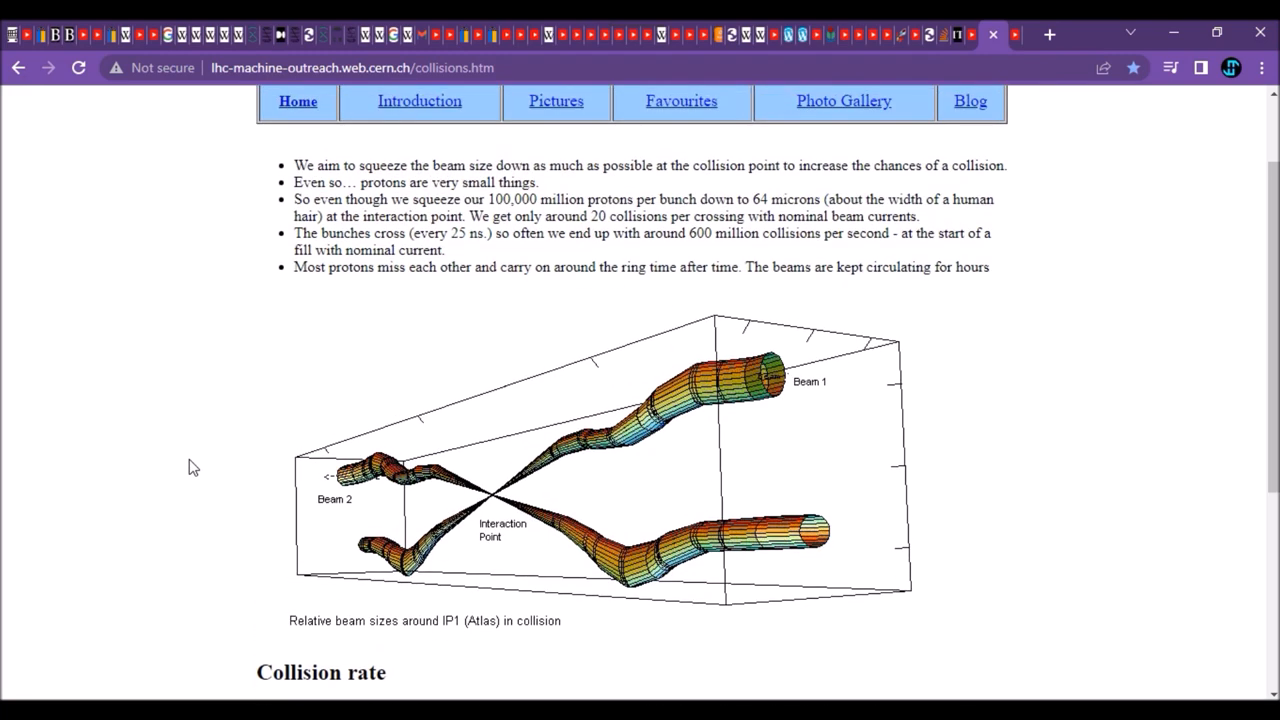
{"action": "mouse_move", "coordinate": [988, 564]}
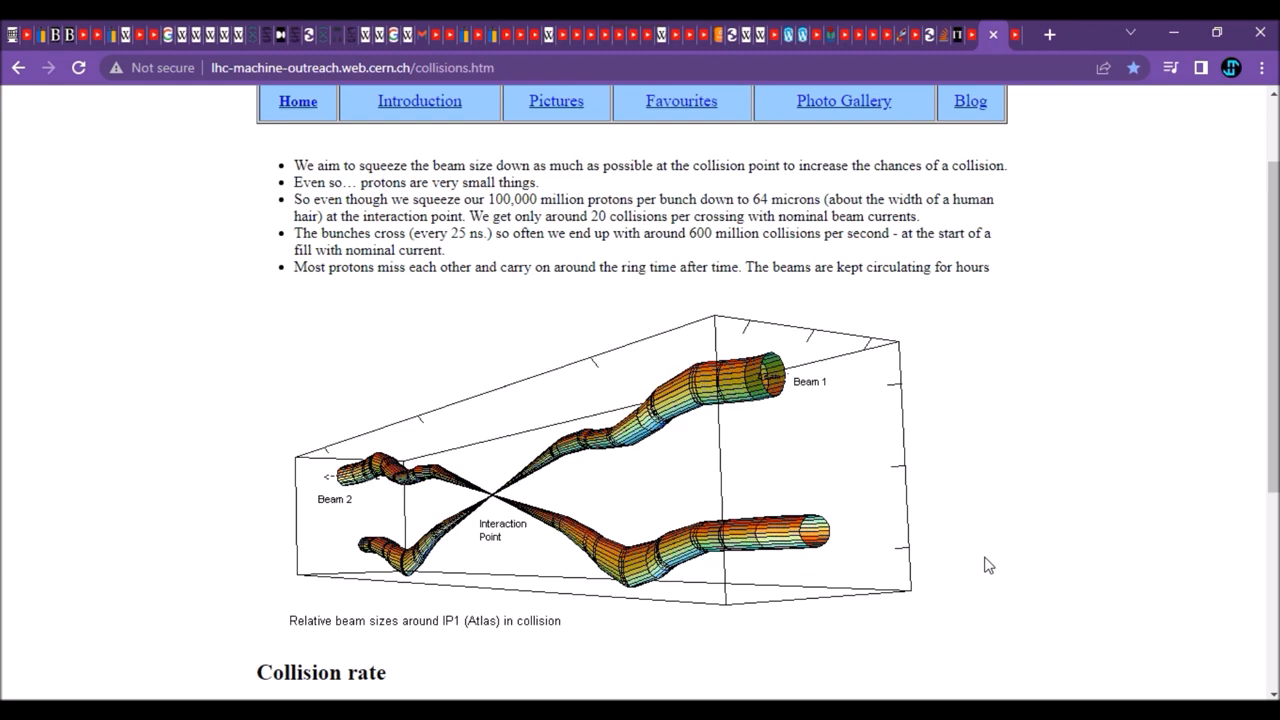
{"action": "scroll", "scroll_direction": "down", "scroll_amount": 3}
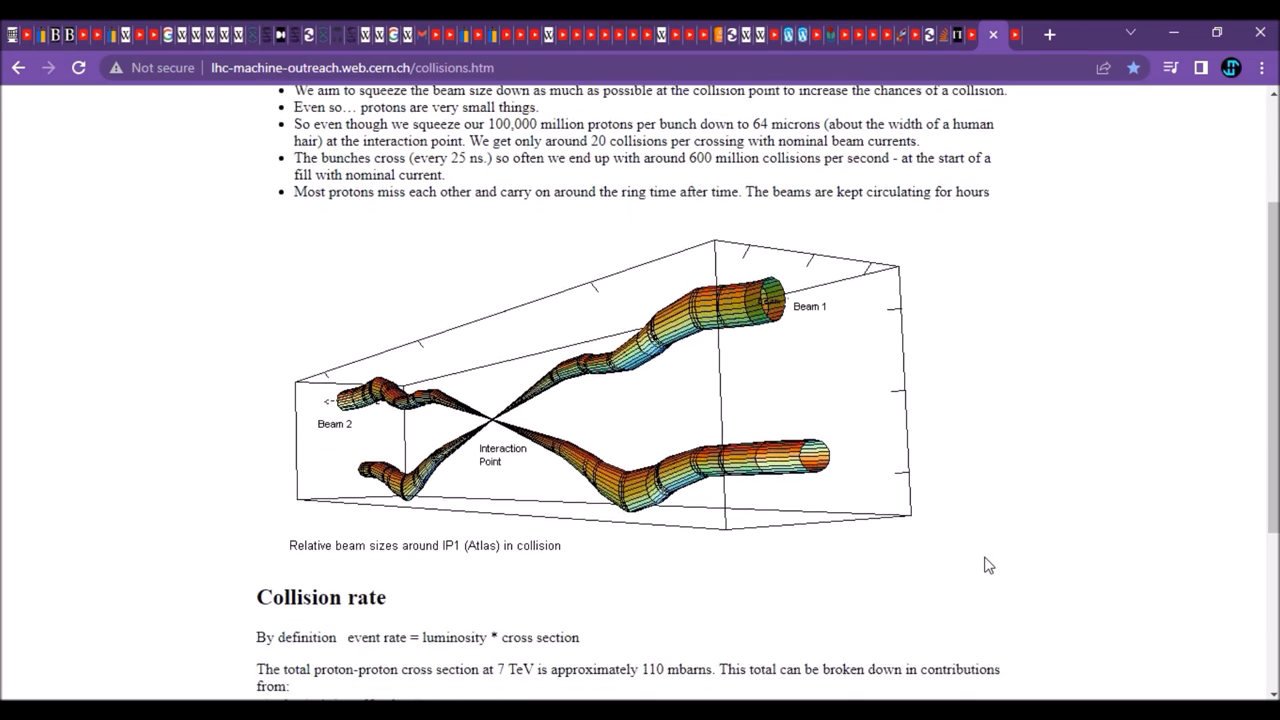
{"action": "scroll", "scroll_direction": "up", "scroll_amount": 3}
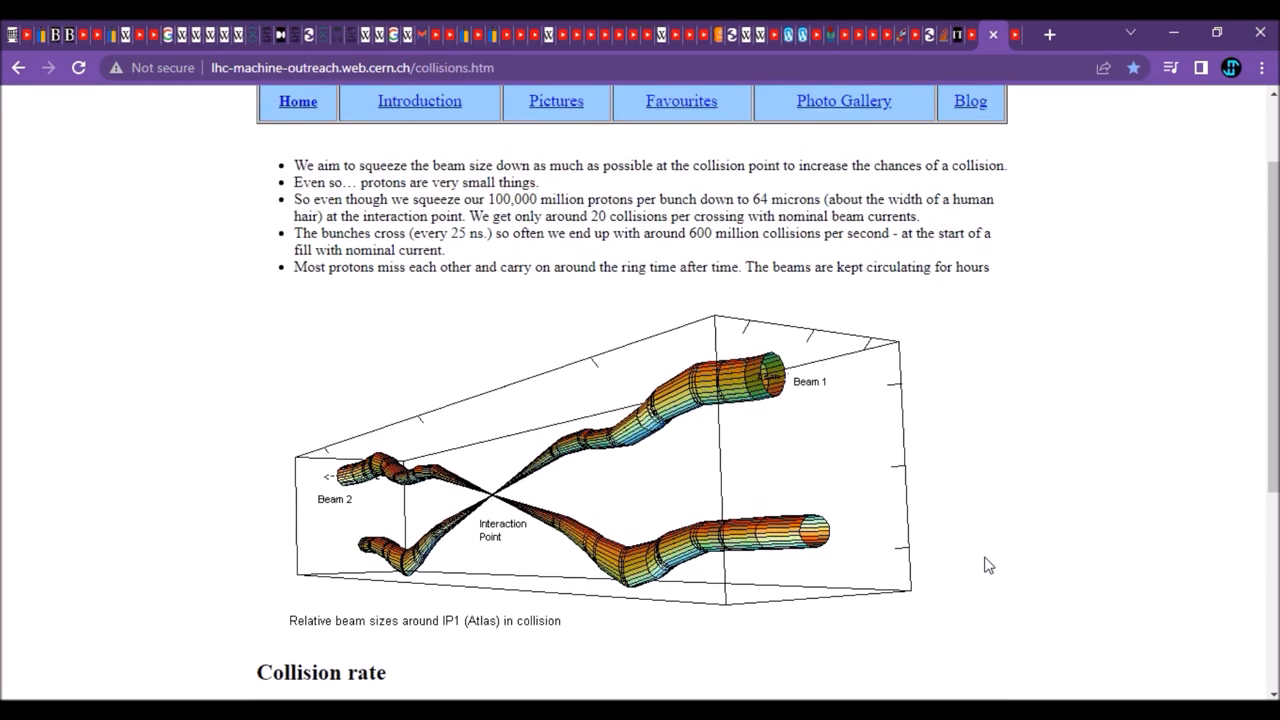
{"action": "scroll", "scroll_direction": "up", "scroll_amount": 3}
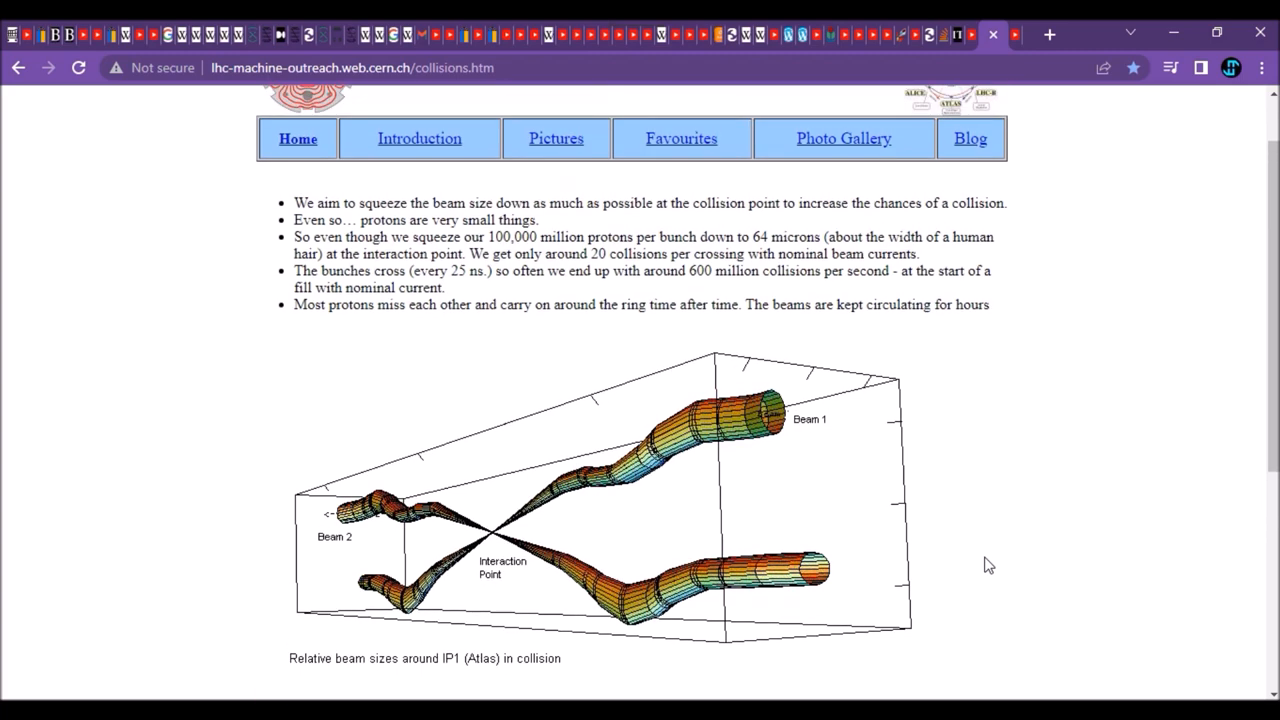
{"action": "scroll", "scroll_direction": "down", "scroll_amount": 3}
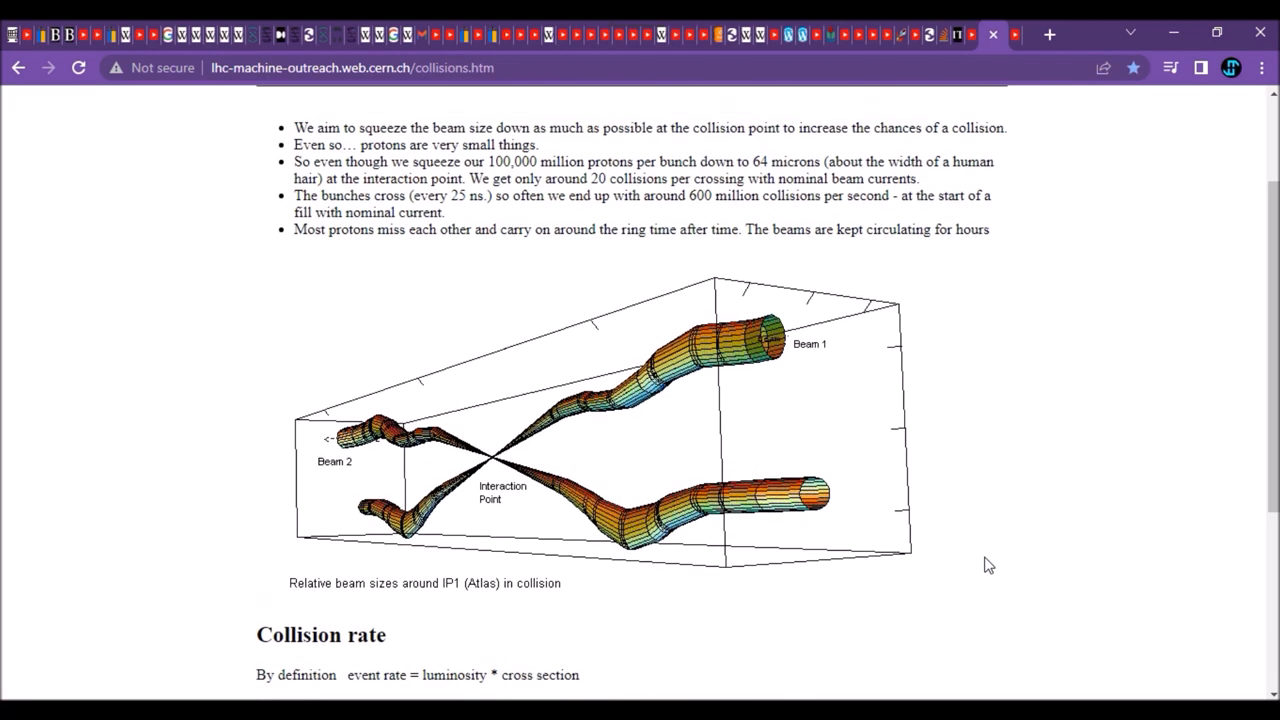
{"action": "mouse_move", "coordinate": [988, 200]}
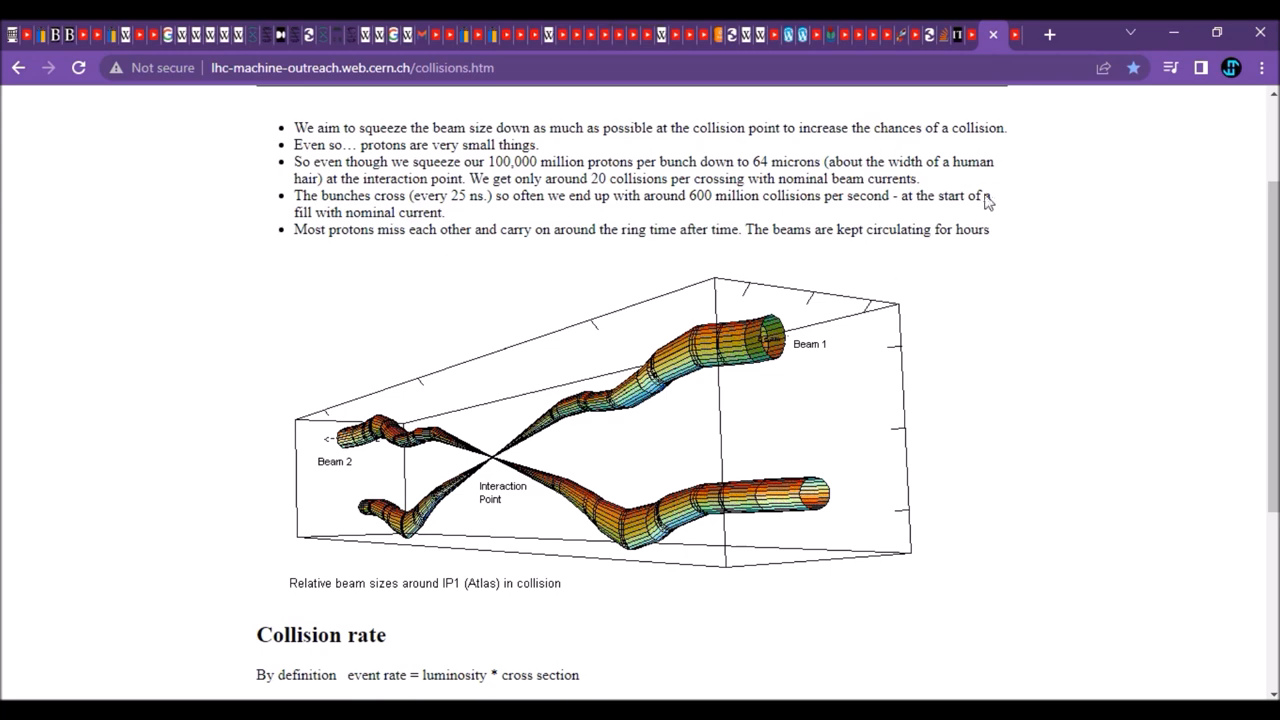
{"action": "scroll", "scroll_direction": "down", "scroll_amount": 3}
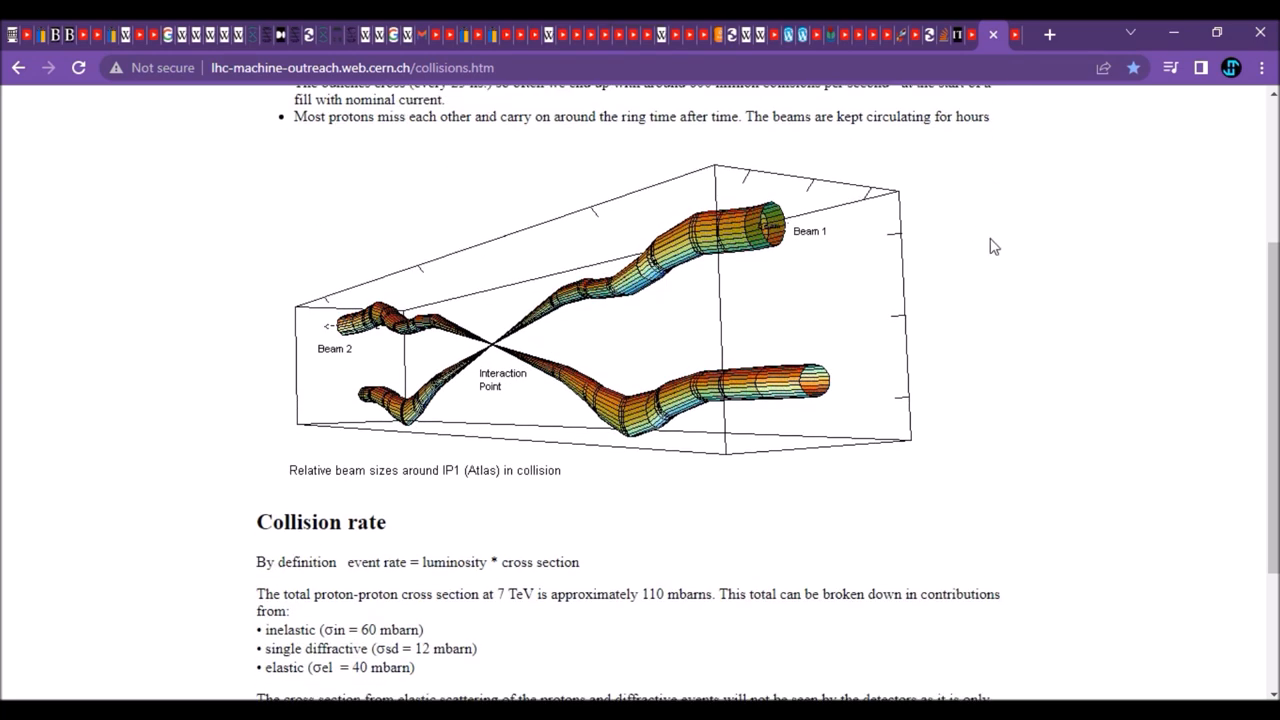
Step: Scroll through the Collision rate section to the 25 ns bunch spacing and 600 million events figure
{"action": "scroll", "scroll_direction": "down", "scroll_amount": 3}
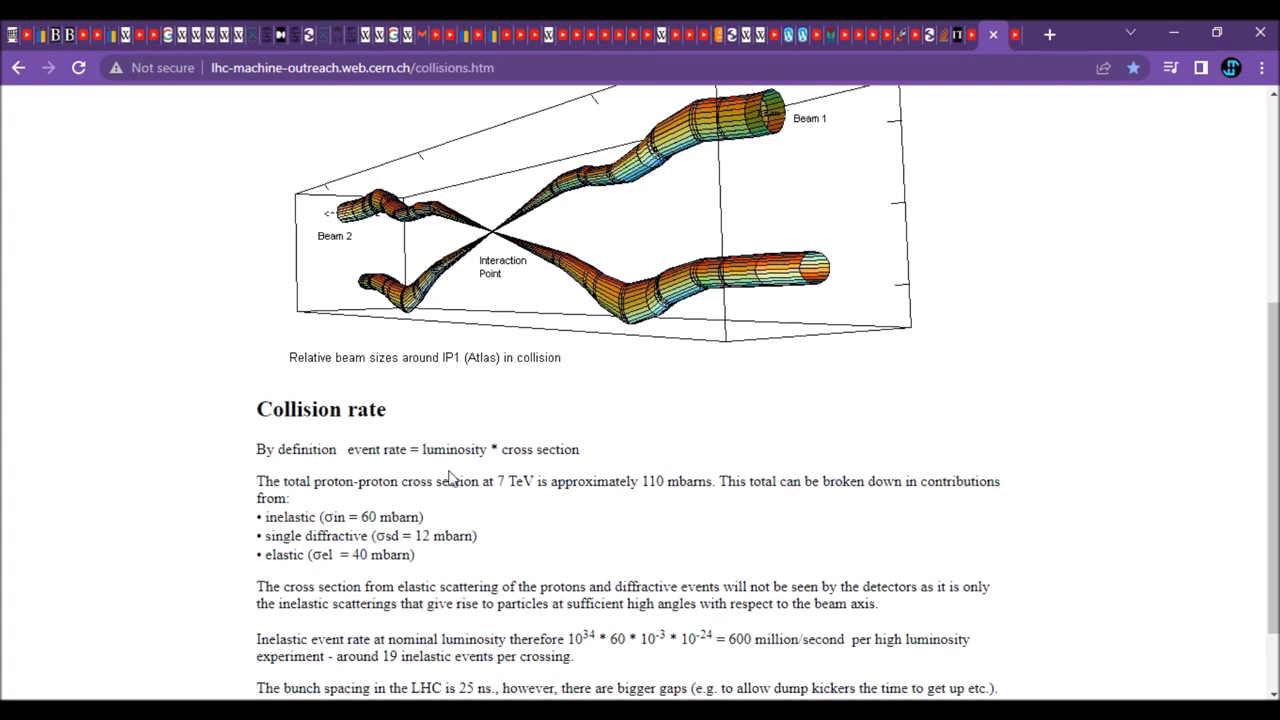
{"action": "mouse_move", "coordinate": [324, 468]}
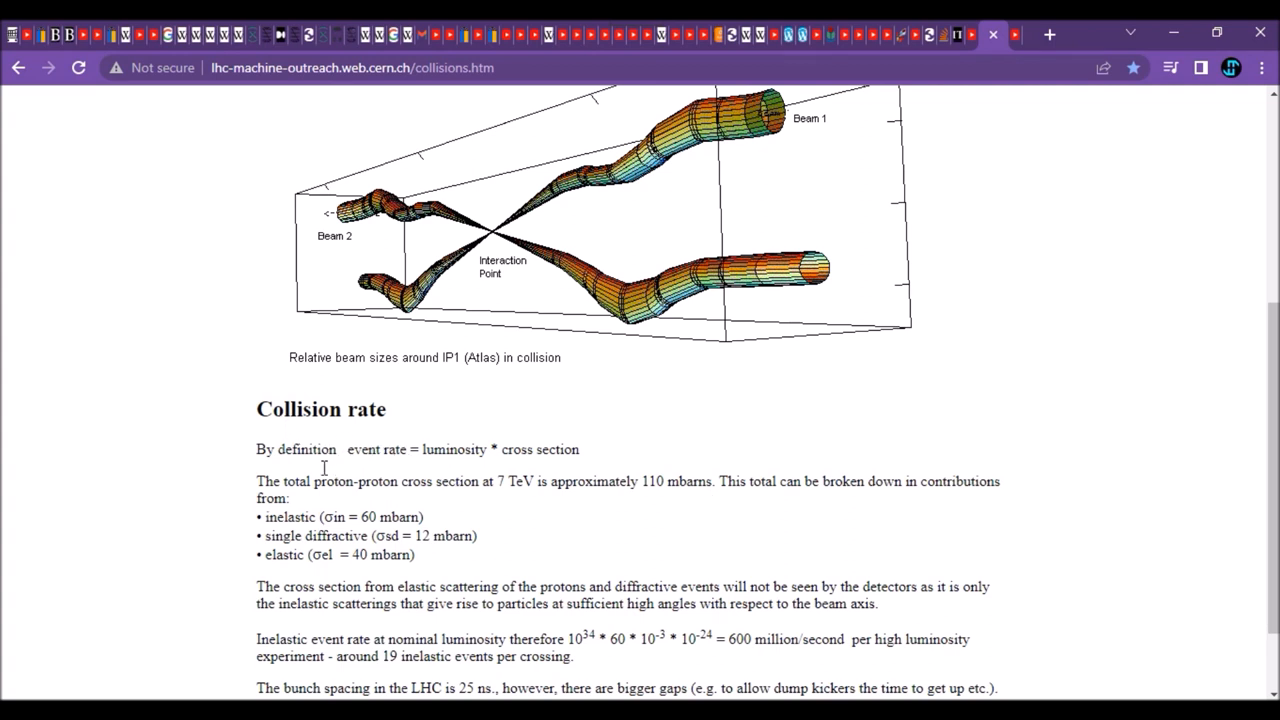
{"action": "mouse_move", "coordinate": [464, 470]}
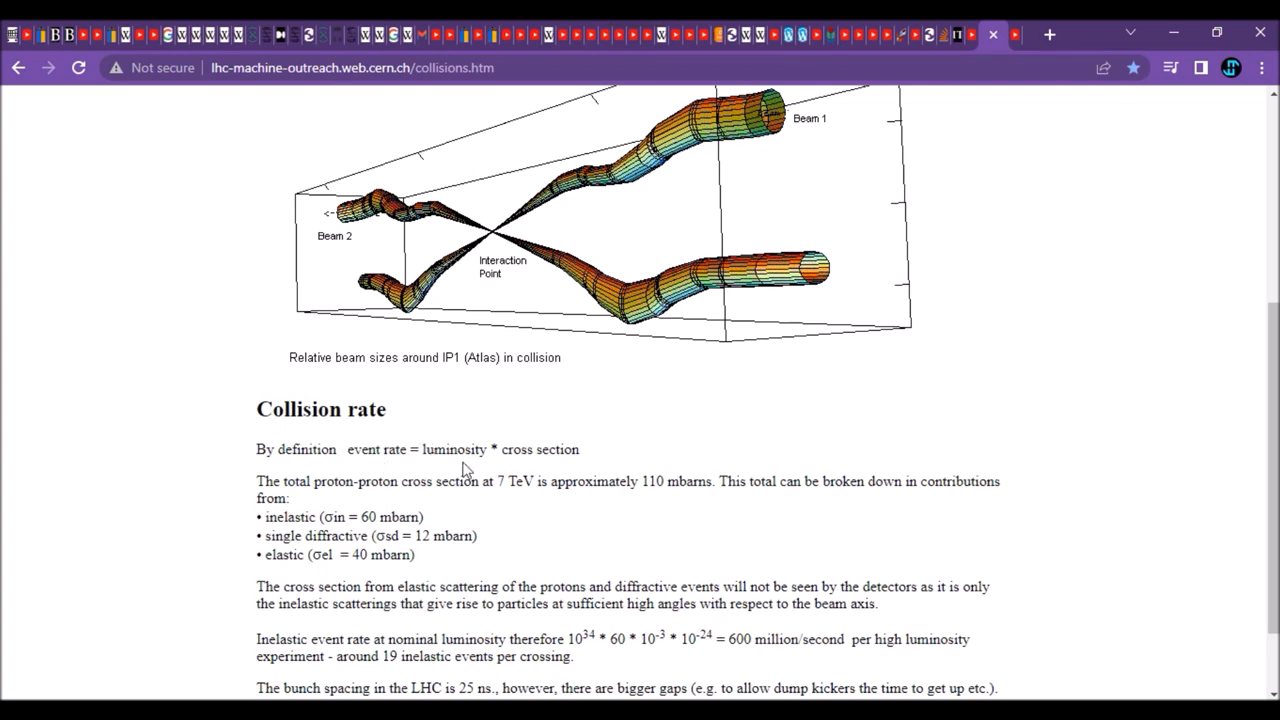
{"action": "mouse_move", "coordinate": [496, 480]}
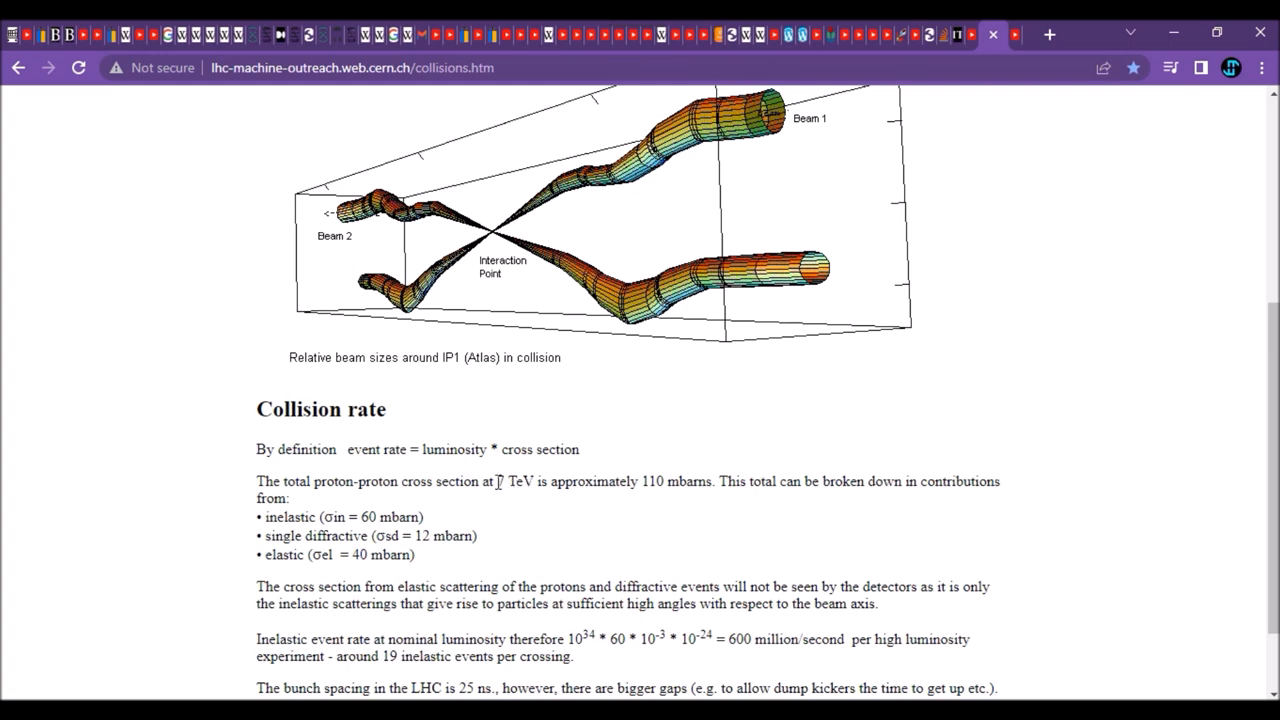
{"action": "scroll", "scroll_direction": "down", "scroll_amount": 3}
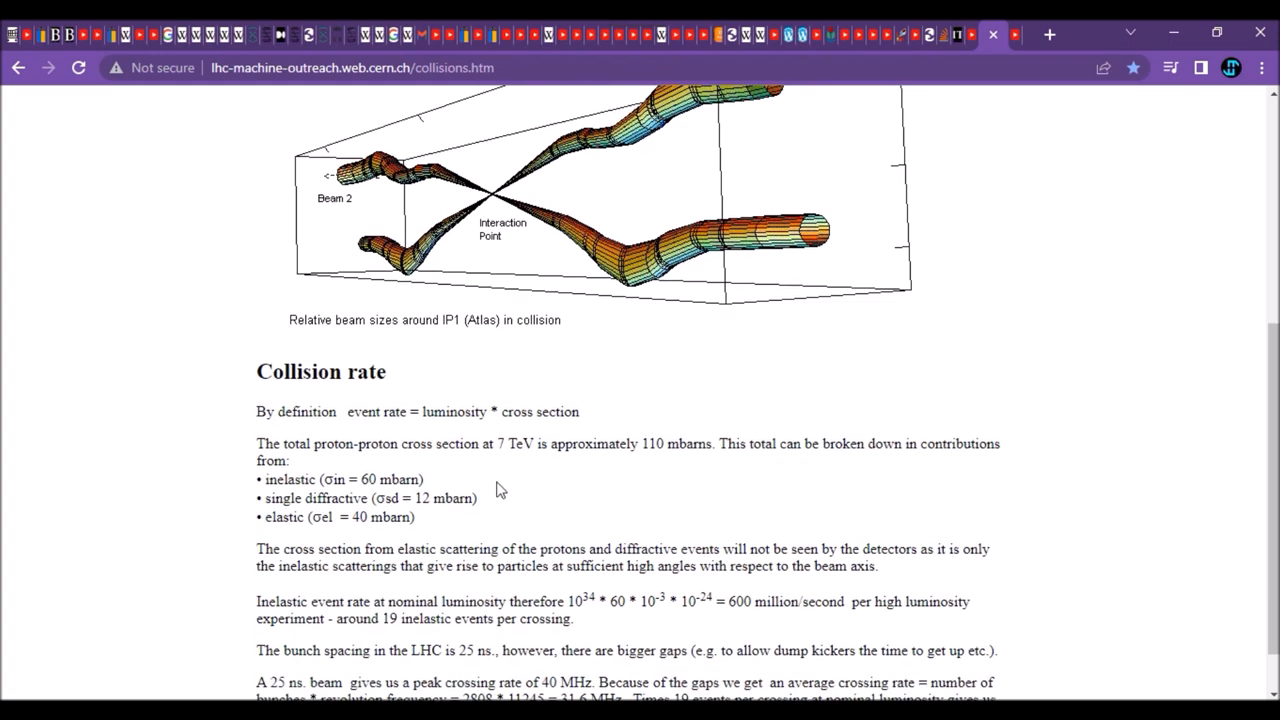
{"action": "mouse_move", "coordinate": [510, 444]}
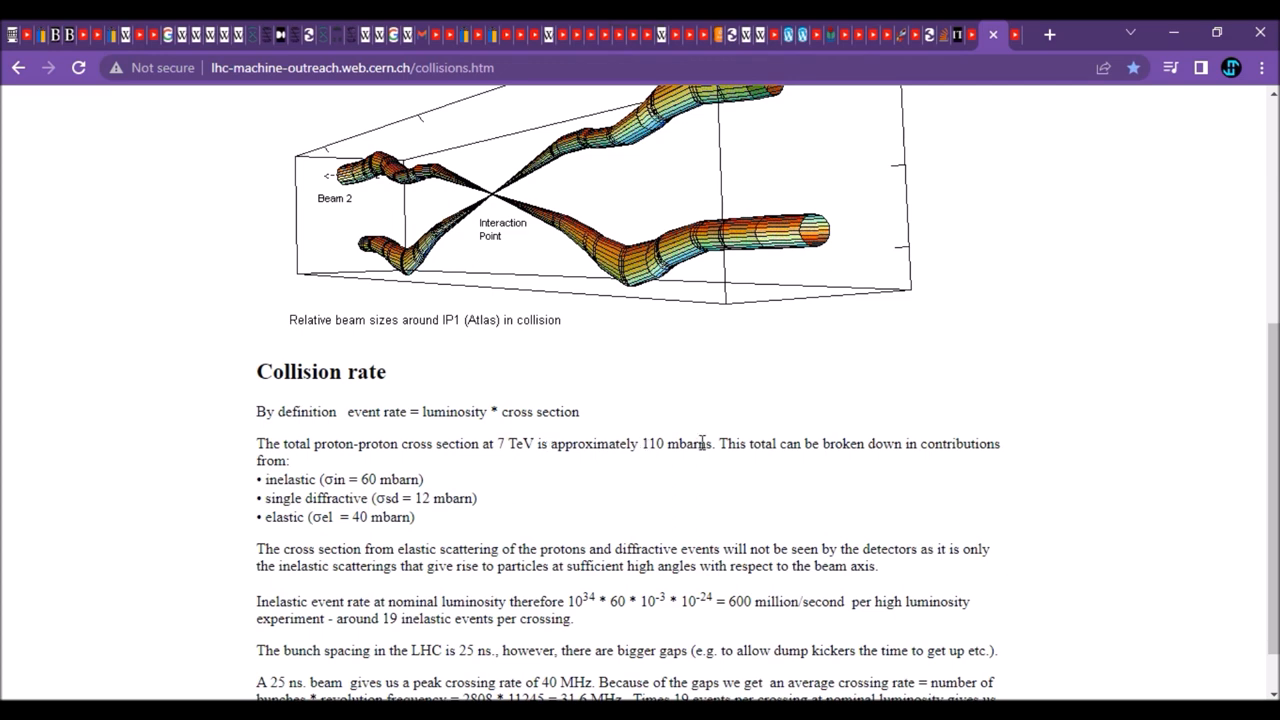
{"action": "mouse_move", "coordinate": [688, 480]}
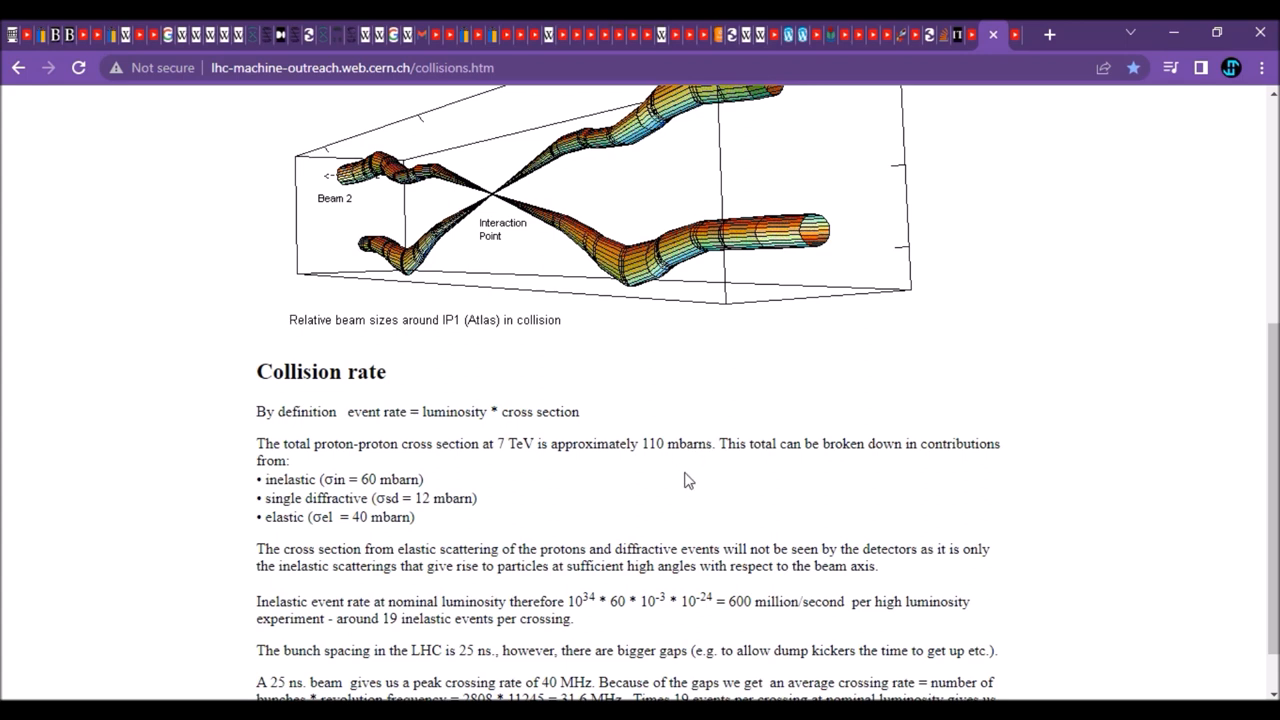
{"action": "scroll", "scroll_direction": "down", "scroll_amount": 3}
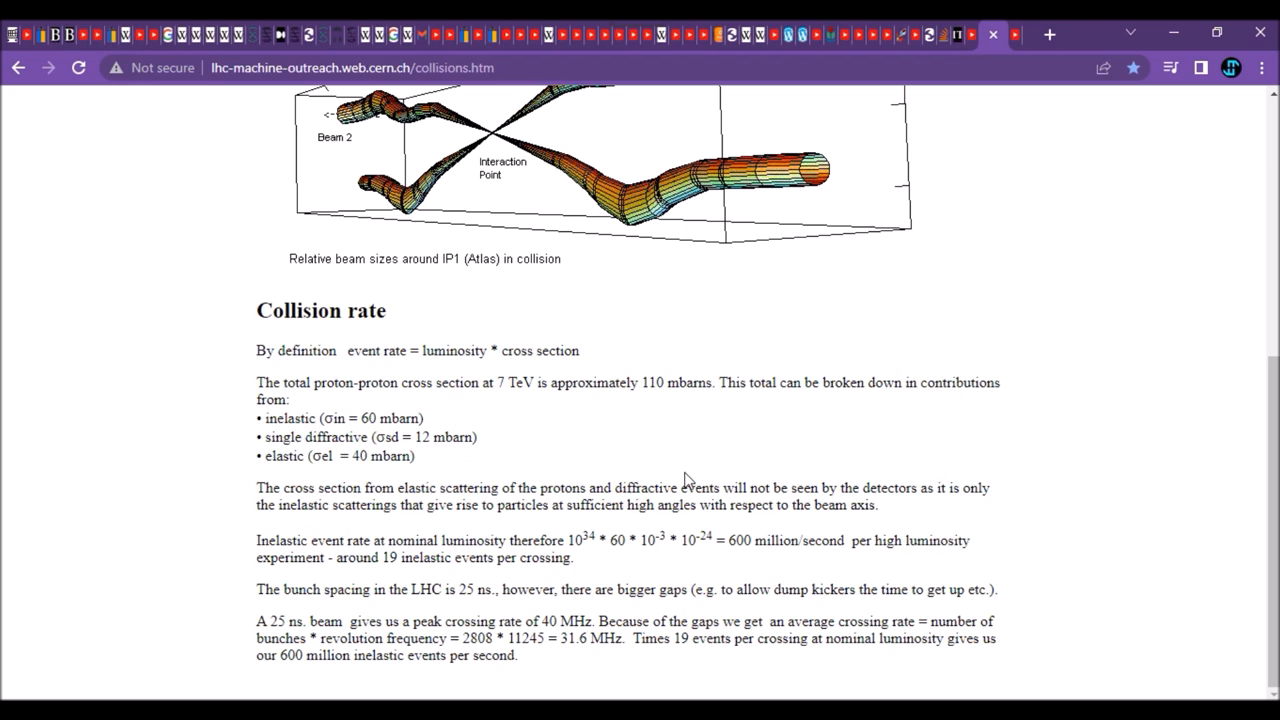
{"action": "scroll", "scroll_direction": "up", "scroll_amount": 3}
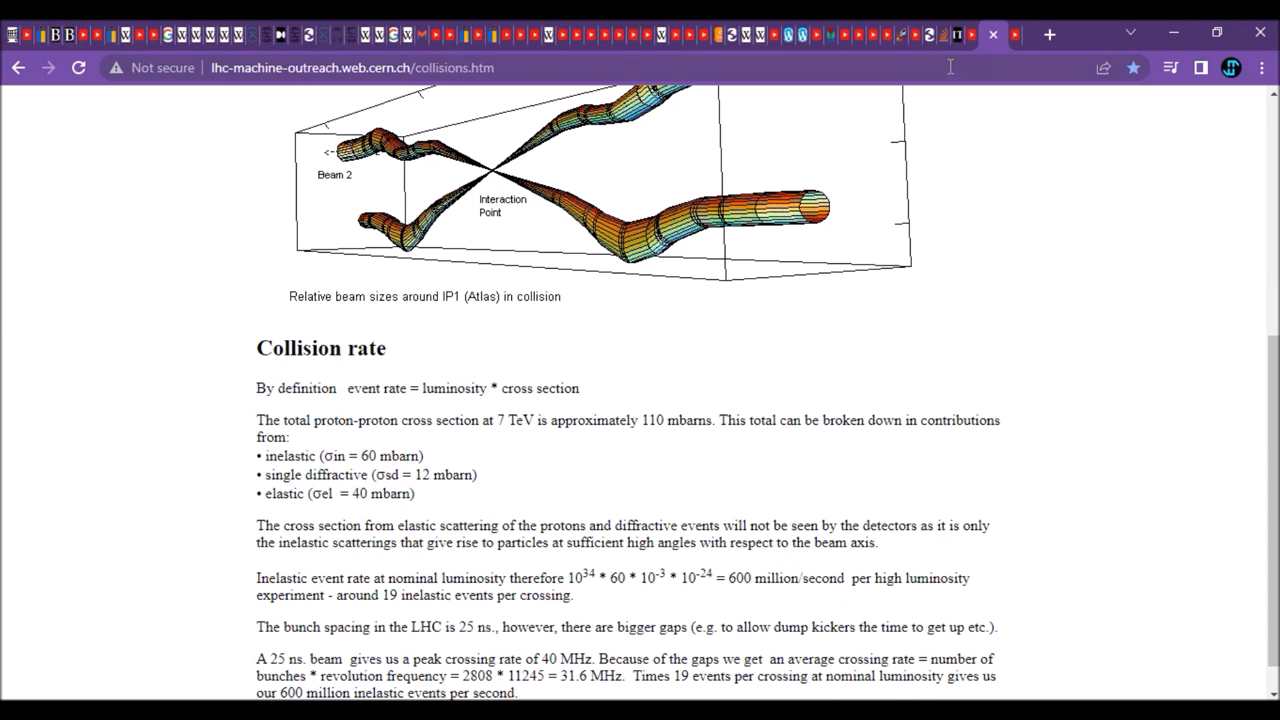
Step: Search Google for 'barn unit' to get the Barn (unit) definition results
{"action": "type", "text": "barn"}
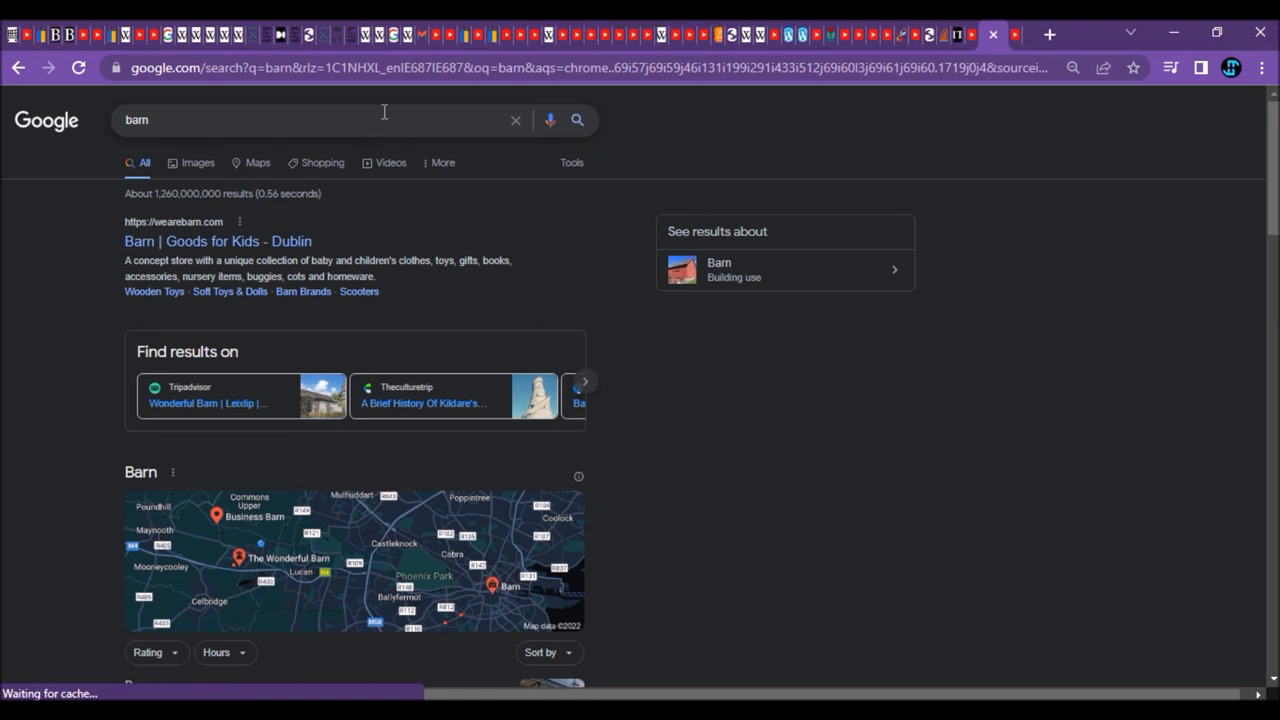
{"action": "left_click", "coordinate": [300, 120]}
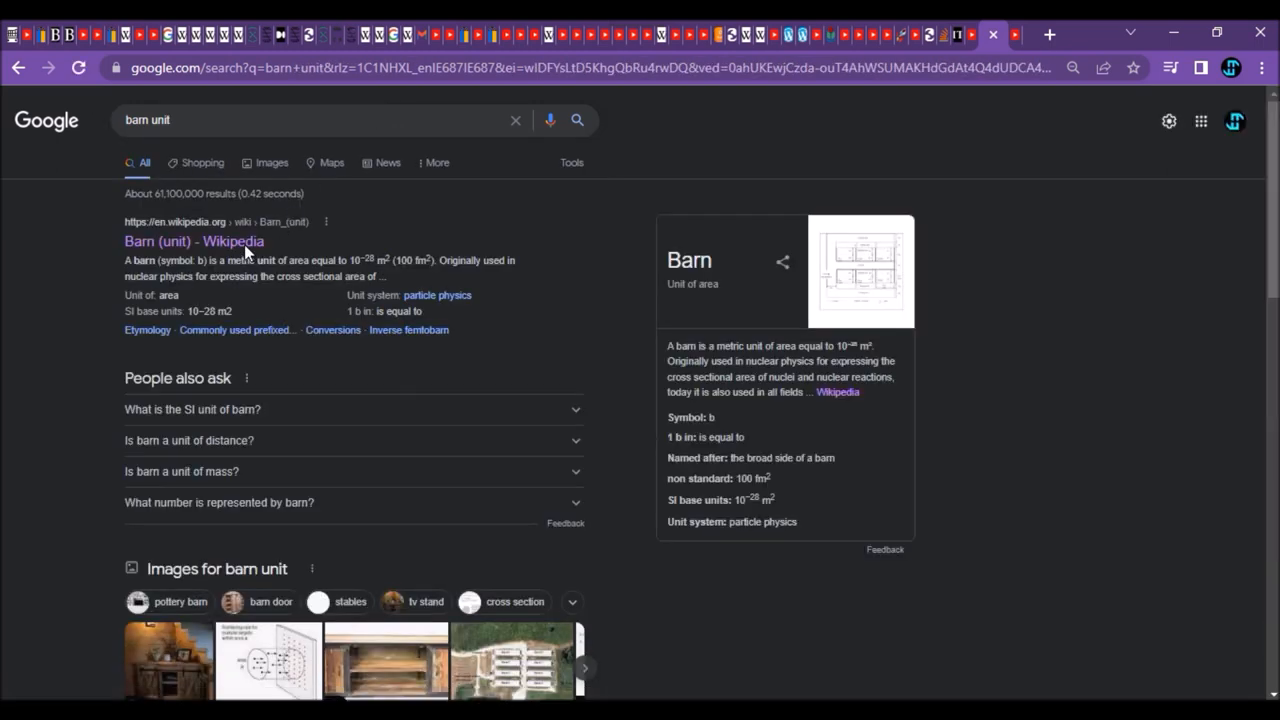
Step: Read the Wikipedia Barn (unit) article defining a barn as 10⁻²⁸ m²
{"action": "left_click", "coordinate": [194, 240]}
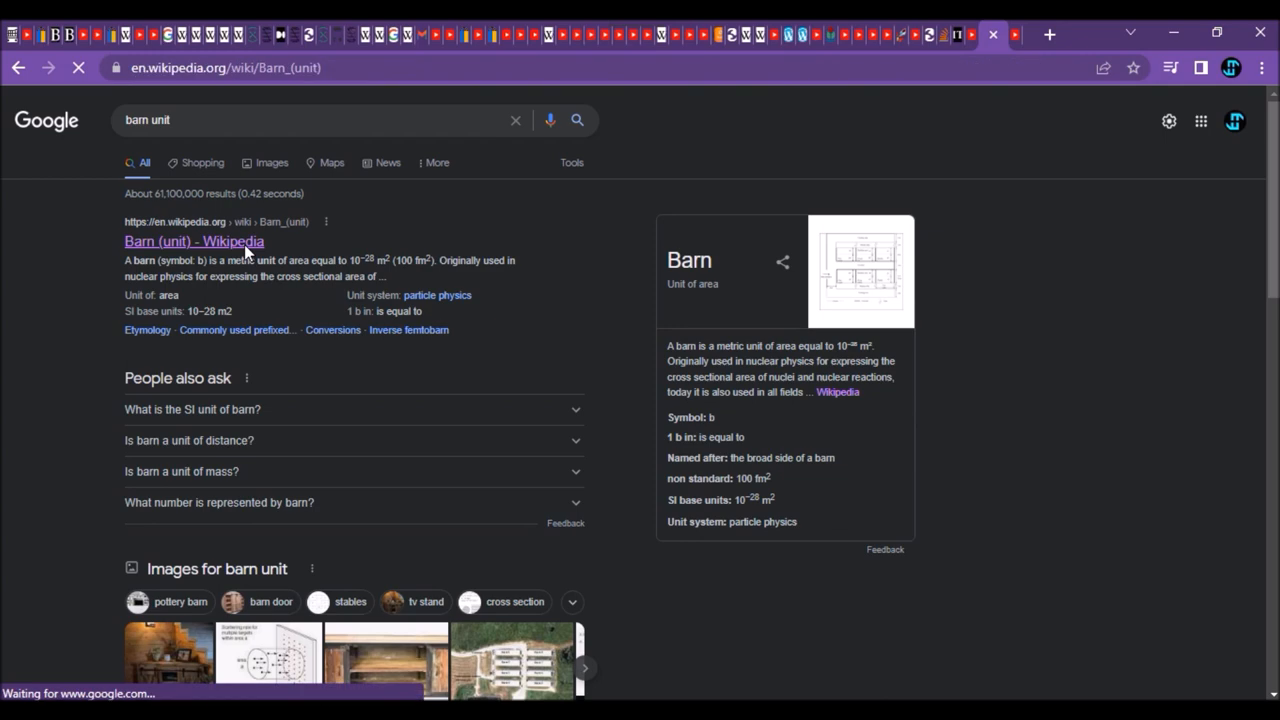
{"action": "left_click", "coordinate": [194, 240]}
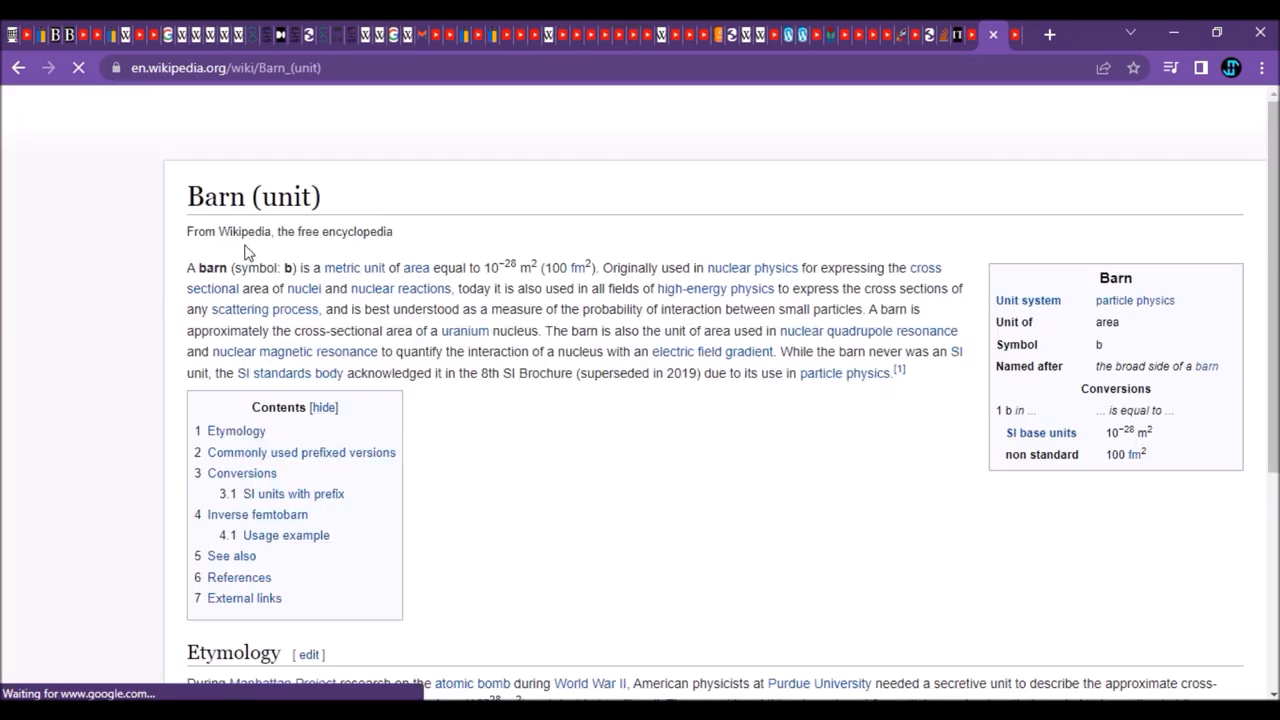
{"action": "scroll", "scroll_direction": "down", "scroll_amount": 3}
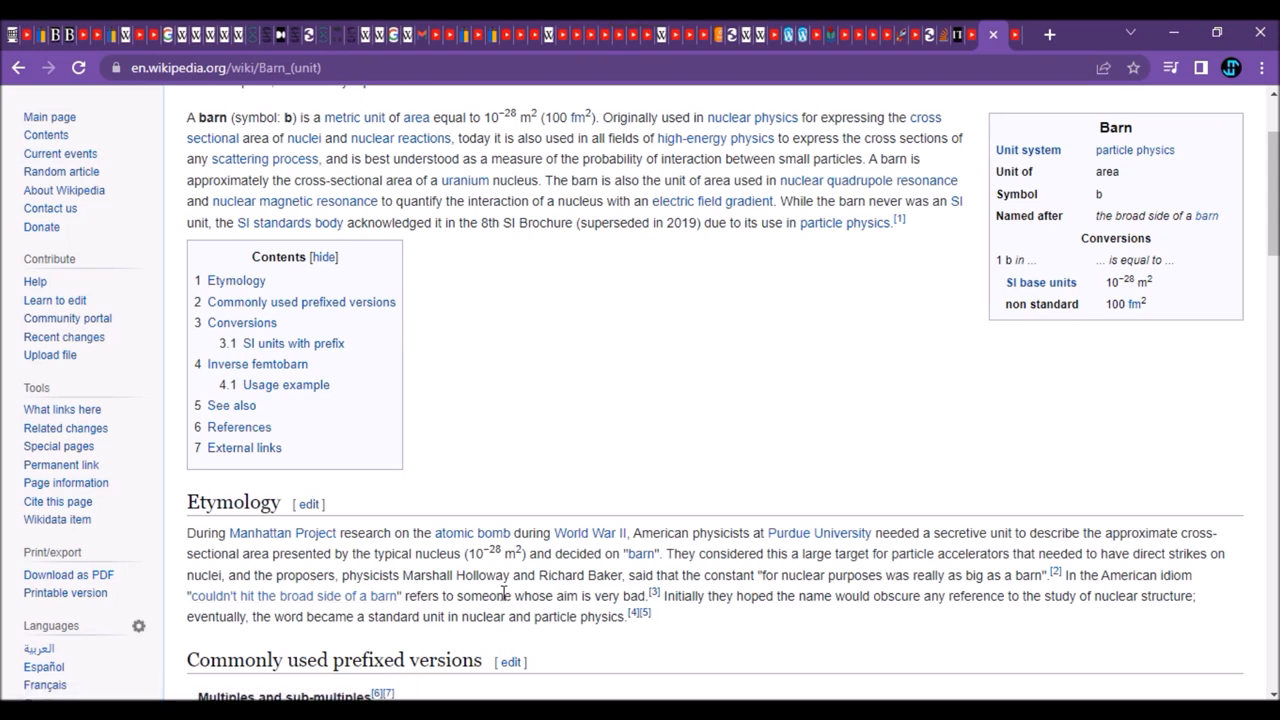
{"action": "mouse_move", "coordinate": [504, 568]}
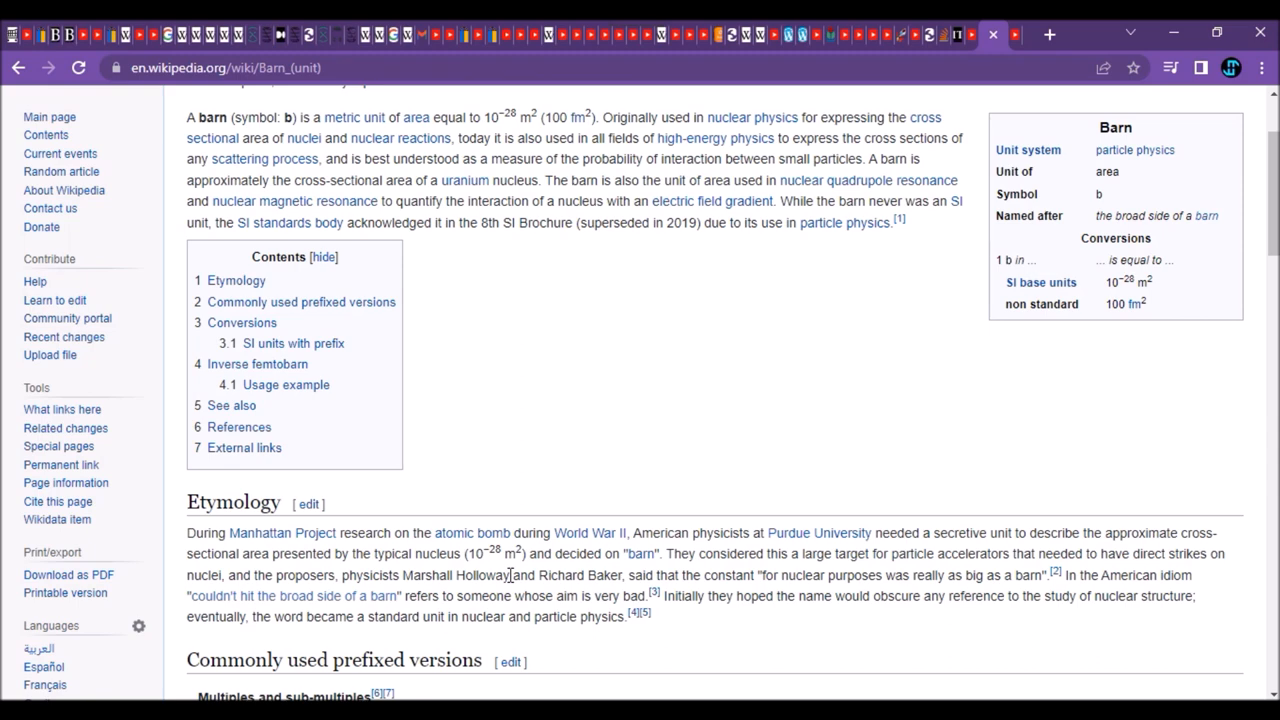
{"action": "scroll", "scroll_direction": "down", "scroll_amount": 3}
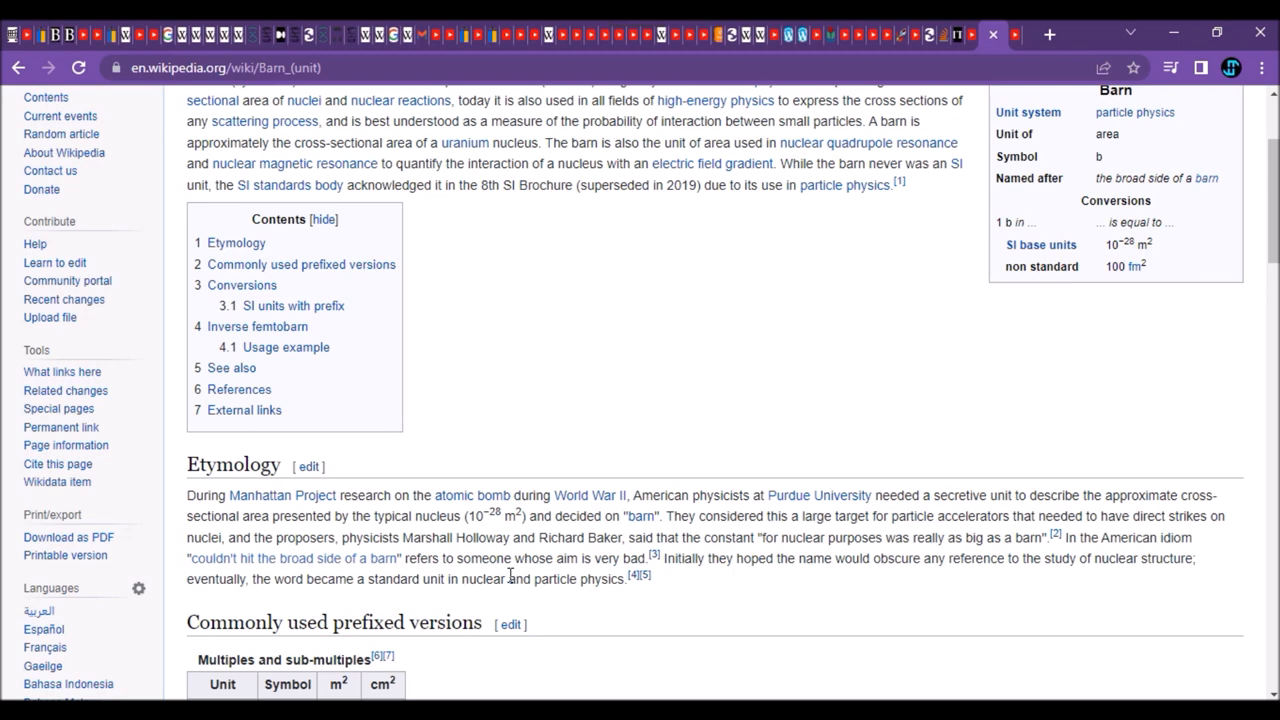
{"action": "scroll", "scroll_direction": "up", "scroll_amount": 3}
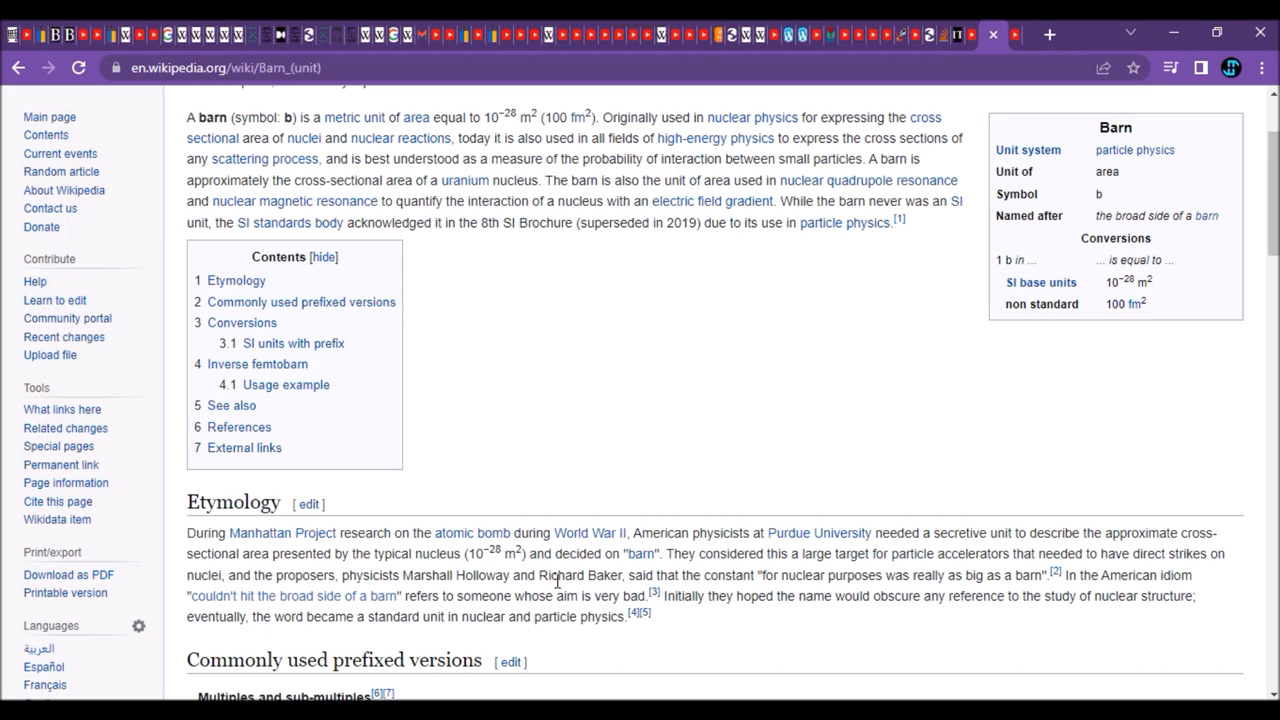
{"action": "mouse_move", "coordinate": [880, 578]}
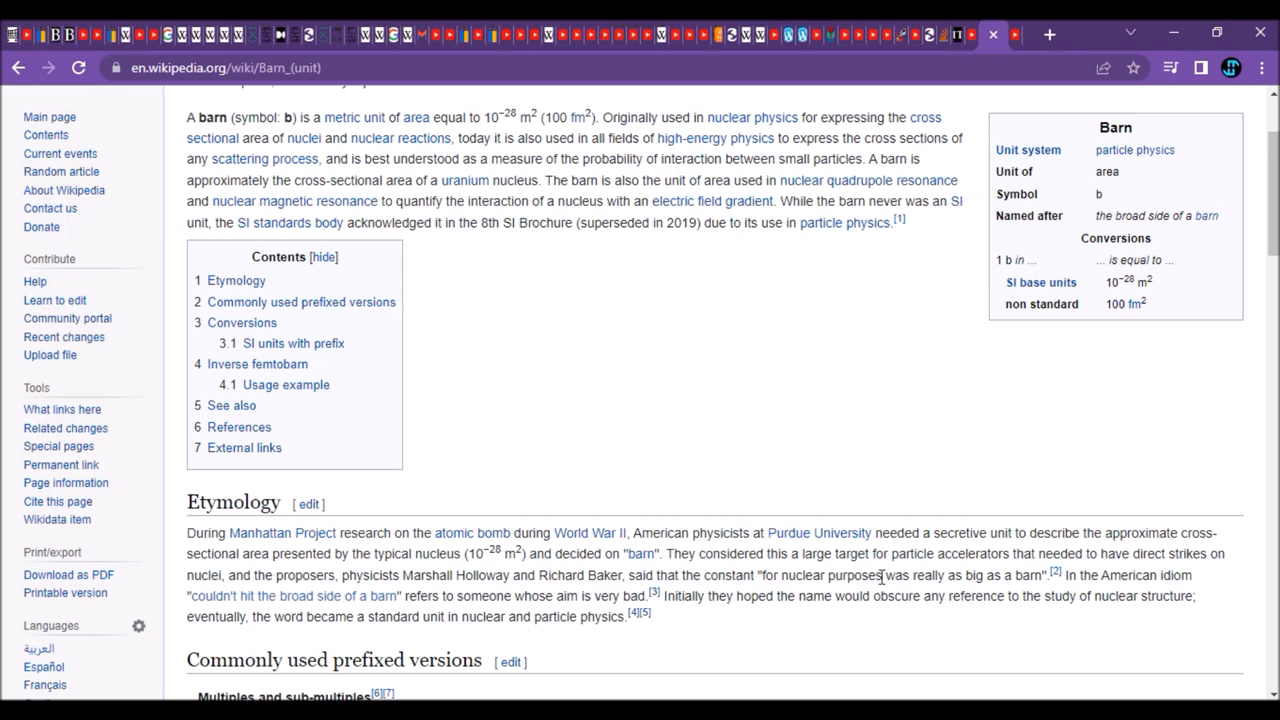
{"action": "mouse_move", "coordinate": [922, 574]}
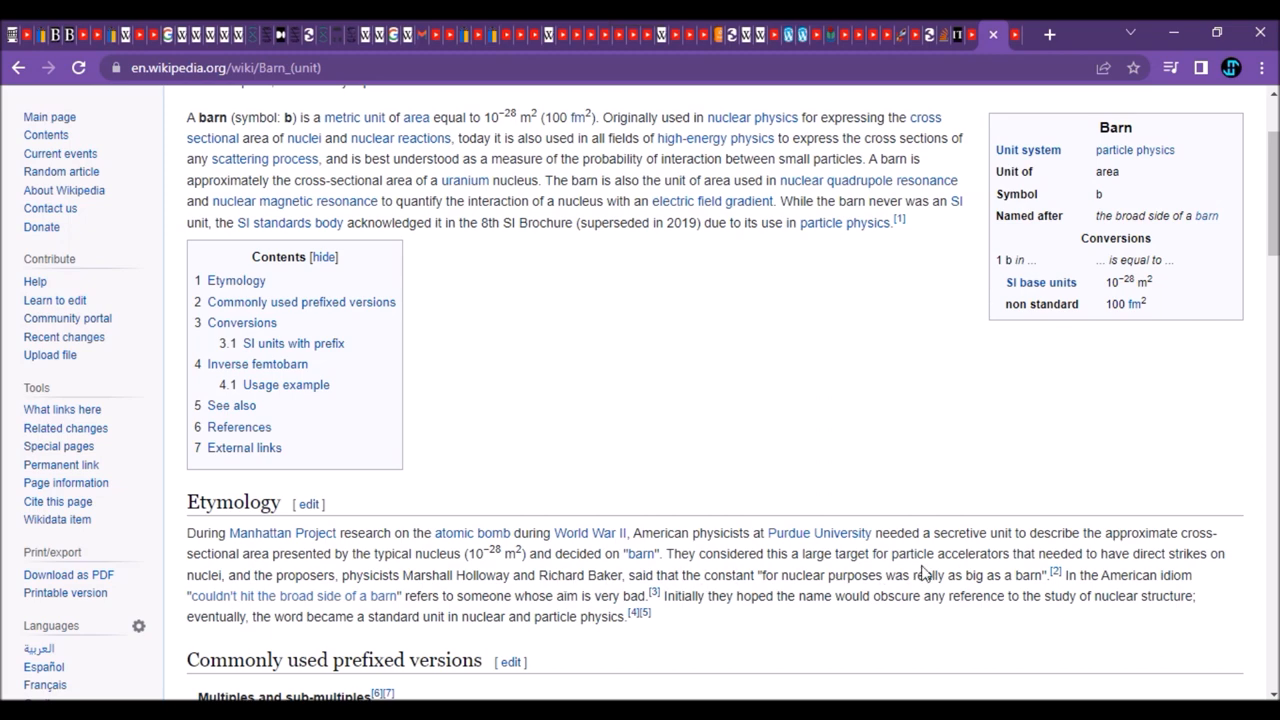
{"action": "scroll", "scroll_direction": "up", "scroll_amount": 3}
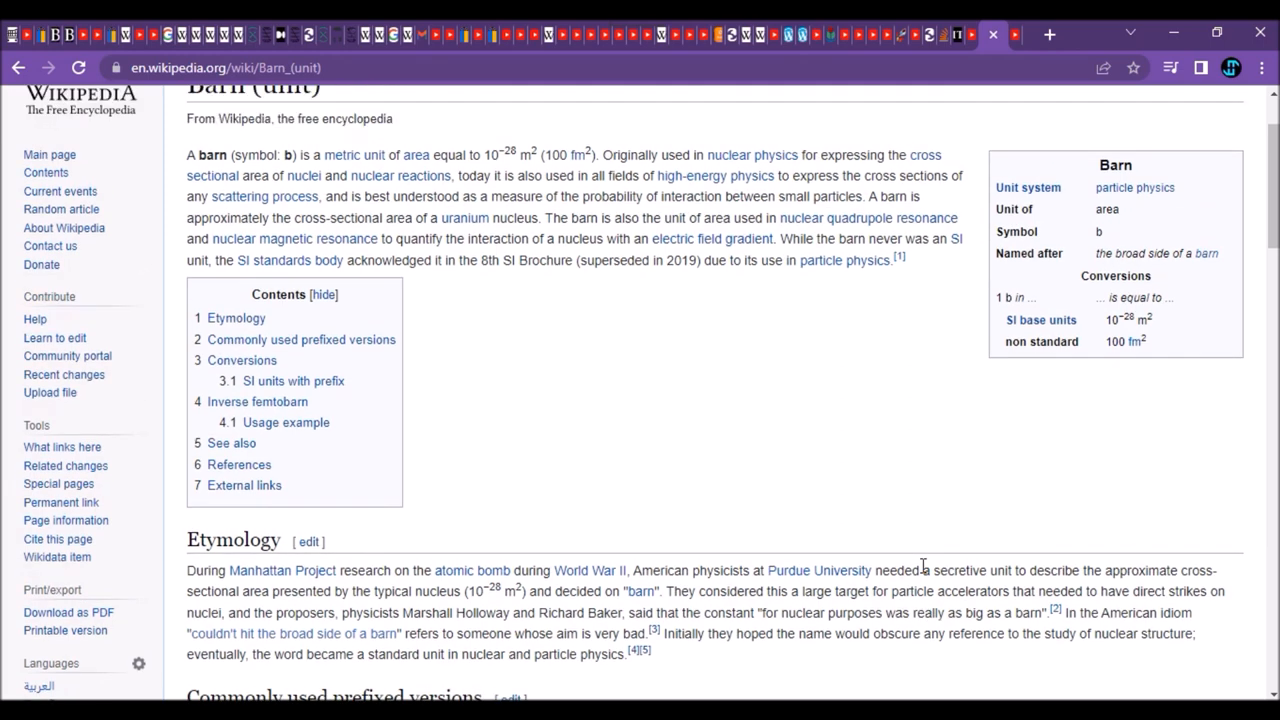
{"action": "scroll", "scroll_direction": "up", "scroll_amount": 3}
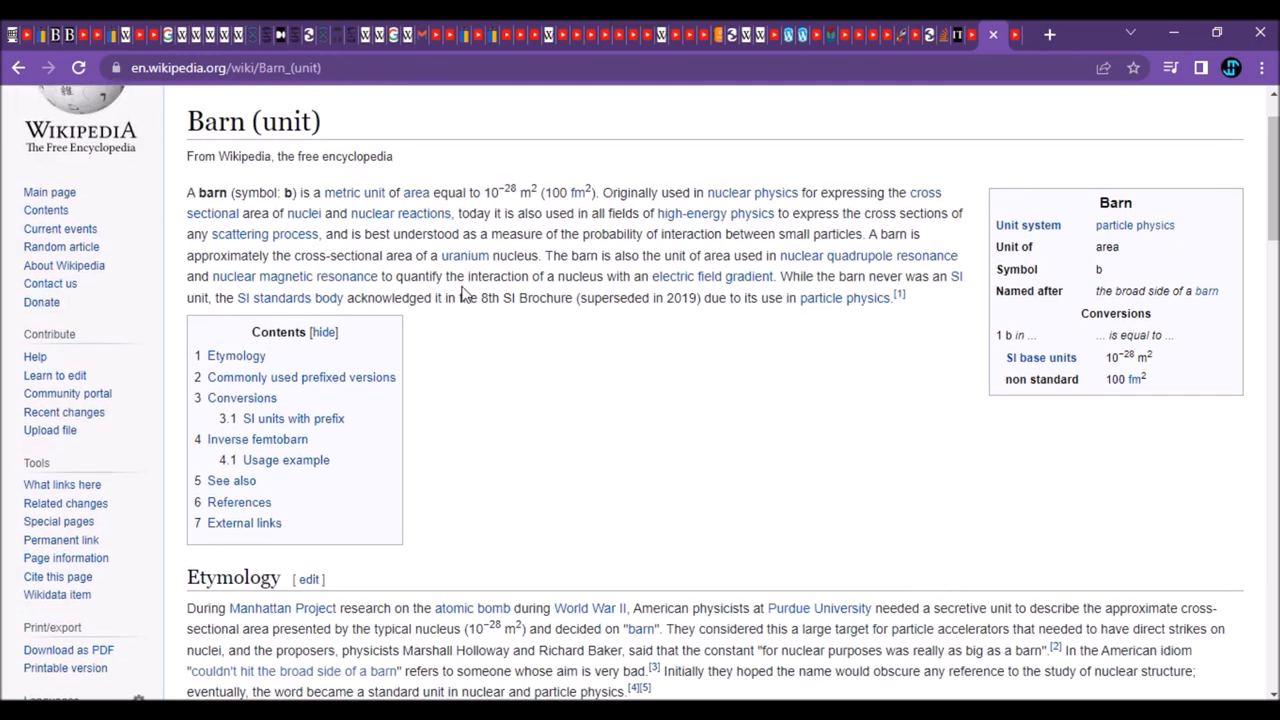
{"action": "mouse_move", "coordinate": [440, 276]}
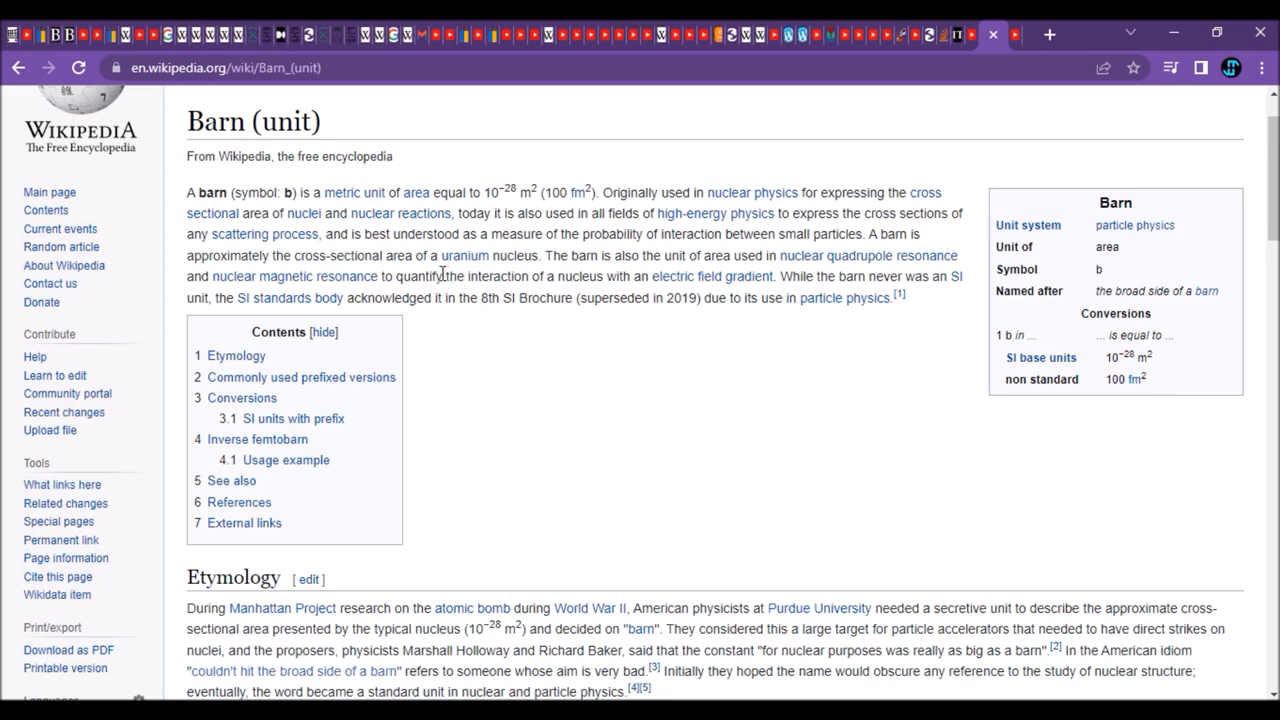
{"action": "mouse_move", "coordinate": [520, 304]}
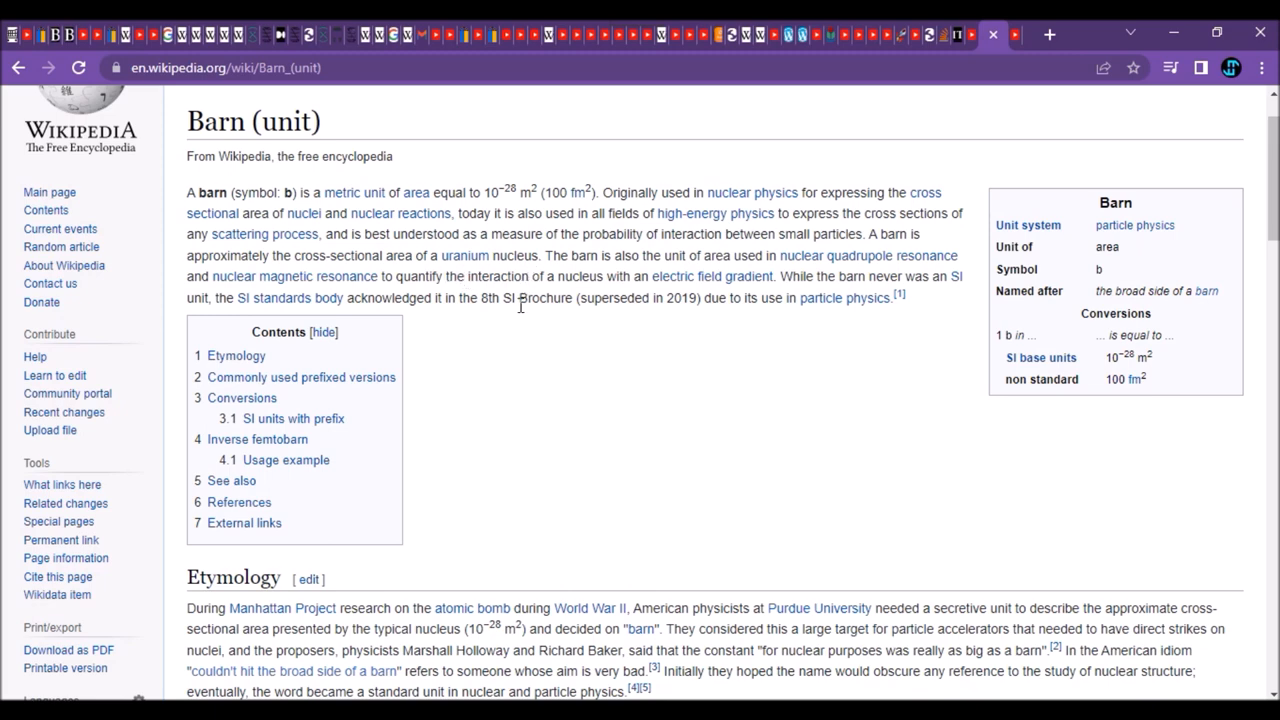
{"action": "scroll", "scroll_direction": "down", "scroll_amount": 3}
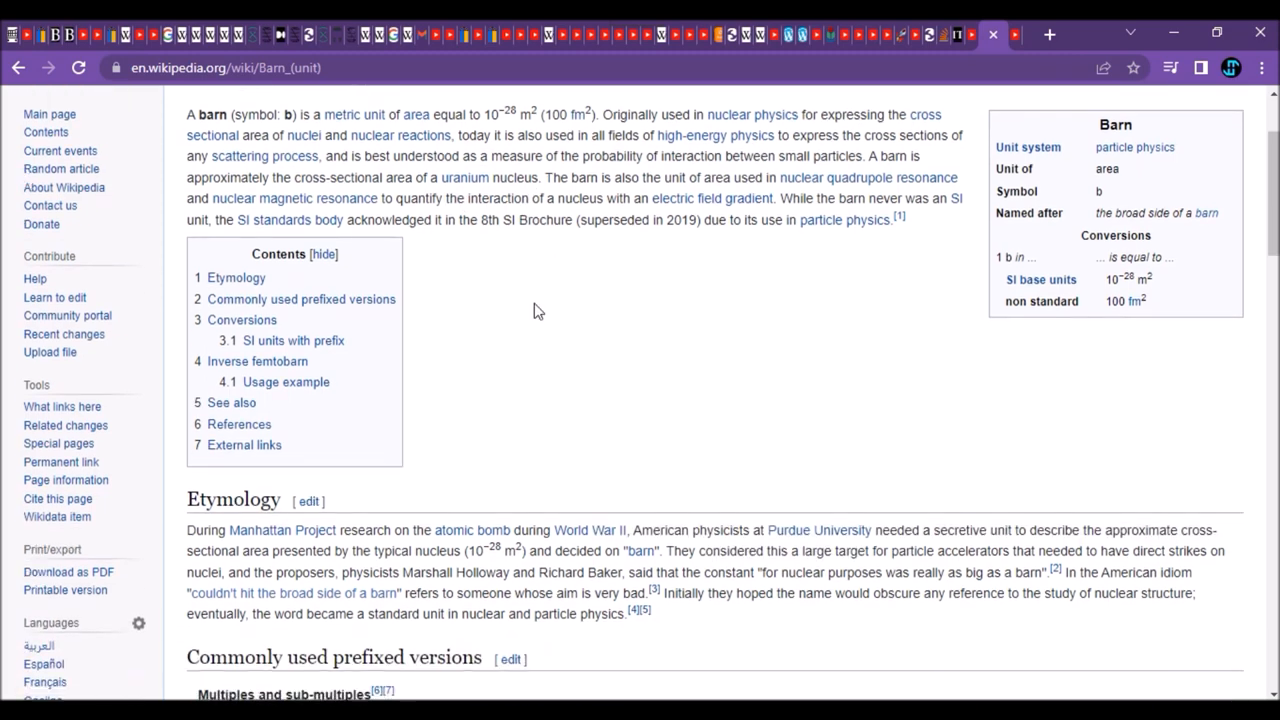
{"action": "scroll", "scroll_direction": "up", "scroll_amount": 3}
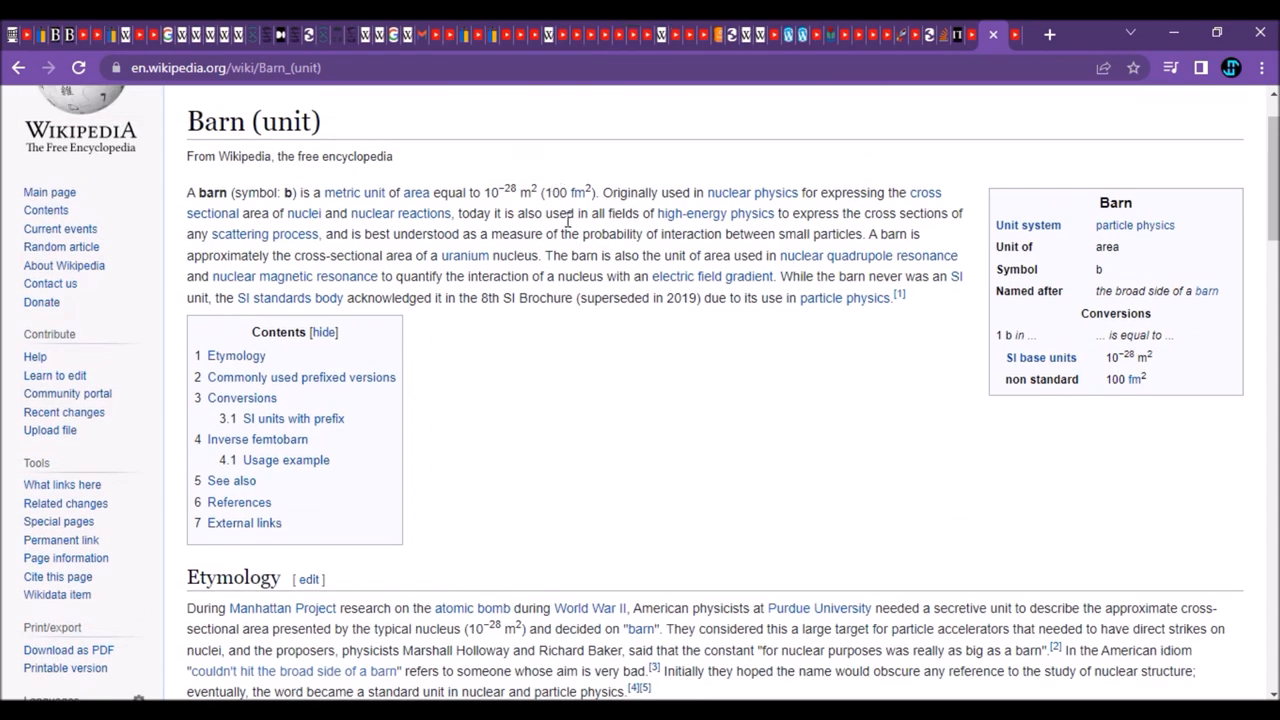
{"action": "mouse_move", "coordinate": [552, 192]}
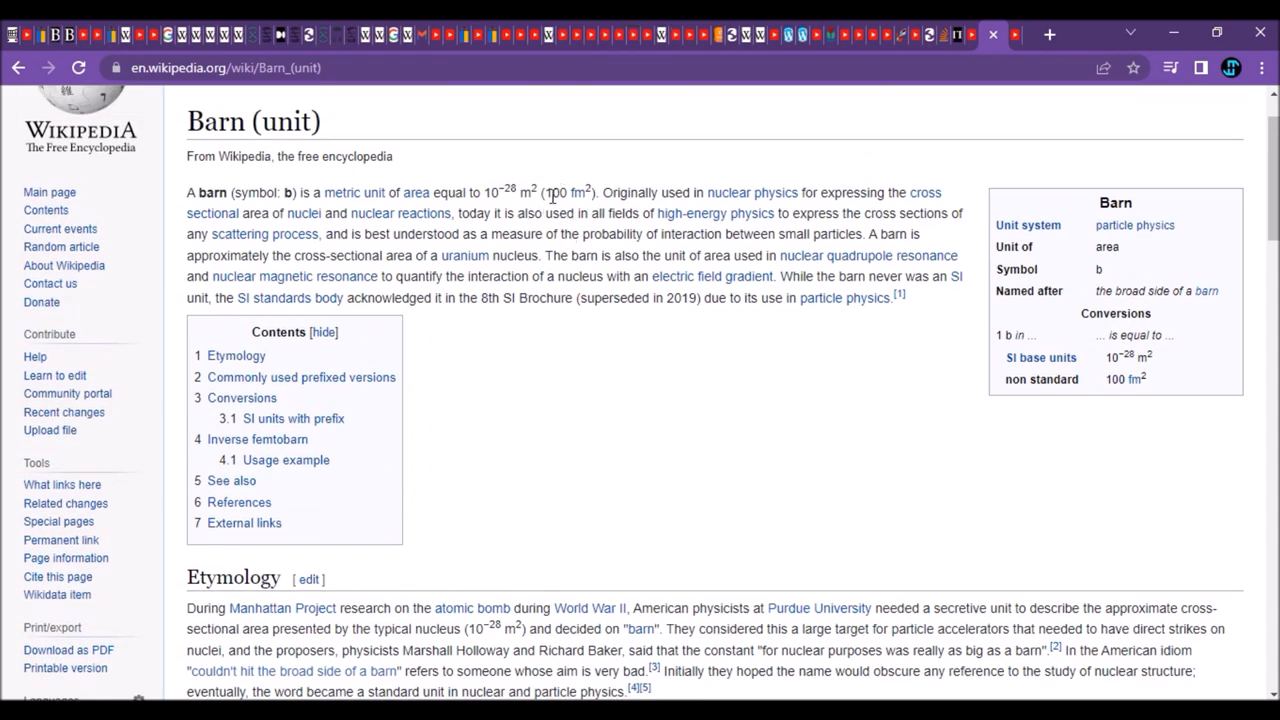
{"action": "mouse_move", "coordinate": [492, 200]}
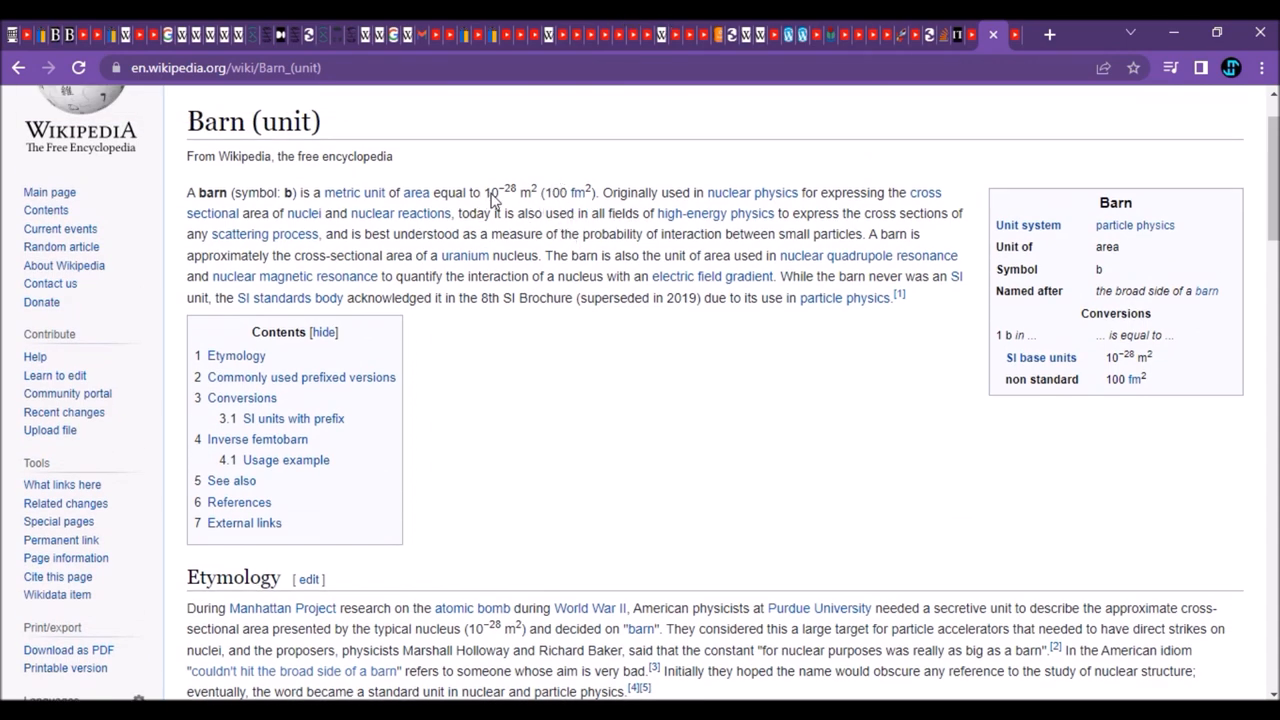
{"action": "mouse_move", "coordinate": [536, 210]}
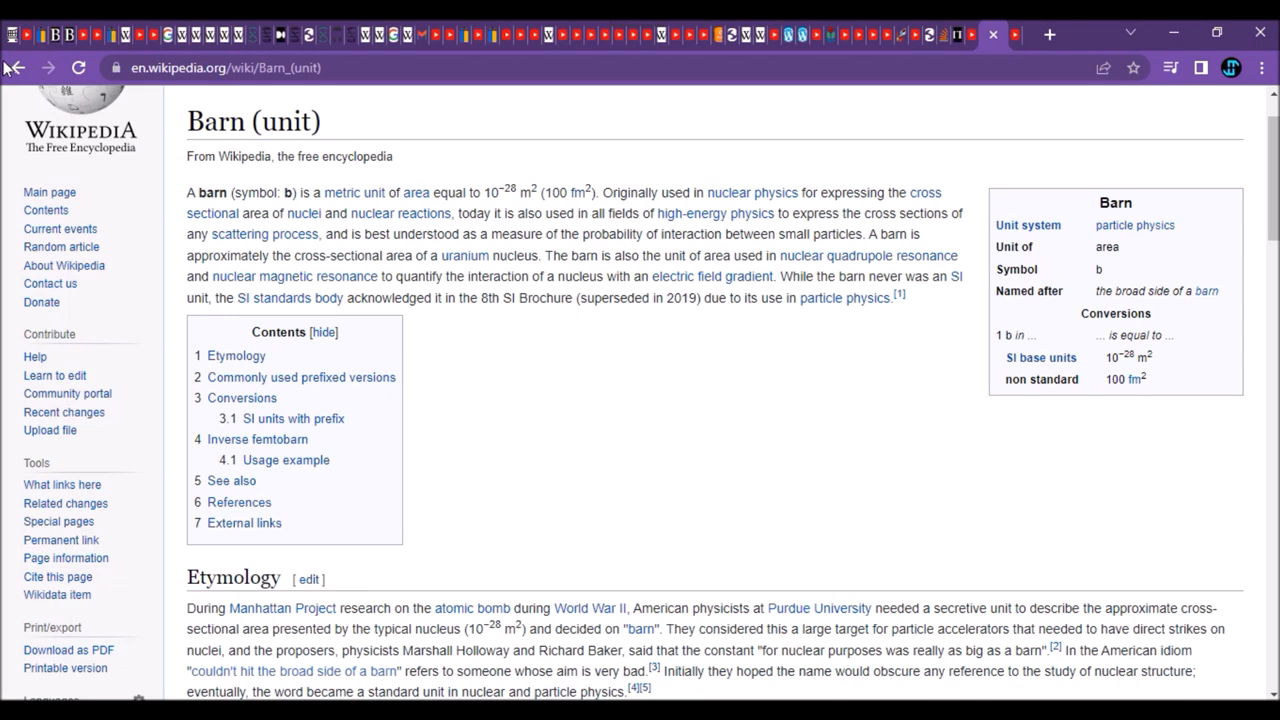
Step: Go back through the barn searches to the LHC collisions page
{"action": "left_click", "coordinate": [16, 68]}
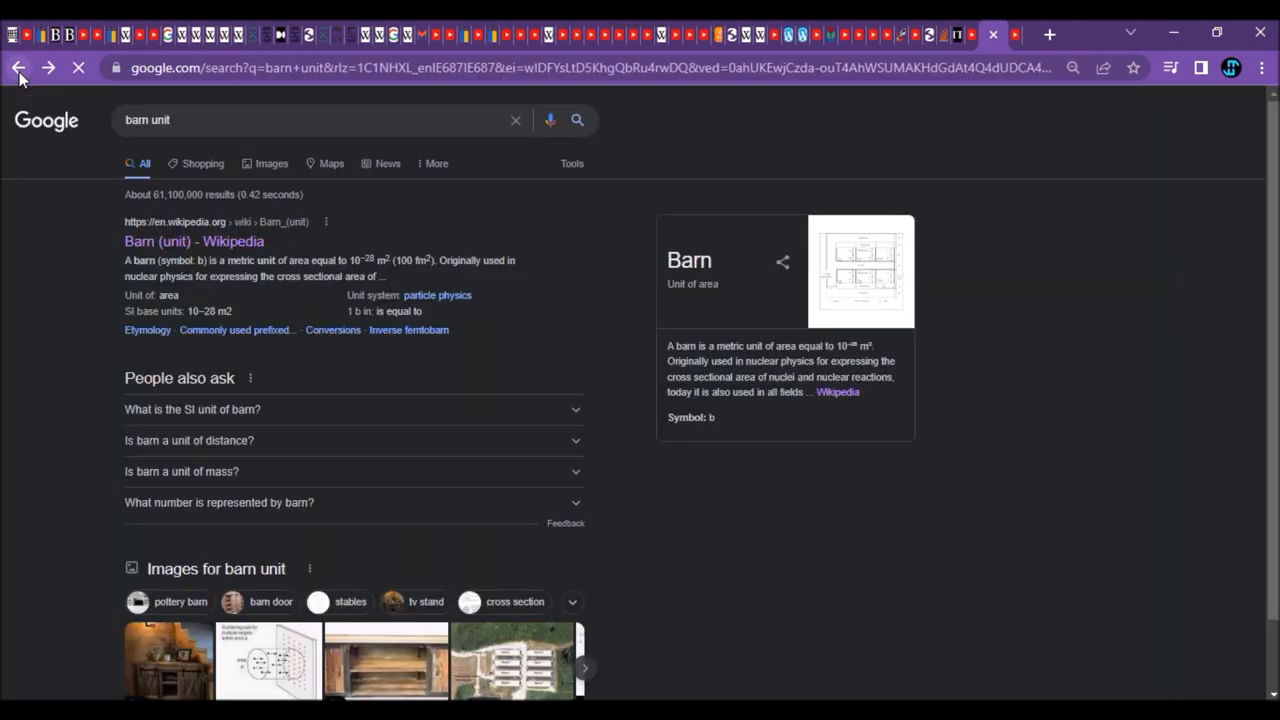
{"action": "left_click", "coordinate": [16, 68]}
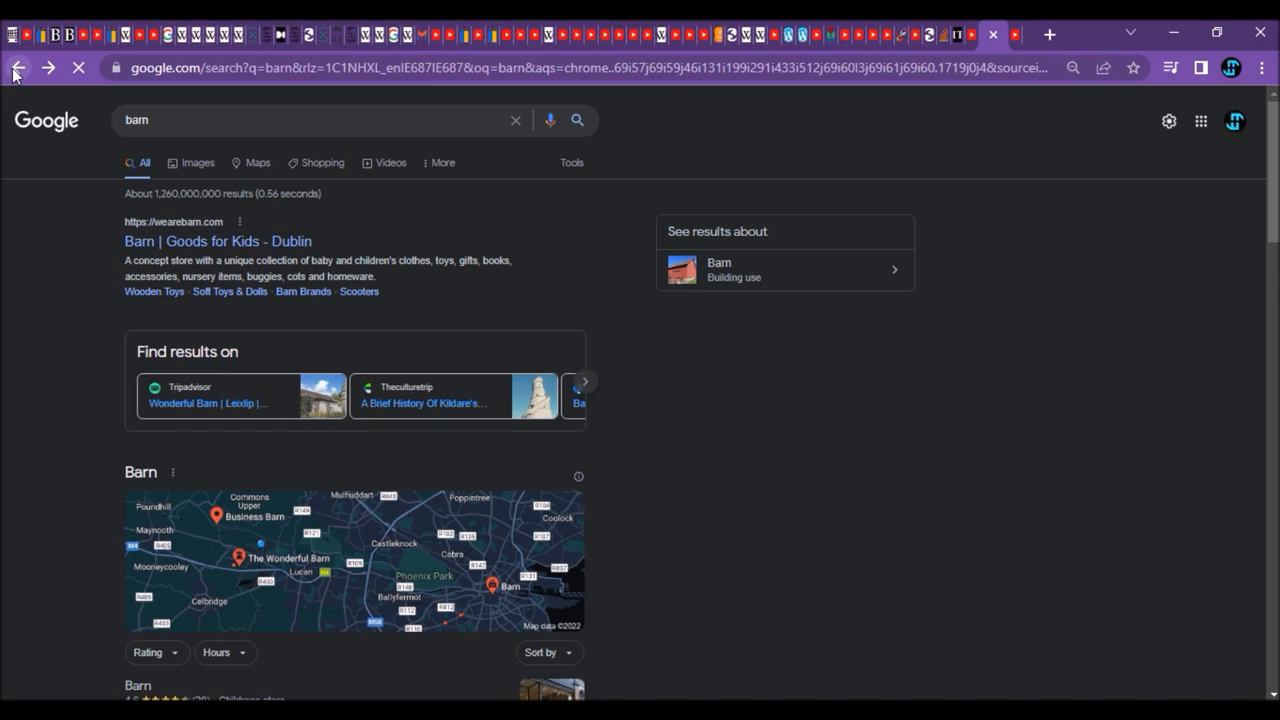
{"action": "left_click", "coordinate": [18, 68]}
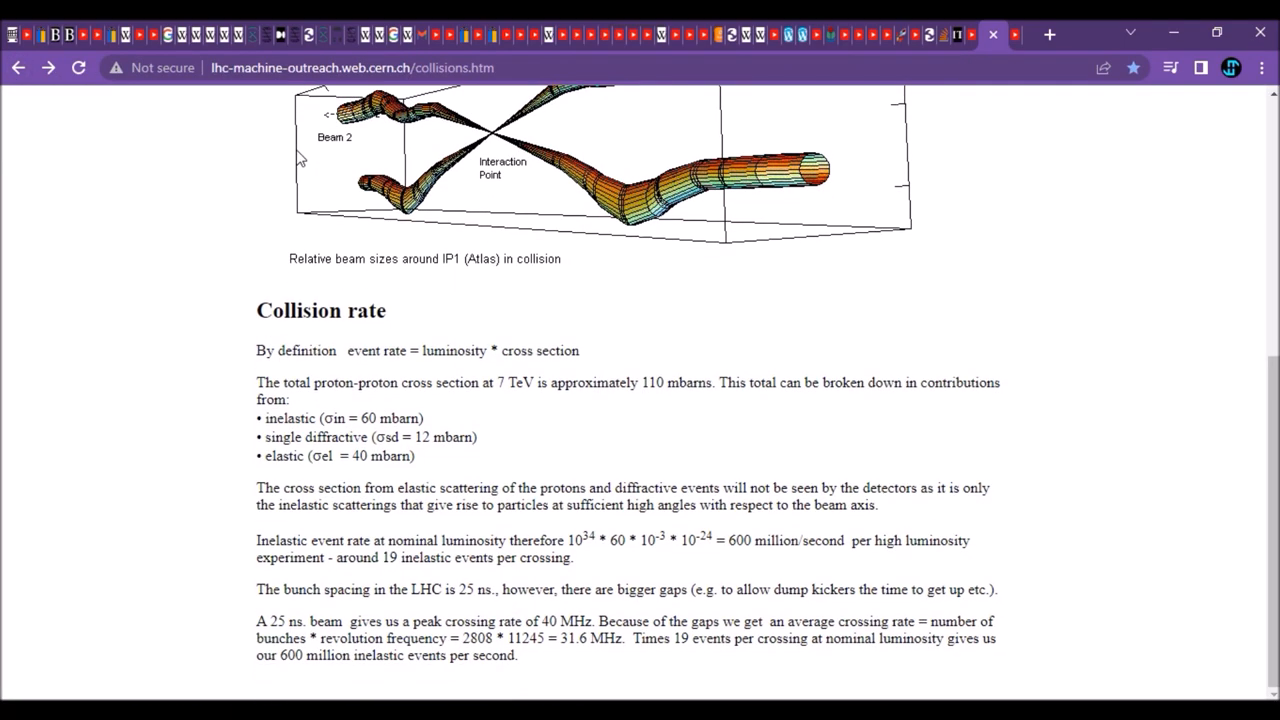
{"action": "mouse_move", "coordinate": [520, 482]}
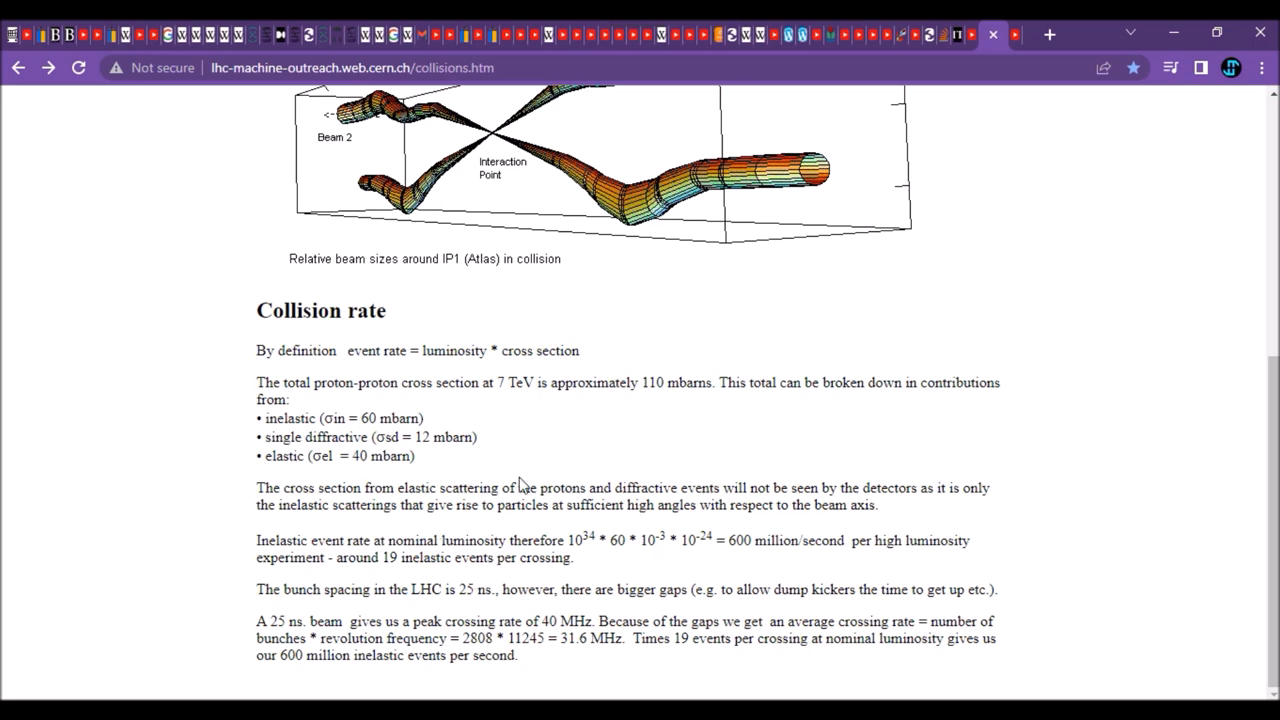
{"action": "scroll", "scroll_direction": "up", "scroll_amount": 3}
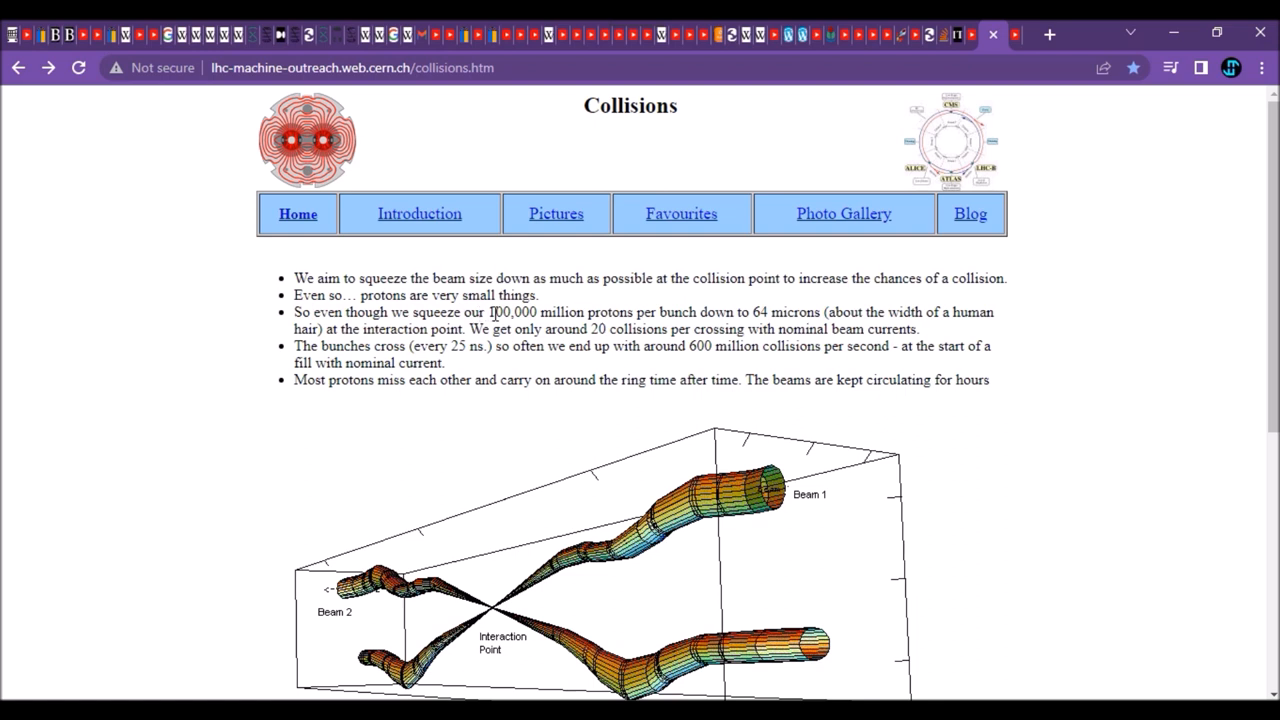
{"action": "mouse_move", "coordinate": [676, 336]}
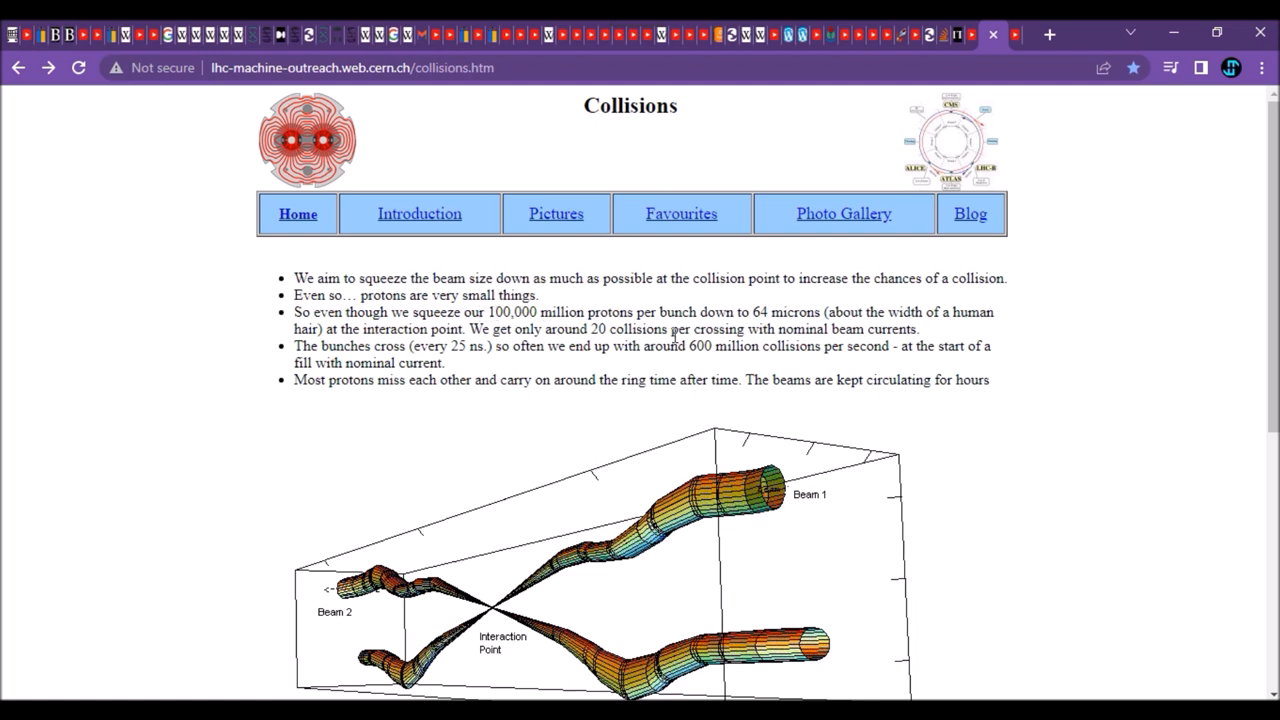
{"action": "scroll", "scroll_direction": "down", "scroll_amount": 3}
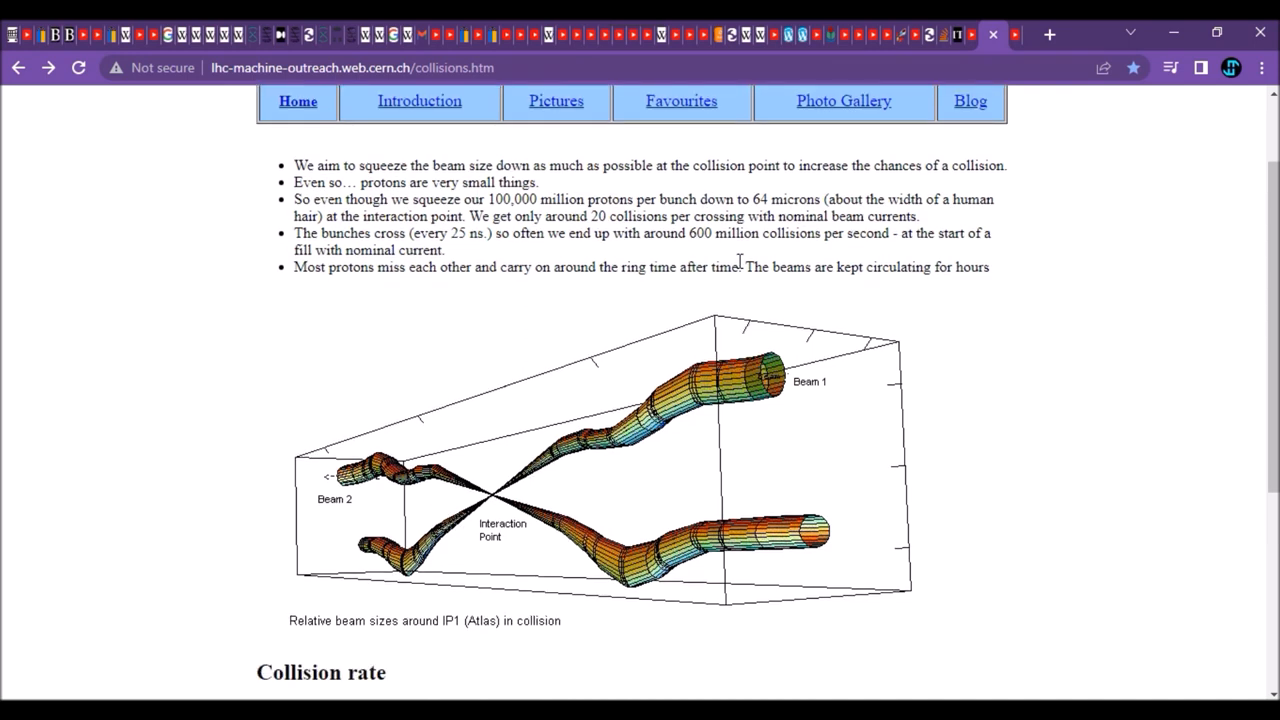
{"action": "mouse_move", "coordinate": [744, 262]}
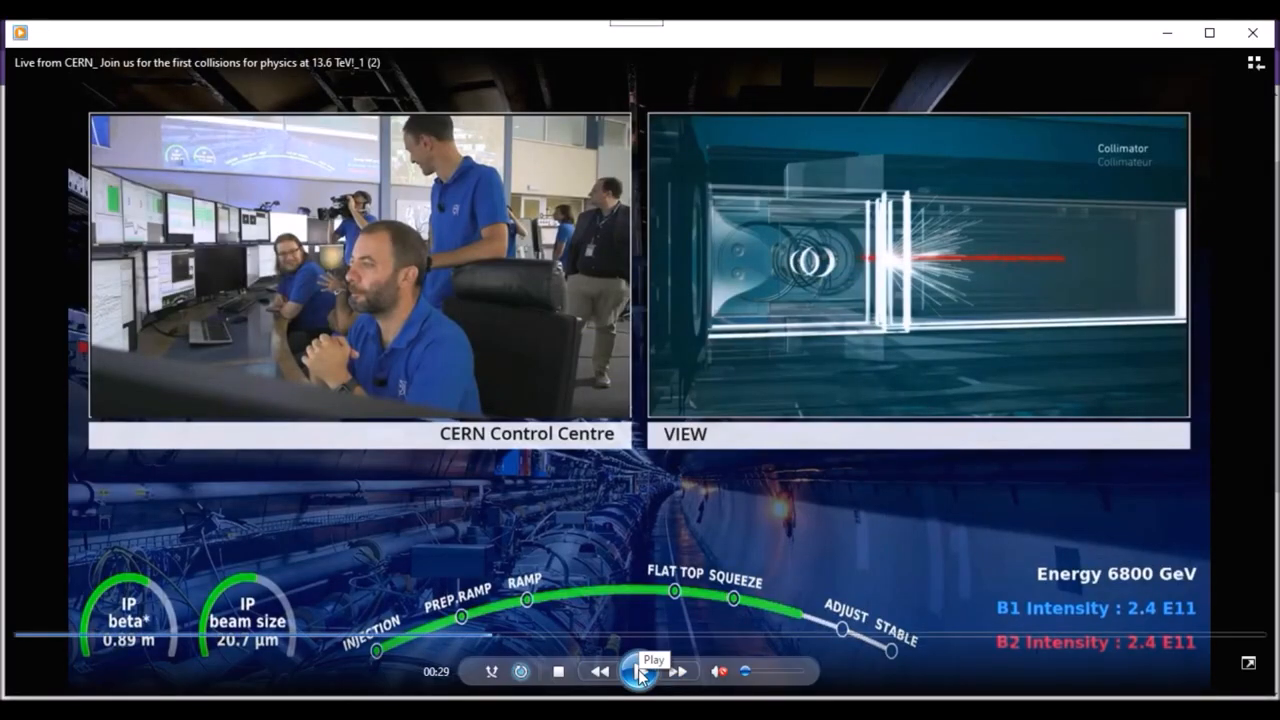
Step: Play the CERN first-collisions video and pause it on the 2 mm coin comparison
{"action": "left_click", "coordinate": [638, 672]}
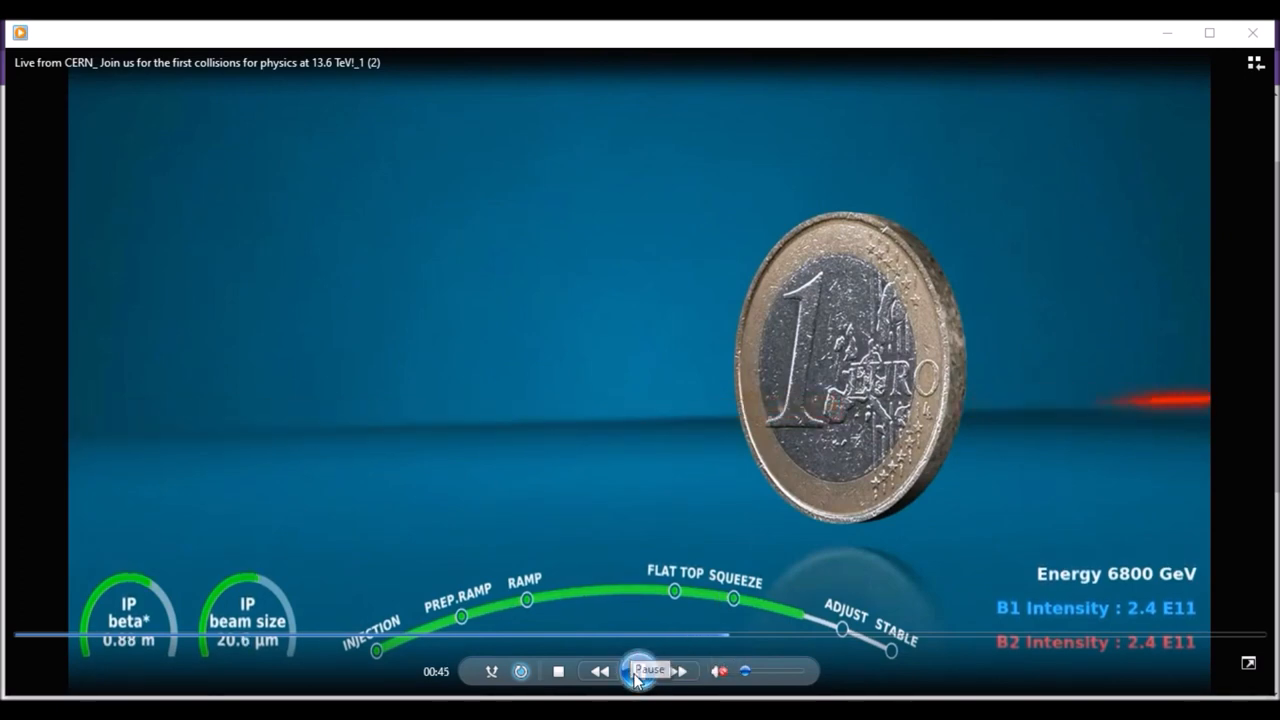
{"action": "left_click", "coordinate": [640, 672]}
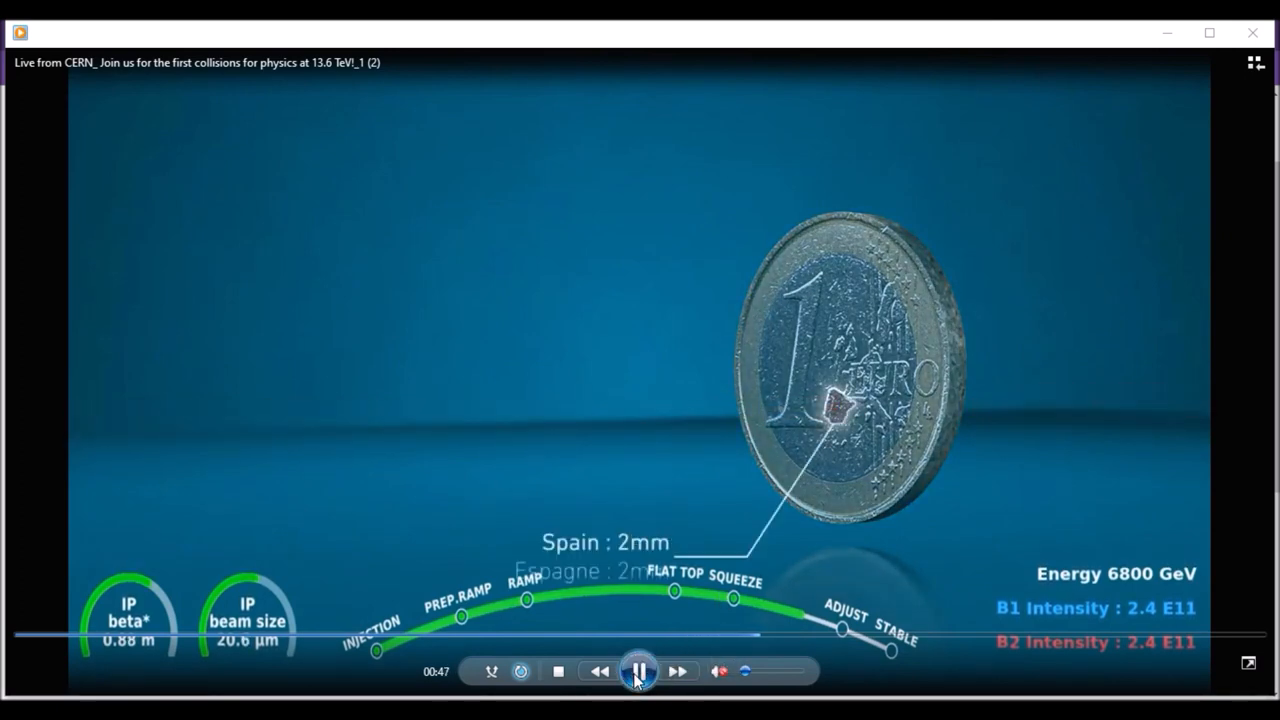
{"action": "left_click", "coordinate": [640, 672]}
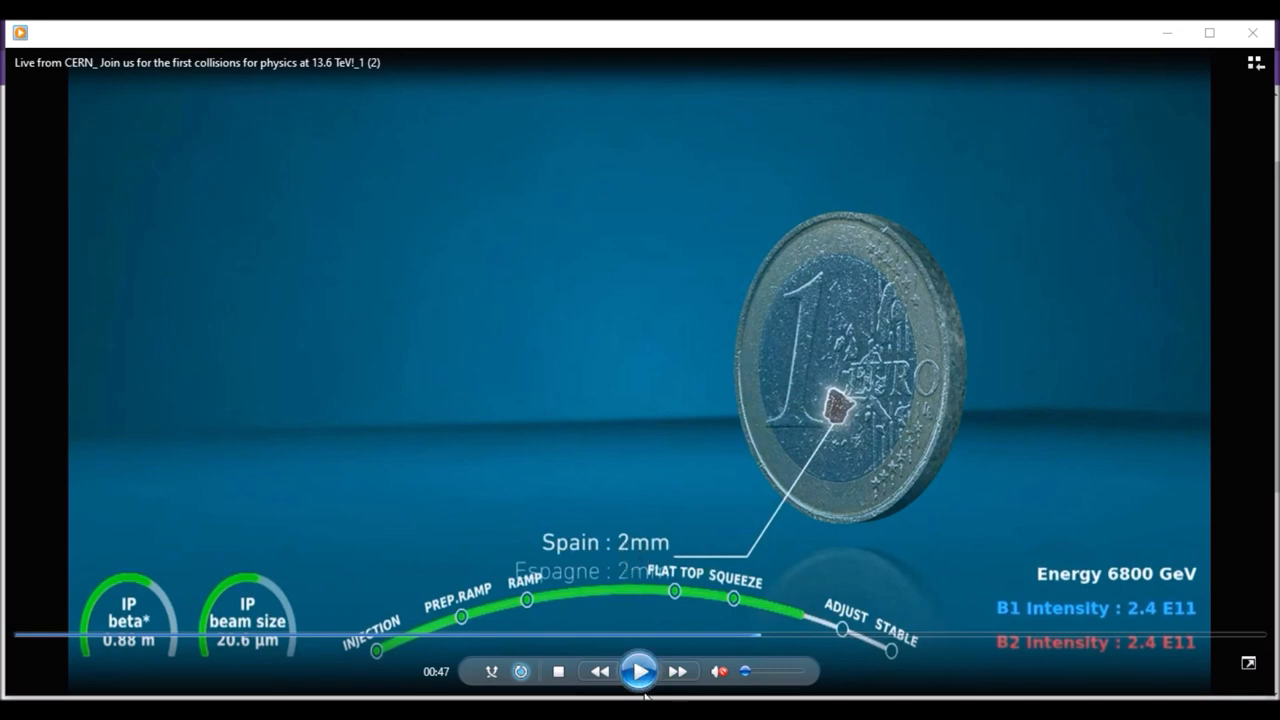
{"action": "left_click", "coordinate": [640, 672]}
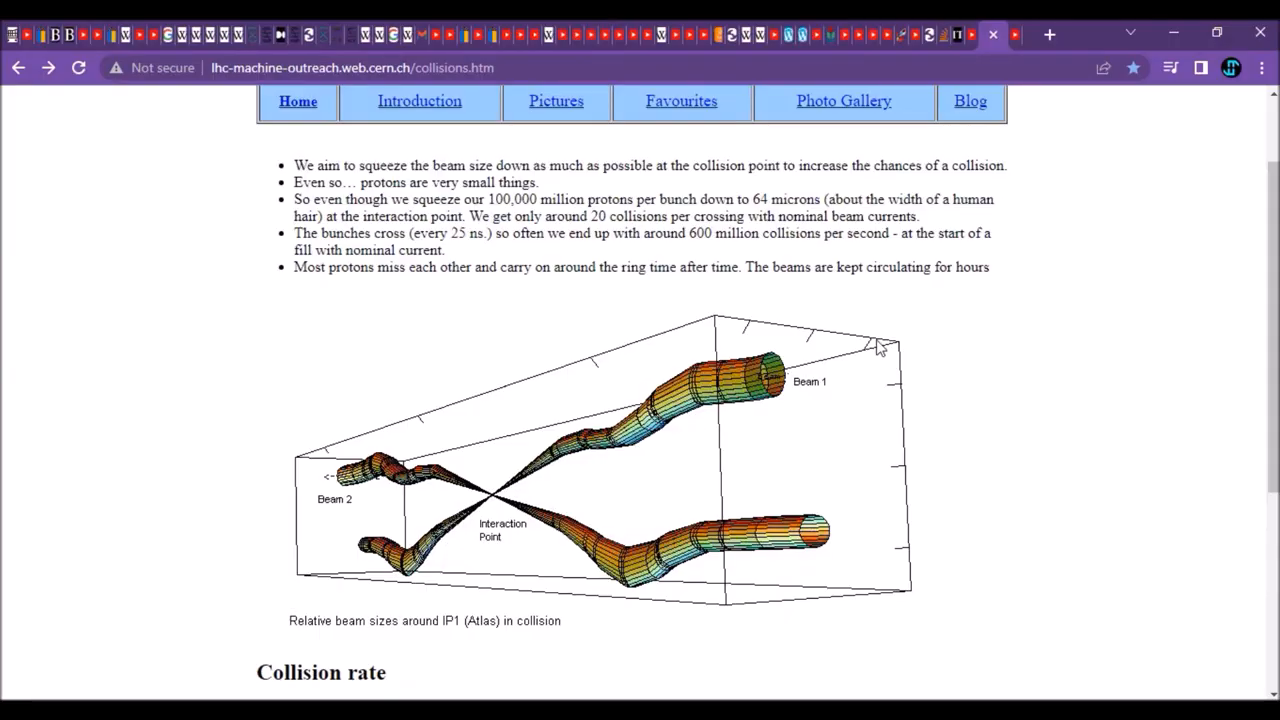
Step: Scroll the collisions page down to the Collision rate section's 600 million events figure
{"action": "scroll", "scroll_direction": "down", "scroll_amount": 3}
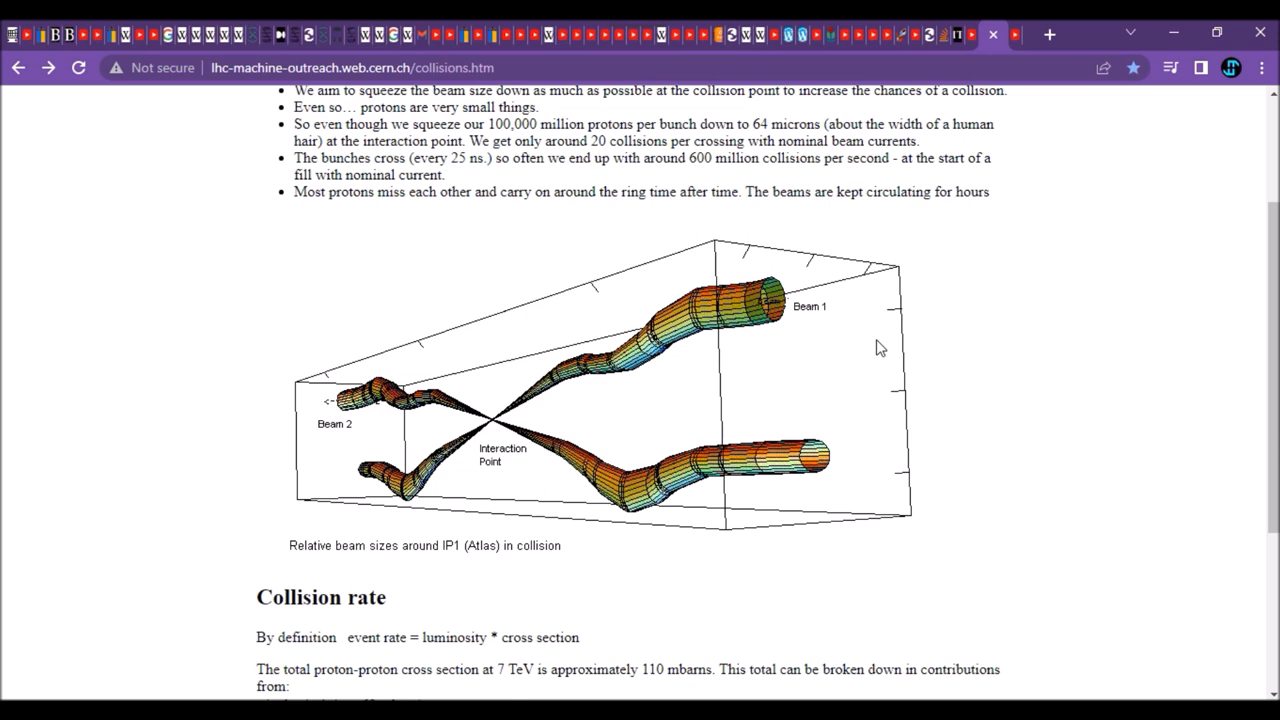
{"action": "mouse_move", "coordinate": [630, 456]}
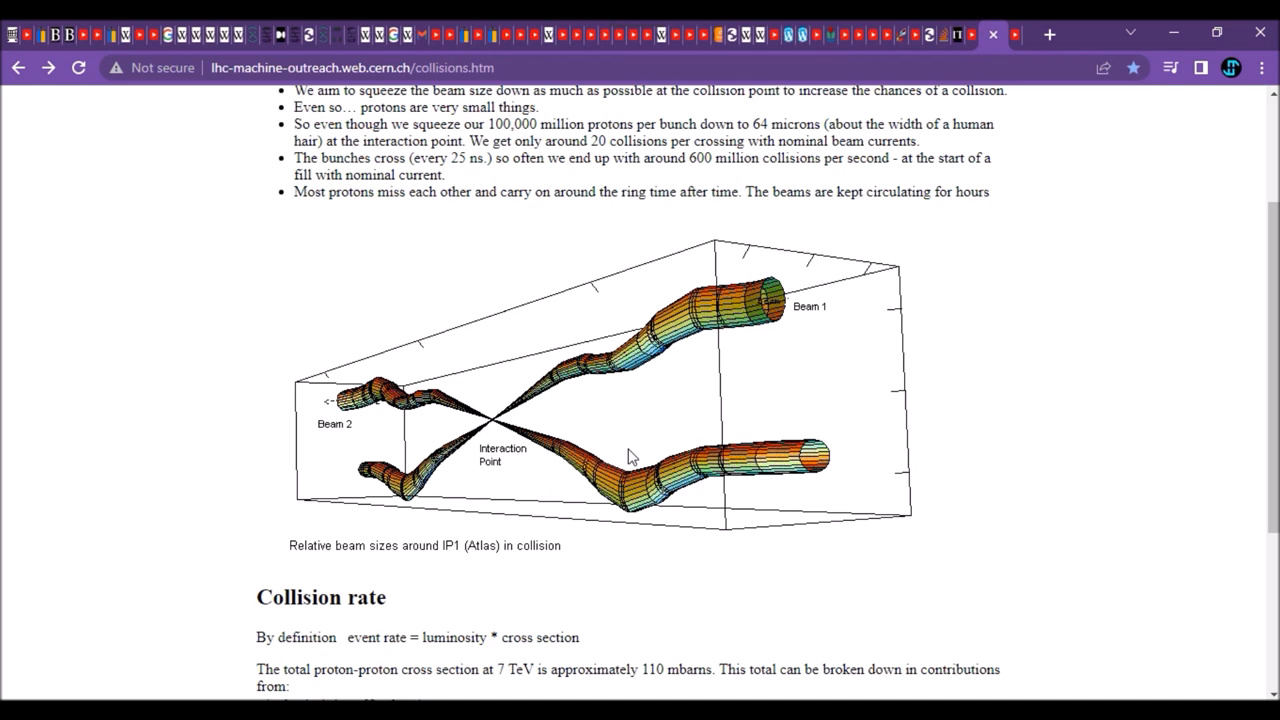
{"action": "scroll", "scroll_direction": "down", "scroll_amount": 3}
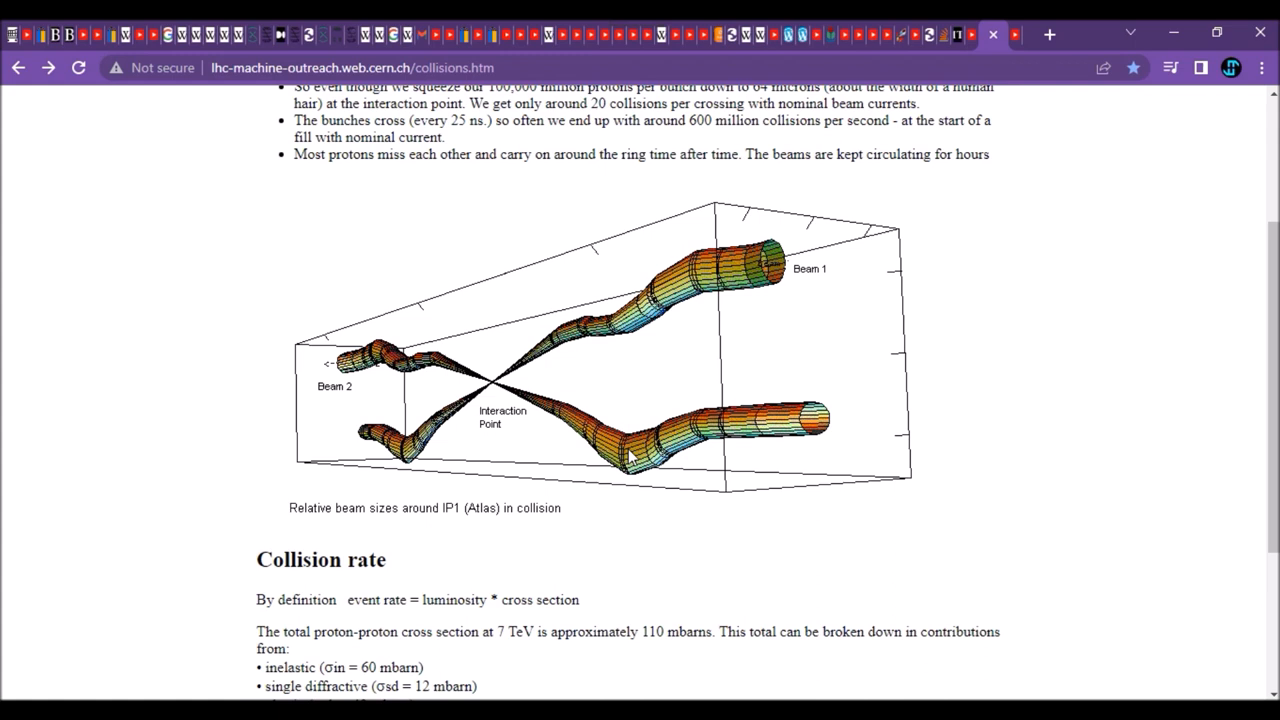
{"action": "mouse_move", "coordinate": [650, 208]}
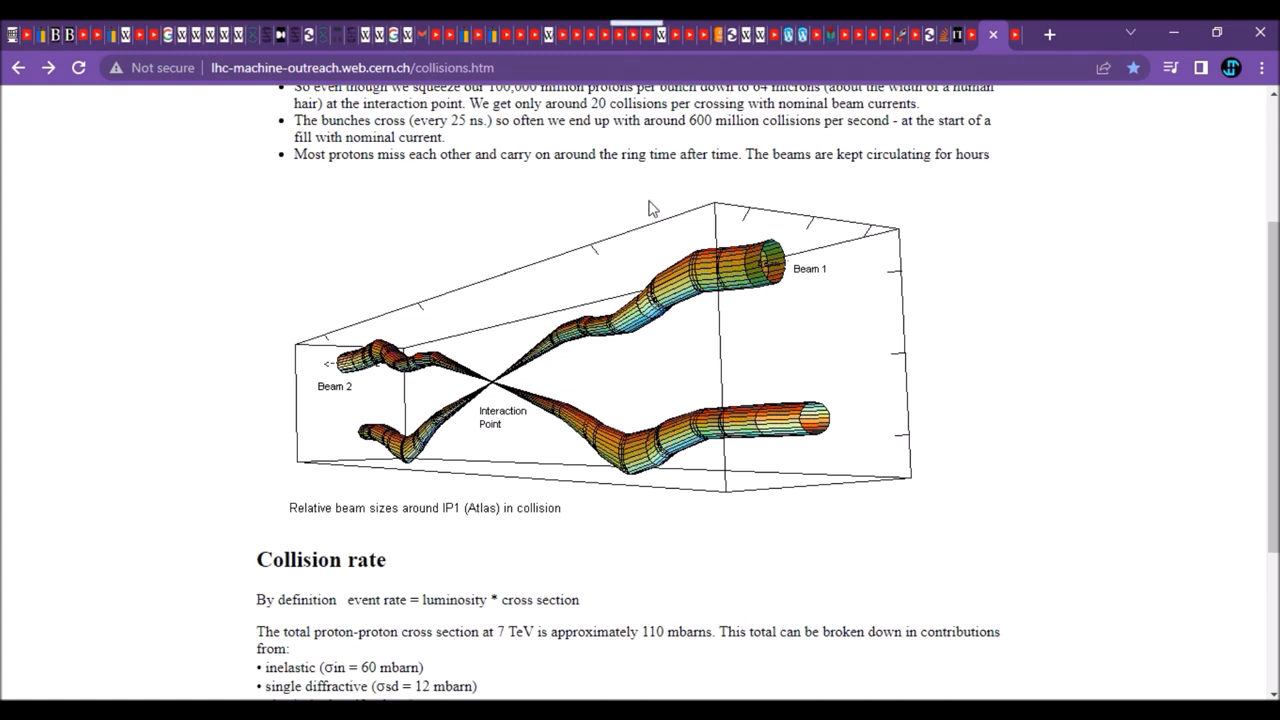
{"action": "mouse_move", "coordinate": [636, 160]}
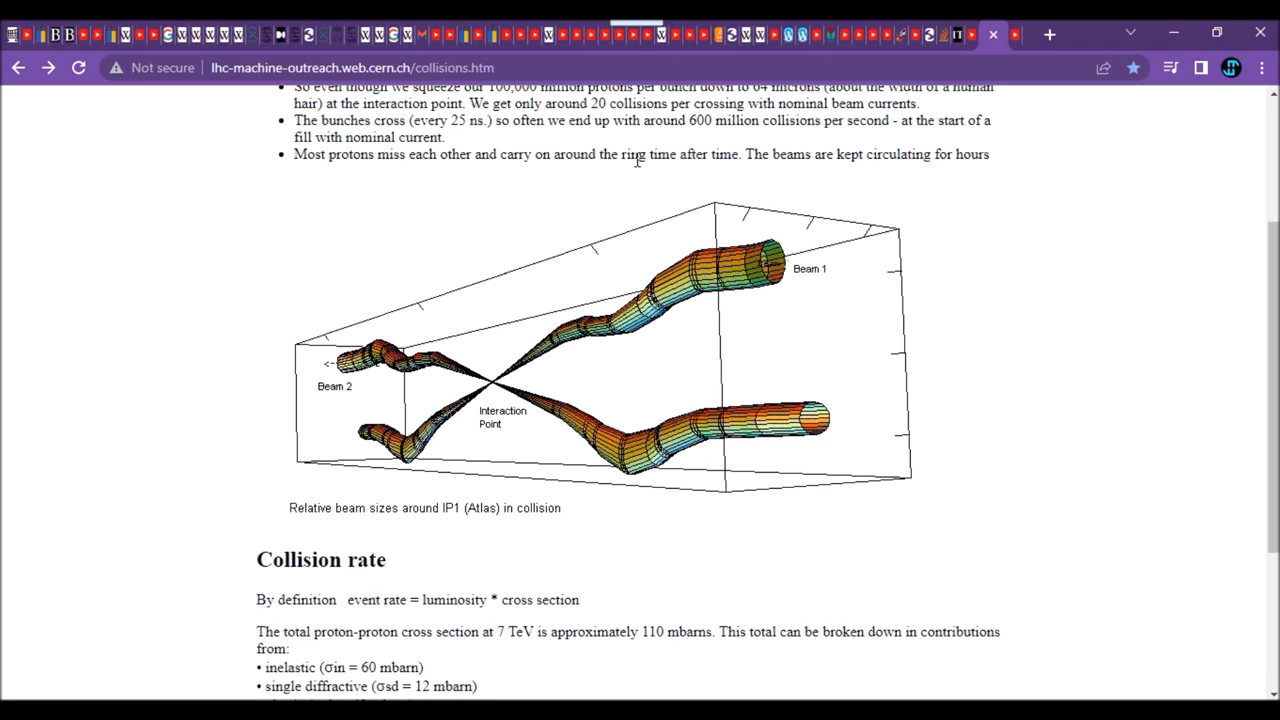
{"action": "scroll", "scroll_direction": "up", "scroll_amount": 3}
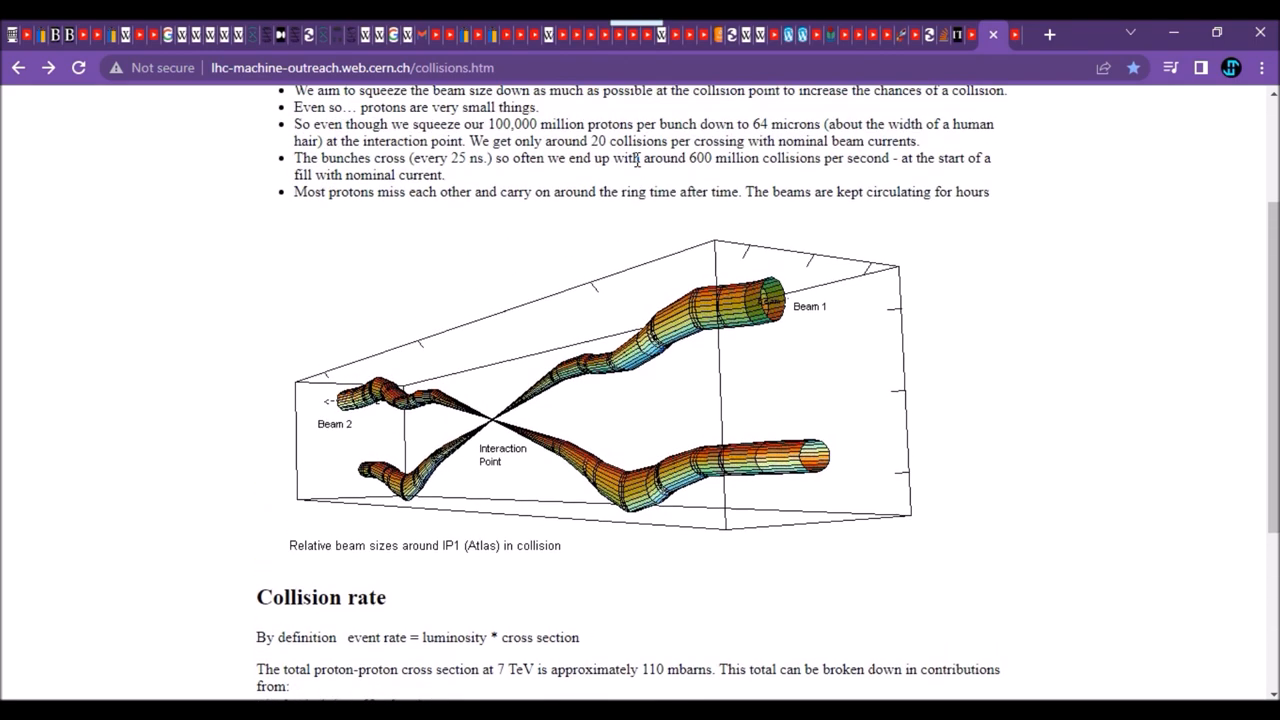
{"action": "scroll", "scroll_direction": "down", "scroll_amount": 3}
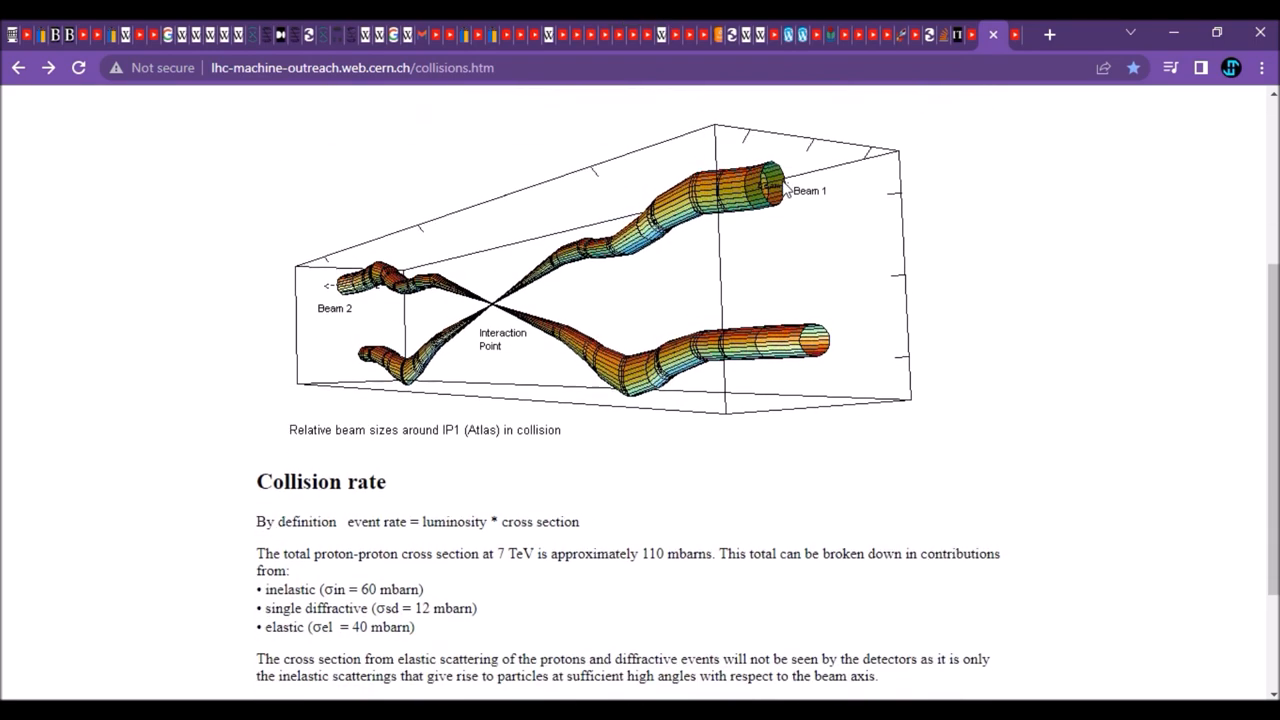
{"action": "scroll", "scroll_direction": "down", "scroll_amount": 3}
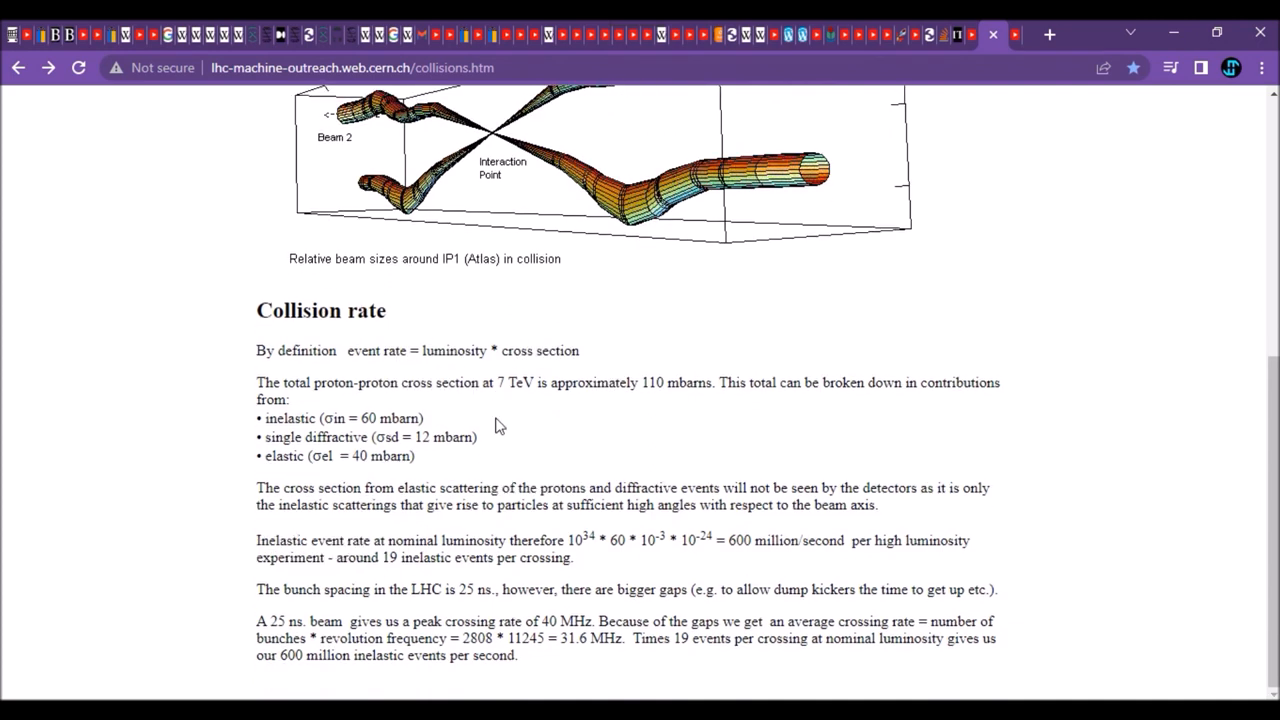
{"action": "mouse_move", "coordinate": [480, 448]}
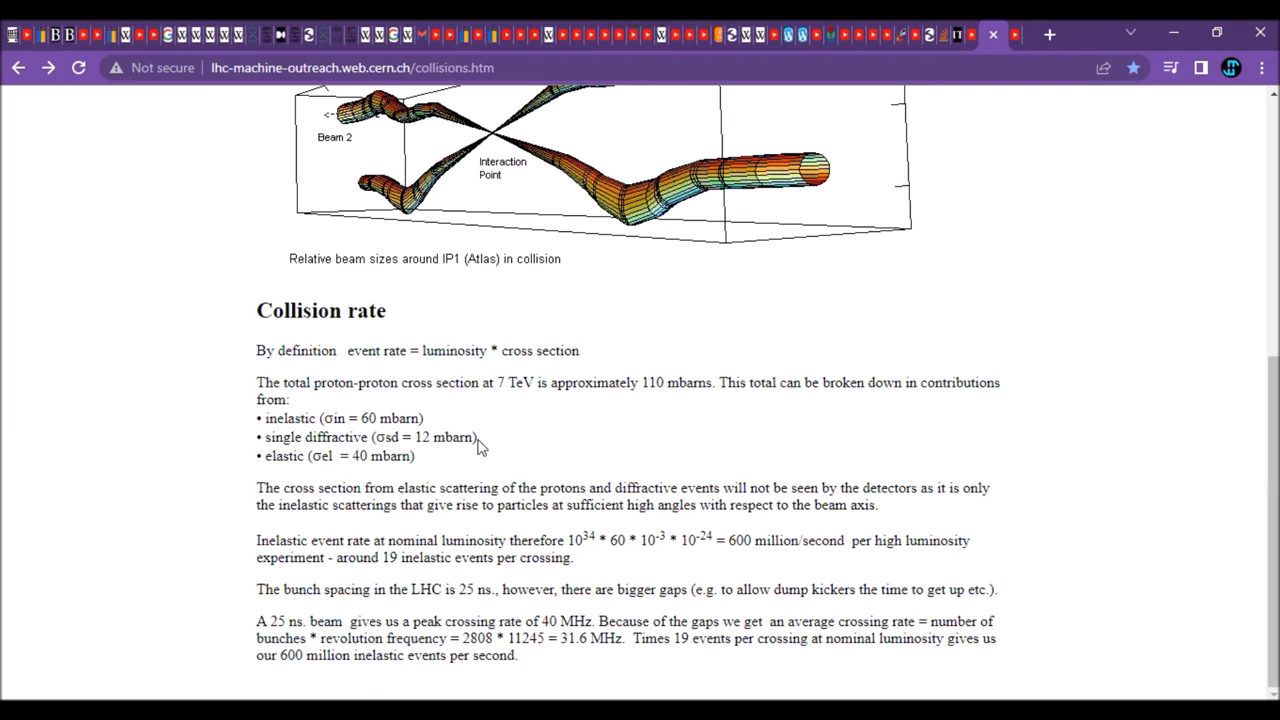
{"action": "mouse_move", "coordinate": [472, 460]}
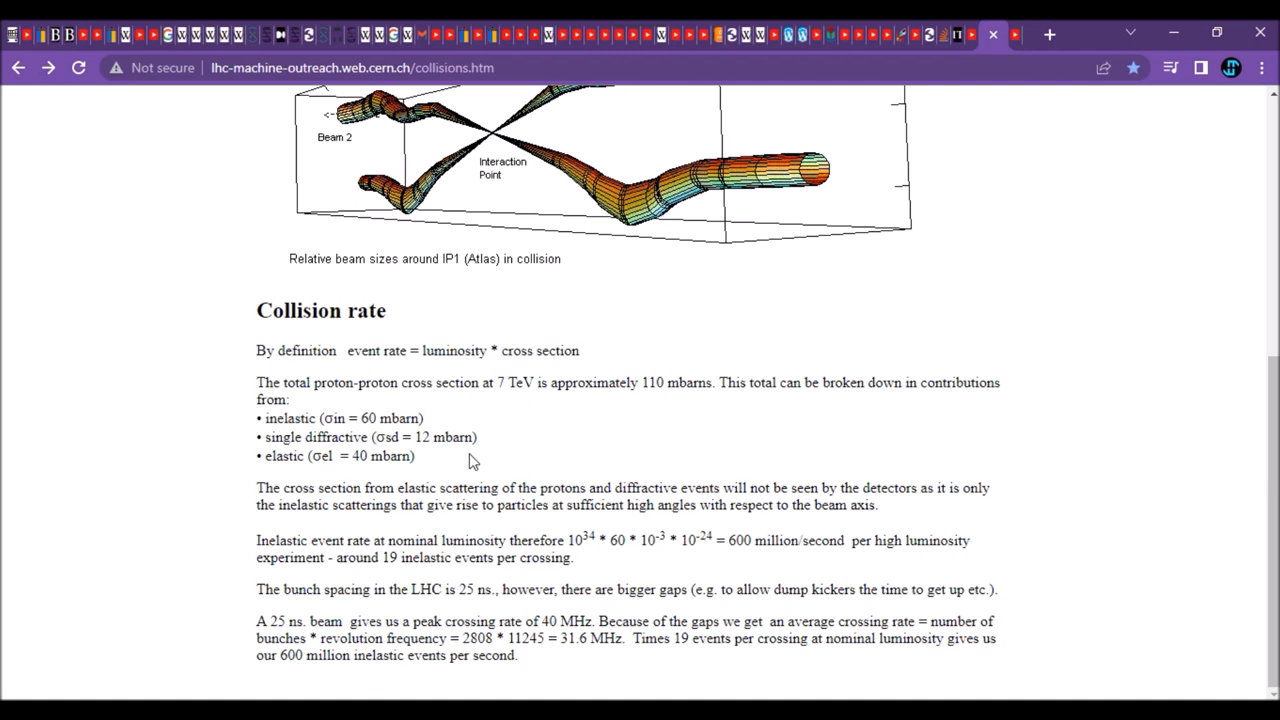
{"action": "mouse_move", "coordinate": [926, 532]}
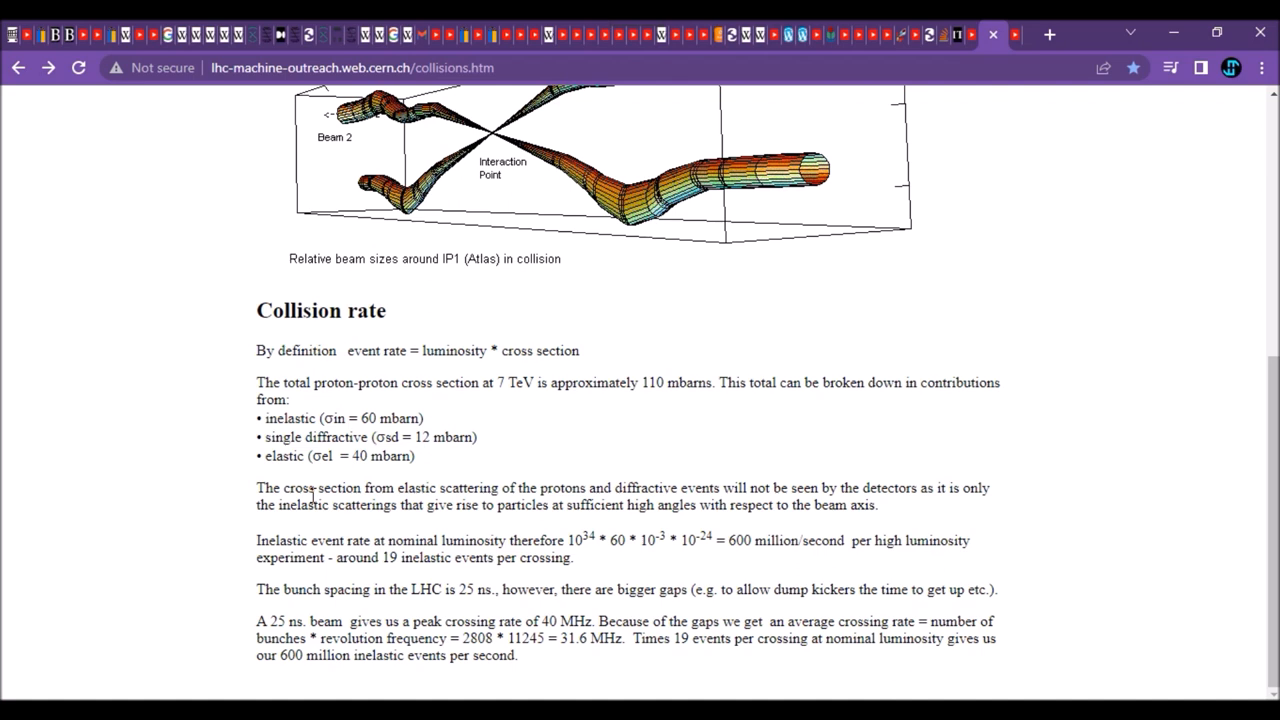
{"action": "mouse_move", "coordinate": [388, 480]}
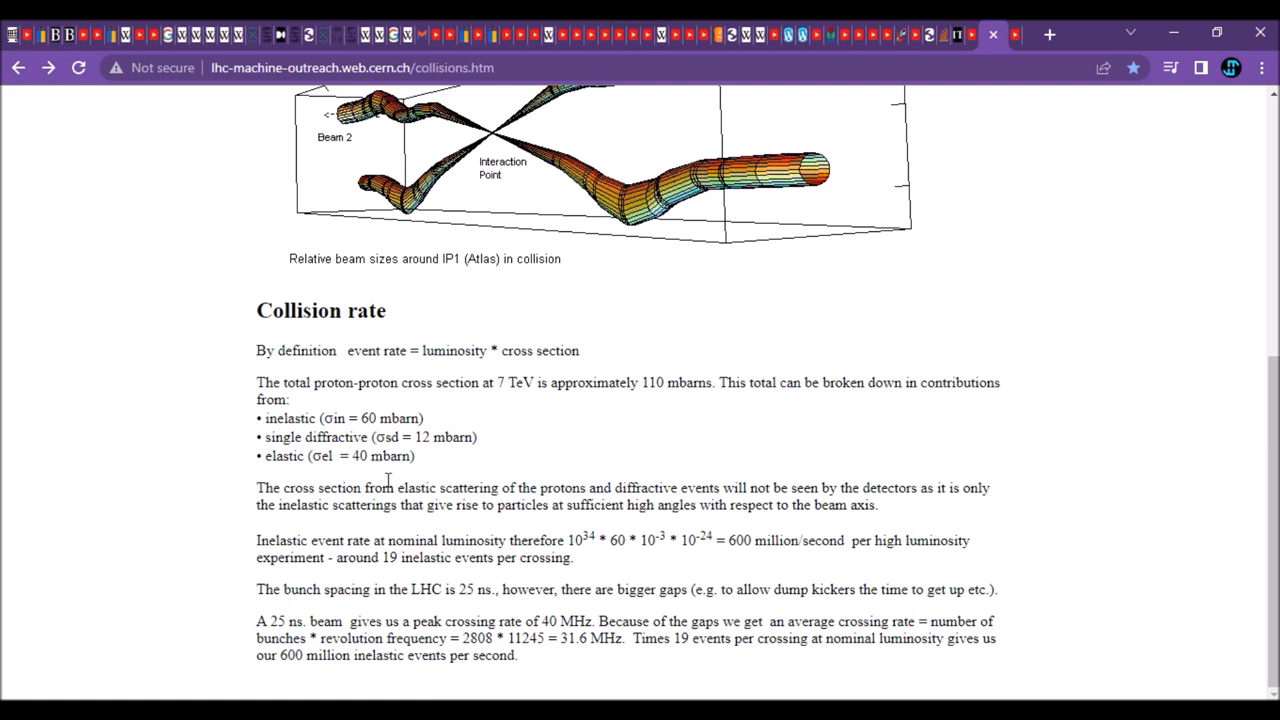
{"action": "mouse_move", "coordinate": [488, 486]}
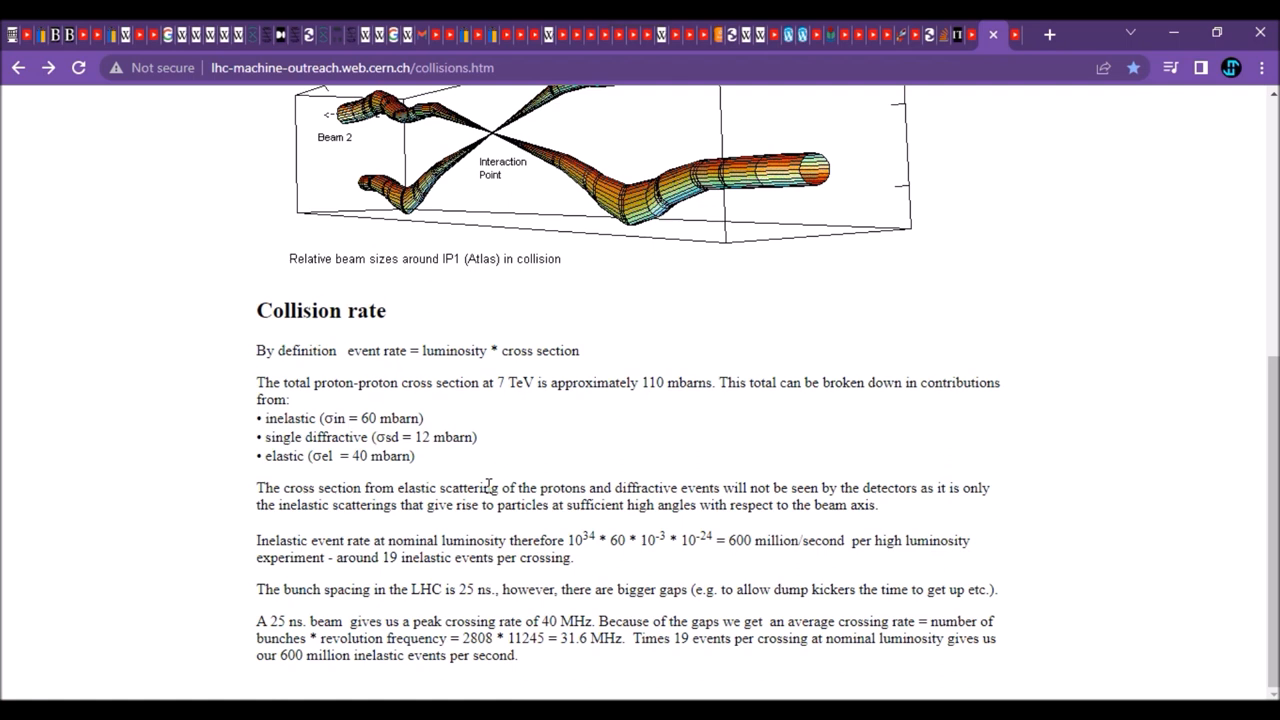
{"action": "mouse_move", "coordinate": [896, 532]}
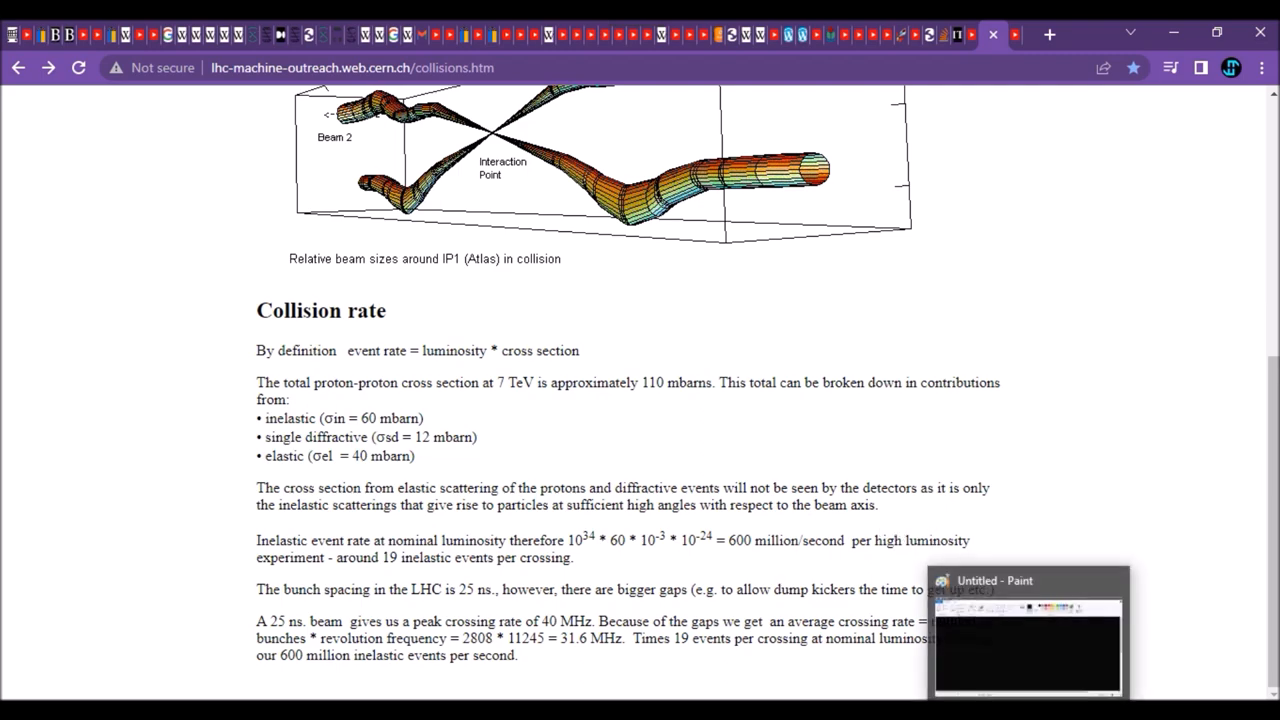
Step: Switch to Paint and draw a red right-pointing arrow on the black canvas
{"action": "left_click", "coordinate": [1028, 630]}
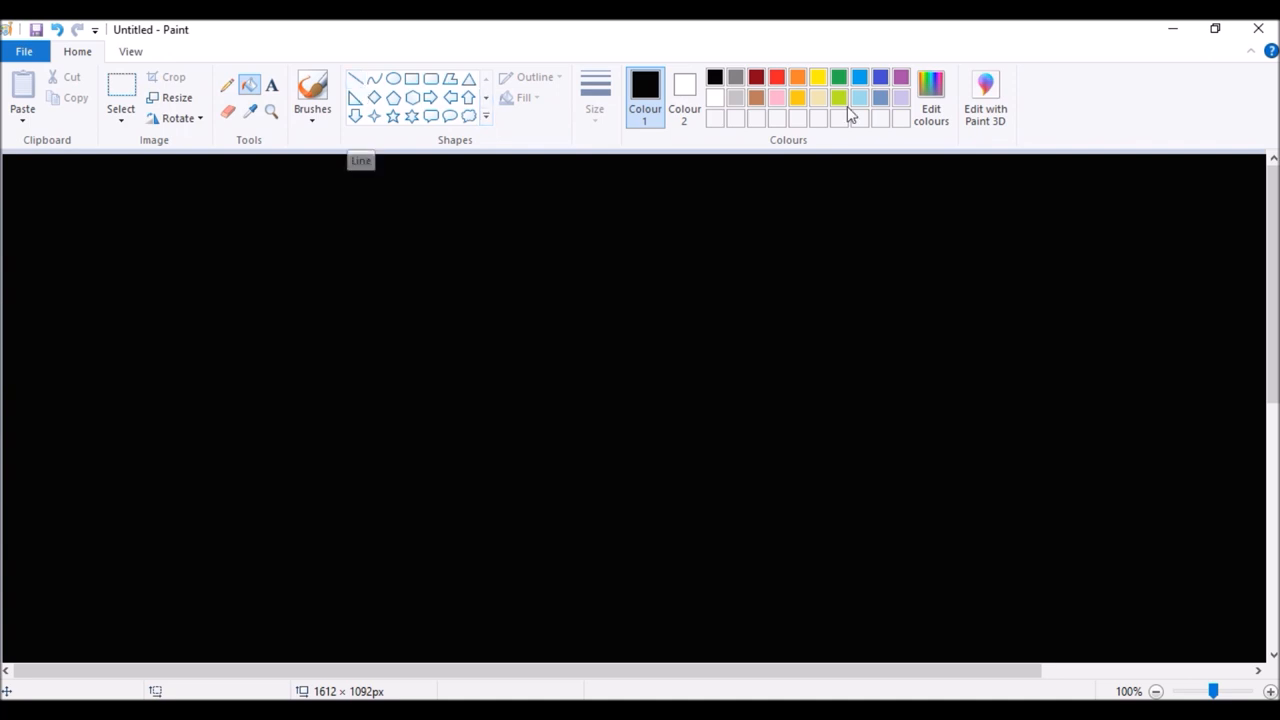
{"action": "left_click", "coordinate": [776, 76]}
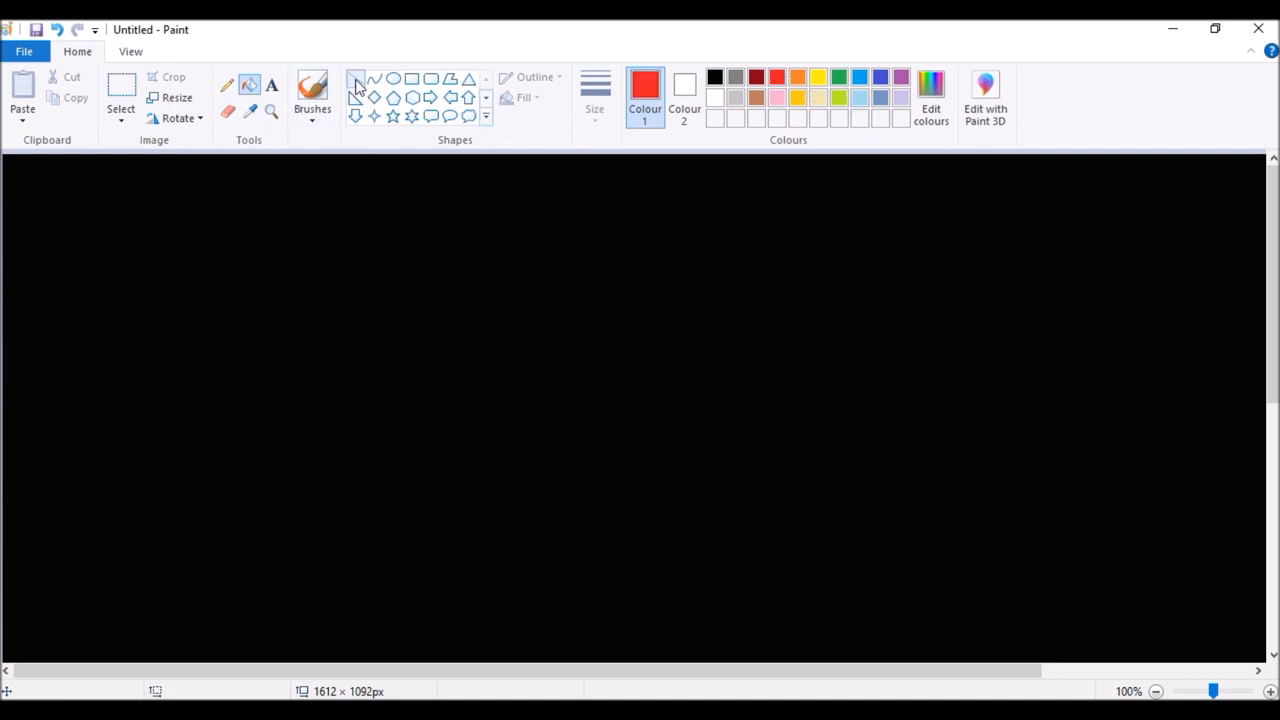
{"action": "left_click_drag", "start_coordinate": [130, 332], "coordinate": [220, 332]}
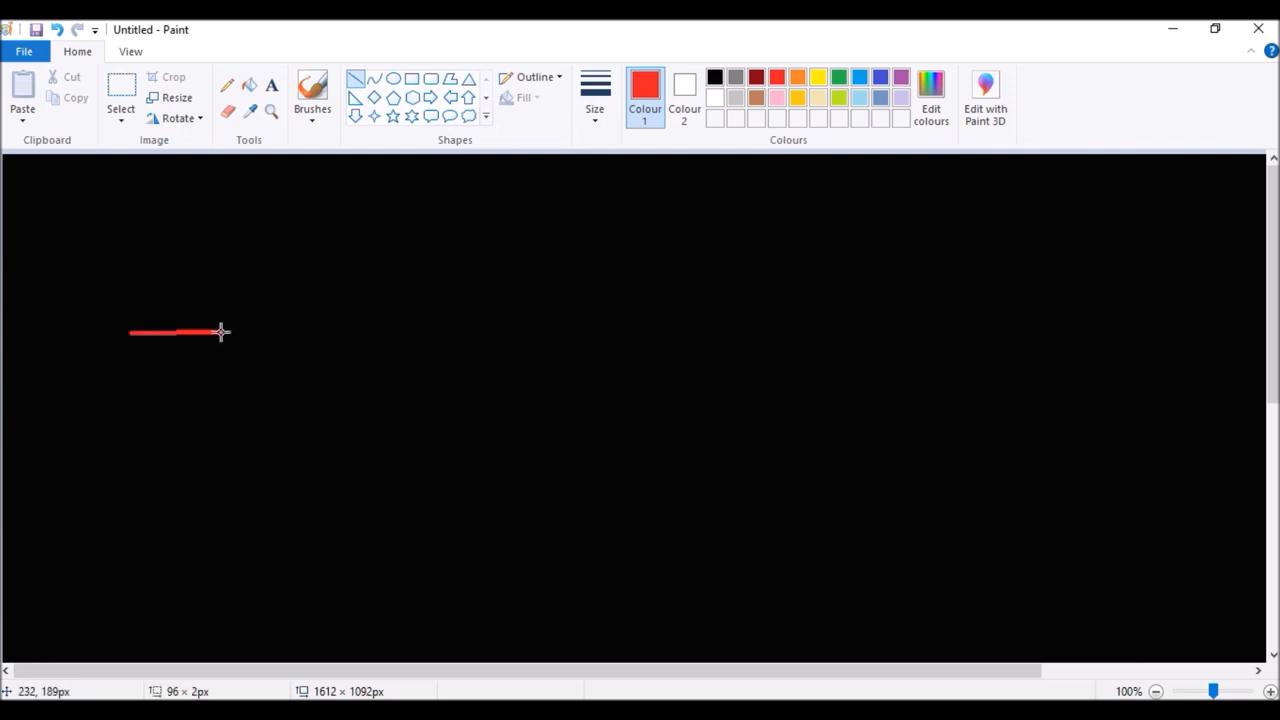
{"action": "left_click_drag", "start_coordinate": [220, 332], "coordinate": [398, 332]}
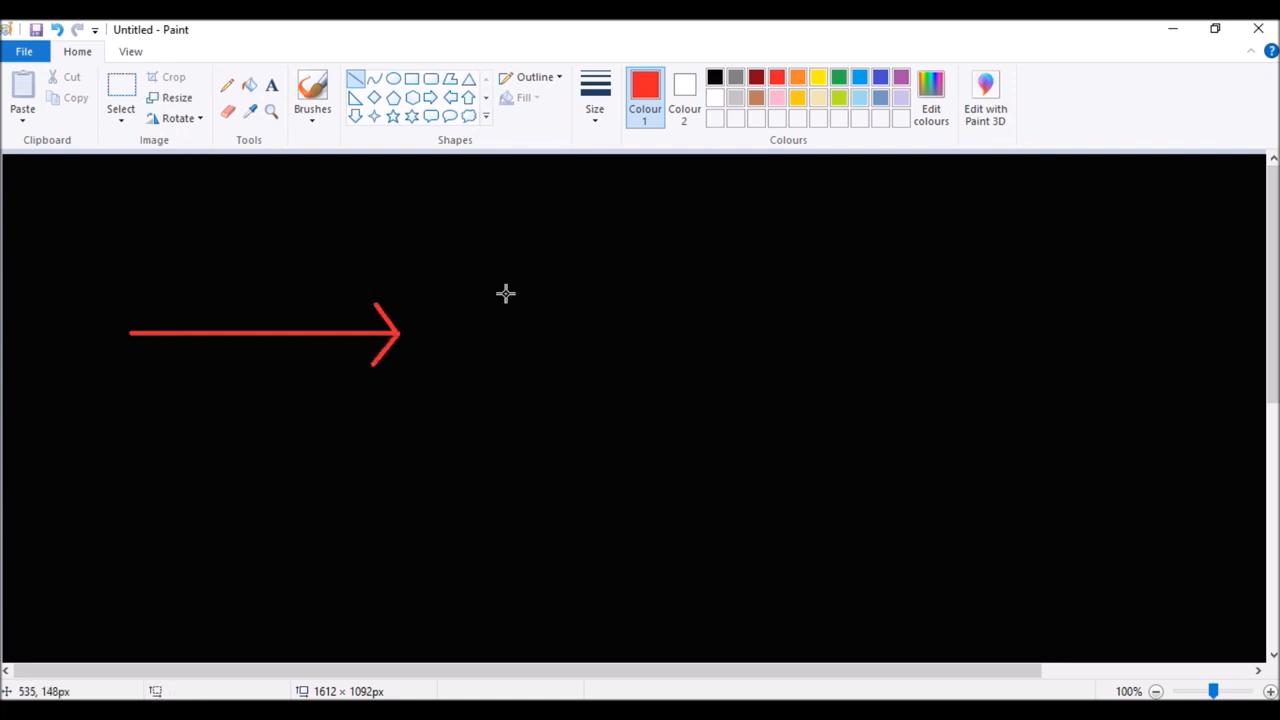
Step: Draw the opposing red left-pointing arrow and start a text box beneath the left arrow
{"action": "left_click_drag", "start_coordinate": [504, 296], "coordinate": [472, 336]}
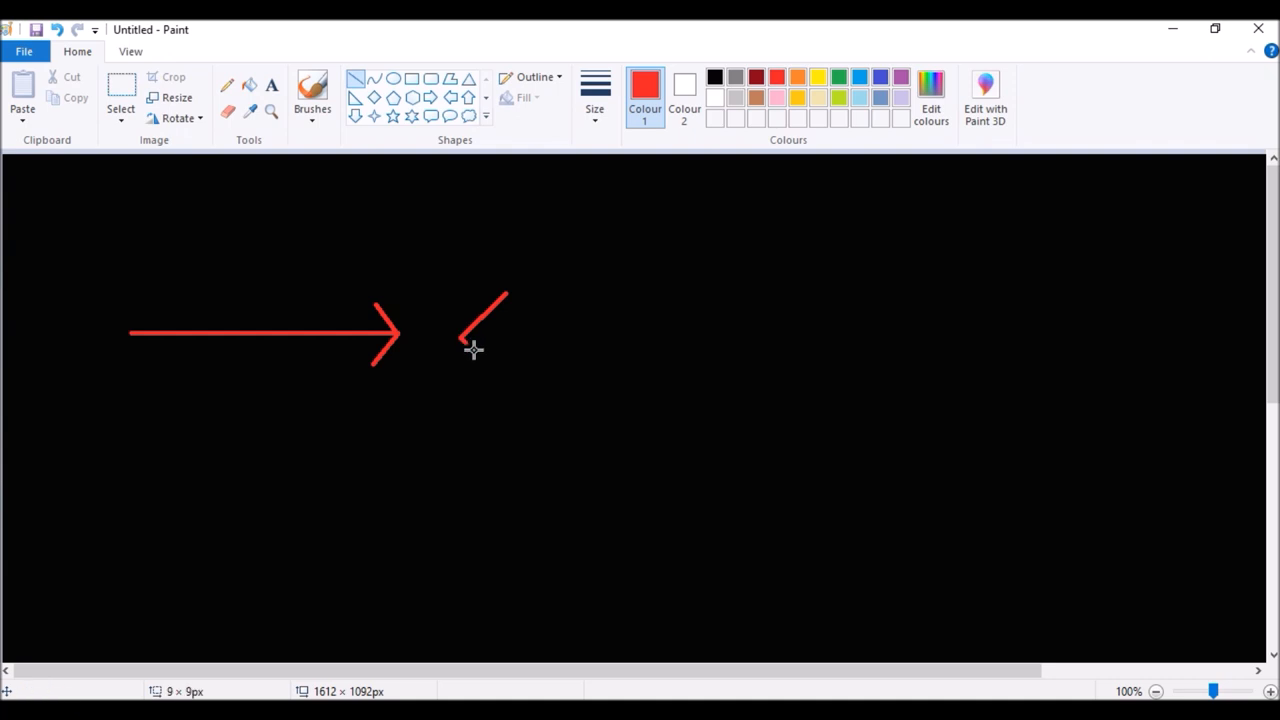
{"action": "left_click_drag", "start_coordinate": [464, 332], "coordinate": [504, 364]}
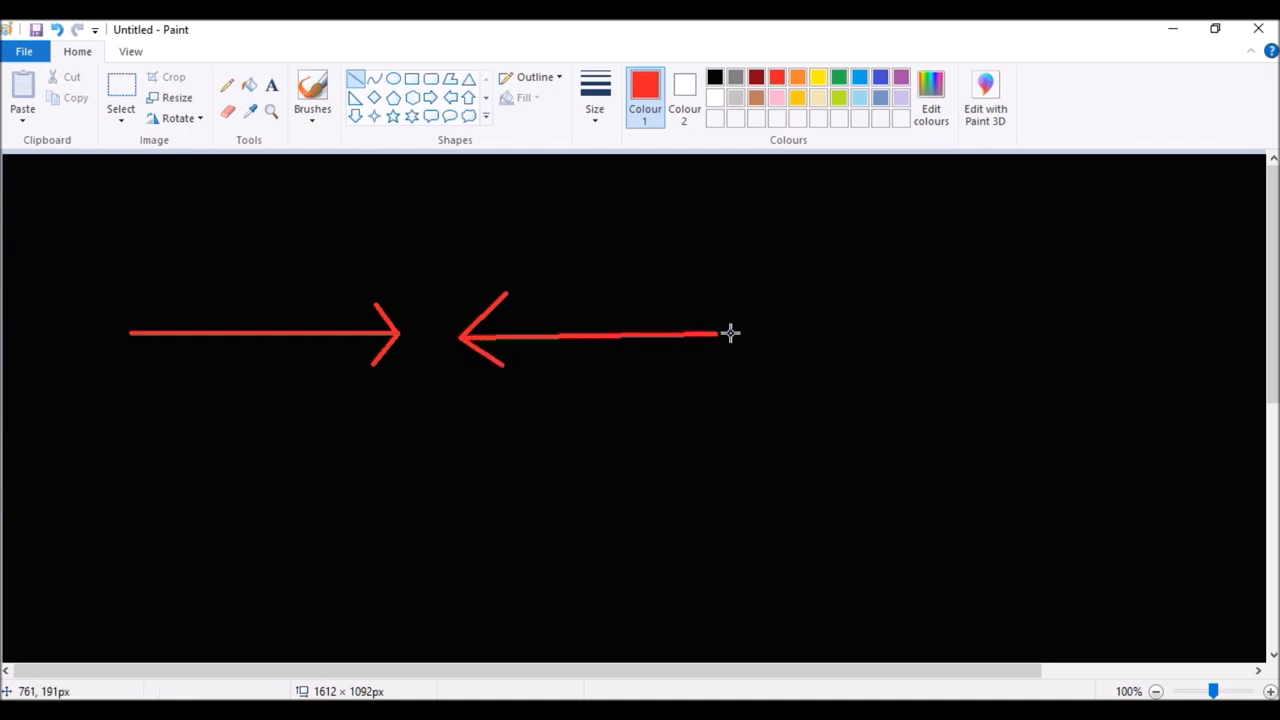
{"action": "left_click_drag", "start_coordinate": [716, 336], "coordinate": [752, 338]}
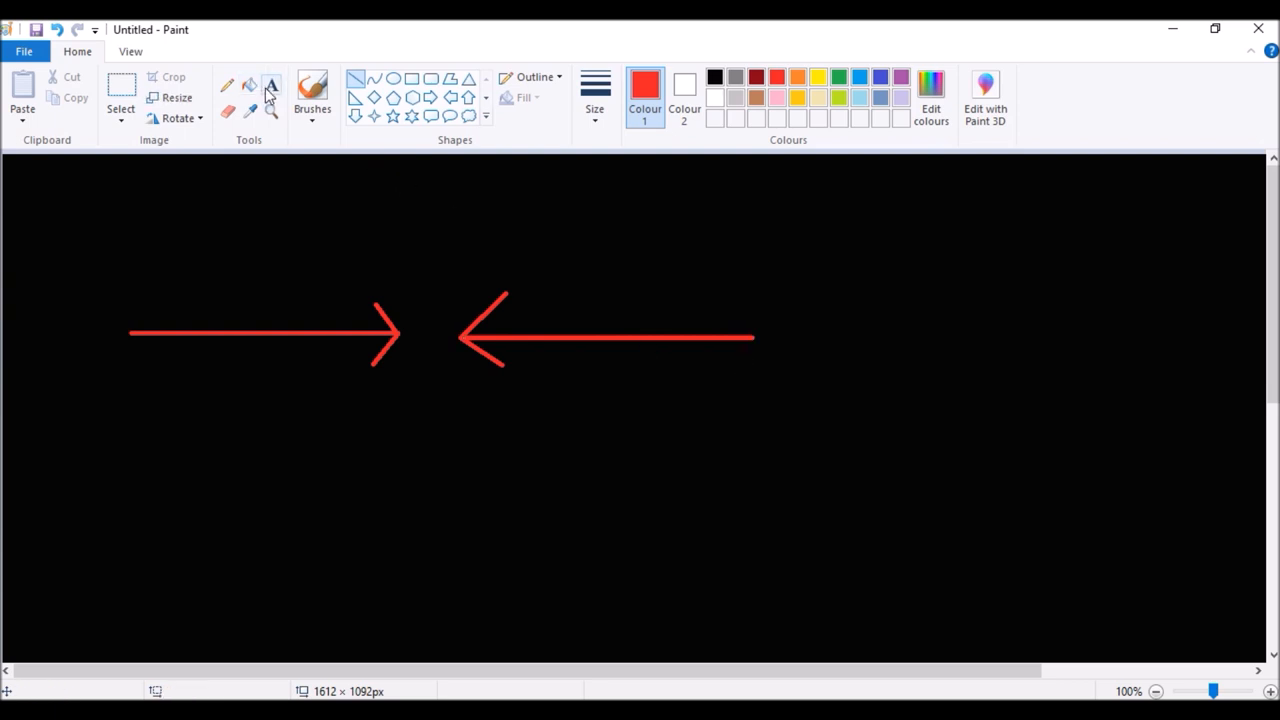
{"action": "left_click_drag", "start_coordinate": [72, 348], "coordinate": [198, 438]}
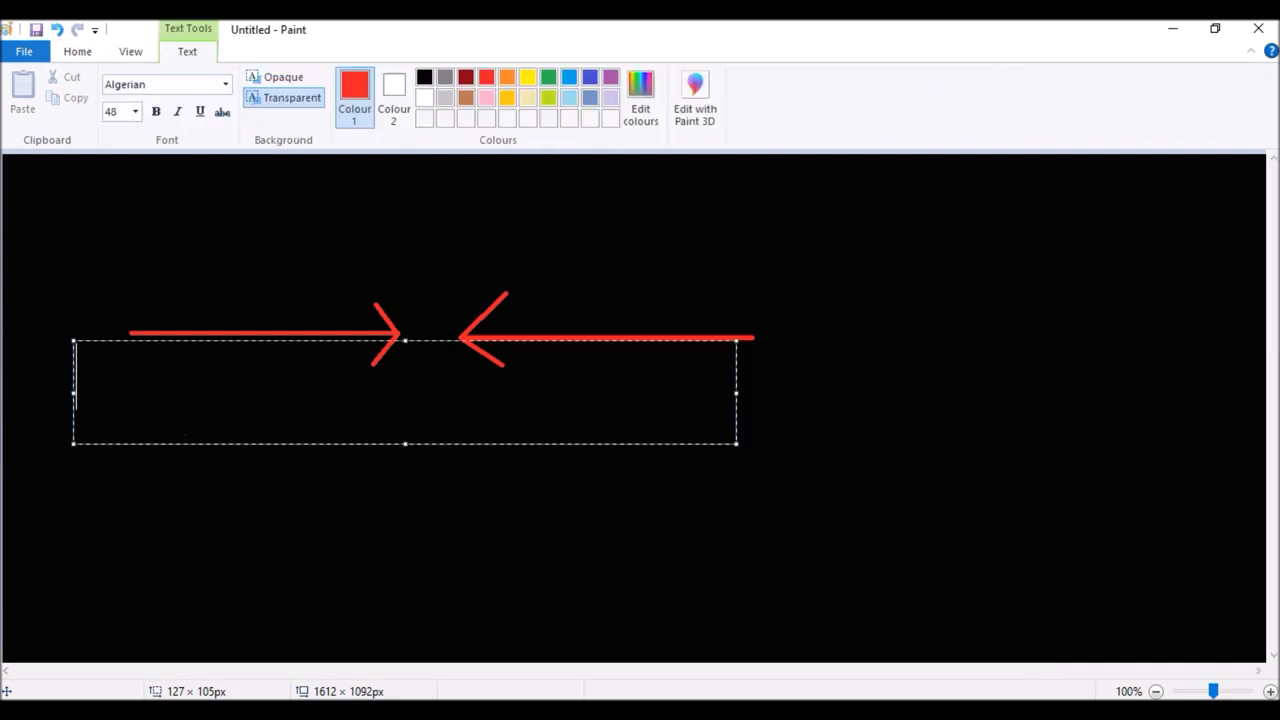
Step: Label each arrow with red '6.8TEV' text beneath it
{"action": "type", "text": "6.8T"}
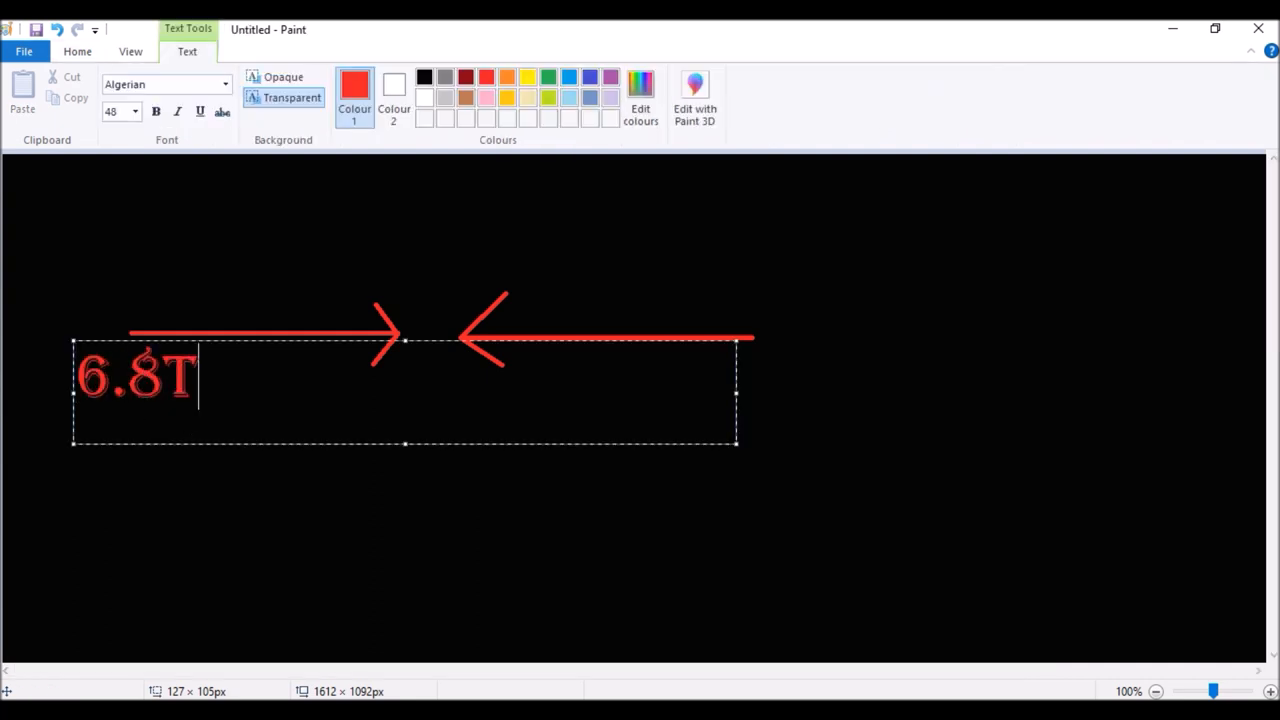
{"action": "type", "text": "EV"}
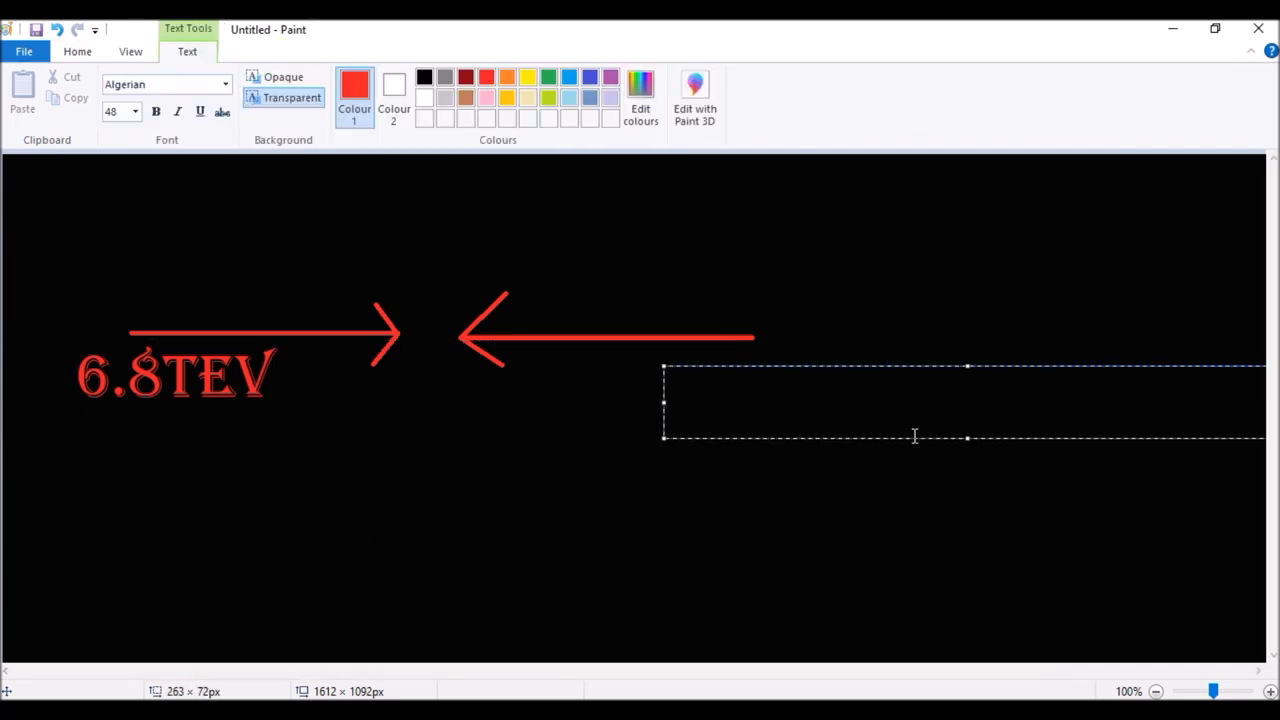
{"action": "type", "text": "6.8"}
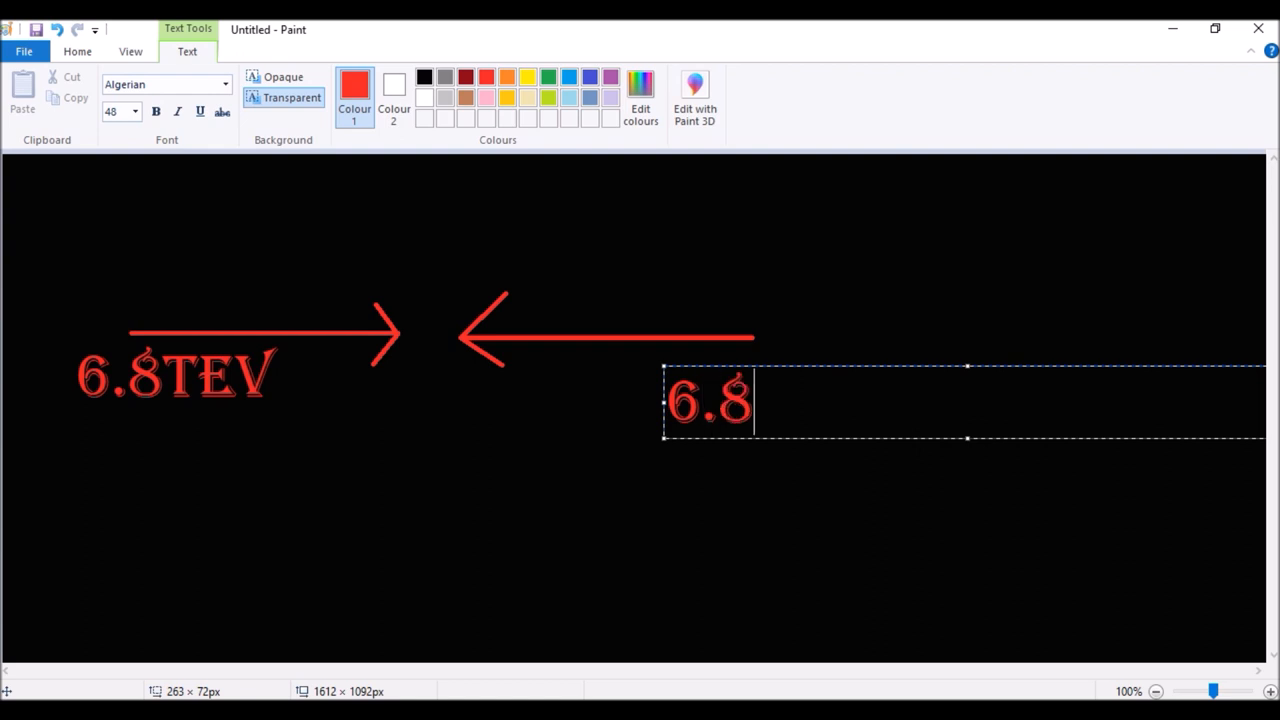
{"action": "type", "text": "TEV"}
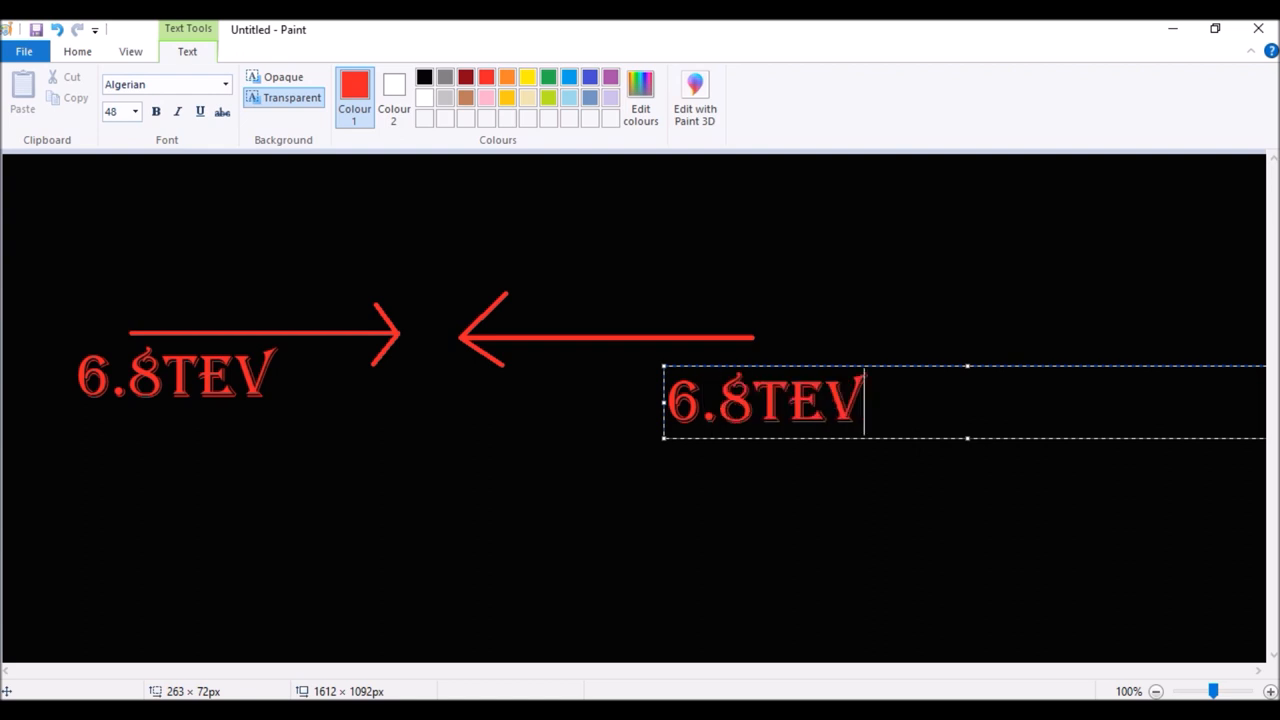
{"action": "left_click", "coordinate": [804, 516]}
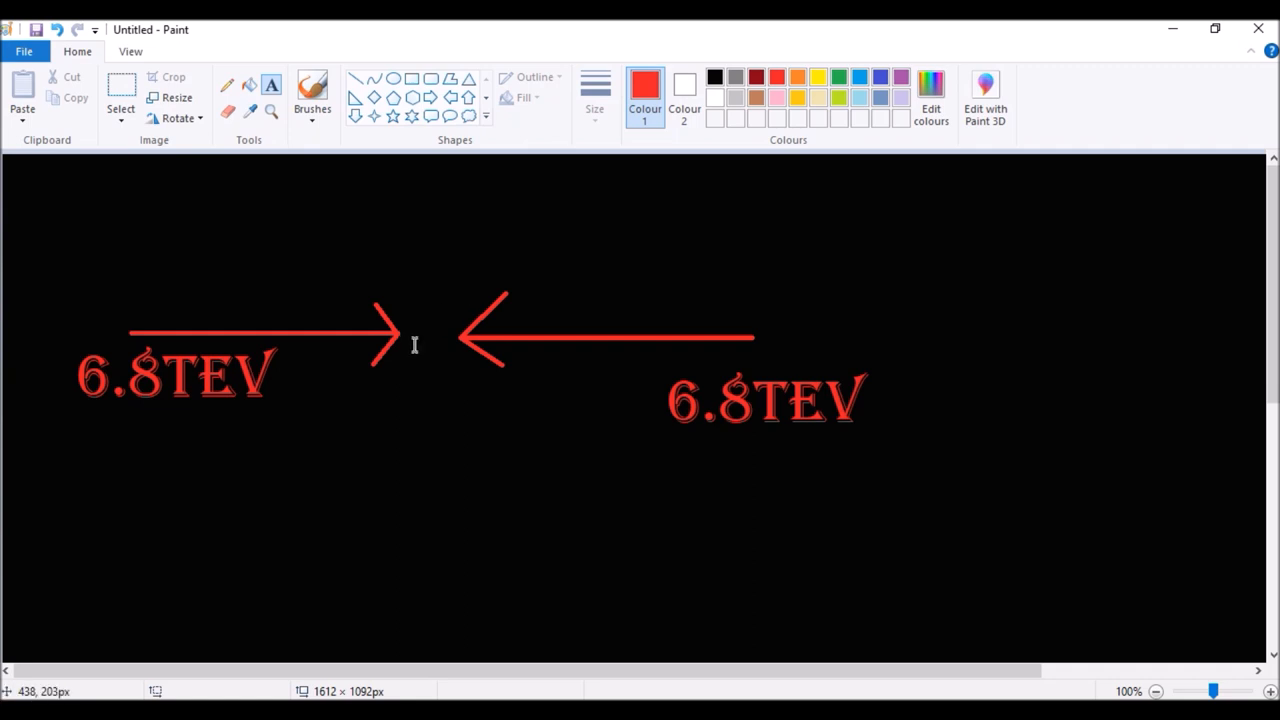
{"action": "mouse_move", "coordinate": [484, 308]}
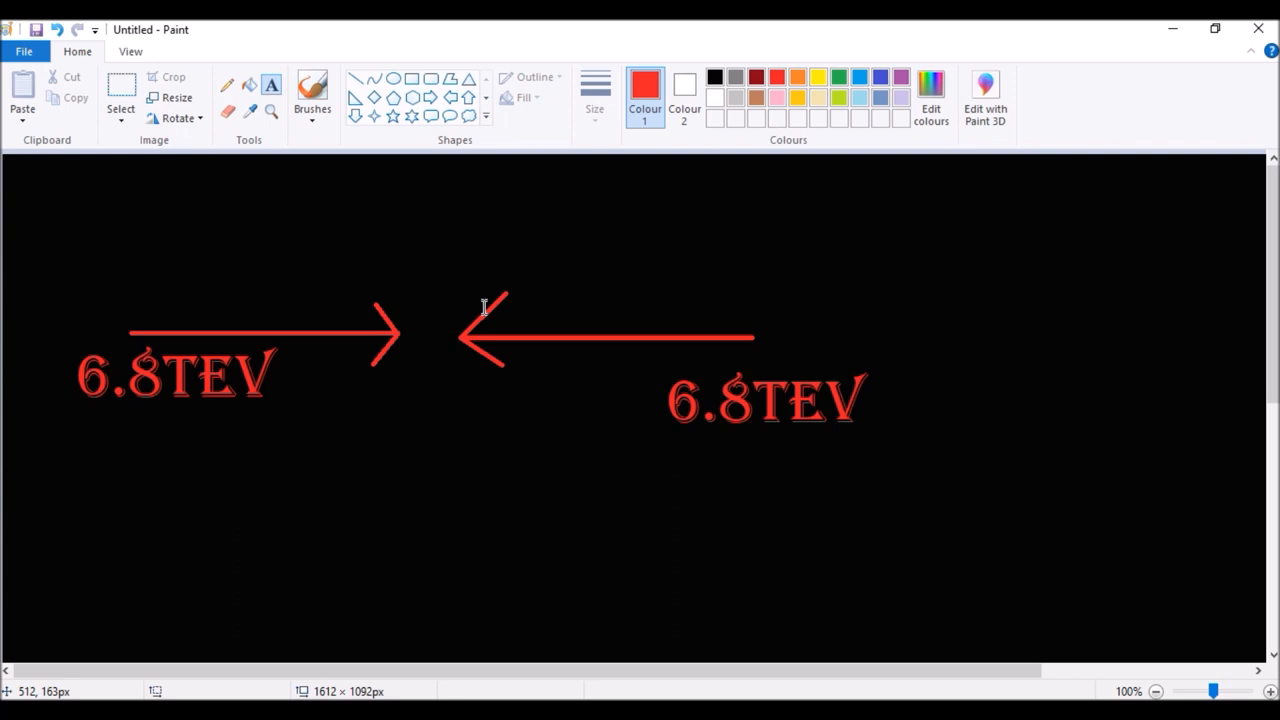
{"action": "mouse_move", "coordinate": [442, 330]}
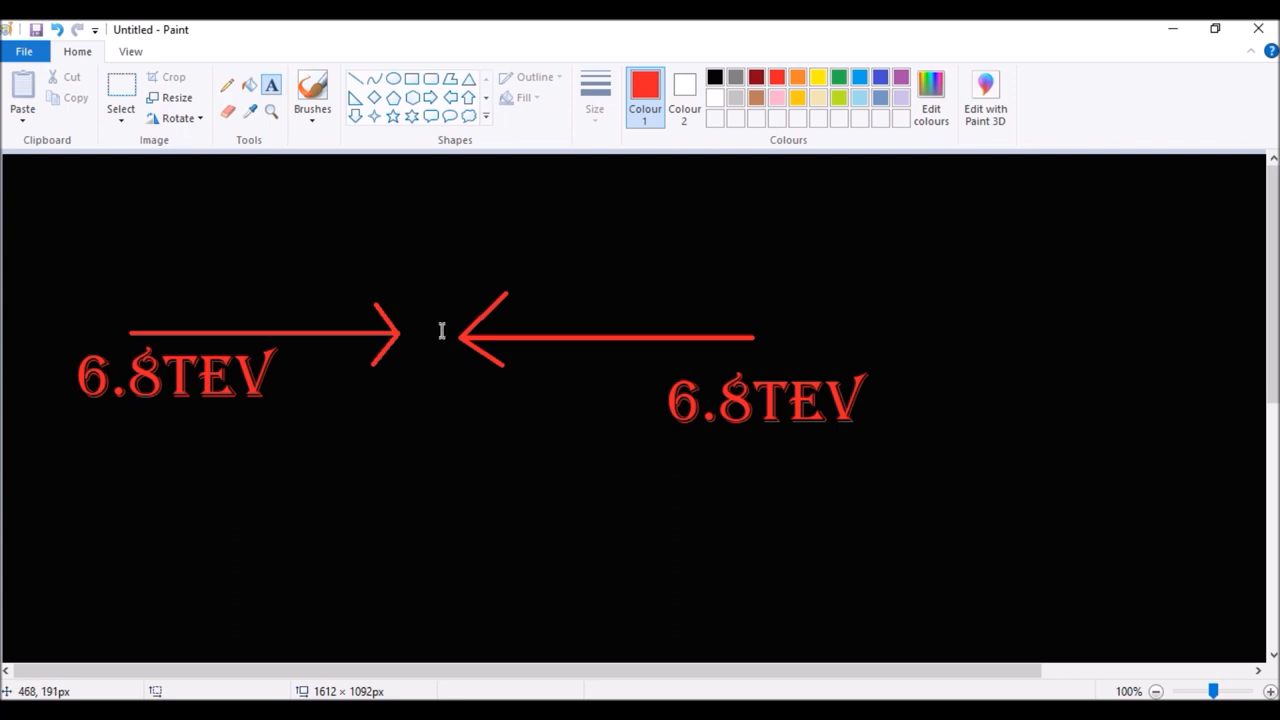
{"action": "mouse_move", "coordinate": [440, 332]}
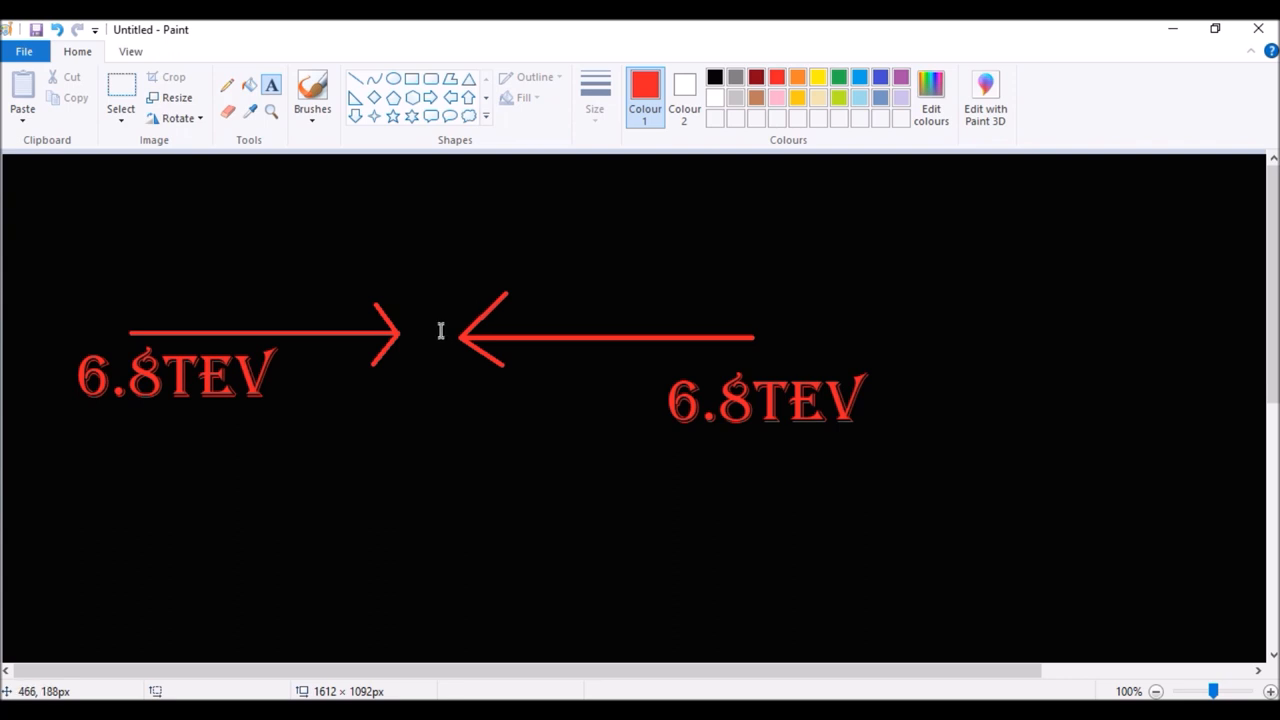
{"action": "mouse_move", "coordinate": [436, 356]}
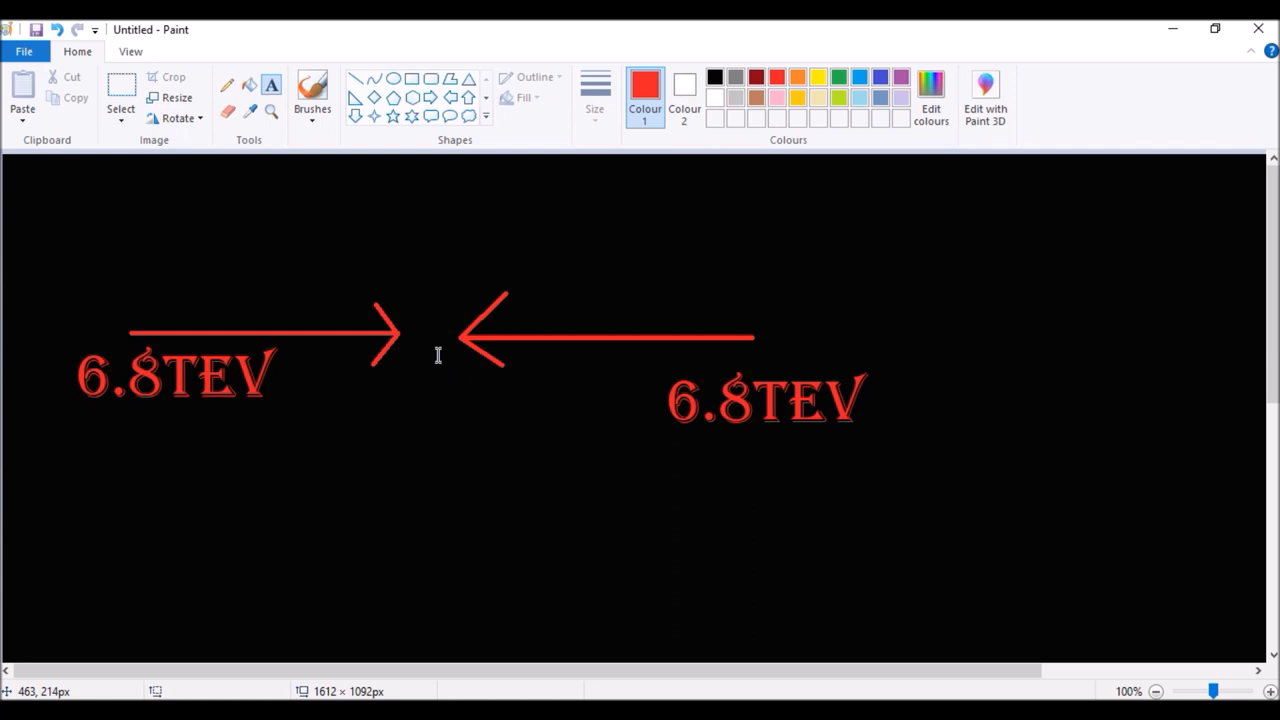
{"action": "mouse_move", "coordinate": [648, 478]}
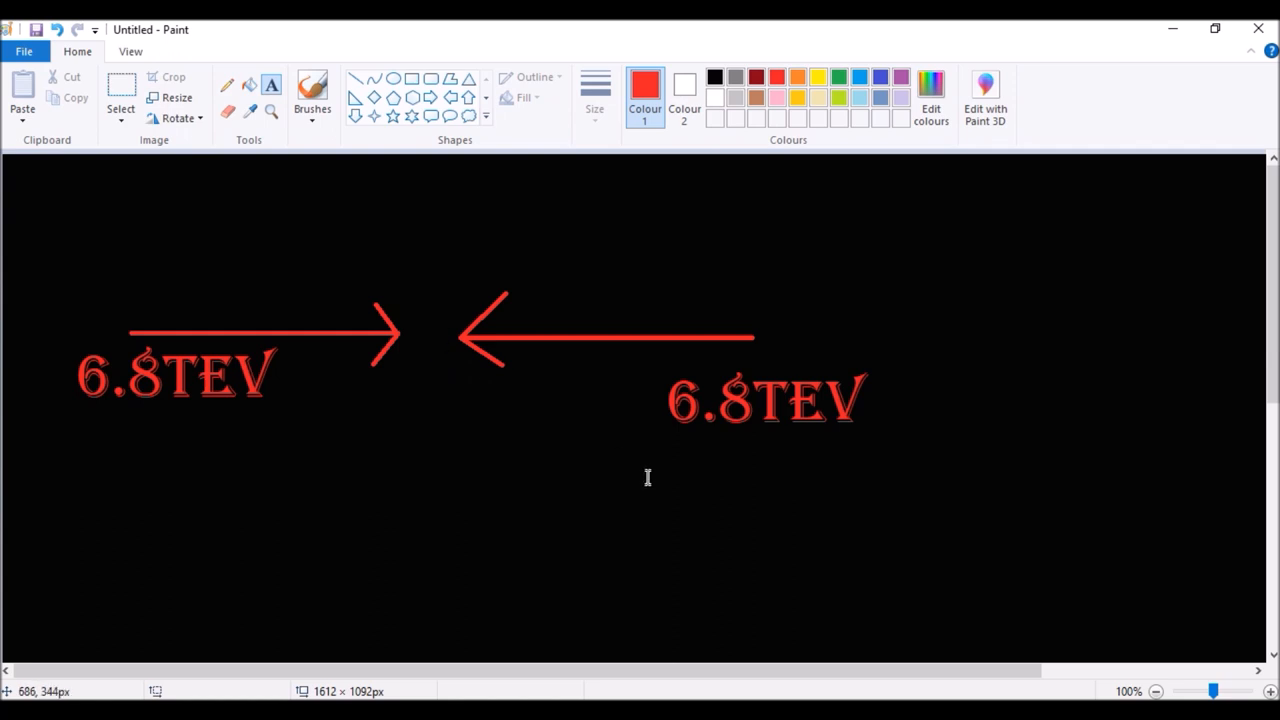
{"action": "mouse_move", "coordinate": [376, 384]}
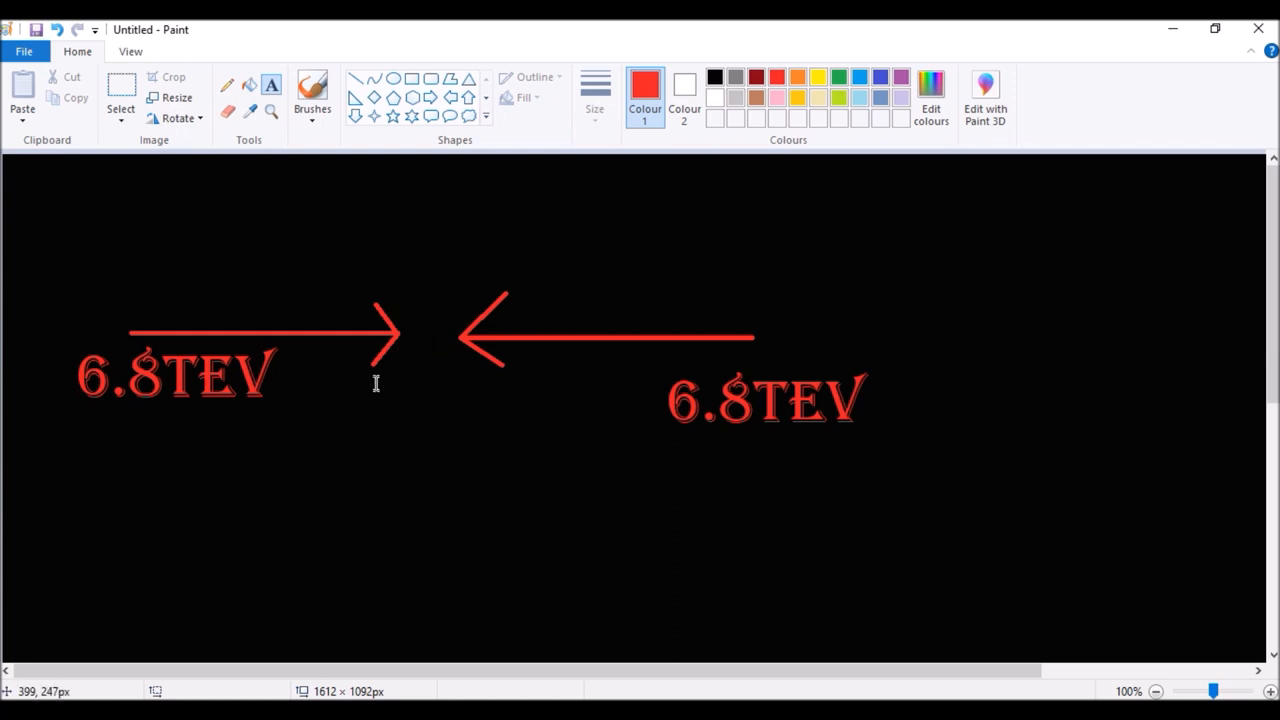
{"action": "mouse_move", "coordinate": [384, 420]}
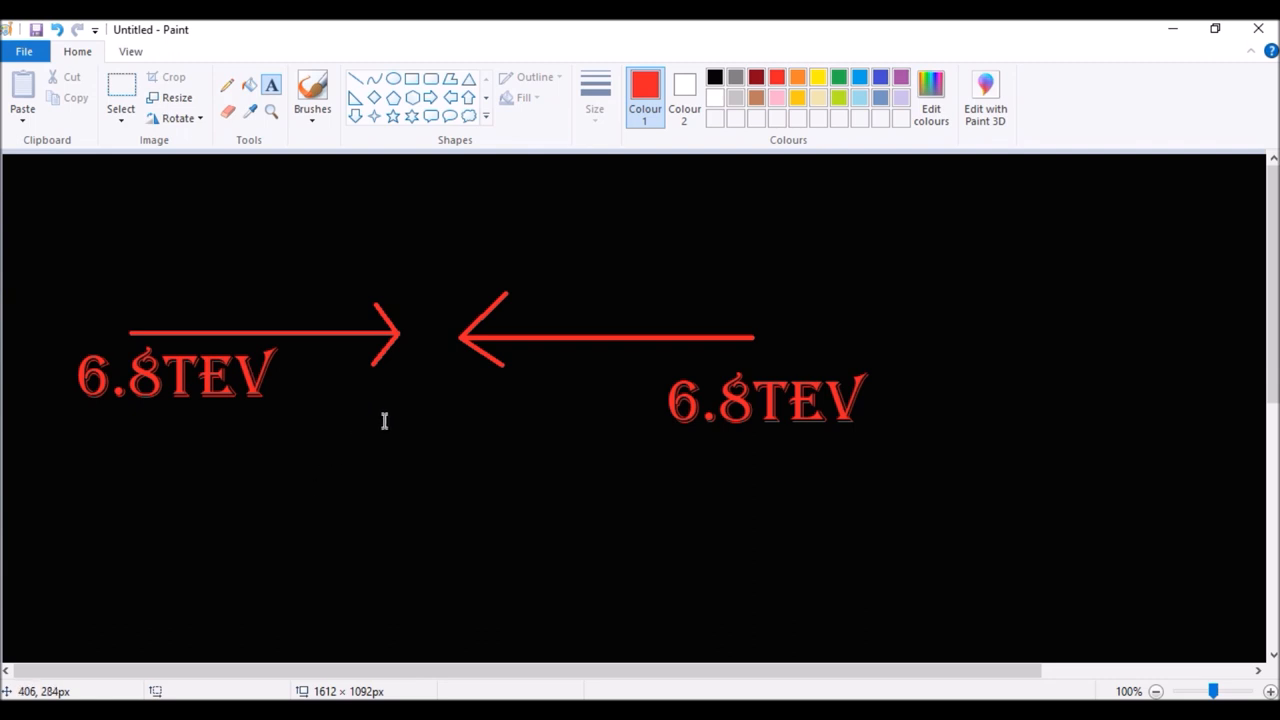
{"action": "mouse_move", "coordinate": [300, 334]}
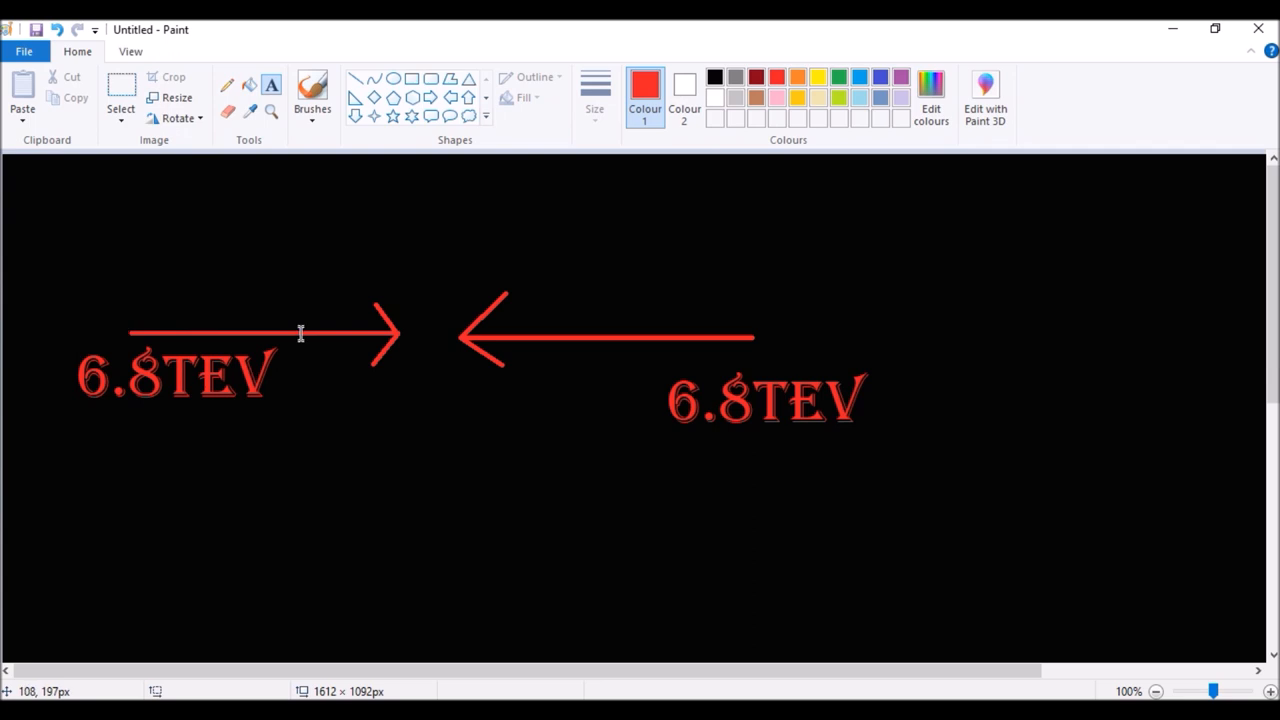
{"action": "mouse_move", "coordinate": [576, 332]}
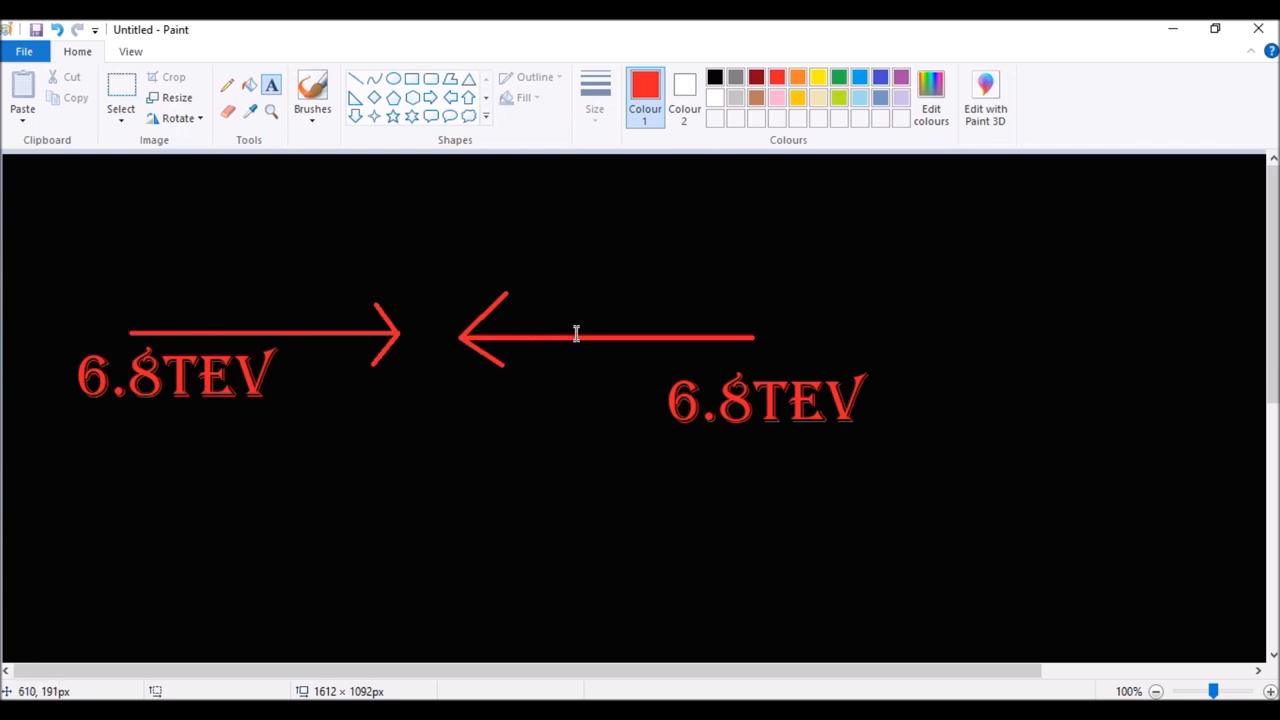
{"action": "mouse_move", "coordinate": [398, 340]}
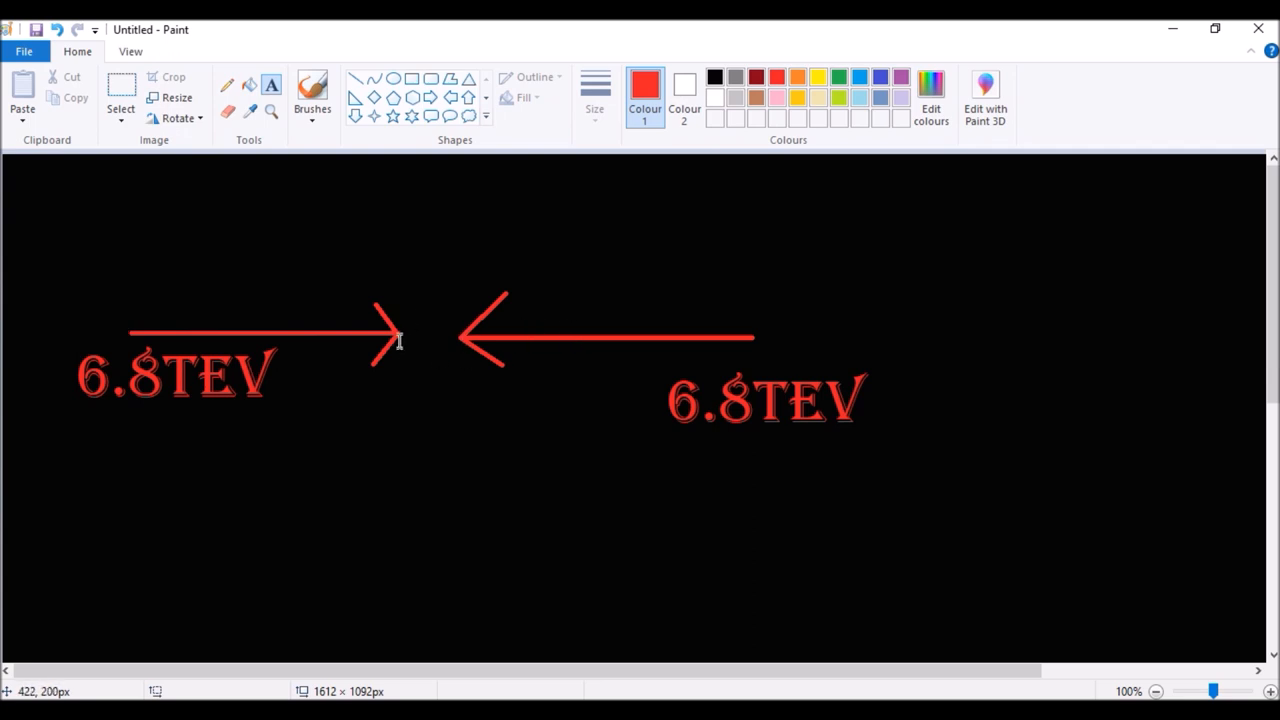
{"action": "mouse_move", "coordinate": [348, 218]}
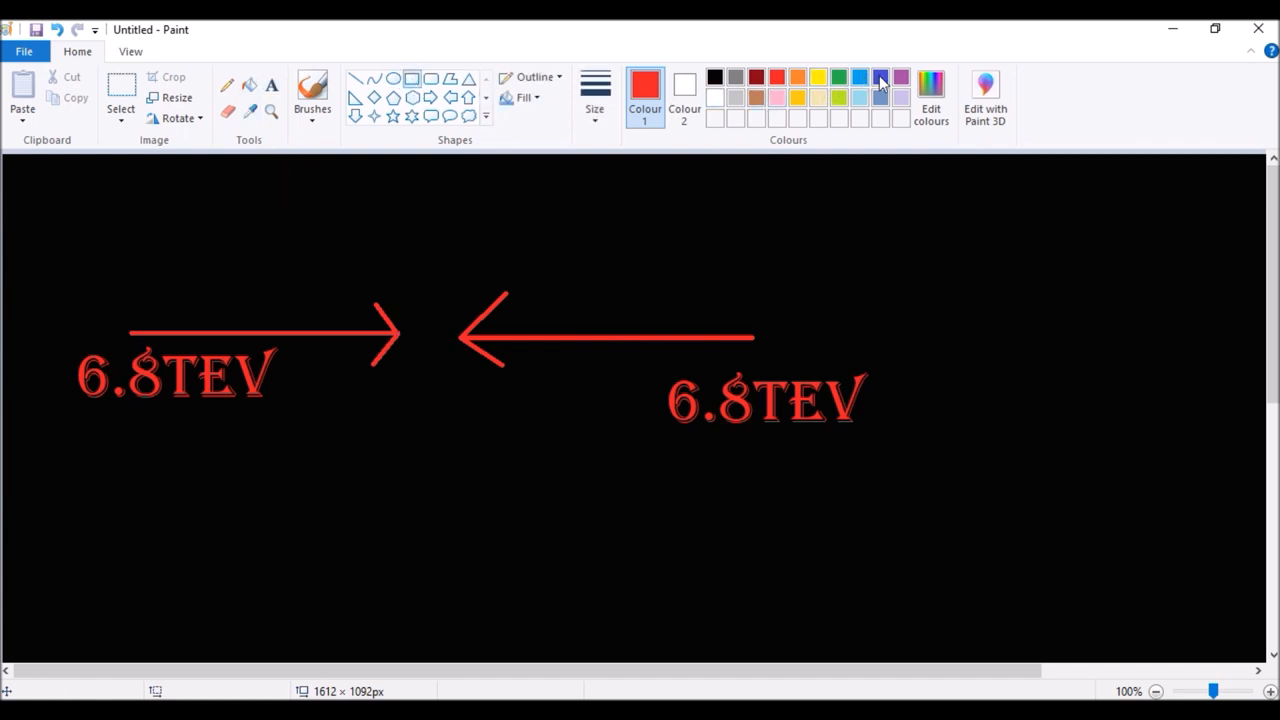
Step: Draw a blue square around the arrow tips, then select dark red
{"action": "left_click", "coordinate": [880, 76]}
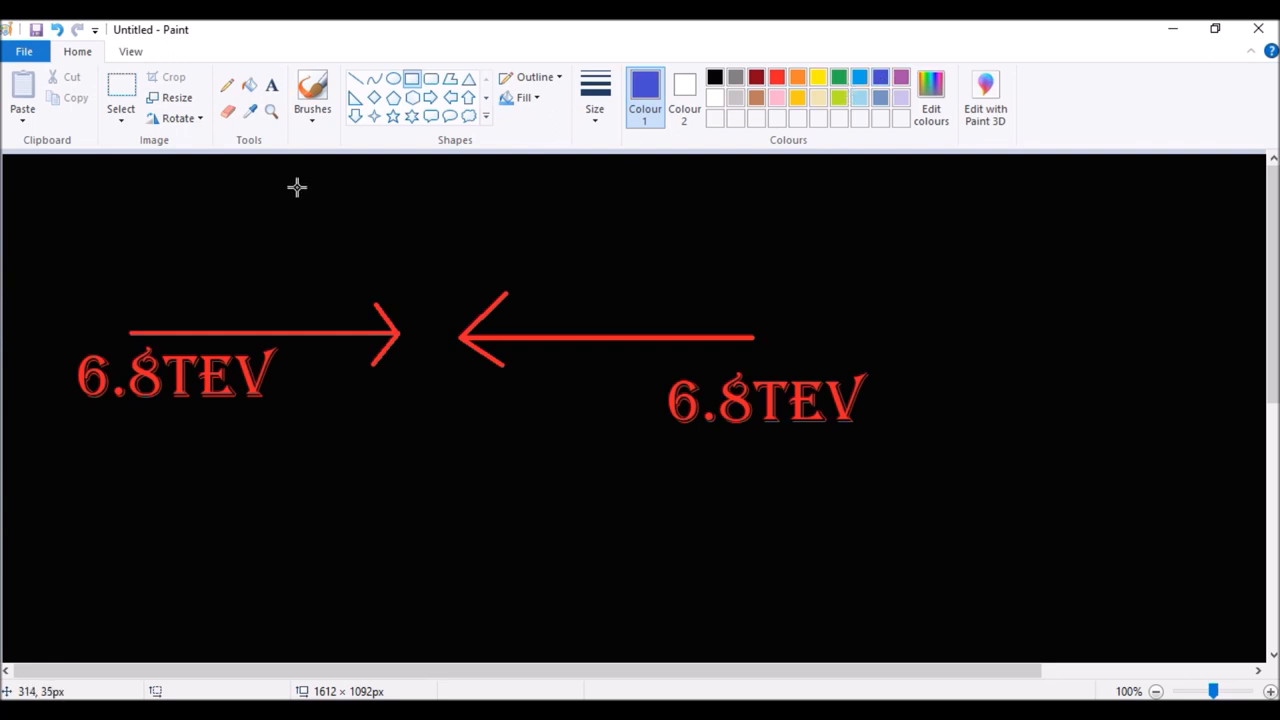
{"action": "left_click_drag", "start_coordinate": [296, 188], "coordinate": [572, 442]}
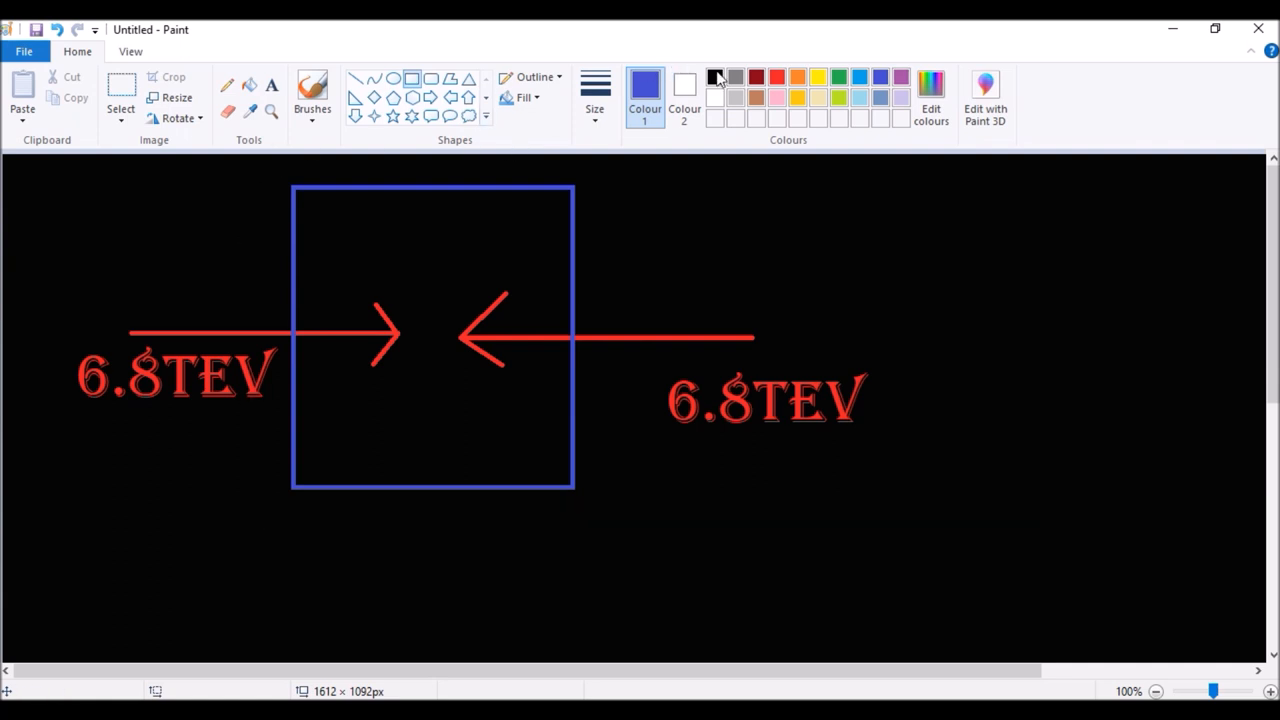
{"action": "left_click", "coordinate": [756, 76]}
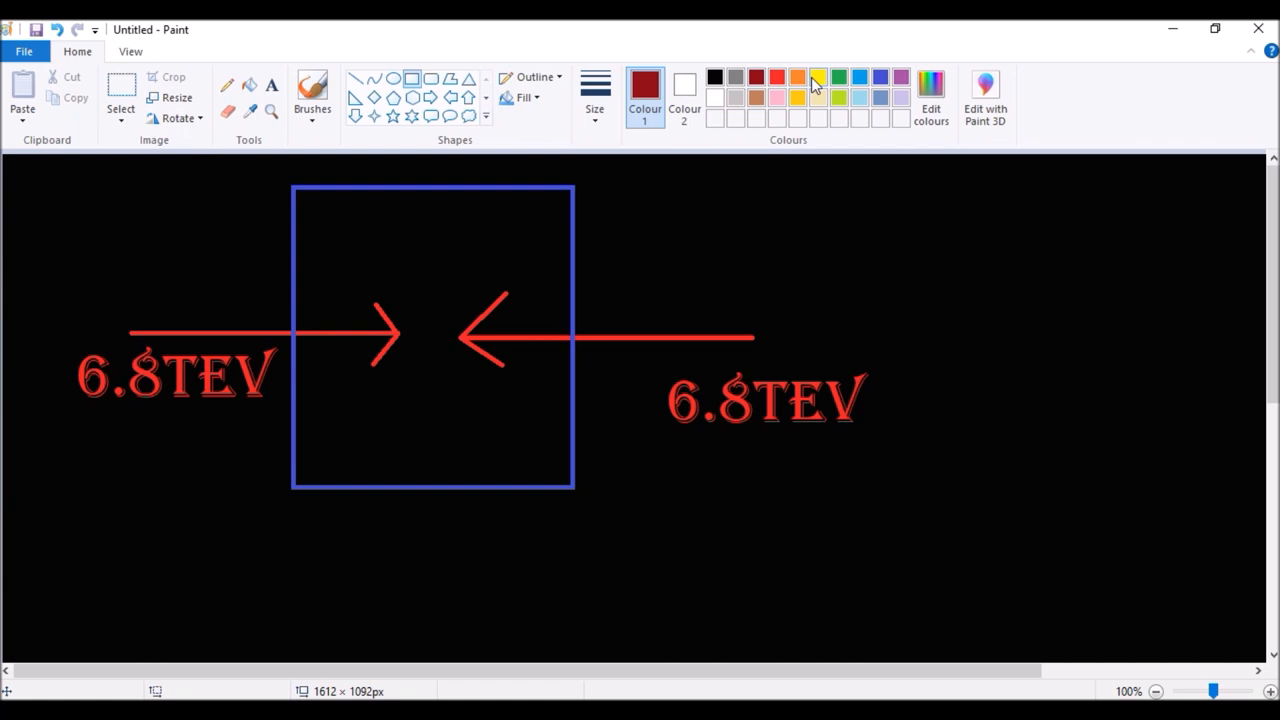
Step: Draw yellow lines across the top and along the bottom inside the blue square
{"action": "left_click", "coordinate": [816, 76]}
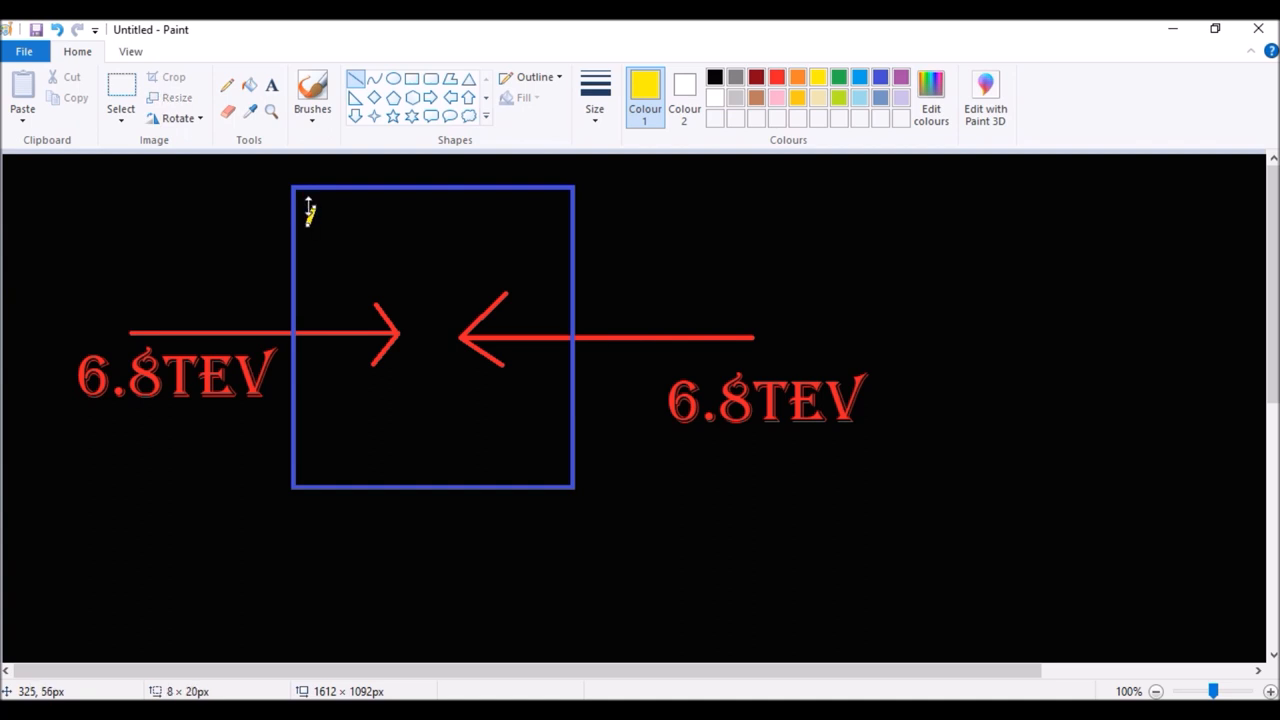
{"action": "mouse_move", "coordinate": [316, 216]}
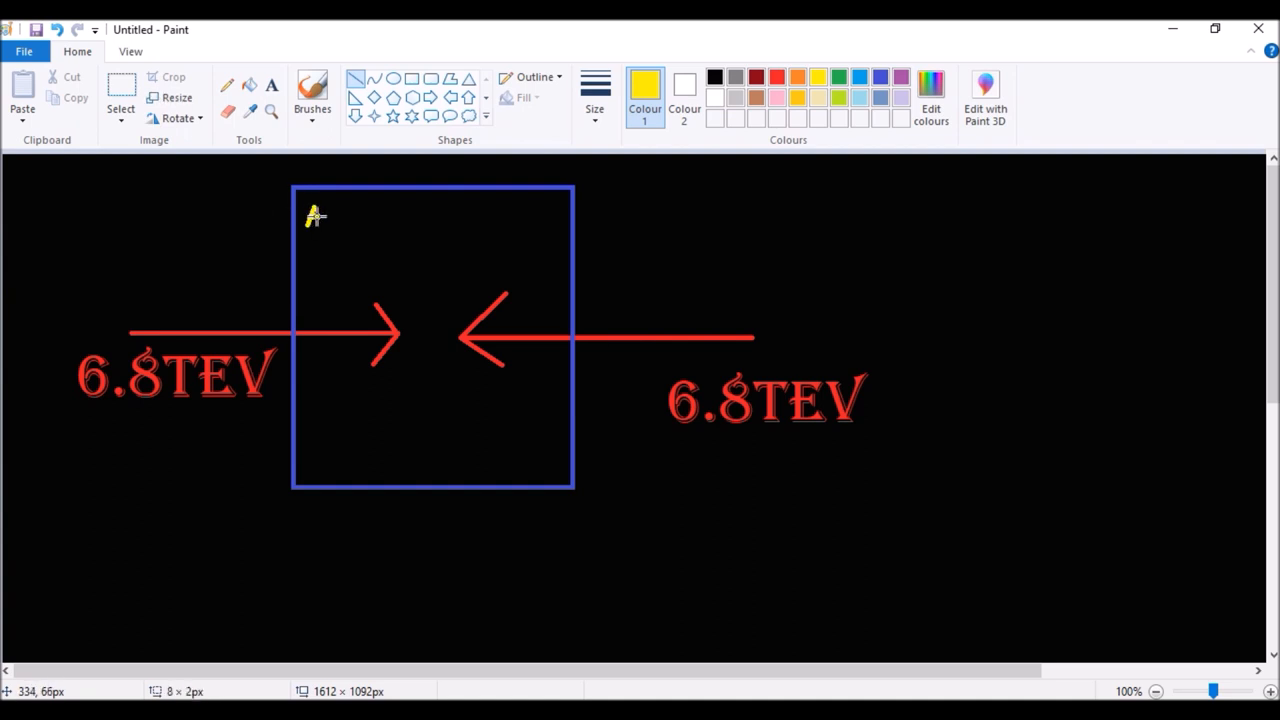
{"action": "left_click_drag", "start_coordinate": [310, 216], "coordinate": [544, 210]}
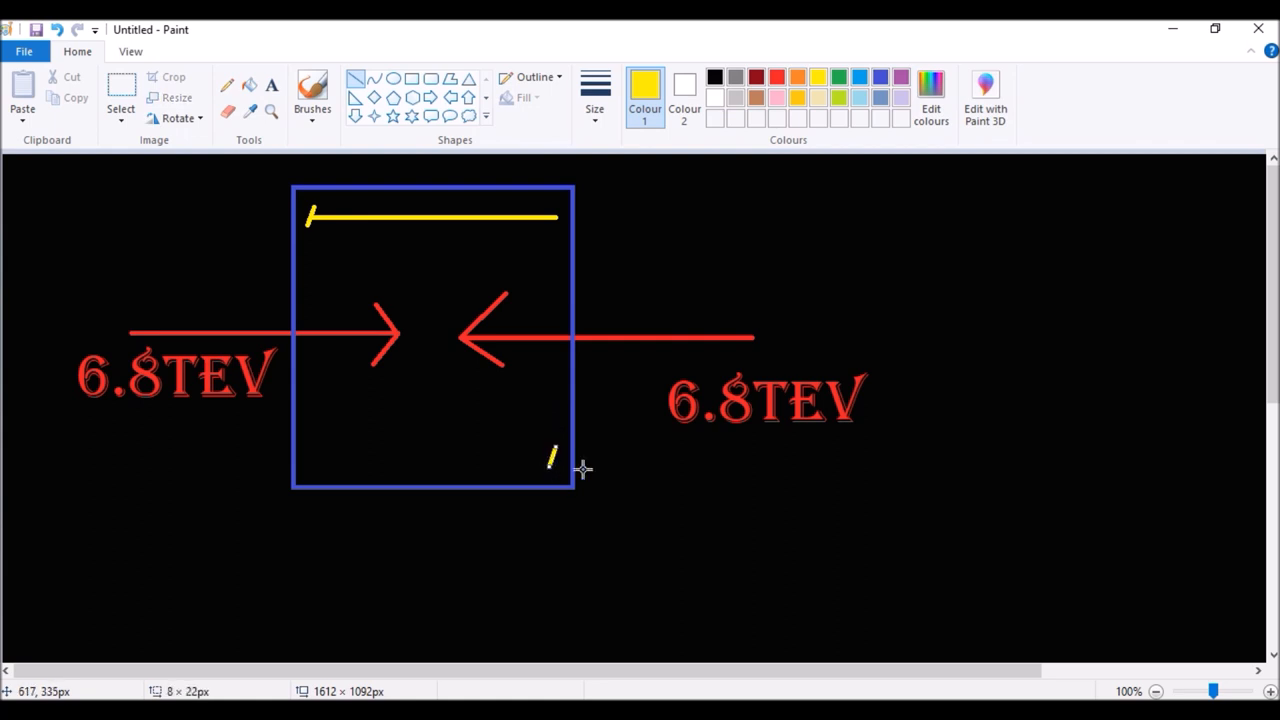
{"action": "left_click_drag", "start_coordinate": [552, 458], "coordinate": [384, 456]}
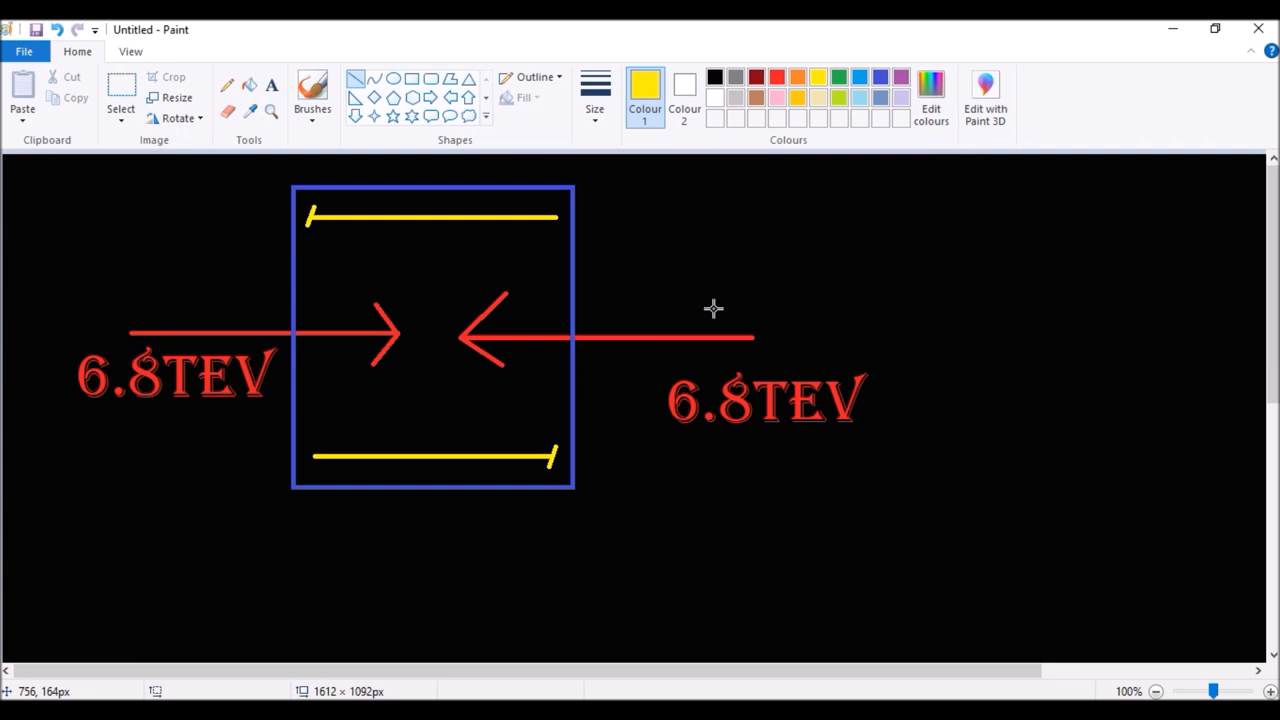
{"action": "mouse_move", "coordinate": [390, 348]}
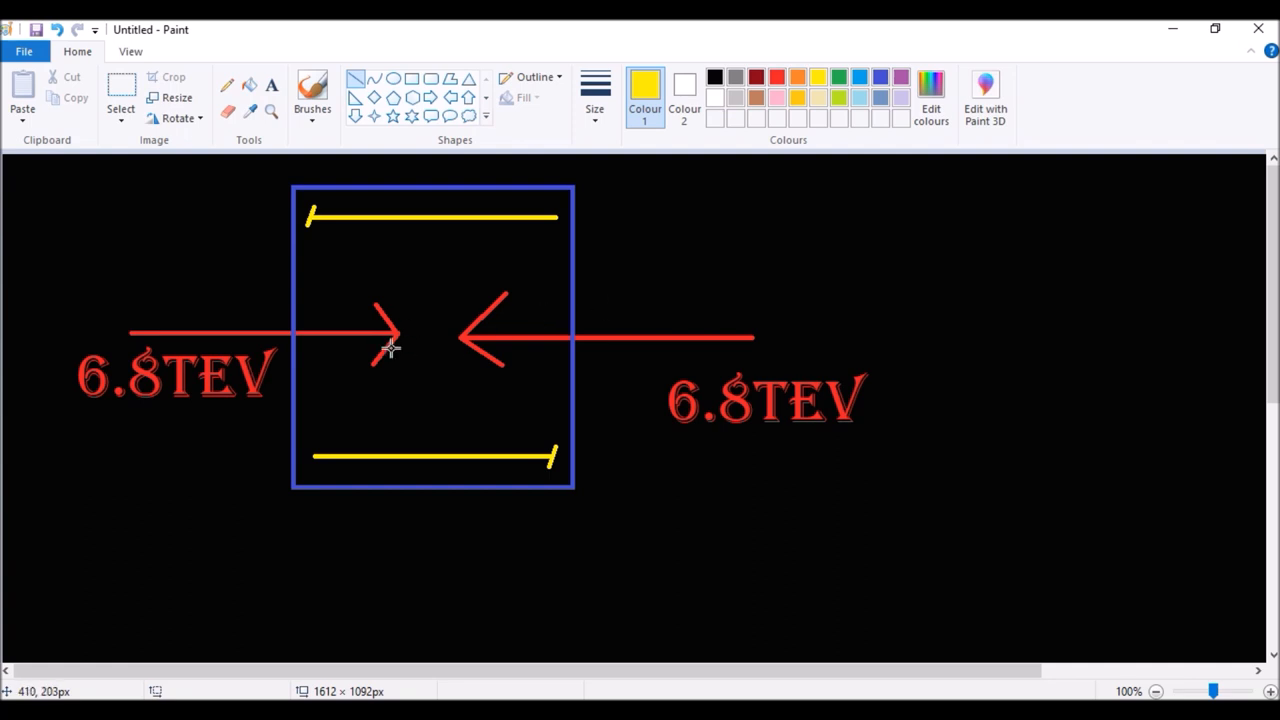
{"action": "mouse_move", "coordinate": [450, 344]}
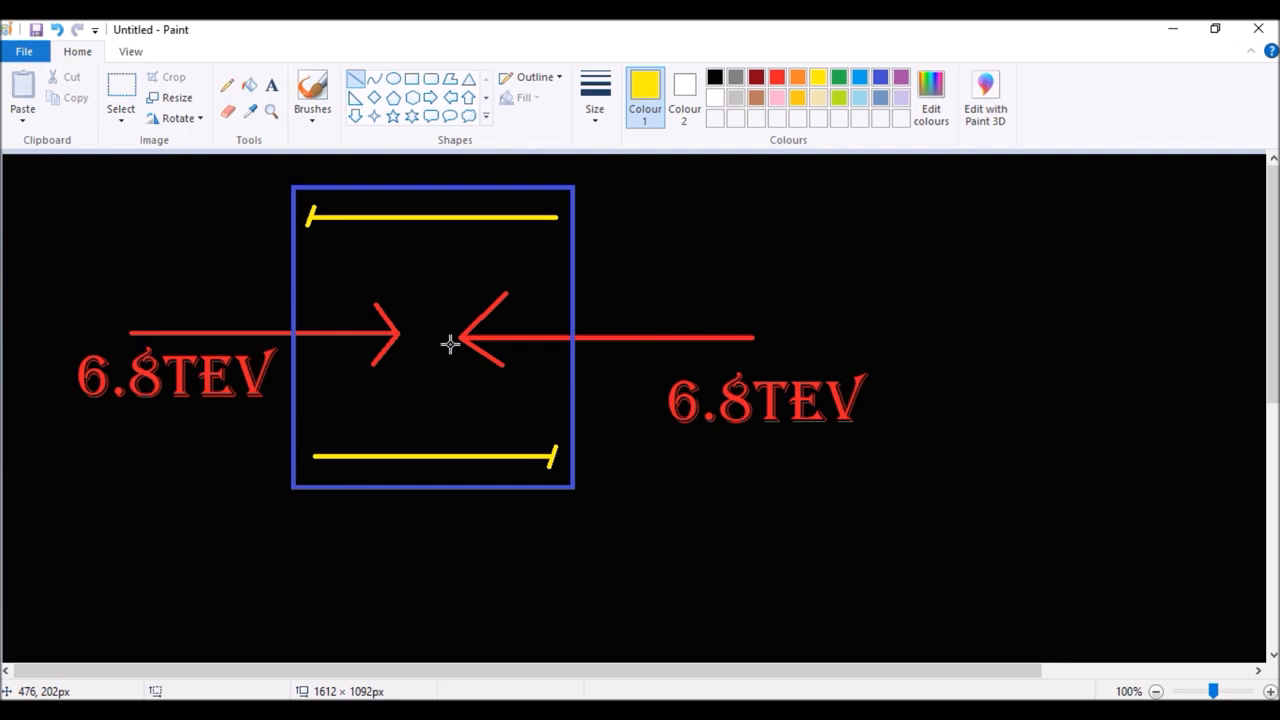
{"action": "mouse_move", "coordinate": [360, 486]}
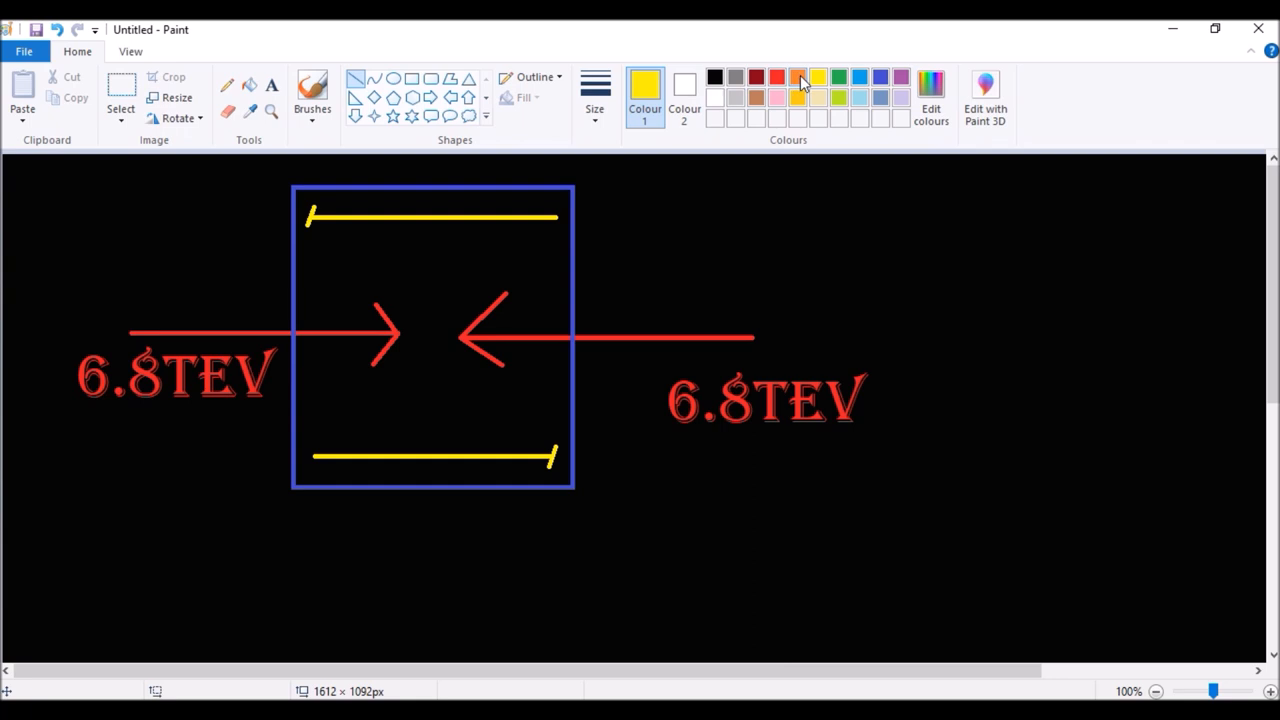
Step: Mark the collision in orange, draw purple tracks toward the bottom, and undo the stray line outside the square
{"action": "left_click", "coordinate": [796, 76]}
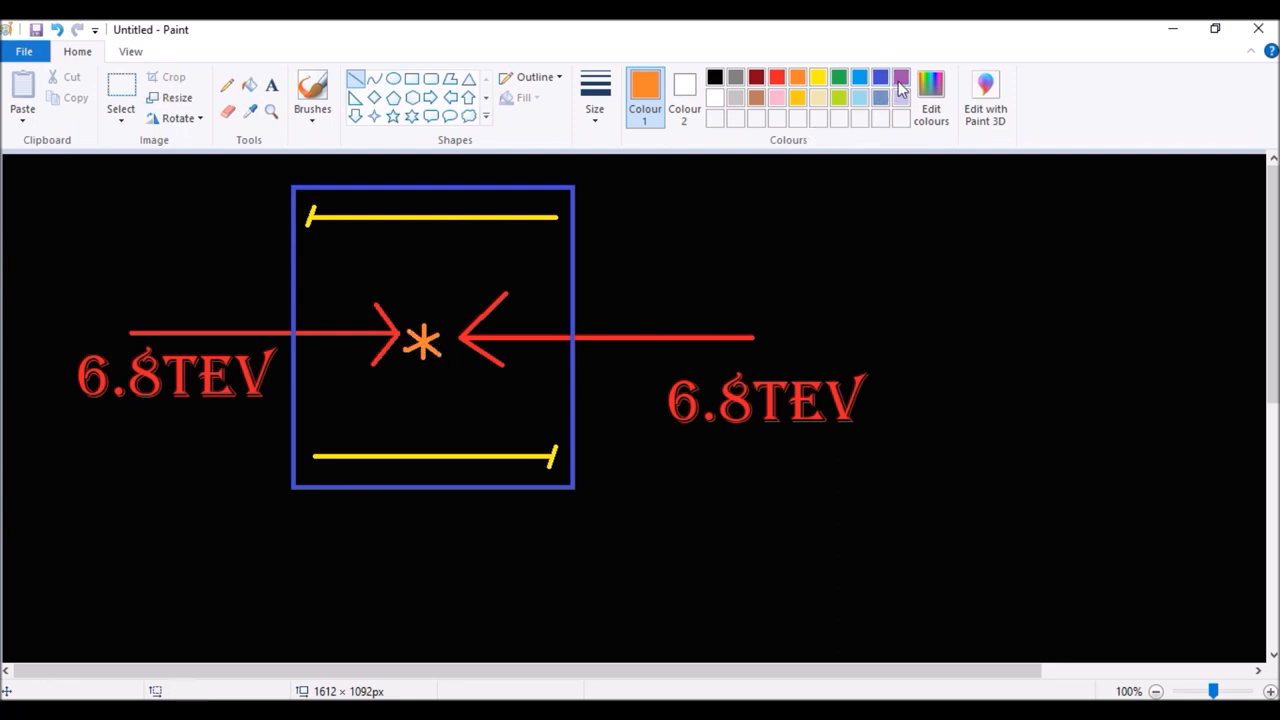
{"action": "left_click", "coordinate": [898, 76]}
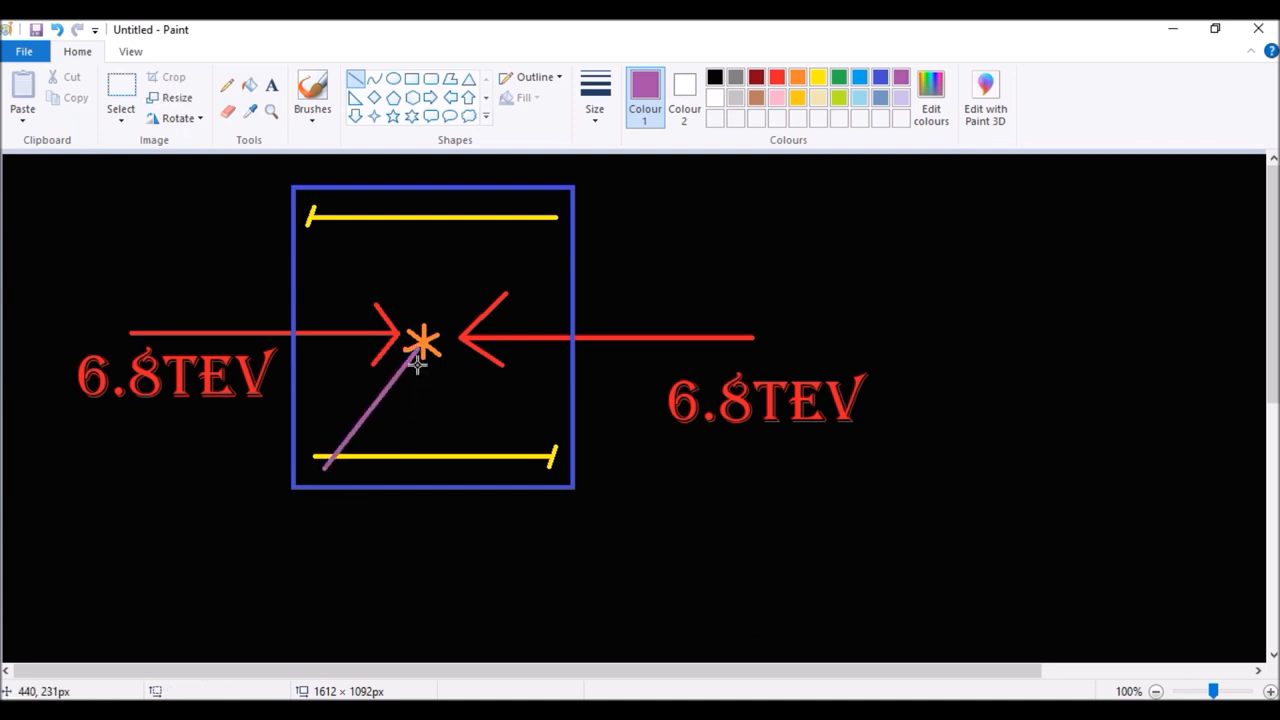
{"action": "left_click_drag", "start_coordinate": [420, 360], "coordinate": [410, 486]}
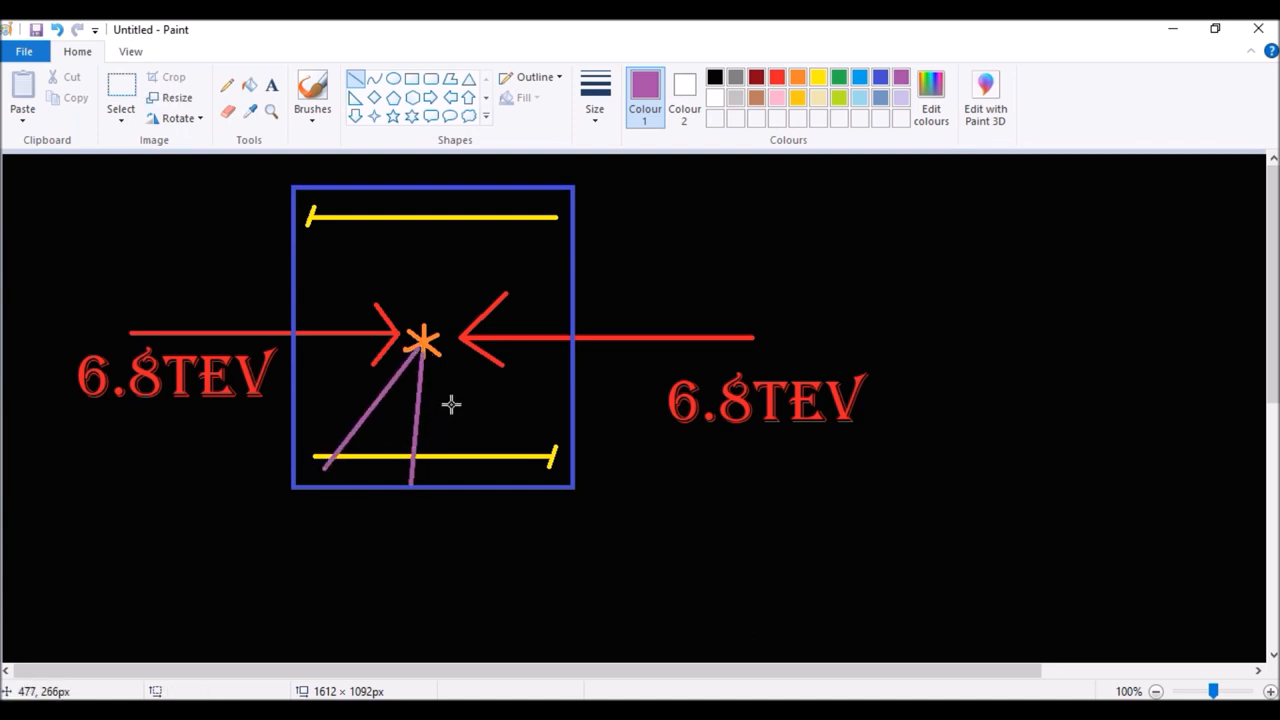
{"action": "left_click_drag", "start_coordinate": [424, 344], "coordinate": [518, 456]}
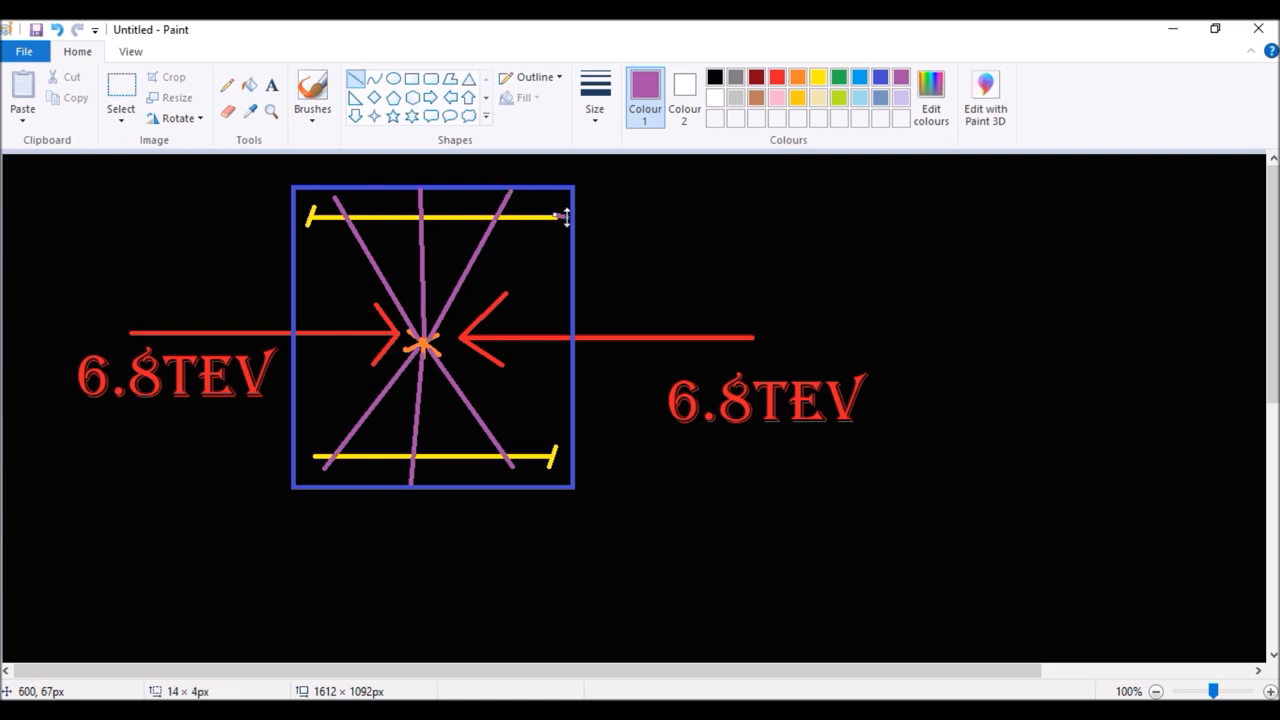
{"action": "left_click_drag", "start_coordinate": [564, 218], "coordinate": [622, 206]}
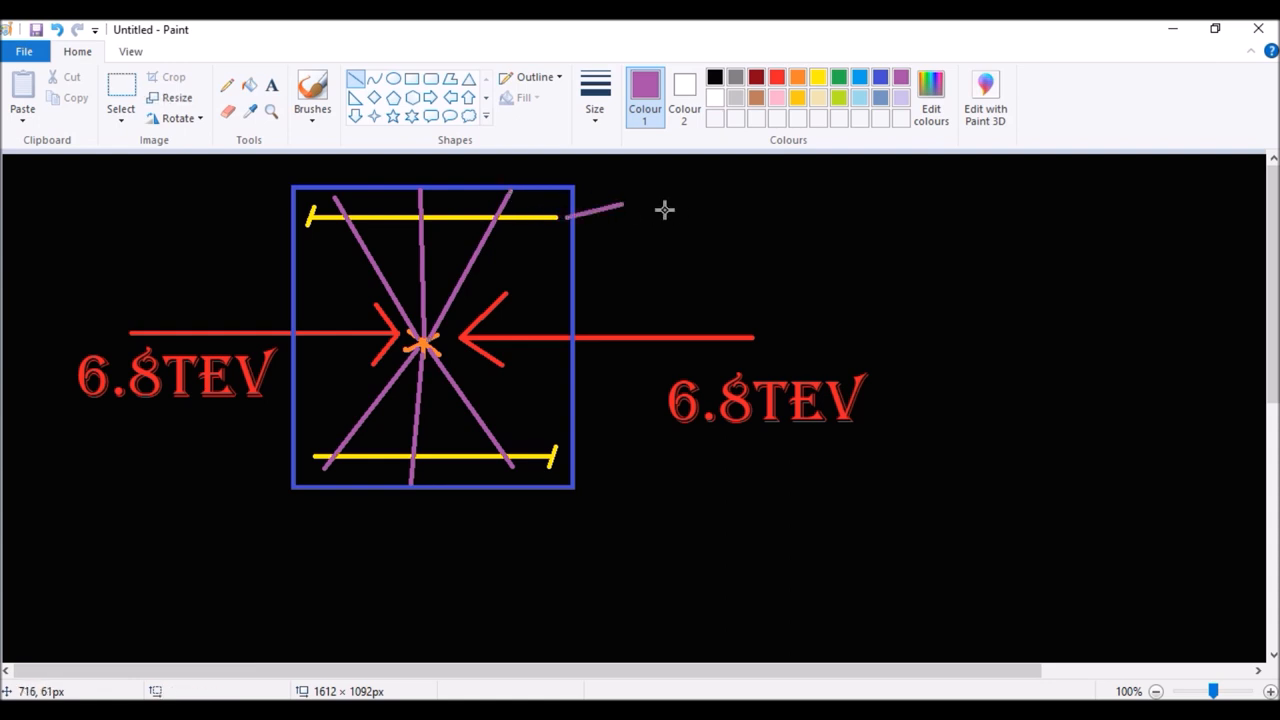
{"action": "left_click", "coordinate": [56, 30]}
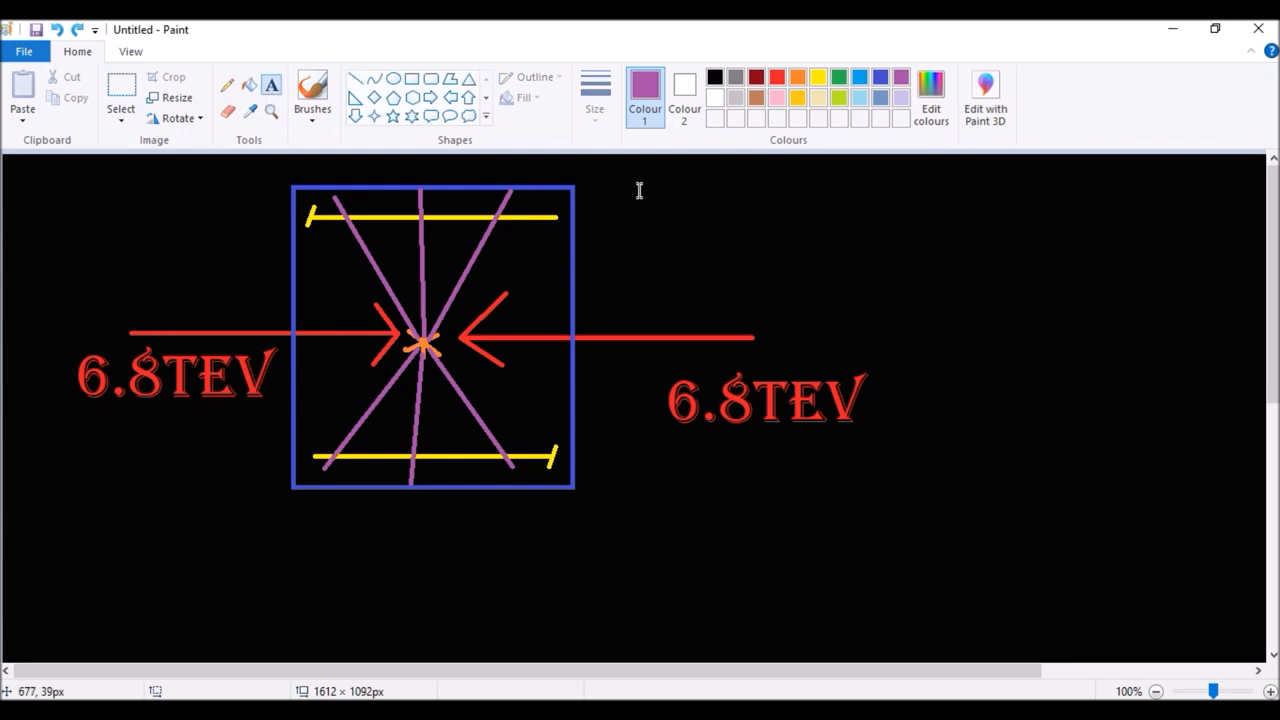
Step: Start a purple text box right of the square reading P = [E, PX*C,
{"action": "left_click_drag", "start_coordinate": [636, 178], "coordinate": [952, 250]}
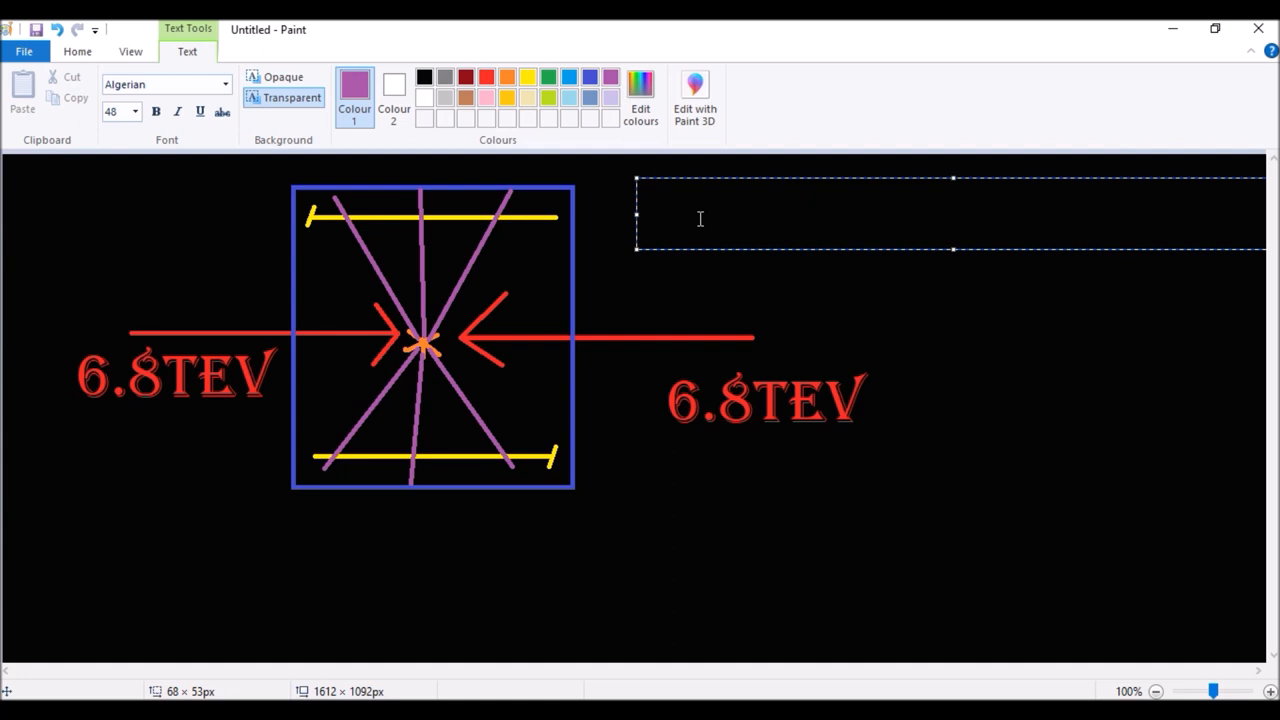
{"action": "type", "text": "P"}
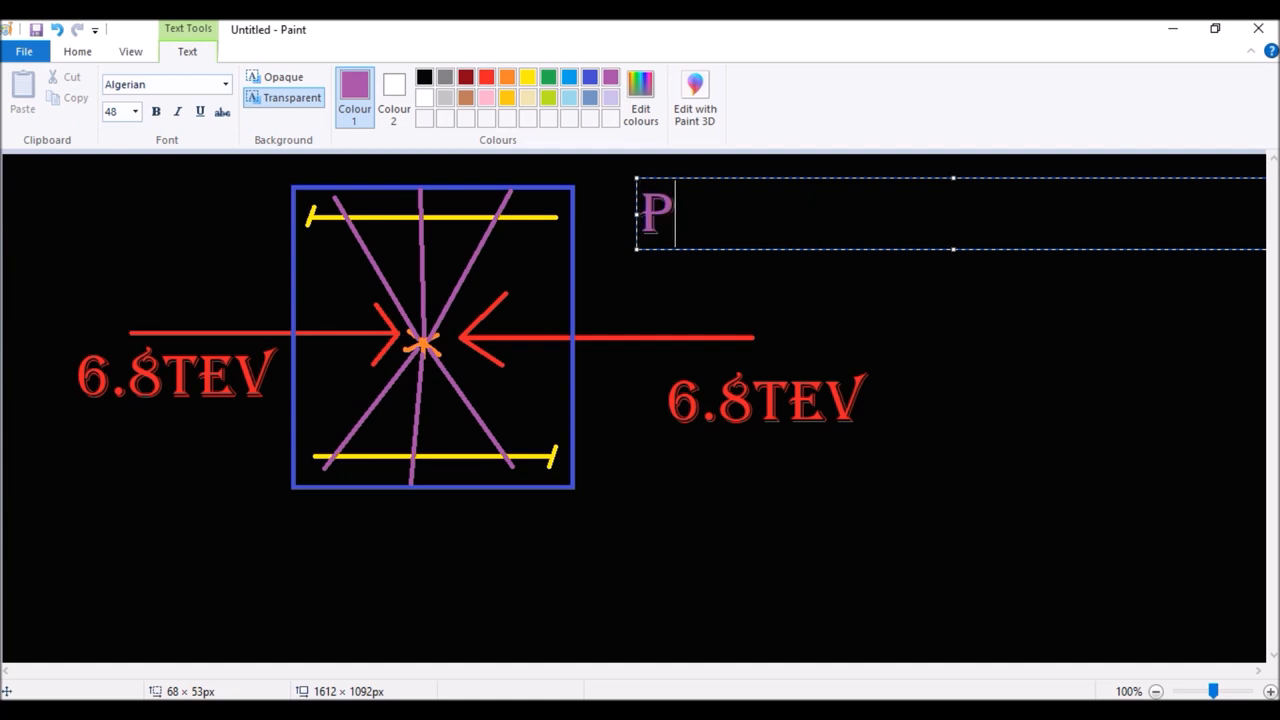
{"action": "type", "text": "["}
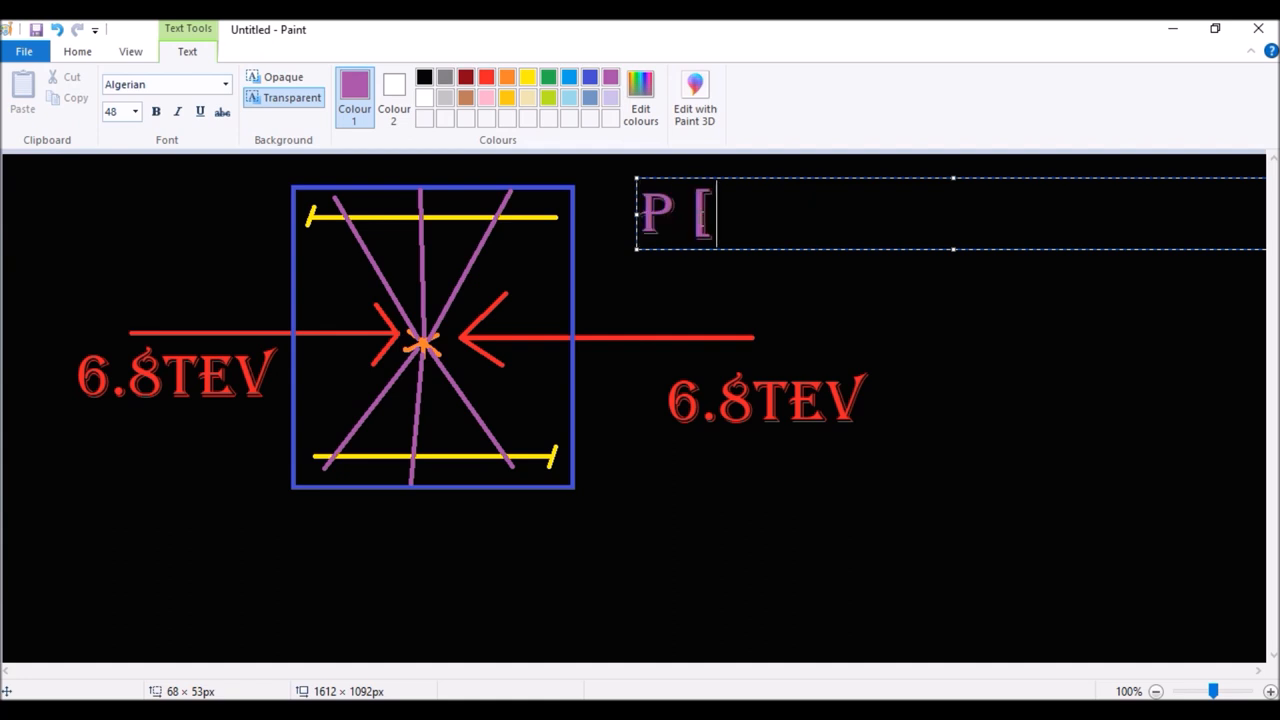
{"action": "type", "text": "="}
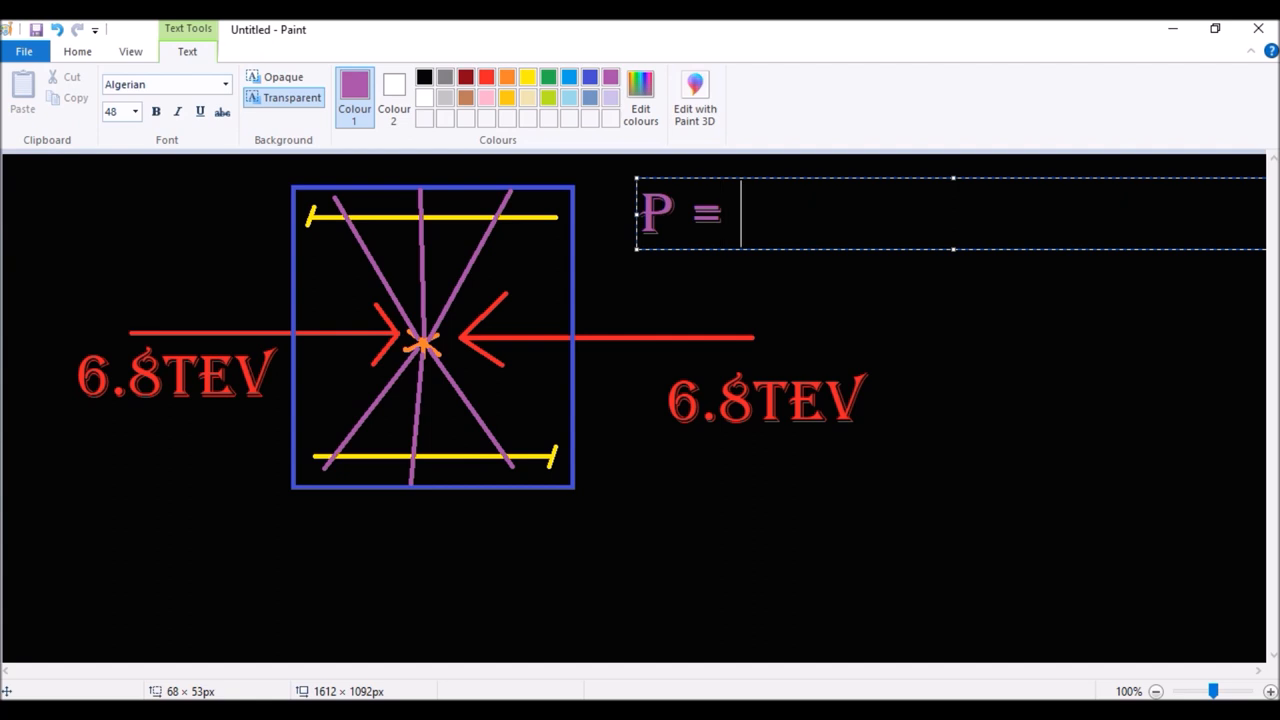
{"action": "type", "text": "[E"}
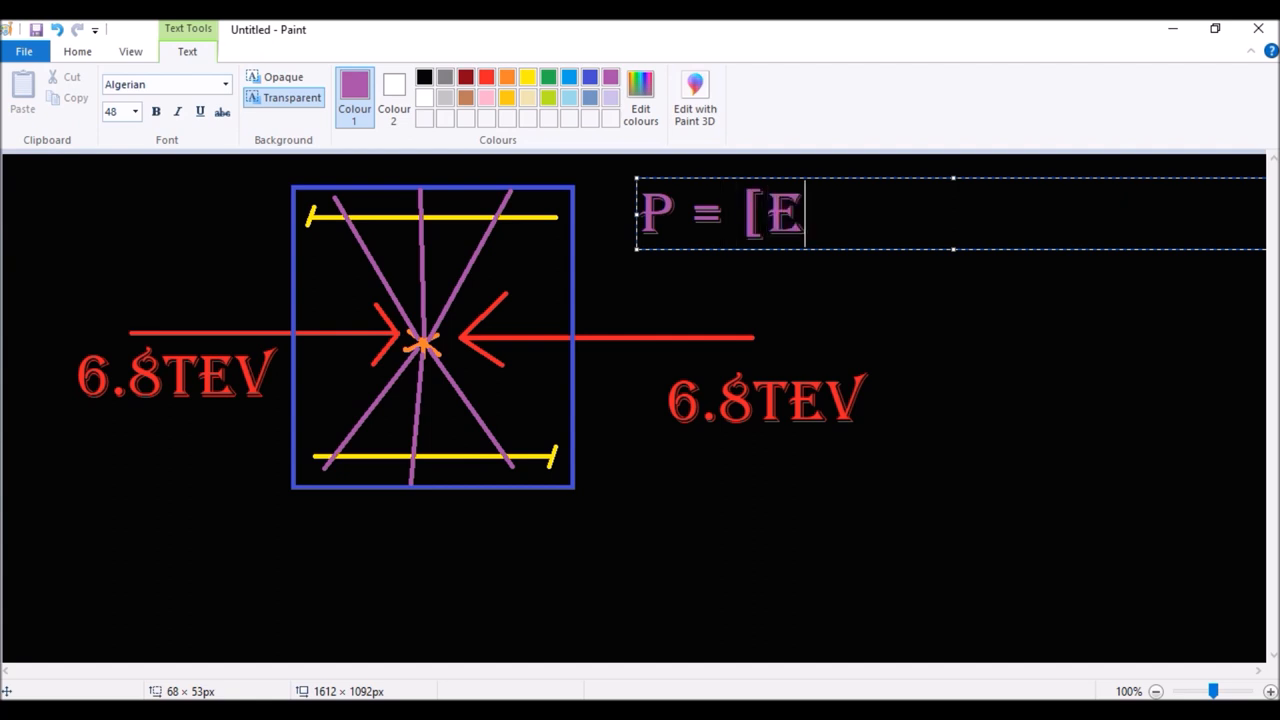
{"action": "type", "text": ","}
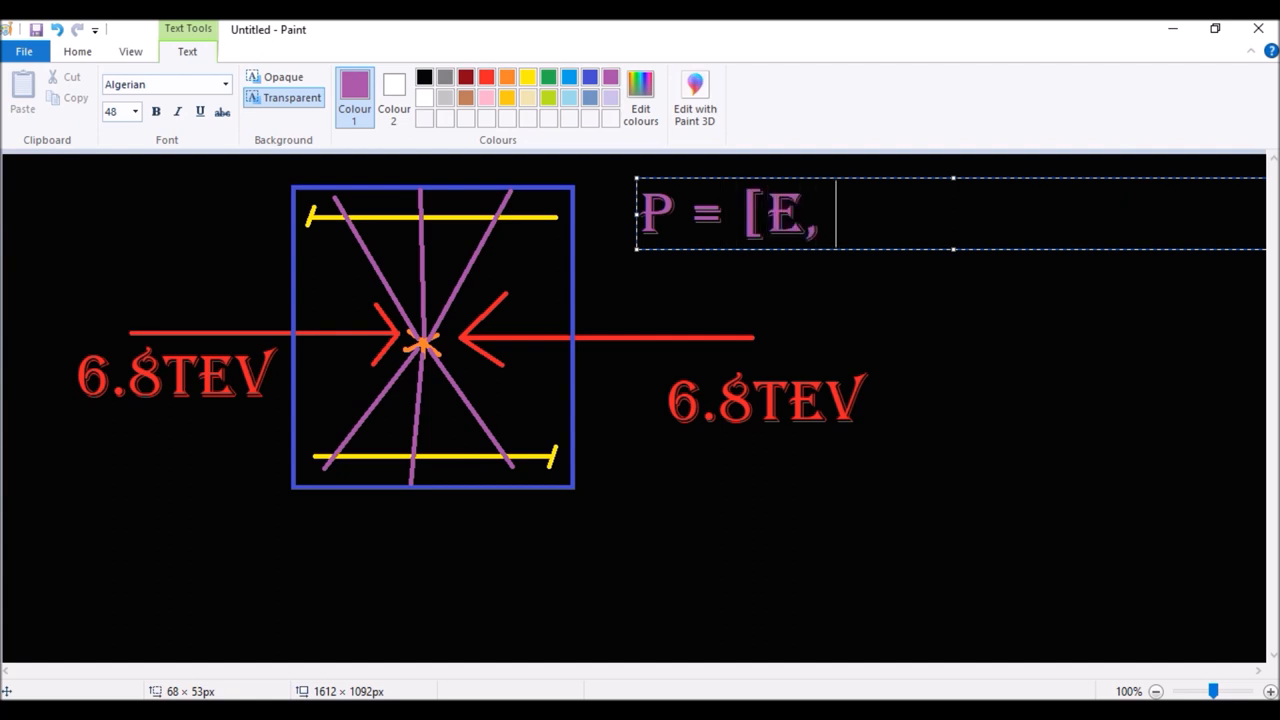
{"action": "type", "text": "PX"}
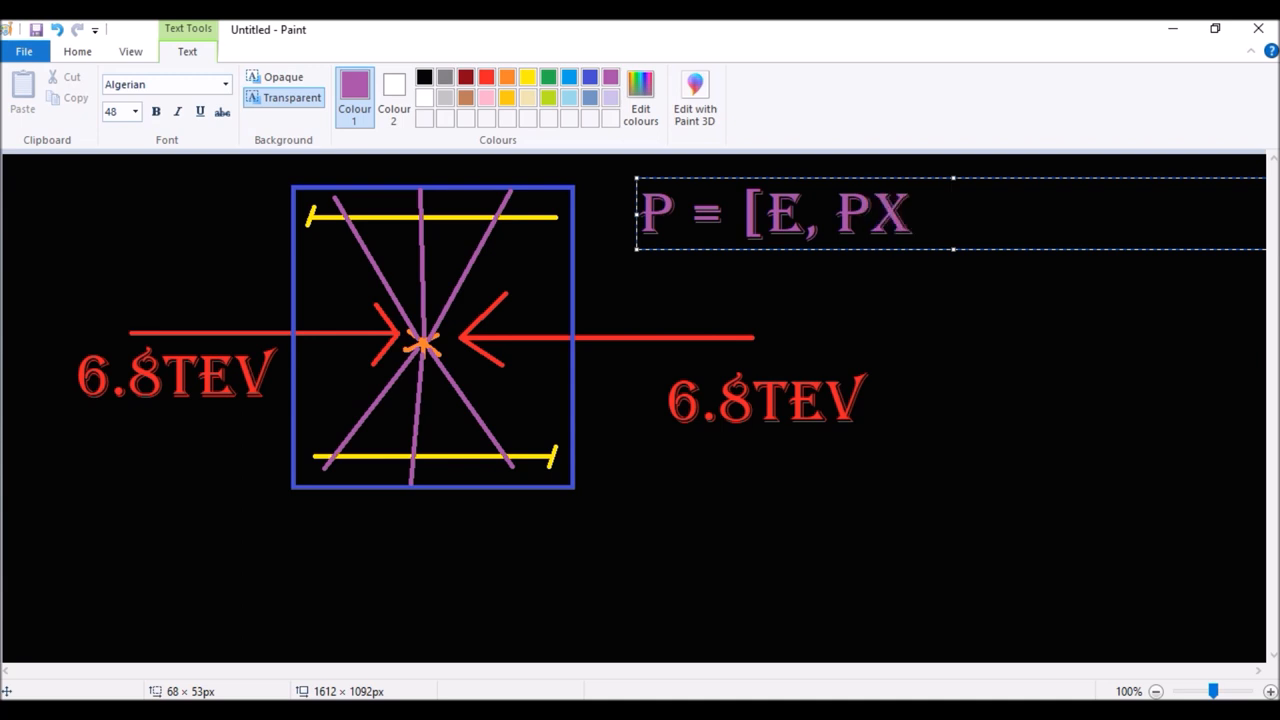
{"action": "type", "text": "*"}
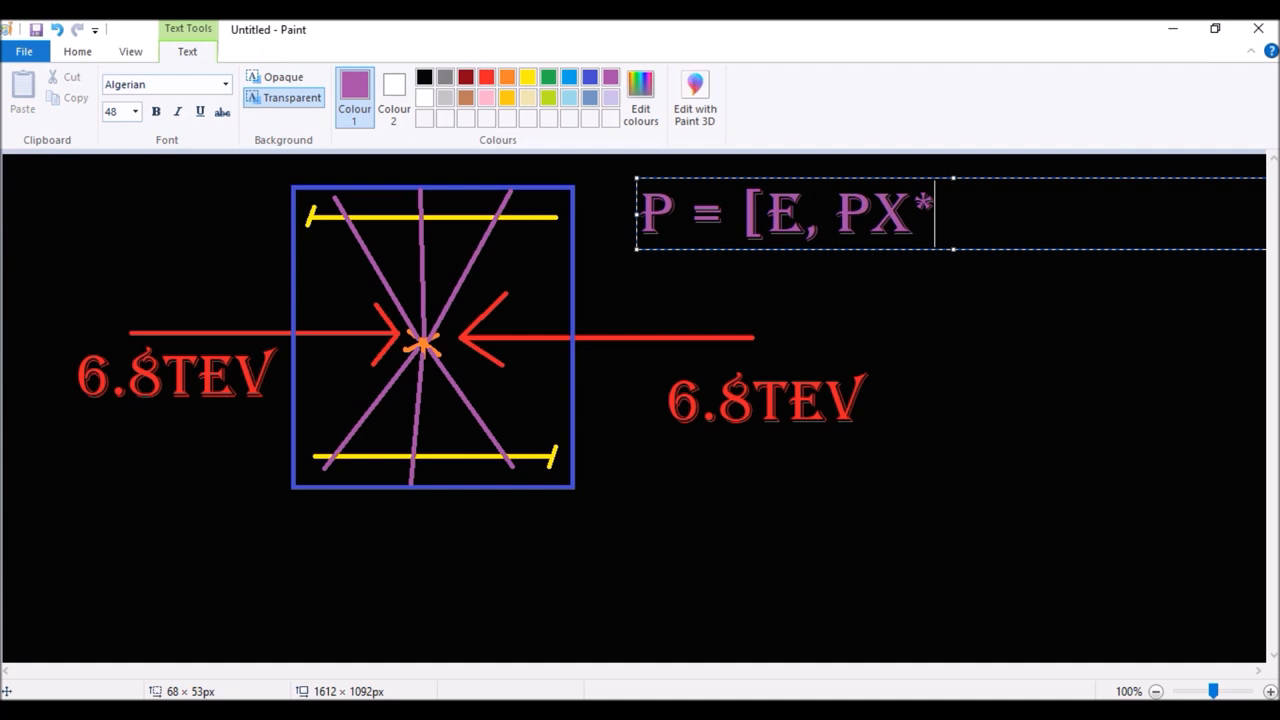
{"action": "type", "text": "C"}
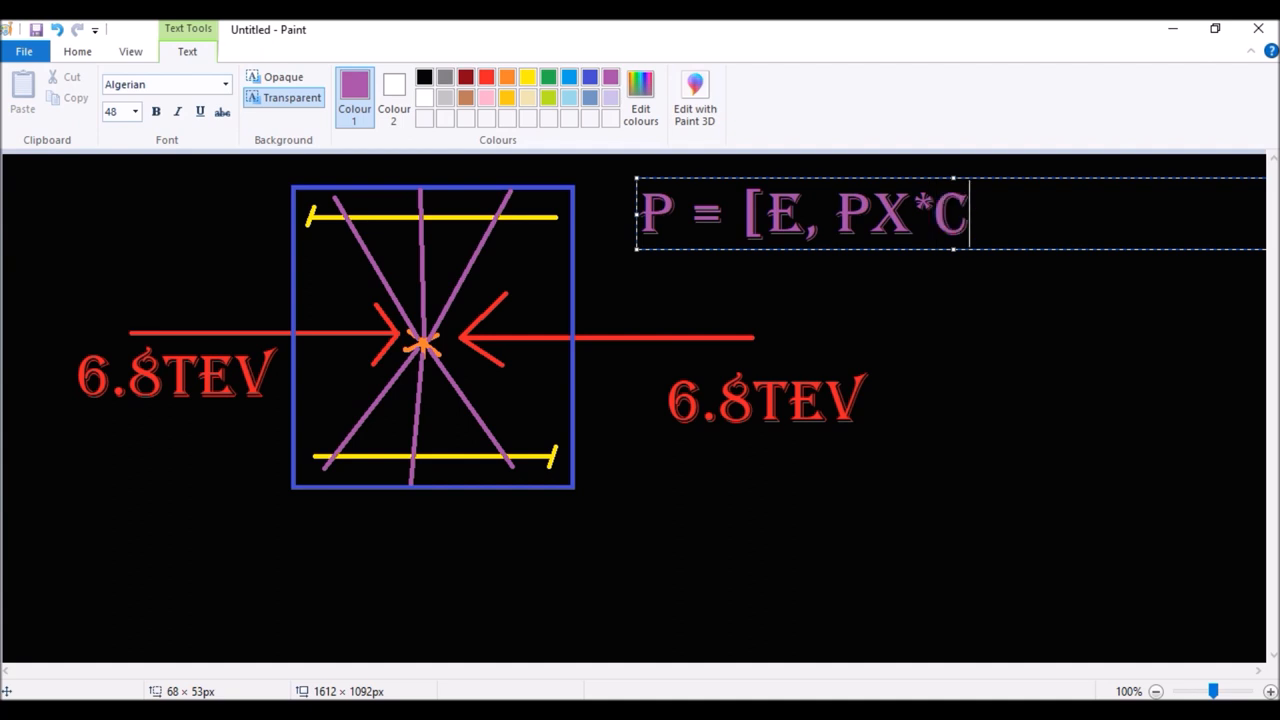
{"action": "type", "text": ", PY"}
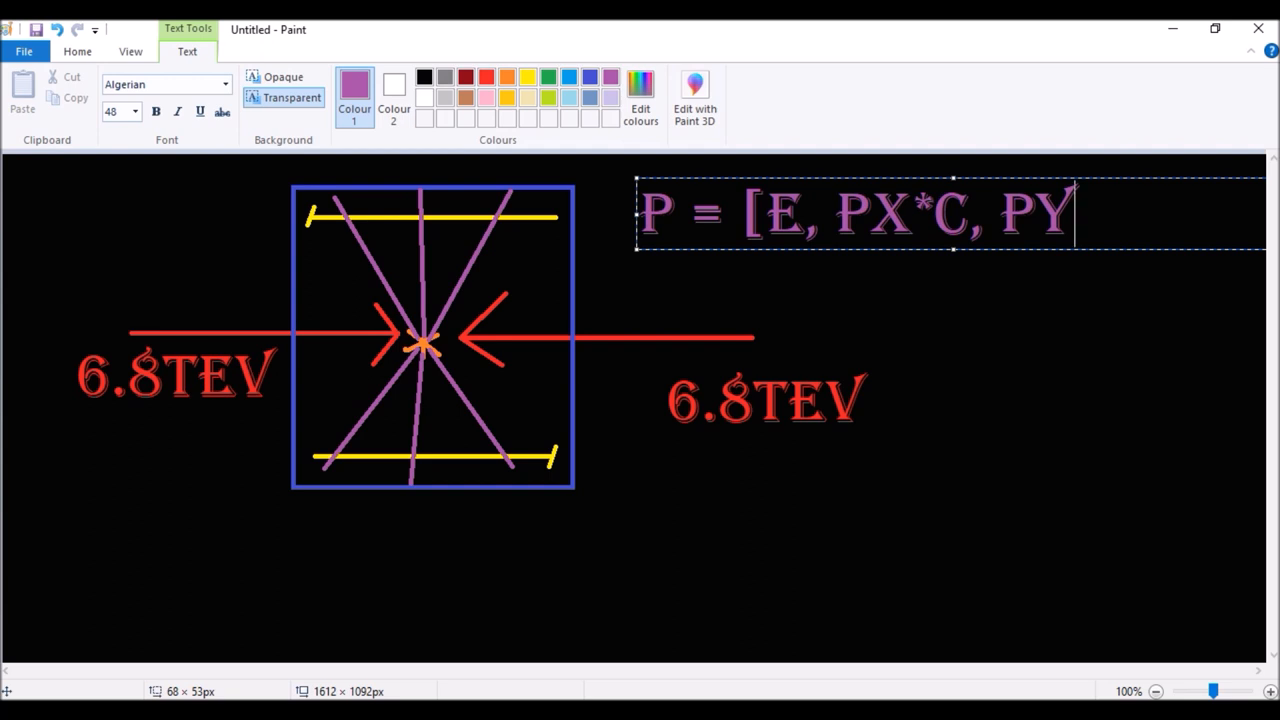
Step: Finish the formula as P1 = [E, PX*C, PY*C,PZ*], enlarging the box so it fits
{"action": "type", "text": "*C"}
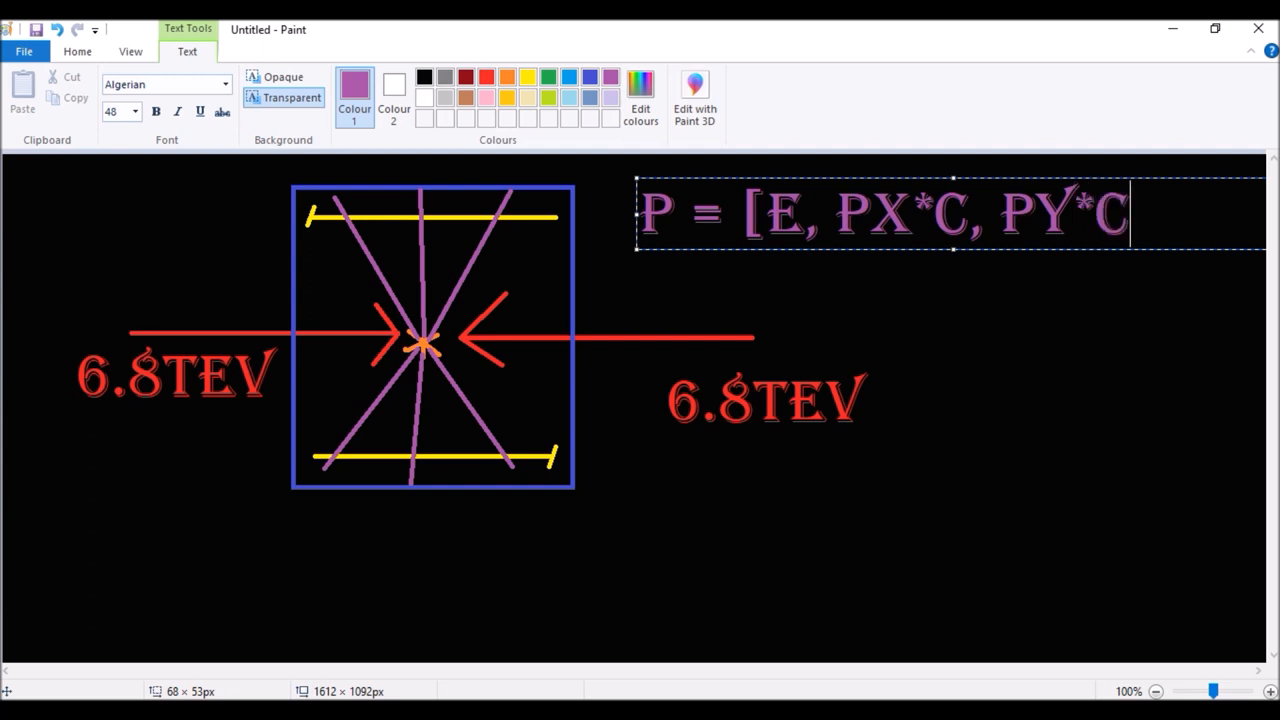
{"action": "type", "text": ","}
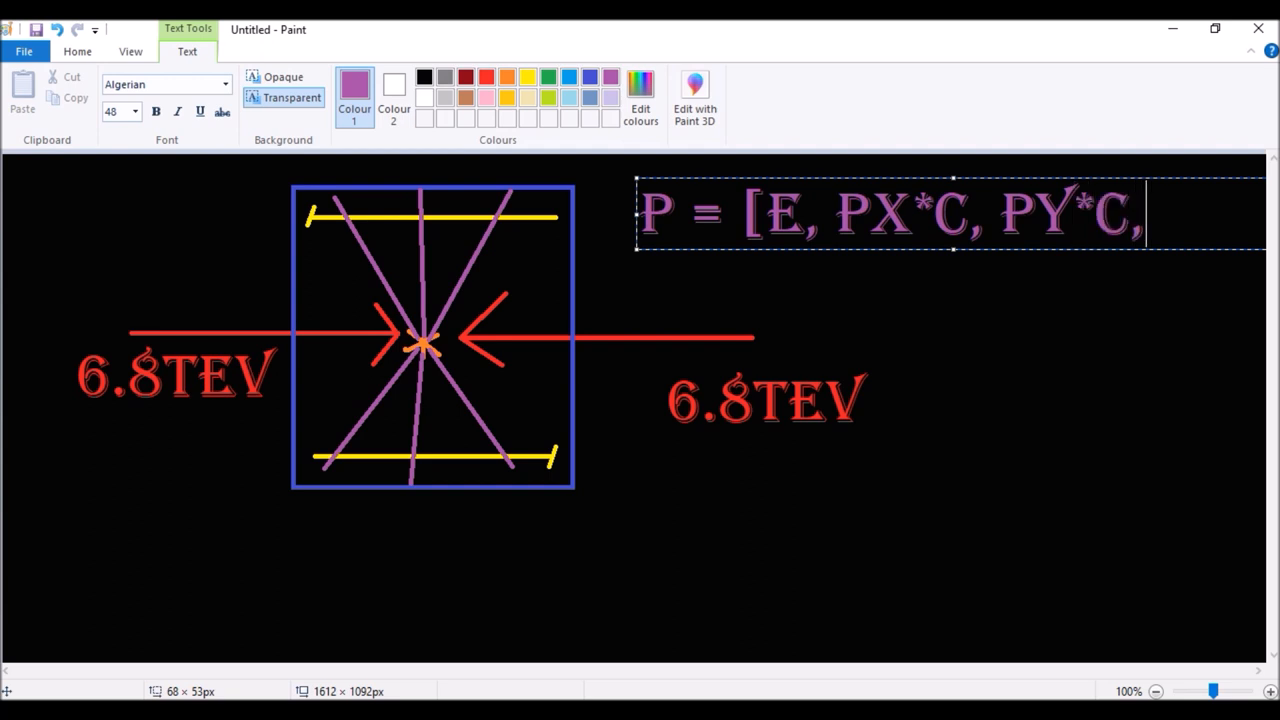
{"action": "type", "text": "PZ*"}
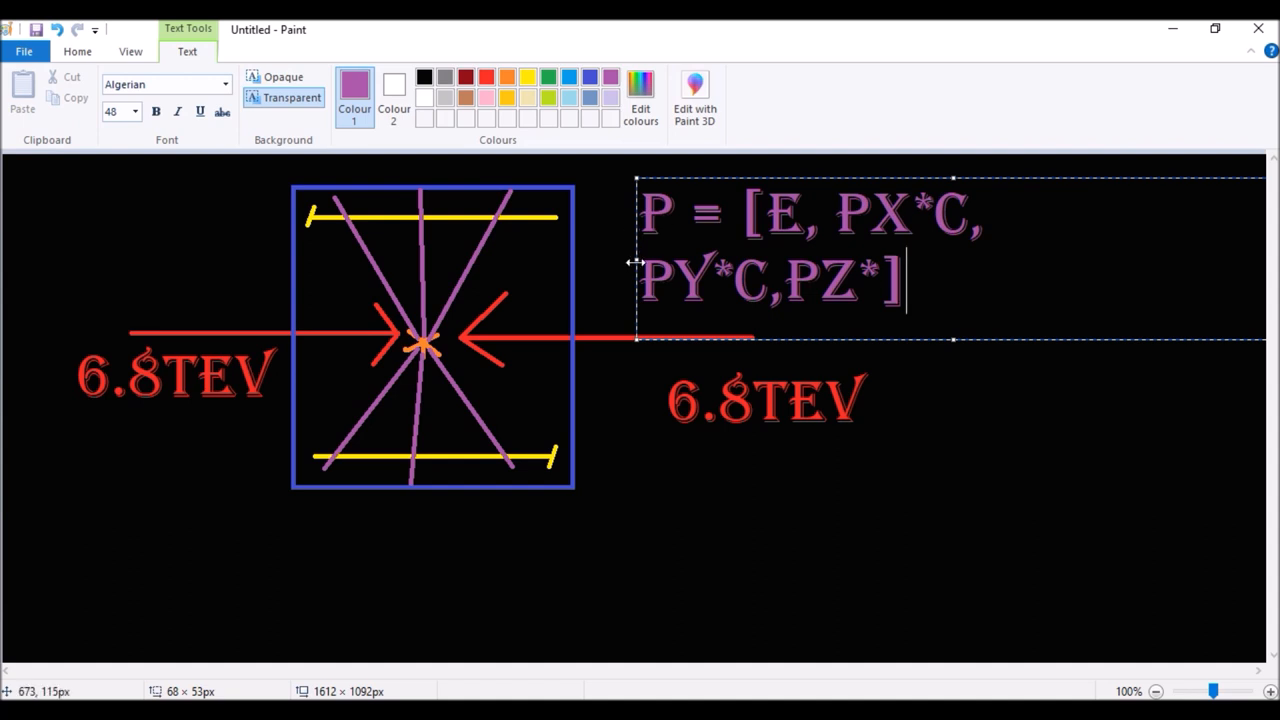
{"action": "left_click_drag", "start_coordinate": [636, 262], "coordinate": [596, 262]}
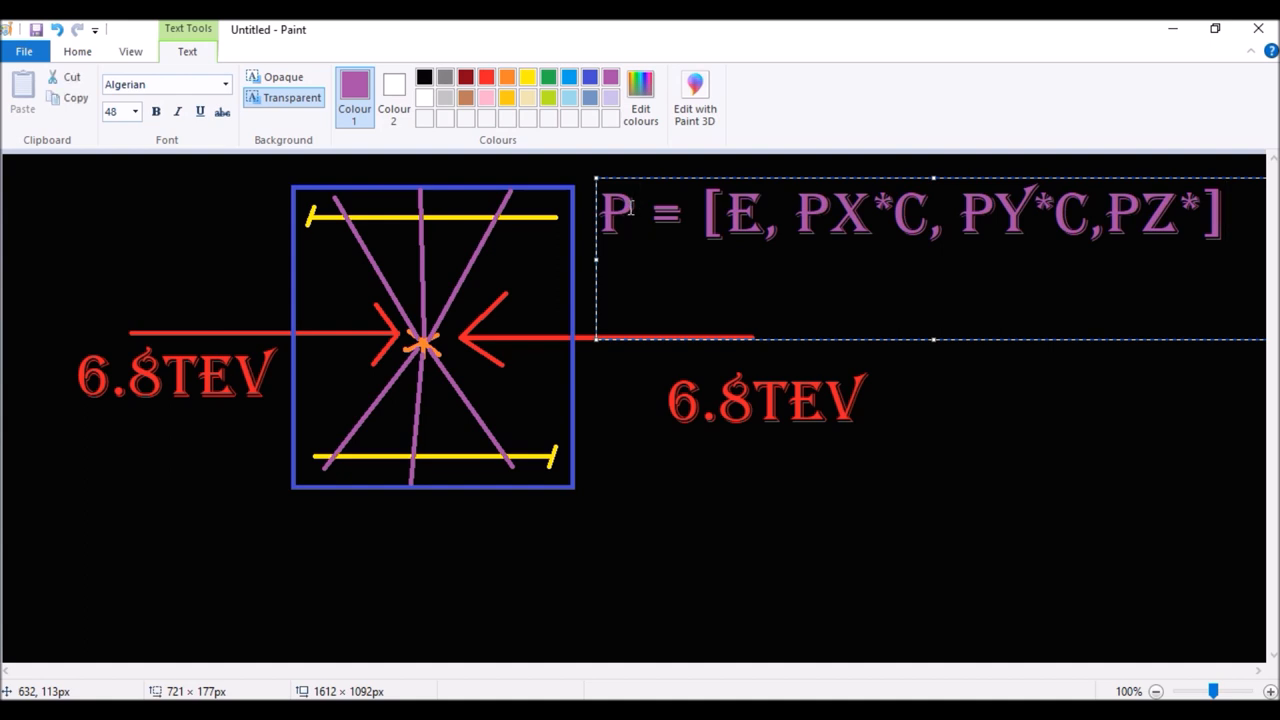
{"action": "type", "text": "1"}
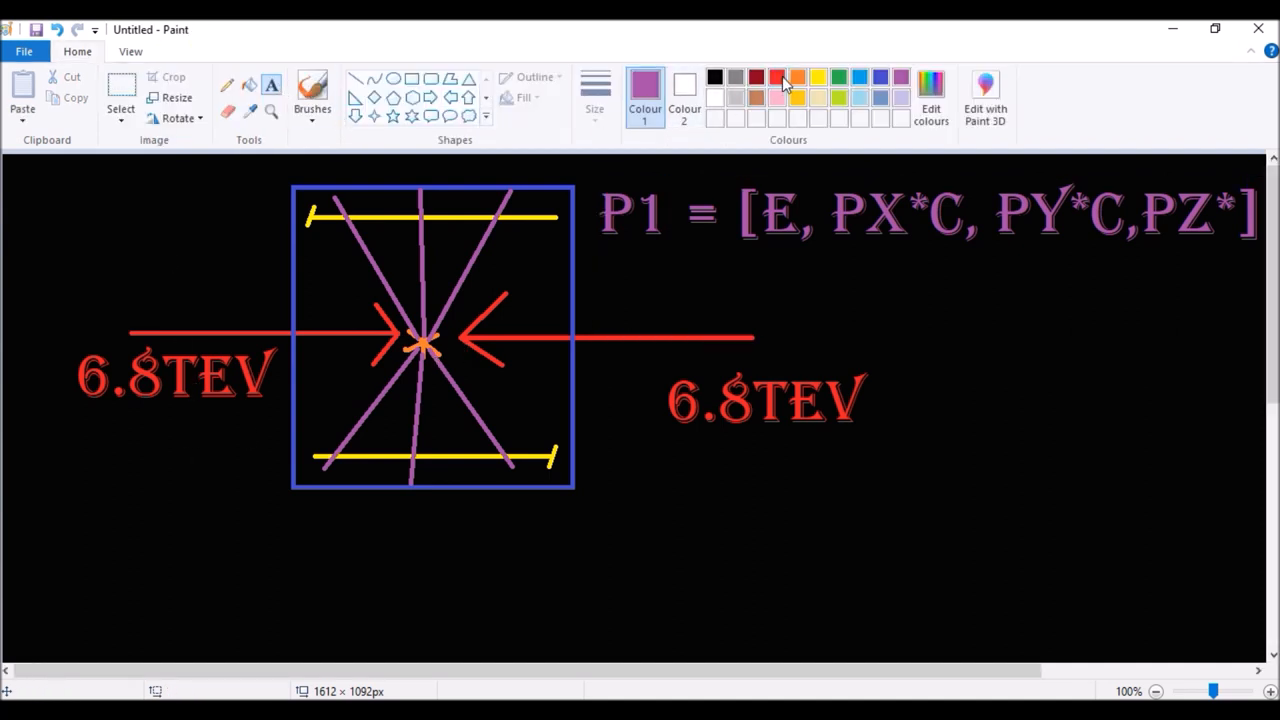
Step: Label the left beam P1 in red and start a text area below the P1 formula
{"action": "left_click", "coordinate": [776, 76]}
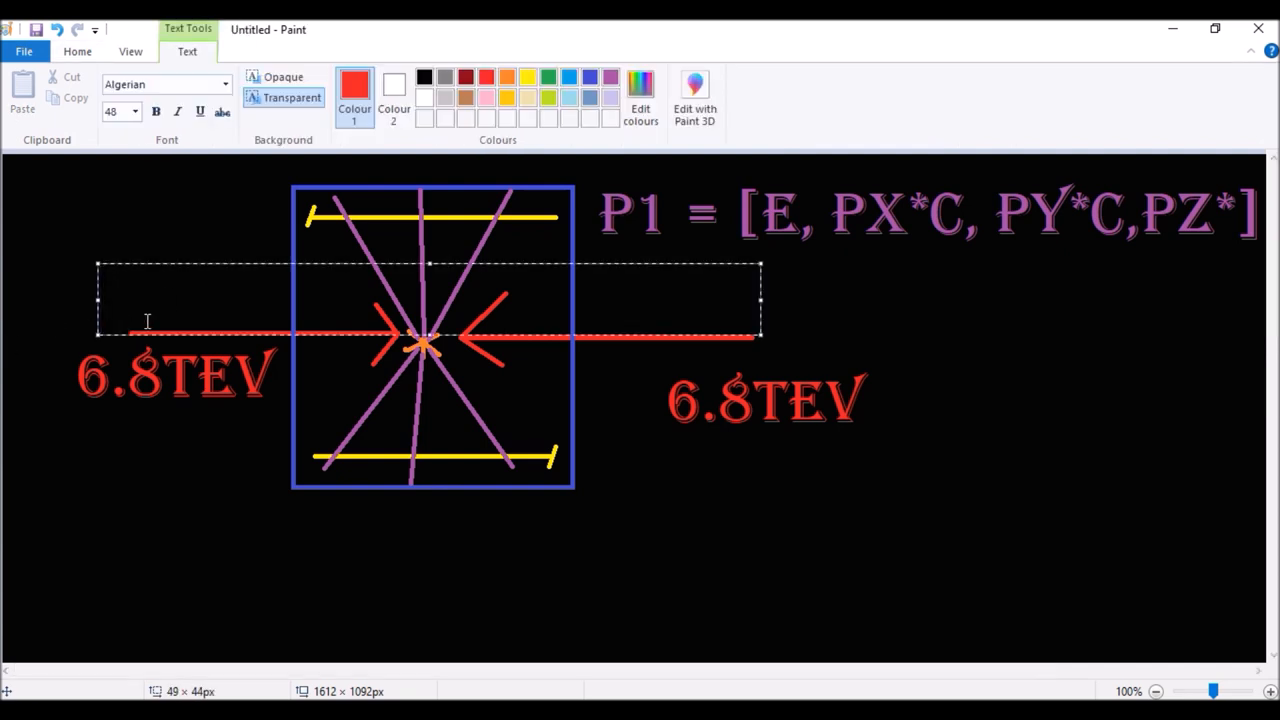
{"action": "type", "text": "P"}
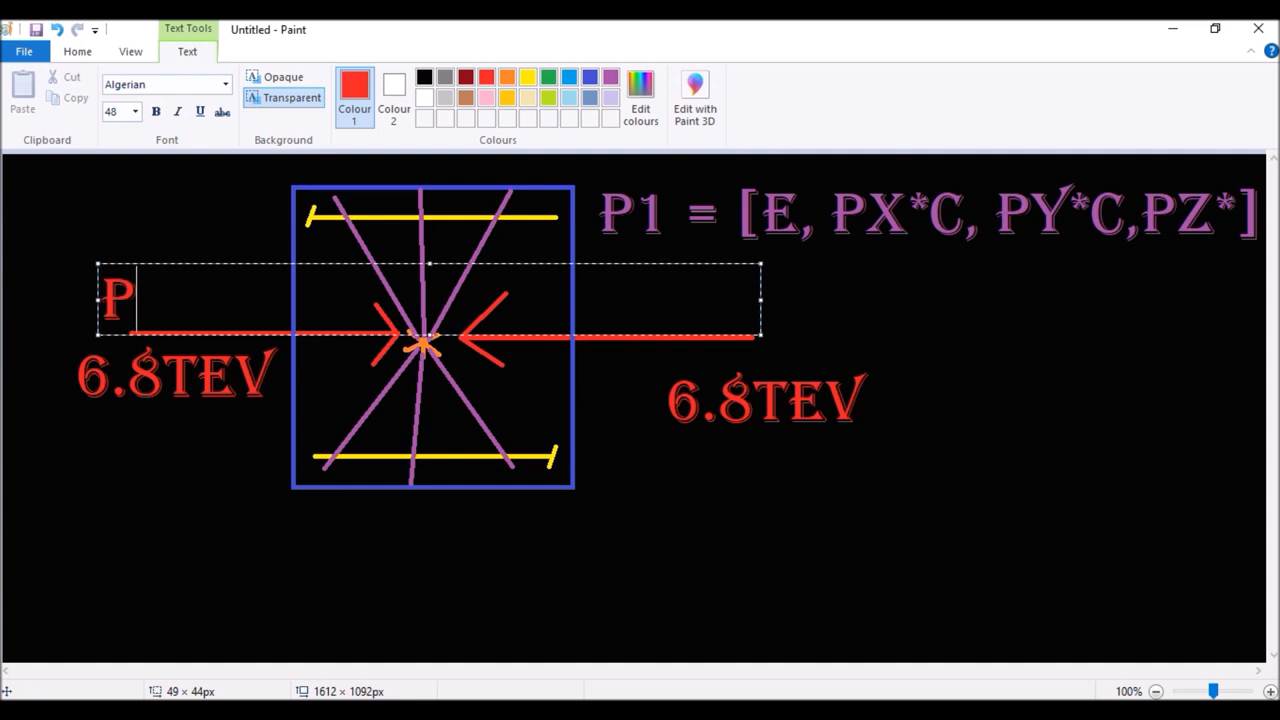
{"action": "type", "text": "1"}
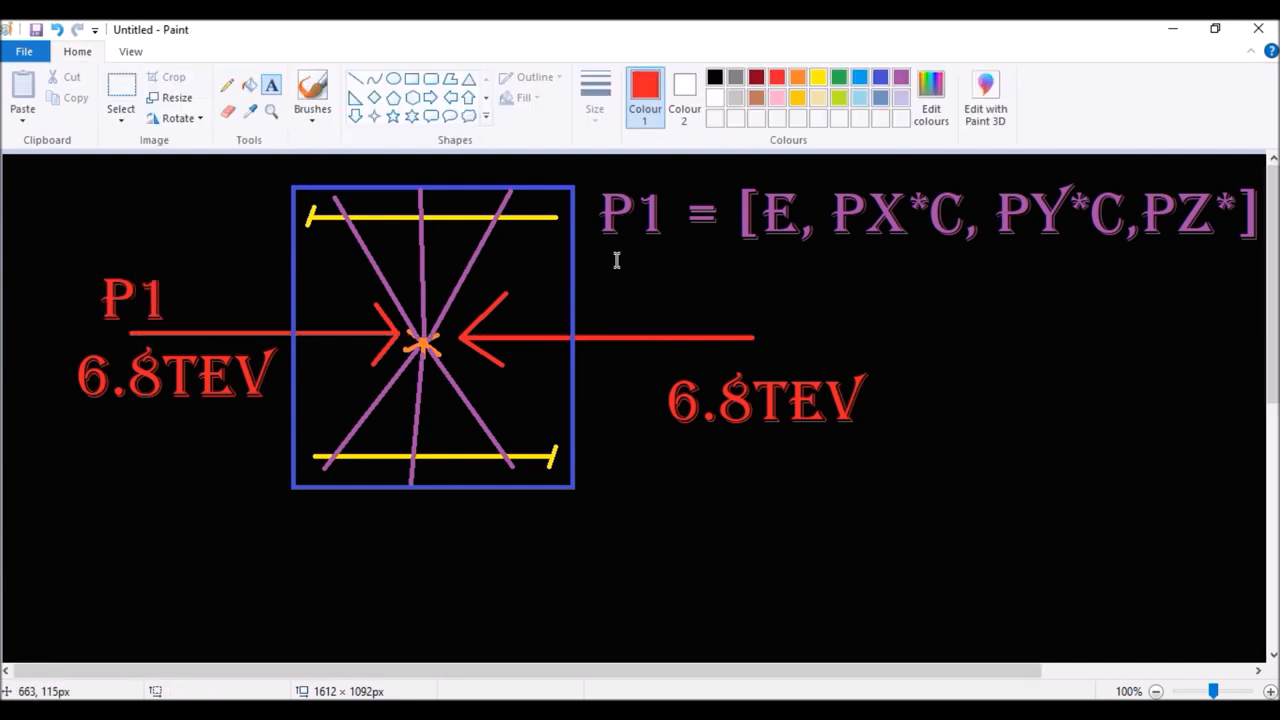
{"action": "left_click_drag", "start_coordinate": [600, 258], "coordinate": [1178, 300]}
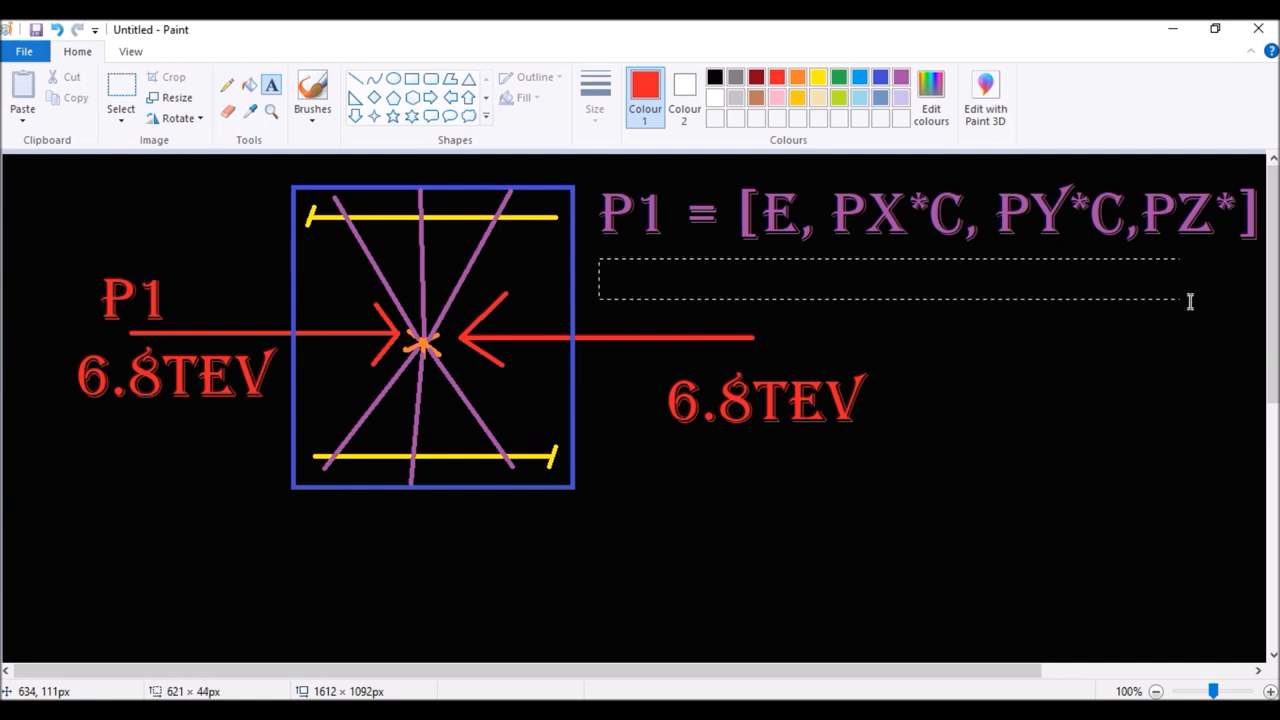
{"action": "left_click", "coordinate": [890, 280]}
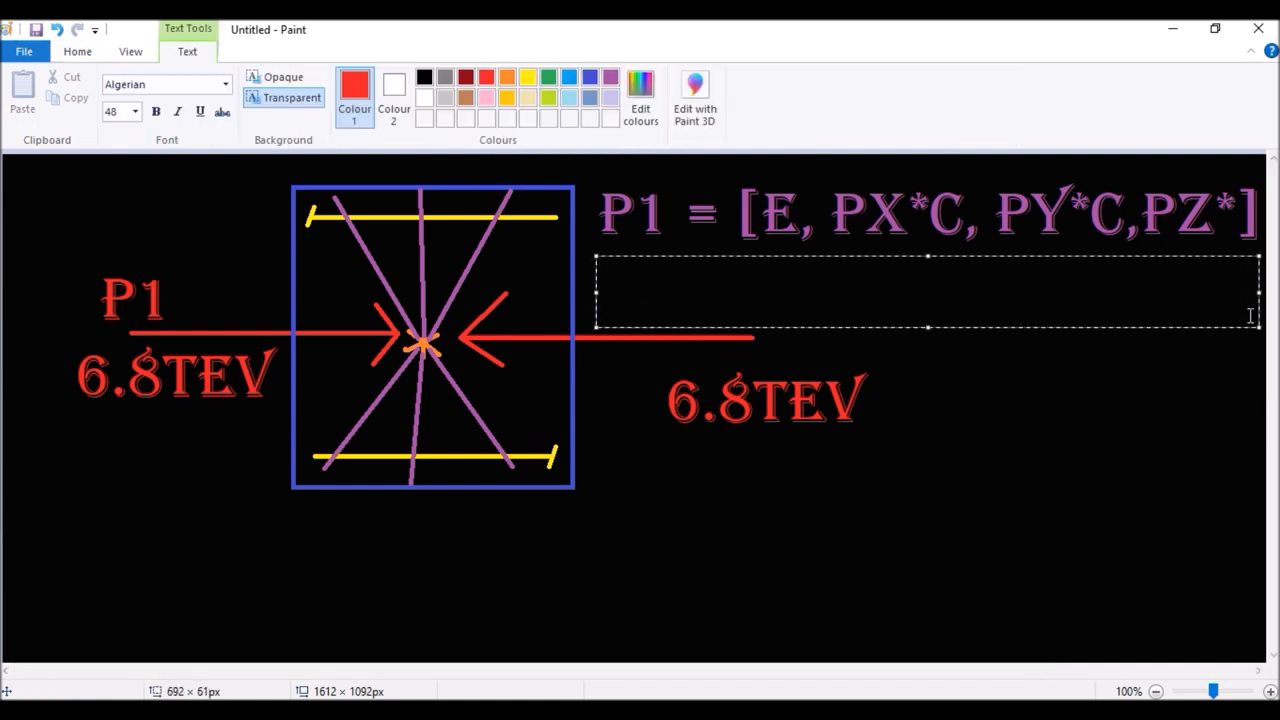
Step: Write the red formula P2 = [E, PX*C,PY*C,PZ* under the purple one
{"action": "type", "text": "P2"}
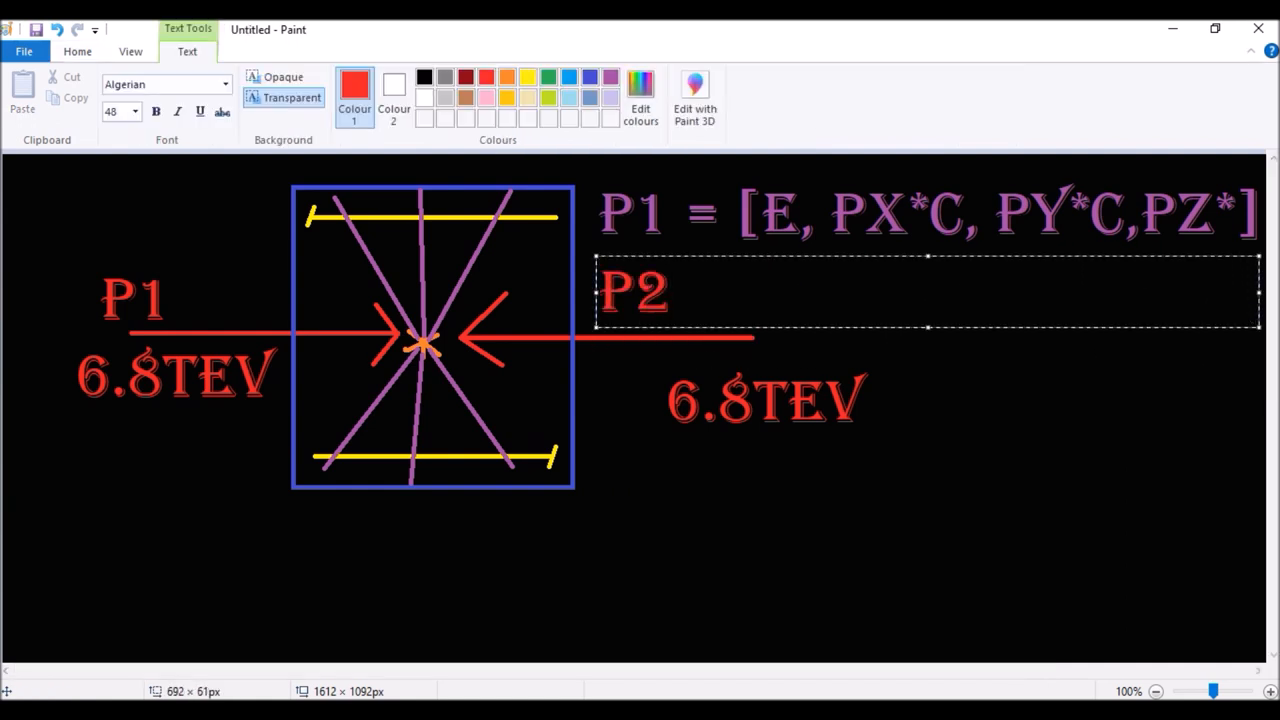
{"action": "type", "text": "="}
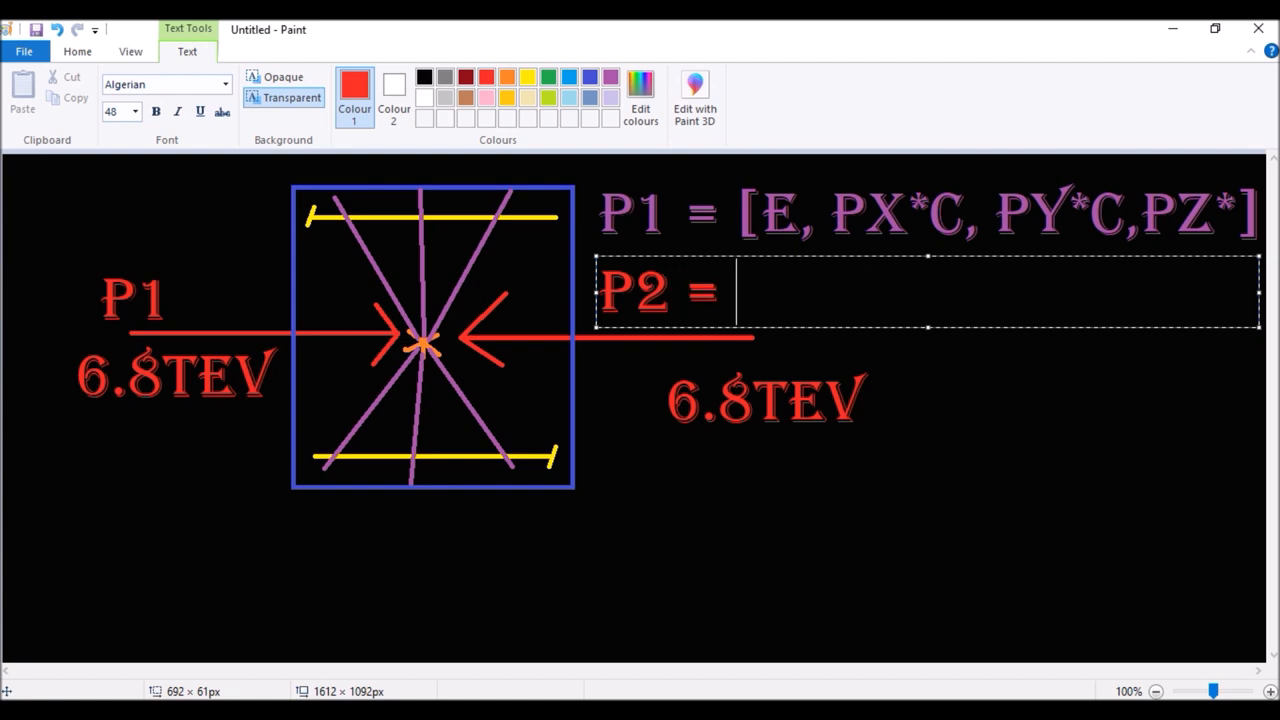
{"action": "type", "text": "[E"}
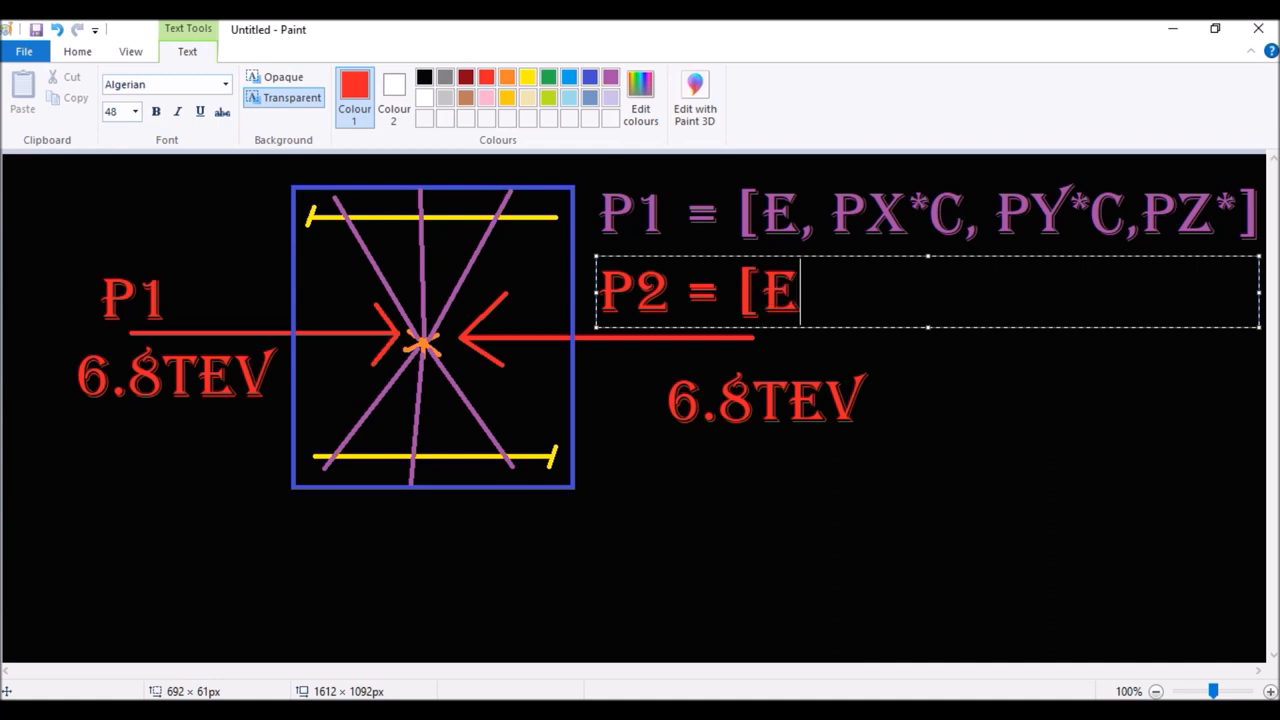
{"action": "type", "text": ", P"}
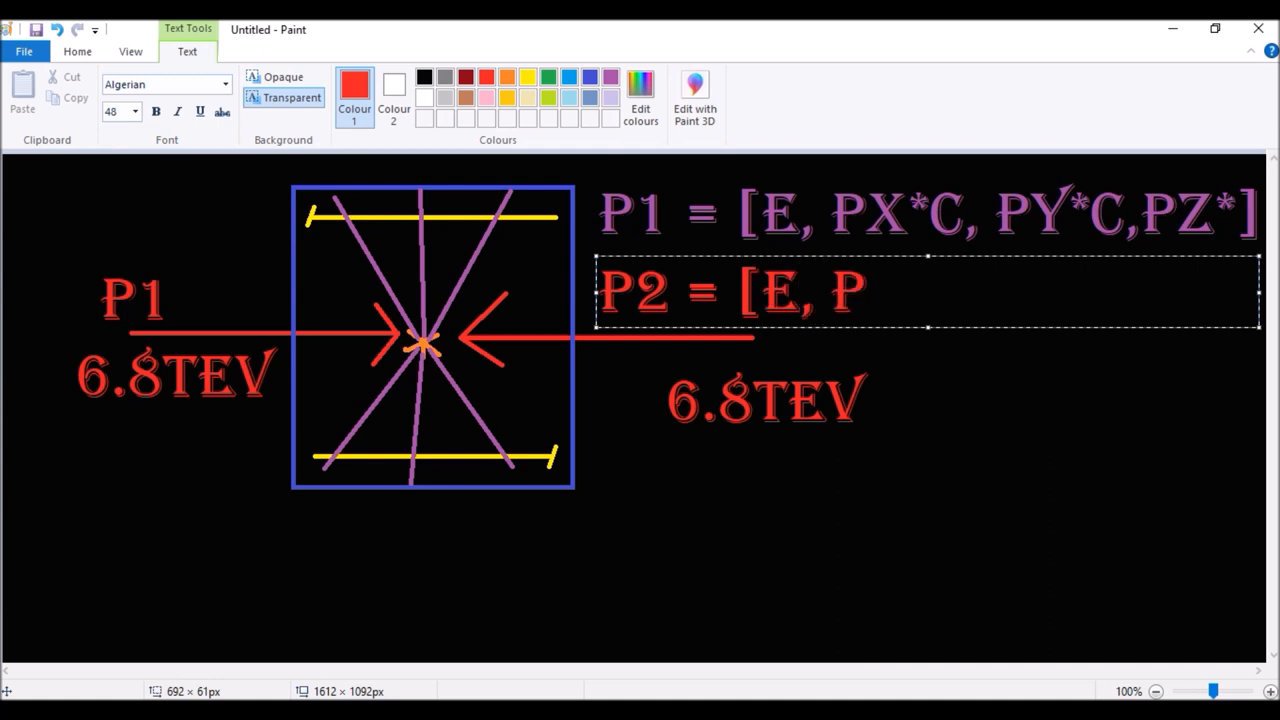
{"action": "type", "text": "X"}
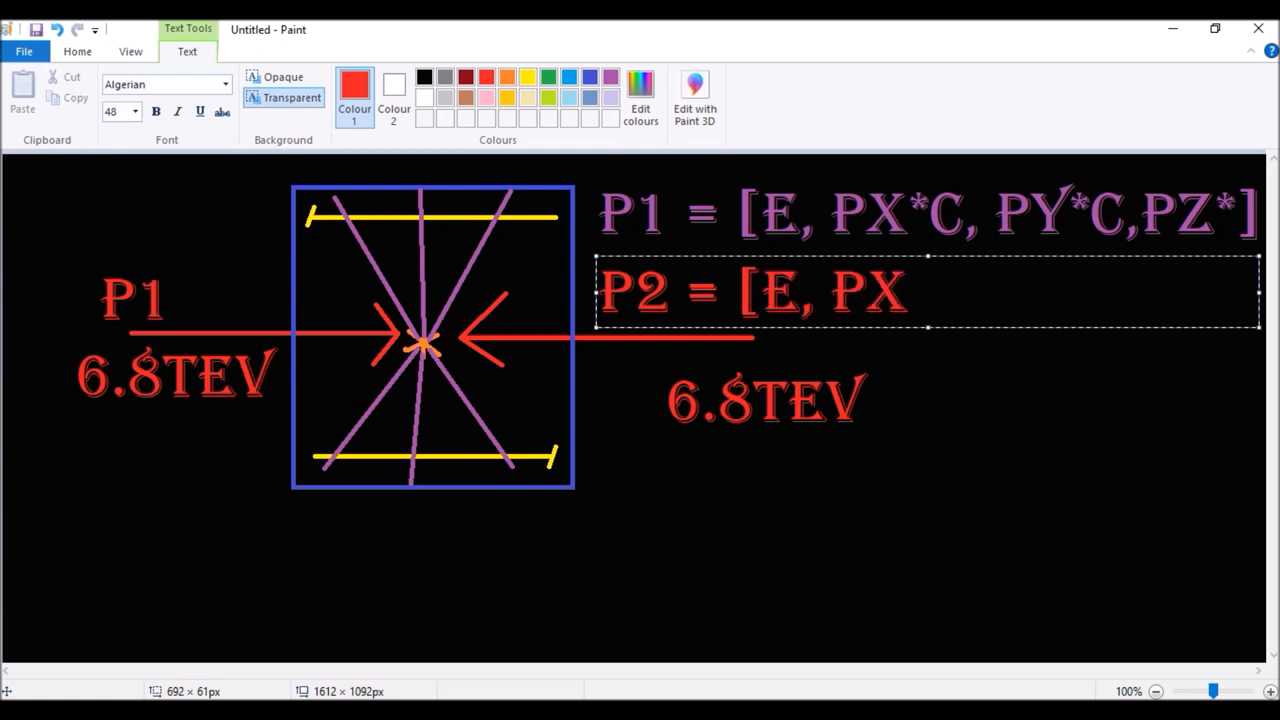
{"action": "type", "text": "*C,"}
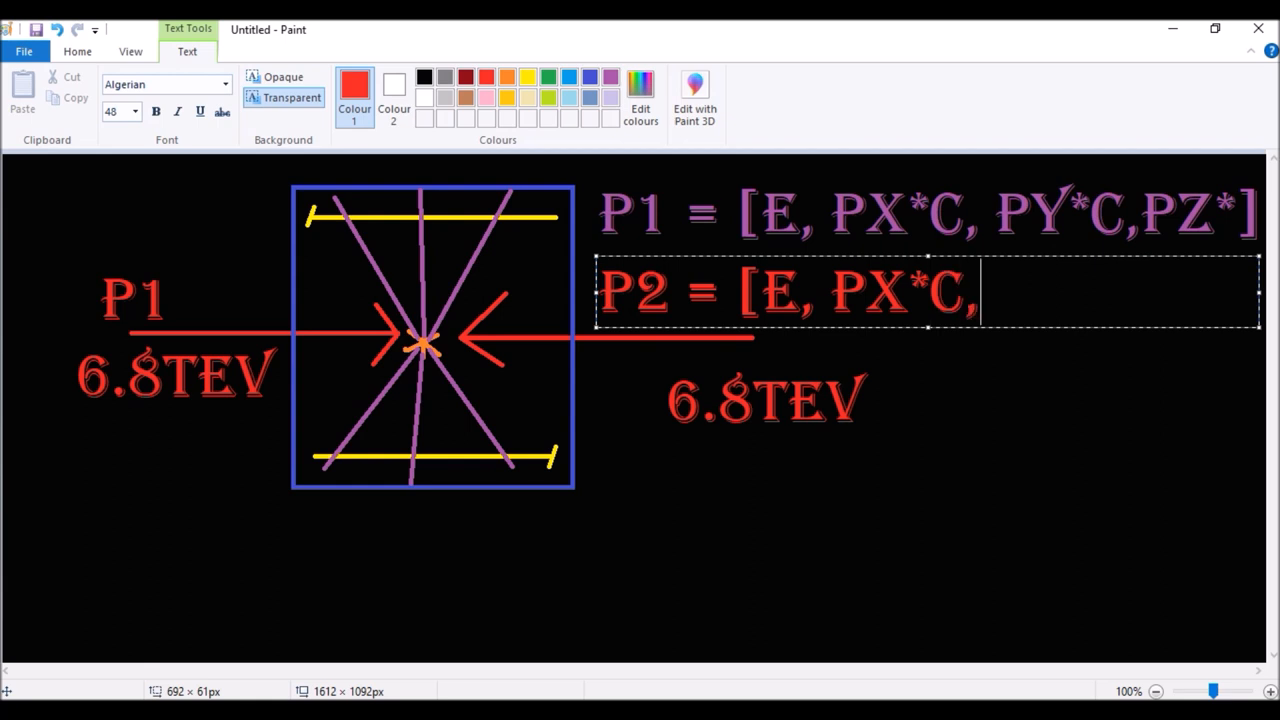
{"action": "type", "text": "PY"}
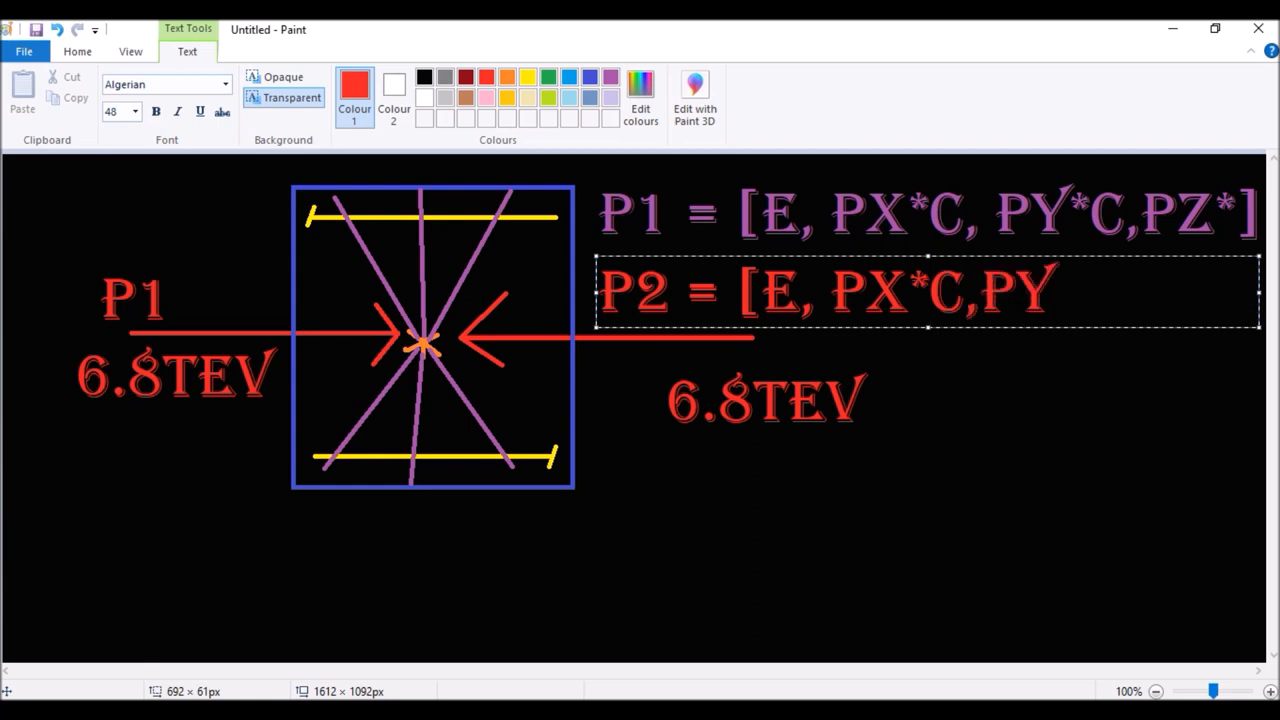
{"action": "type", "text": "*C"}
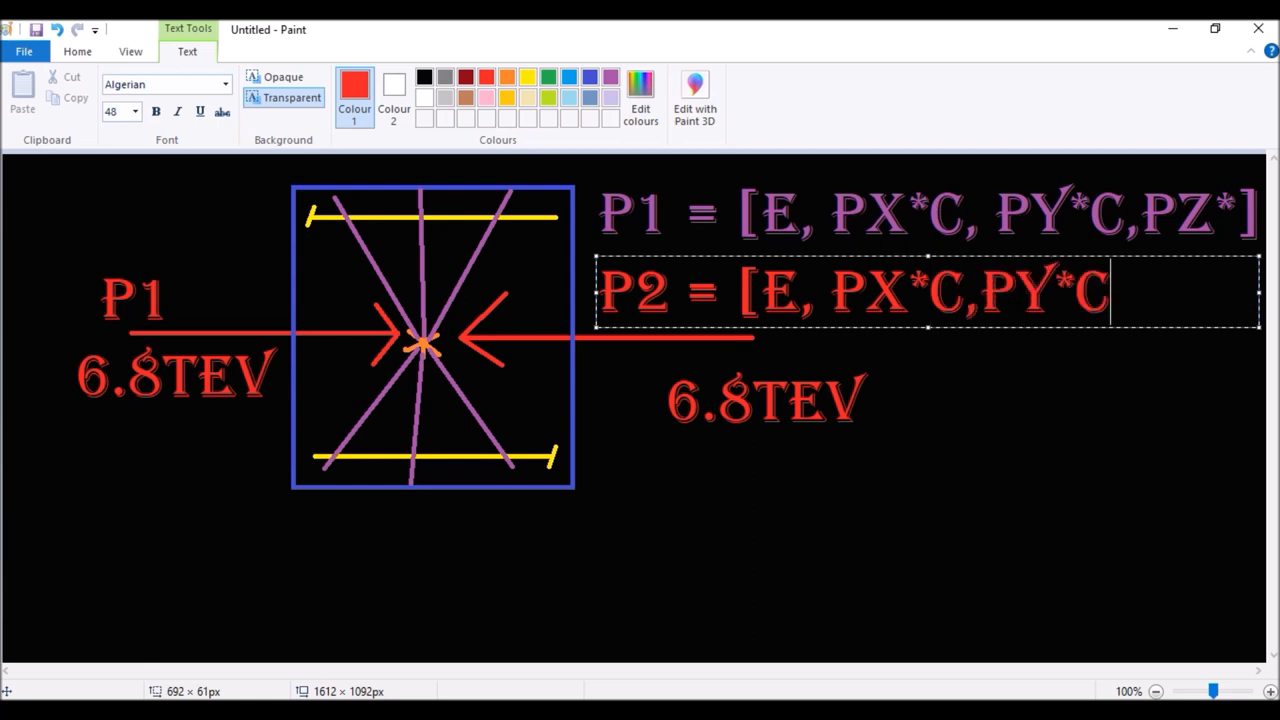
{"action": "type", "text": ",P"}
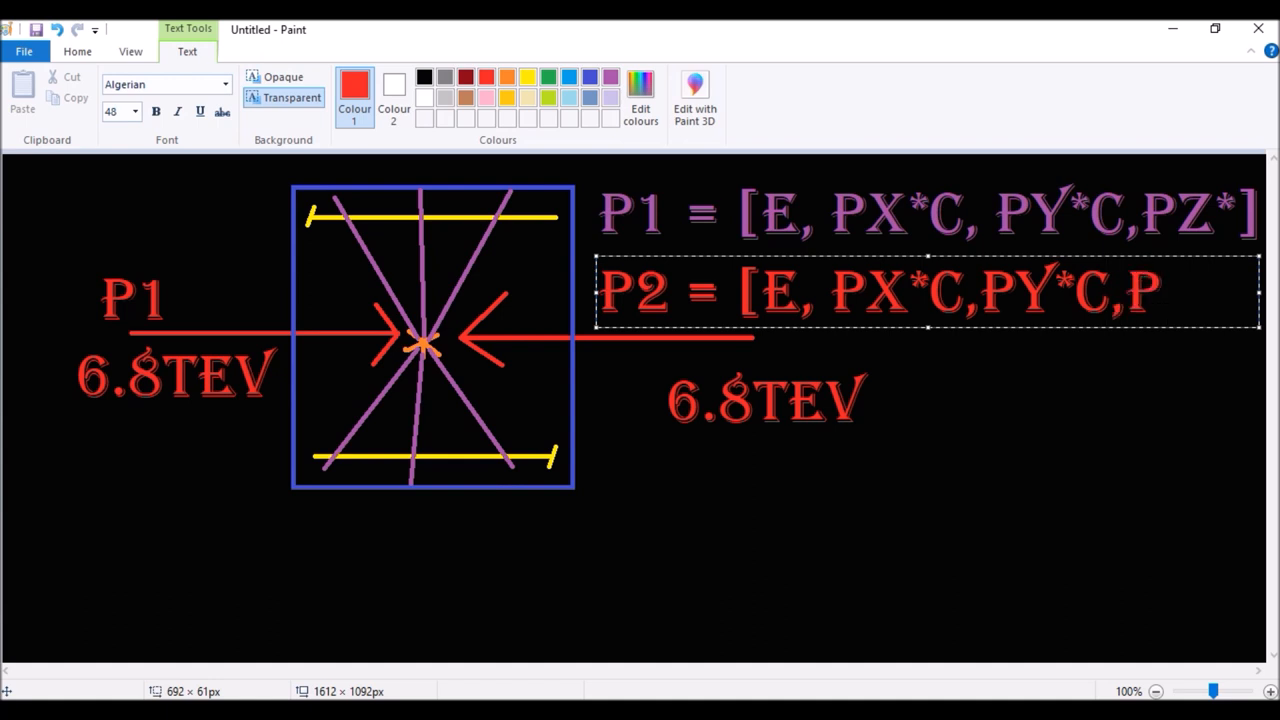
{"action": "type", "text": "Z"}
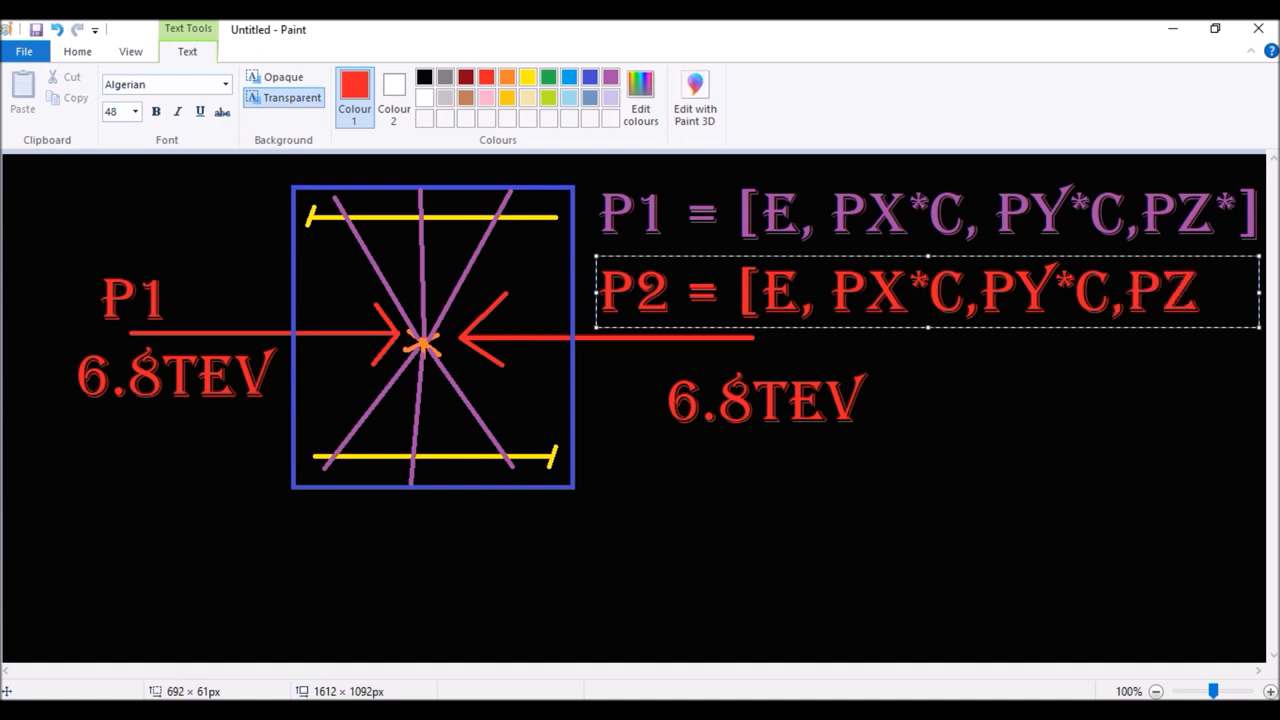
{"action": "type", "text": "*"}
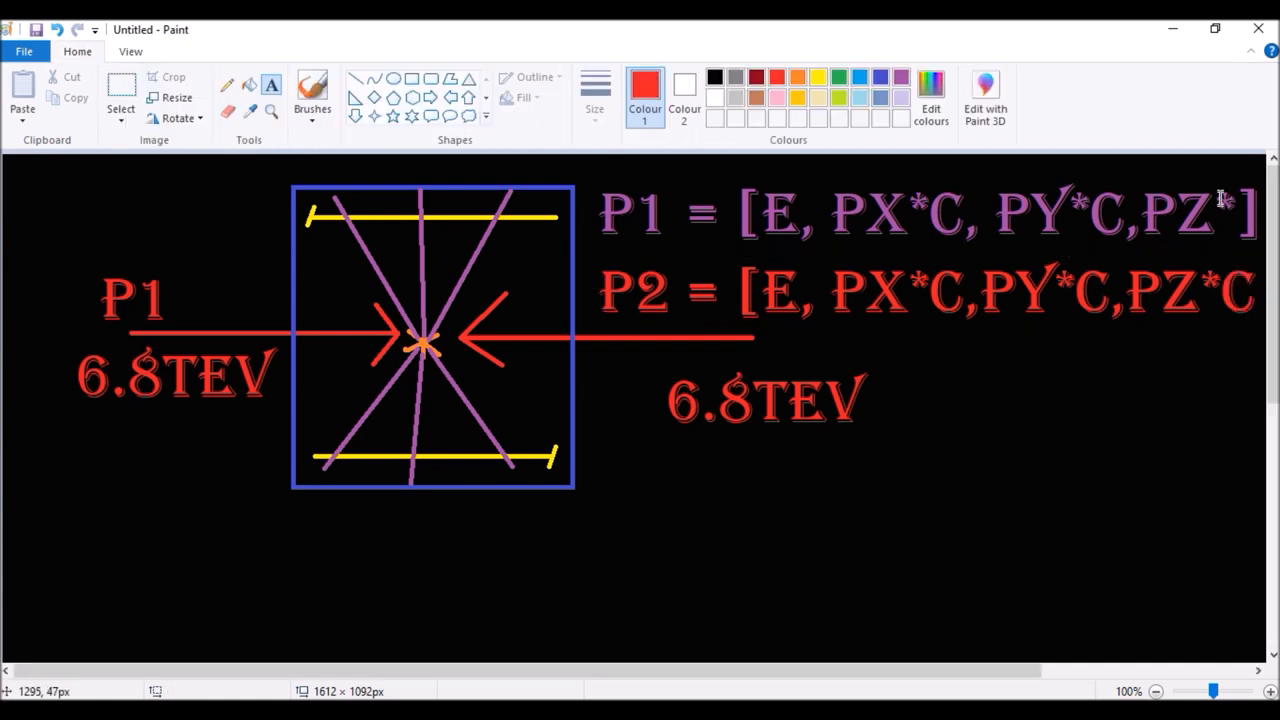
{"action": "mouse_move", "coordinate": [752, 580]}
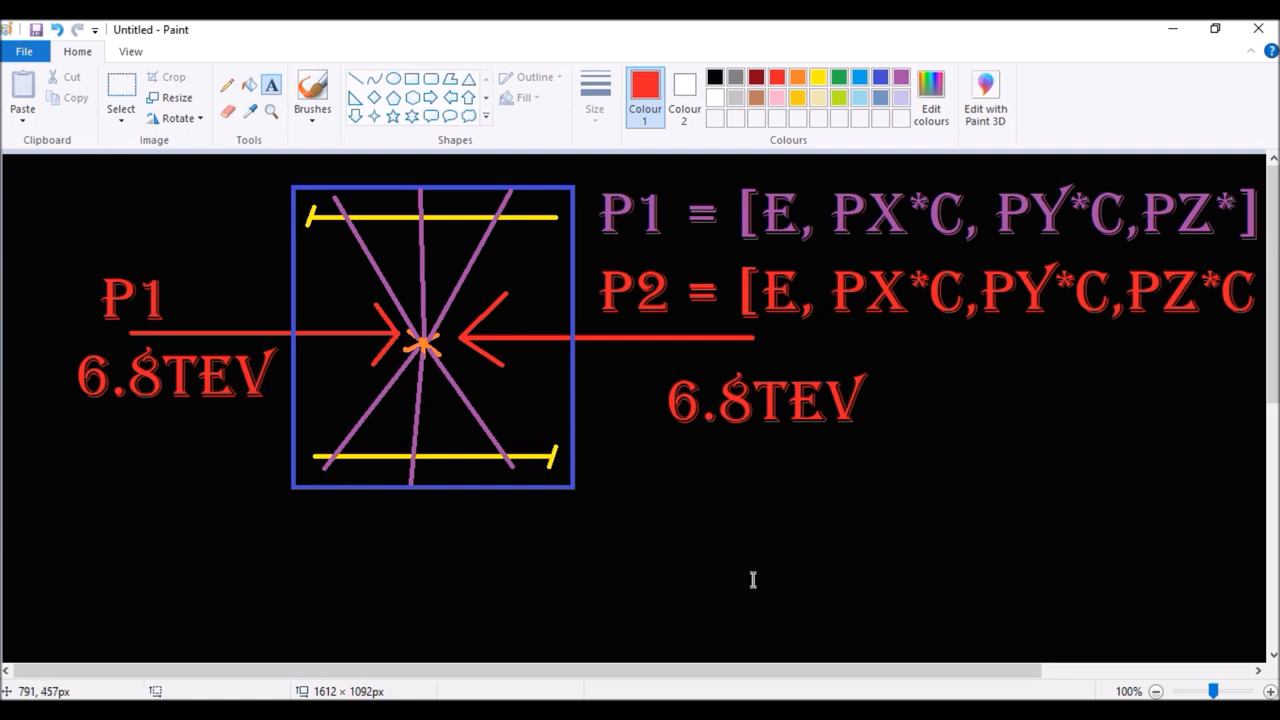
{"action": "mouse_move", "coordinate": [770, 332]}
{"action": "type", "text": "P2"}
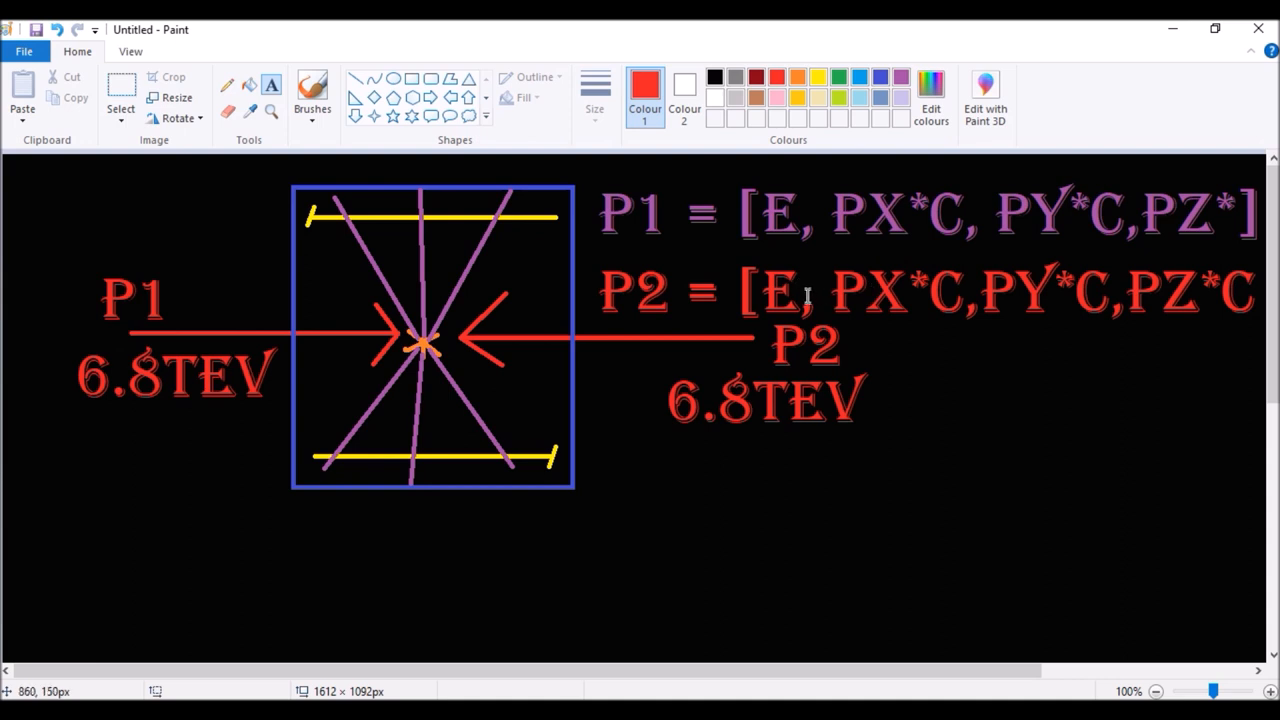
{"action": "mouse_move", "coordinate": [778, 222]}
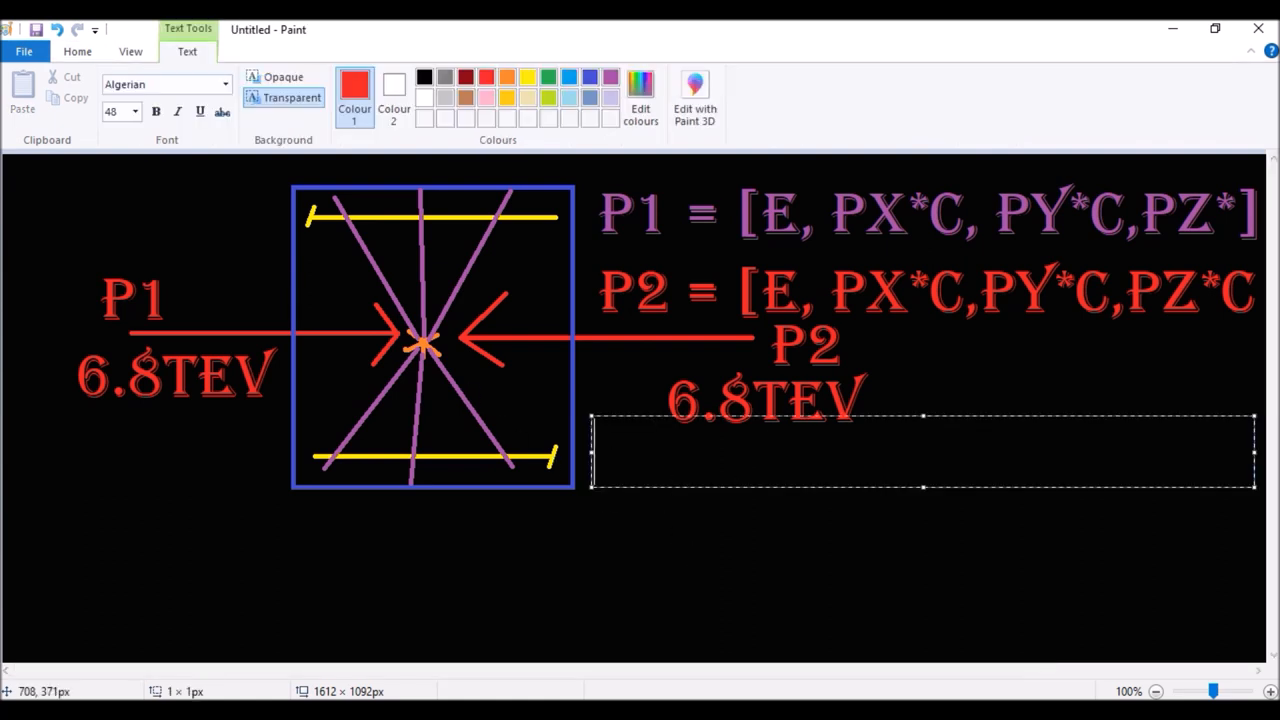
Step: Write the red sum 6.9TEV + 6.8TEV = 13.6 in Paint, then switch to the Quantum Chaos video tab
{"action": "type", "text": "6.9T"}
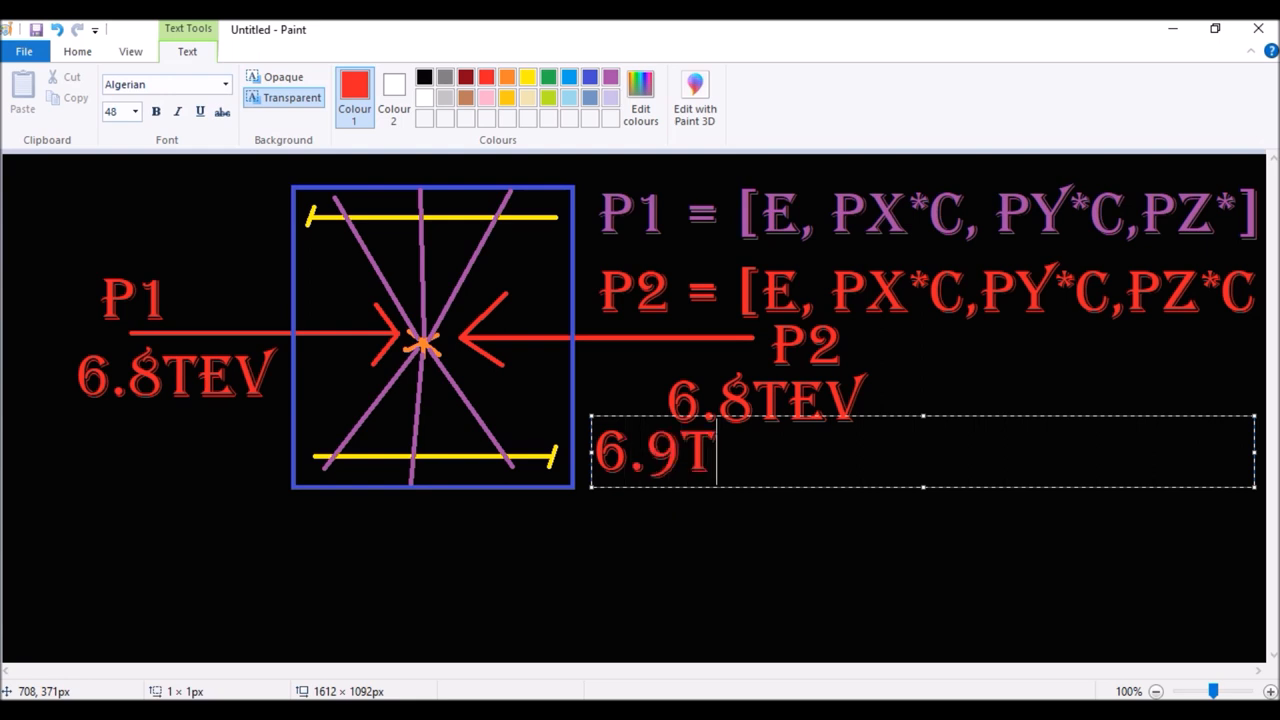
{"action": "type", "text": "EV +"}
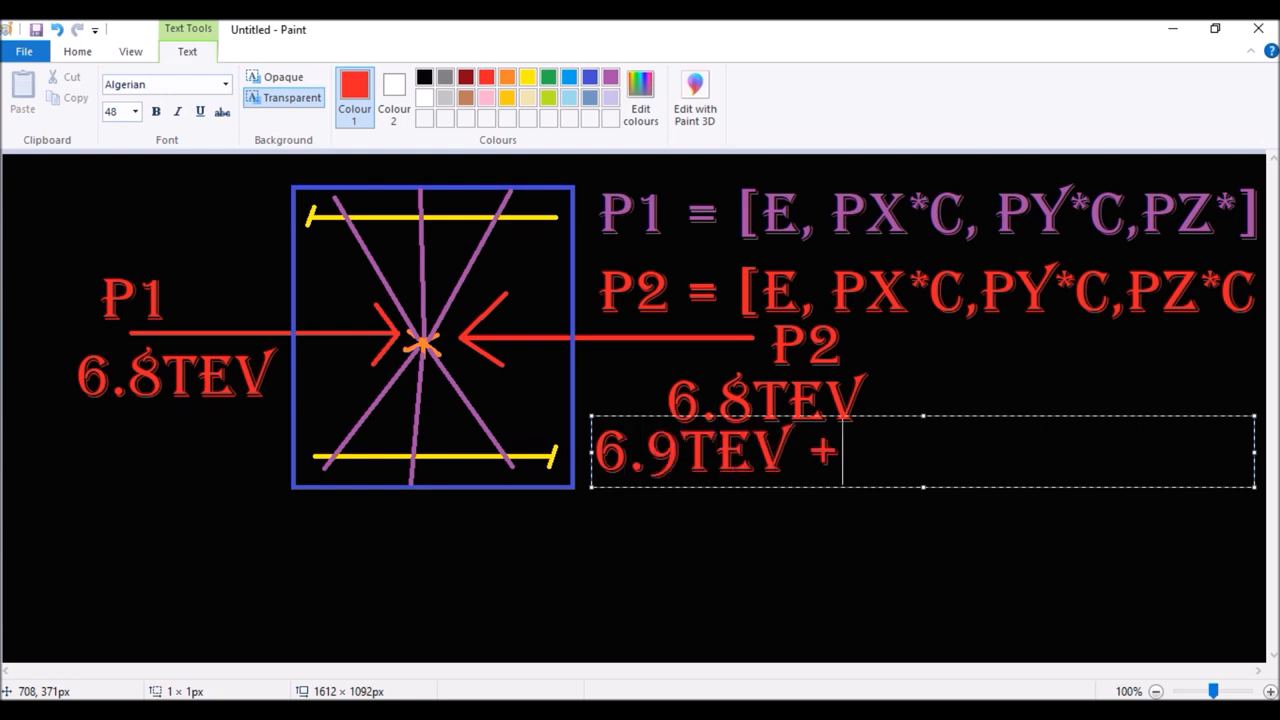
{"action": "type", "text": "6.8"}
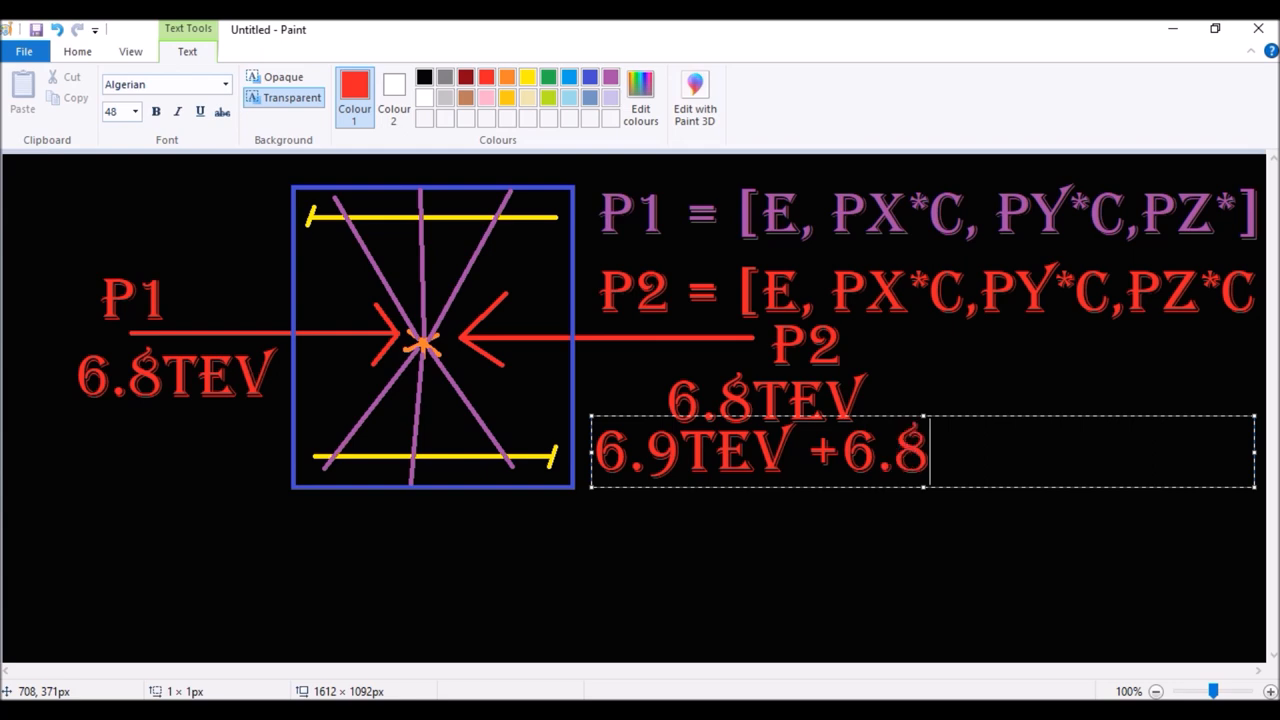
{"action": "type", "text": "TEV"}
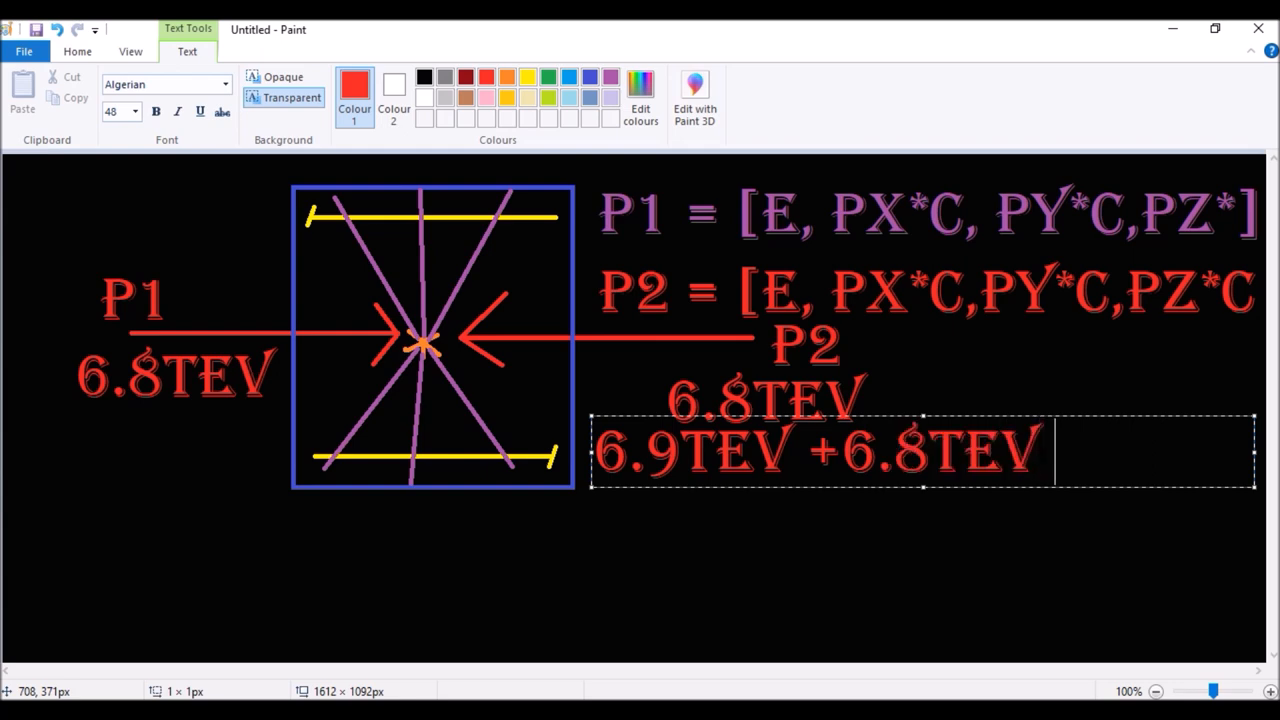
{"action": "type", "text": "= 1"}
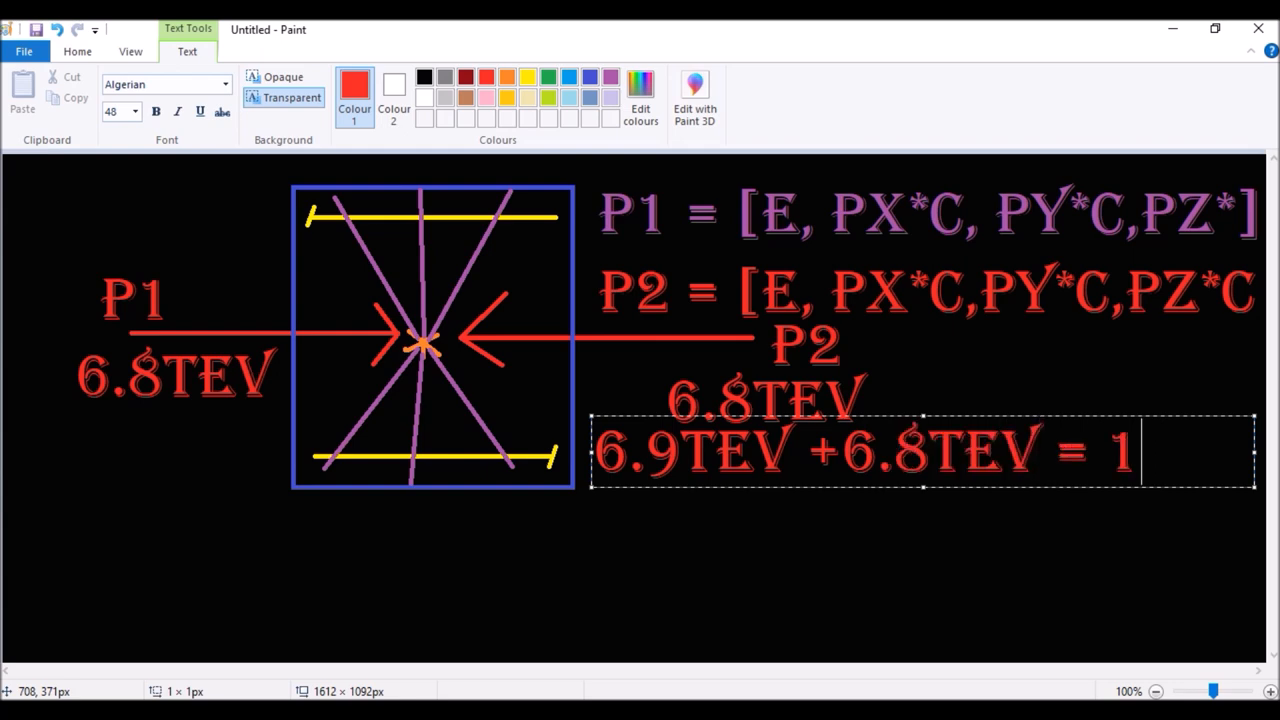
{"action": "type", "text": "3.6TEV"}
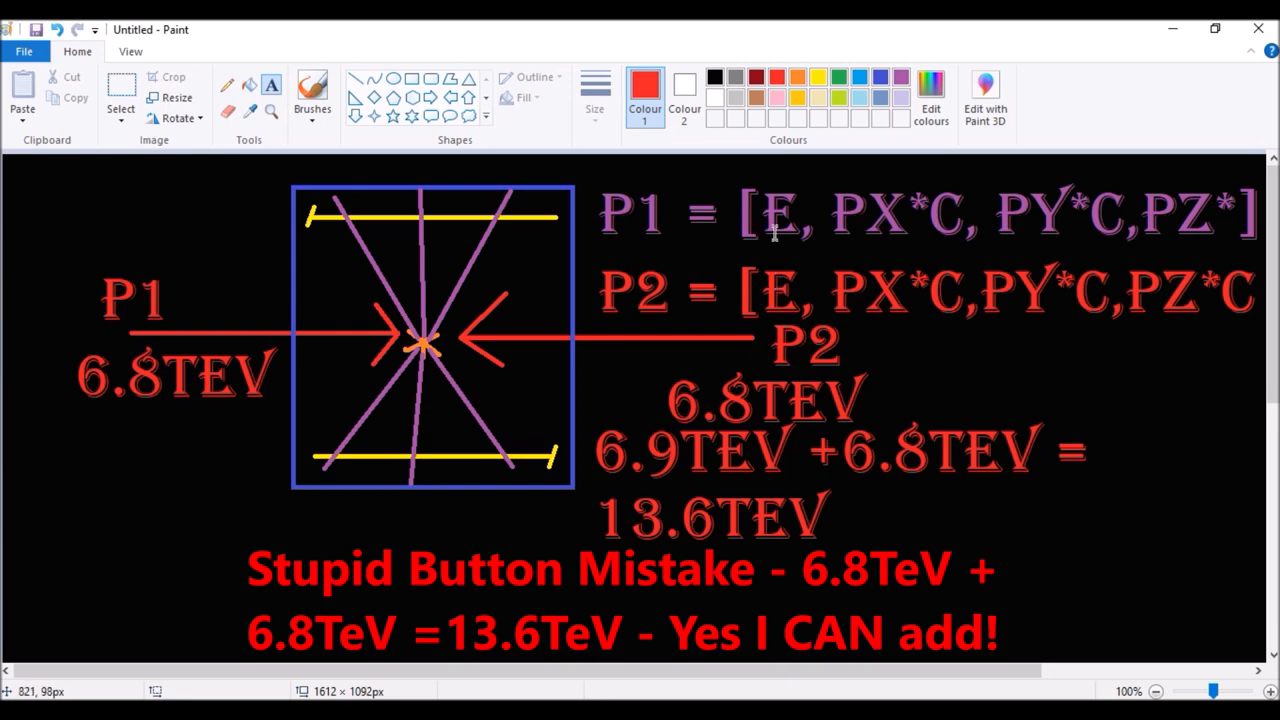
{"action": "mouse_move", "coordinate": [424, 348]}
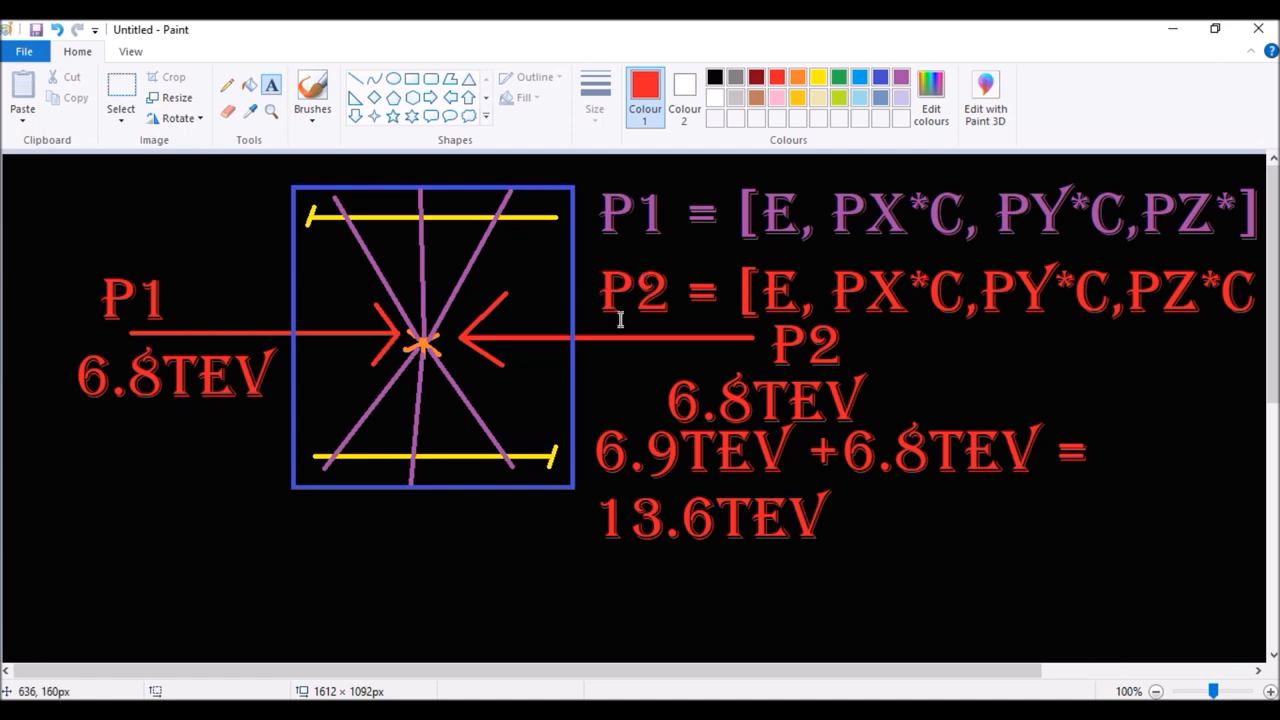
{"action": "mouse_move", "coordinate": [160, 564]}
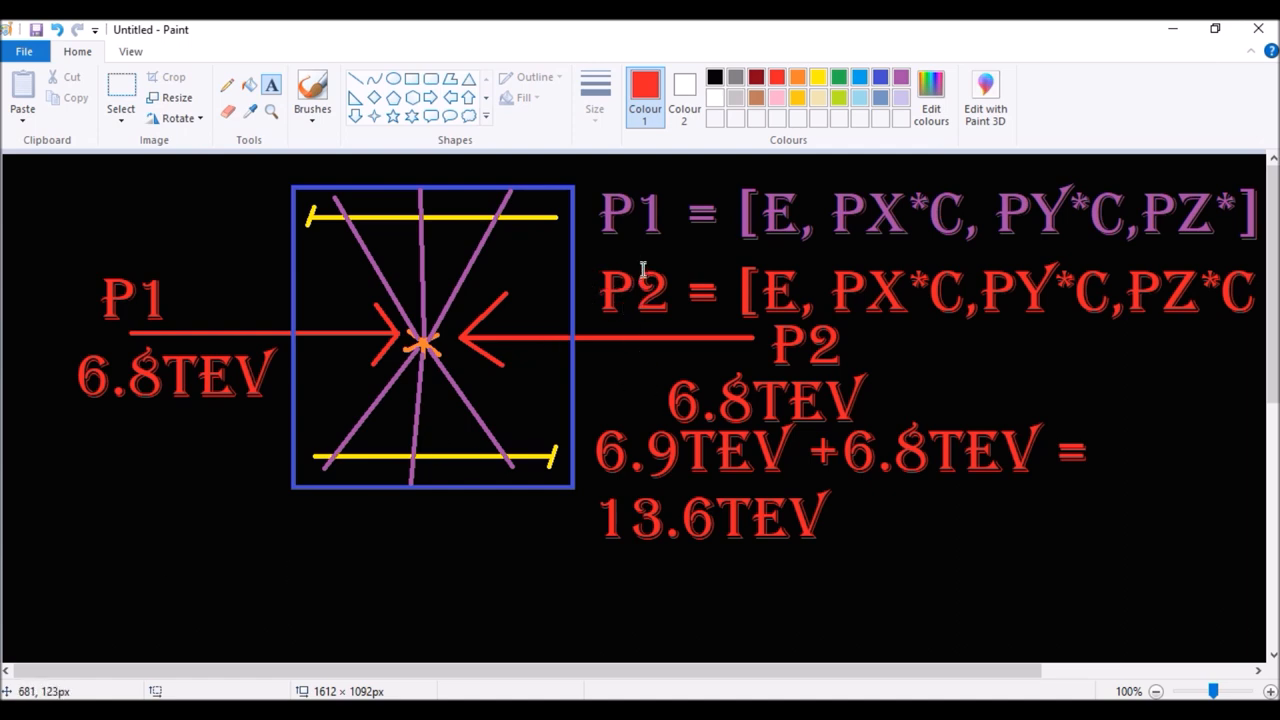
{"action": "mouse_move", "coordinate": [778, 280]}
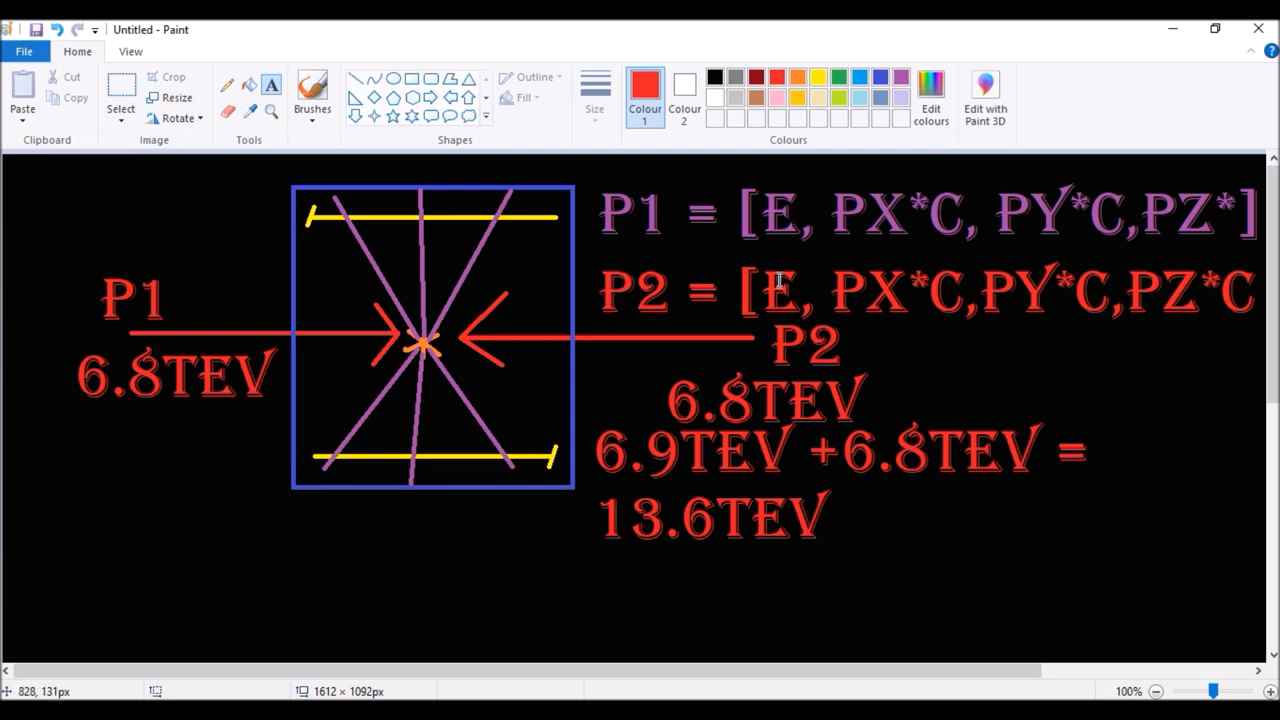
{"action": "mouse_move", "coordinate": [580, 536]}
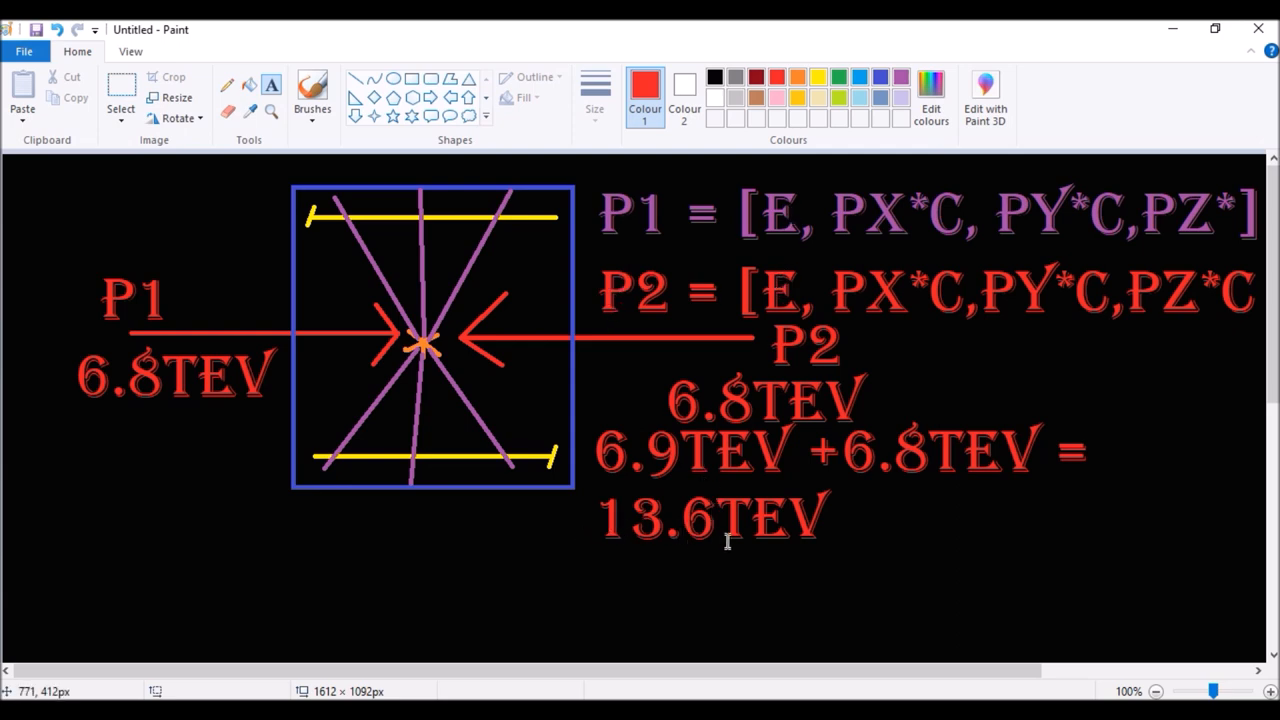
{"action": "mouse_move", "coordinate": [584, 568]}
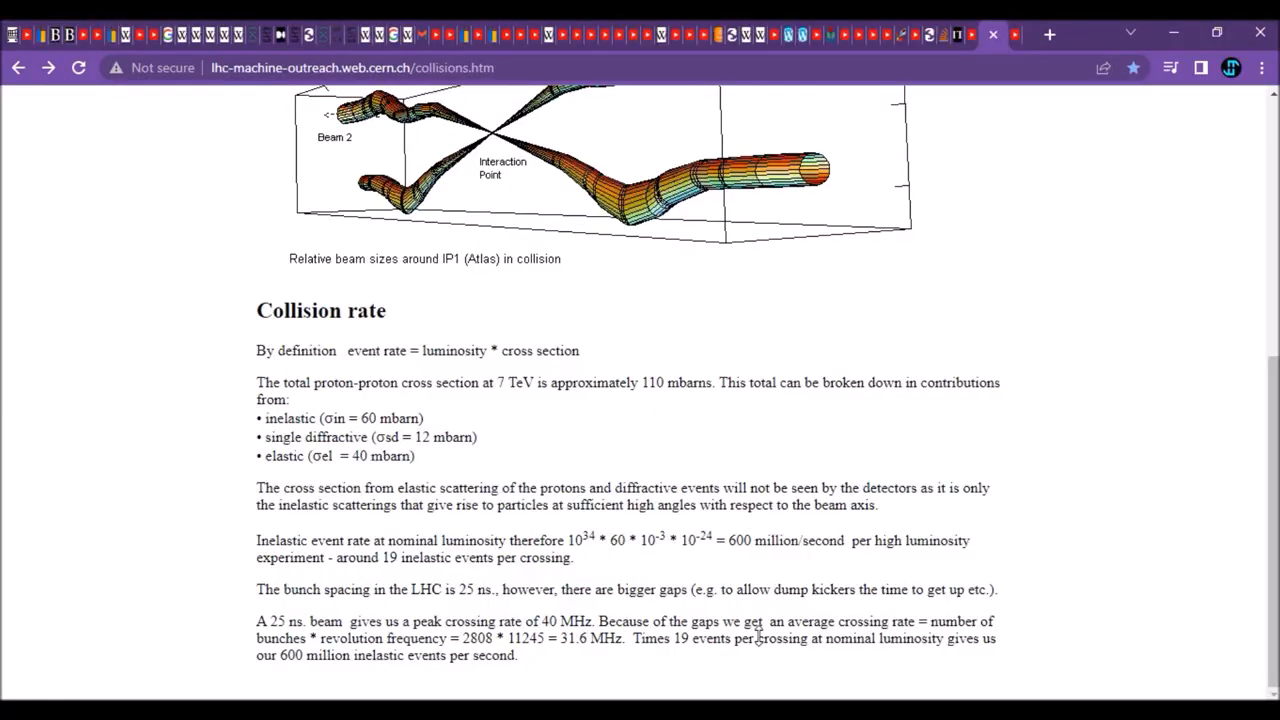
{"action": "mouse_move", "coordinate": [972, 36]}
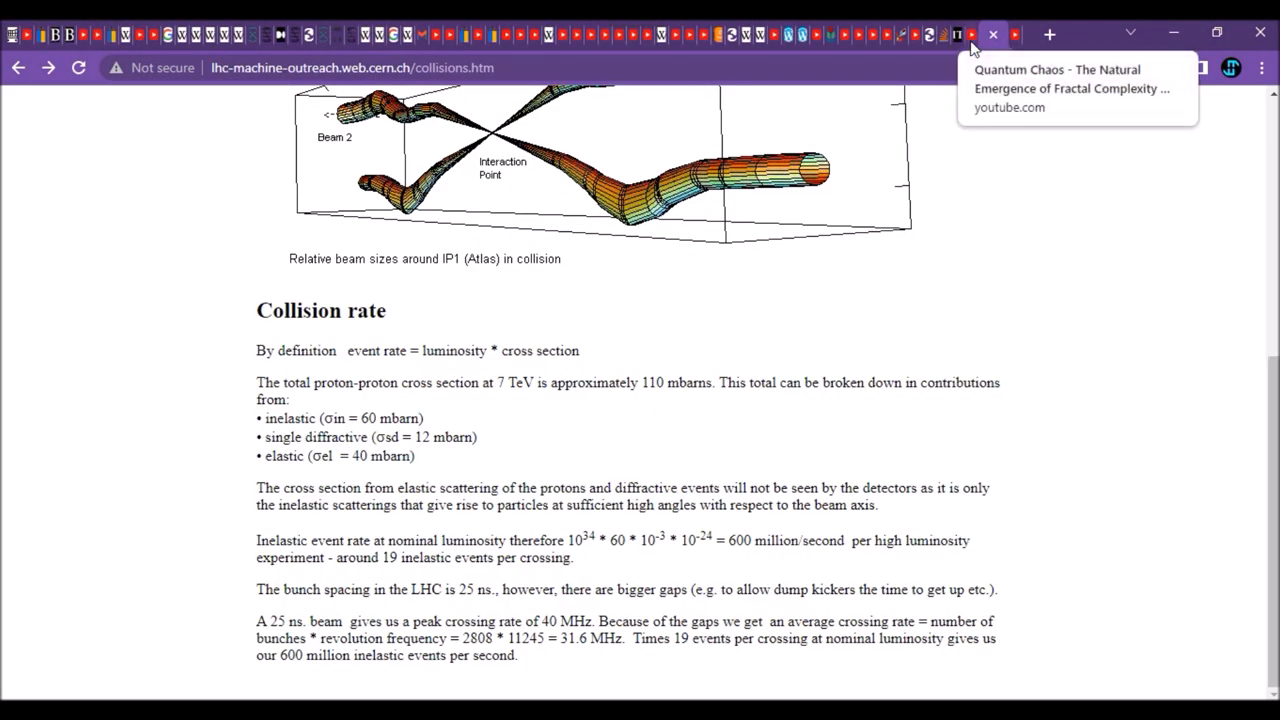
{"action": "left_click", "coordinate": [1076, 88]}
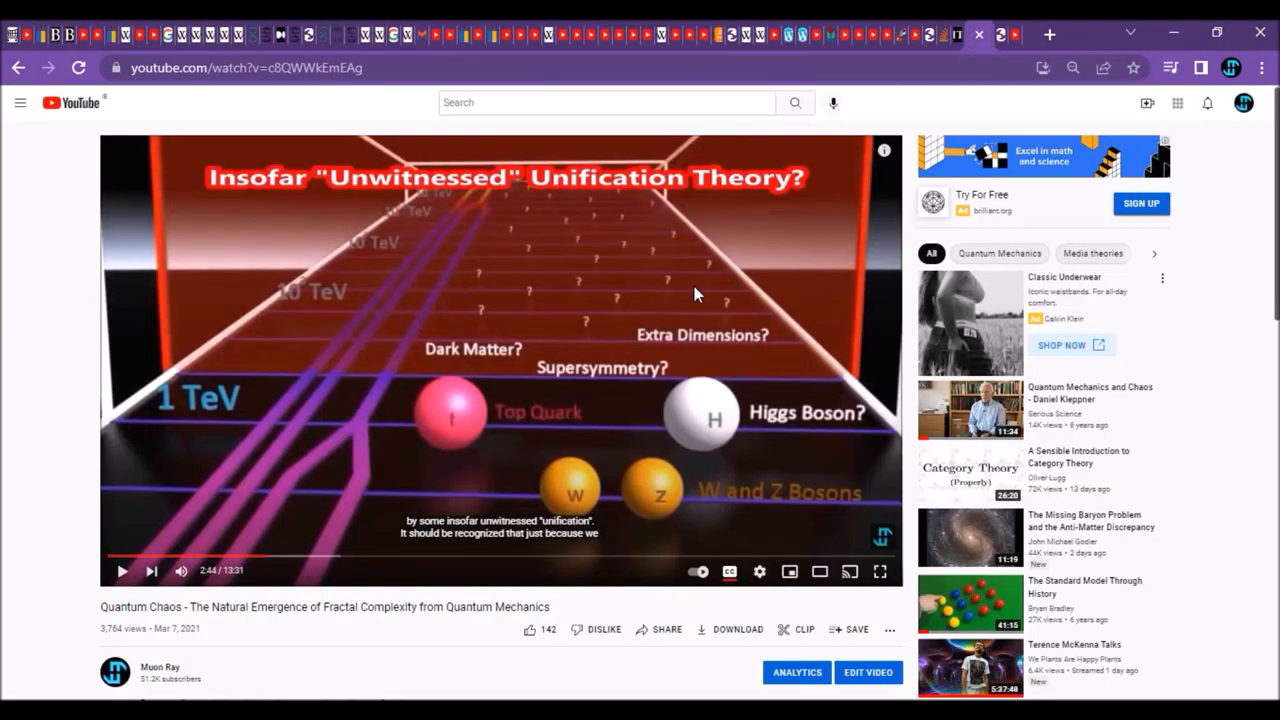
{"action": "mouse_move", "coordinate": [490, 428]}
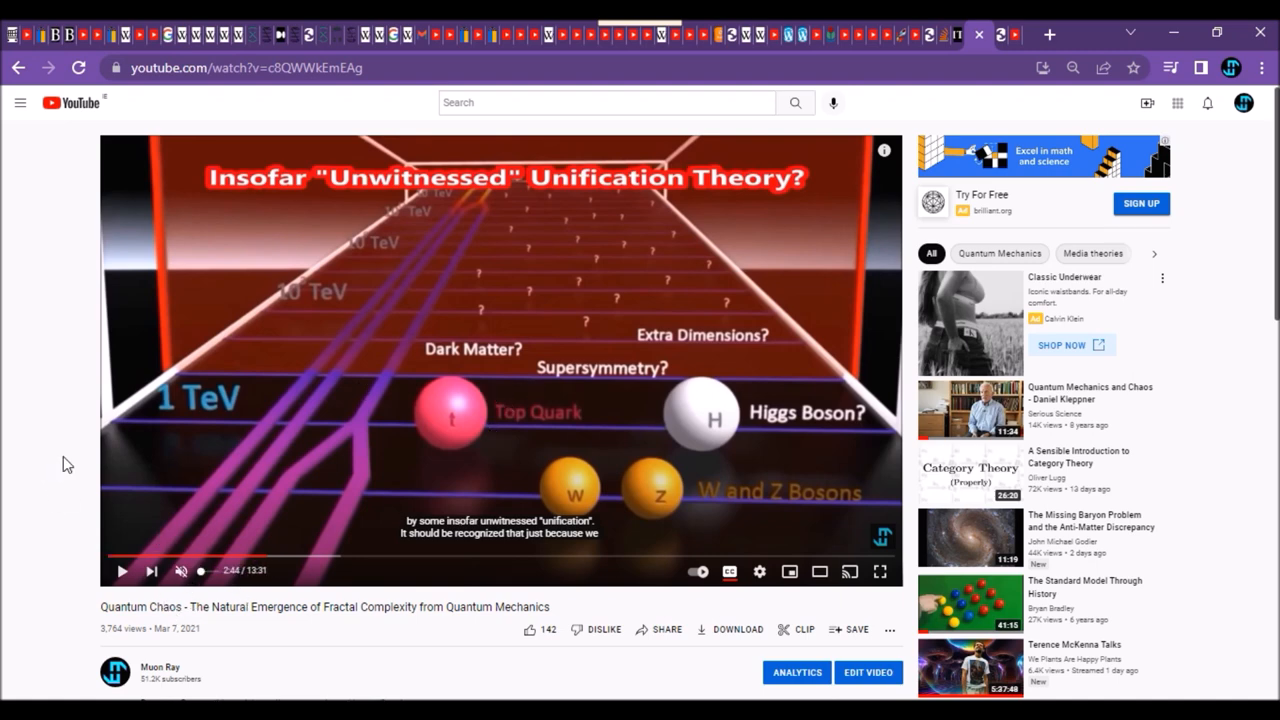
{"action": "mouse_move", "coordinate": [436, 374]}
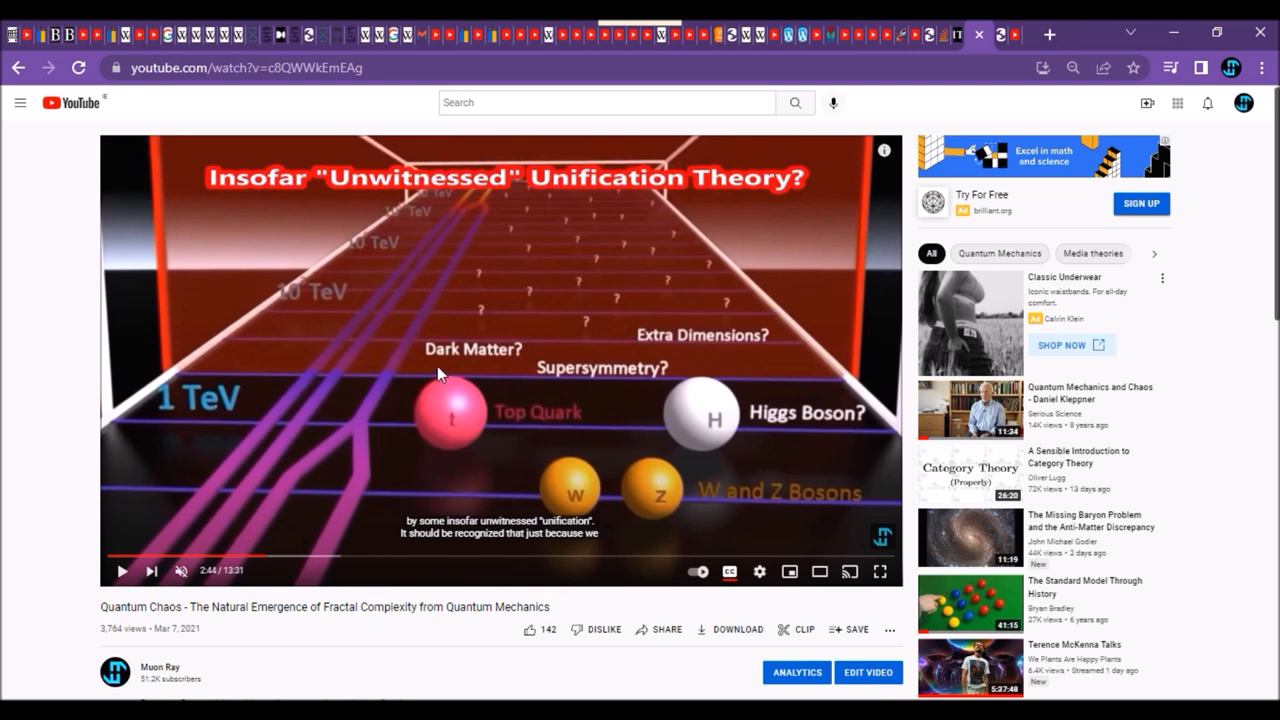
{"action": "mouse_move", "coordinate": [464, 376]}
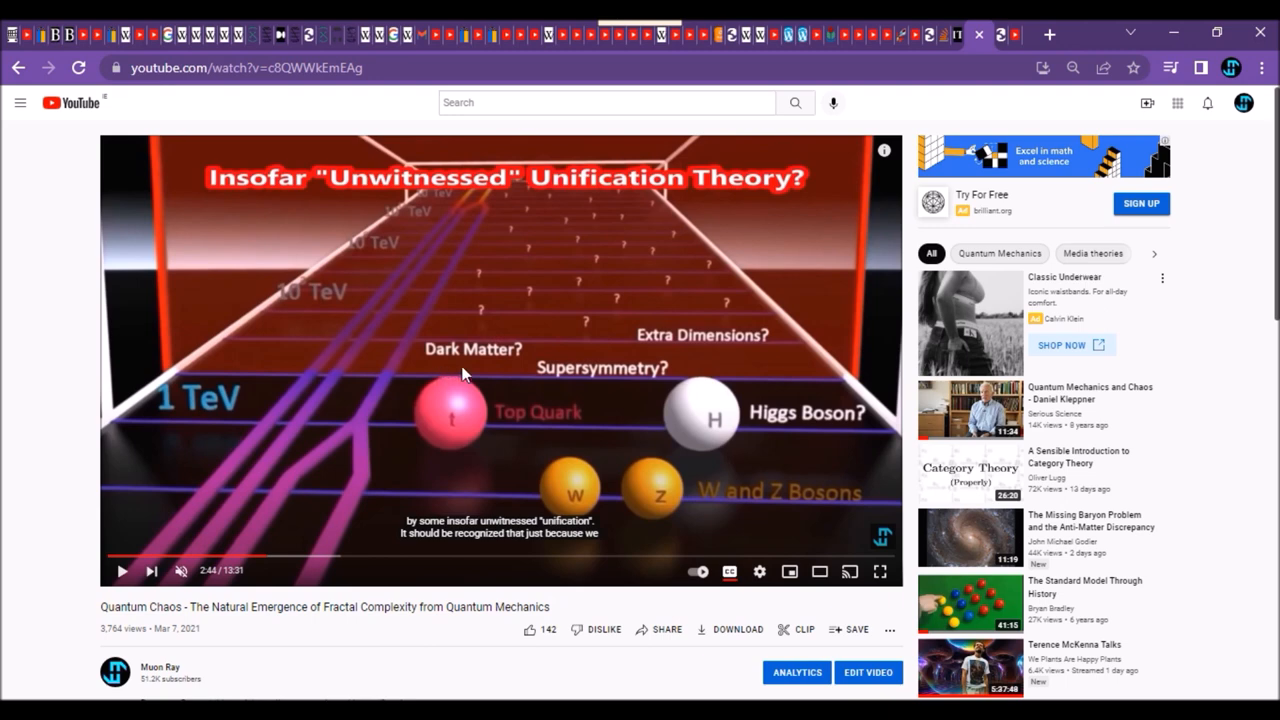
{"action": "mouse_move", "coordinate": [568, 380]}
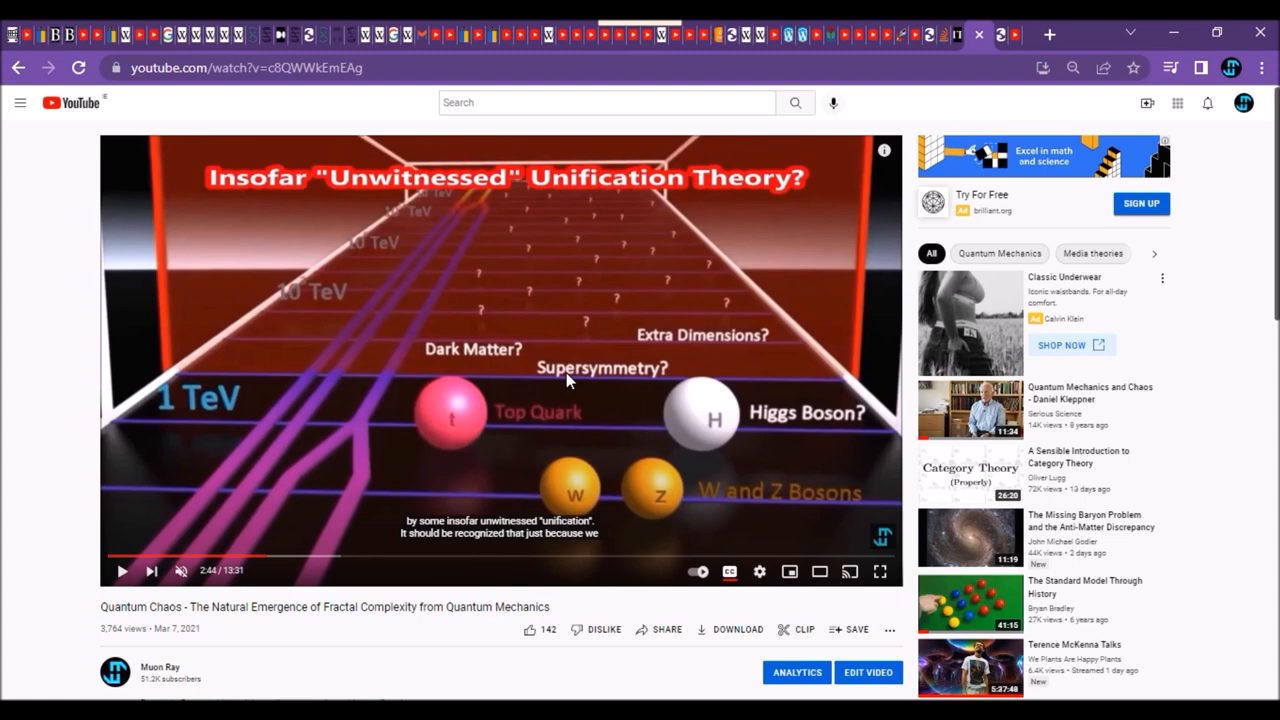
{"action": "mouse_move", "coordinate": [496, 432]}
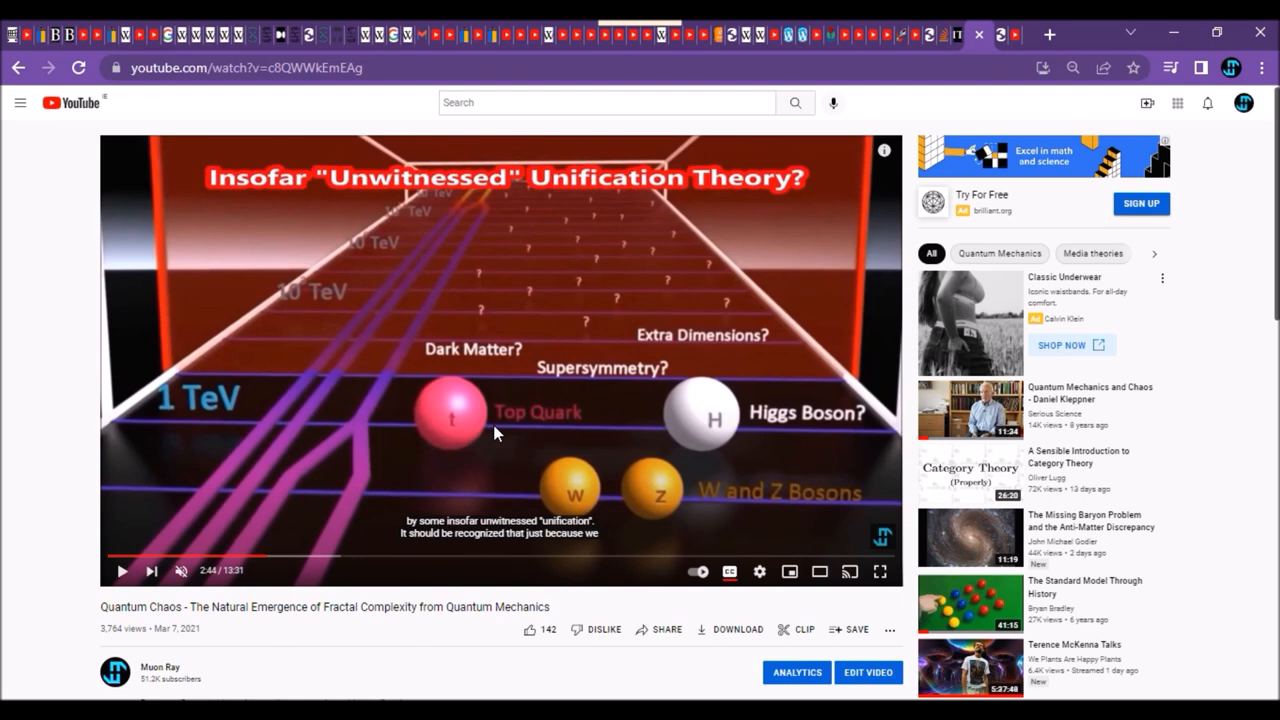
{"action": "mouse_move", "coordinate": [504, 390]}
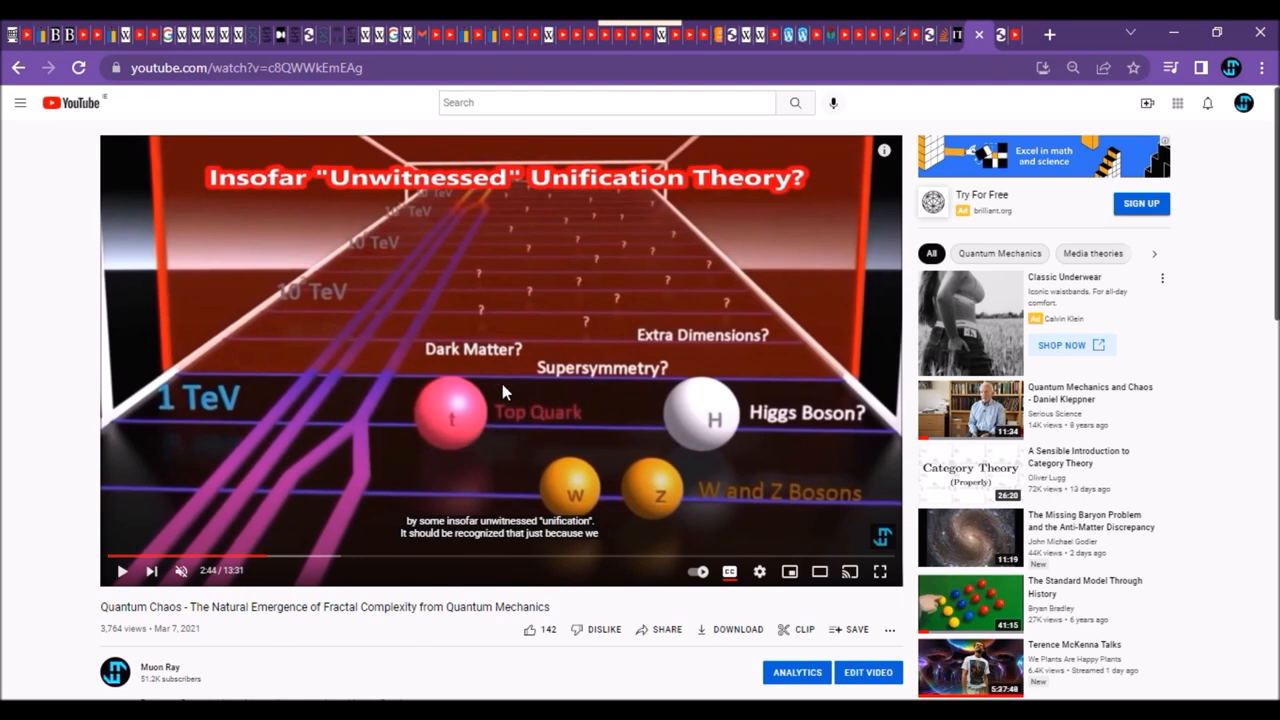
{"action": "mouse_move", "coordinate": [484, 364]}
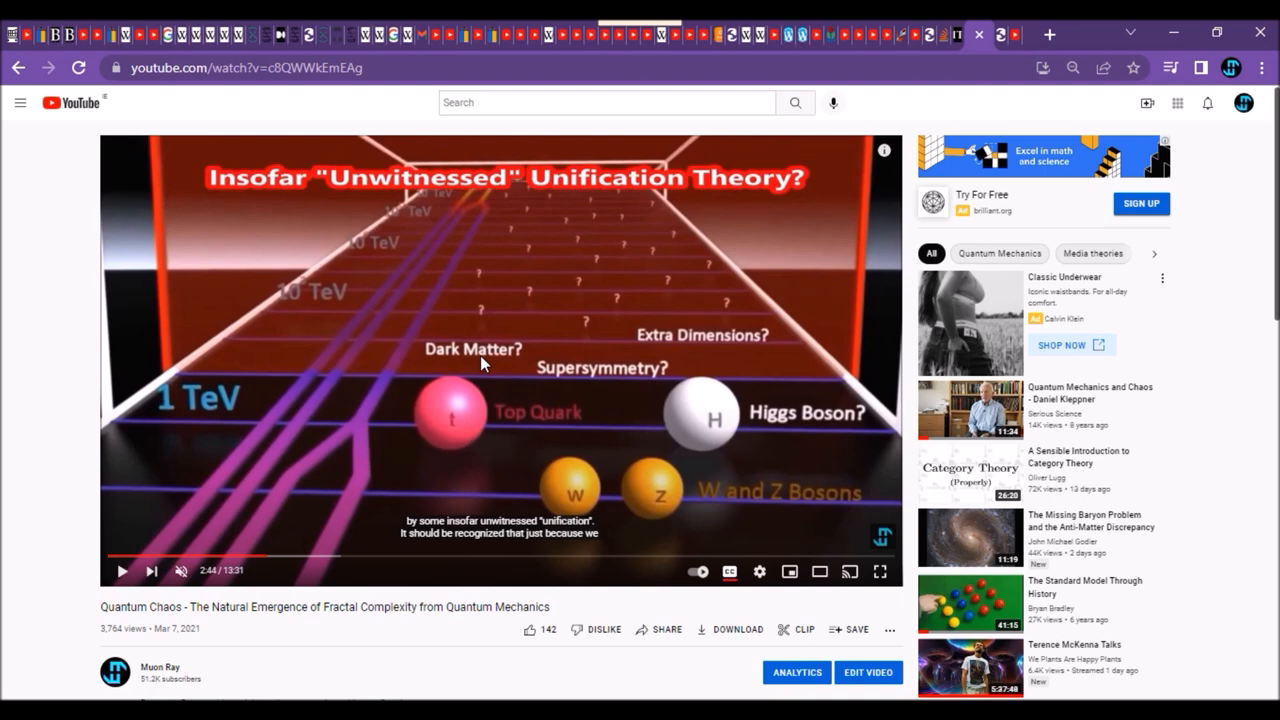
{"action": "mouse_move", "coordinate": [356, 408]}
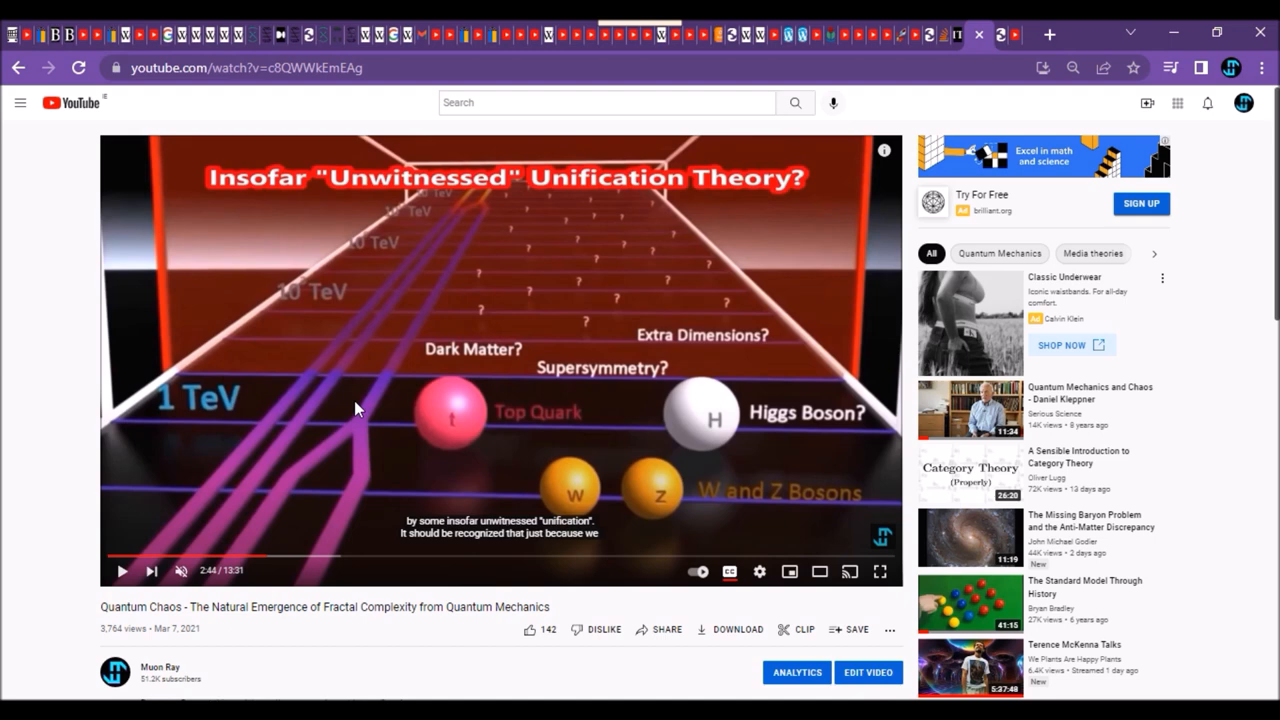
{"action": "mouse_move", "coordinate": [696, 420]}
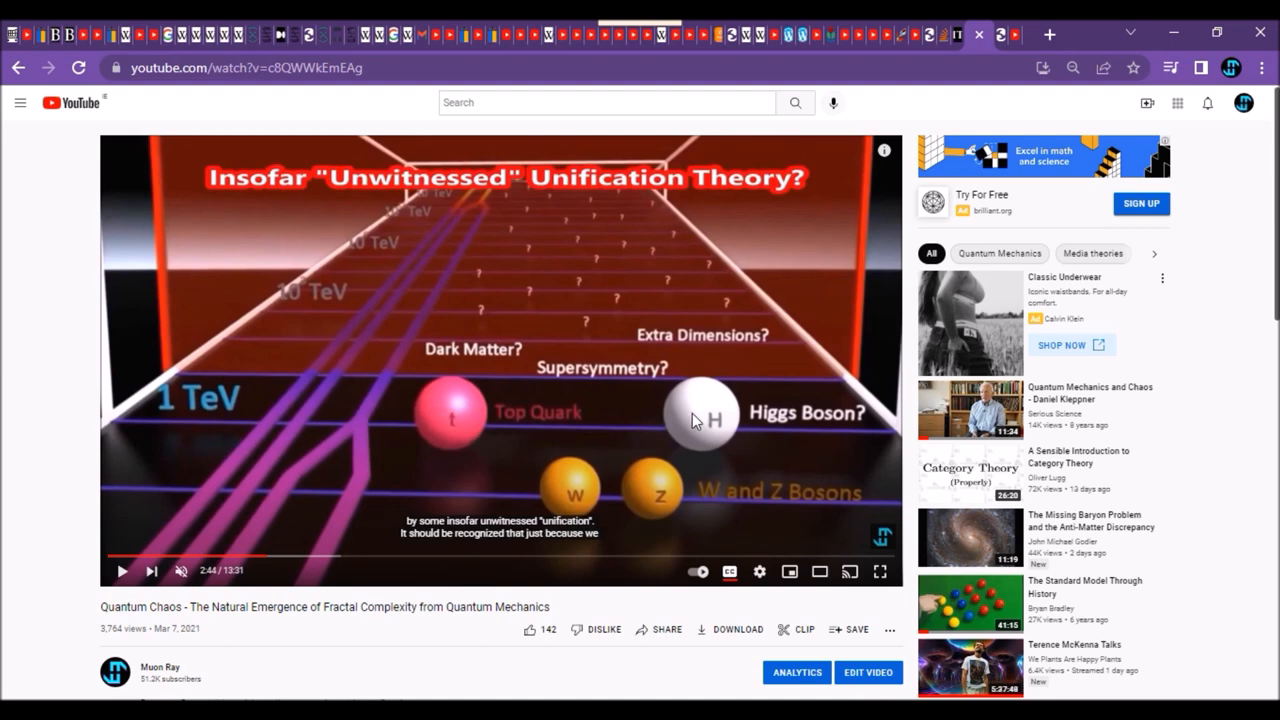
{"action": "mouse_move", "coordinate": [764, 456]}
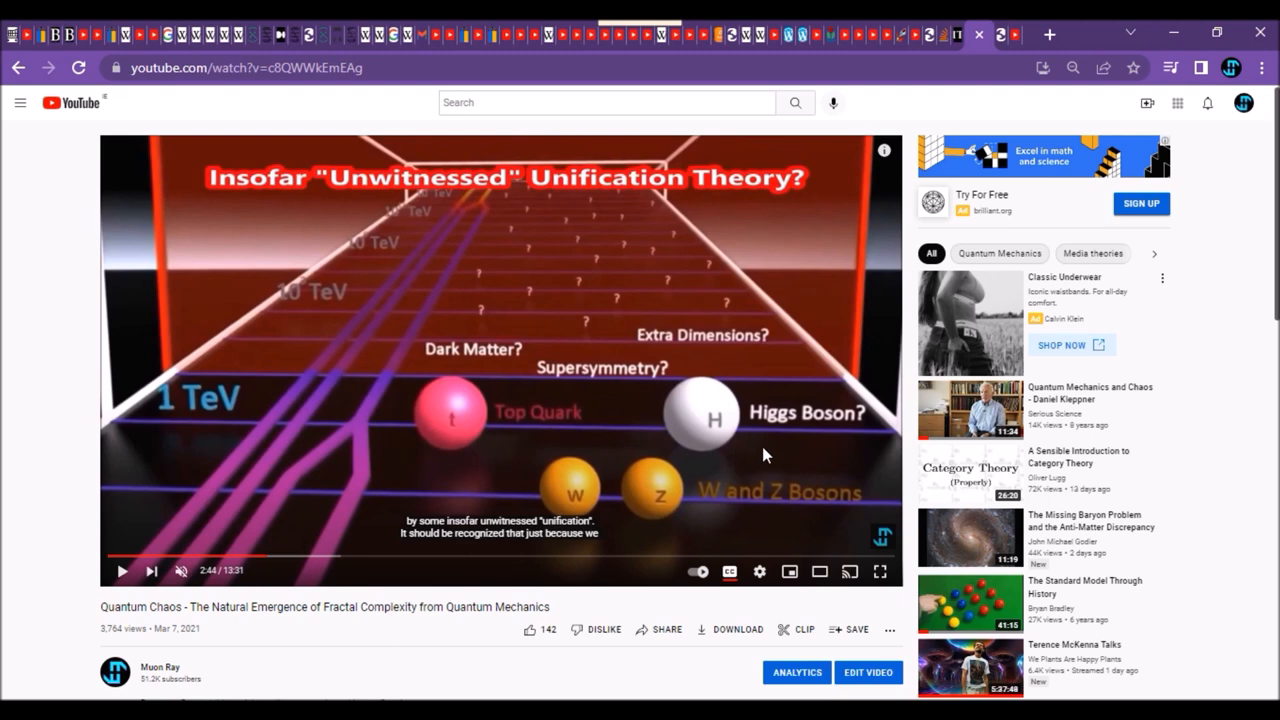
{"action": "mouse_move", "coordinate": [670, 424]}
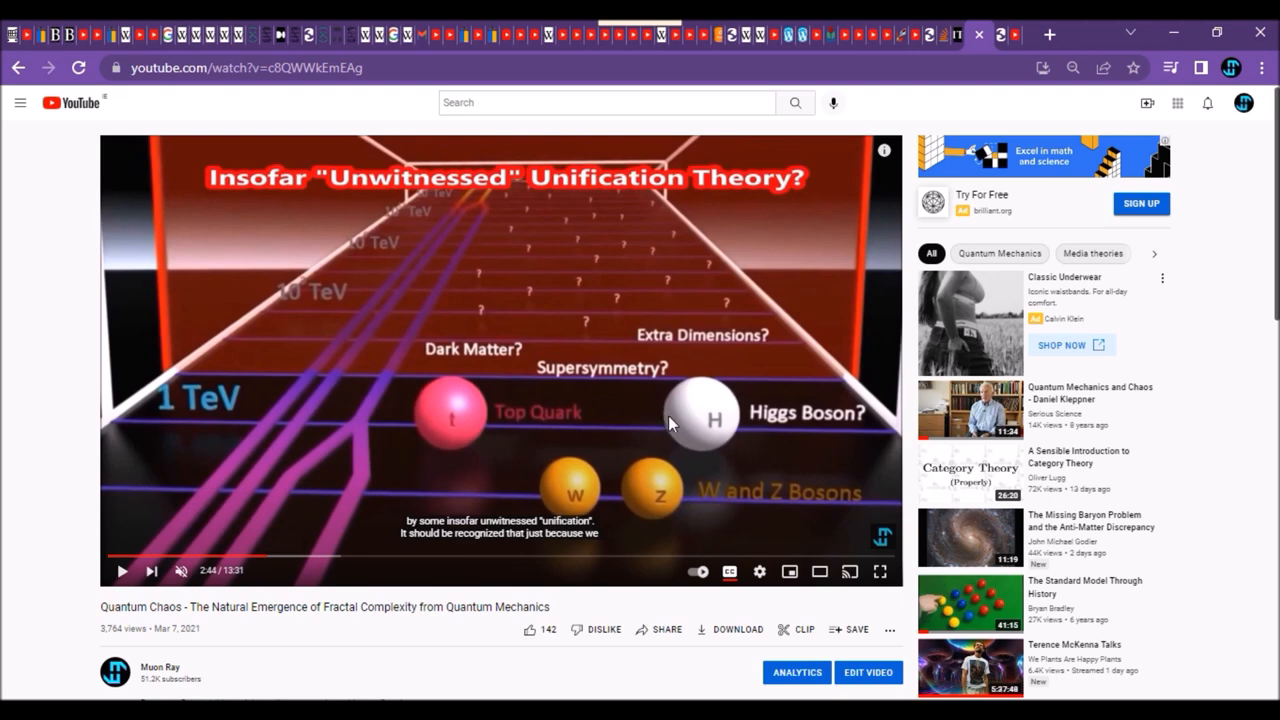
{"action": "mouse_move", "coordinate": [744, 428]}
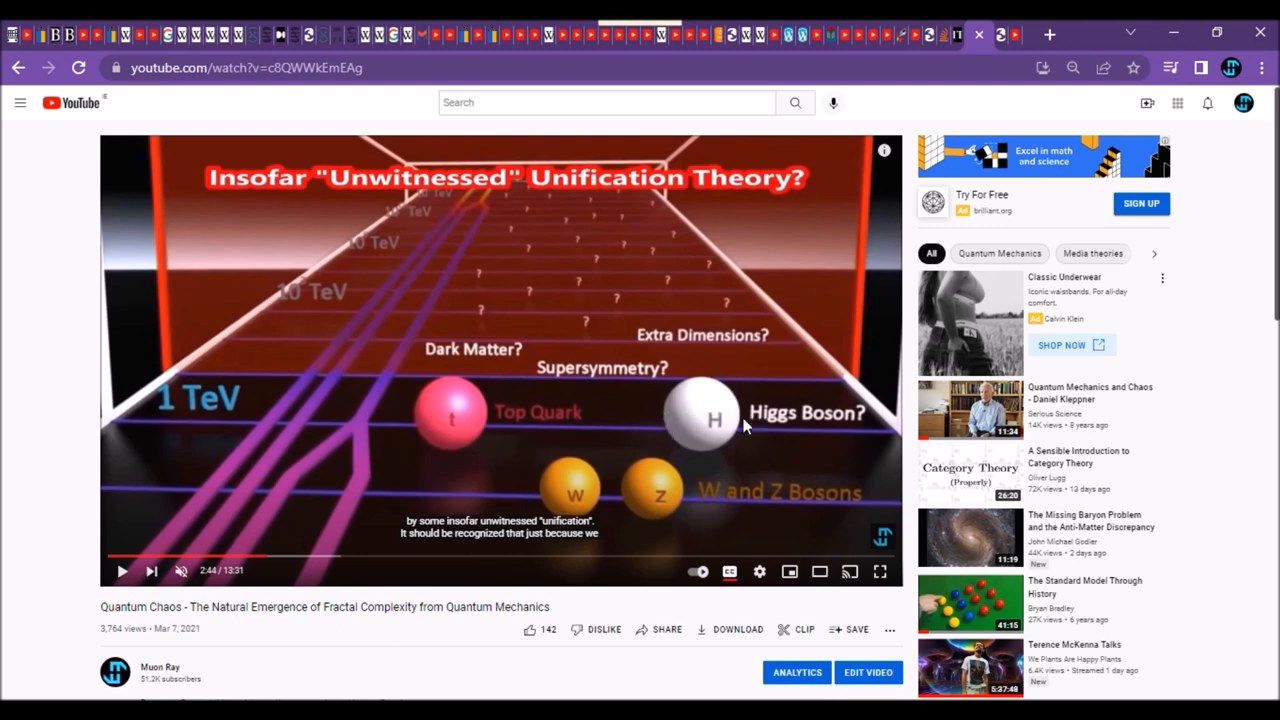
{"action": "mouse_move", "coordinate": [688, 436]}
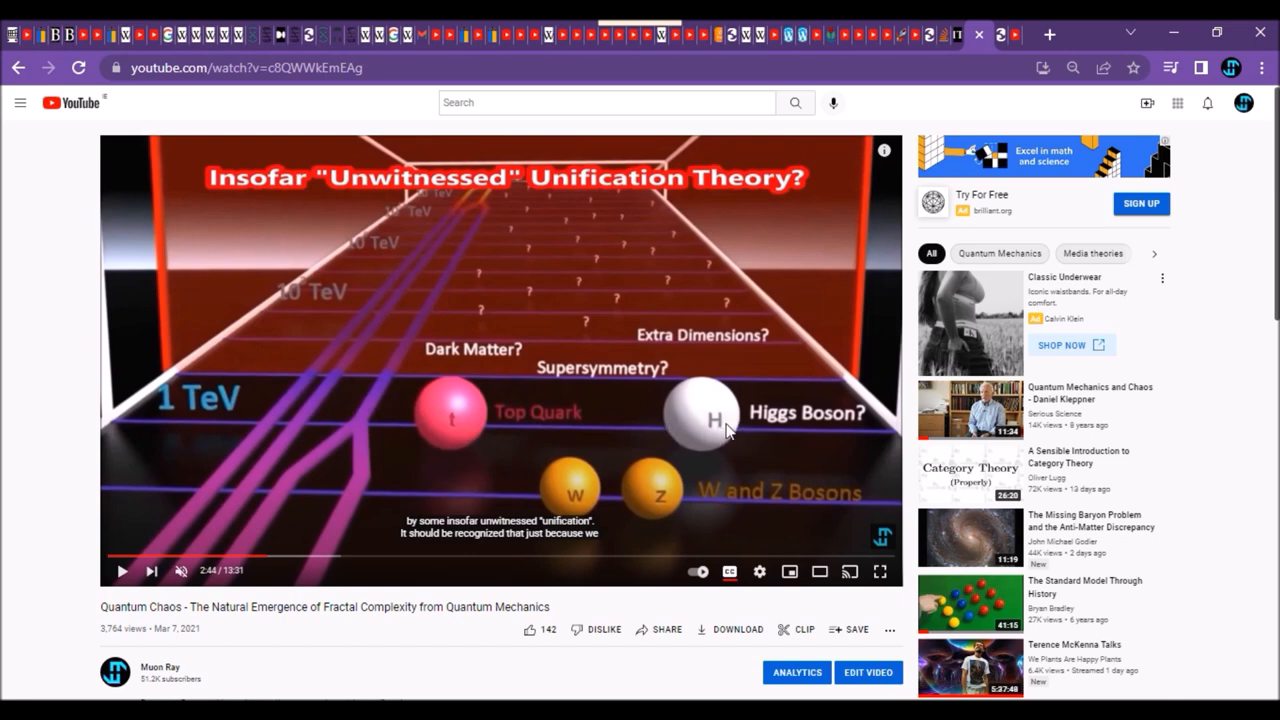
{"action": "mouse_move", "coordinate": [682, 414]}
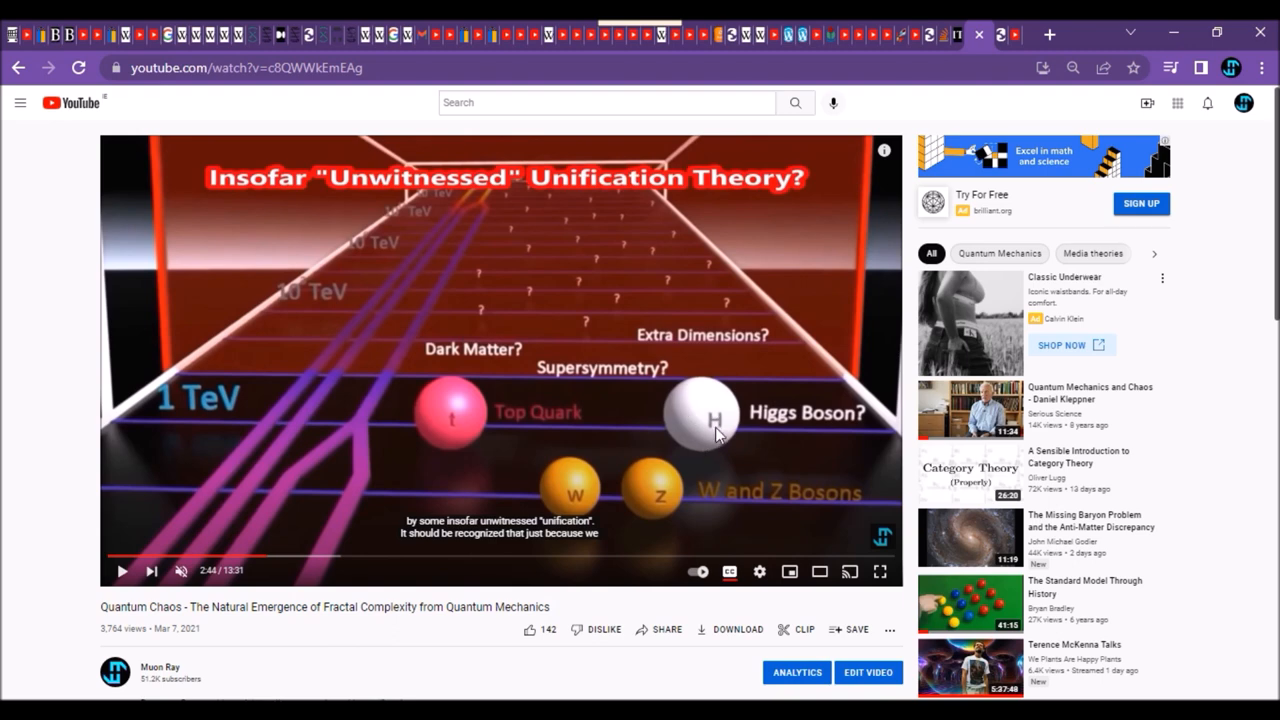
{"action": "mouse_move", "coordinate": [938, 104]}
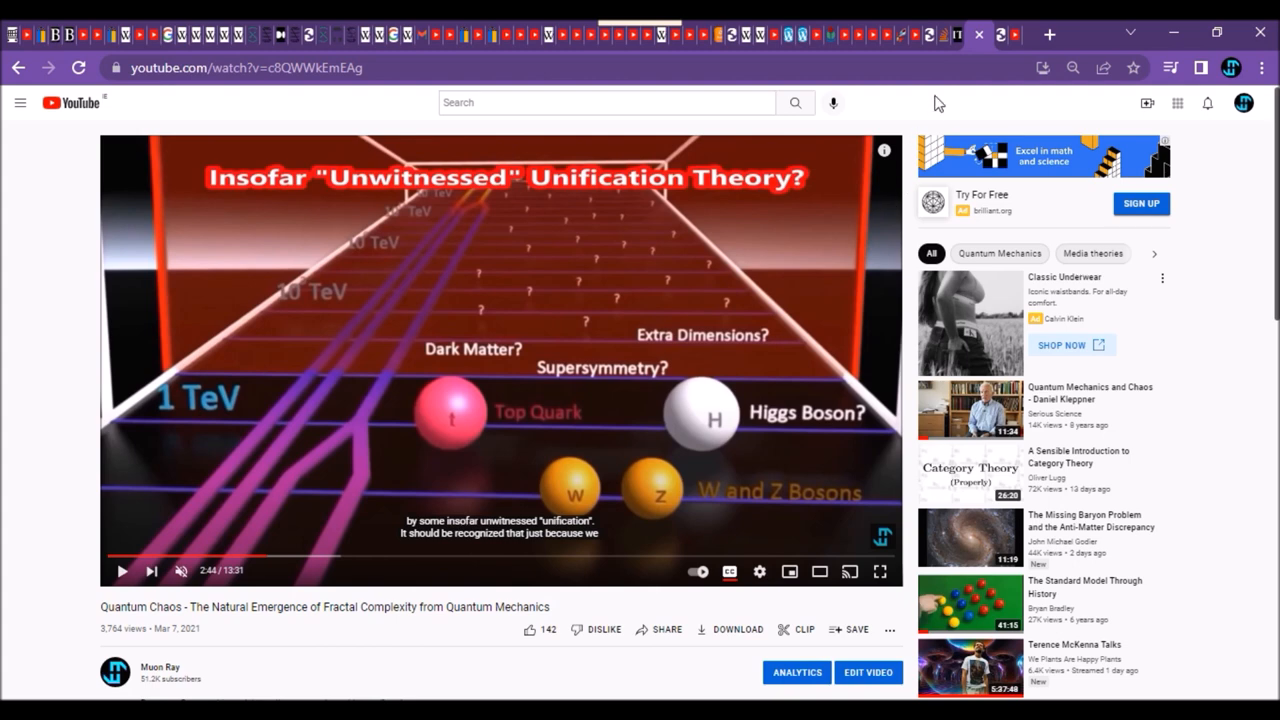
{"action": "mouse_move", "coordinate": [1016, 52]}
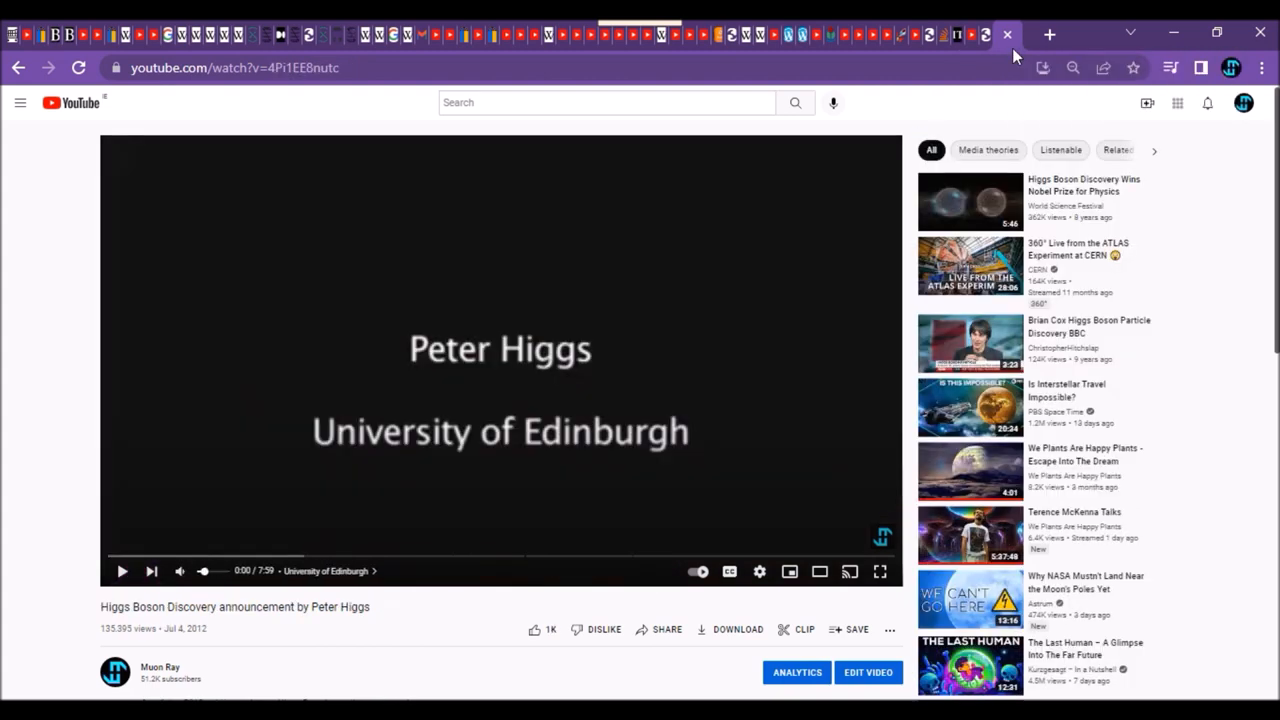
{"action": "mouse_move", "coordinate": [170, 536]}
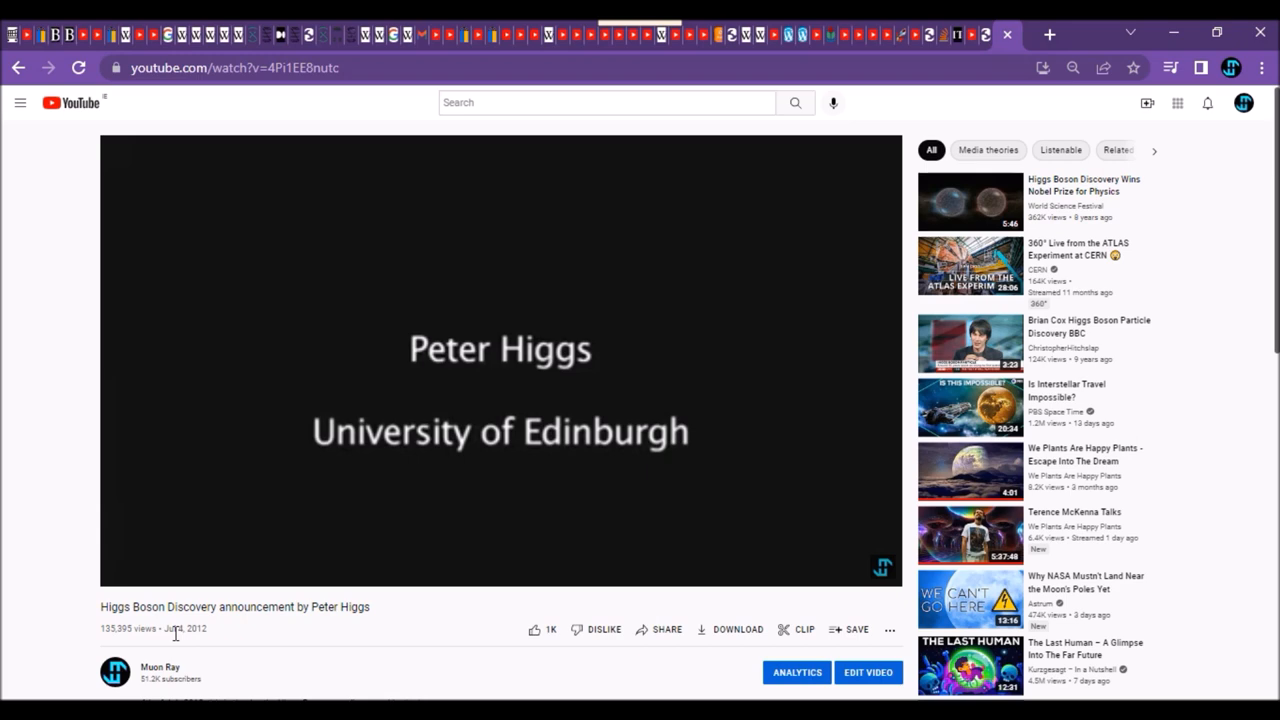
{"action": "mouse_move", "coordinate": [210, 636]}
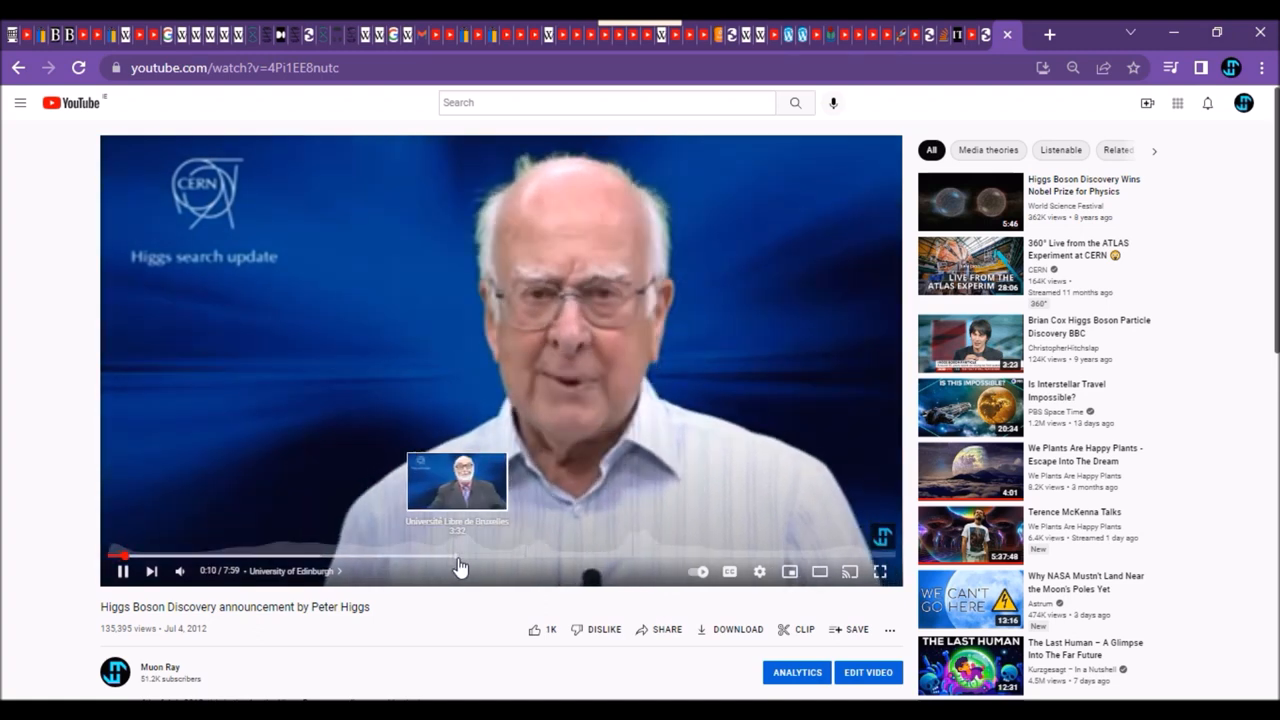
Step: Skip the Higgs announcement ahead to about 4:16, pause it, and return to the Paint diagram
{"action": "left_click", "coordinate": [456, 556]}
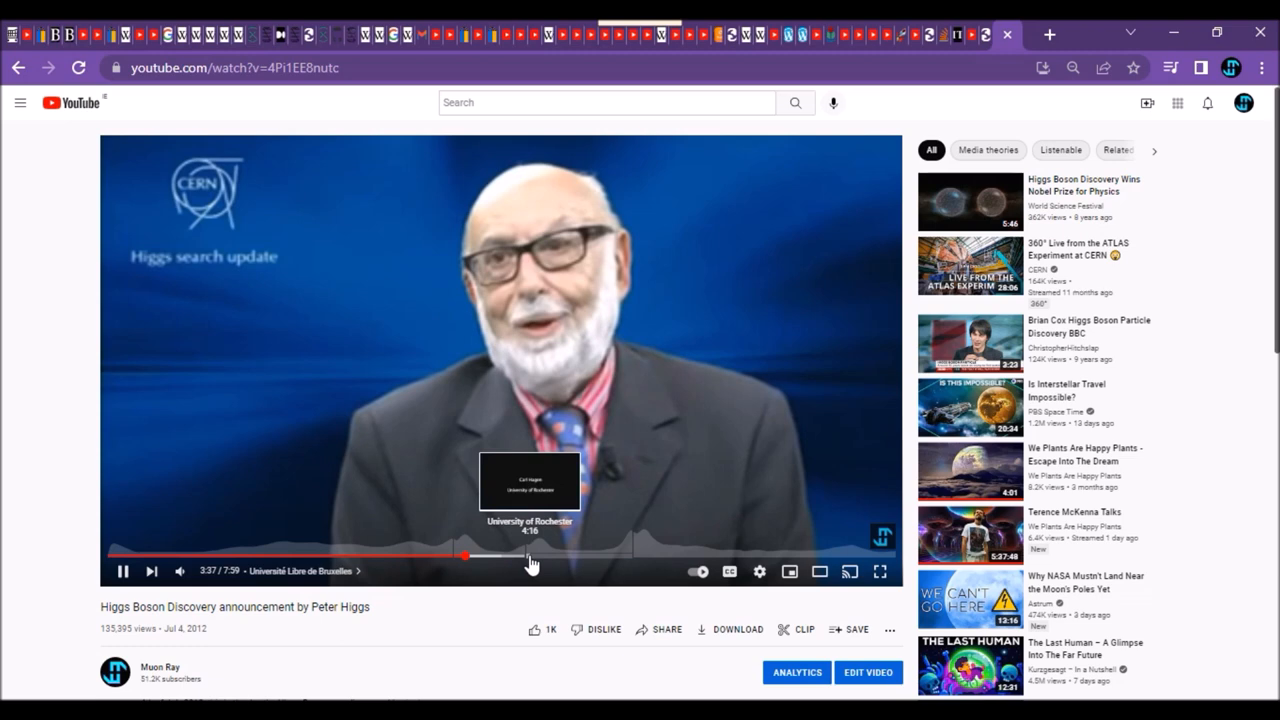
{"action": "left_click", "coordinate": [528, 556]}
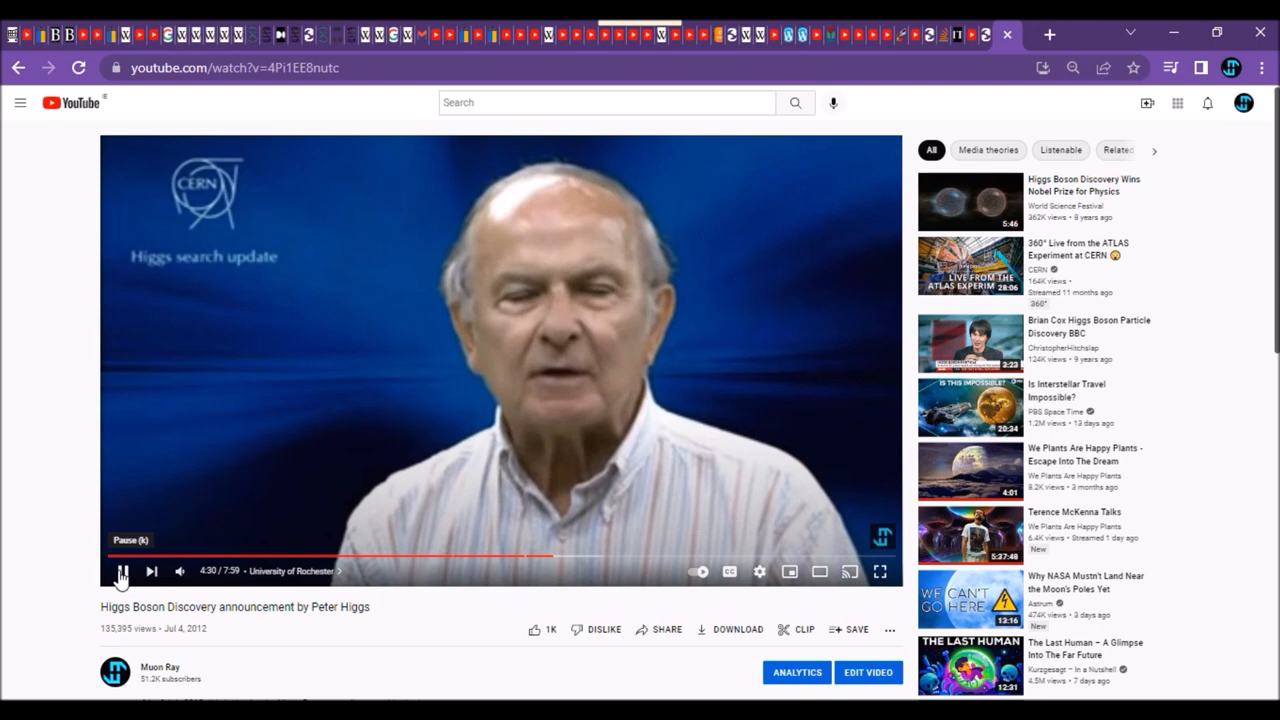
{"action": "left_click", "coordinate": [120, 572]}
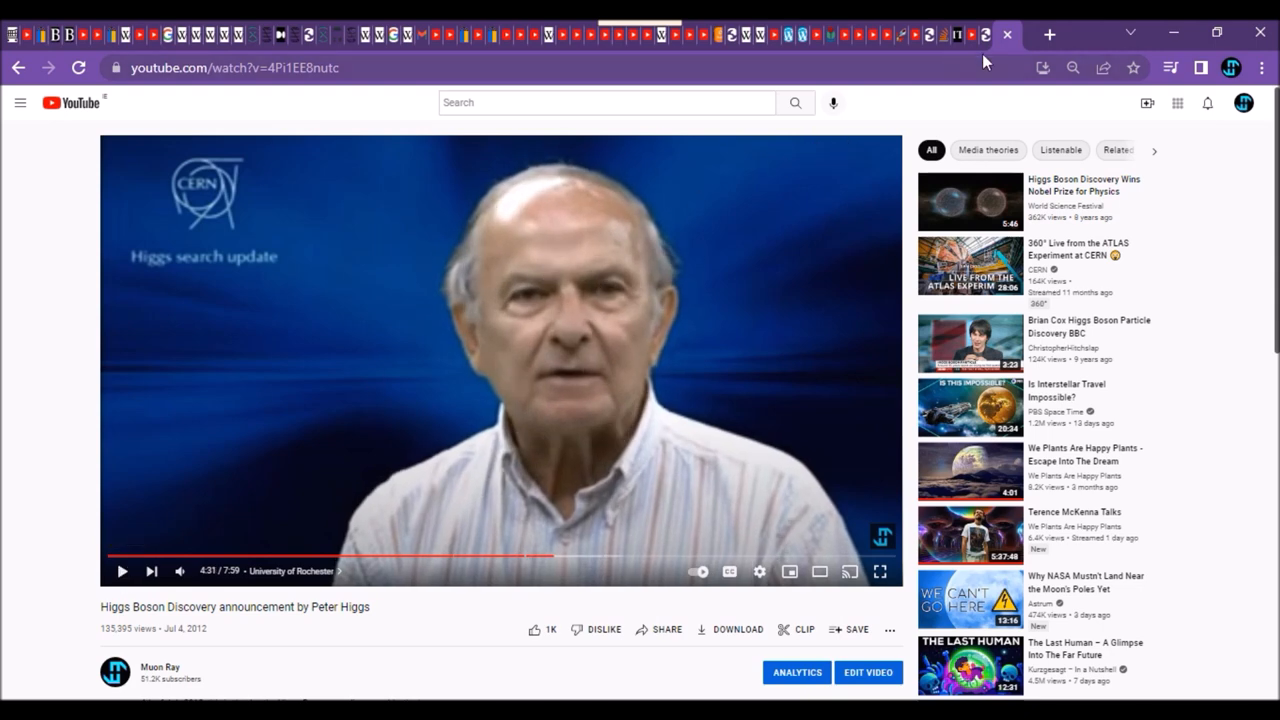
{"action": "left_click", "coordinate": [984, 36]}
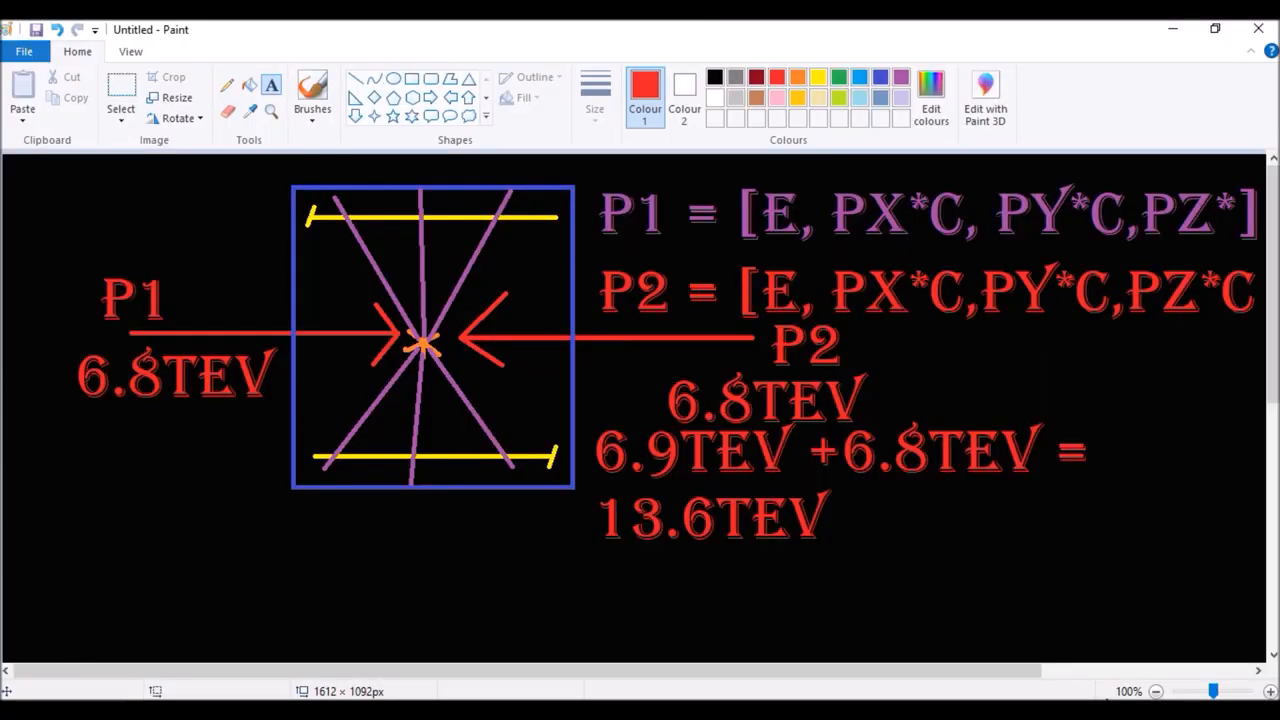
{"action": "scroll", "scroll_direction": "down", "scroll_amount": 3}
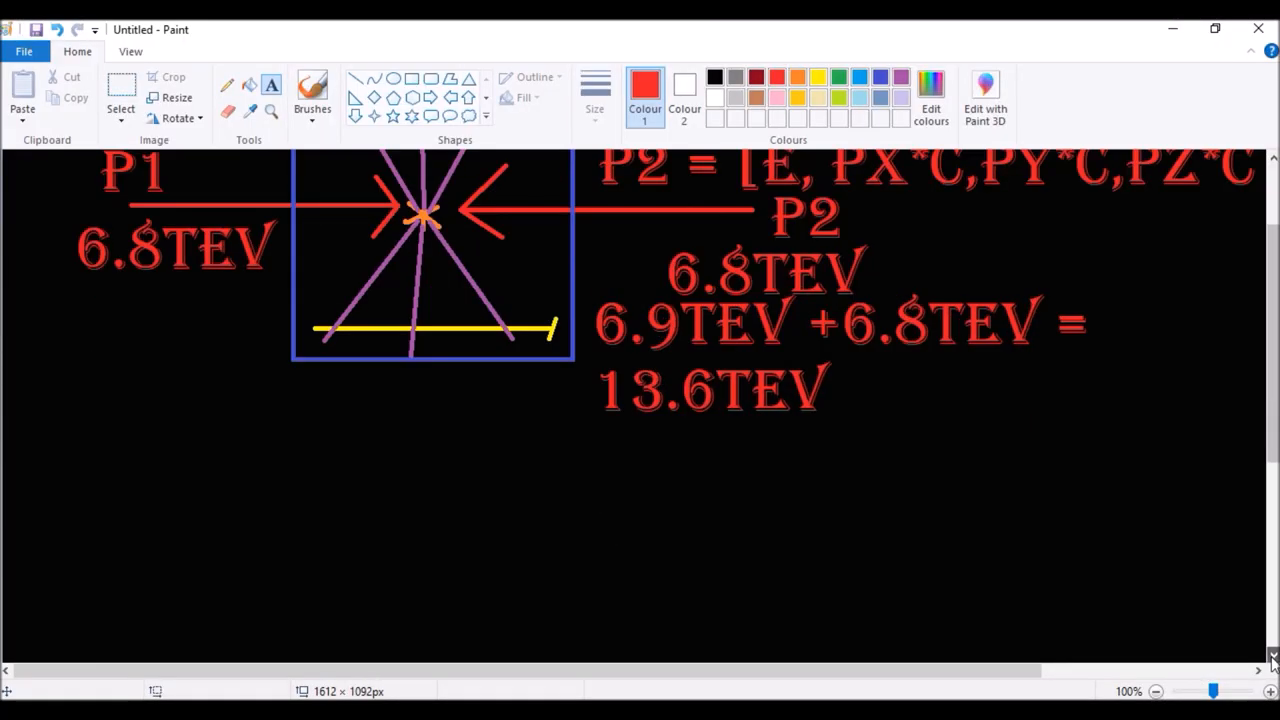
{"action": "scroll", "scroll_direction": "down", "scroll_amount": 3}
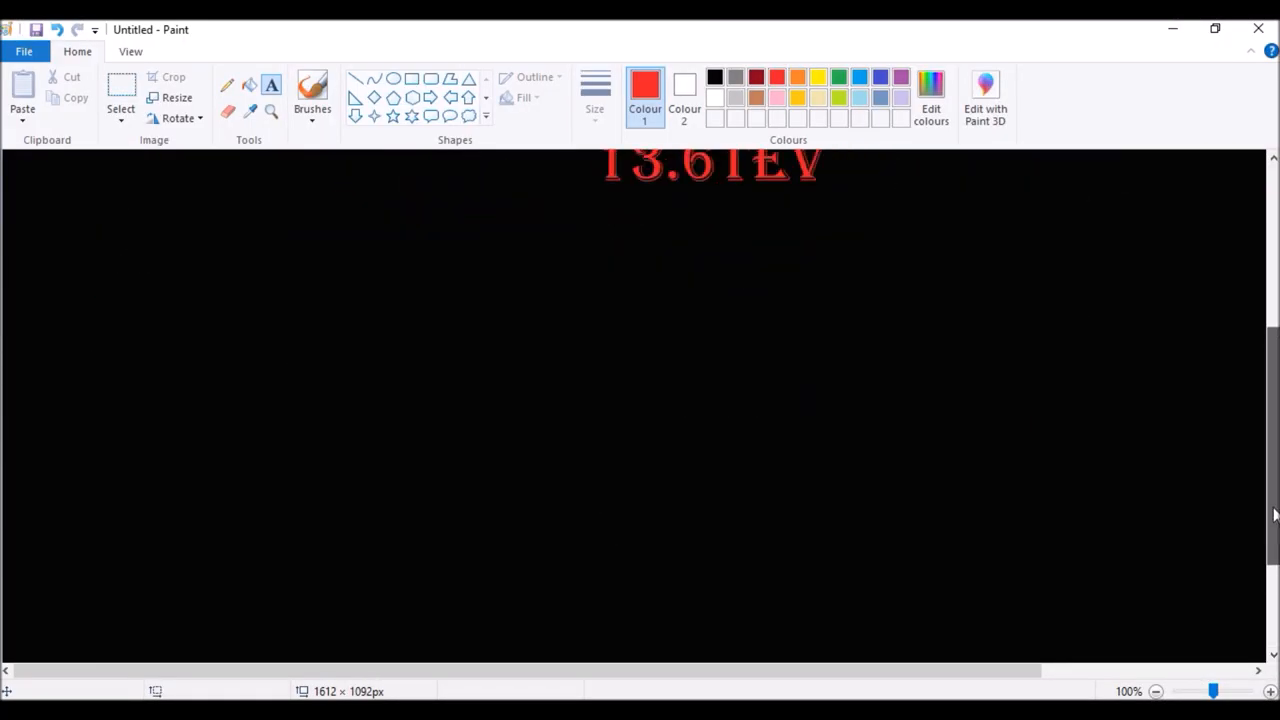
{"action": "scroll", "scroll_direction": "up", "scroll_amount": 3}
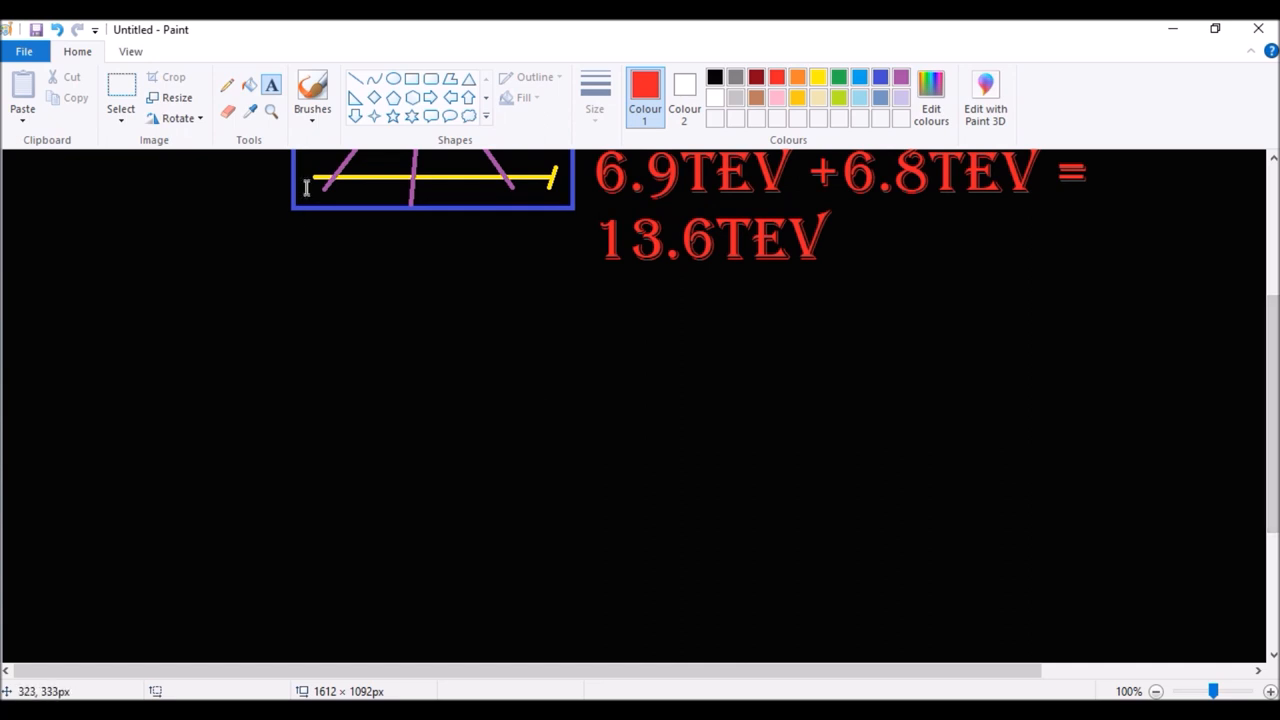
{"action": "left_click", "coordinate": [392, 78]}
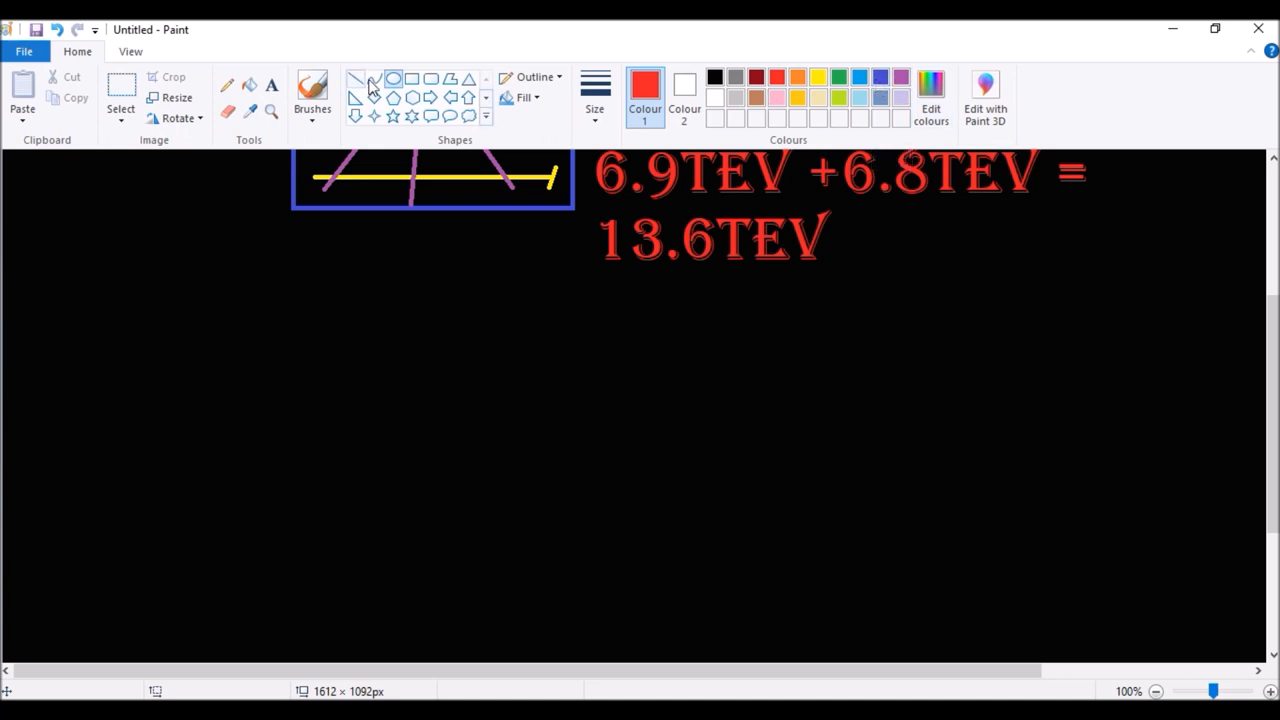
{"action": "mouse_move", "coordinate": [228, 90]}
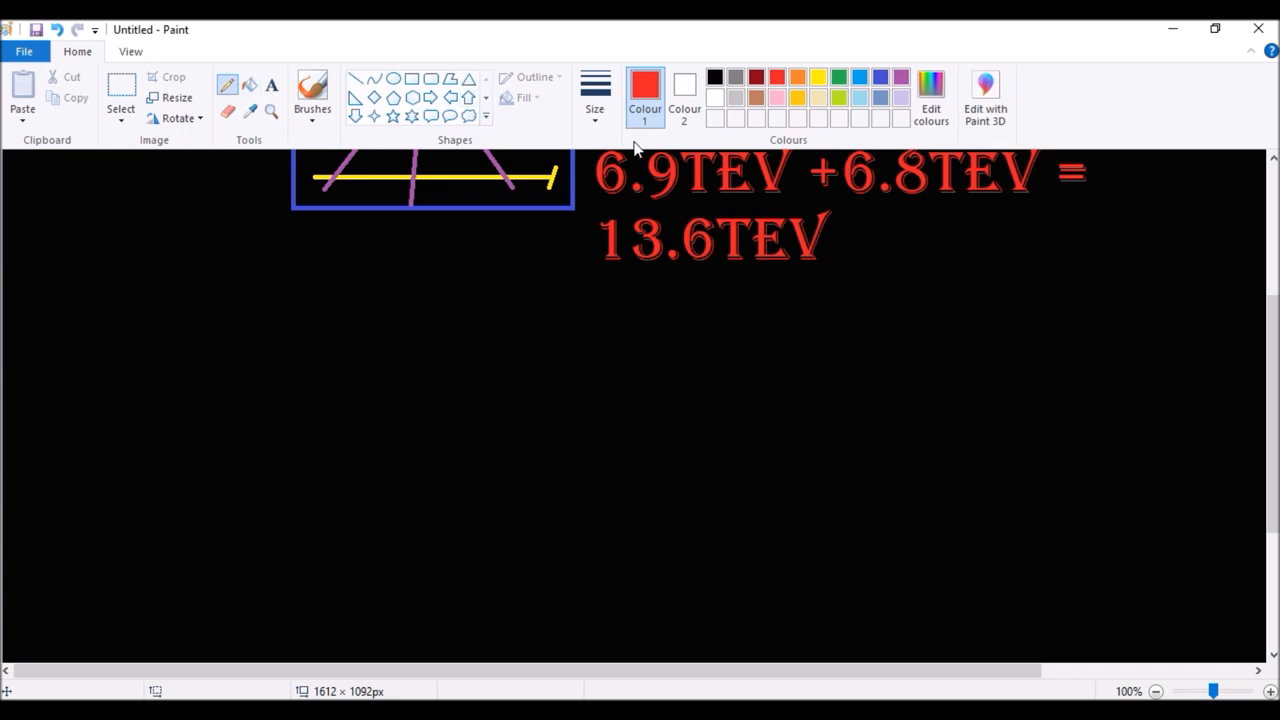
{"action": "left_click", "coordinate": [596, 96]}
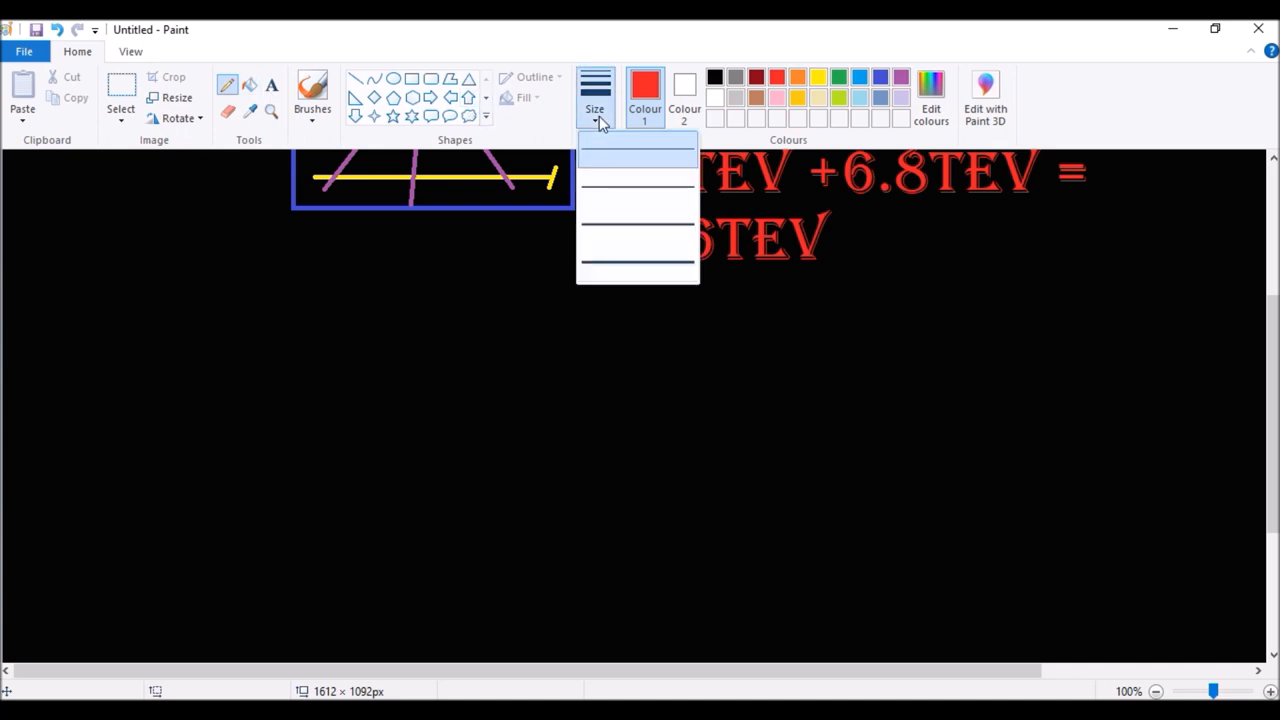
{"action": "mouse_move", "coordinate": [622, 262]}
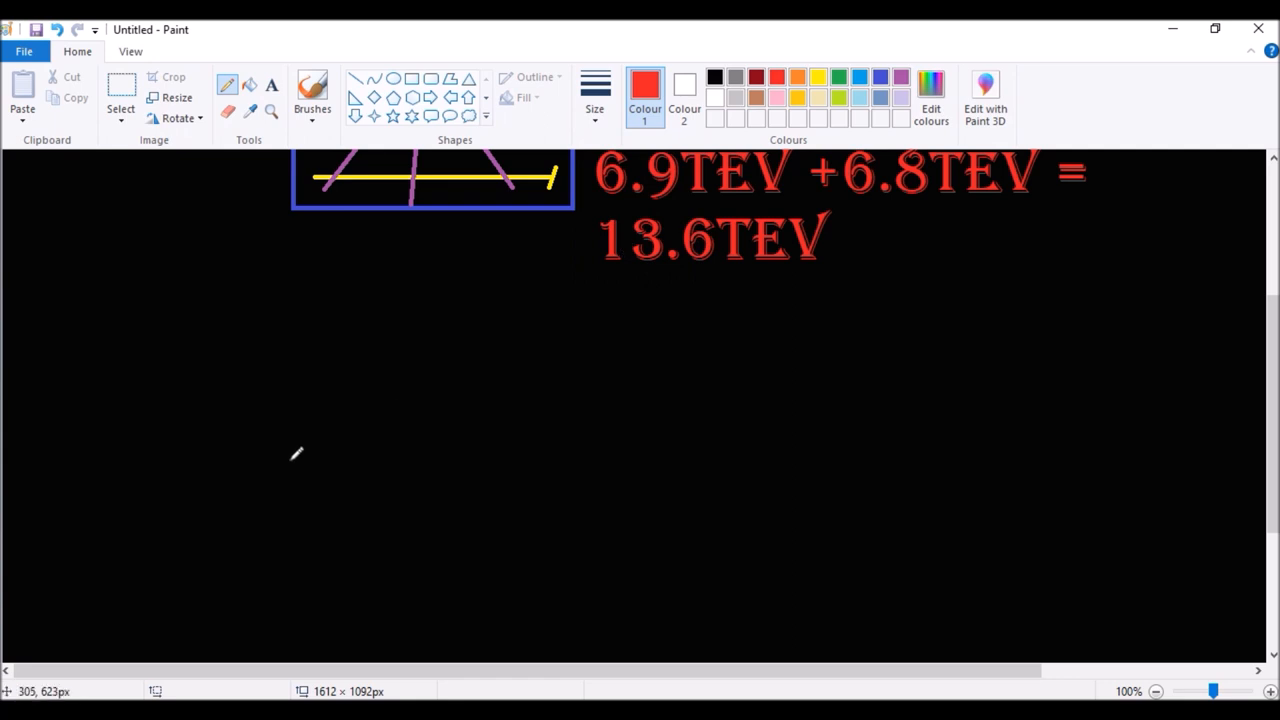
{"action": "mouse_move", "coordinate": [152, 488]}
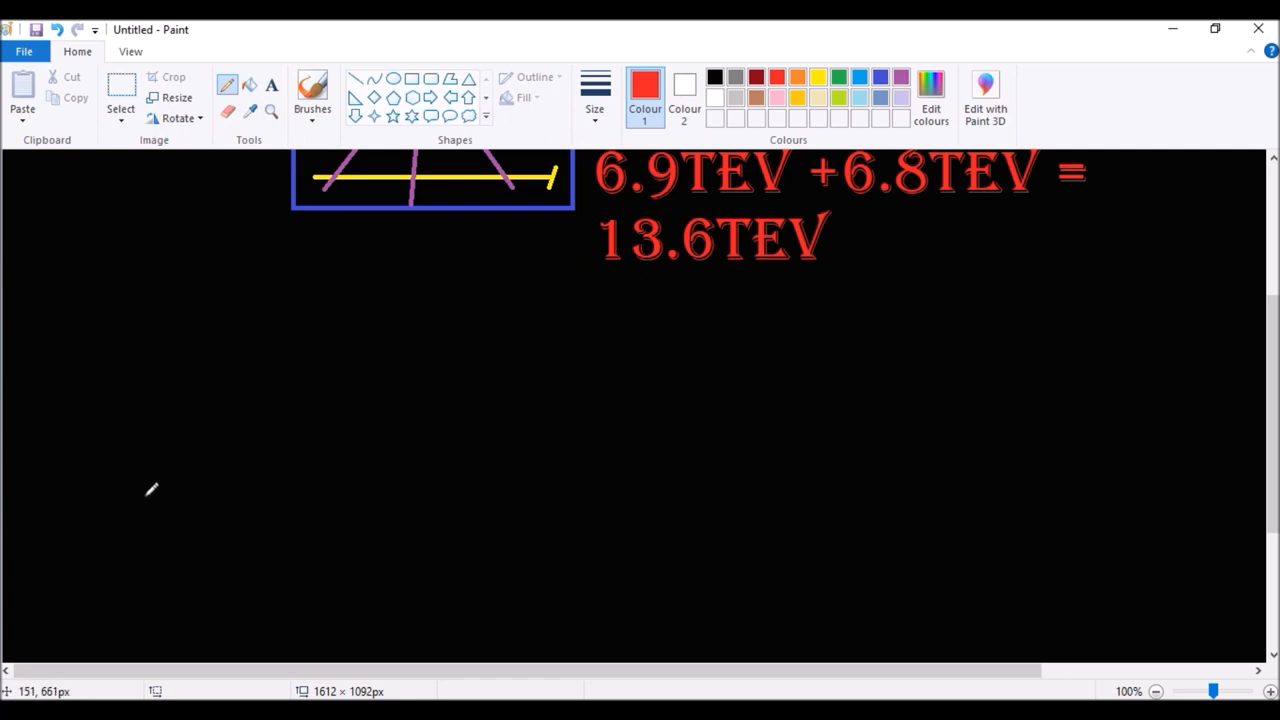
{"action": "mouse_move", "coordinate": [118, 504]}
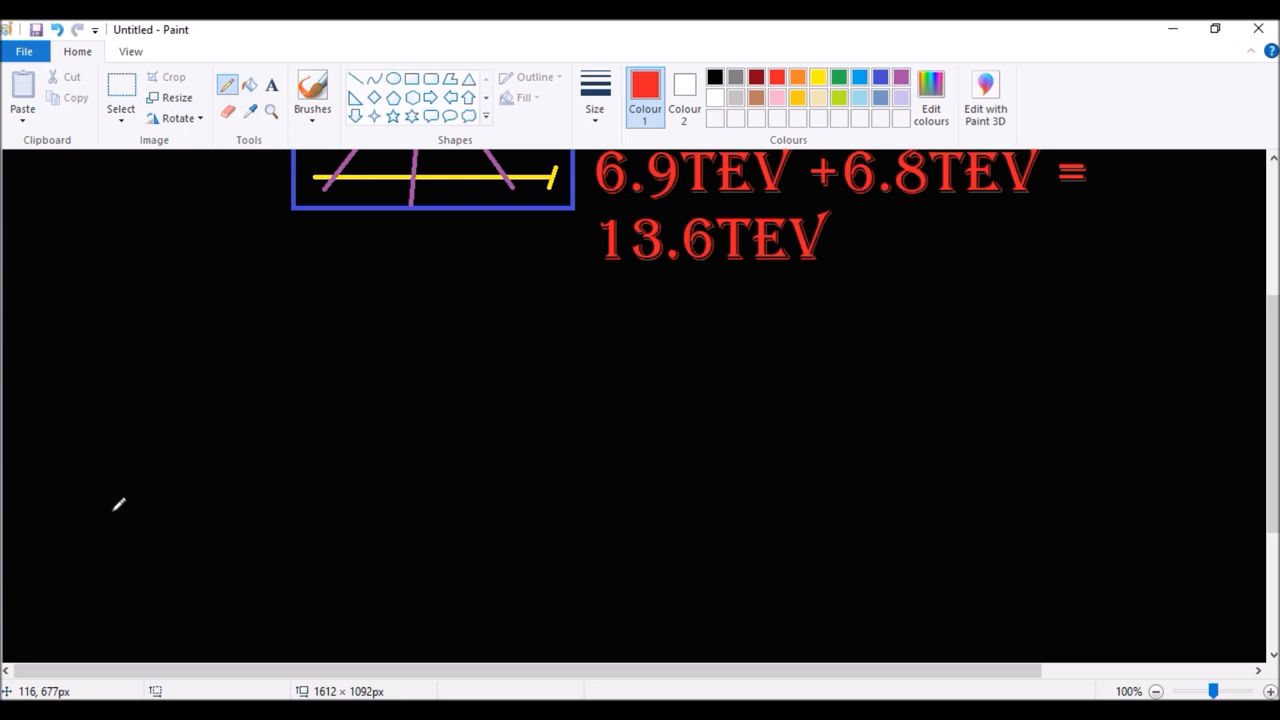
{"action": "left_click_drag", "start_coordinate": [112, 508], "coordinate": [222, 404]}
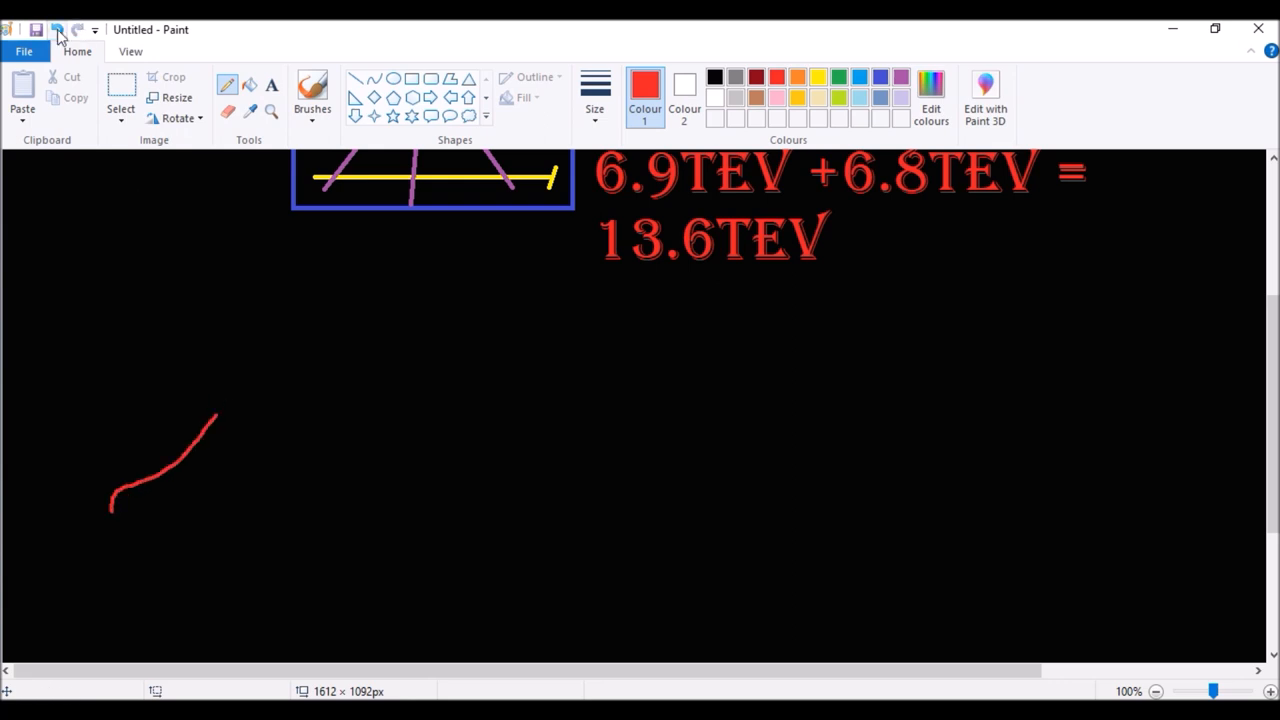
{"action": "left_click", "coordinate": [56, 30]}
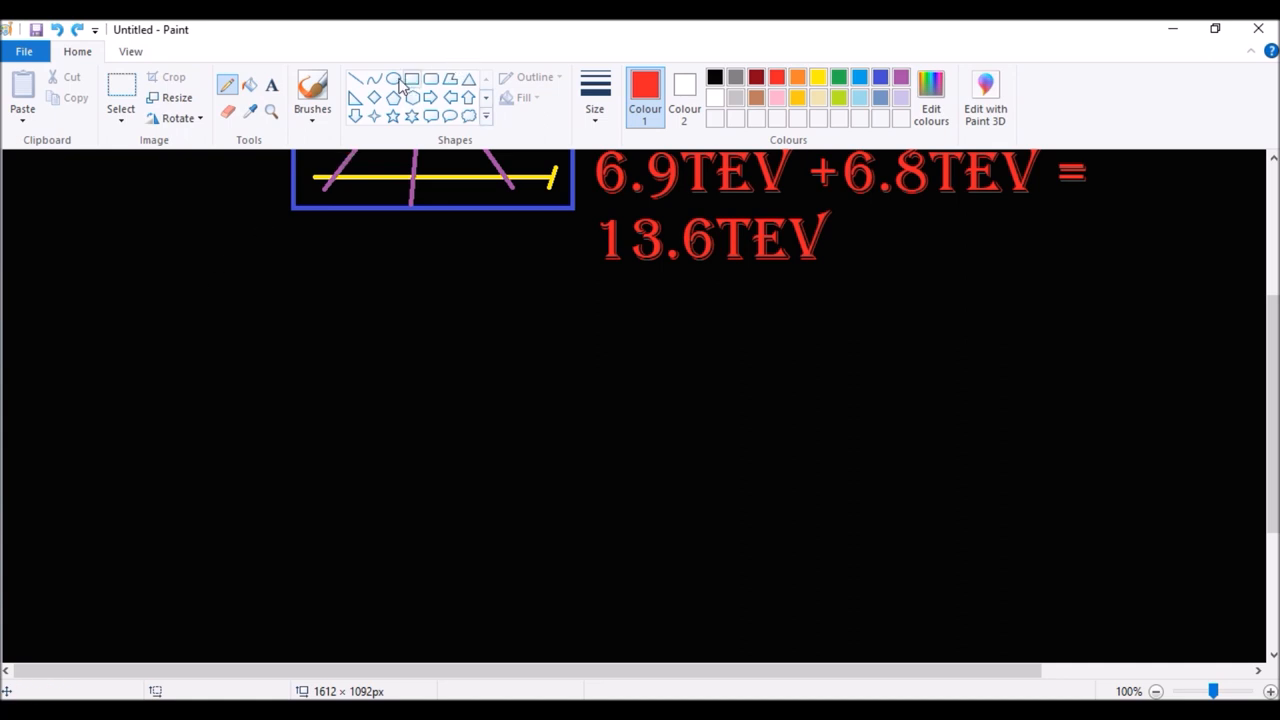
Step: Draw a red circle at the lower left and a freehand hill line rising to a peak beneath it
{"action": "left_click_drag", "start_coordinate": [130, 420], "coordinate": [188, 438]}
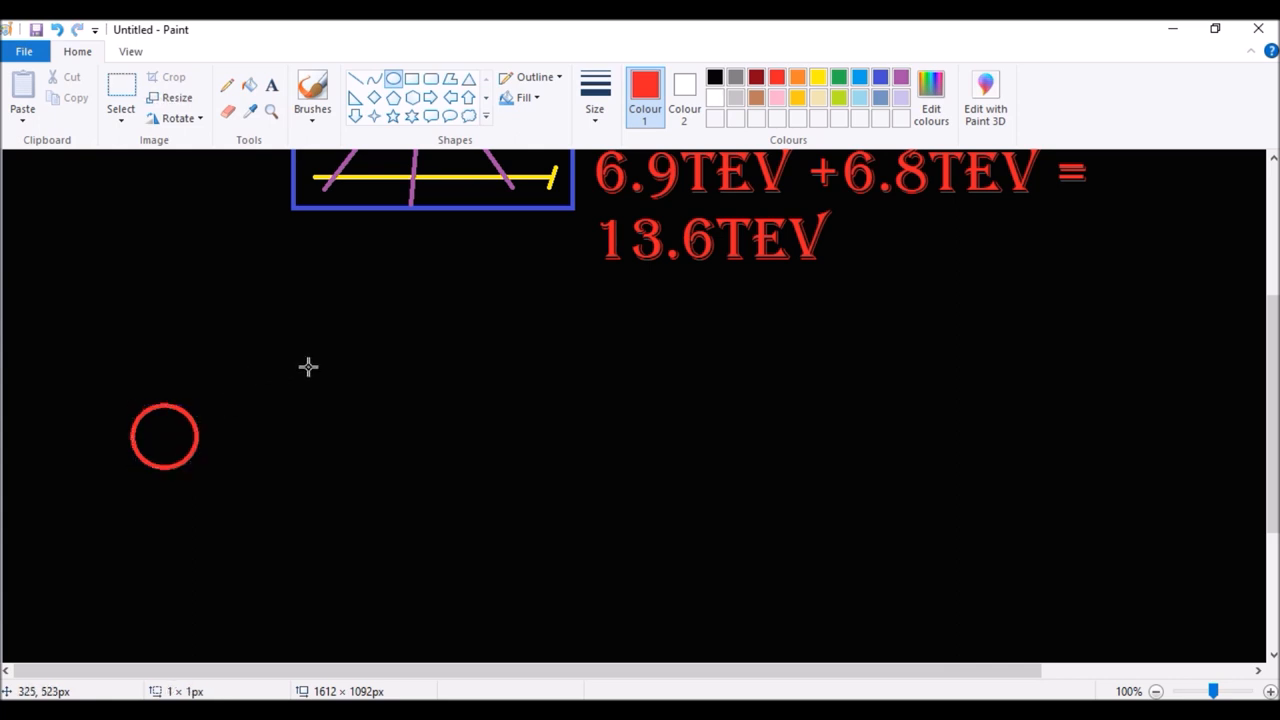
{"action": "mouse_move", "coordinate": [278, 110]}
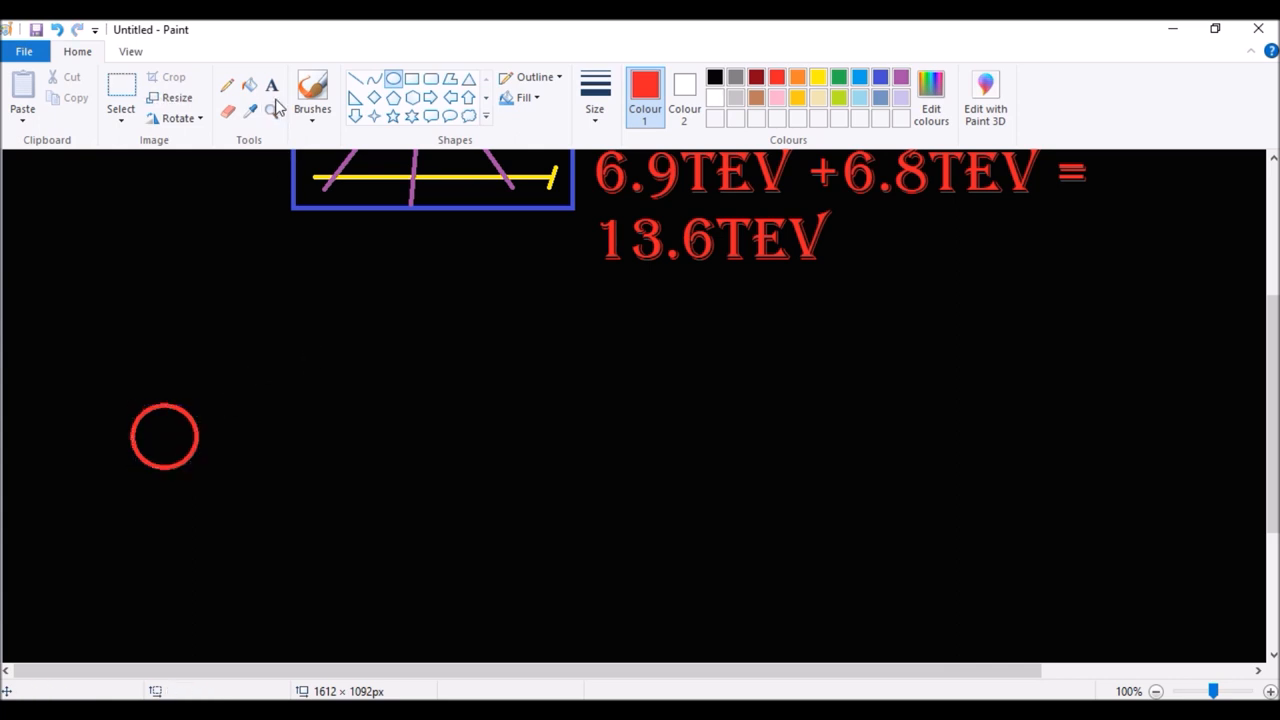
{"action": "mouse_move", "coordinate": [162, 410]}
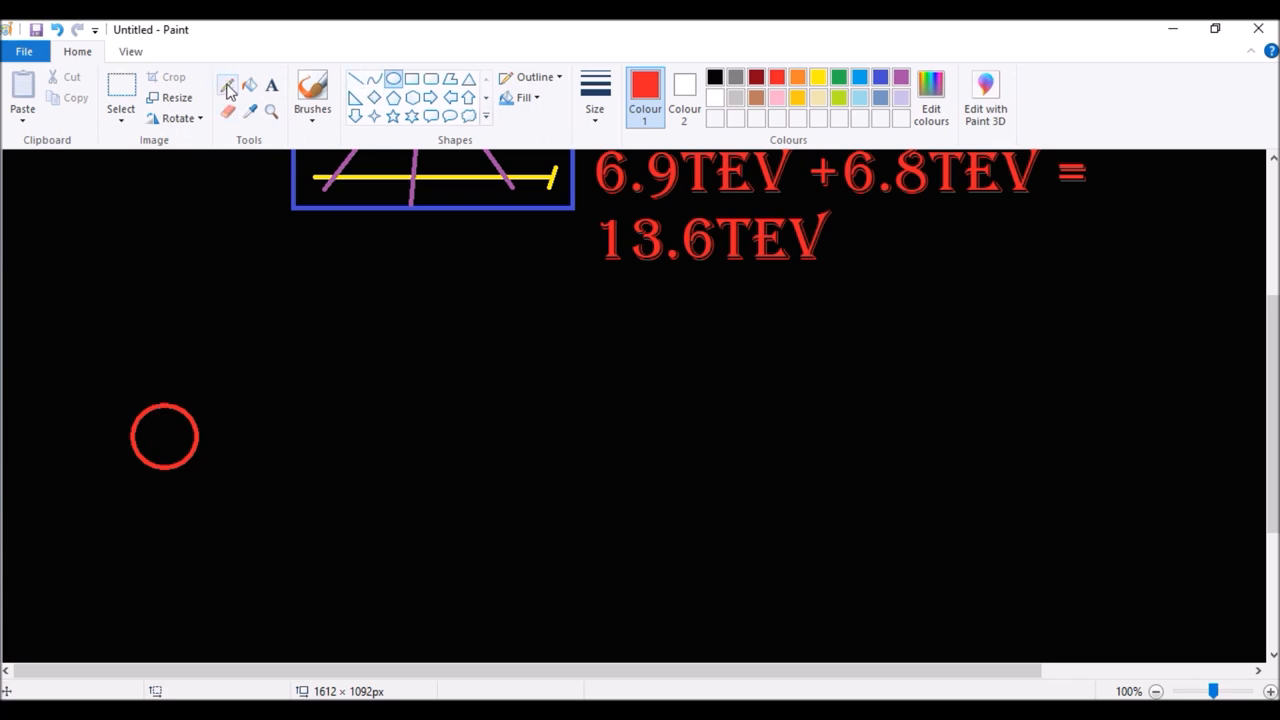
{"action": "left_click", "coordinate": [228, 84]}
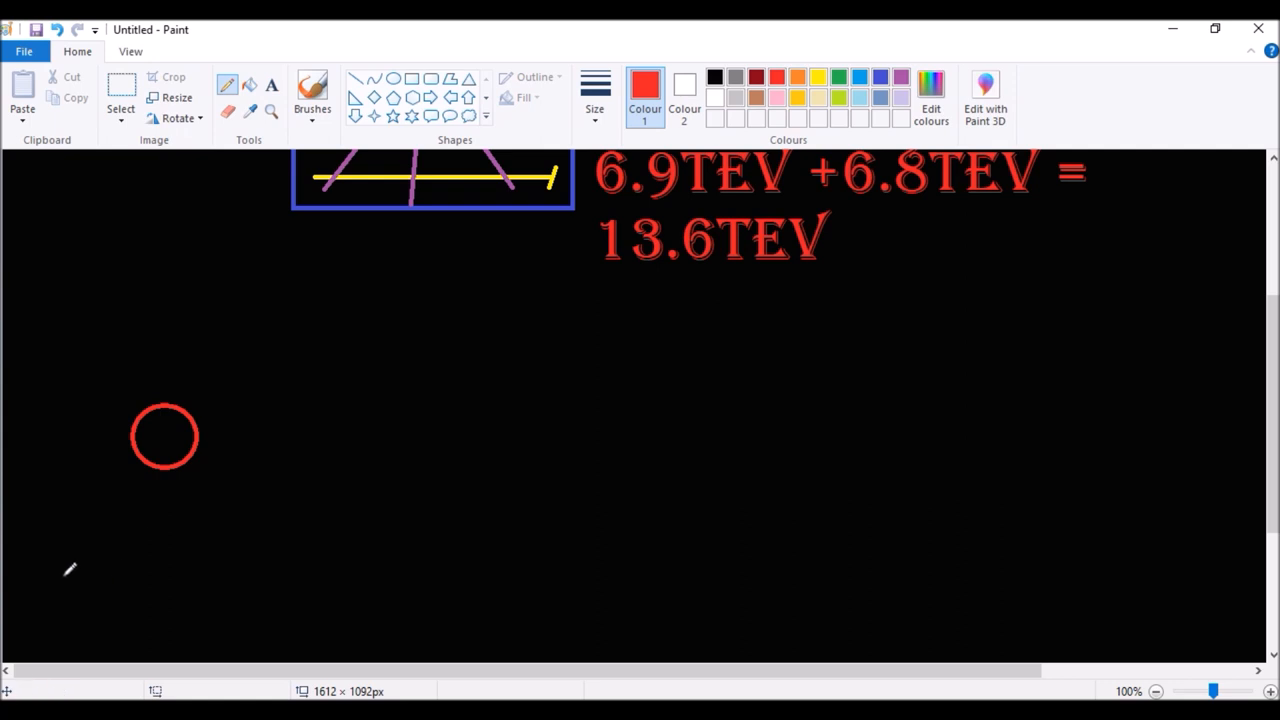
{"action": "mouse_move", "coordinate": [22, 598]}
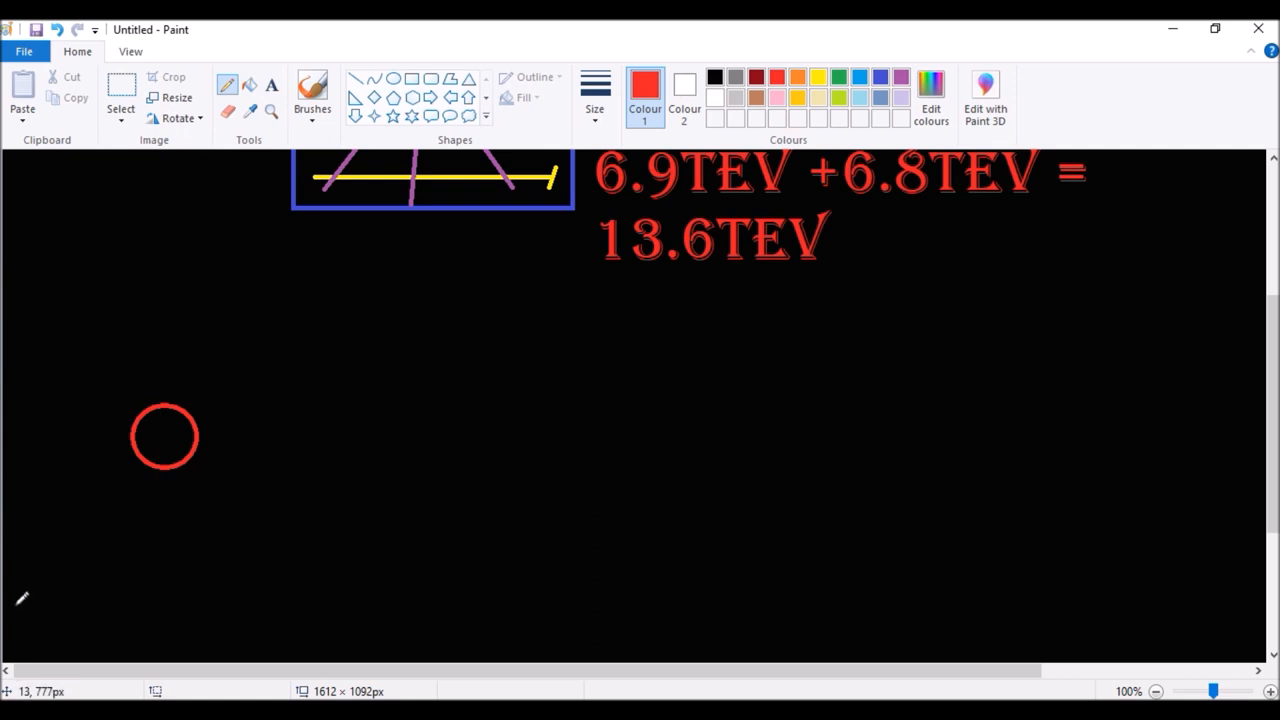
{"action": "left_click_drag", "start_coordinate": [12, 600], "coordinate": [44, 560]}
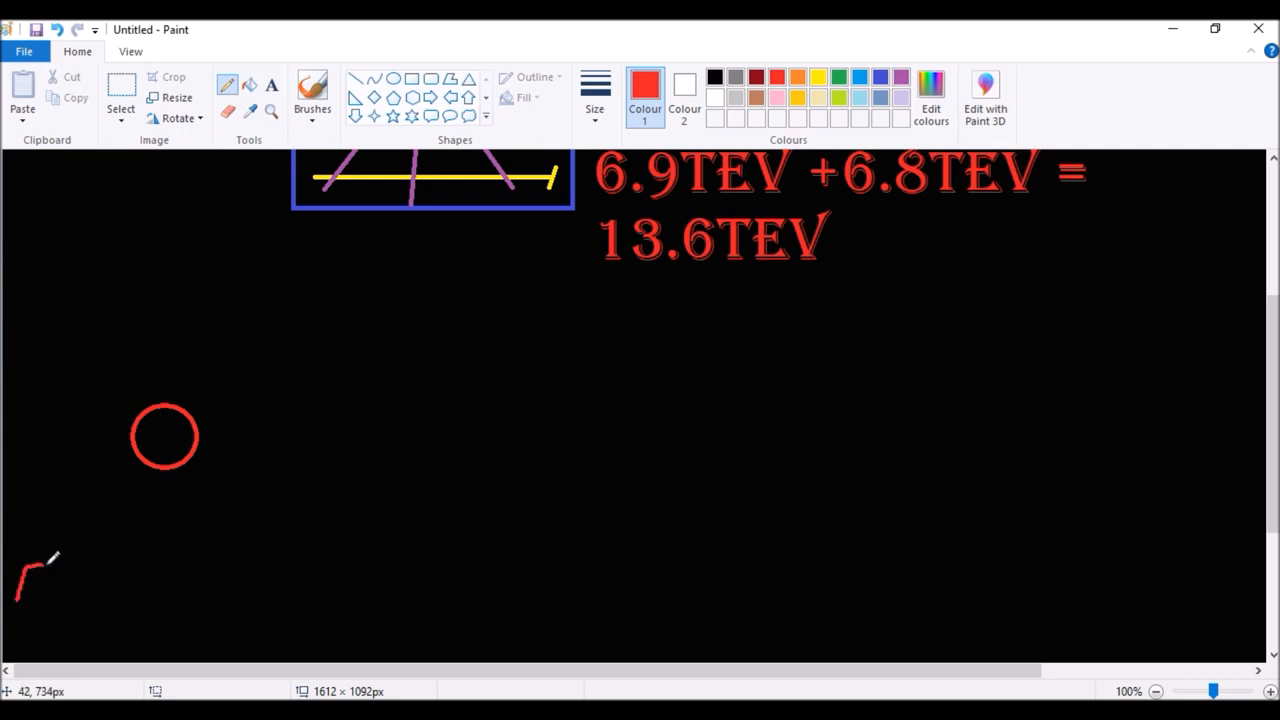
{"action": "left_click_drag", "start_coordinate": [24, 576], "coordinate": [104, 530]}
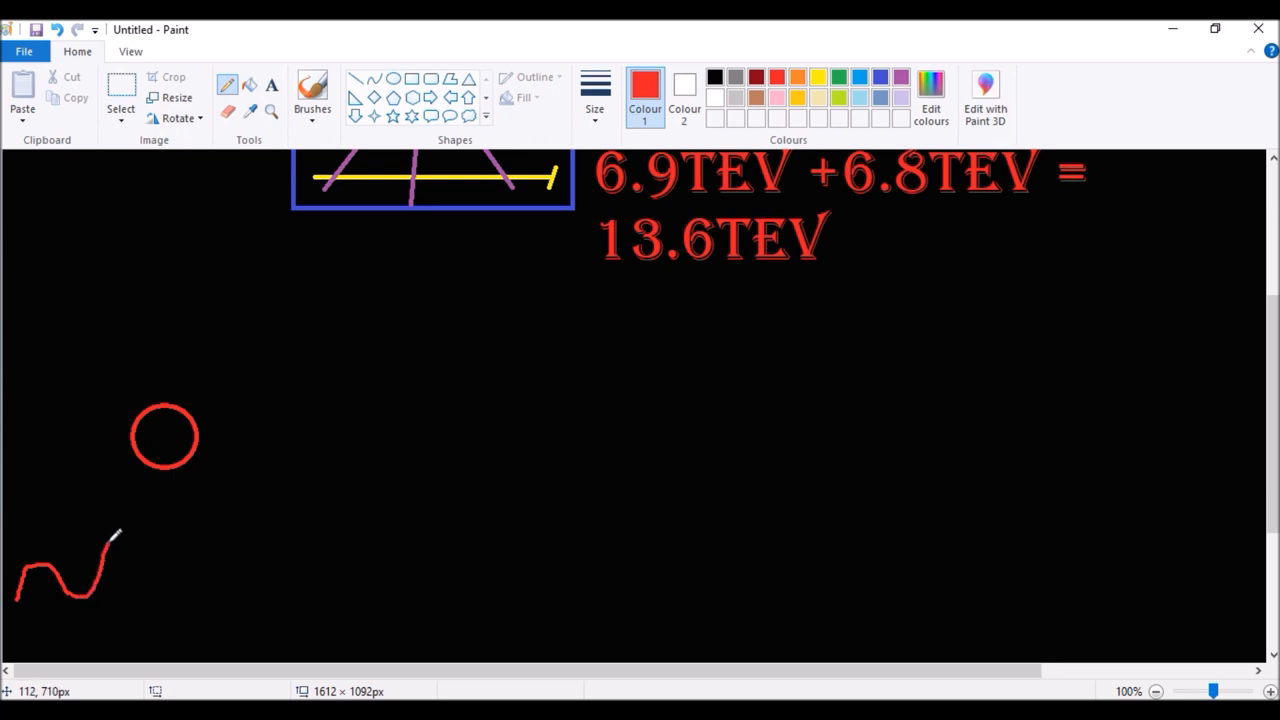
{"action": "left_click_drag", "start_coordinate": [110, 536], "coordinate": [190, 490]}
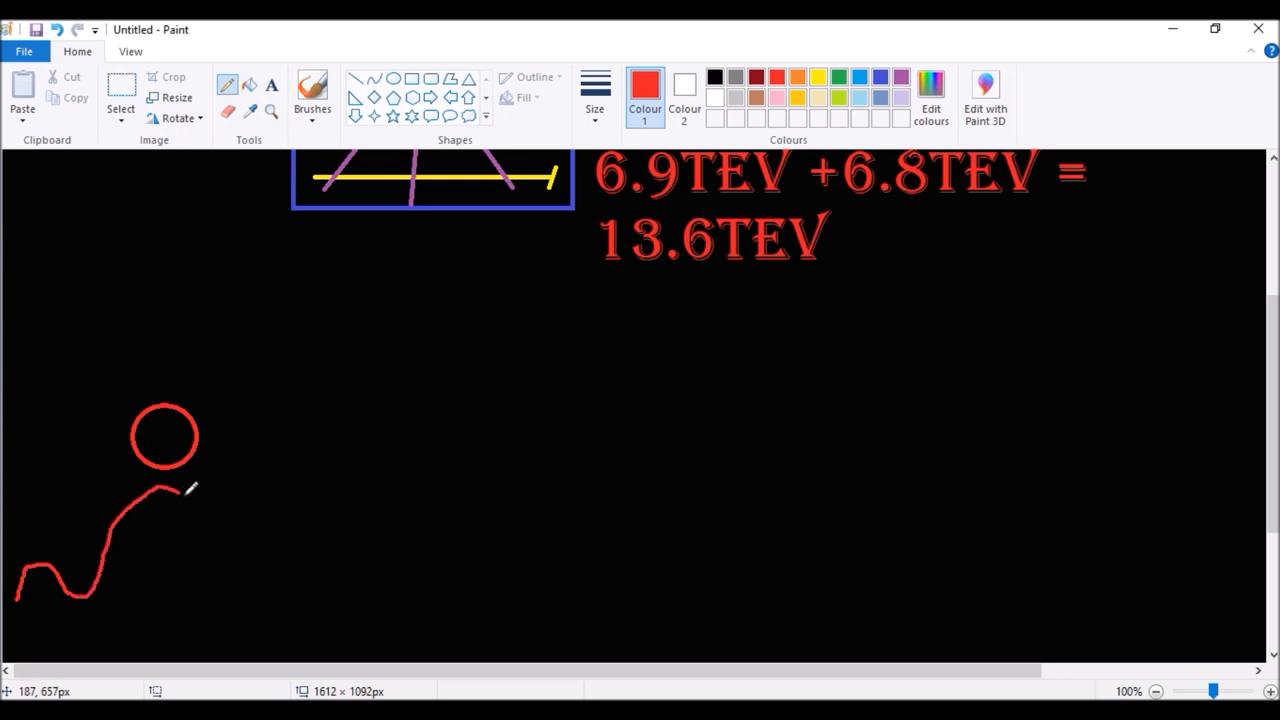
Step: Continue the red line down the slope into a valley ending with a small bump
{"action": "left_click_drag", "start_coordinate": [184, 490], "coordinate": [230, 550]}
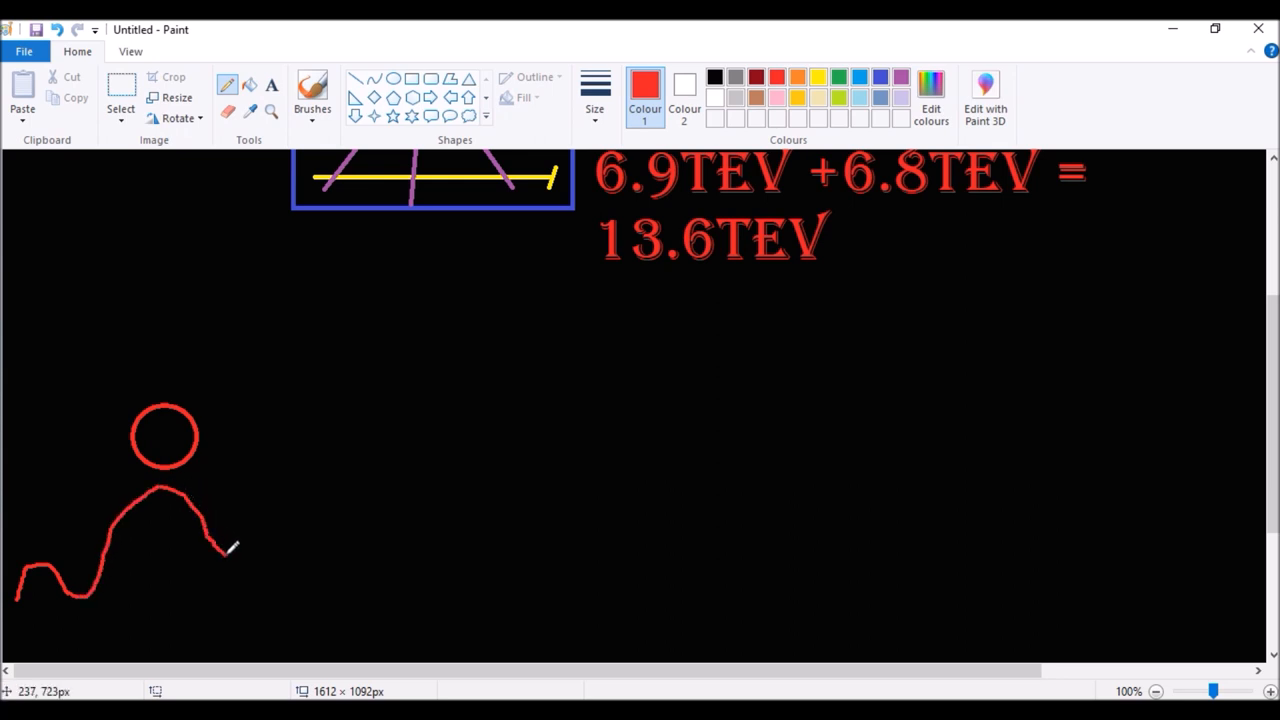
{"action": "left_click_drag", "start_coordinate": [230, 544], "coordinate": [284, 584]}
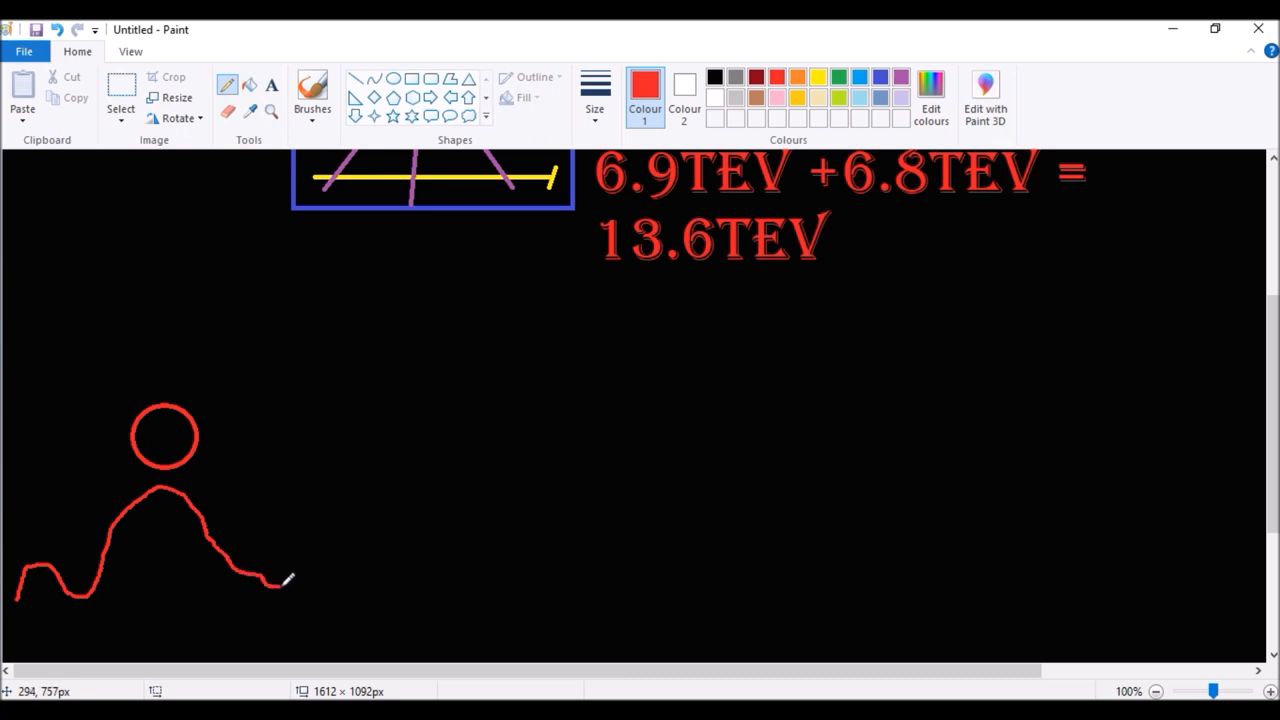
{"action": "left_click_drag", "start_coordinate": [284, 582], "coordinate": [370, 590]}
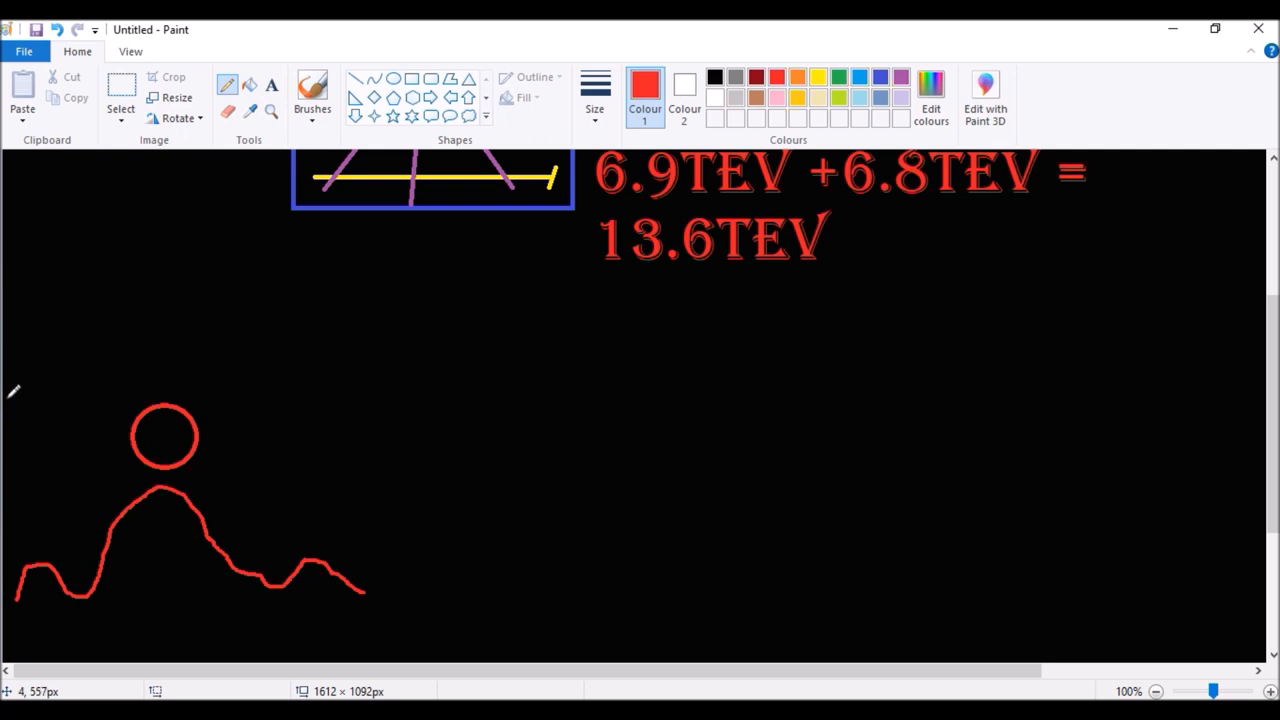
{"action": "mouse_move", "coordinate": [356, 78]}
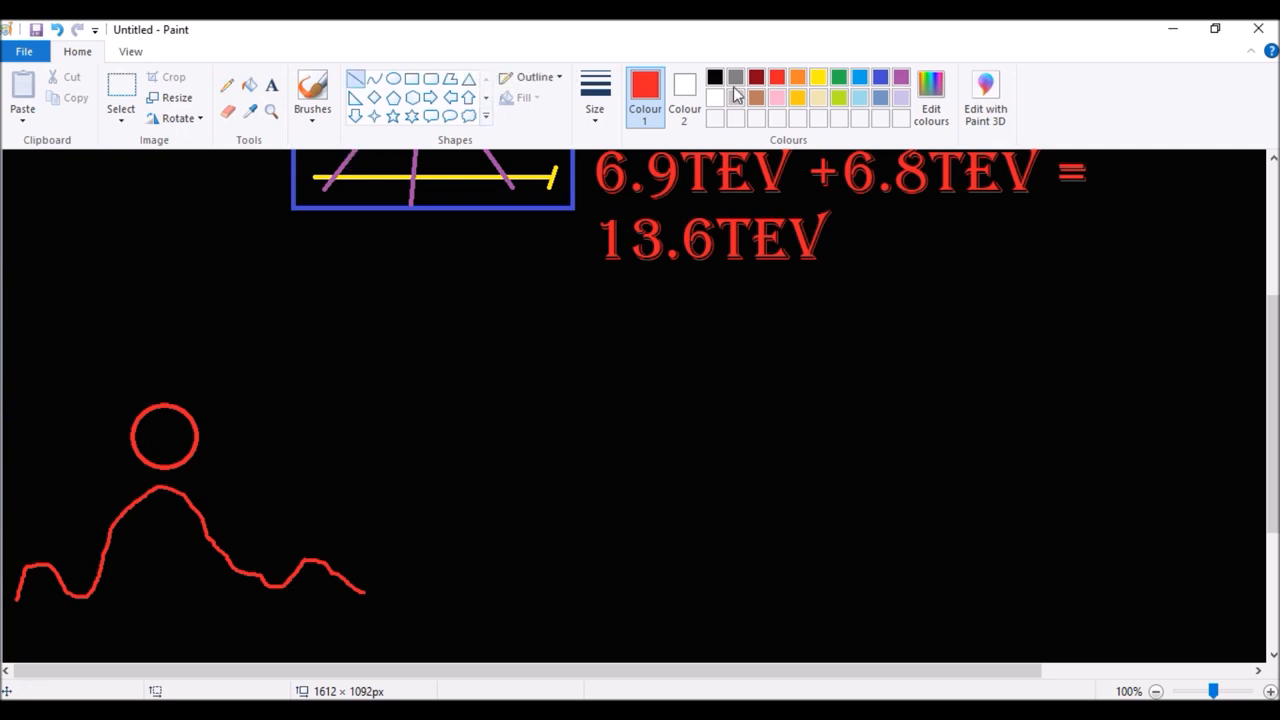
{"action": "mouse_move", "coordinate": [714, 76]}
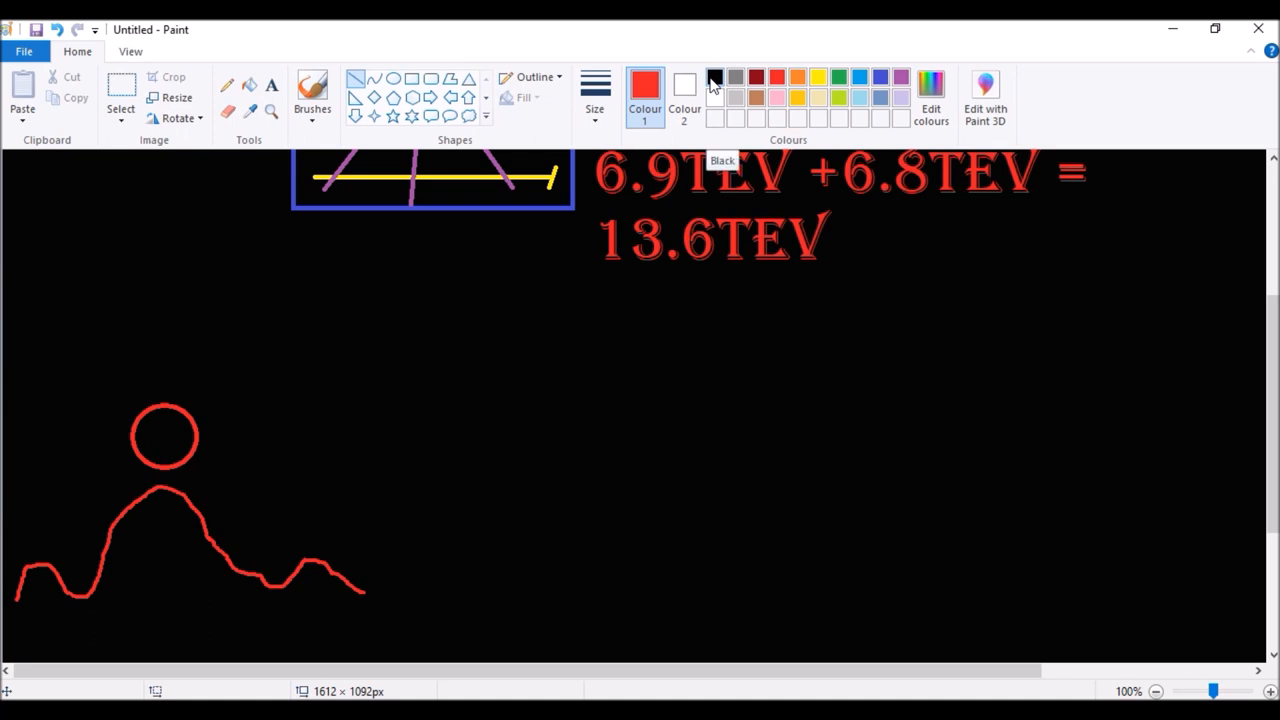
Step: Draw orange vertical and horizontal axes around the hill and an orange U-shaped curve above it
{"action": "left_click", "coordinate": [714, 76]}
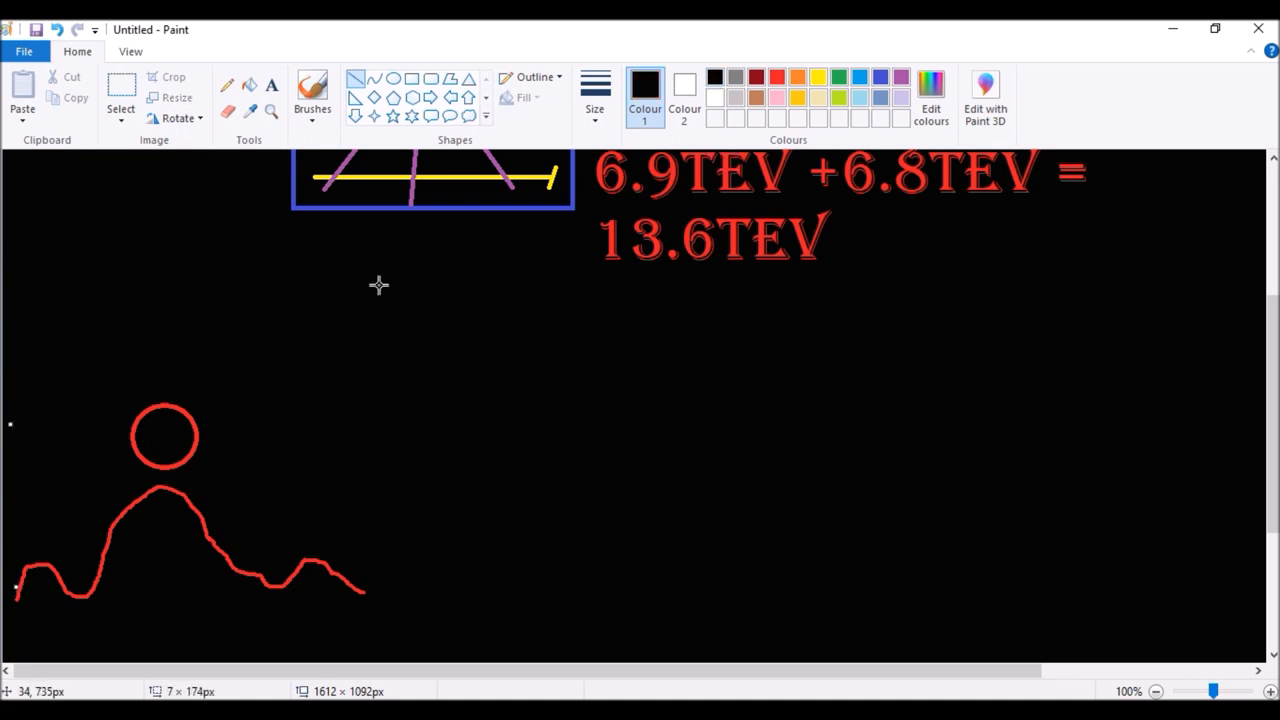
{"action": "left_click", "coordinate": [796, 76]}
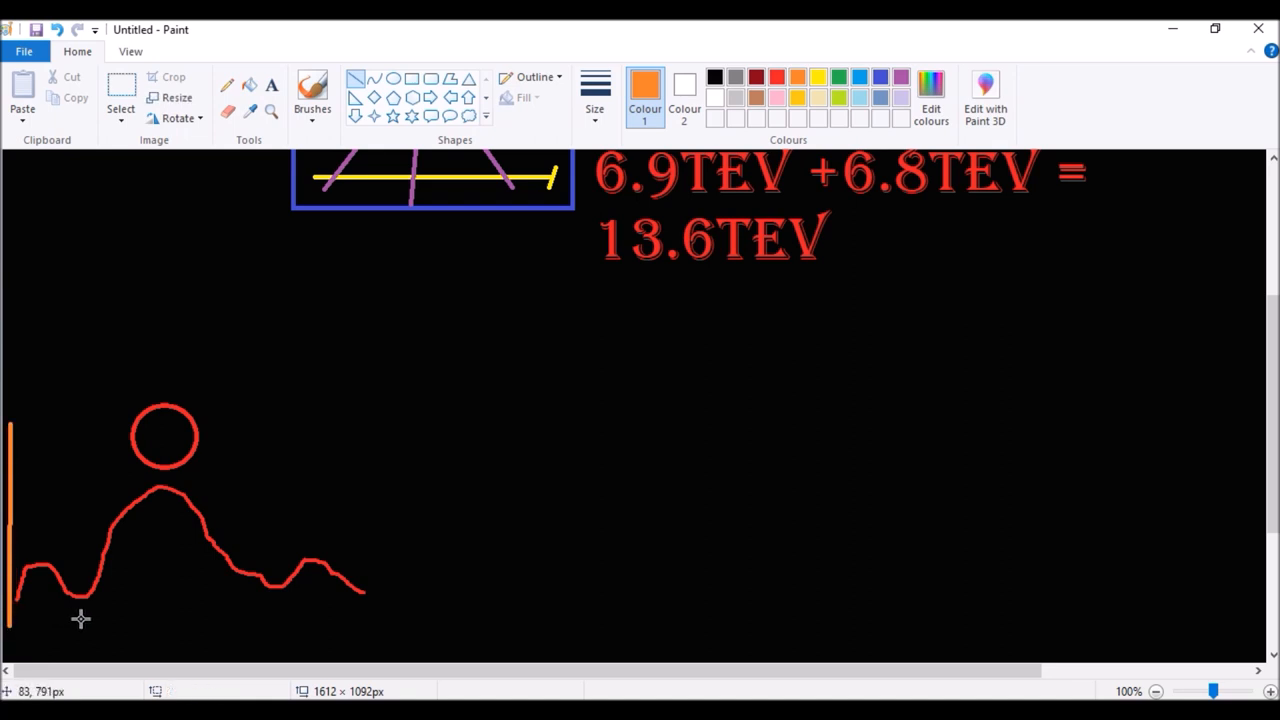
{"action": "left_click_drag", "start_coordinate": [10, 628], "coordinate": [76, 628]}
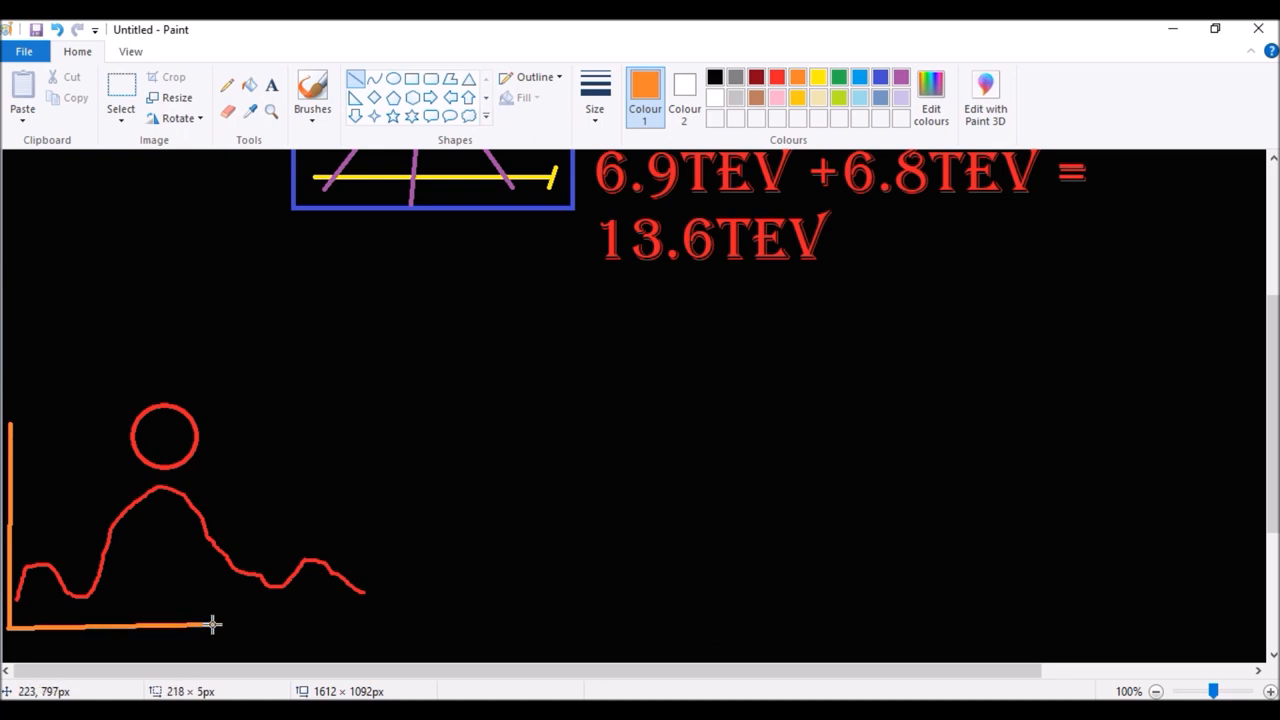
{"action": "left_click_drag", "start_coordinate": [210, 626], "coordinate": [344, 630]}
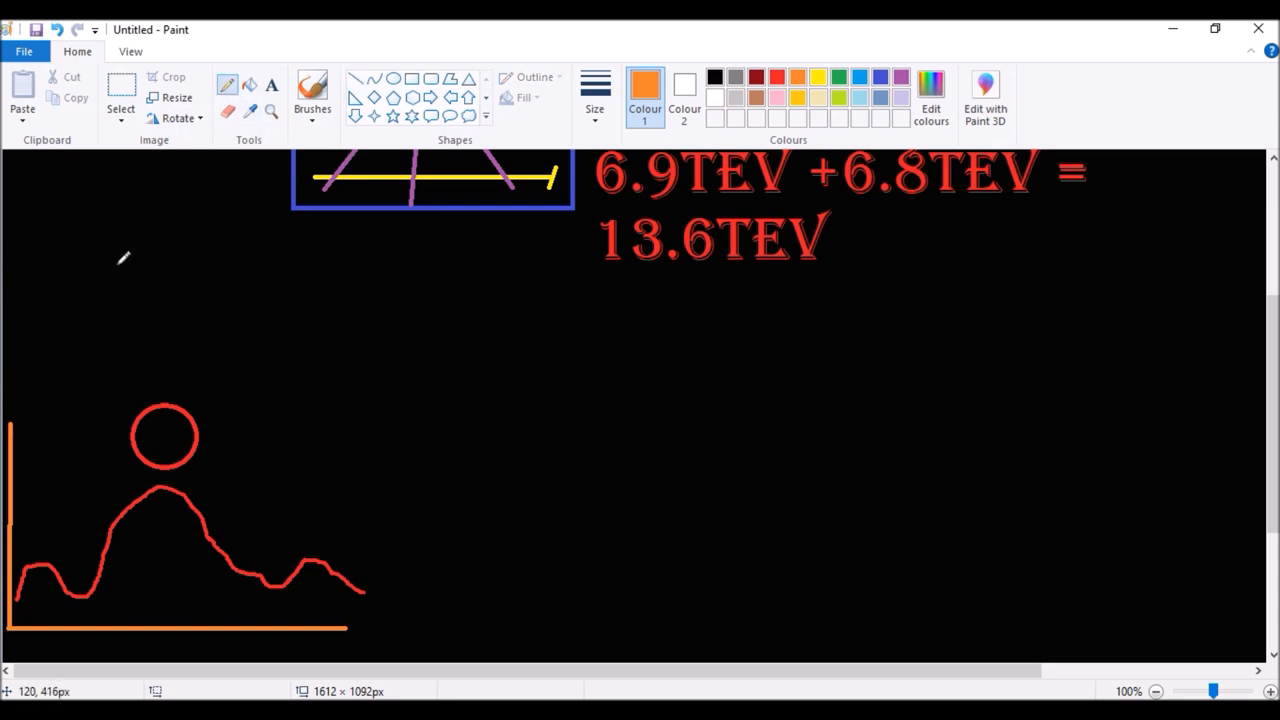
{"action": "left_click_drag", "start_coordinate": [80, 262], "coordinate": [164, 330]}
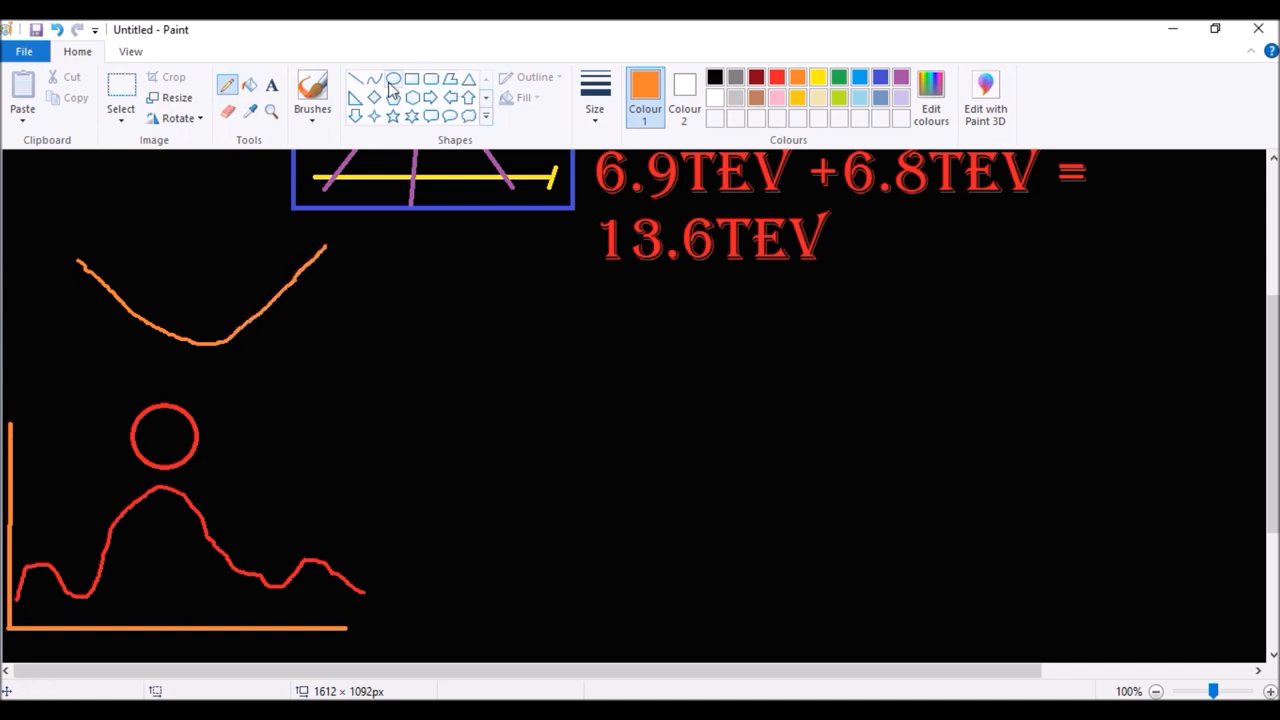
Step: Add a small orange ball in the U curve's dip and return to freehand drawing
{"action": "left_click", "coordinate": [776, 76]}
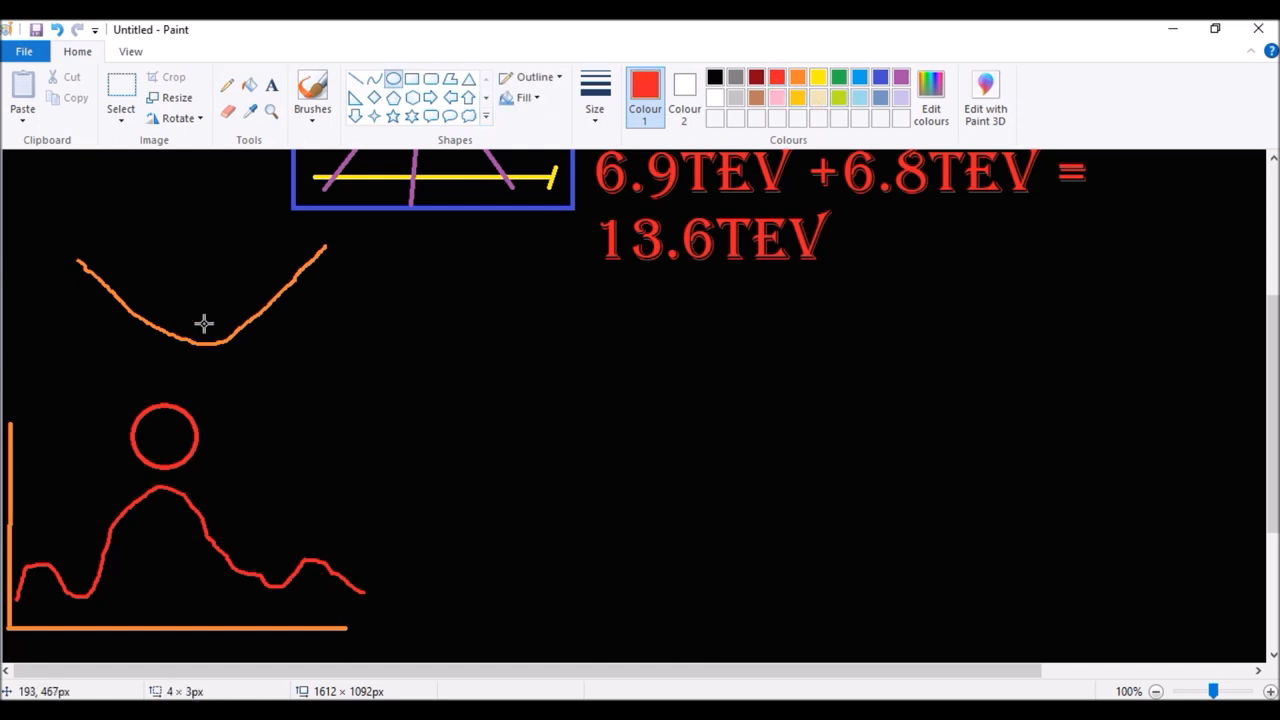
{"action": "left_click_drag", "start_coordinate": [184, 316], "coordinate": [224, 344]}
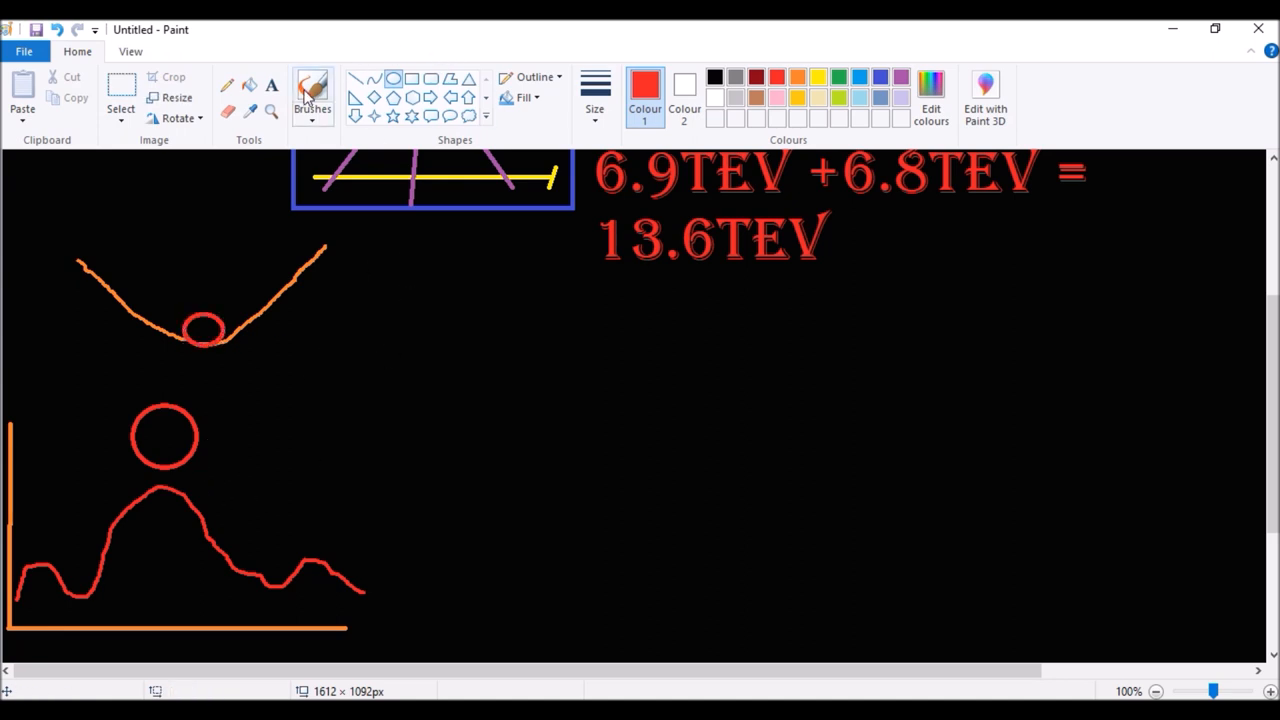
{"action": "left_click", "coordinate": [228, 84]}
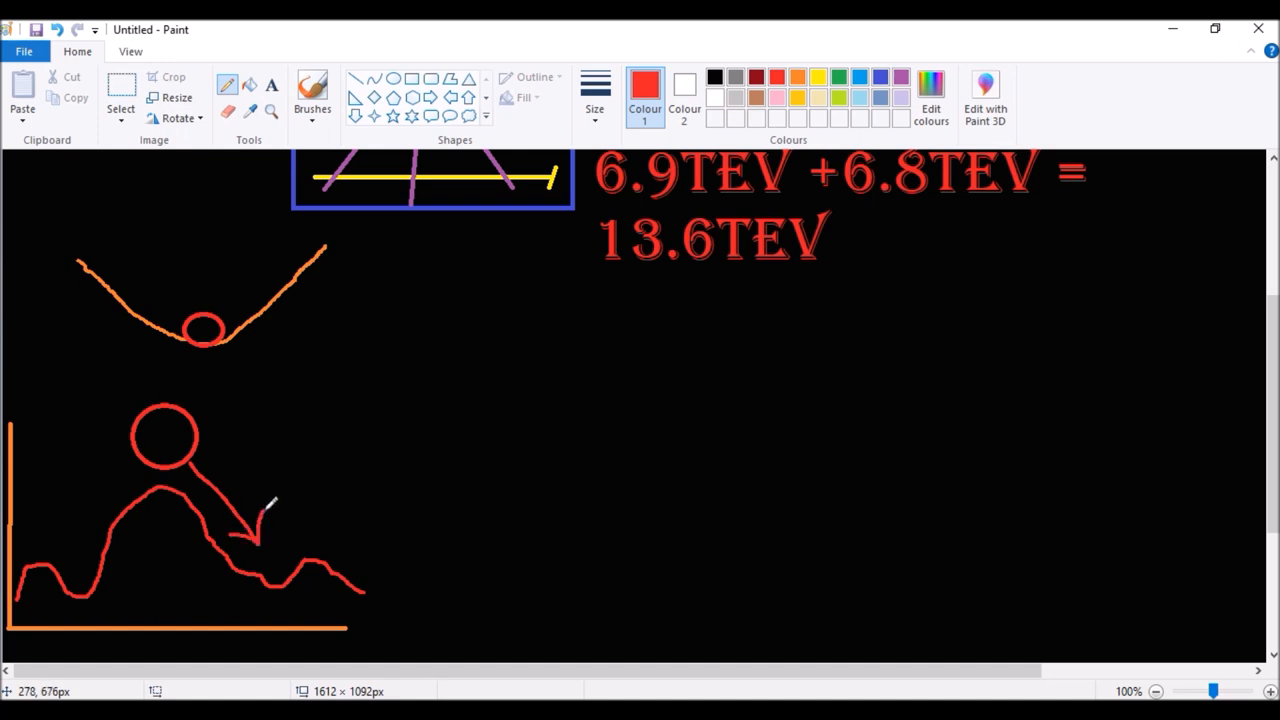
{"action": "mouse_move", "coordinate": [378, 84]}
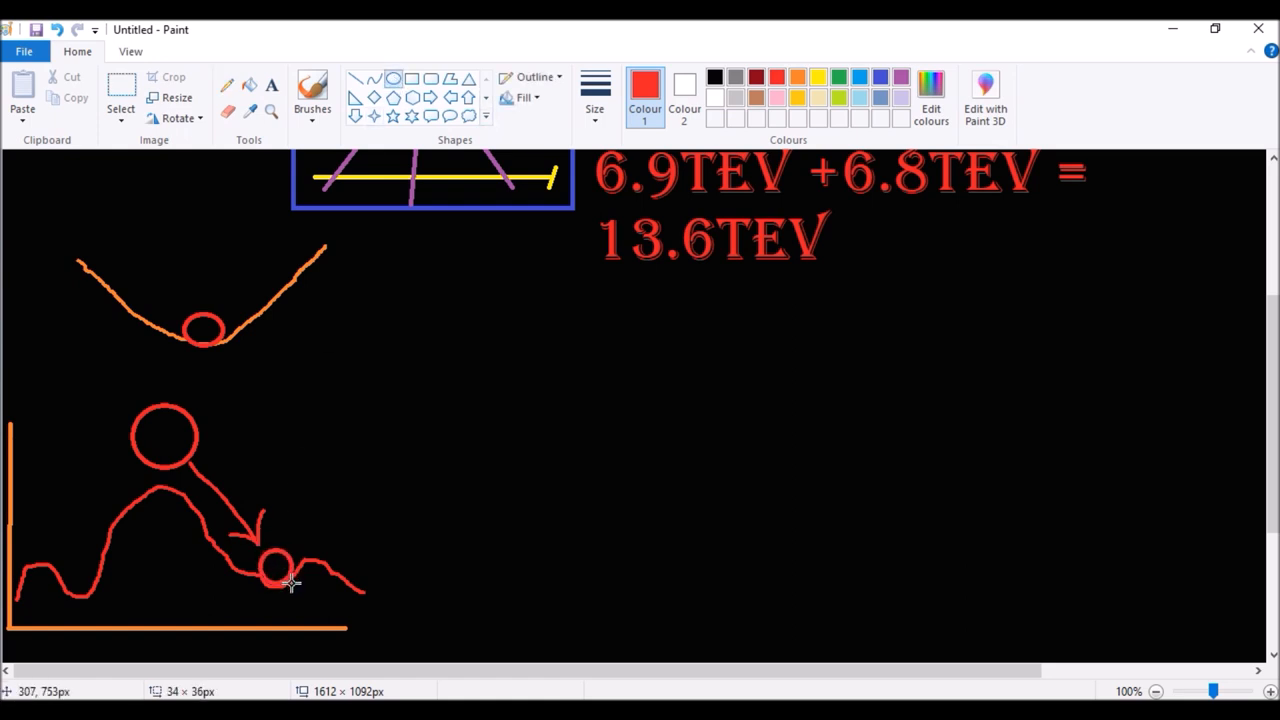
{"action": "mouse_move", "coordinate": [284, 508]}
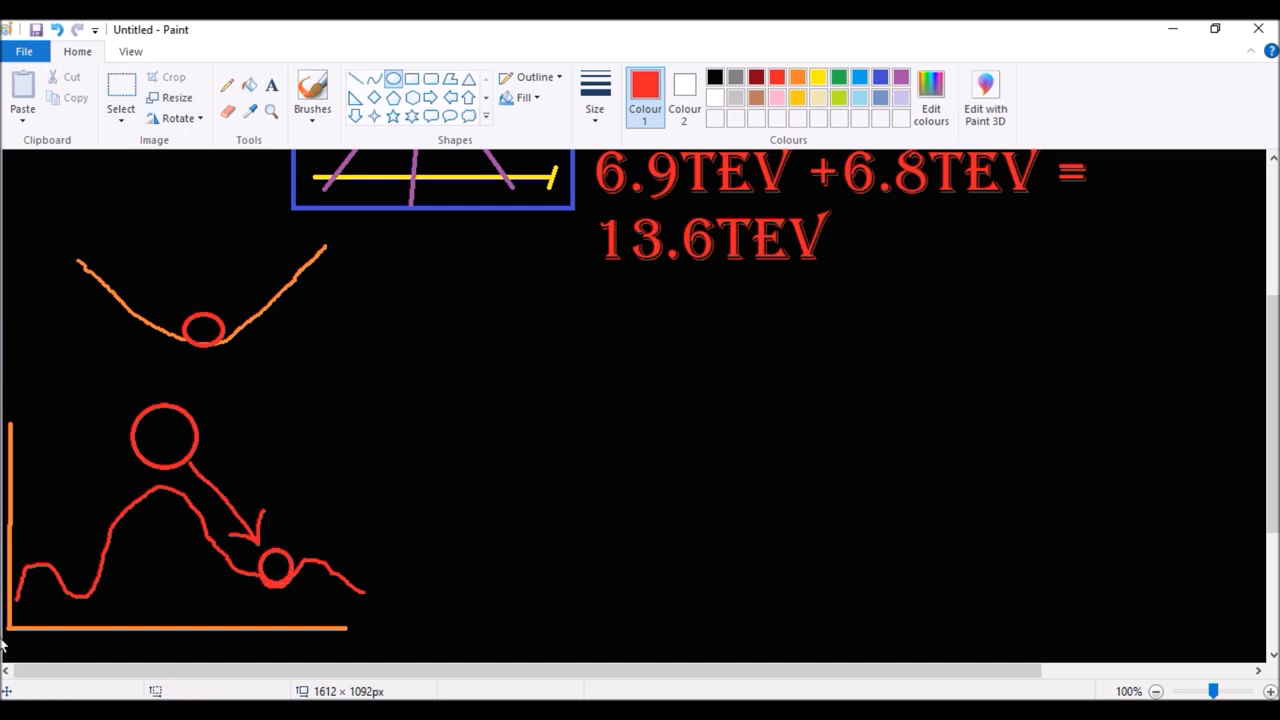
{"action": "mouse_move", "coordinate": [212, 558]}
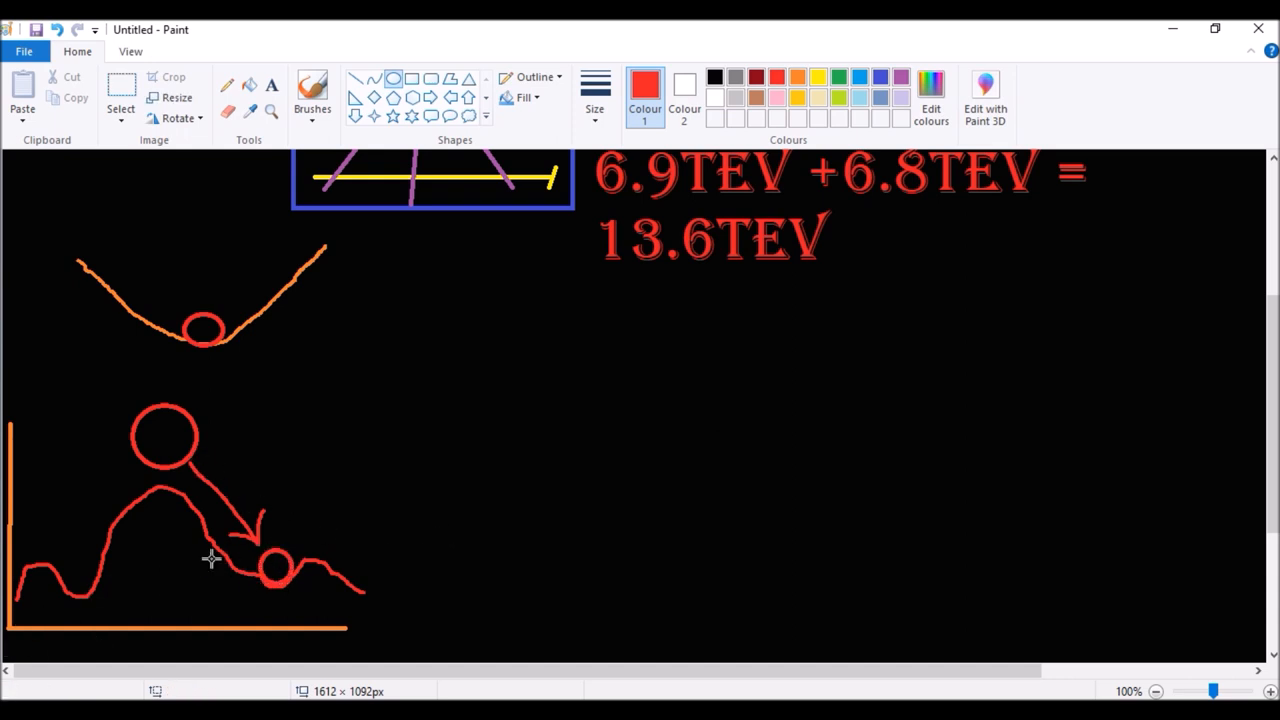
{"action": "mouse_move", "coordinate": [258, 582]}
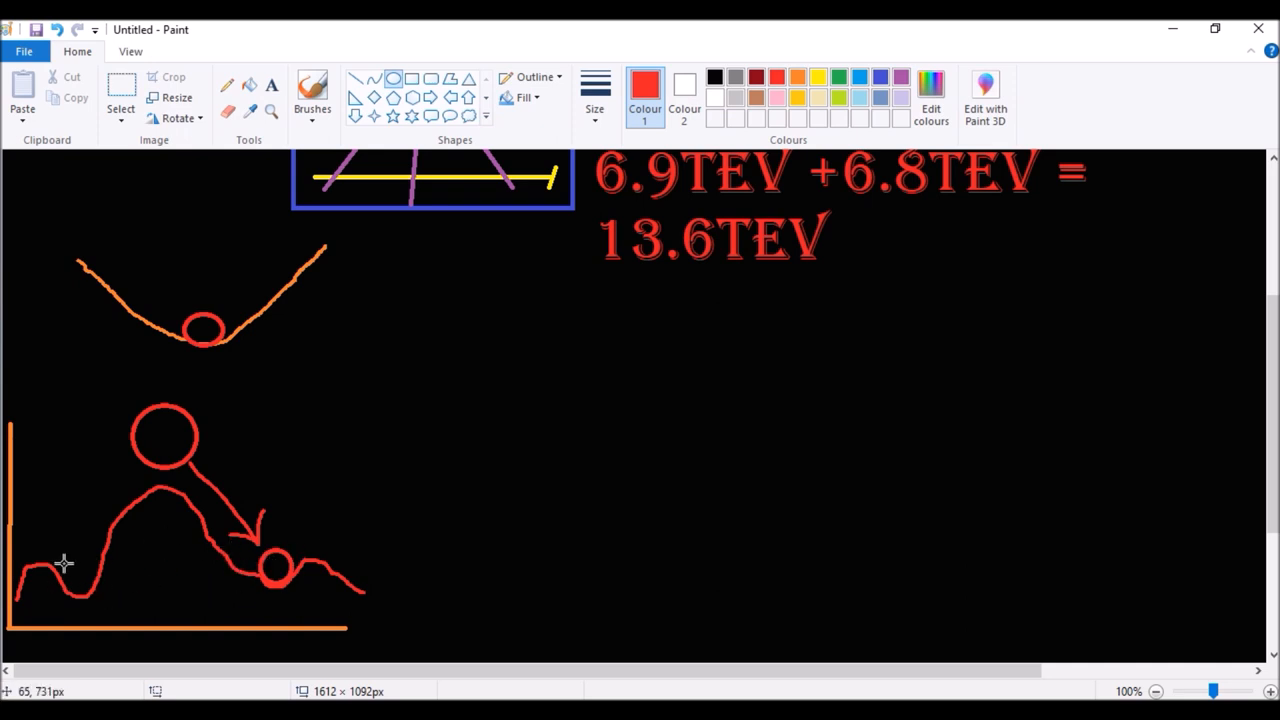
{"action": "mouse_move", "coordinate": [428, 478]}
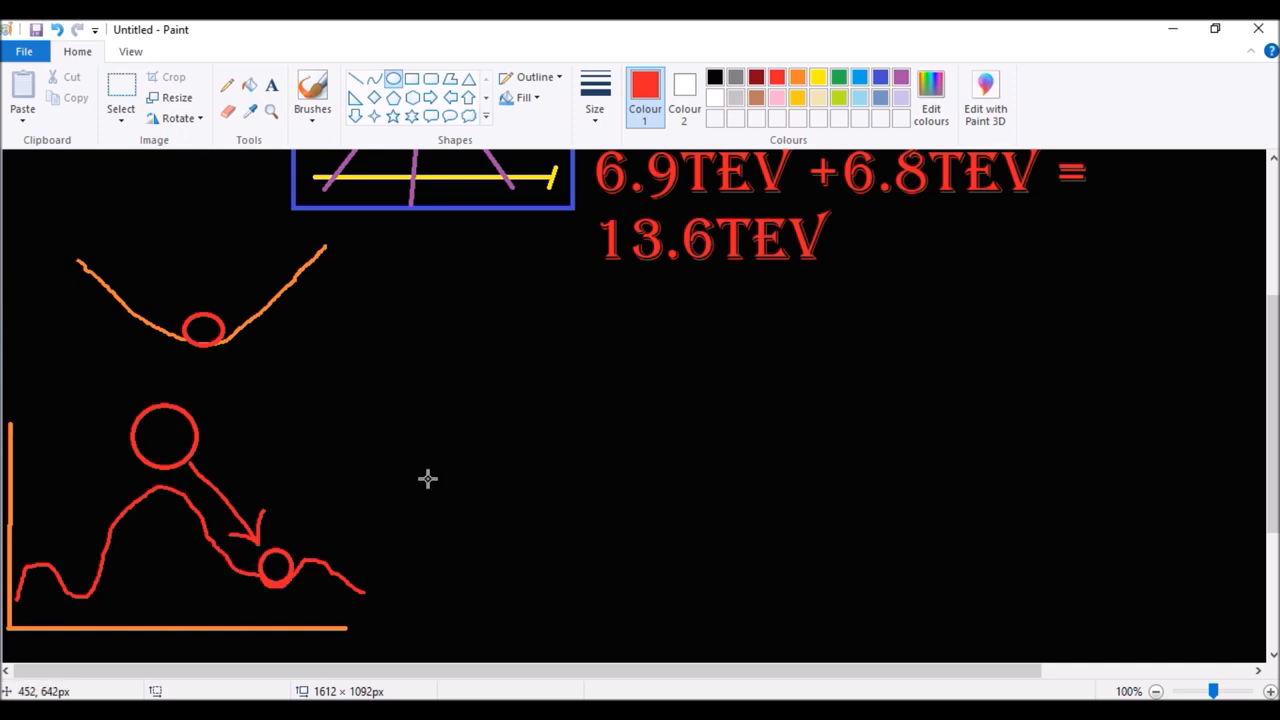
{"action": "mouse_move", "coordinate": [556, 500]}
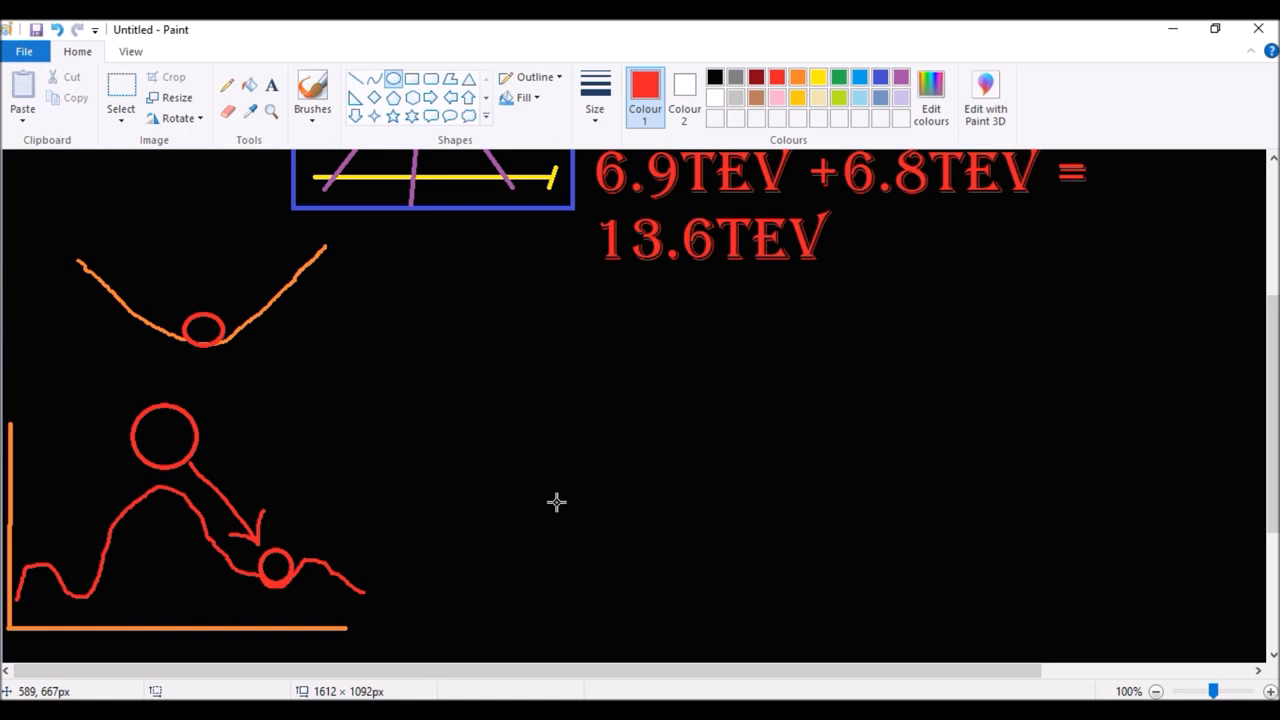
{"action": "mouse_move", "coordinate": [690, 578]}
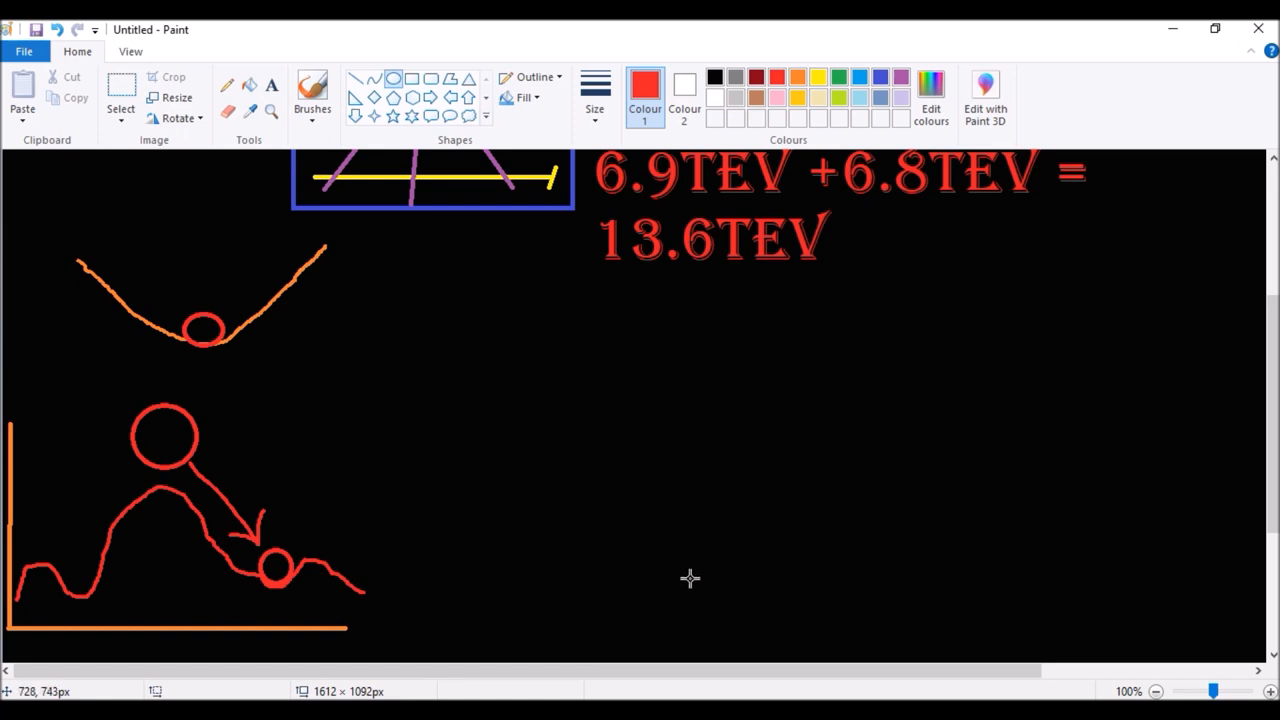
{"action": "mouse_move", "coordinate": [738, 690]}
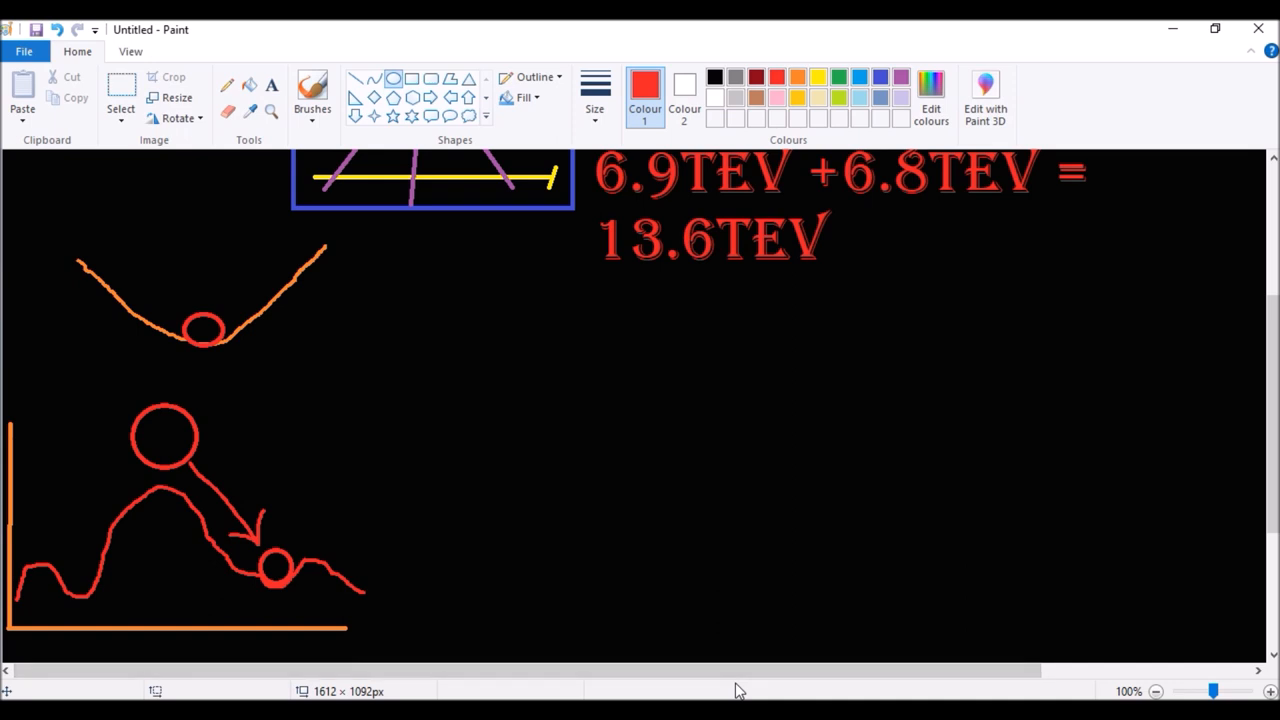
{"action": "mouse_move", "coordinate": [764, 692]}
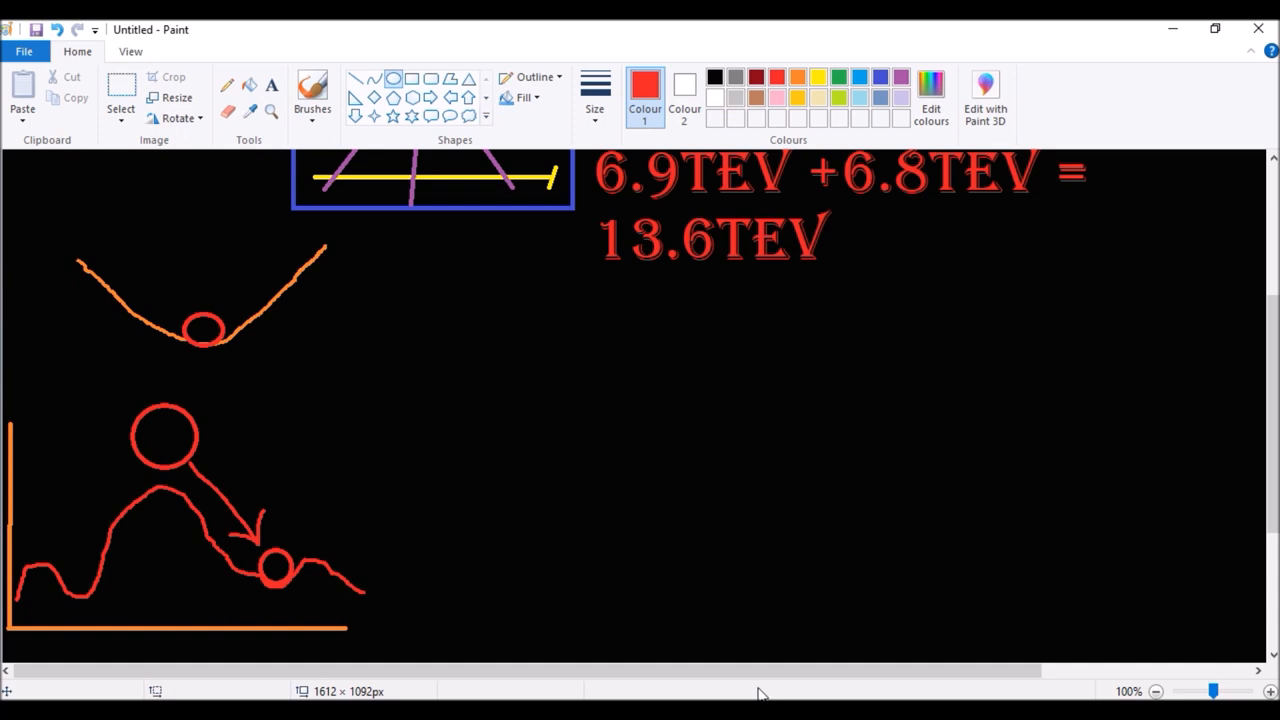
{"action": "mouse_move", "coordinate": [756, 692]}
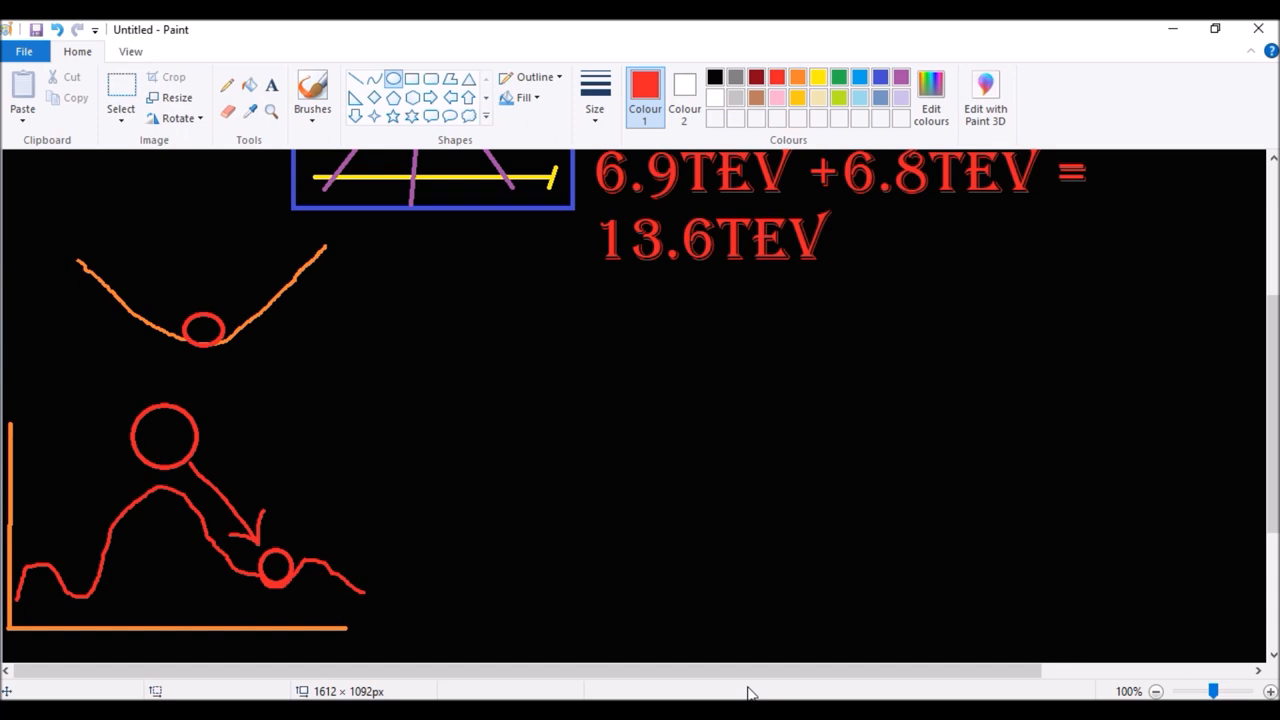
{"action": "mouse_move", "coordinate": [750, 690]}
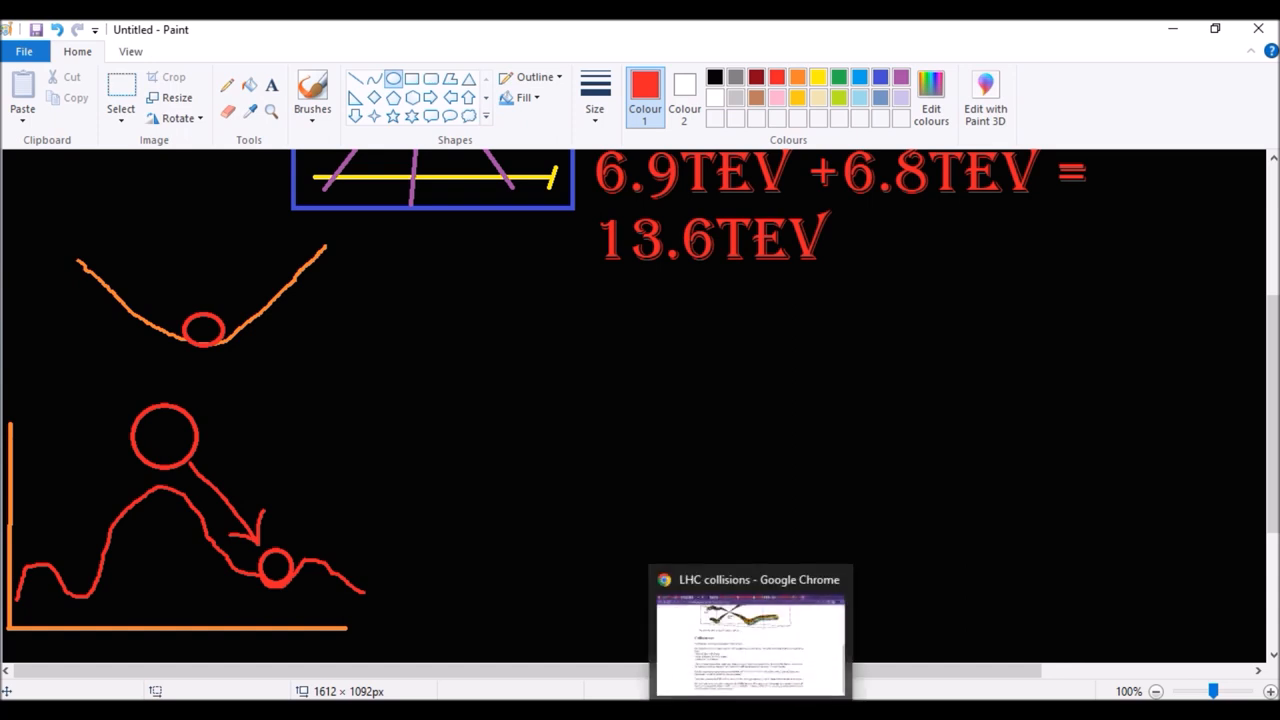
Step: Bring the Chrome window with the LHC collisions page forward
{"action": "left_click", "coordinate": [748, 630]}
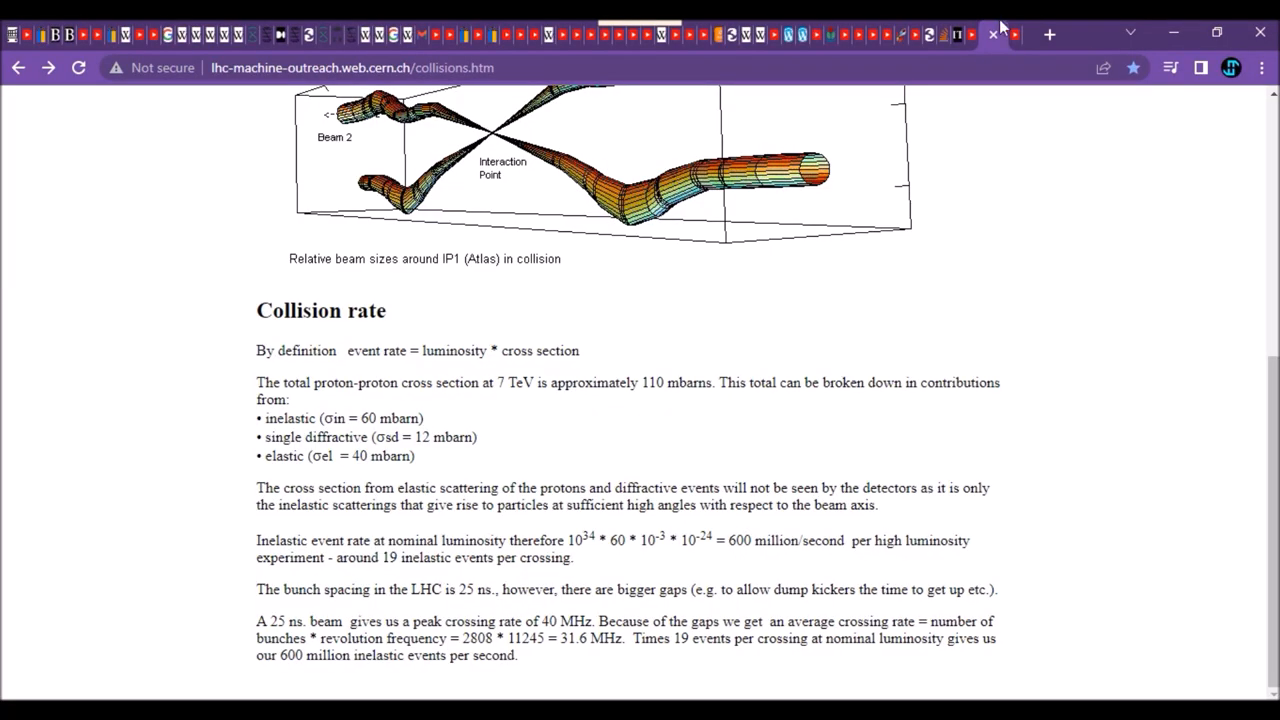
{"action": "mouse_move", "coordinate": [1014, 36]}
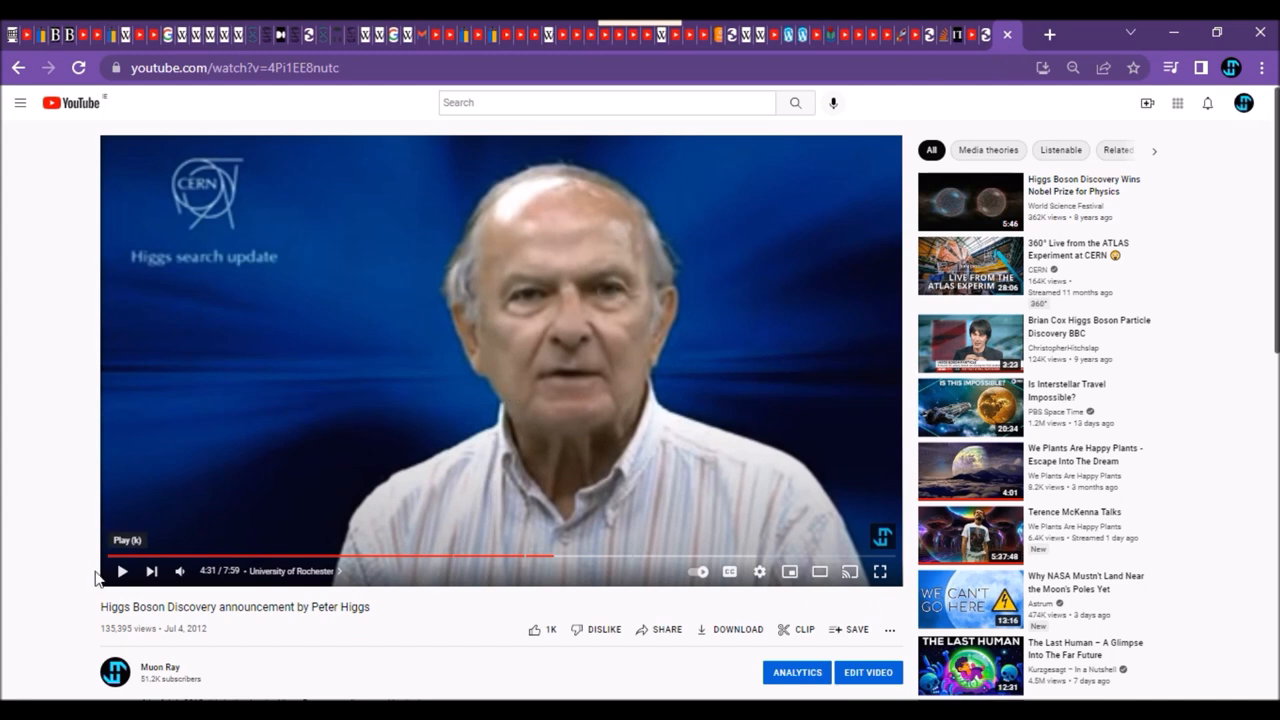
Step: Restart the Higgs Boson Discovery announcement video from the beginning
{"action": "left_click", "coordinate": [112, 556]}
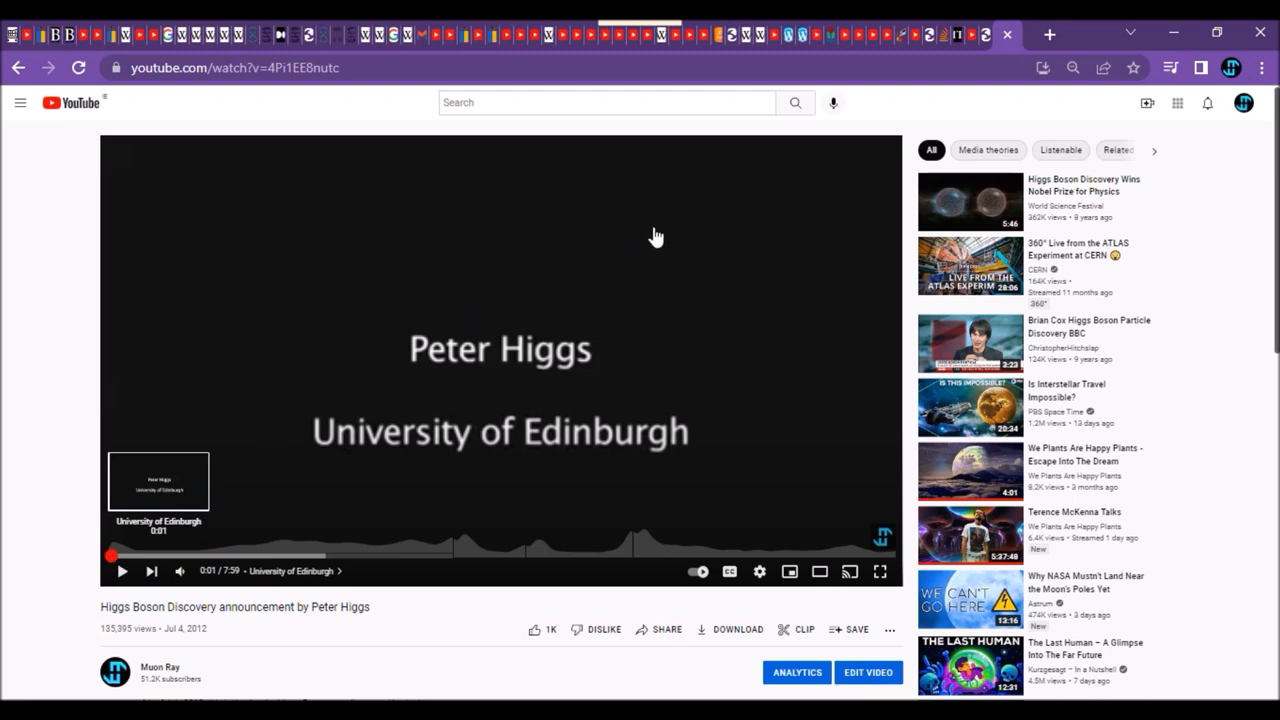
{"action": "mouse_move", "coordinate": [1004, 62]}
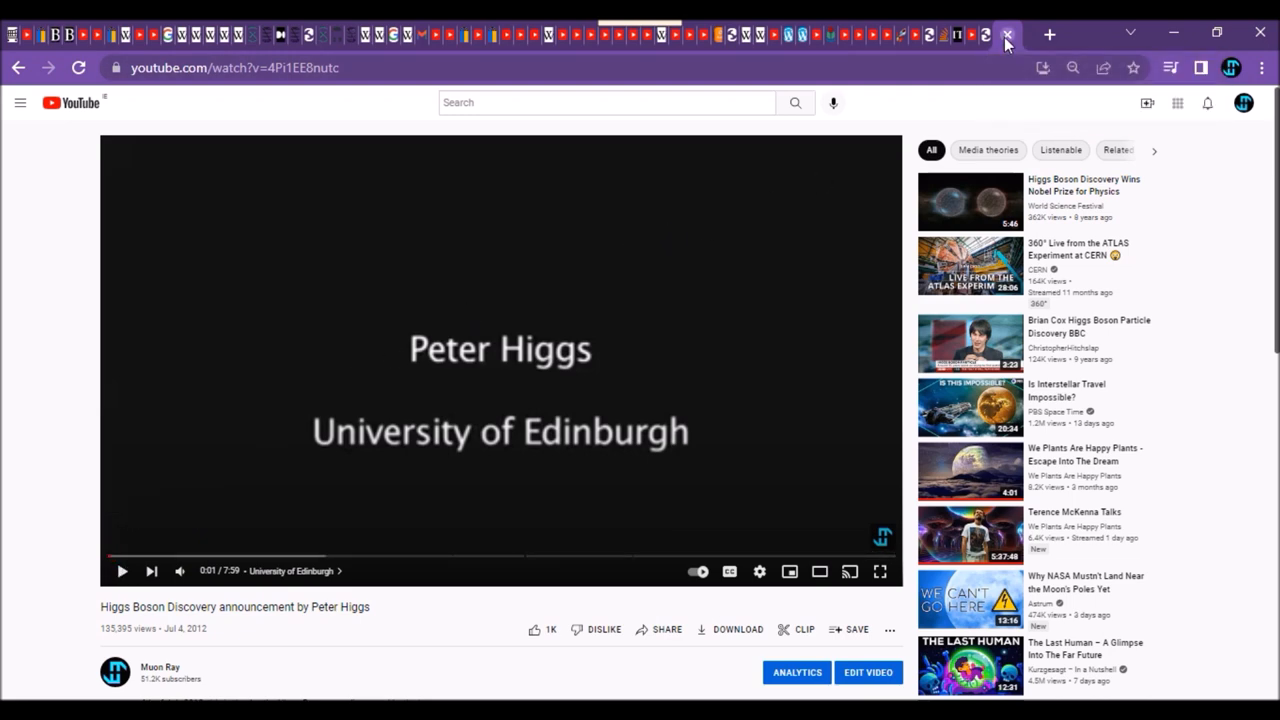
{"action": "mouse_move", "coordinate": [988, 50]}
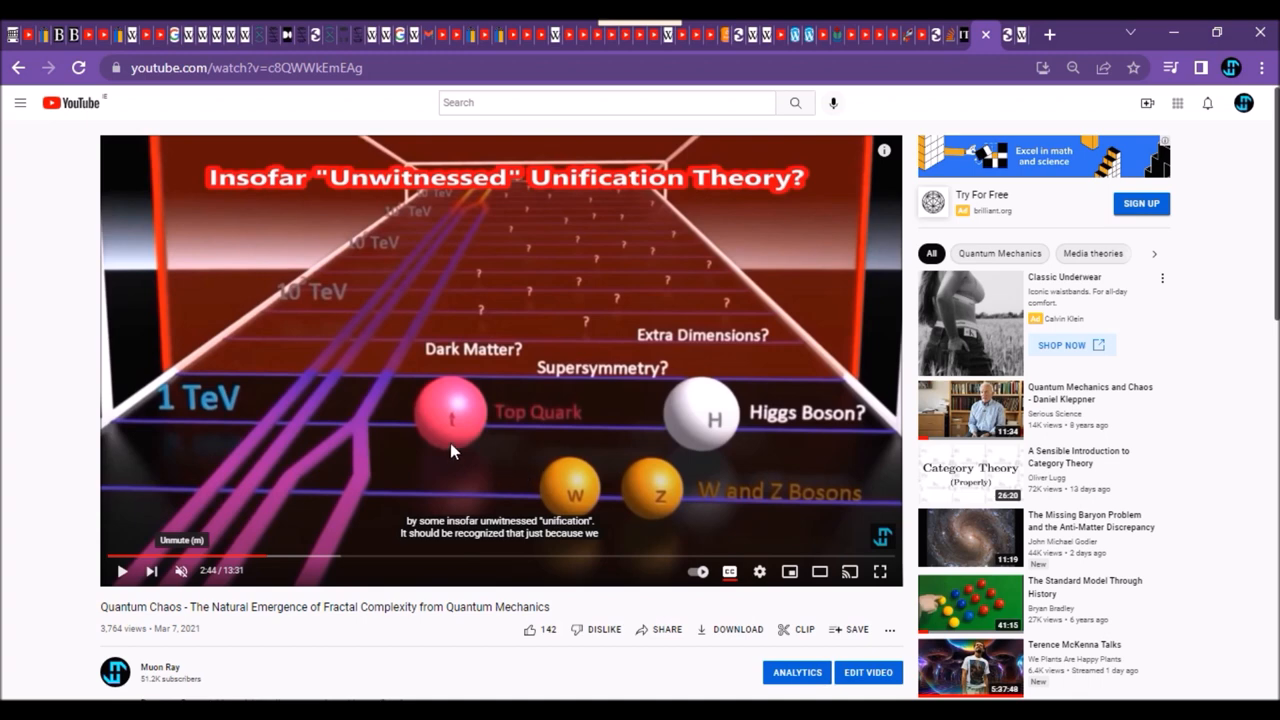
{"action": "mouse_move", "coordinate": [536, 390]}
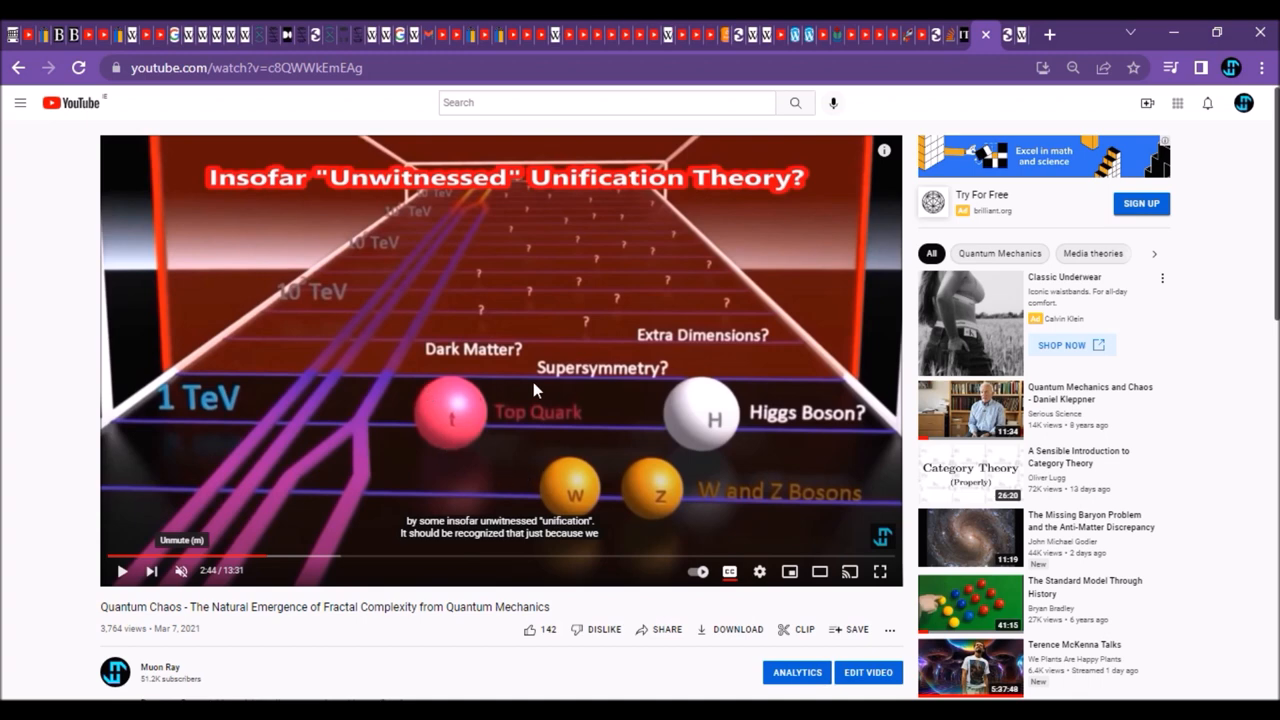
{"action": "mouse_move", "coordinate": [968, 60]}
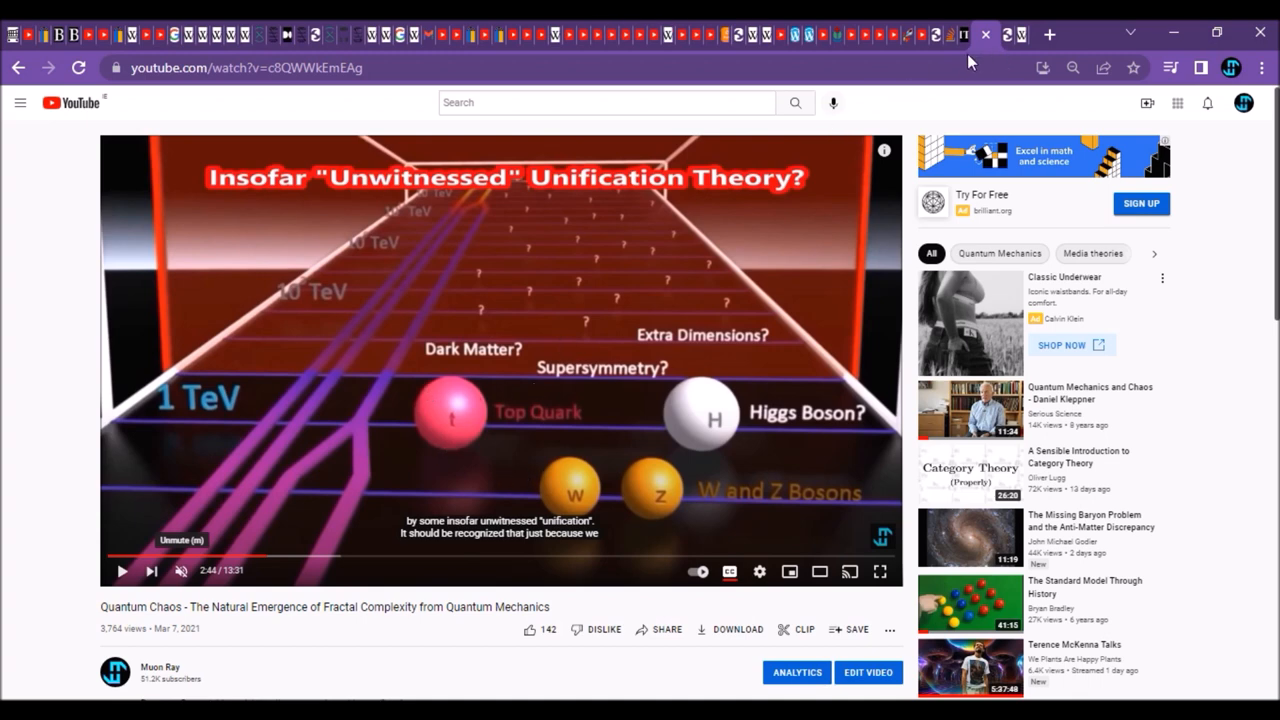
{"action": "mouse_move", "coordinate": [962, 34]}
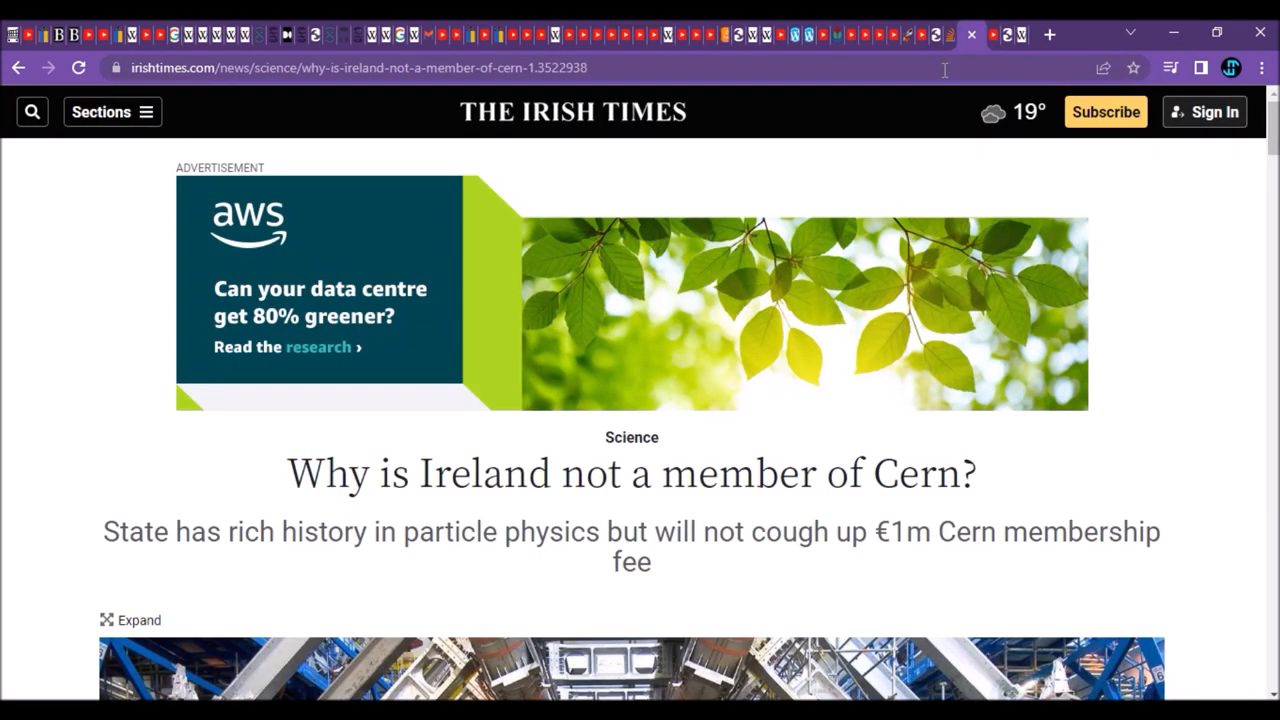
Step: Scroll past the header image of 'Why is Ireland not a member of Cern?' to its opening paragraphs
{"action": "scroll", "scroll_direction": "down", "scroll_amount": 3}
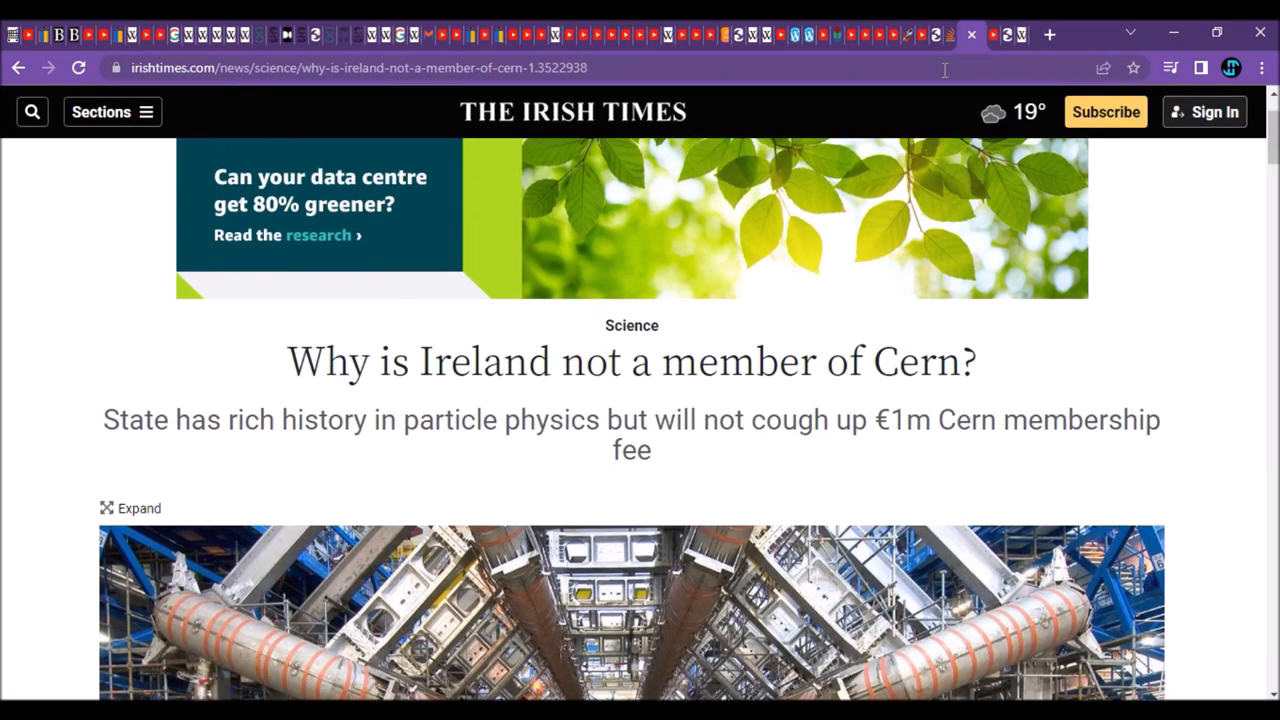
{"action": "scroll", "scroll_direction": "down", "scroll_amount": 3}
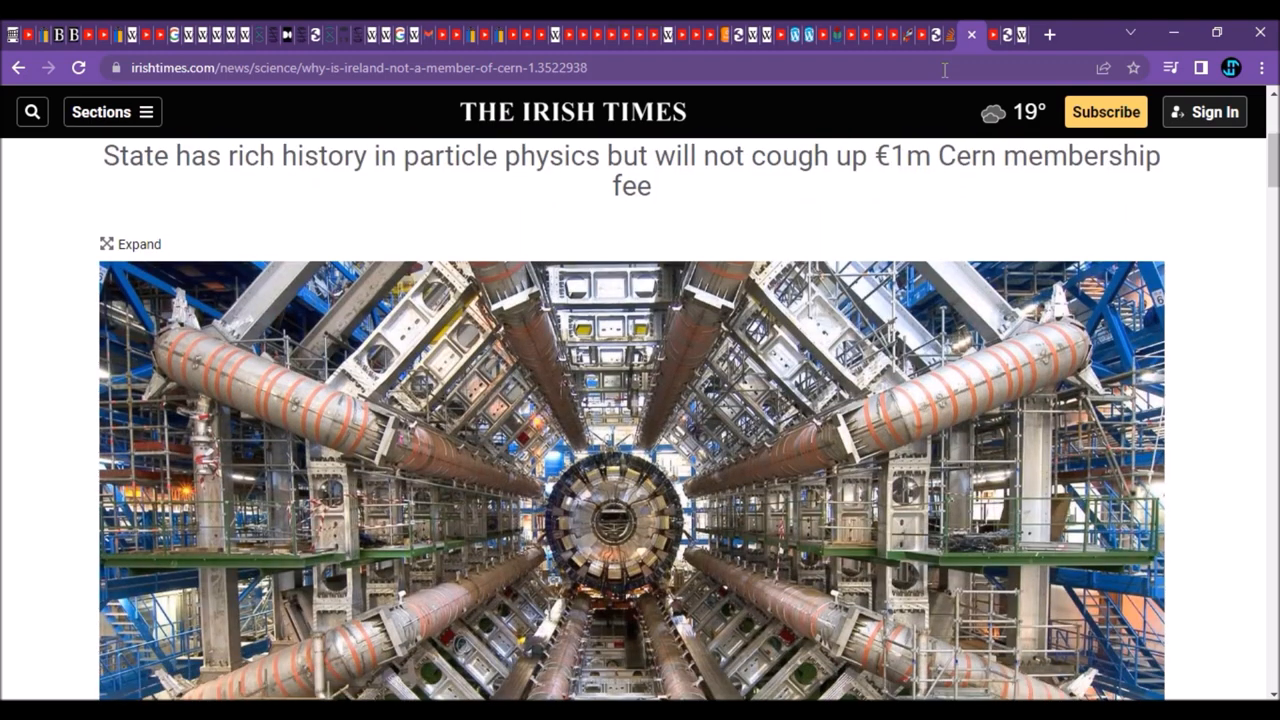
{"action": "scroll", "scroll_direction": "up", "scroll_amount": 3}
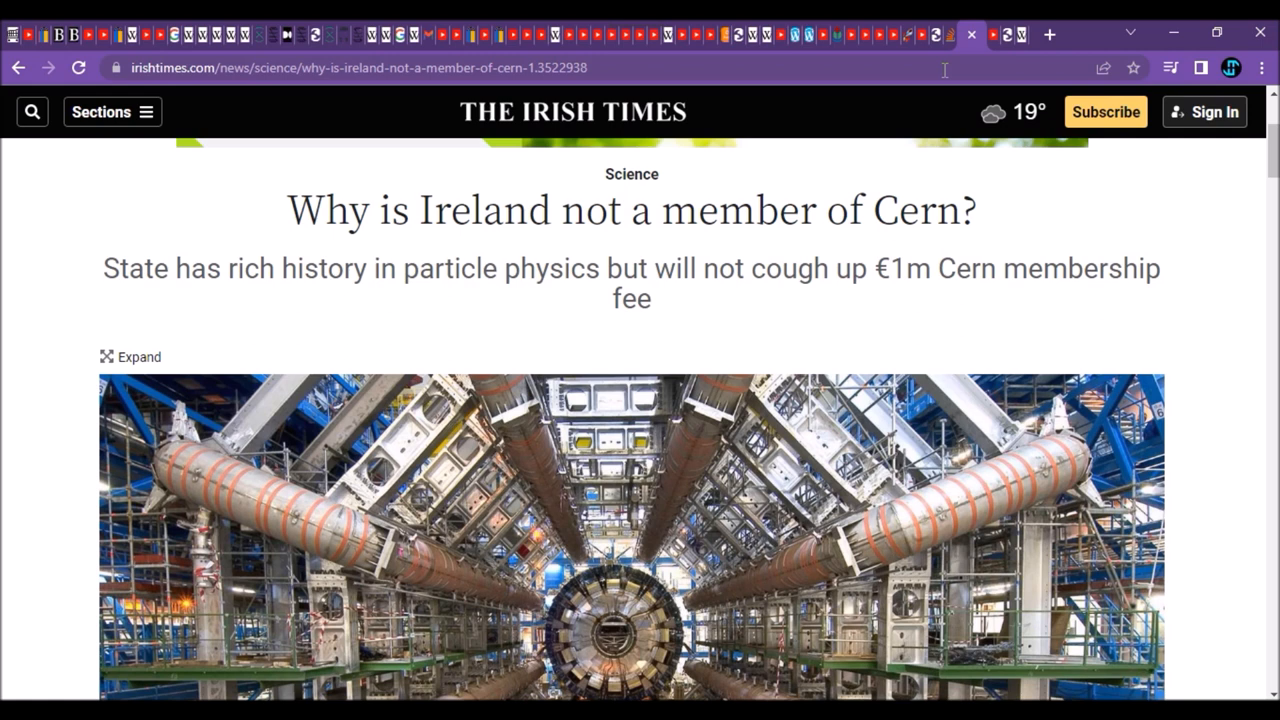
{"action": "scroll", "scroll_direction": "down", "scroll_amount": 3}
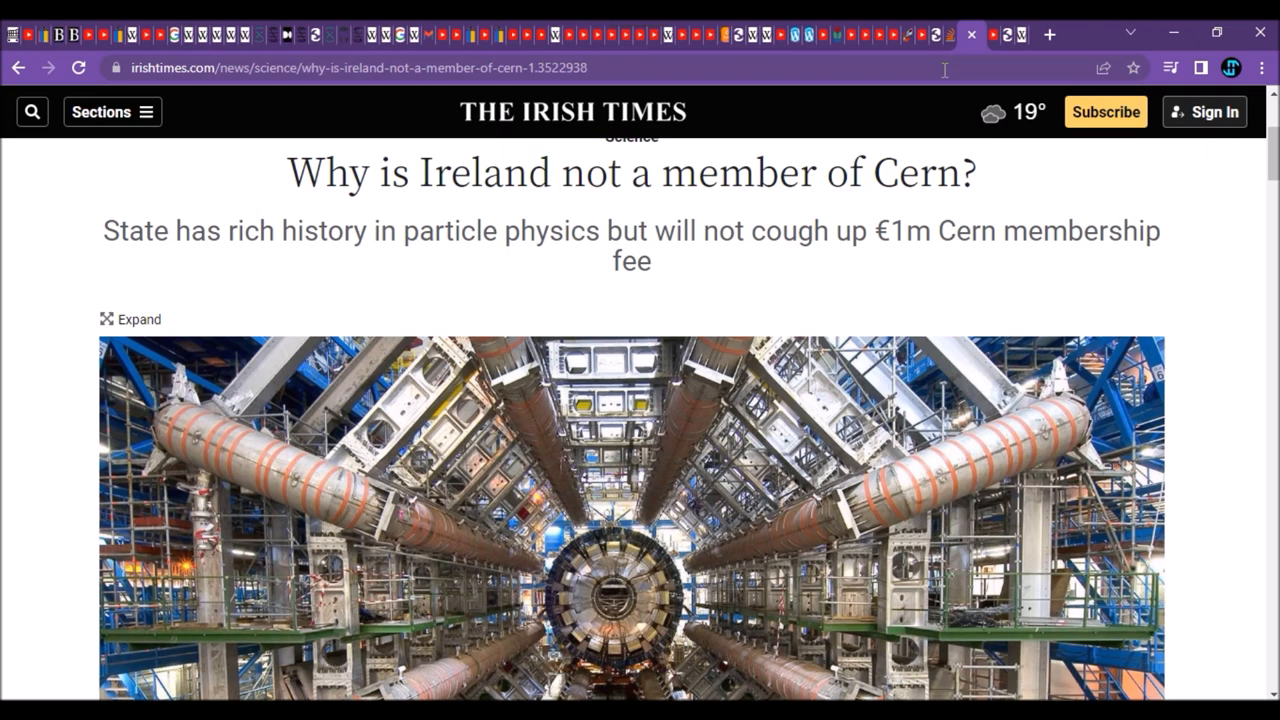
{"action": "scroll", "scroll_direction": "down", "scroll_amount": 3}
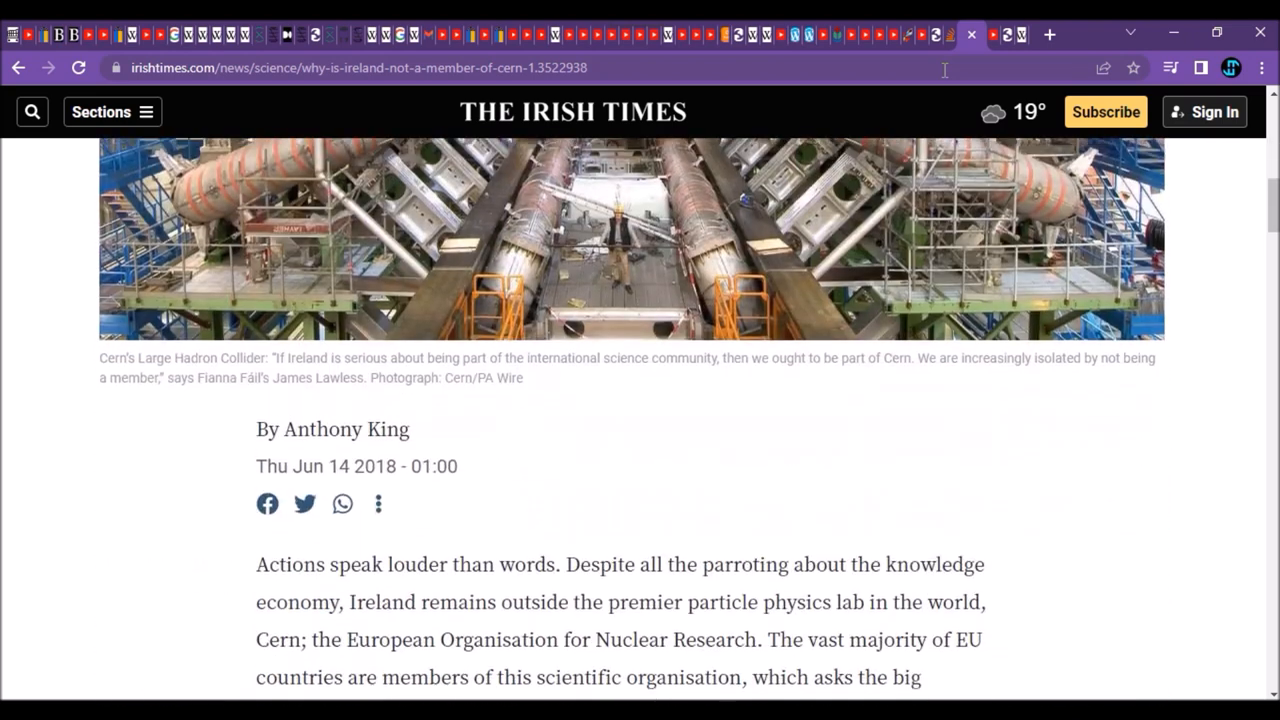
{"action": "scroll", "scroll_direction": "down", "scroll_amount": 3}
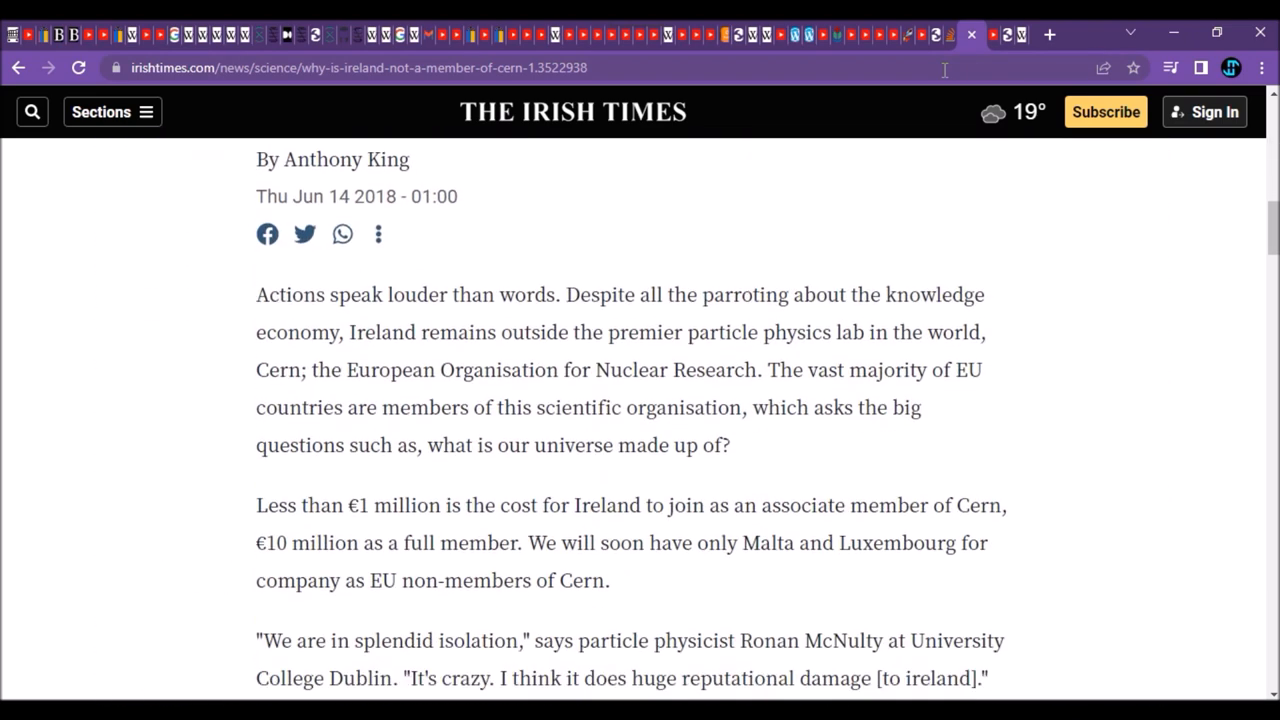
{"action": "mouse_move", "coordinate": [688, 528]}
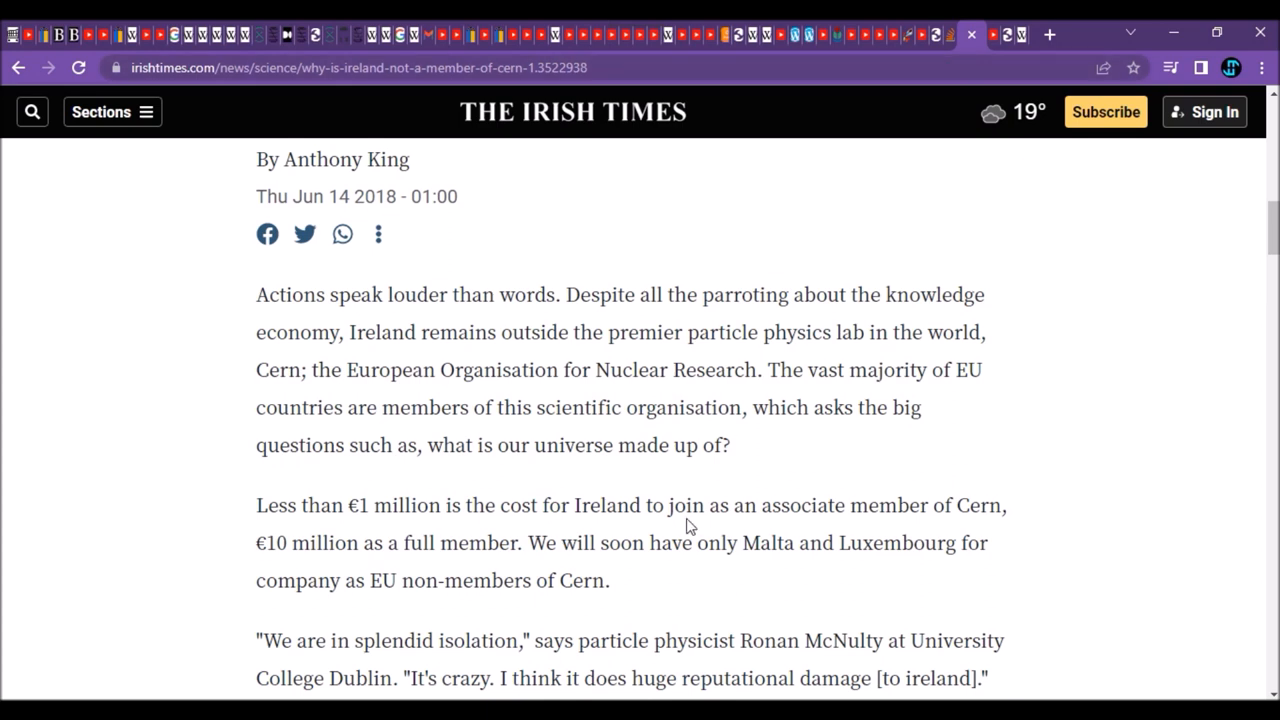
{"action": "mouse_move", "coordinate": [728, 398]}
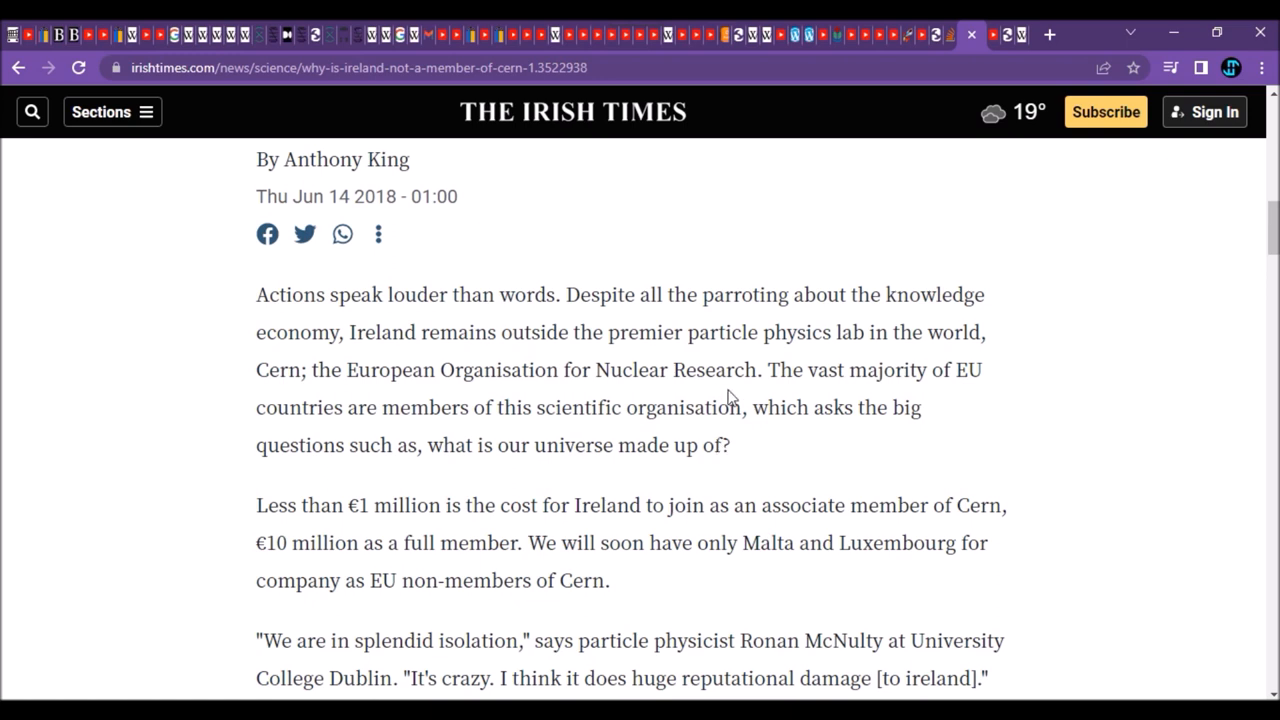
{"action": "scroll", "scroll_direction": "up", "scroll_amount": 3}
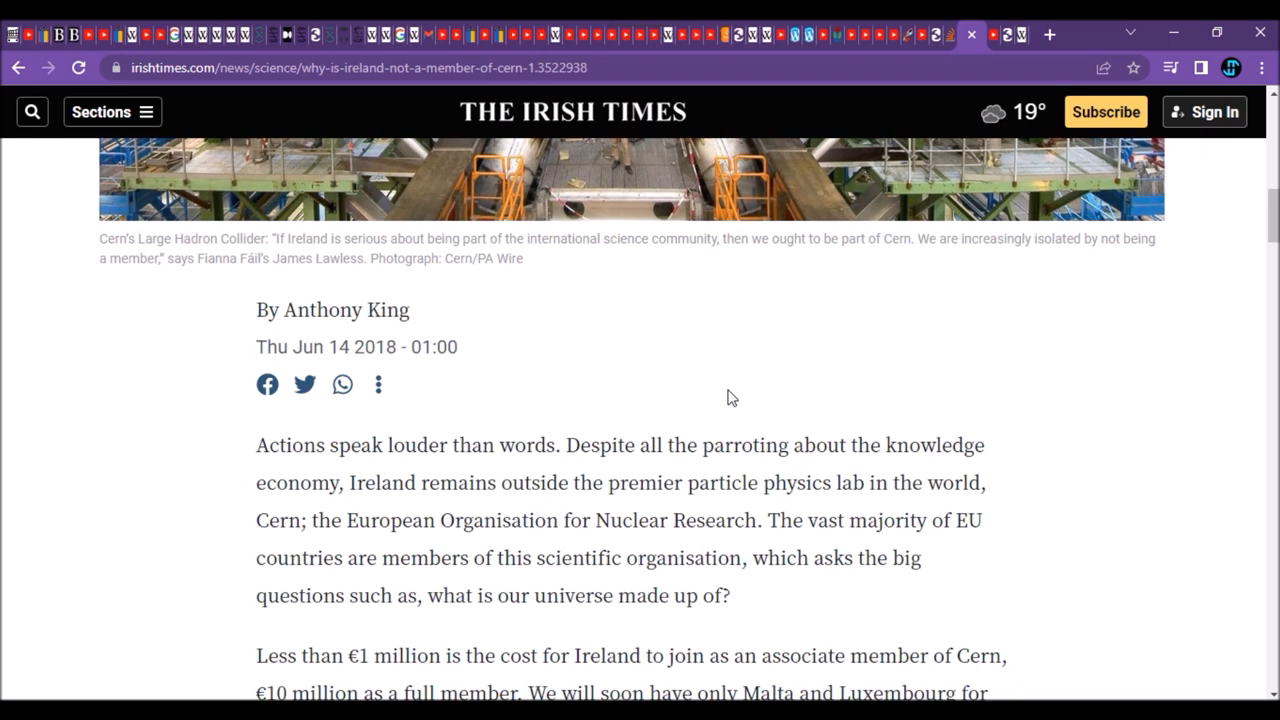
{"action": "mouse_move", "coordinate": [904, 260]}
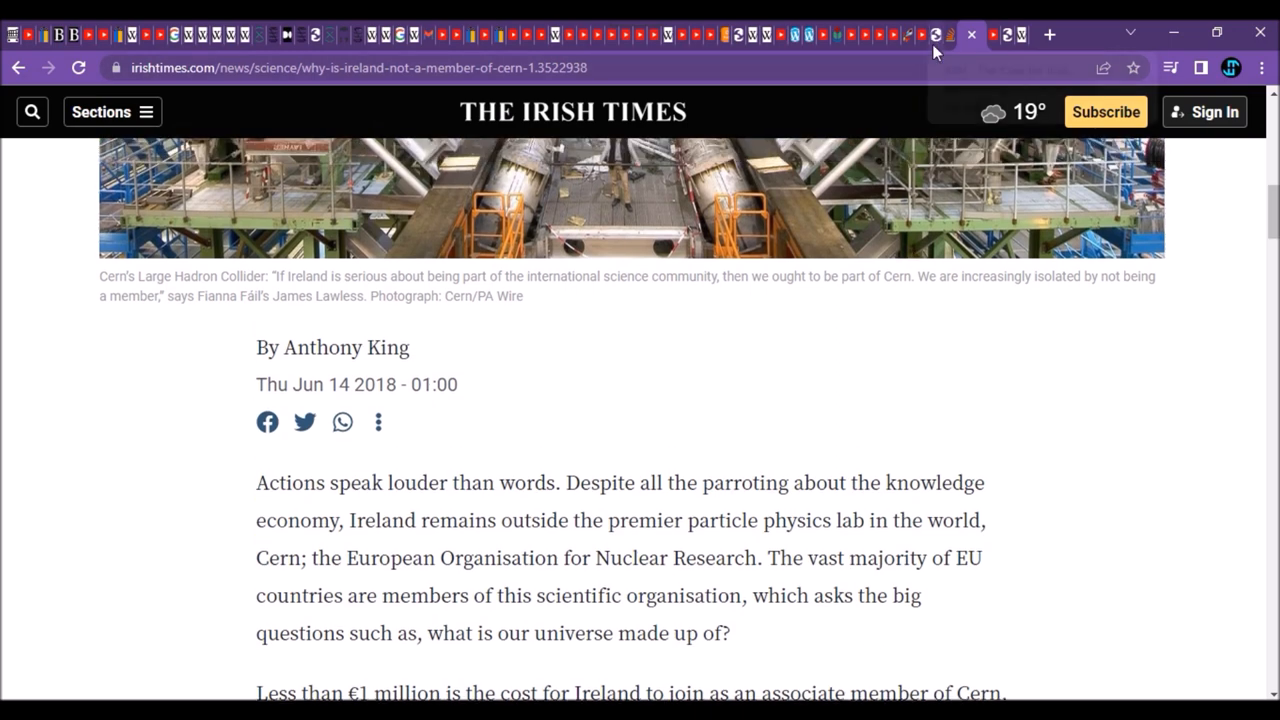
Step: Switch to the IOP PDF 'The Case for Irish Membership of CERN' and scroll back to the tunnel photo on page 2
{"action": "left_click", "coordinate": [984, 36]}
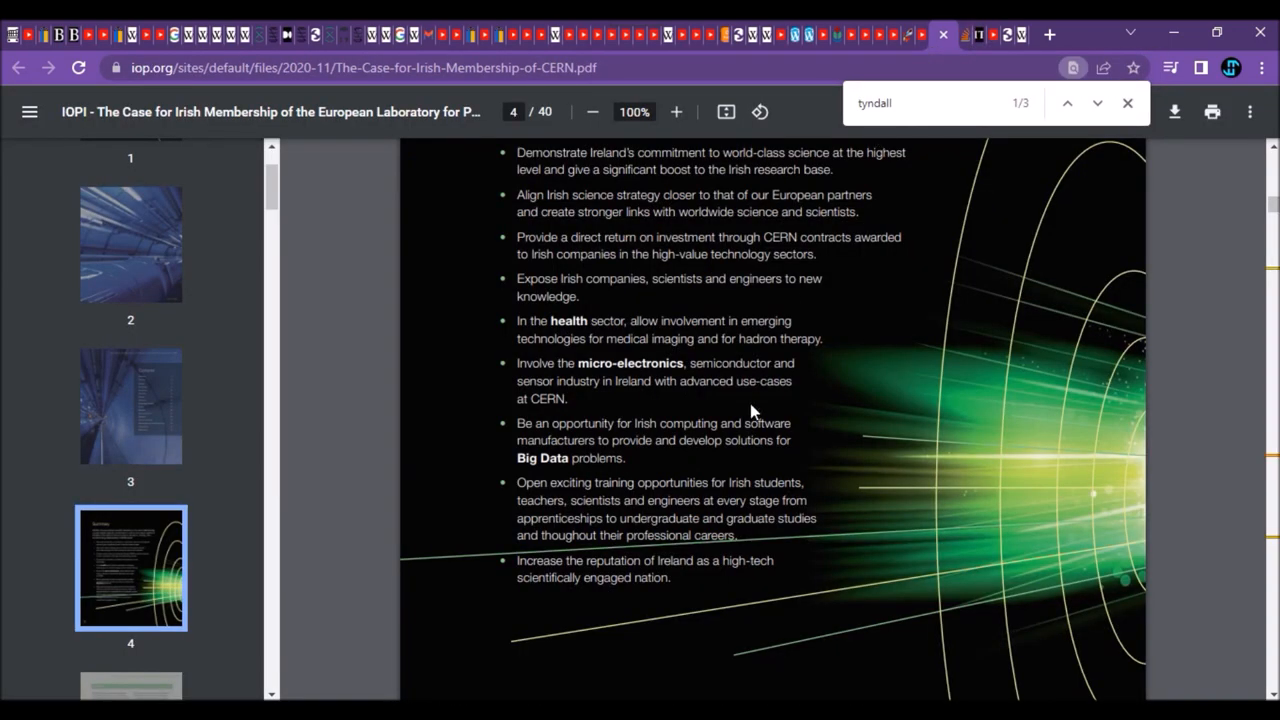
{"action": "scroll", "scroll_direction": "up", "scroll_amount": 3}
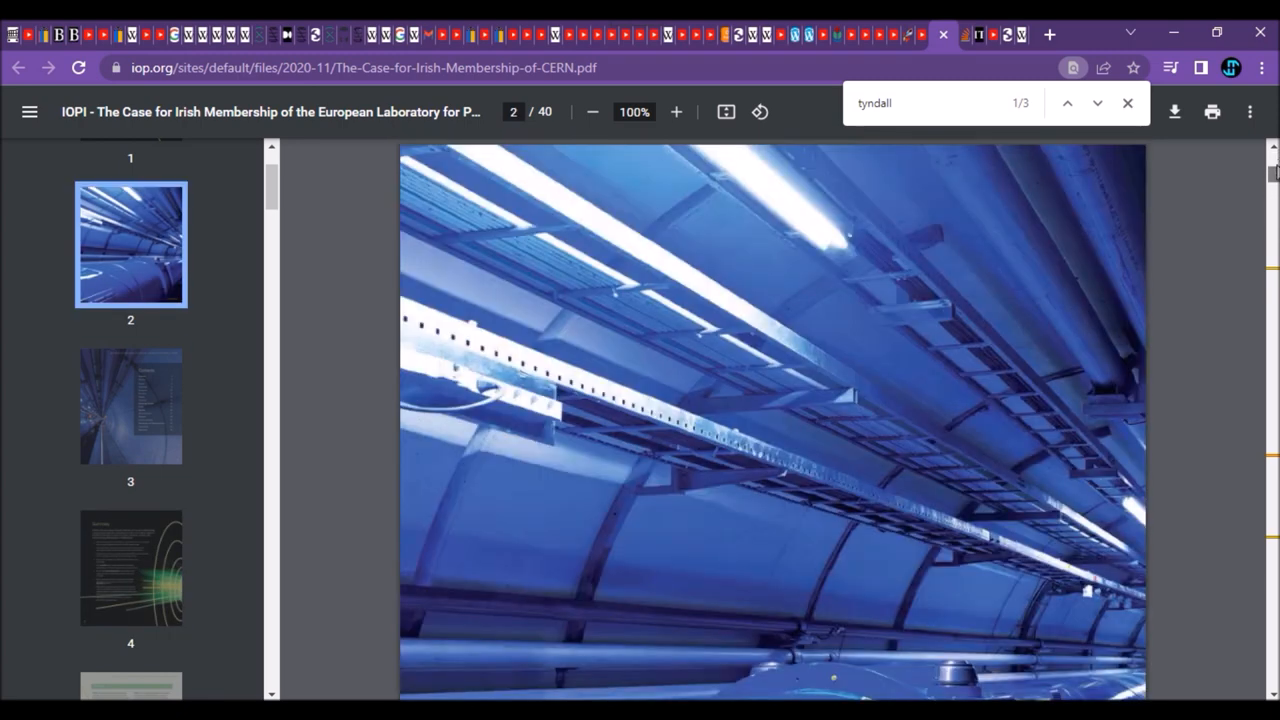
{"action": "scroll", "scroll_direction": "up", "scroll_amount": 3}
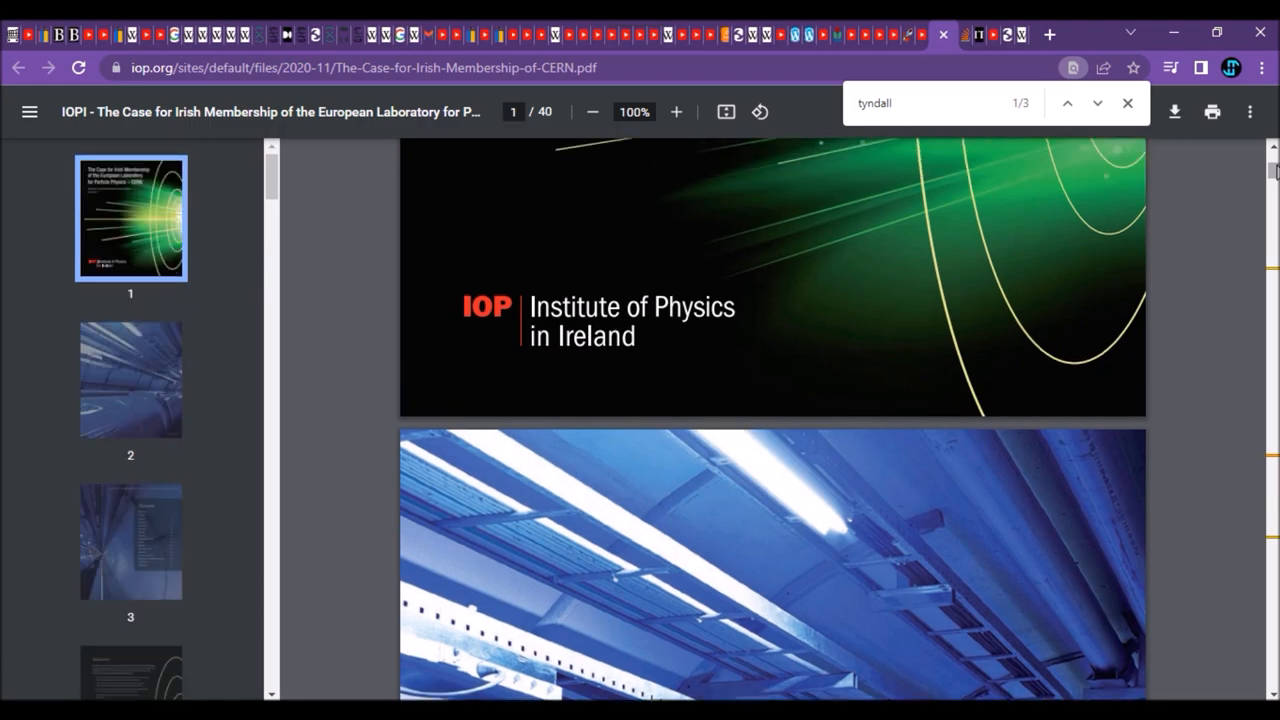
{"action": "scroll", "scroll_direction": "up", "scroll_amount": 3}
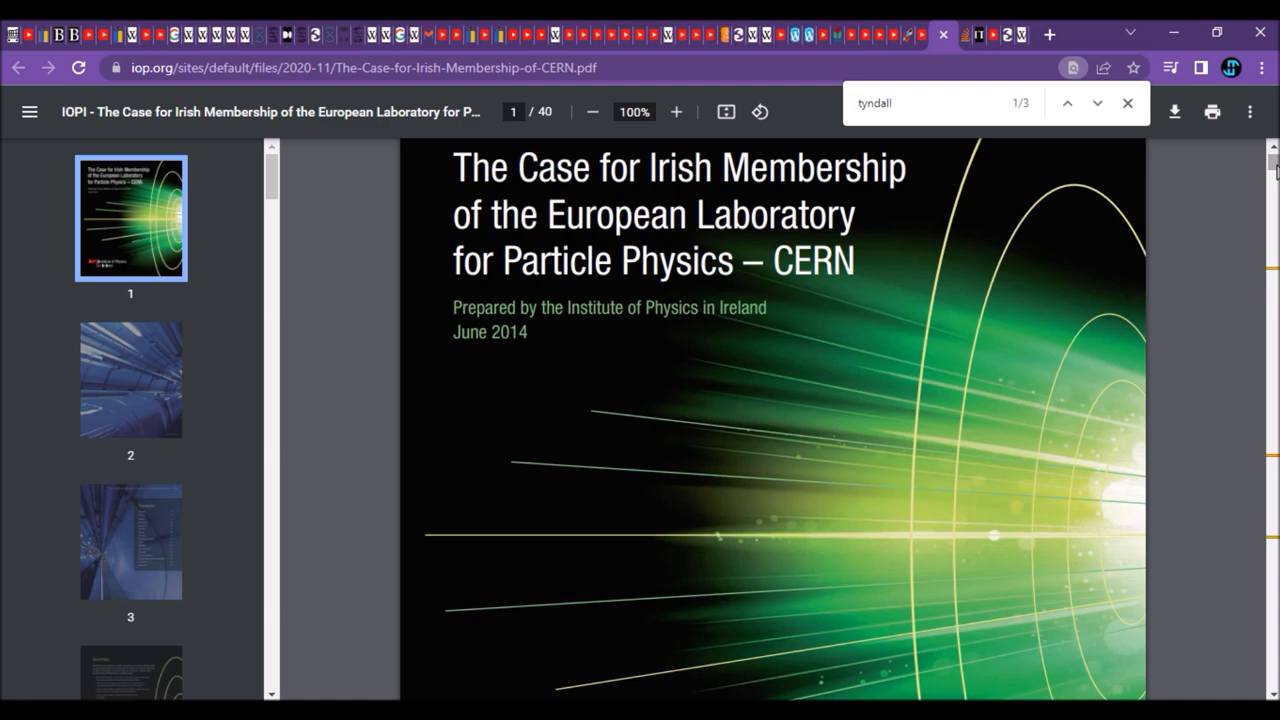
Step: Scroll down the report to page 5's overview with the CERN member states map
{"action": "scroll", "scroll_direction": "down", "scroll_amount": 3}
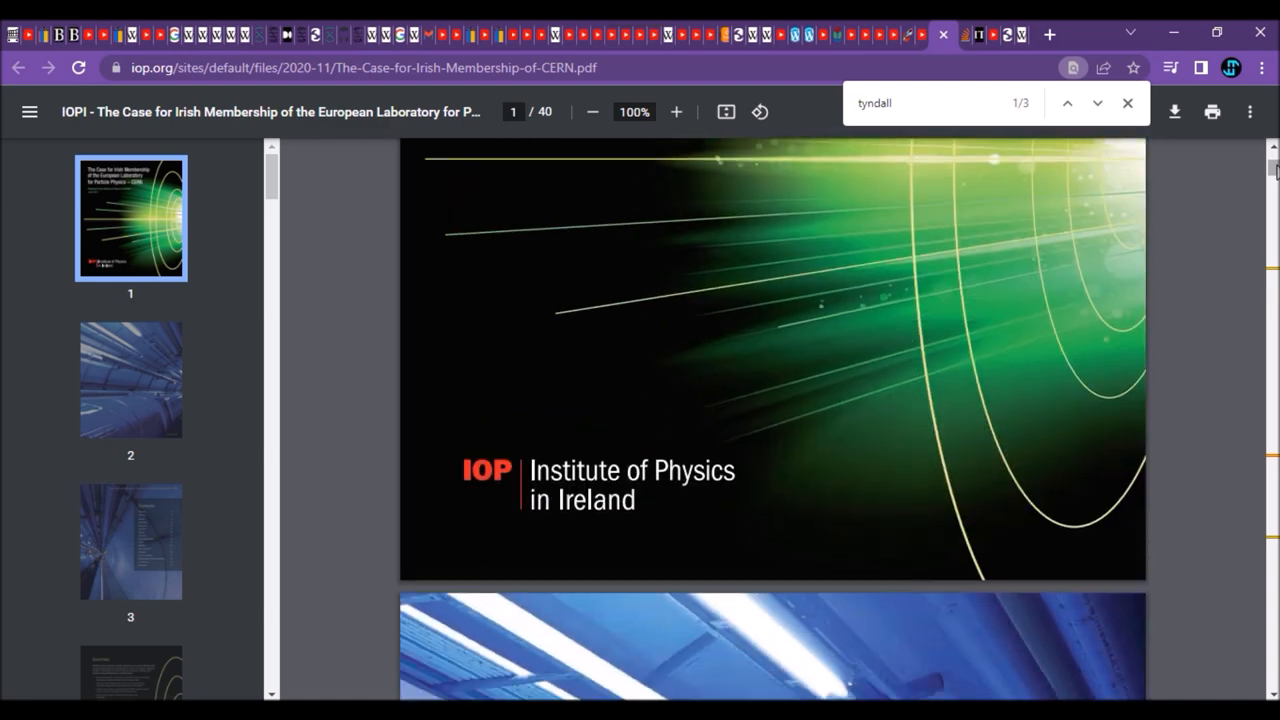
{"action": "scroll", "scroll_direction": "down", "scroll_amount": 3}
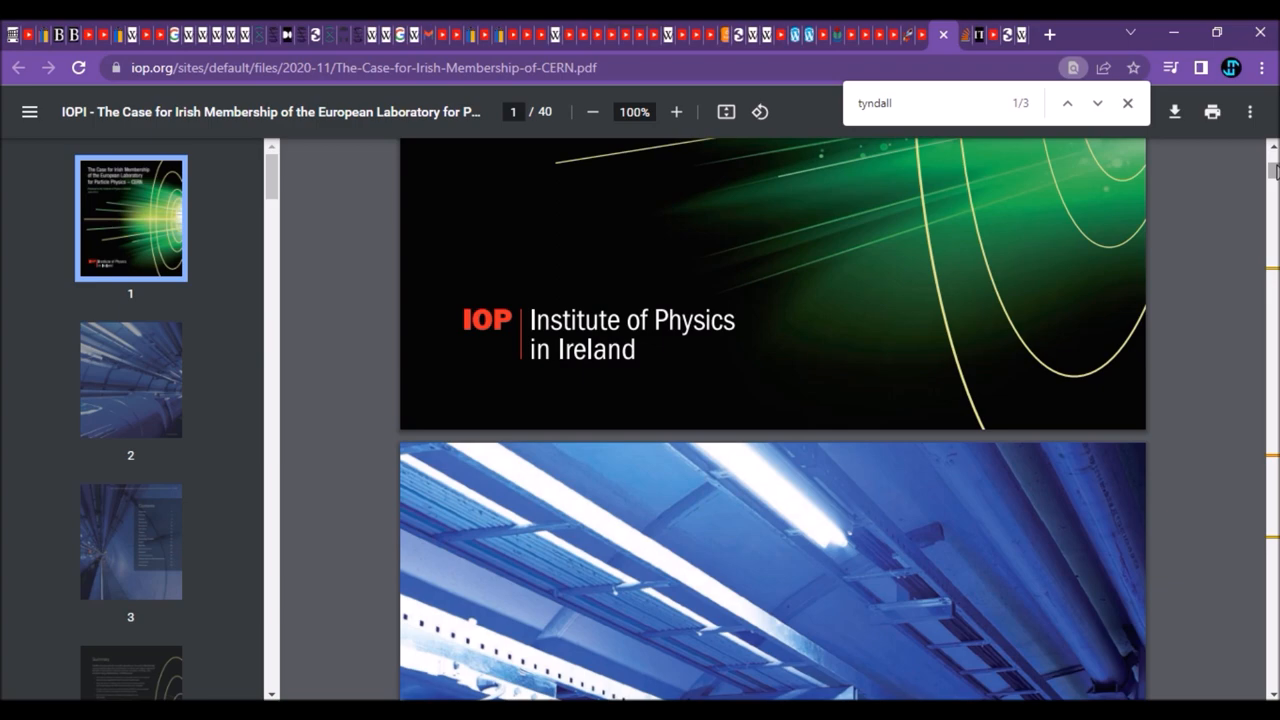
{"action": "scroll", "scroll_direction": "down", "scroll_amount": 3}
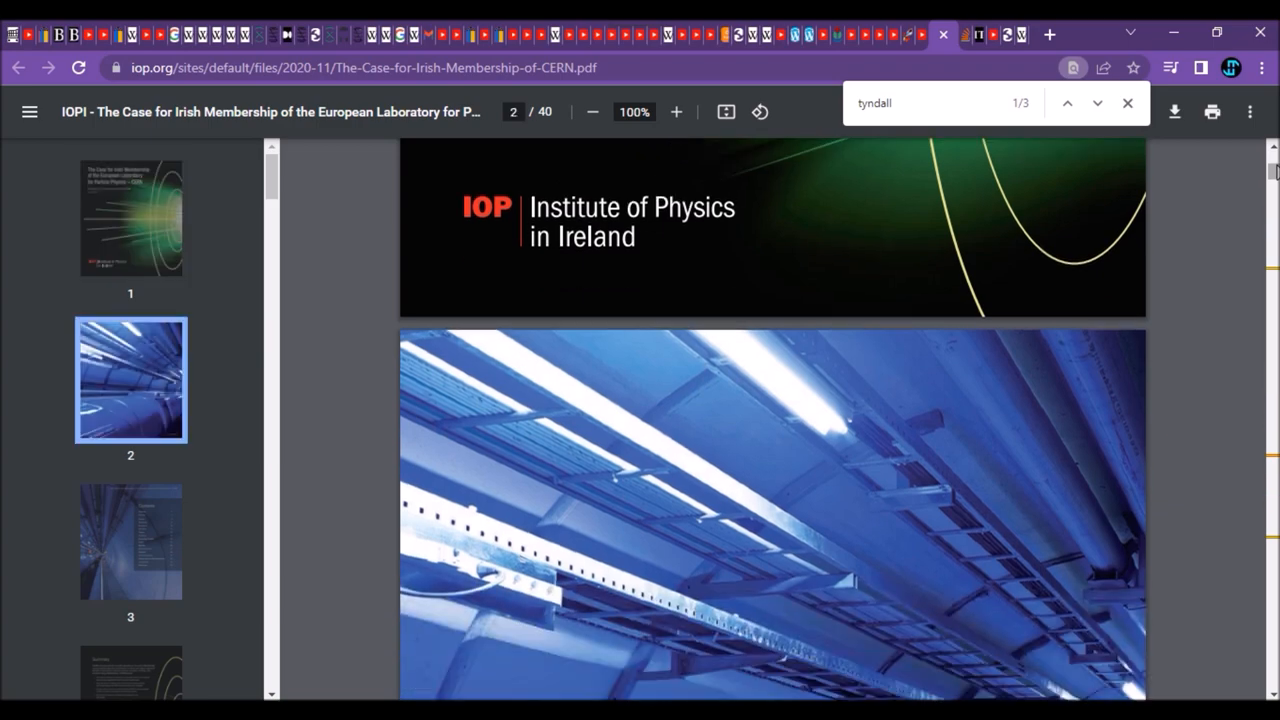
{"action": "scroll", "scroll_direction": "down", "scroll_amount": 3}
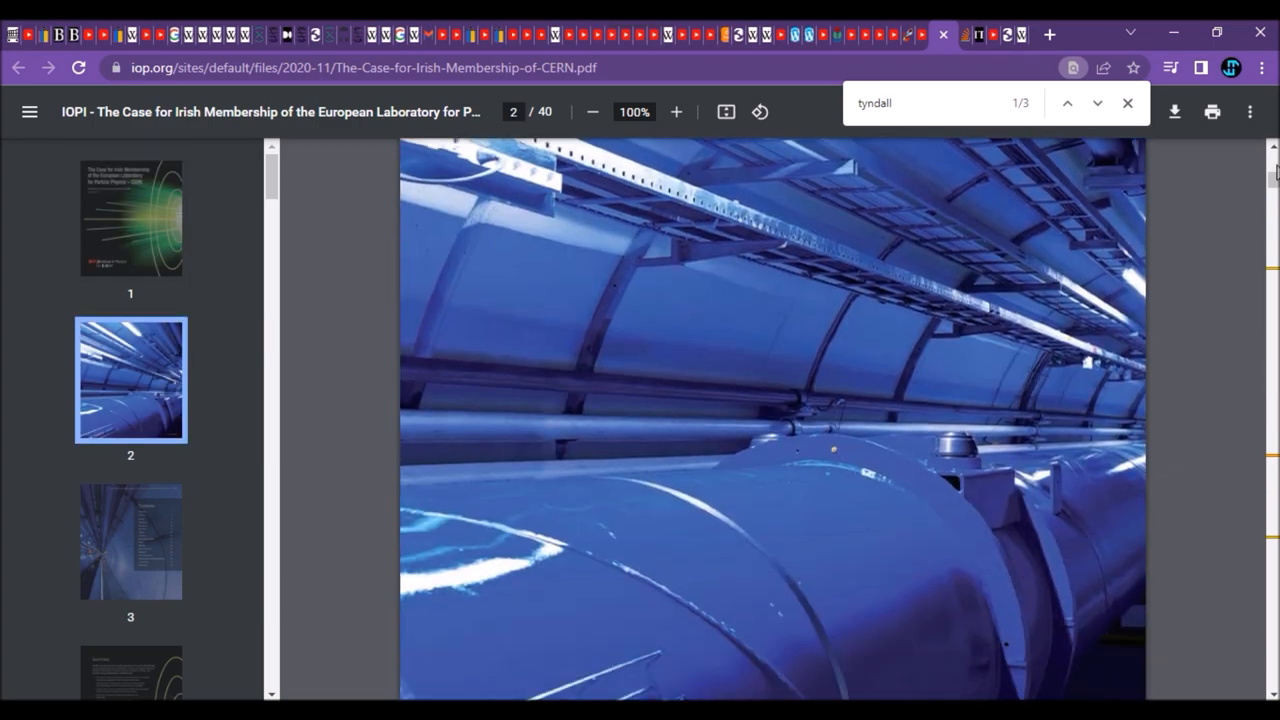
{"action": "scroll", "scroll_direction": "down", "scroll_amount": 3}
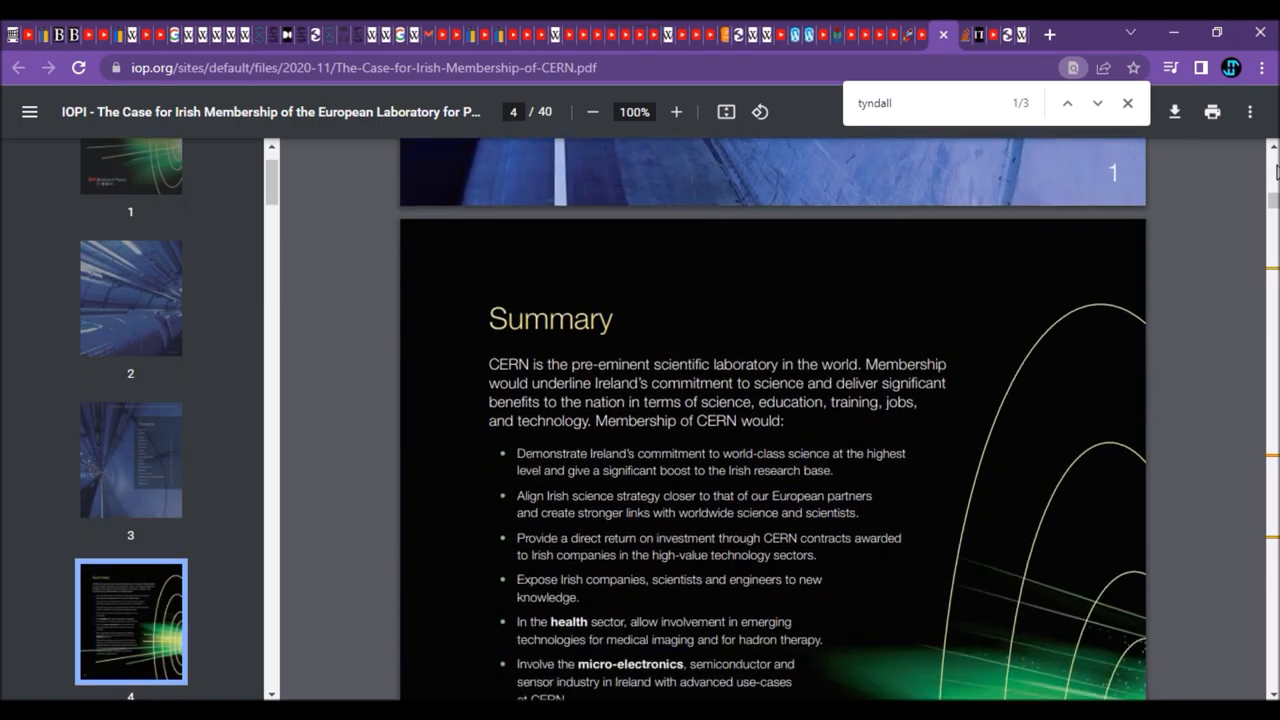
{"action": "scroll", "scroll_direction": "down", "scroll_amount": 3}
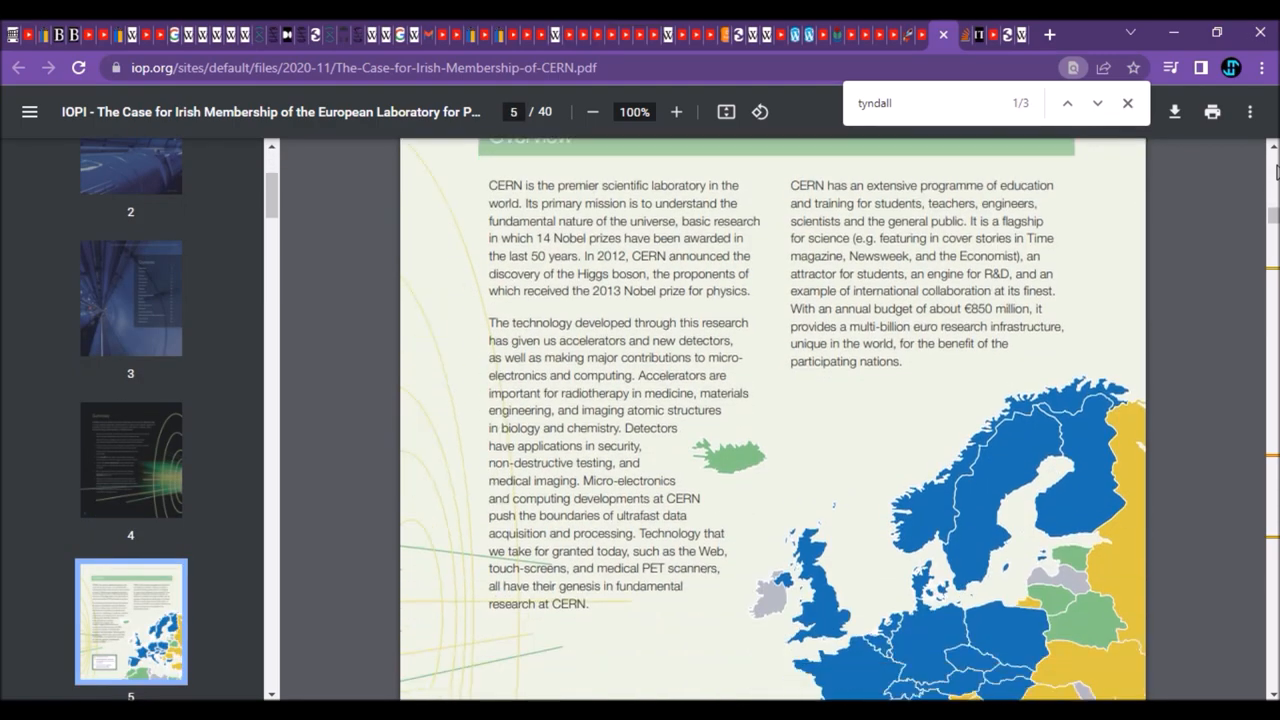
{"action": "scroll", "scroll_direction": "down", "scroll_amount": 3}
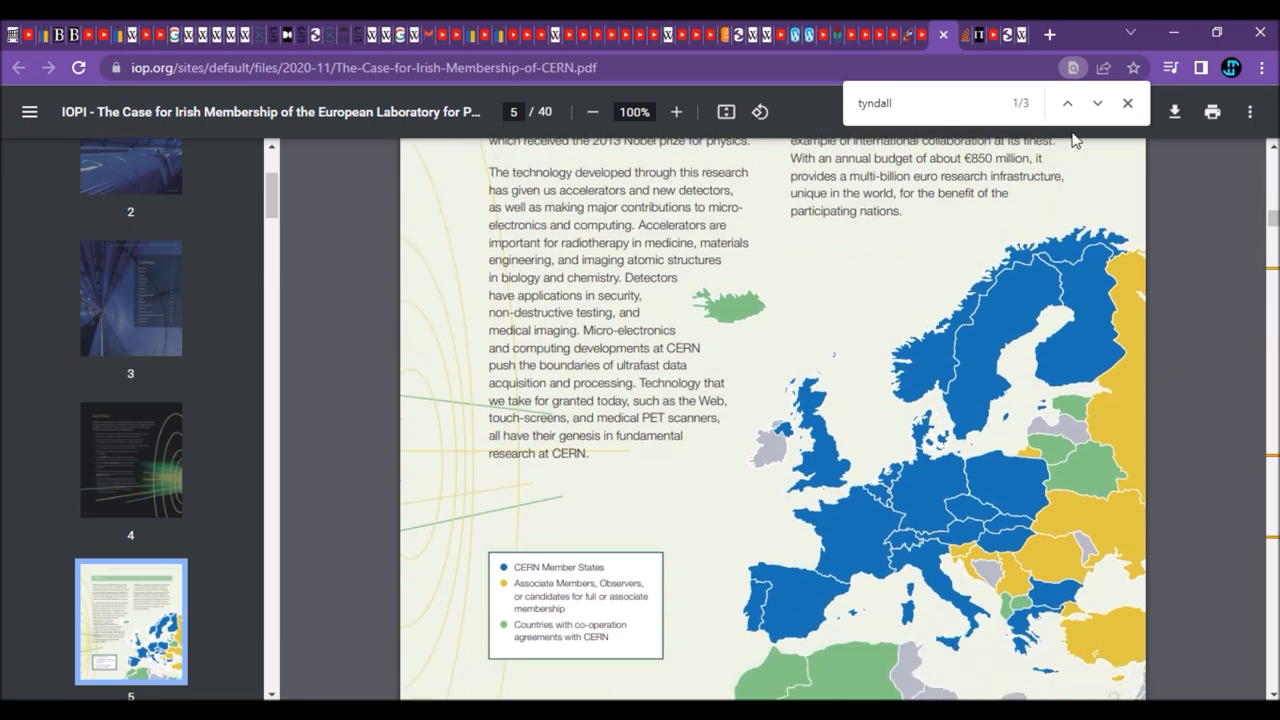
{"action": "mouse_move", "coordinate": [1096, 104]}
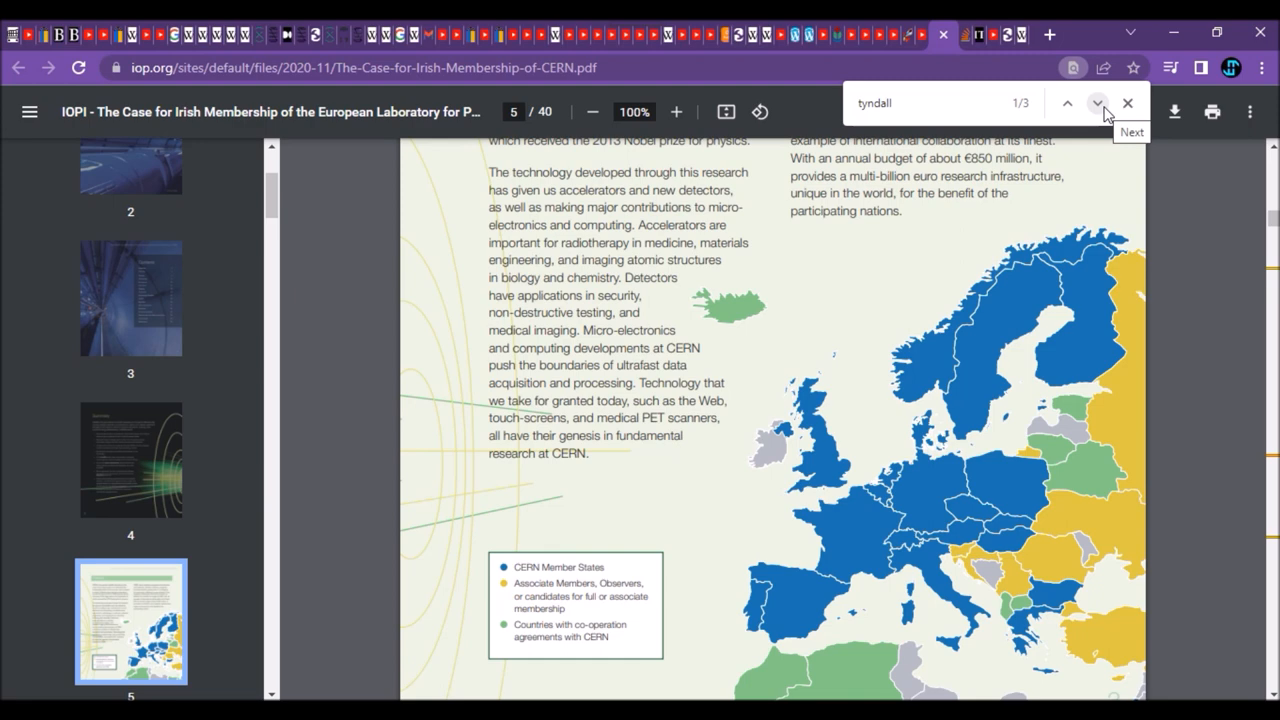
Step: Jump to tyndall match 2/3 on page 23 and read the list of Irish companies with CERN contracts
{"action": "left_click", "coordinate": [1096, 104]}
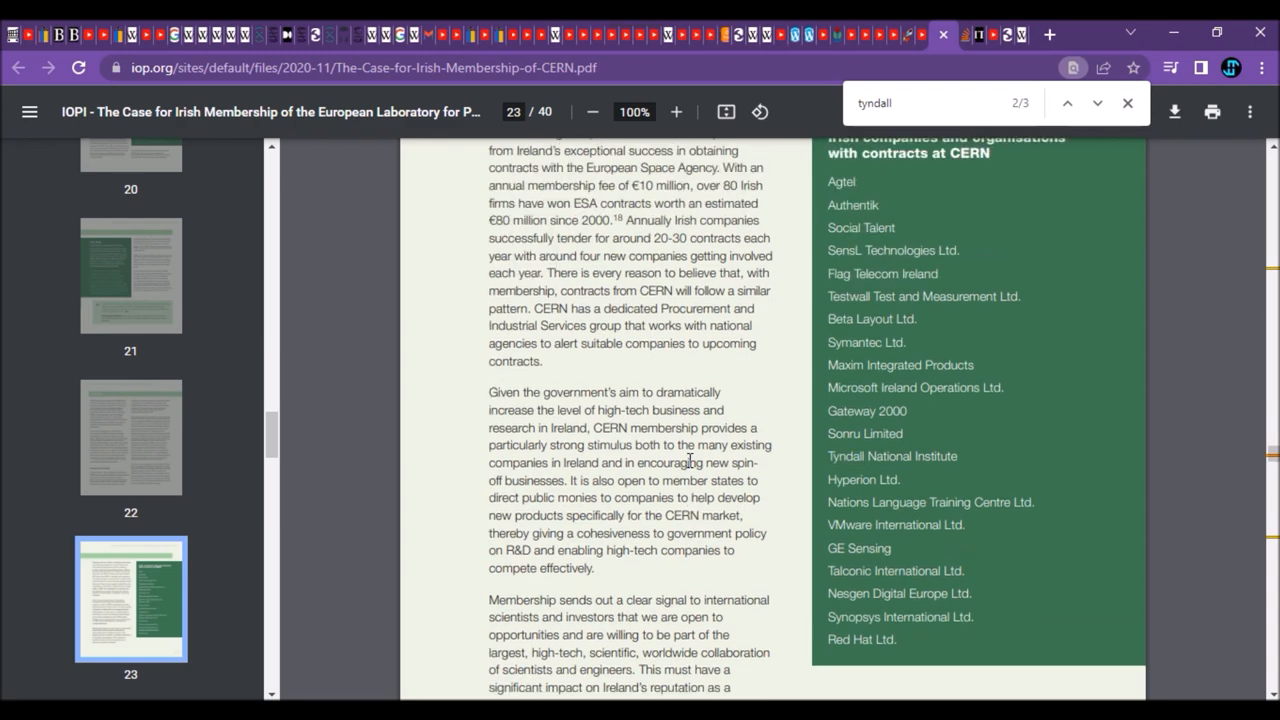
{"action": "scroll", "scroll_direction": "up", "scroll_amount": 3}
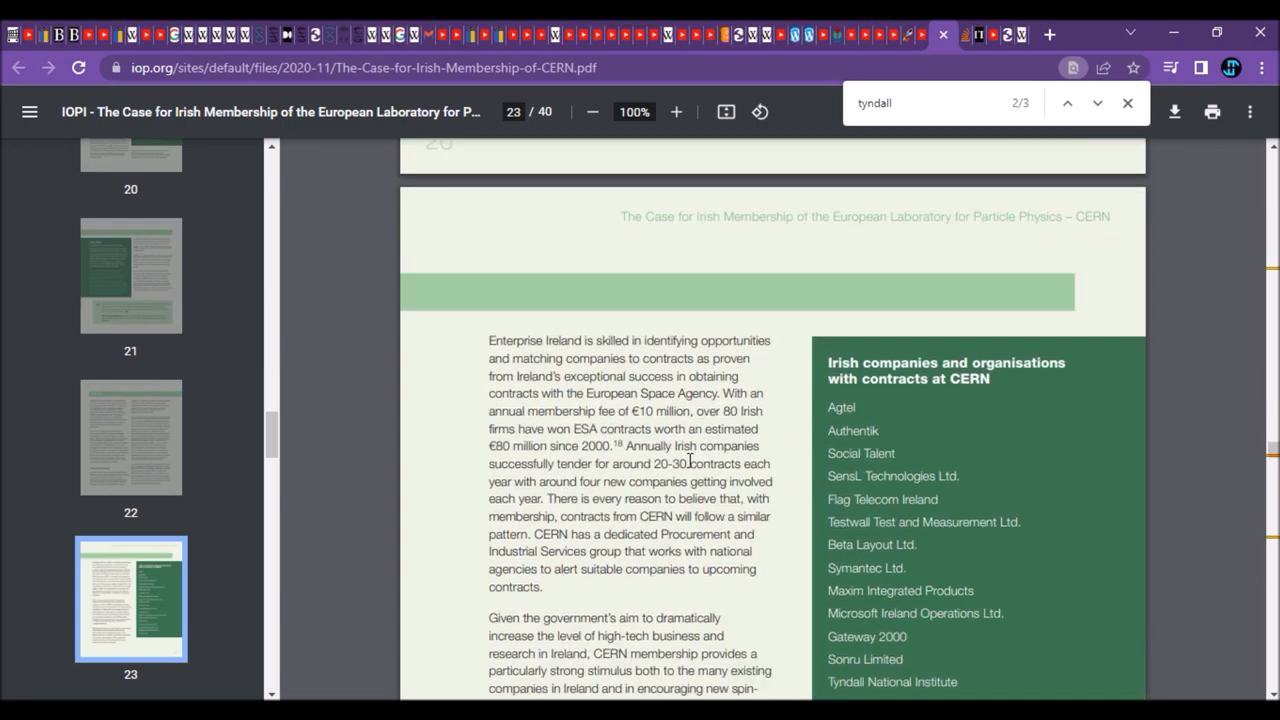
{"action": "scroll", "scroll_direction": "down", "scroll_amount": 3}
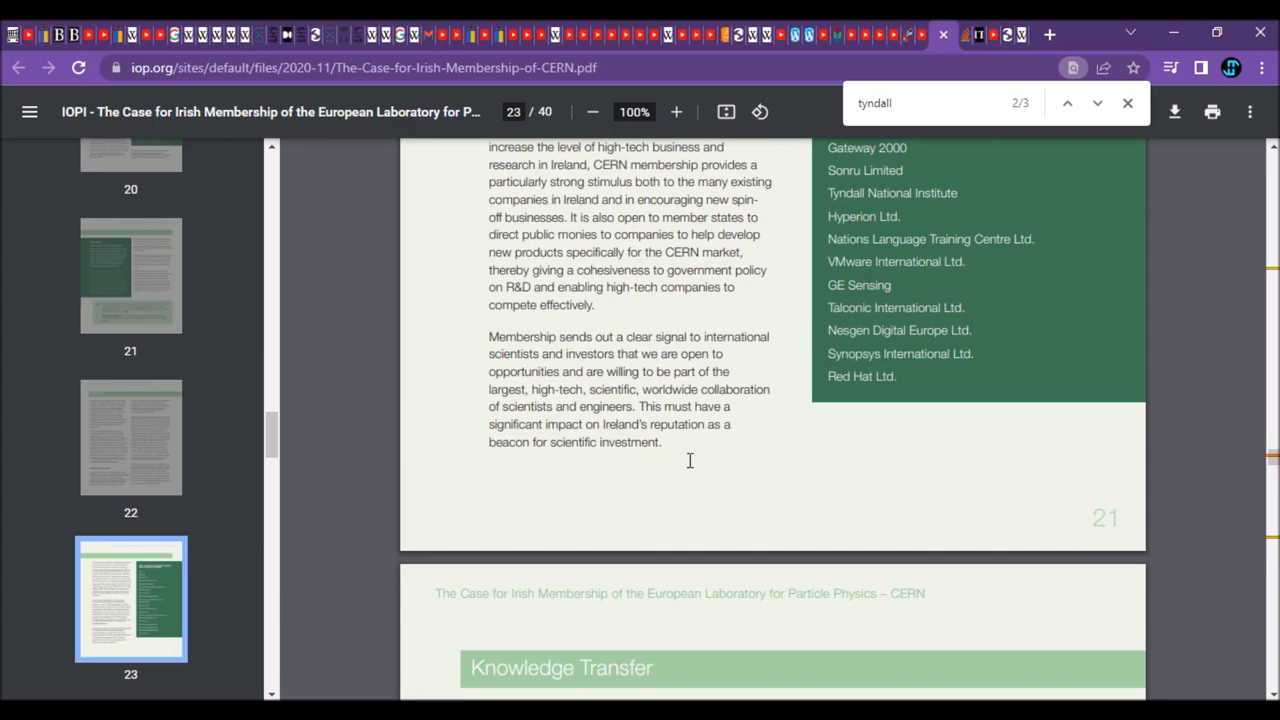
{"action": "scroll", "scroll_direction": "down", "scroll_amount": 3}
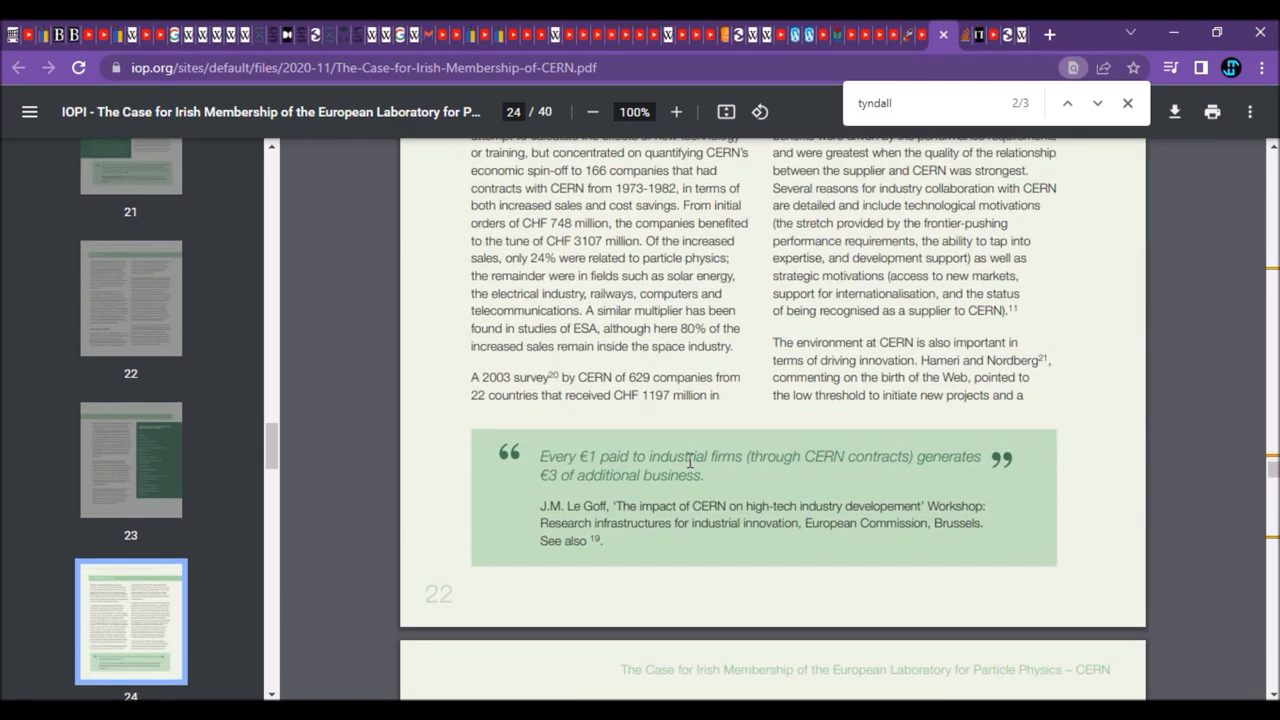
{"action": "scroll", "scroll_direction": "up", "scroll_amount": 3}
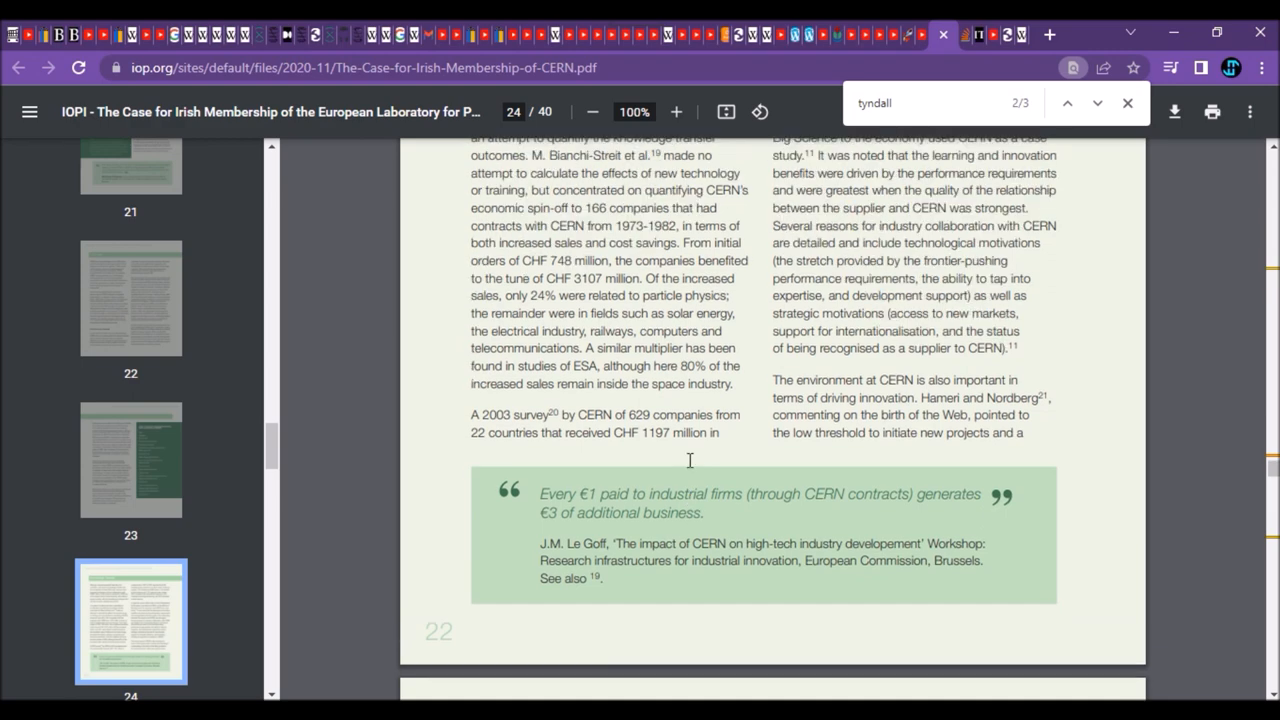
{"action": "scroll", "scroll_direction": "up", "scroll_amount": 3}
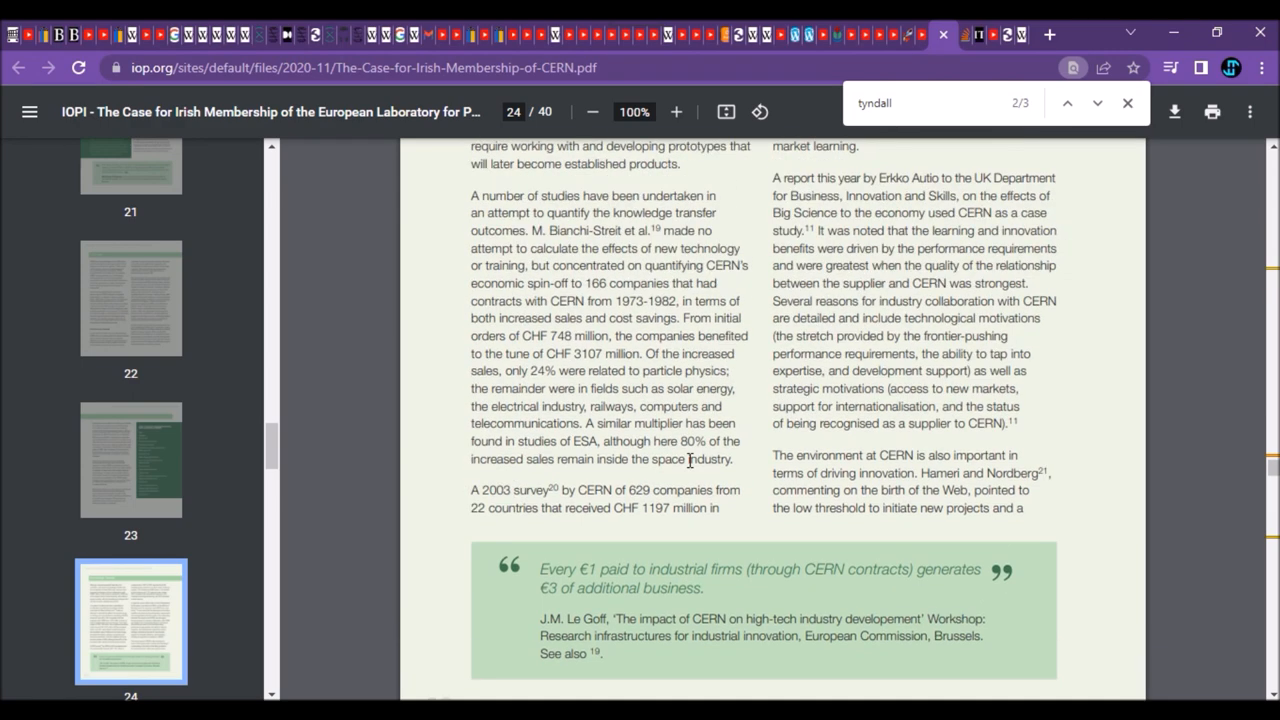
{"action": "scroll", "scroll_direction": "up", "scroll_amount": 3}
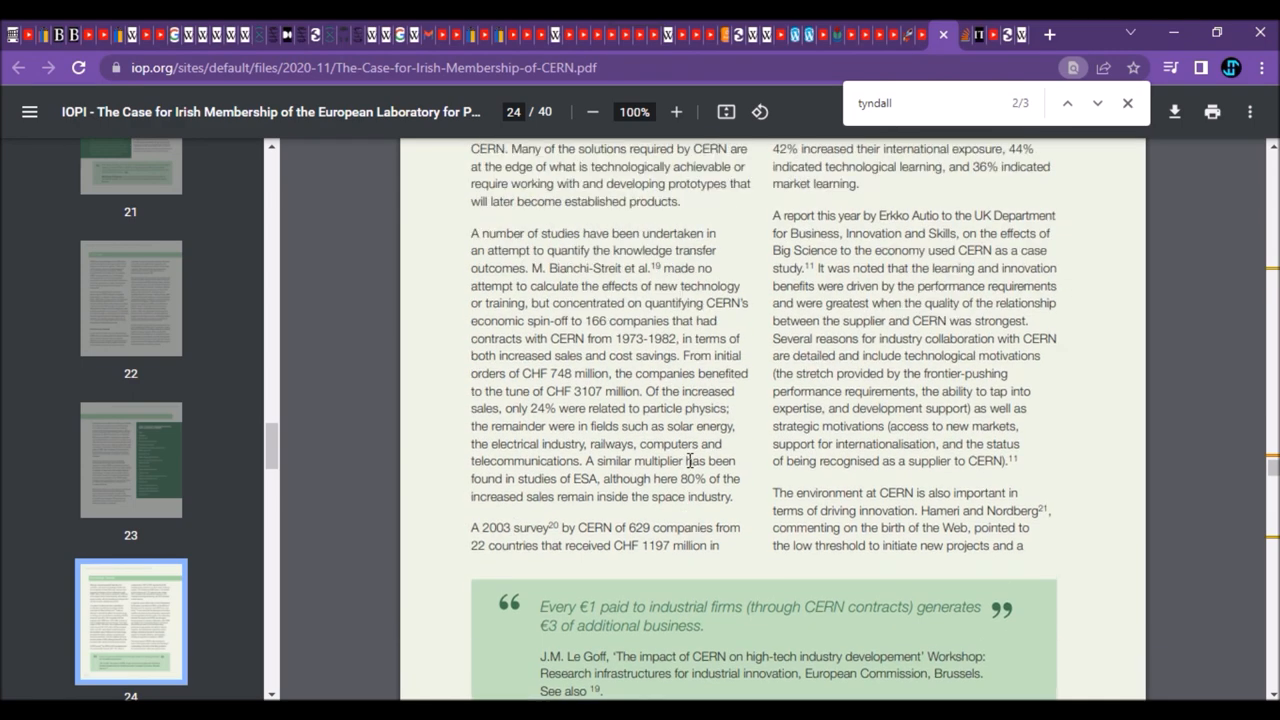
{"action": "scroll", "scroll_direction": "up", "scroll_amount": 3}
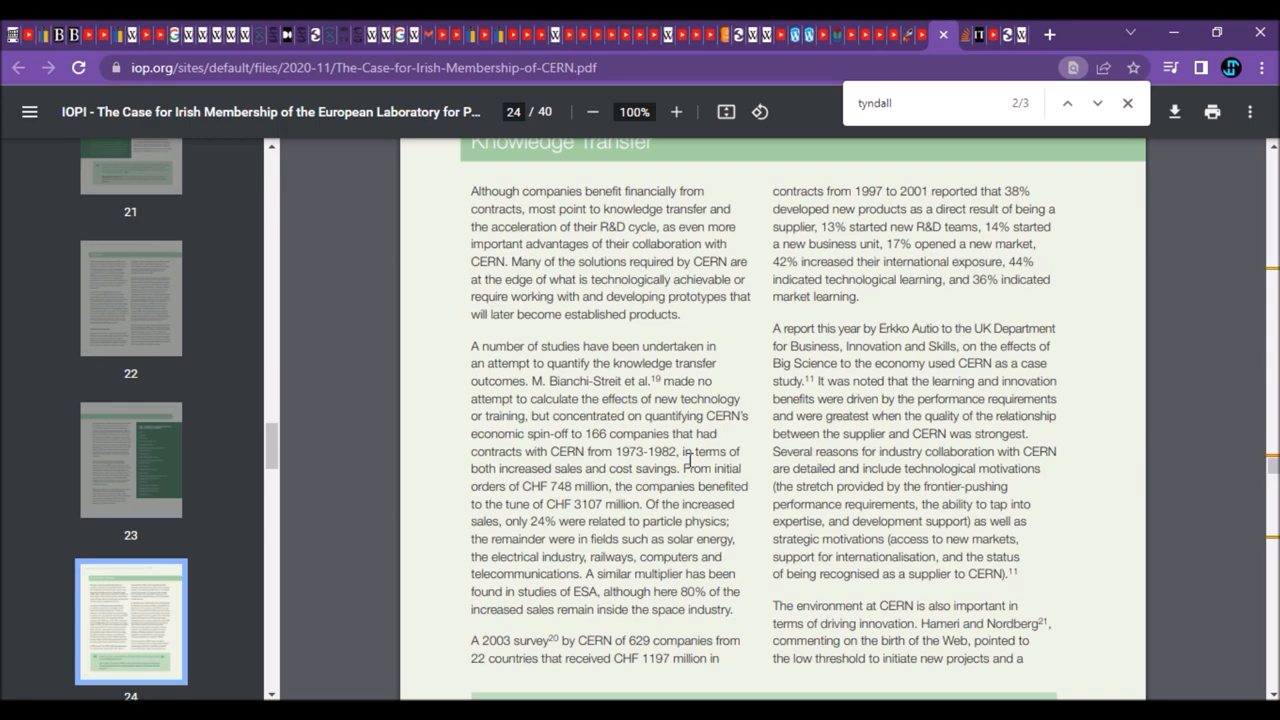
Step: Read on through pages 24–28 and settle on the Health section on page 26
{"action": "scroll", "scroll_direction": "down", "scroll_amount": 3}
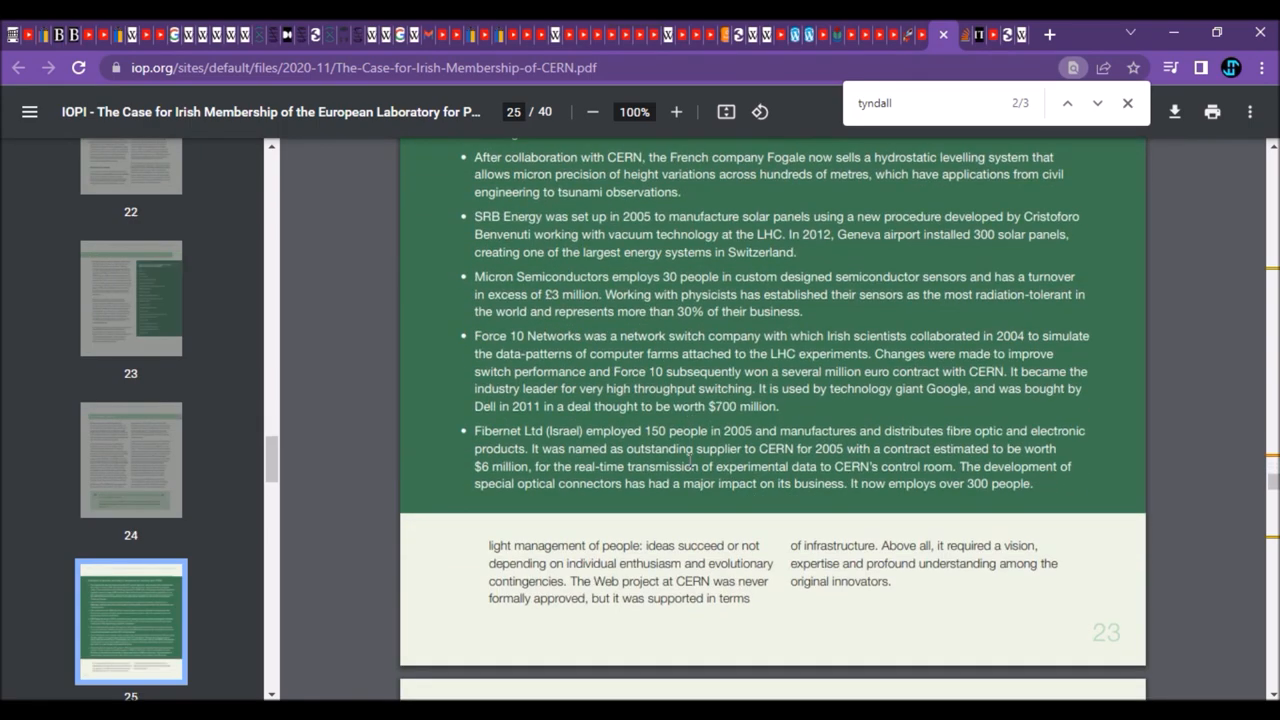
{"action": "scroll", "scroll_direction": "up", "scroll_amount": 3}
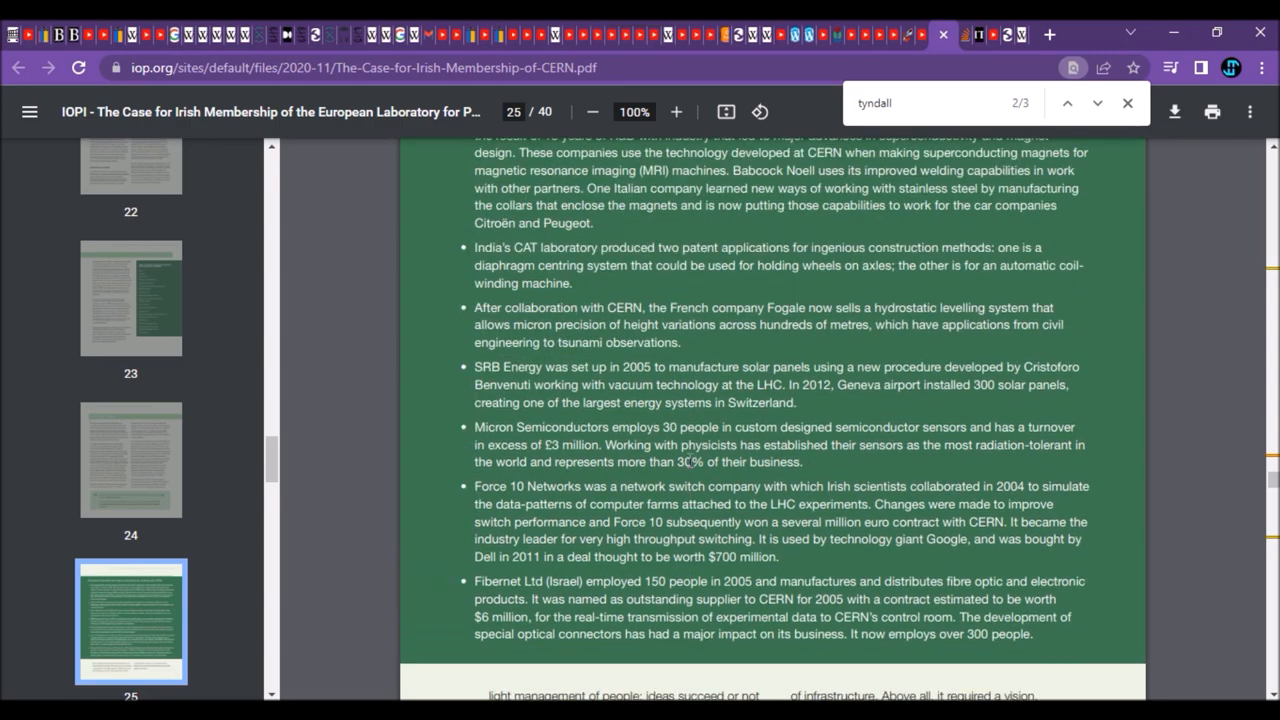
{"action": "scroll", "scroll_direction": "down", "scroll_amount": 3}
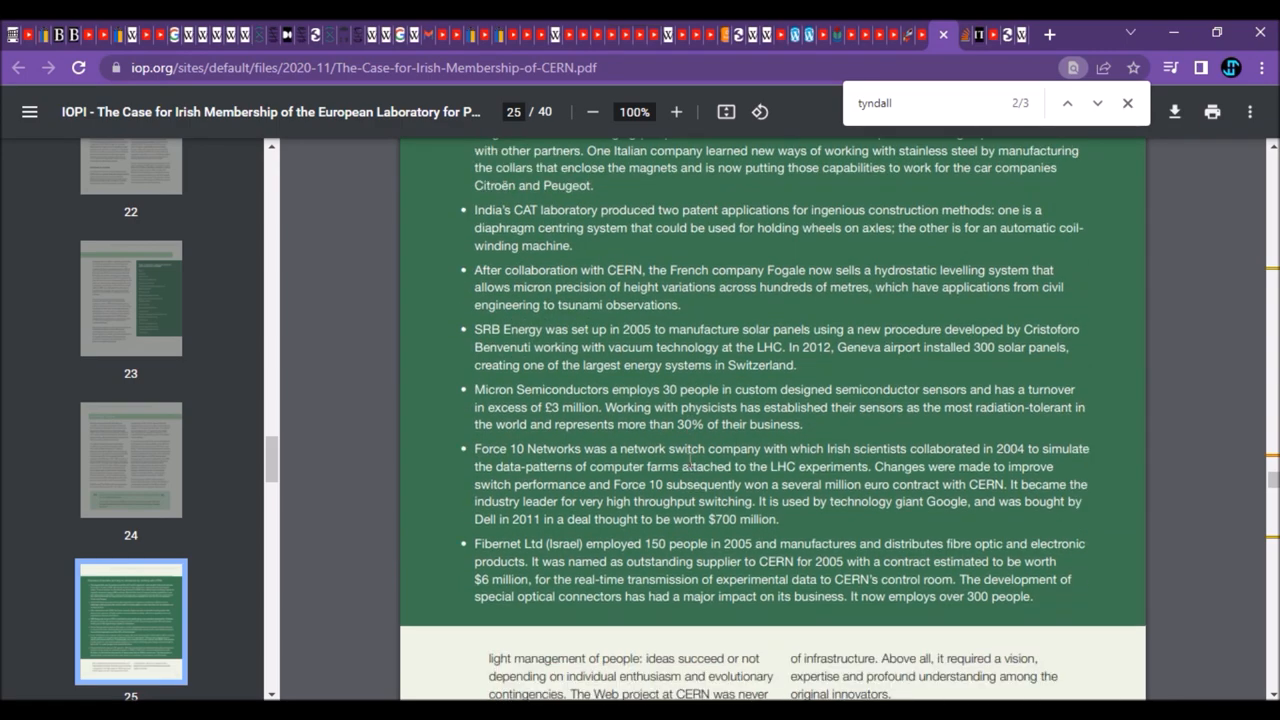
{"action": "scroll", "scroll_direction": "down", "scroll_amount": 3}
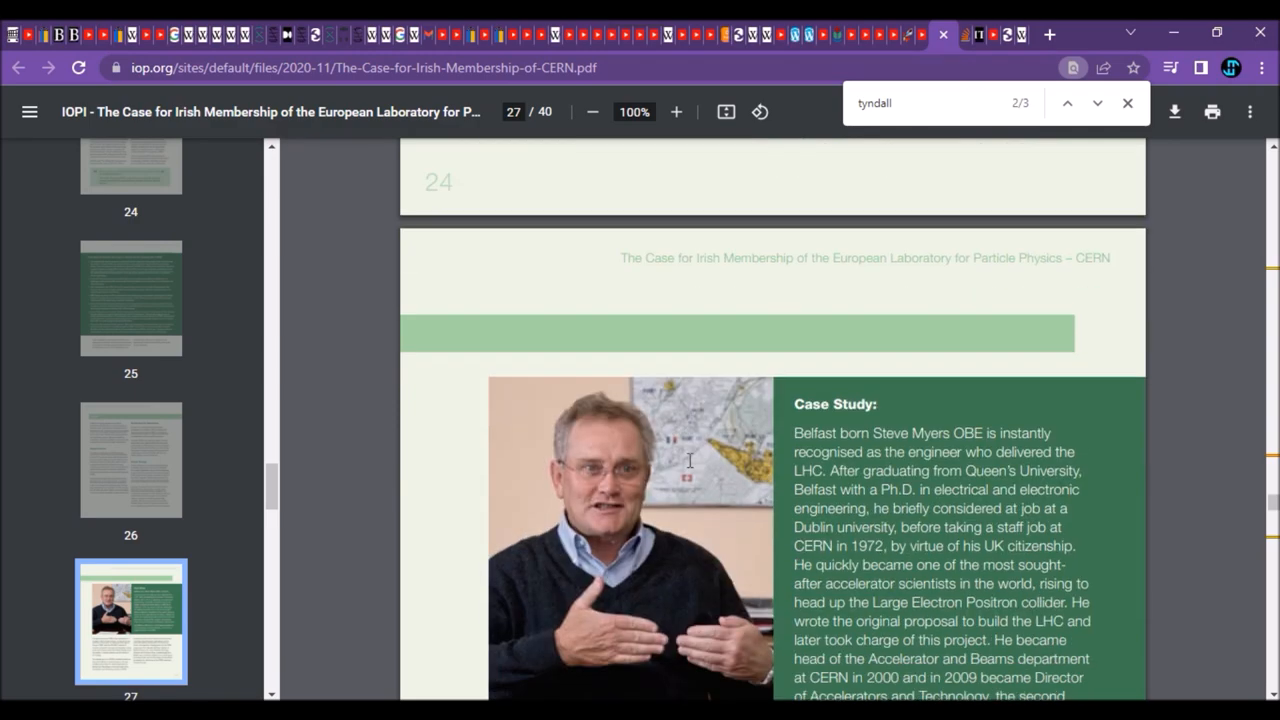
{"action": "scroll", "scroll_direction": "down", "scroll_amount": 3}
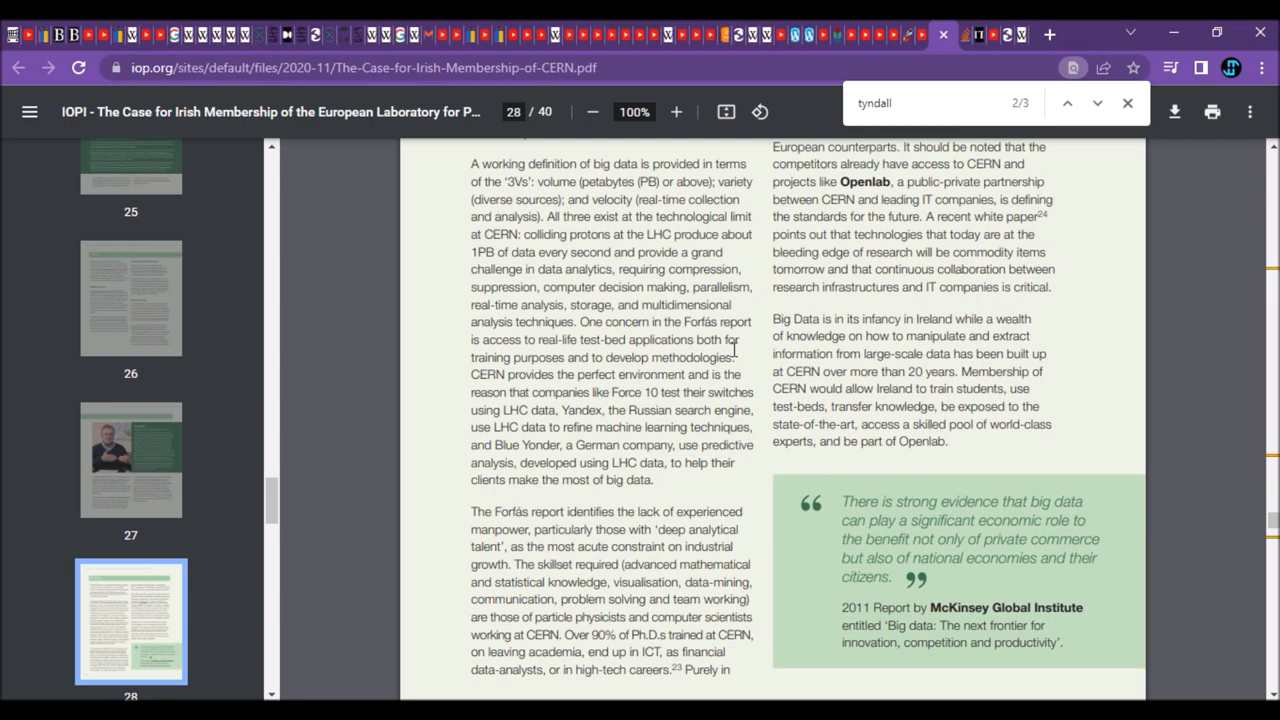
{"action": "scroll", "scroll_direction": "down", "scroll_amount": 3}
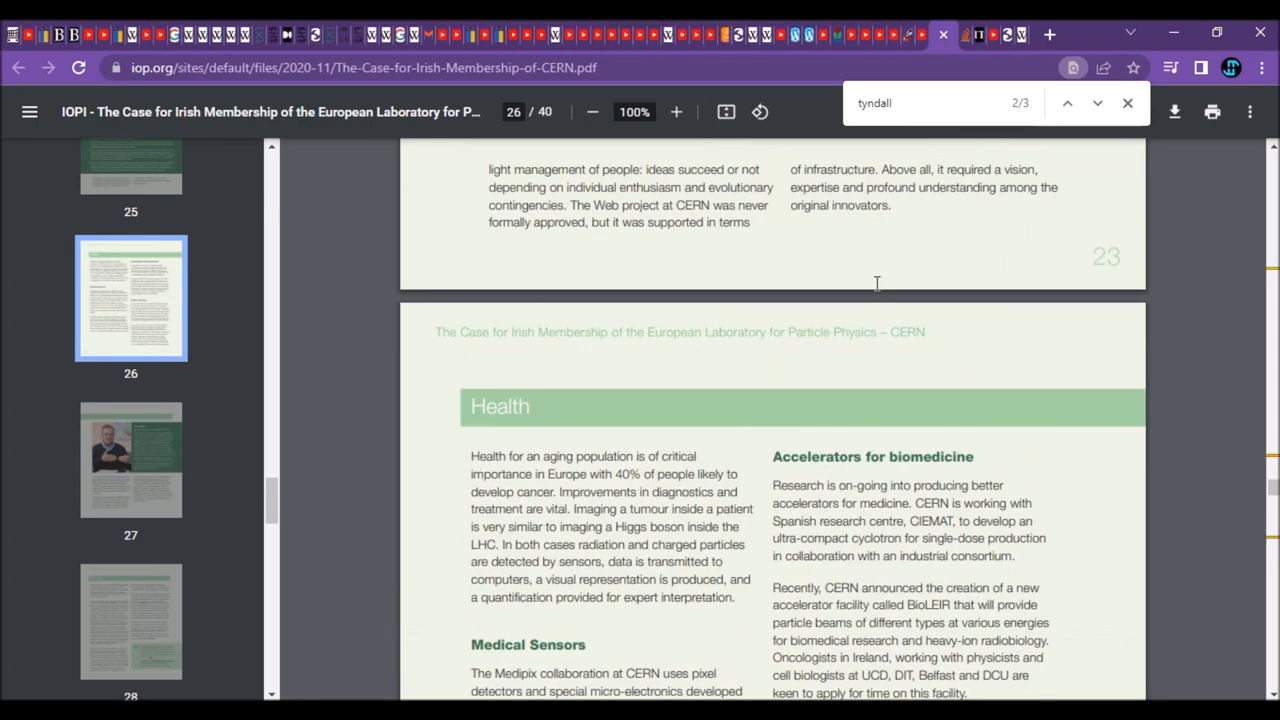
{"action": "mouse_move", "coordinate": [978, 34]}
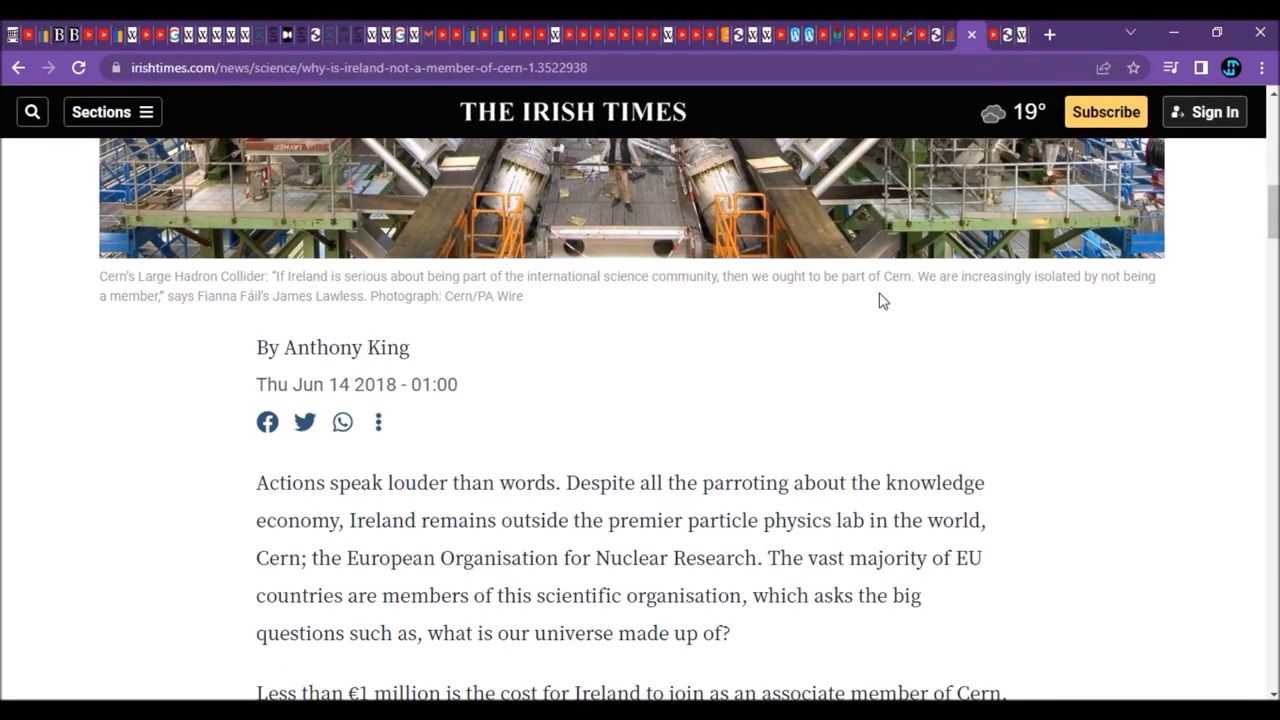
{"action": "mouse_move", "coordinate": [766, 526]}
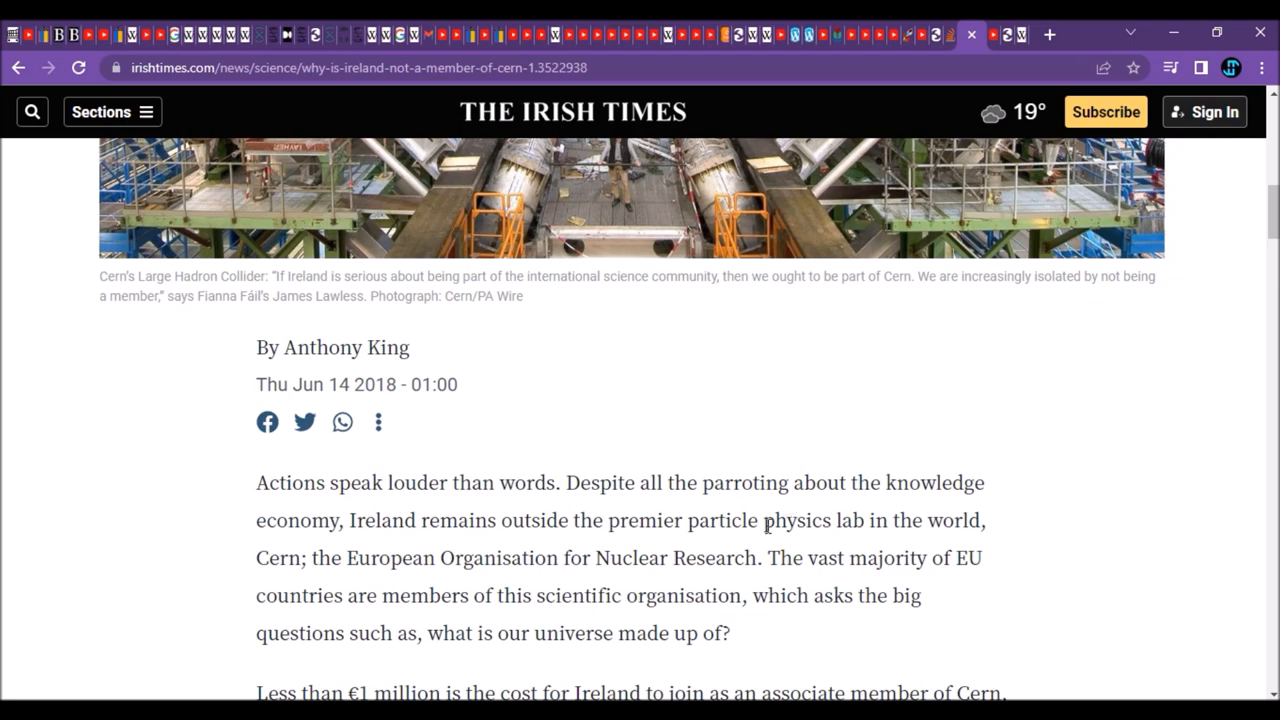
Step: Scroll down the Irish Times Cern article into its economic-benefit arguments
{"action": "scroll", "scroll_direction": "down", "scroll_amount": 3}
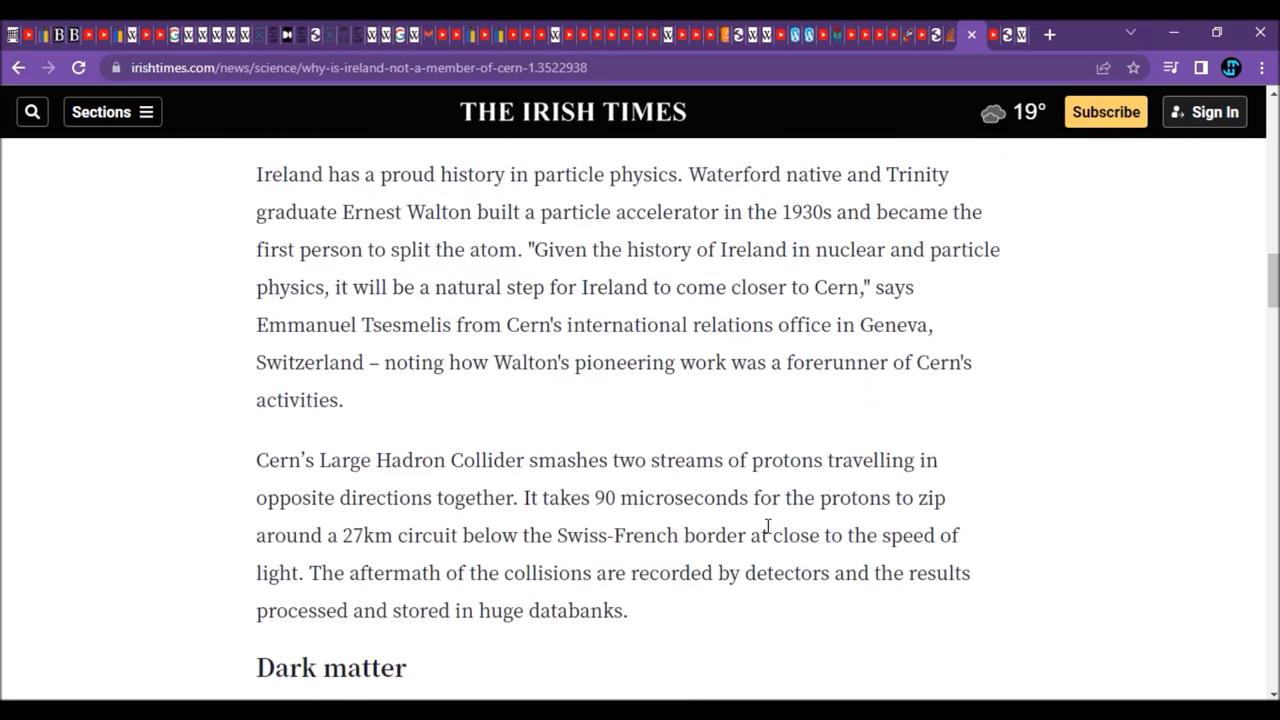
{"action": "scroll", "scroll_direction": "up", "scroll_amount": 3}
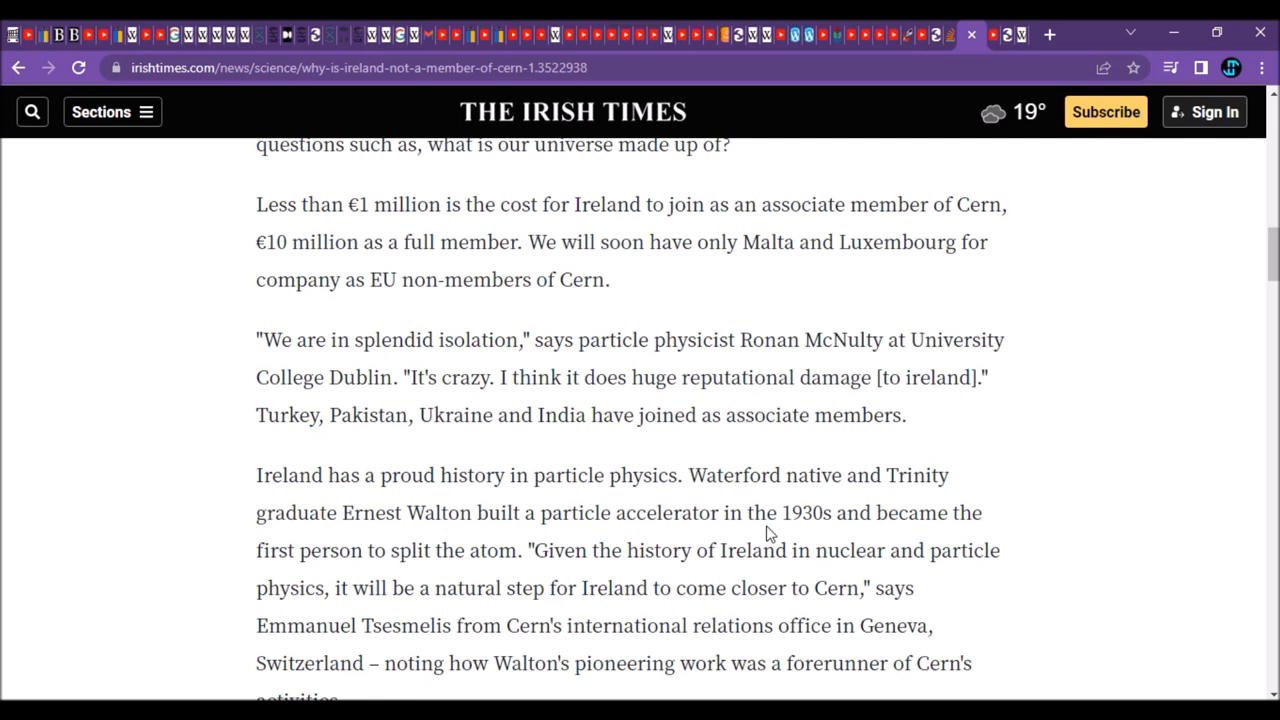
{"action": "scroll", "scroll_direction": "down", "scroll_amount": 3}
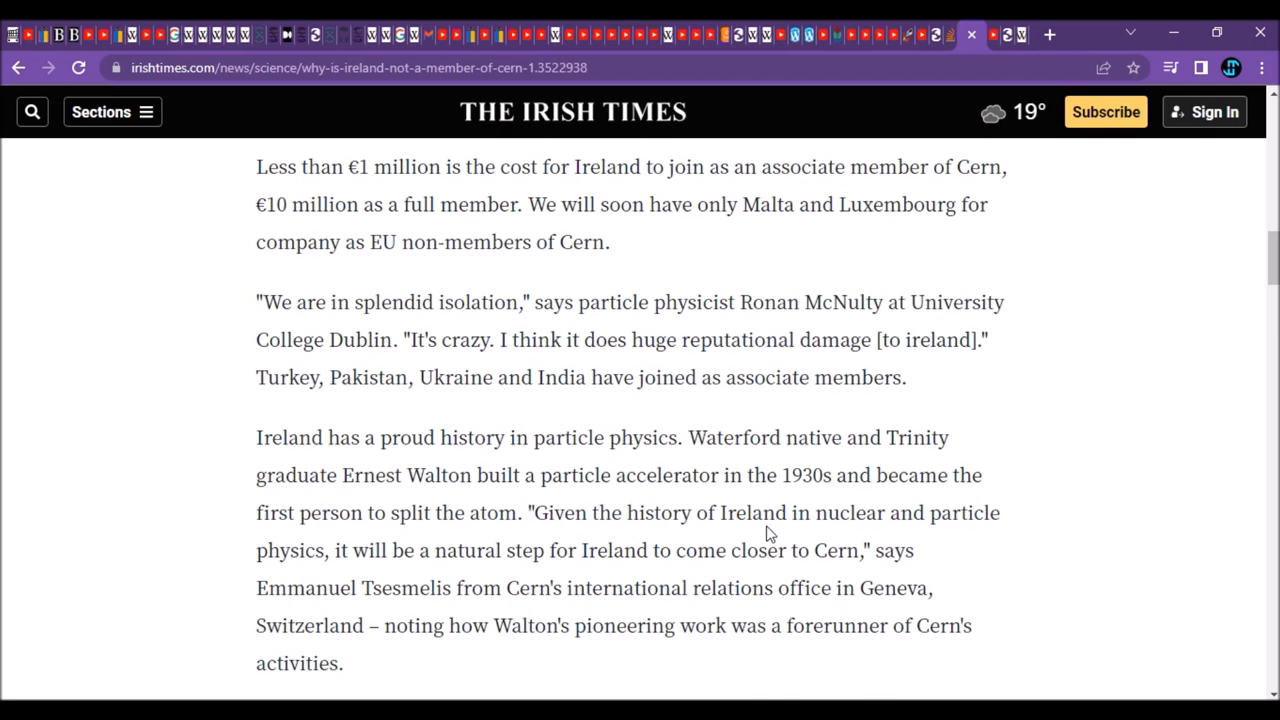
{"action": "mouse_move", "coordinate": [236, 400]}
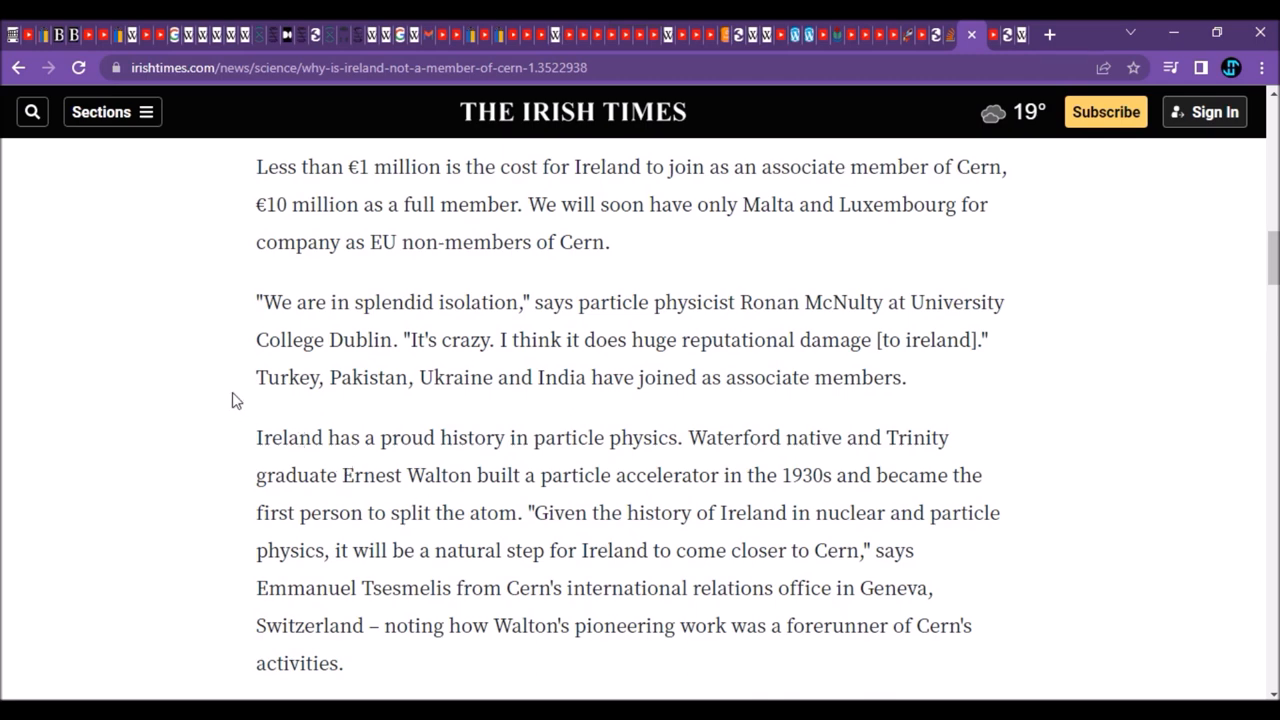
{"action": "mouse_move", "coordinate": [308, 402]}
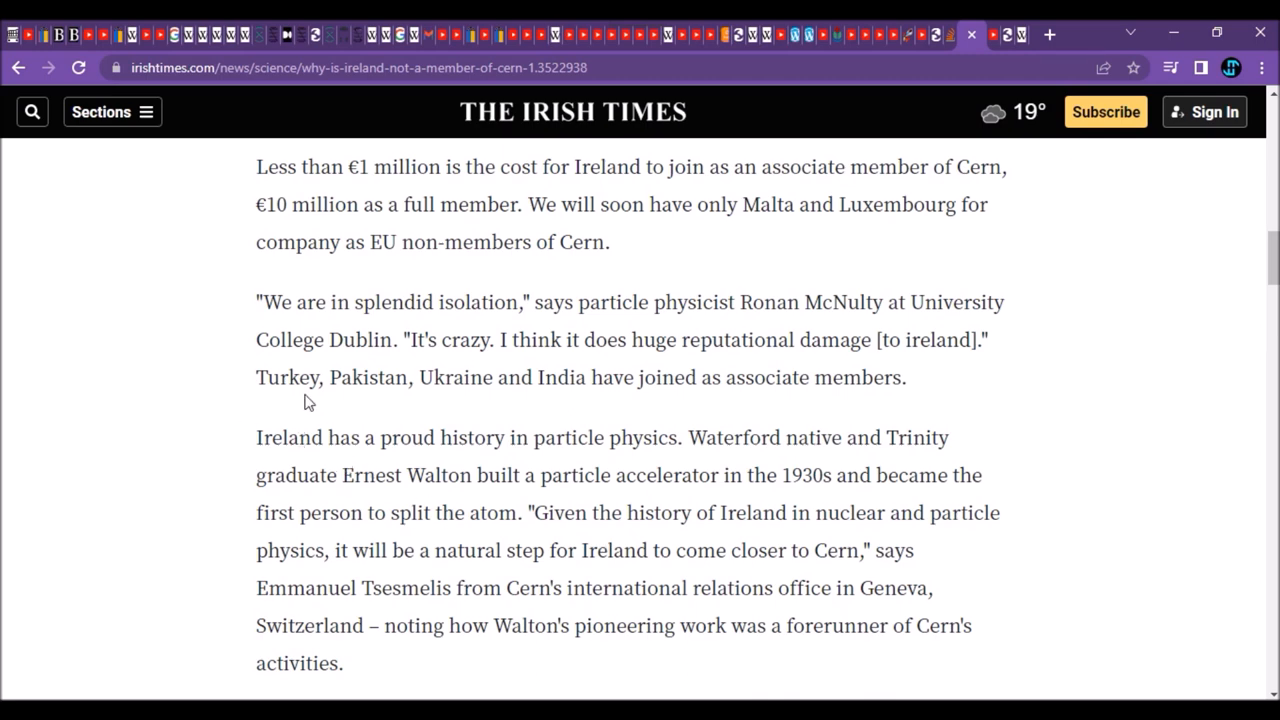
{"action": "scroll", "scroll_direction": "down", "scroll_amount": 3}
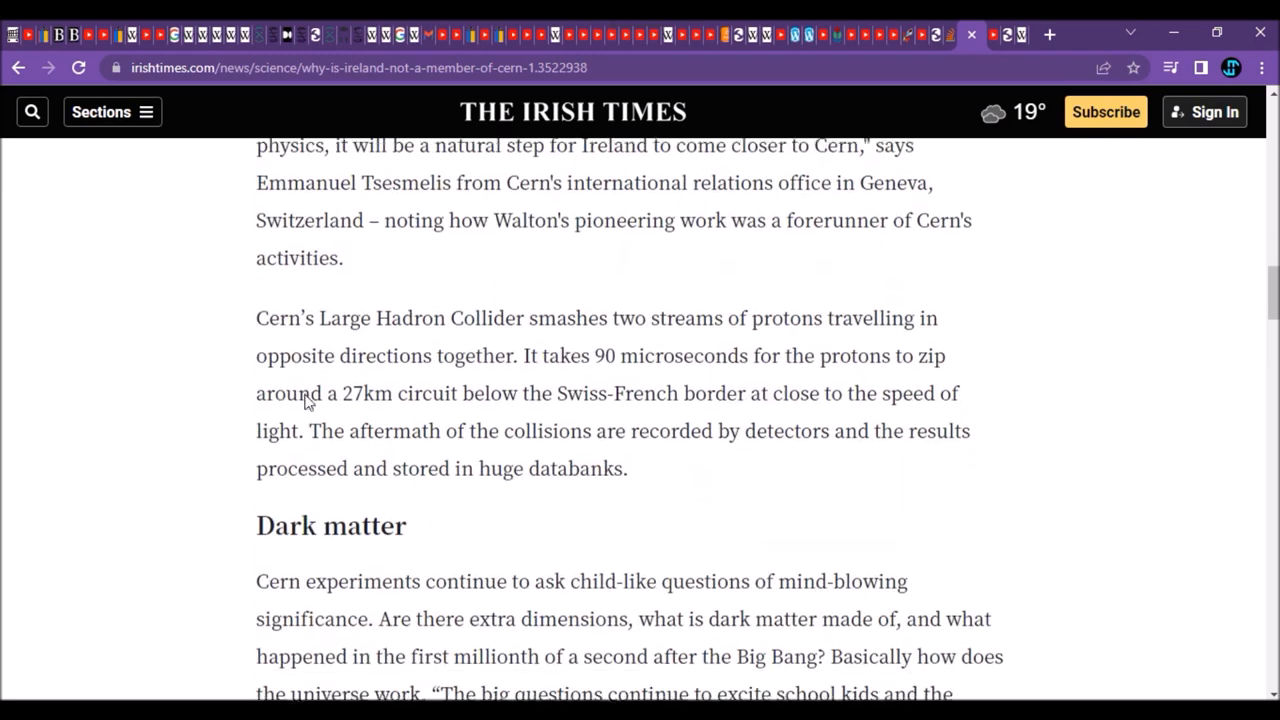
{"action": "scroll", "scroll_direction": "down", "scroll_amount": 3}
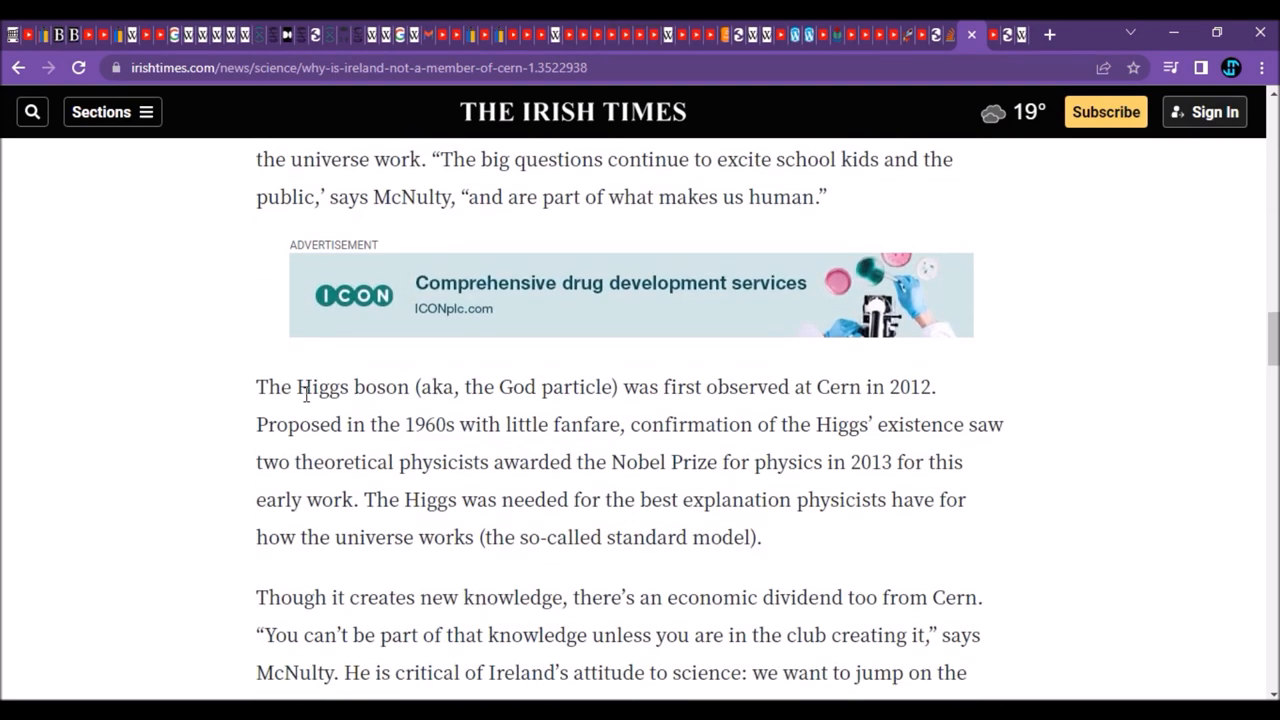
Step: Read through the Contracts lost section and the James Lawless quotes
{"action": "scroll", "scroll_direction": "down", "scroll_amount": 3}
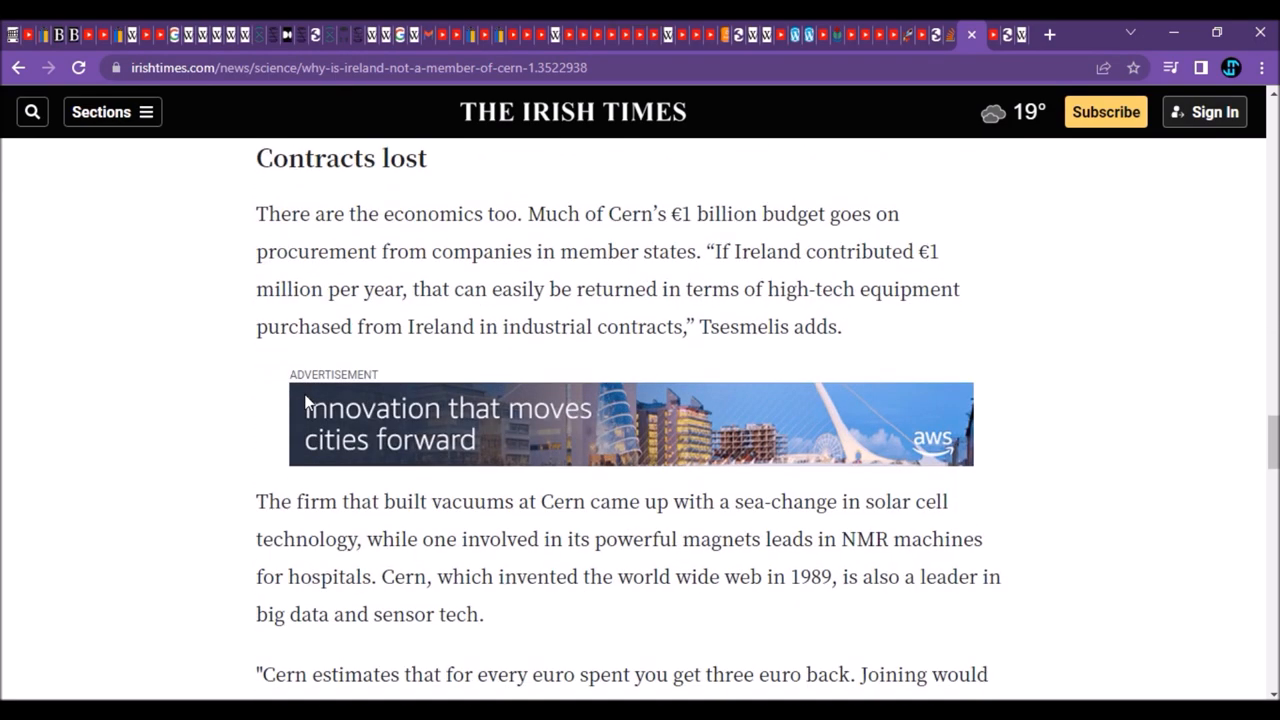
{"action": "scroll", "scroll_direction": "down", "scroll_amount": 3}
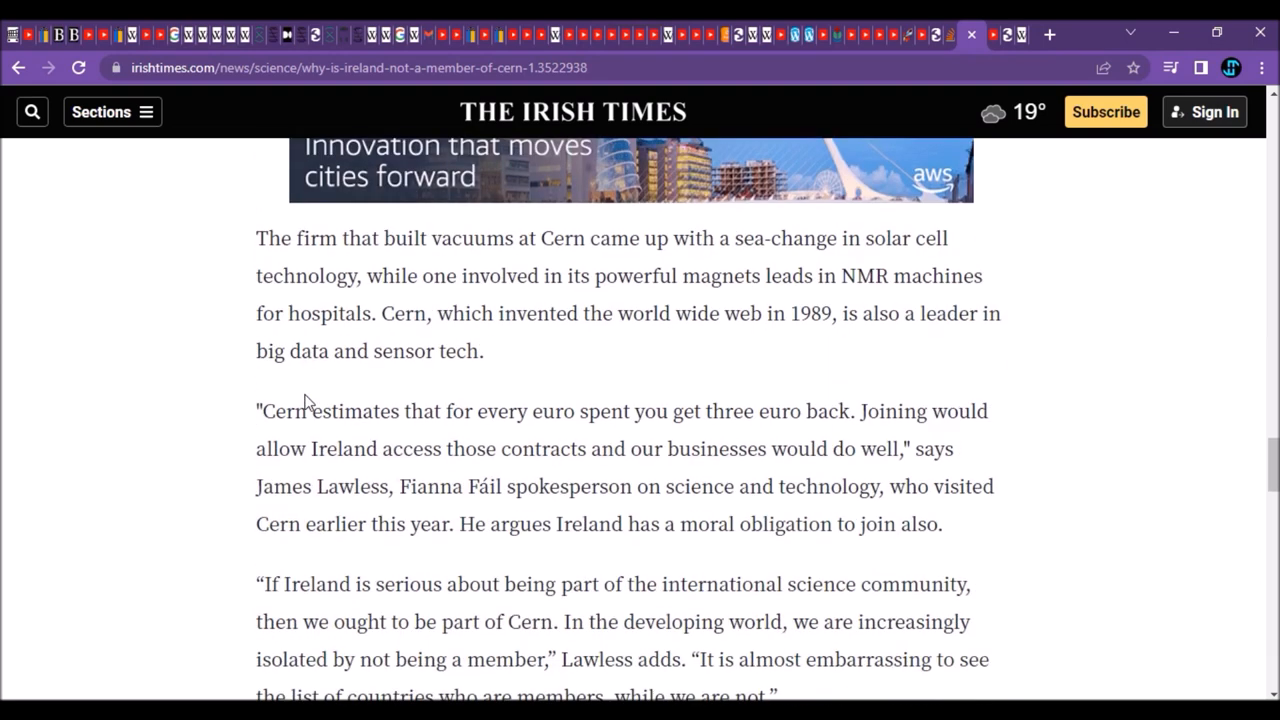
{"action": "scroll", "scroll_direction": "down", "scroll_amount": 3}
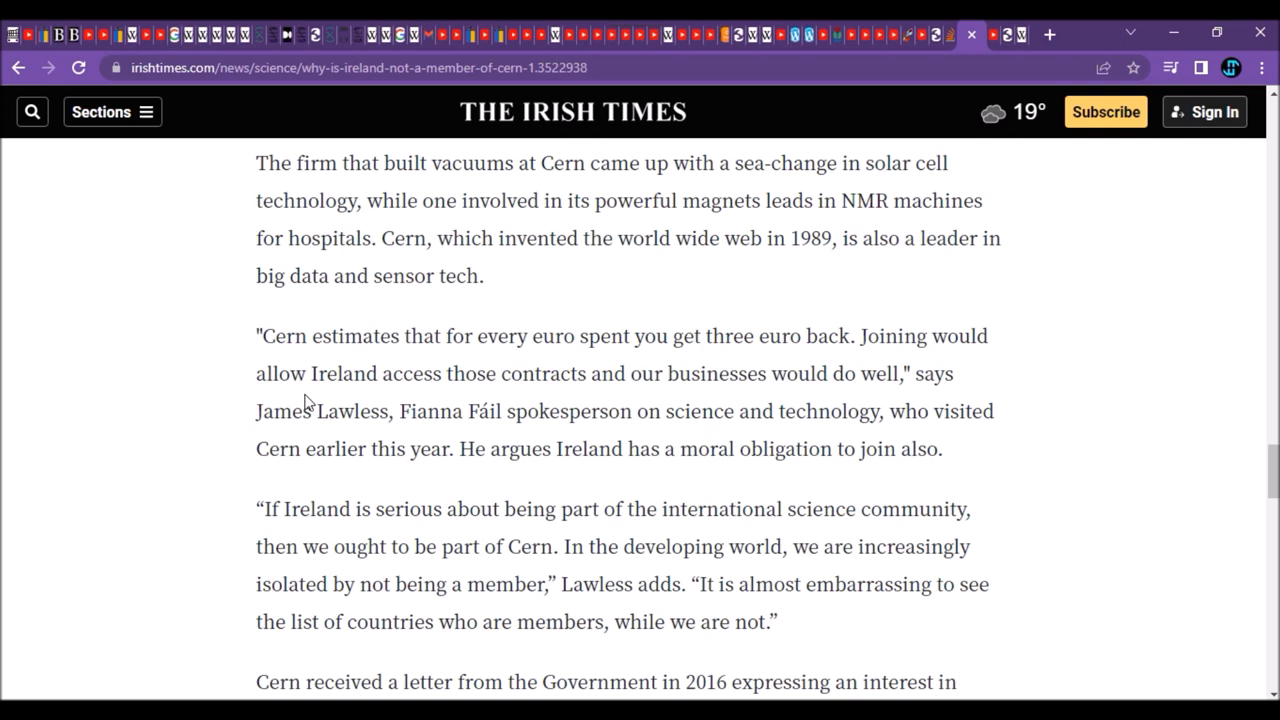
{"action": "scroll", "scroll_direction": "down", "scroll_amount": 3}
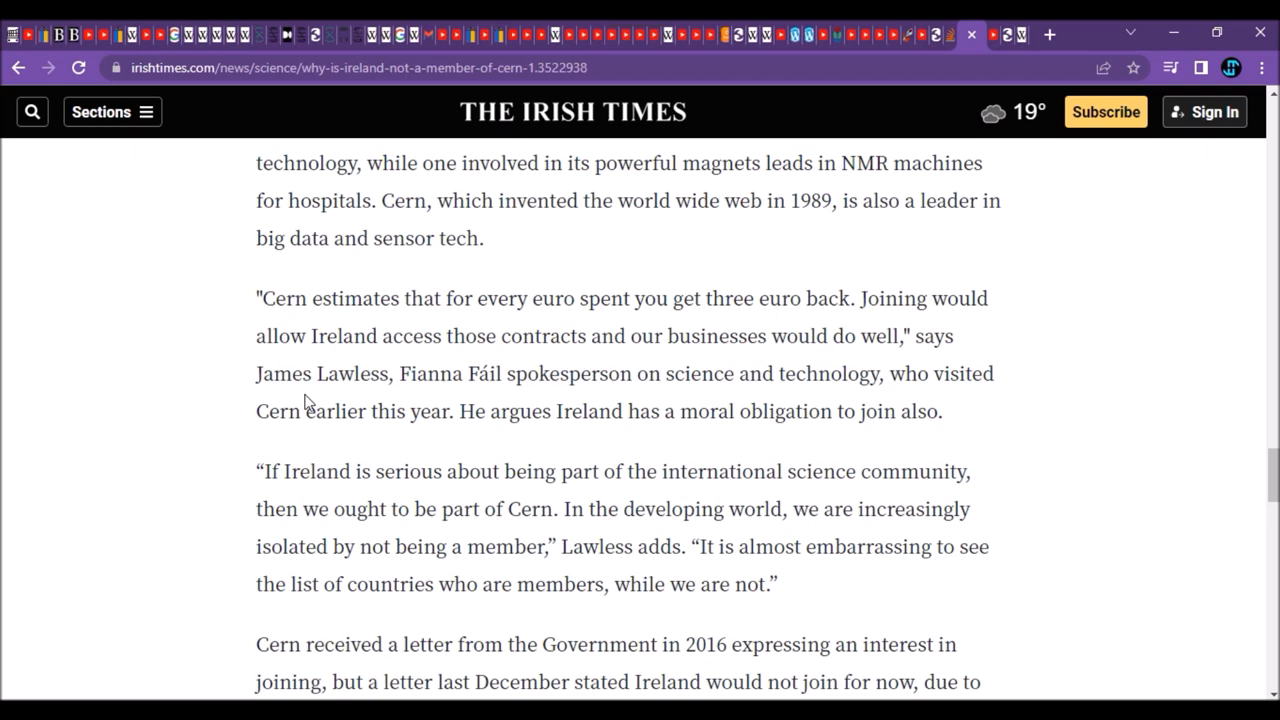
{"action": "scroll", "scroll_direction": "up", "scroll_amount": 3}
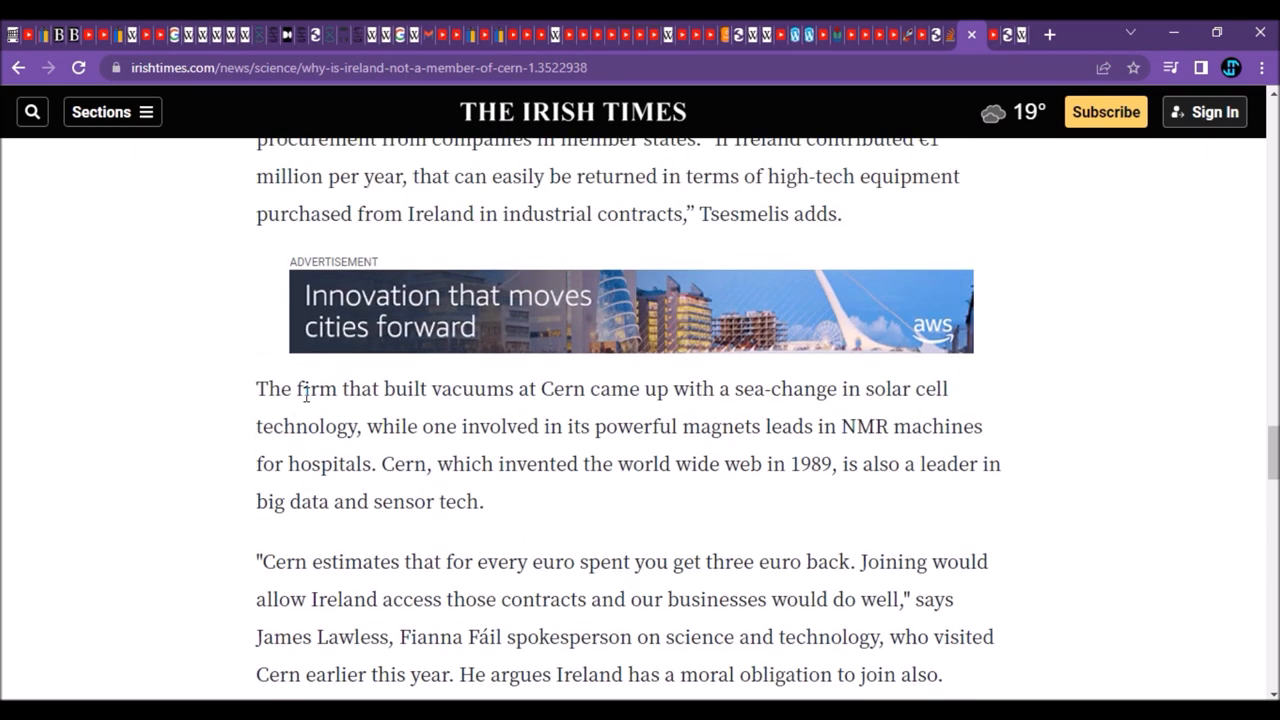
{"action": "mouse_move", "coordinate": [660, 440]}
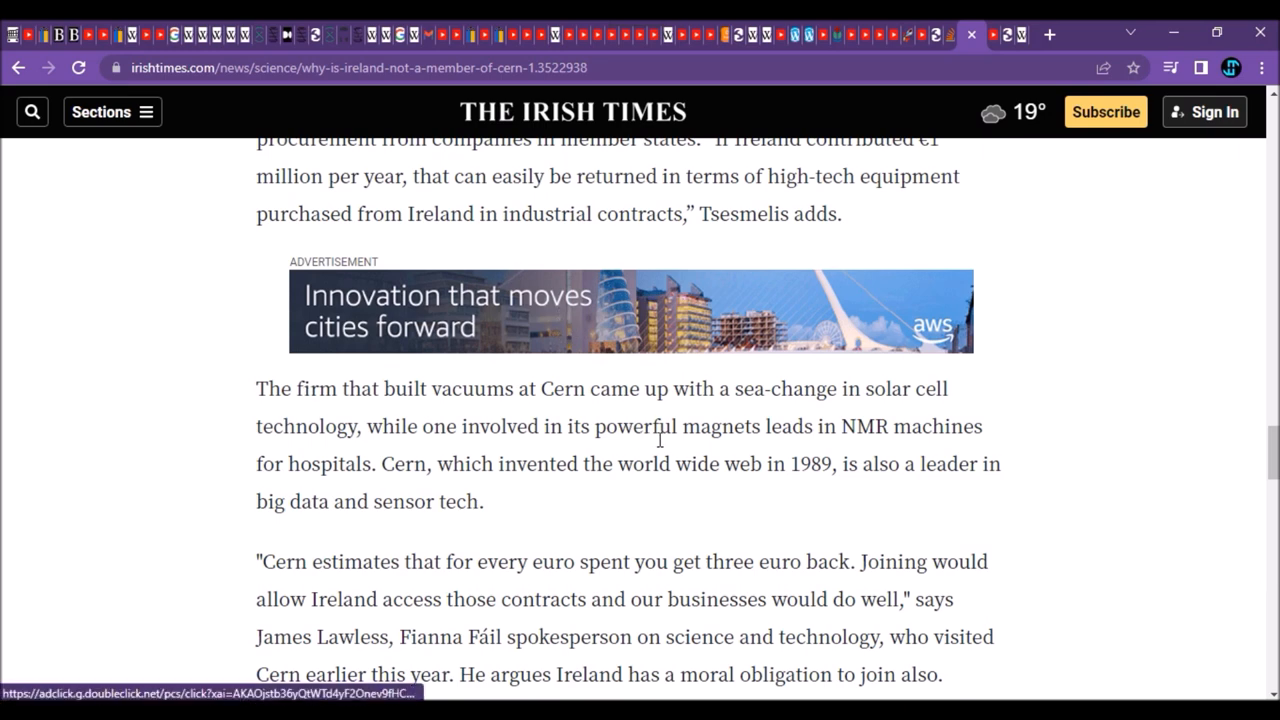
{"action": "mouse_move", "coordinate": [940, 66]}
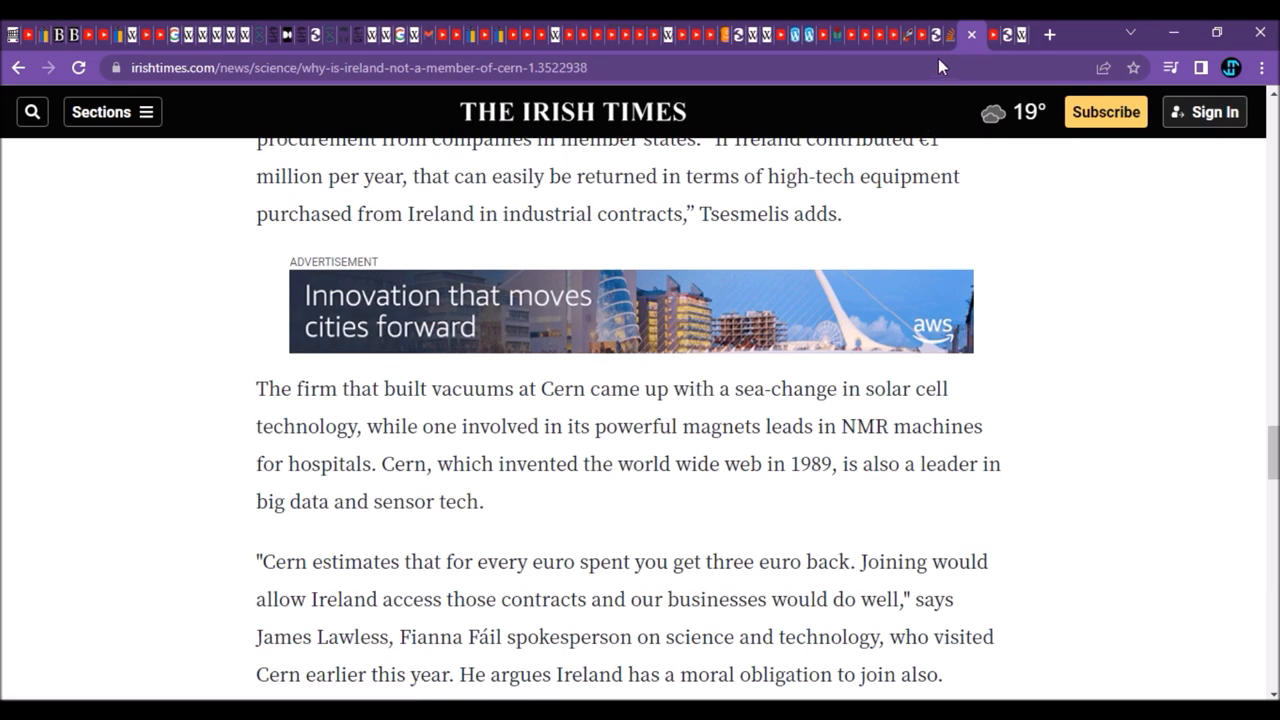
{"action": "mouse_move", "coordinate": [936, 36]}
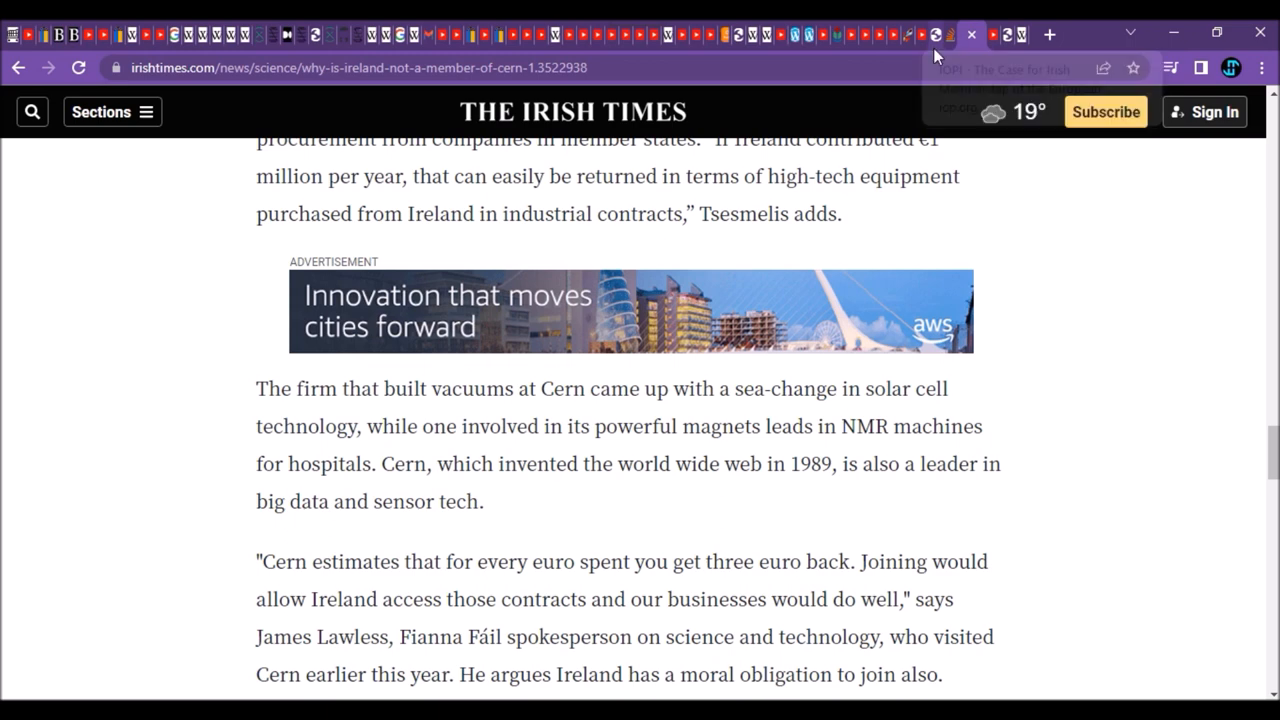
Step: Switch to the IOP CERN membership PDF and page back from the Health section to page 17's Globe photo
{"action": "left_click", "coordinate": [990, 34]}
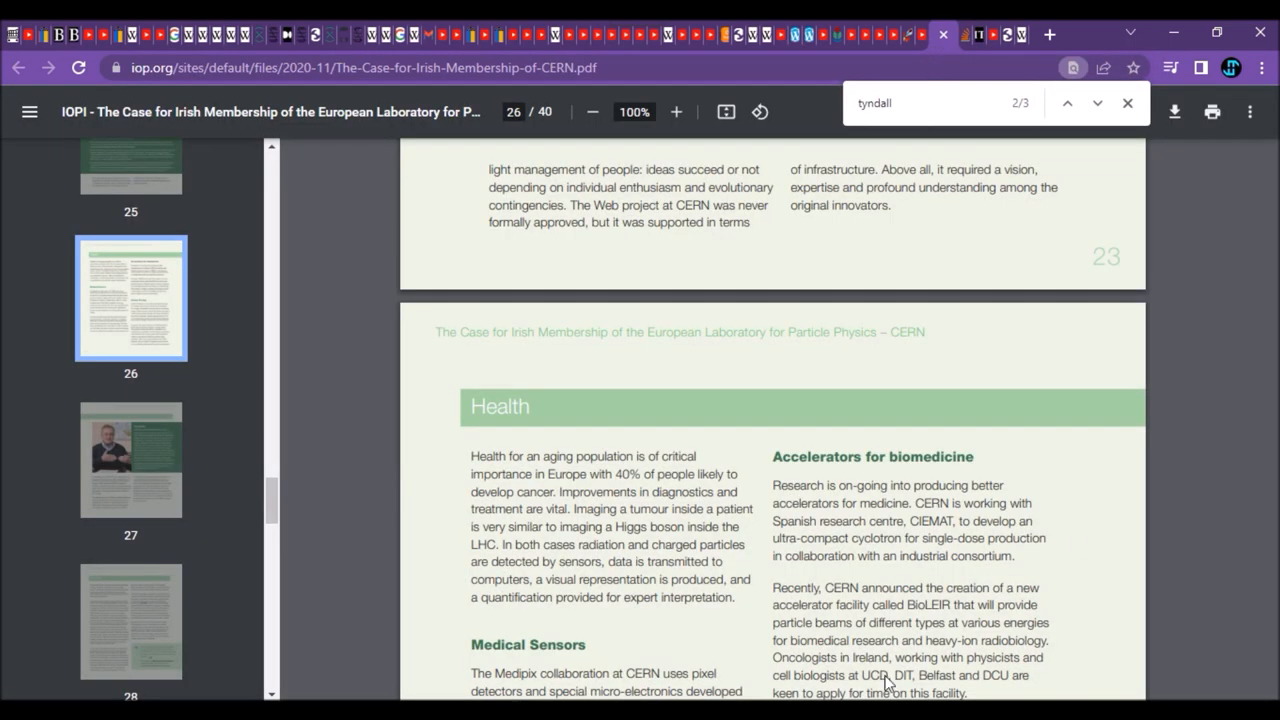
{"action": "scroll", "scroll_direction": "down", "scroll_amount": 3}
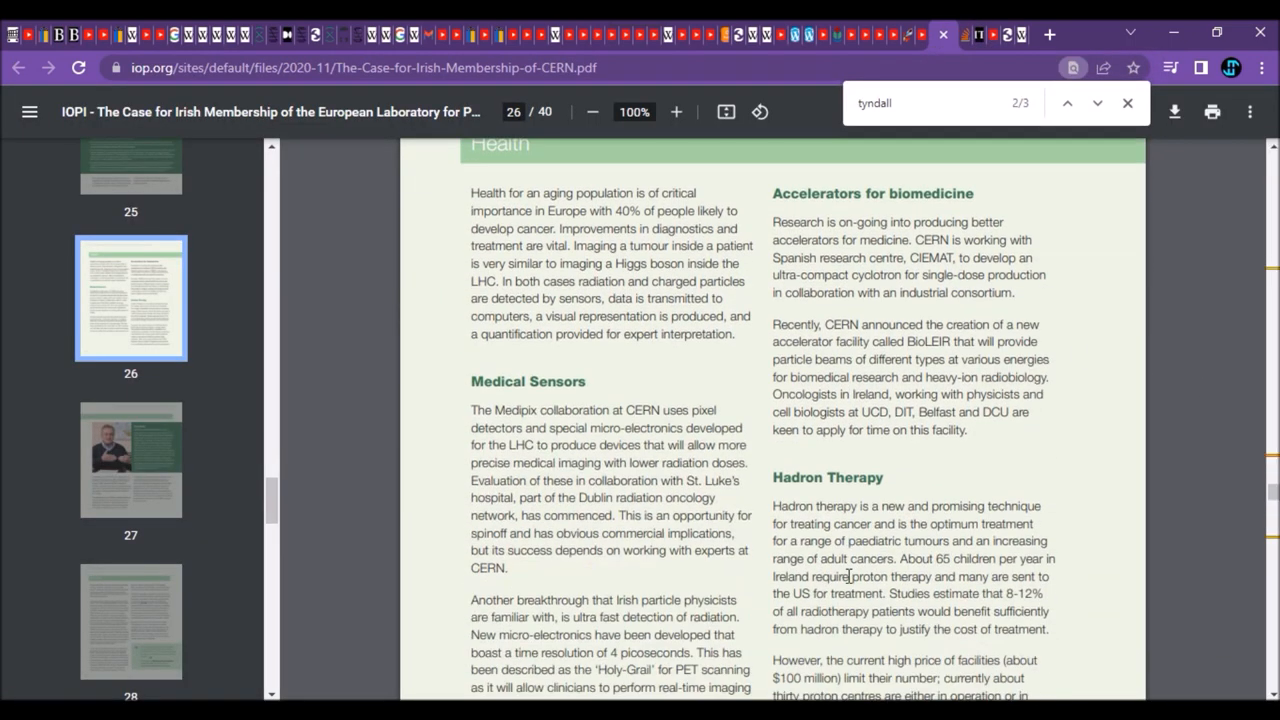
{"action": "scroll", "scroll_direction": "down", "scroll_amount": 3}
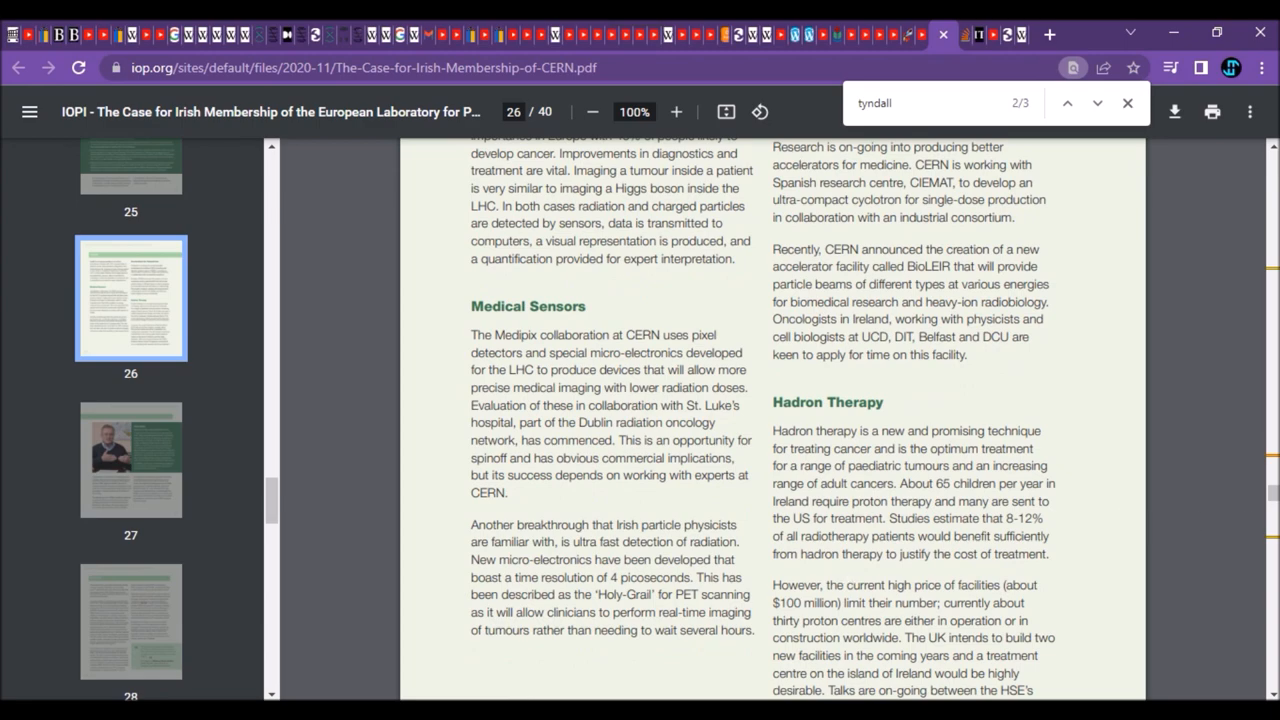
{"action": "scroll", "scroll_direction": "down", "scroll_amount": 3}
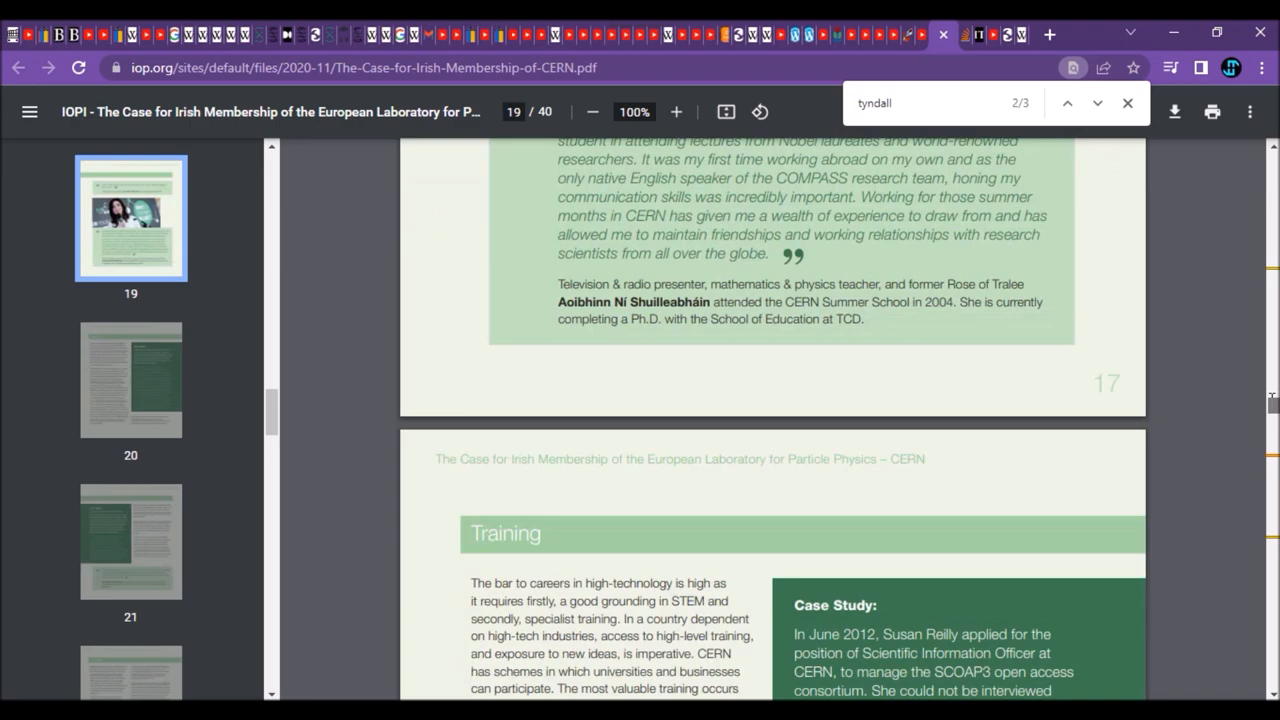
{"action": "scroll", "scroll_direction": "up", "scroll_amount": 3}
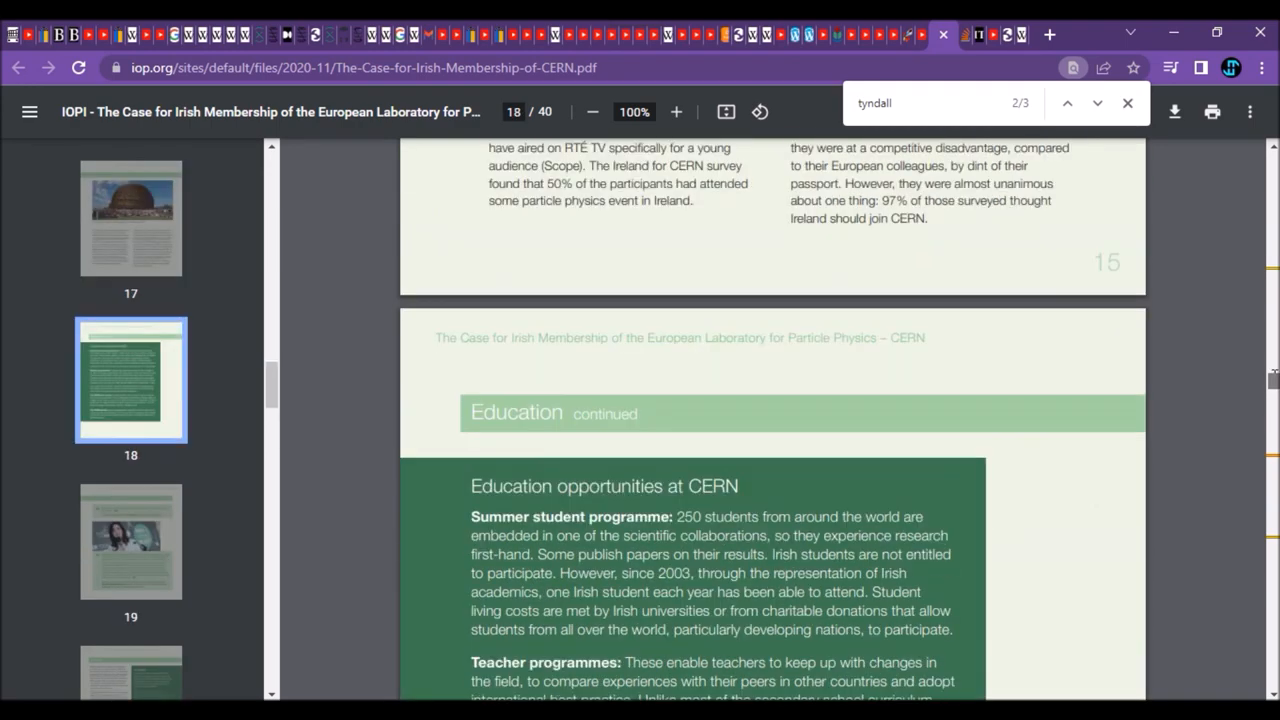
{"action": "scroll", "scroll_direction": "up", "scroll_amount": 3}
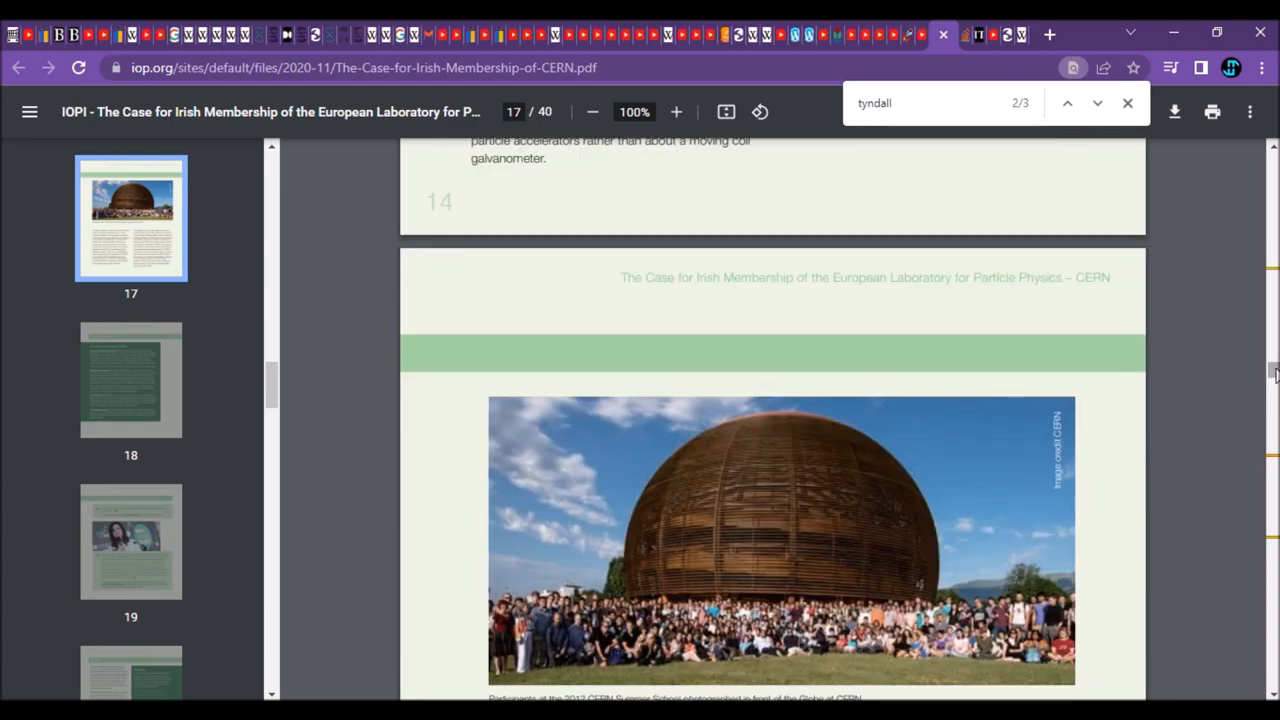
{"action": "scroll", "scroll_direction": "down", "scroll_amount": 3}
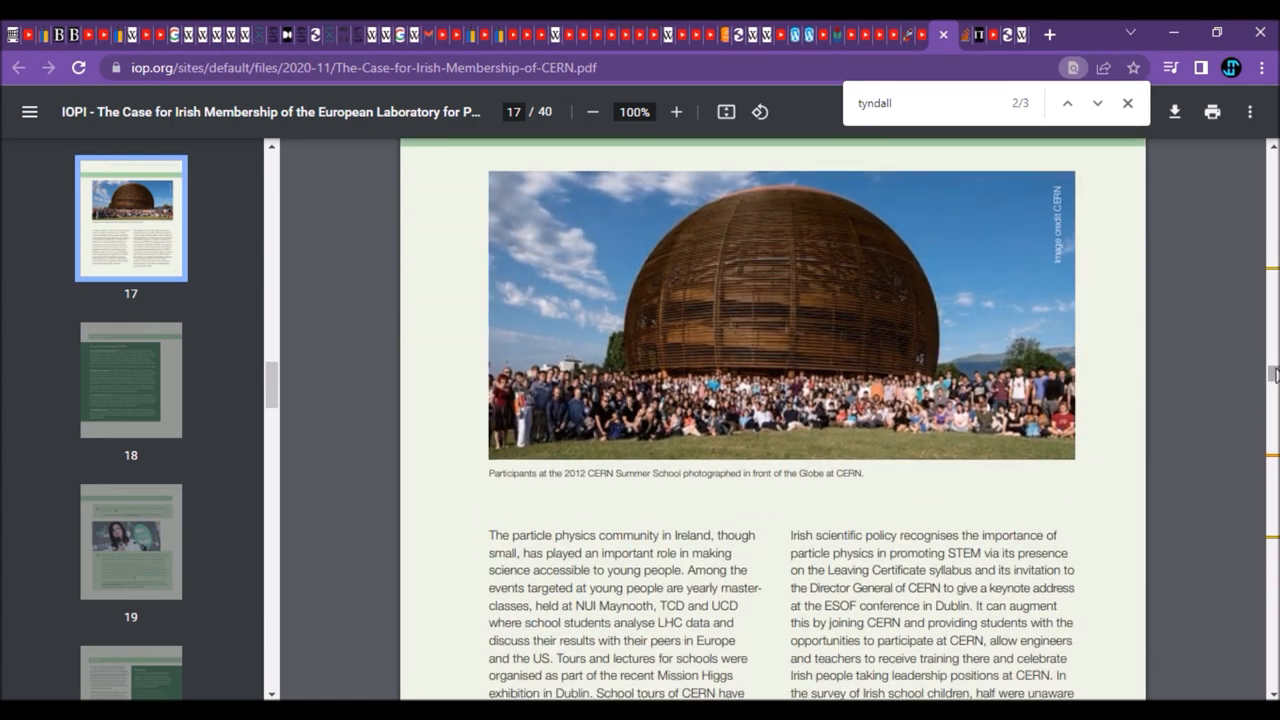
{"action": "mouse_move", "coordinate": [1156, 486]}
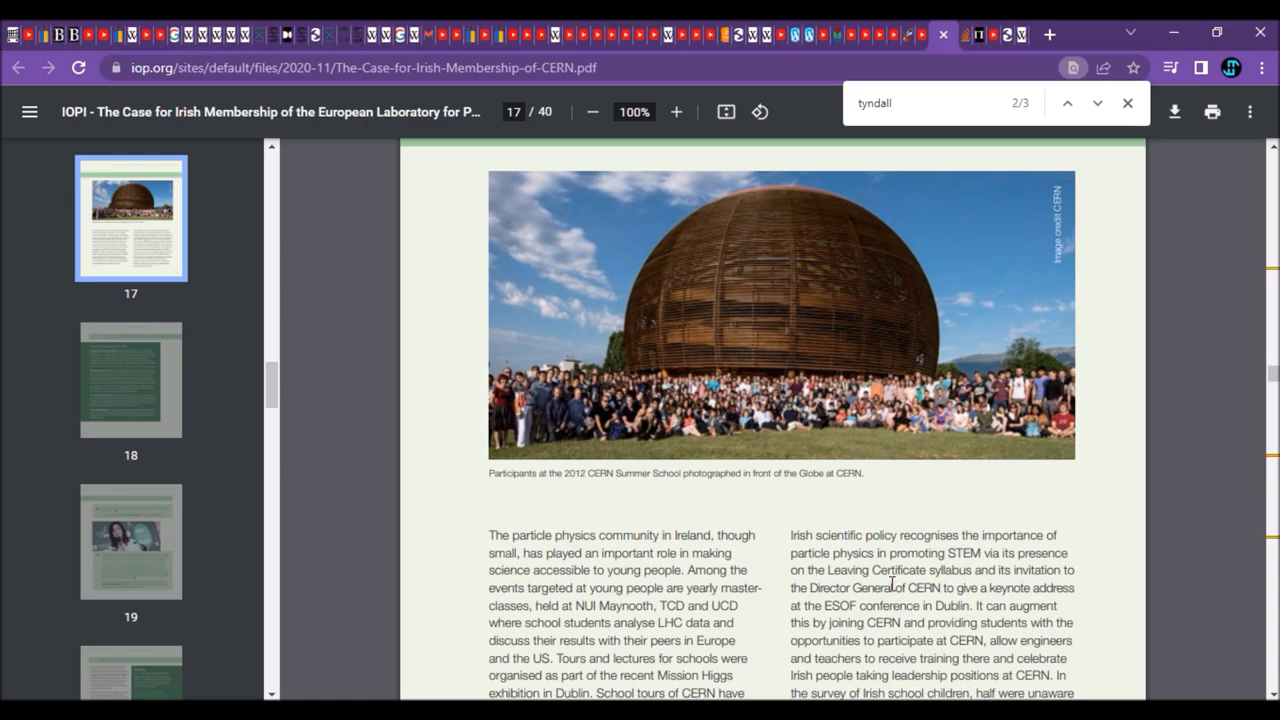
{"action": "mouse_move", "coordinate": [824, 90]}
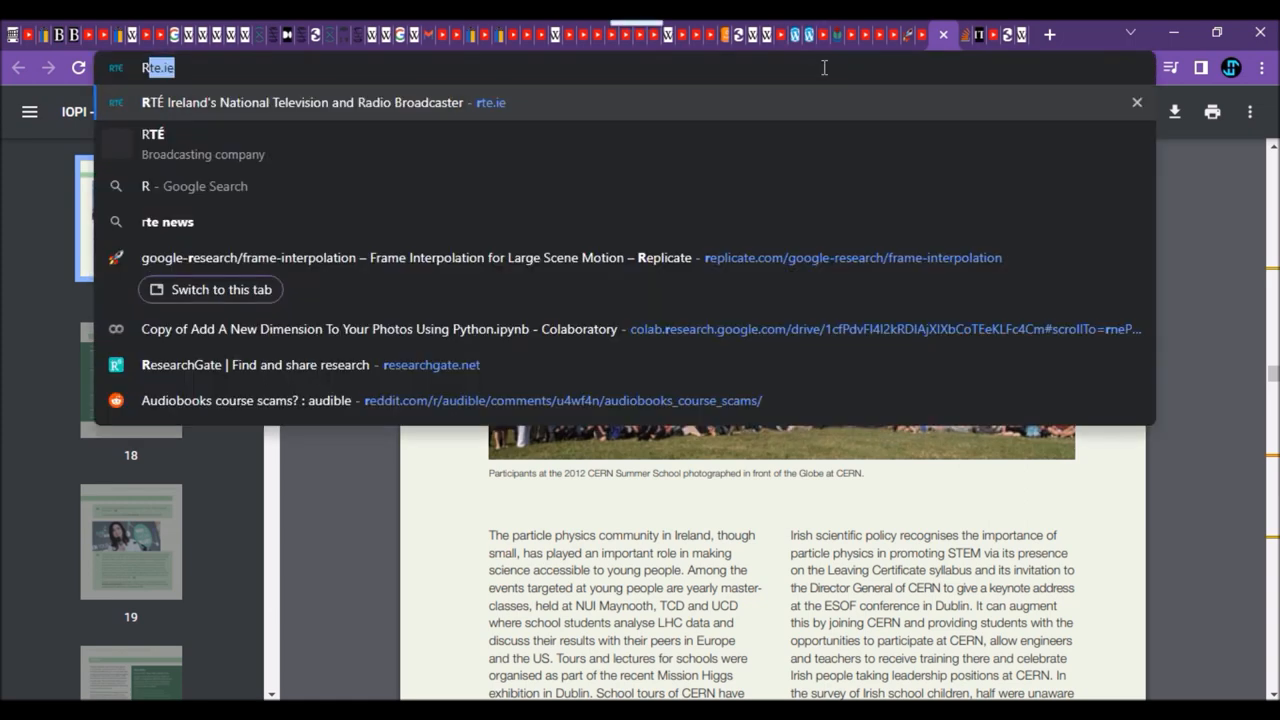
Step: Search 'RADFET detect' in the address bar to open the RADFET - Miniature Radiation Detector YouTube video
{"action": "type", "text": "RADFET"}
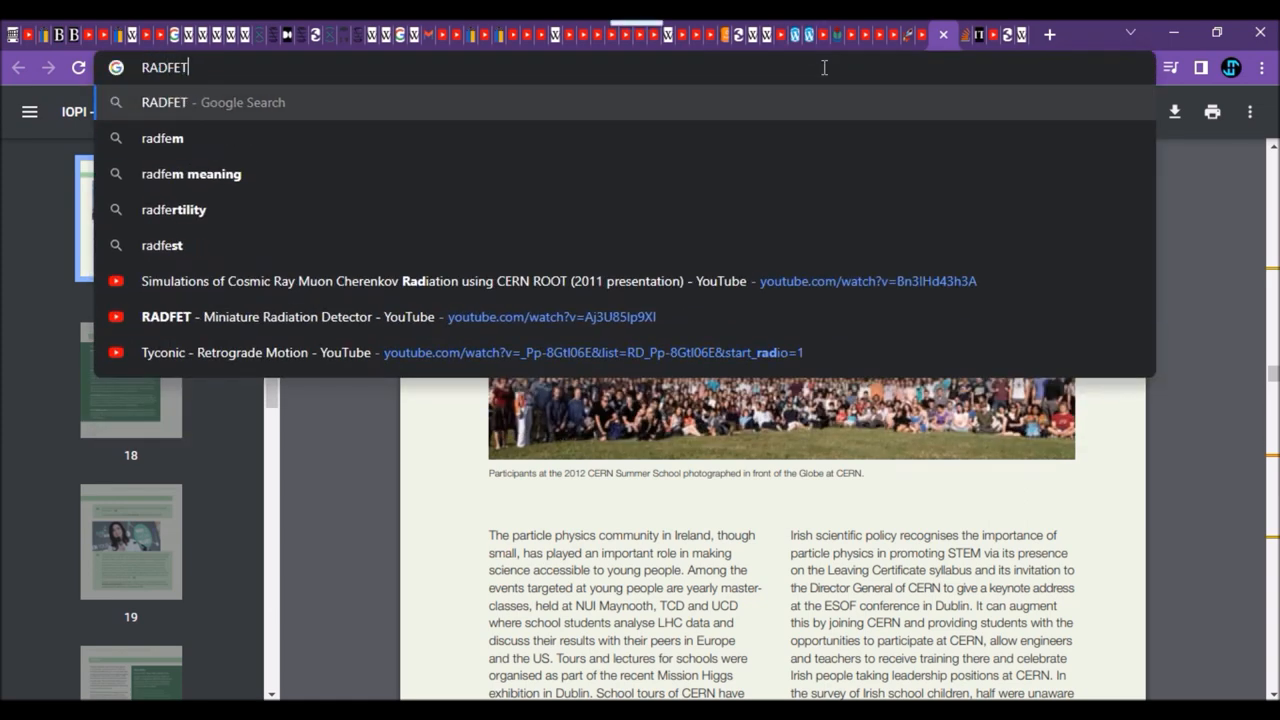
{"action": "type", "text": "detect"}
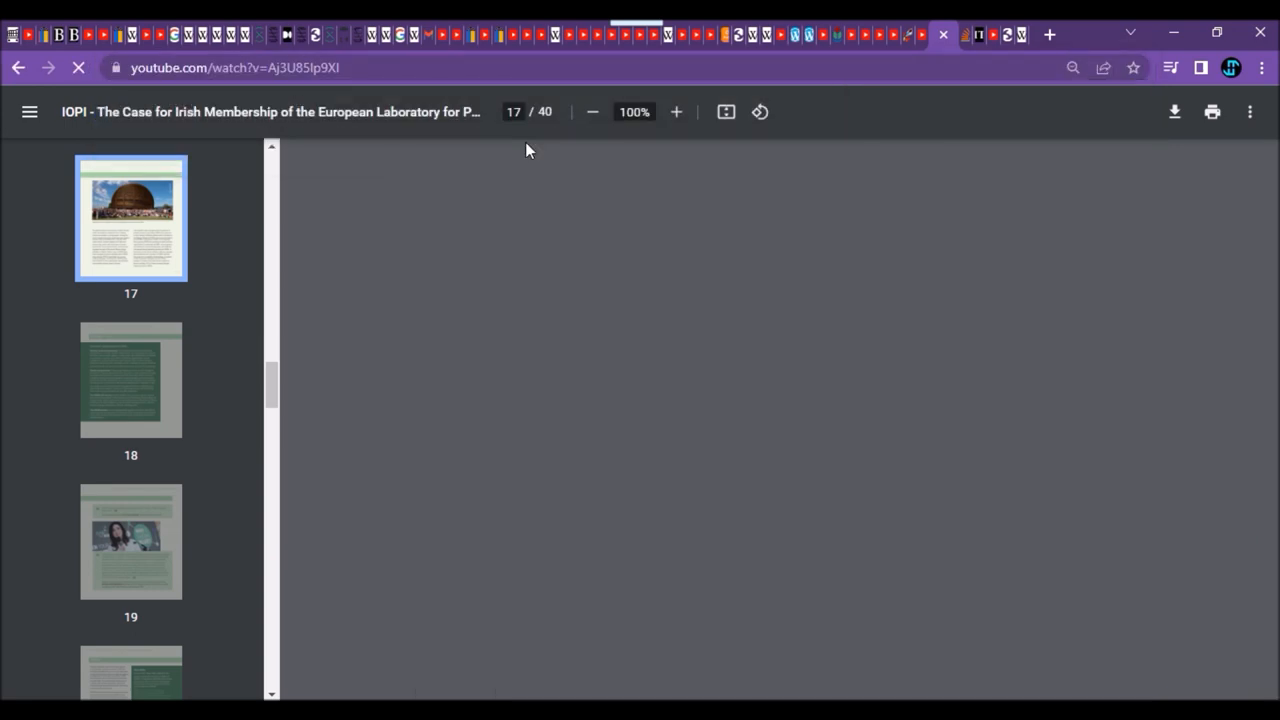
{"action": "mouse_move", "coordinate": [508, 296]}
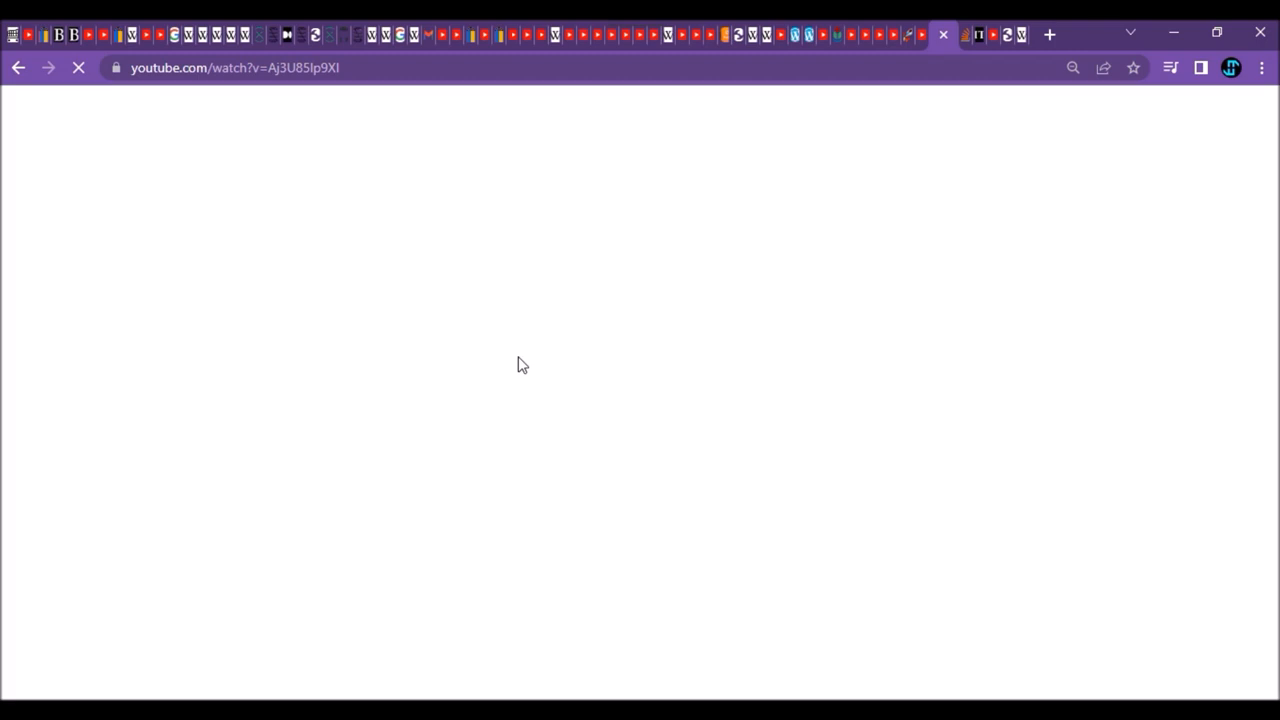
{"action": "mouse_move", "coordinate": [910, 72]}
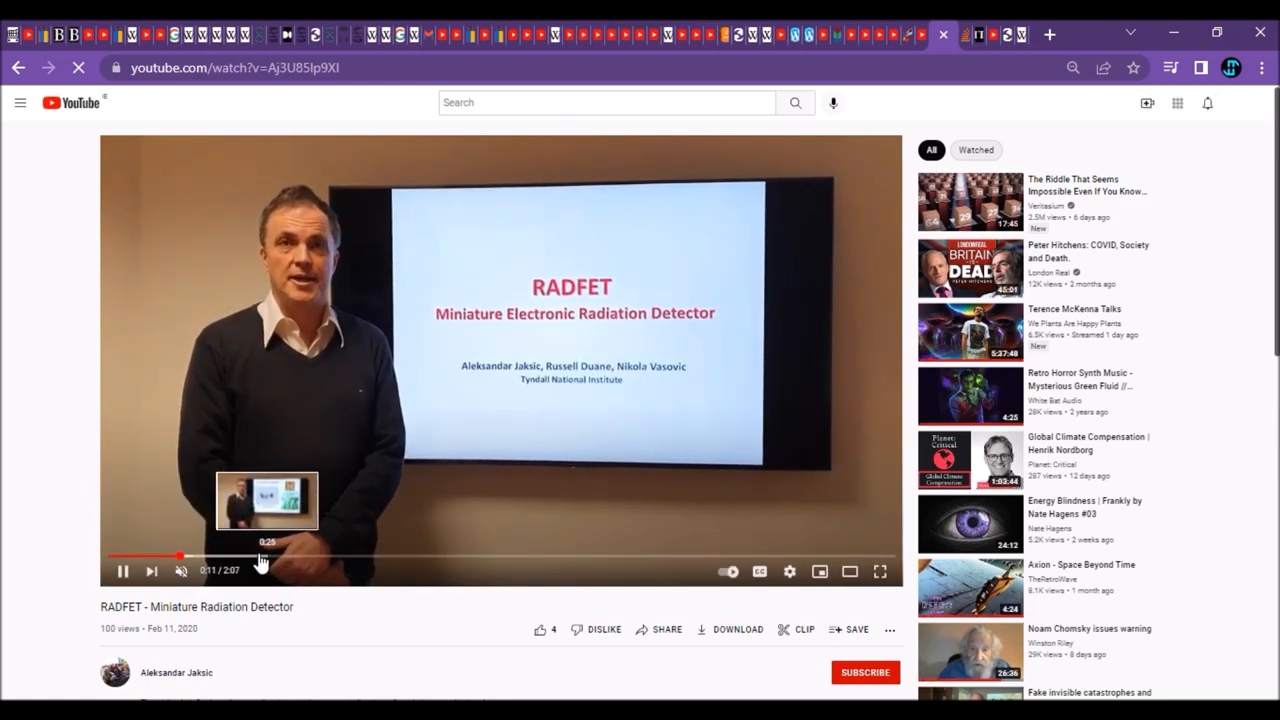
Step: Seek the RADFET video to about 0:25 and pause it on the 'Our solution: RADFET' slide
{"action": "left_click", "coordinate": [258, 556]}
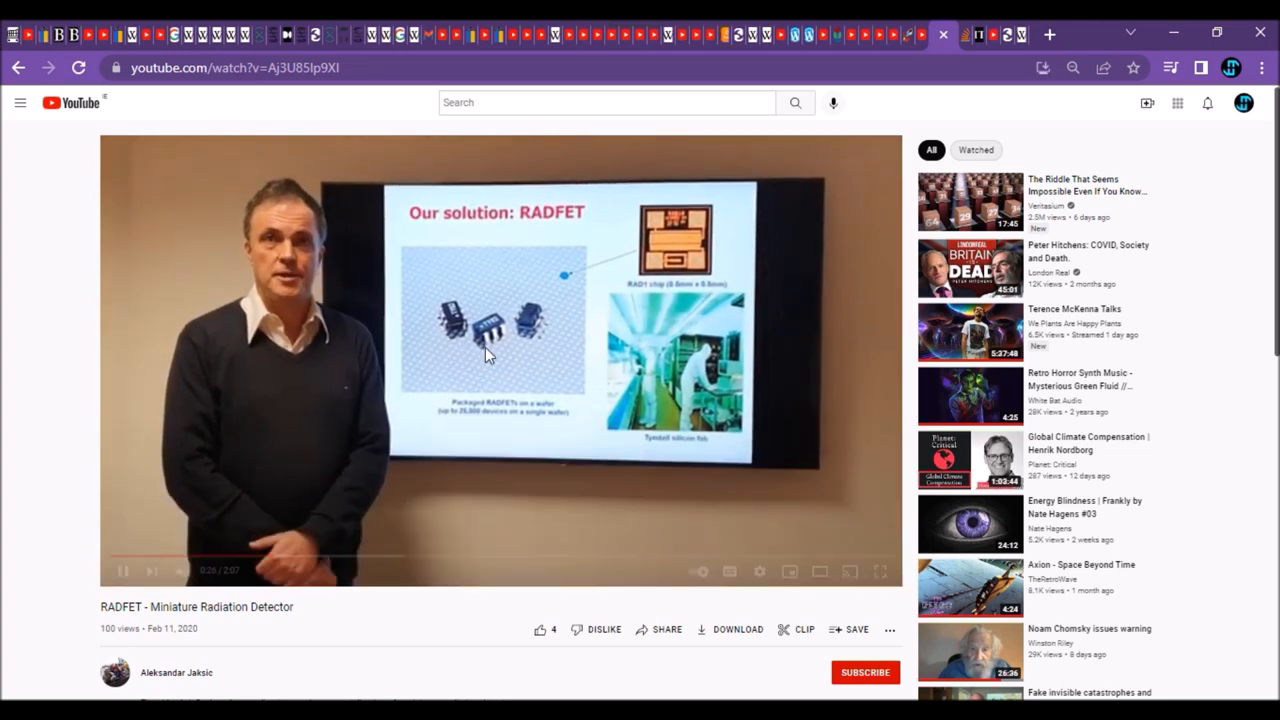
{"action": "left_click", "coordinate": [490, 360]}
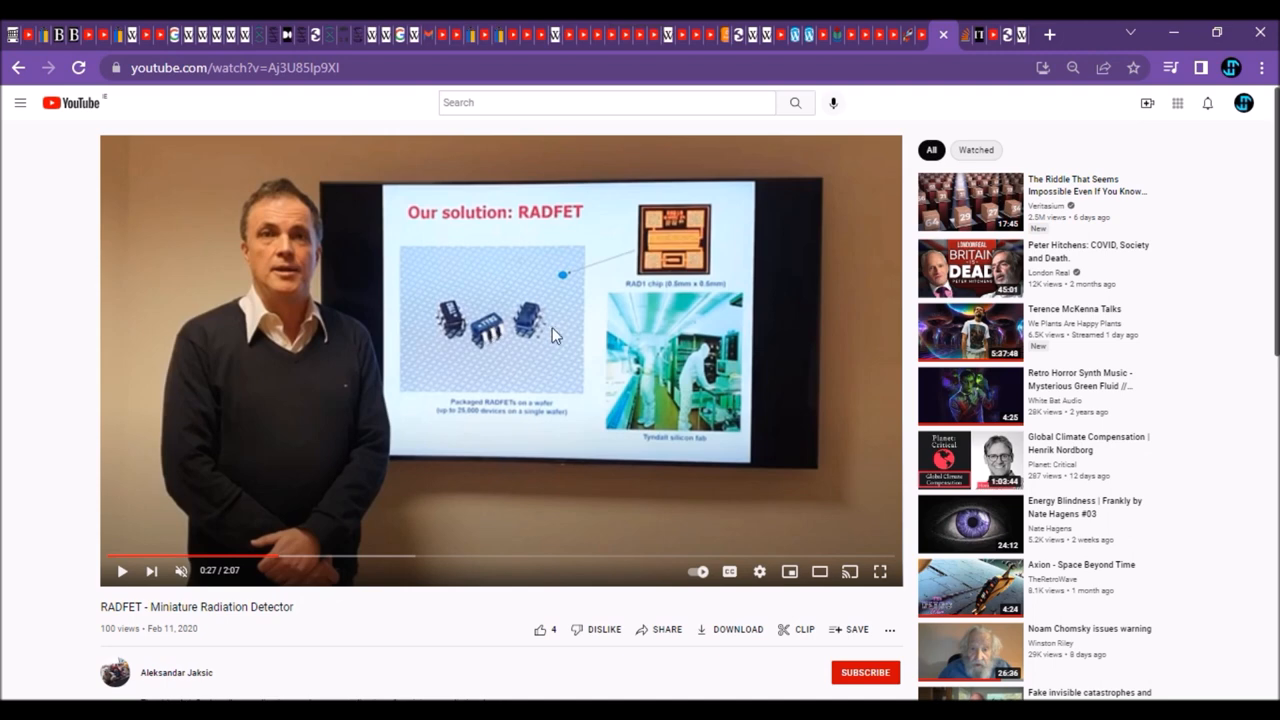
{"action": "mouse_move", "coordinate": [344, 584]}
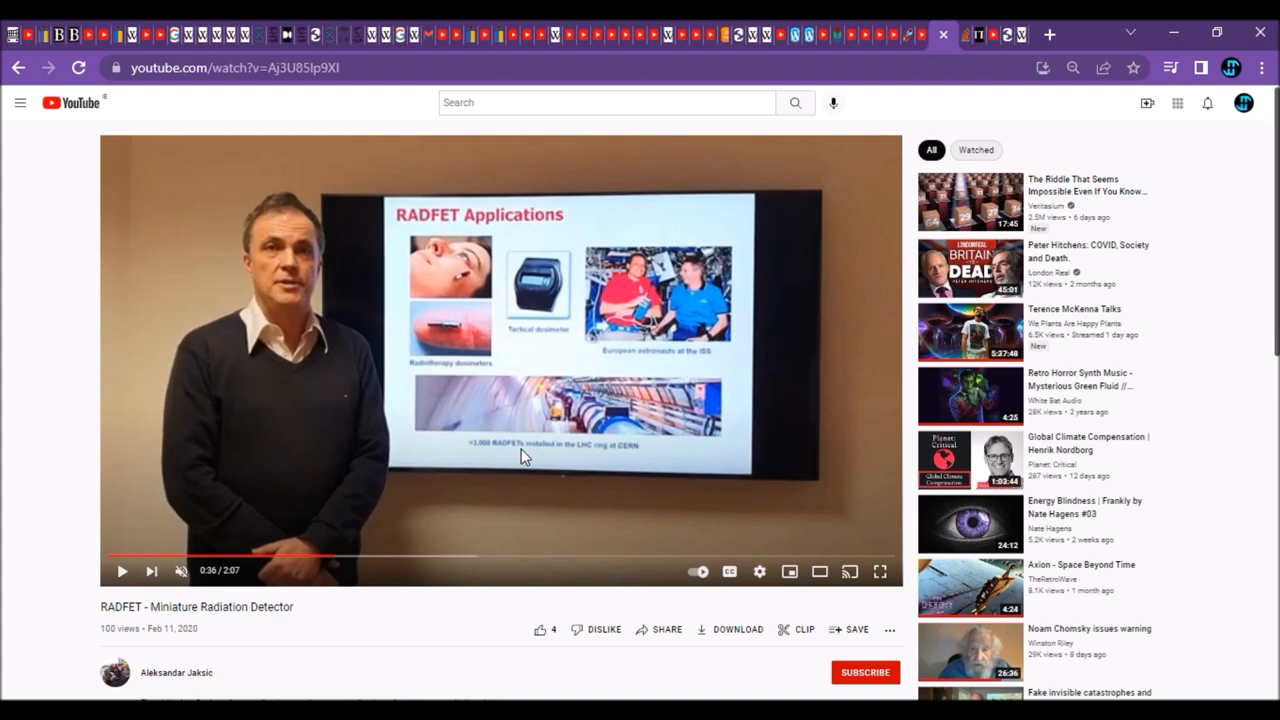
{"action": "mouse_move", "coordinate": [952, 60]}
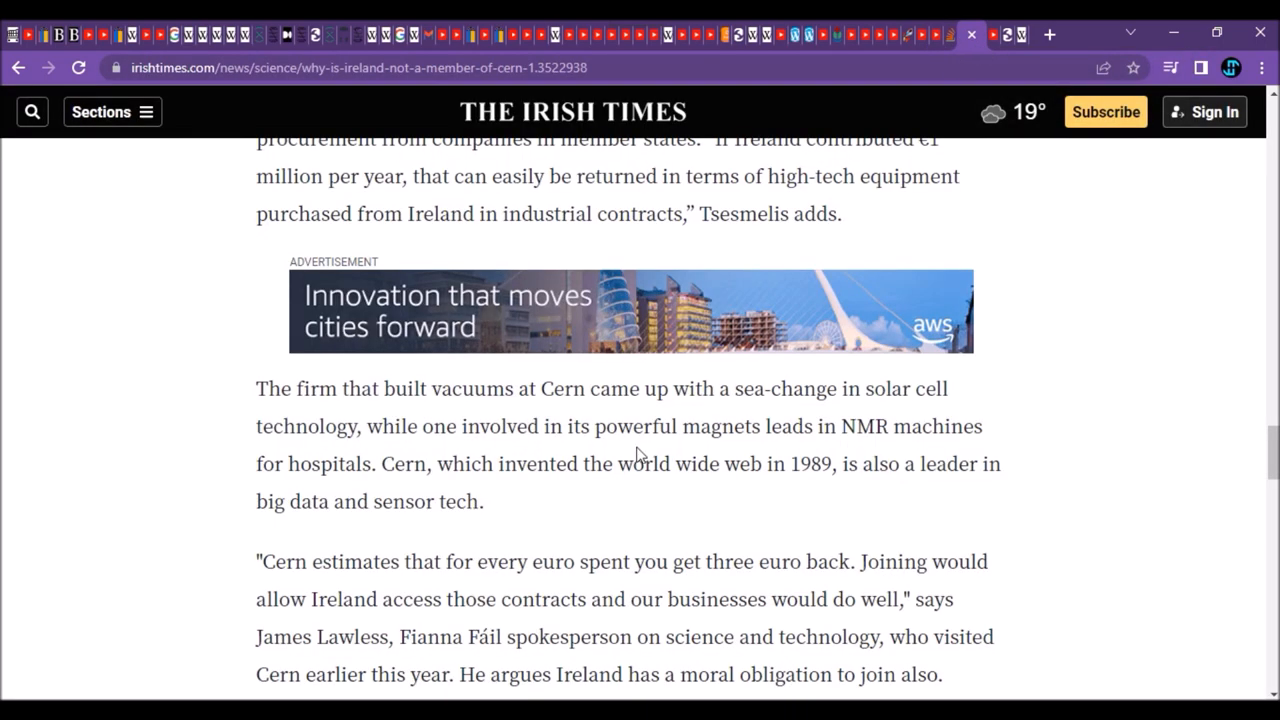
Step: Scroll the Irish Times Cern article down past the paragraph on Lithuania's associate membership
{"action": "scroll", "scroll_direction": "down", "scroll_amount": 3}
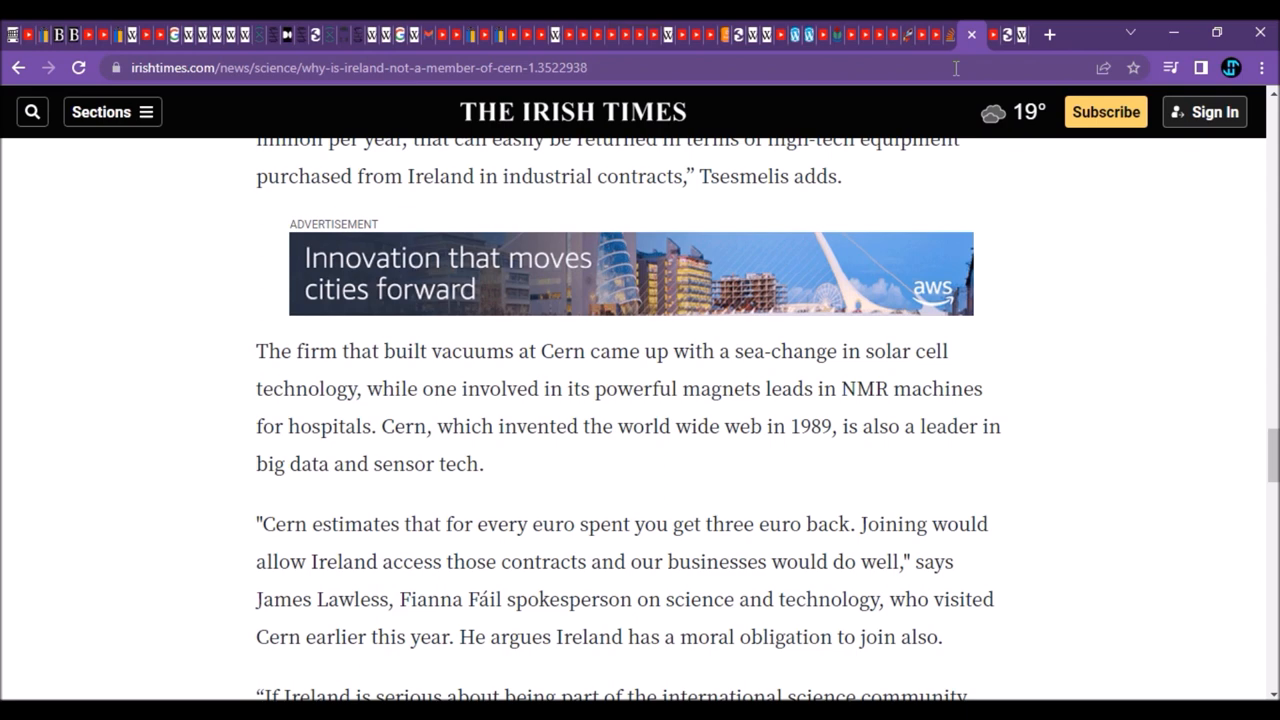
{"action": "mouse_move", "coordinate": [780, 456]}
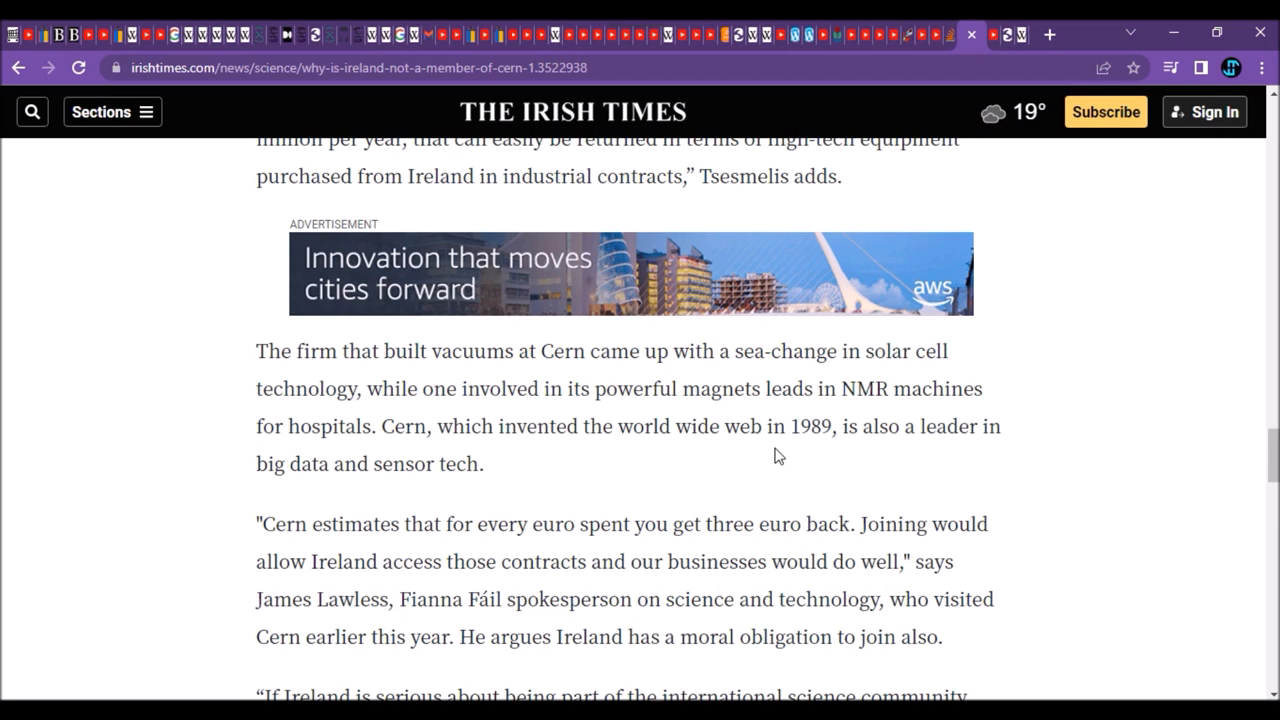
{"action": "mouse_move", "coordinate": [796, 432]}
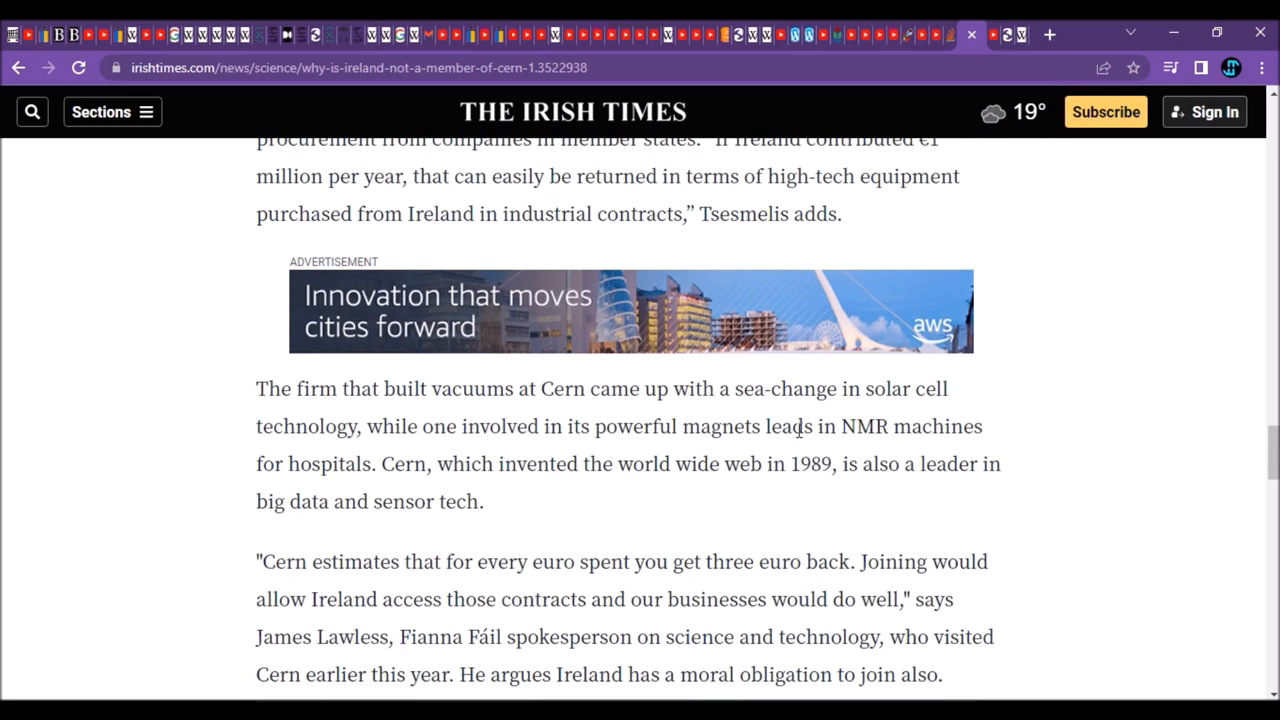
{"action": "scroll", "scroll_direction": "down", "scroll_amount": 3}
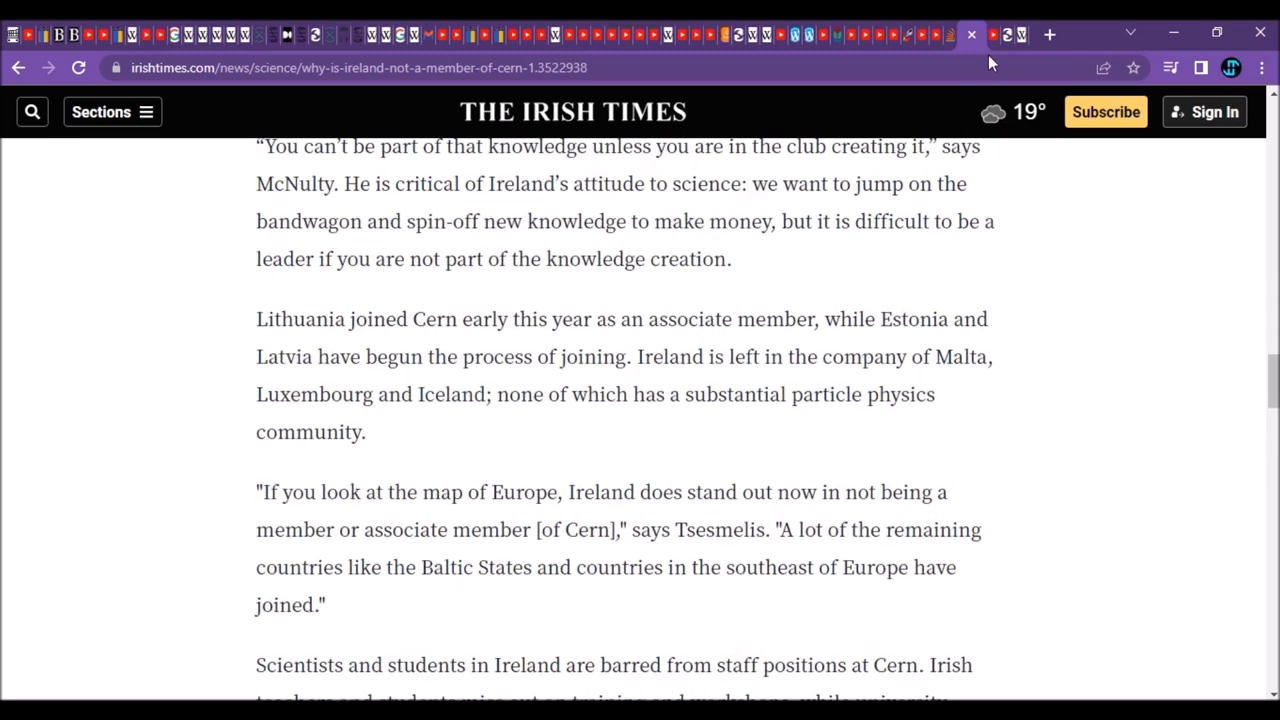
{"action": "mouse_move", "coordinate": [1010, 36]}
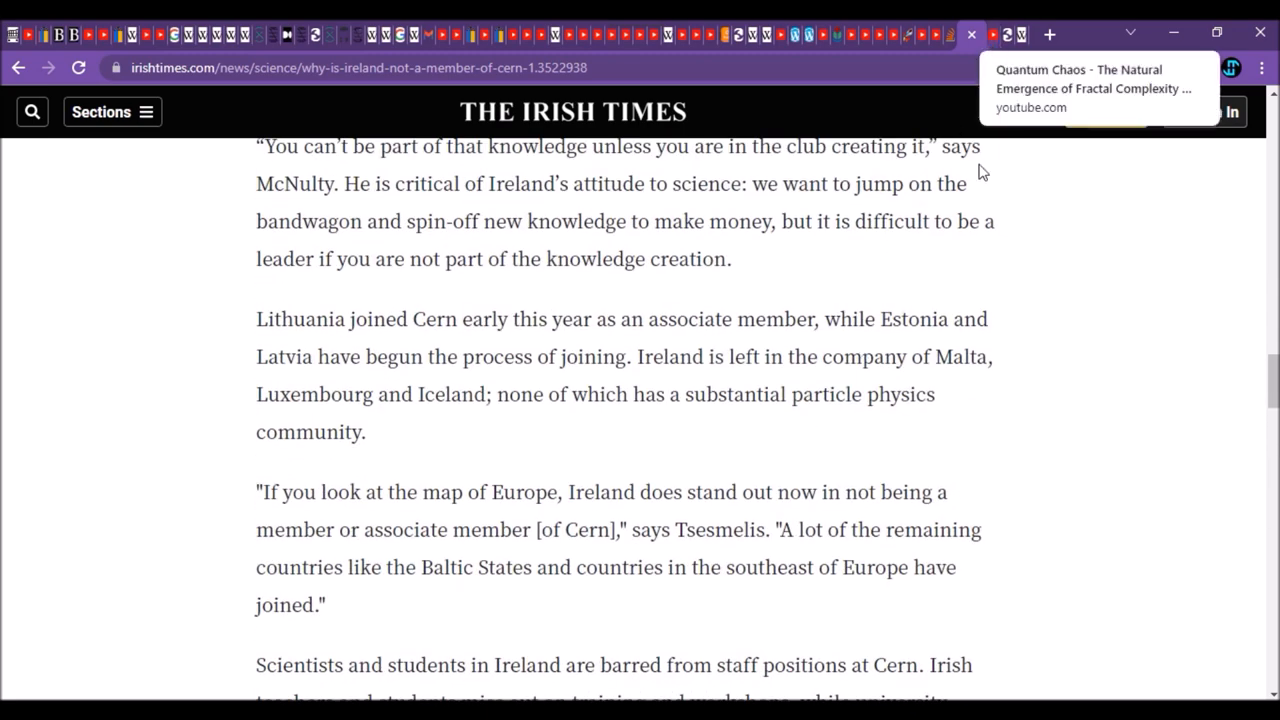